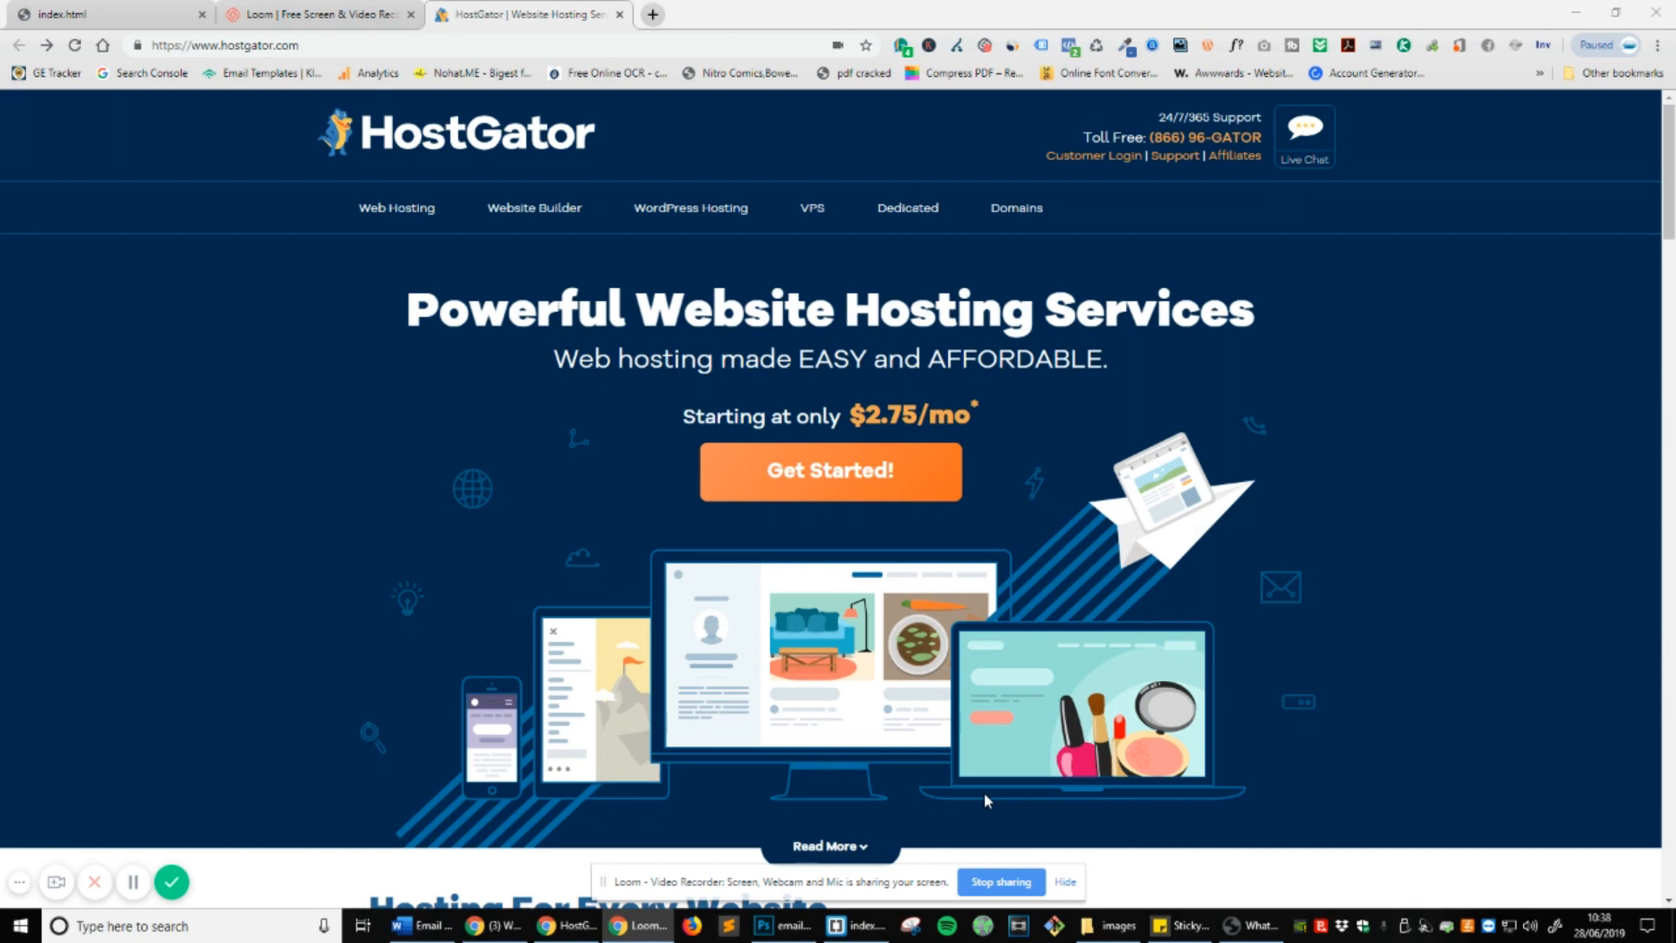
{"action": "mouse_move", "coordinate": [875, 534]}
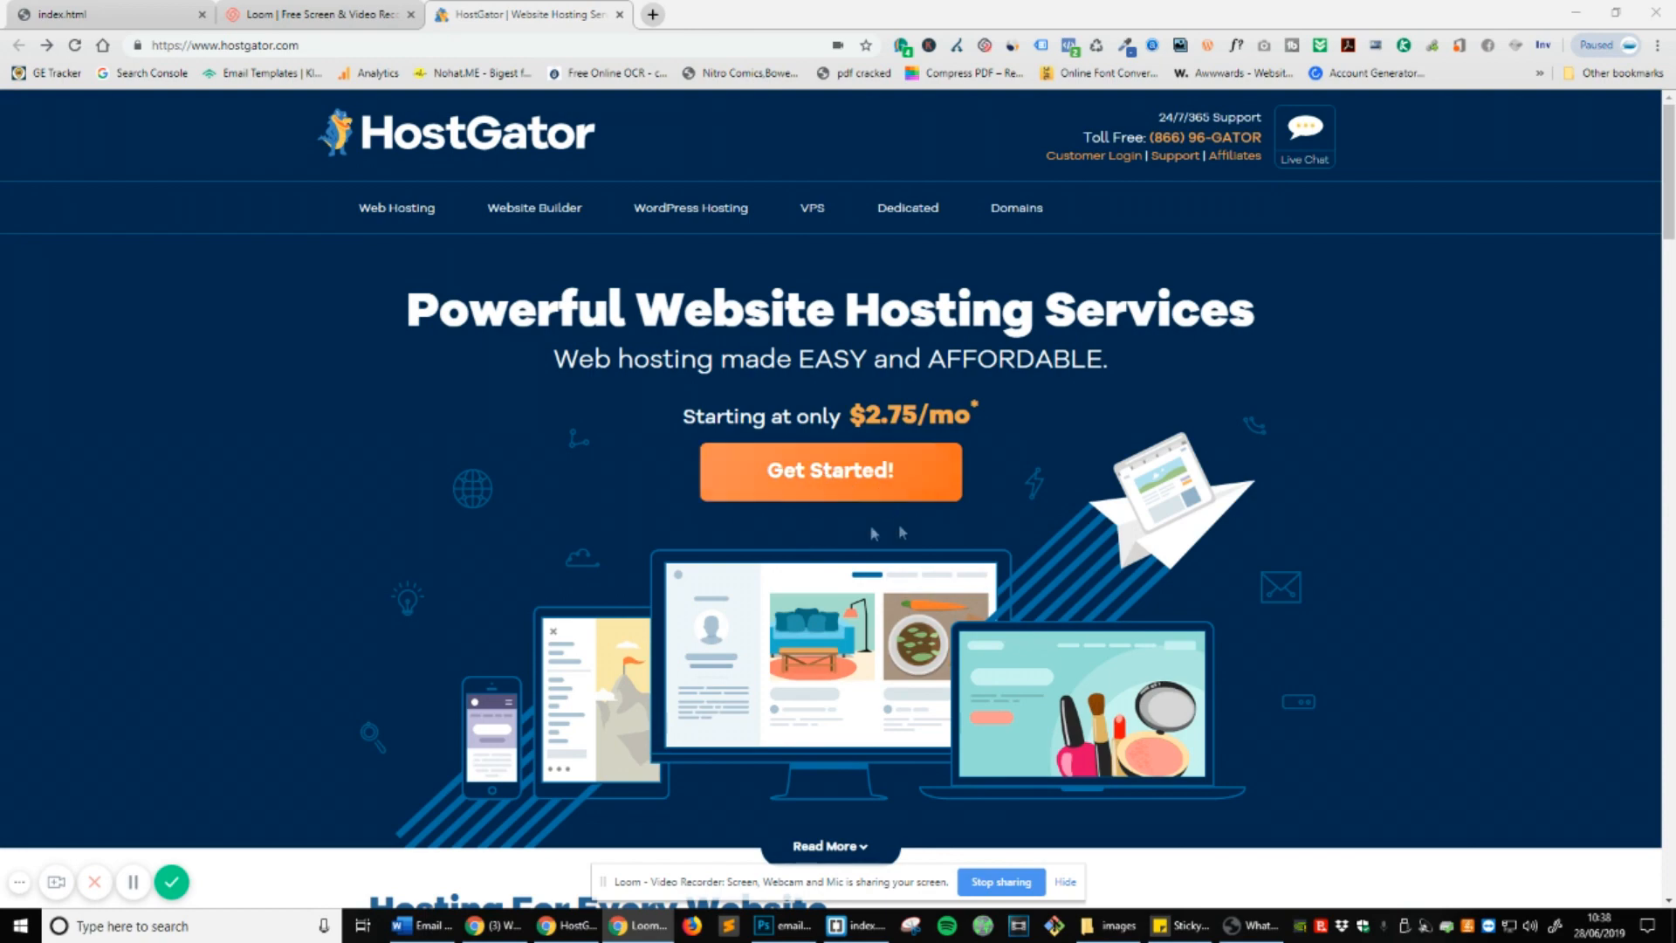
Open HostGator's Web Hosting page and scroll to the Hatchling, Baby and Business plans.
{"action": "left_click", "coordinate": [829, 471]}
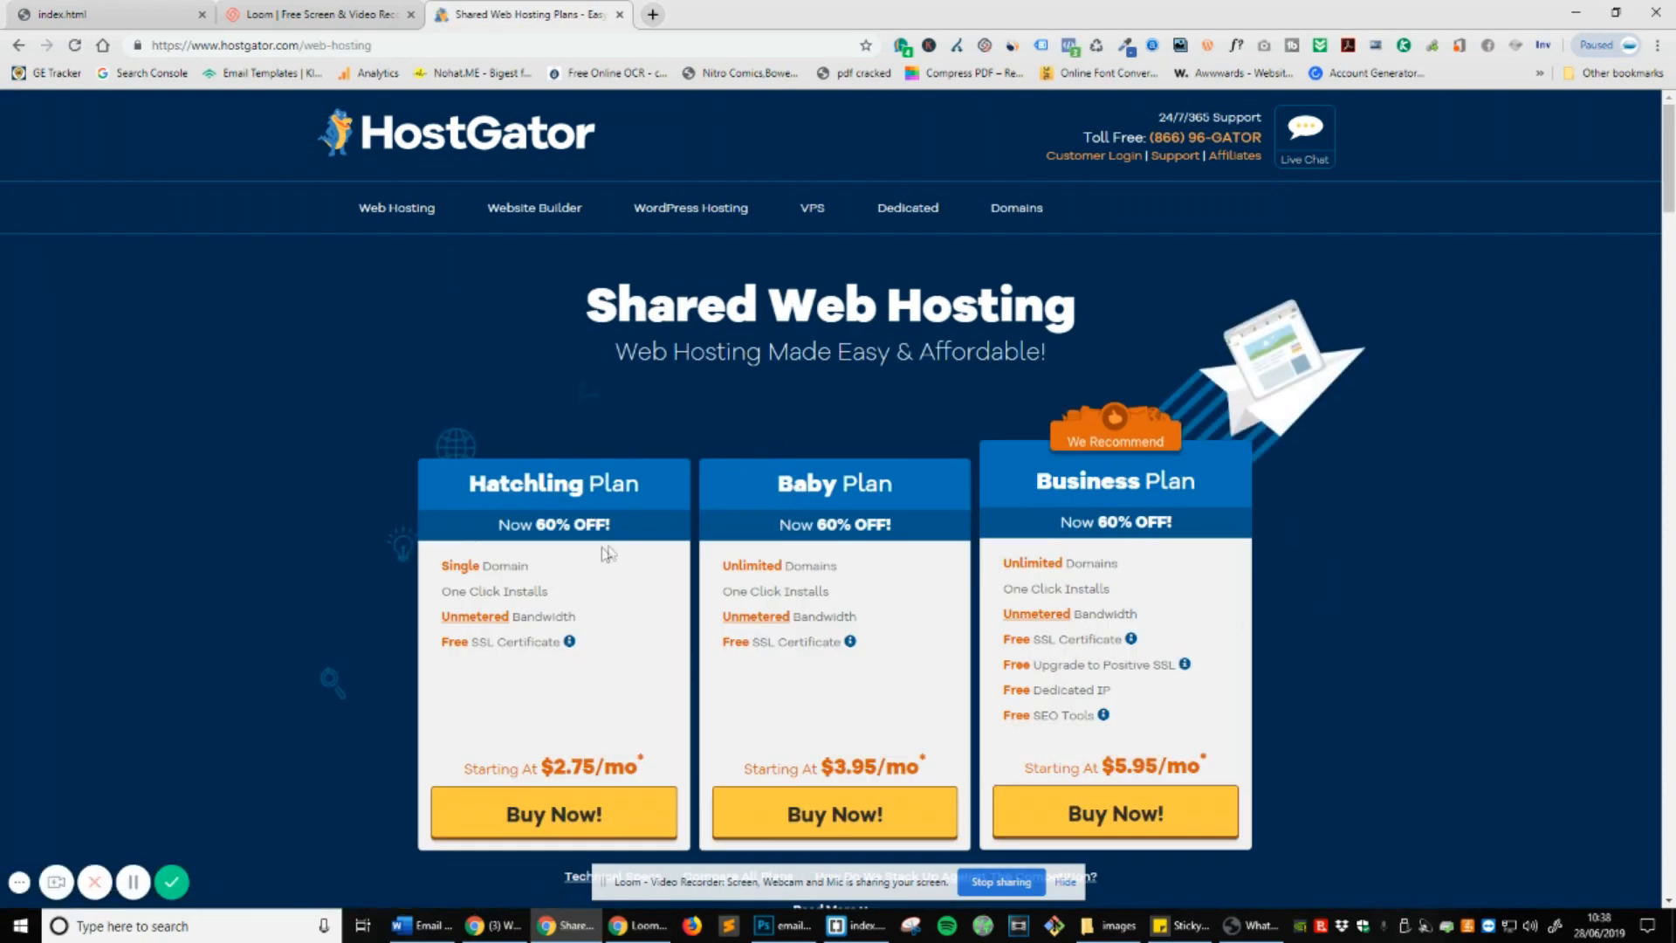
{"action": "scroll", "scroll_direction": "down", "scroll_amount": 3}
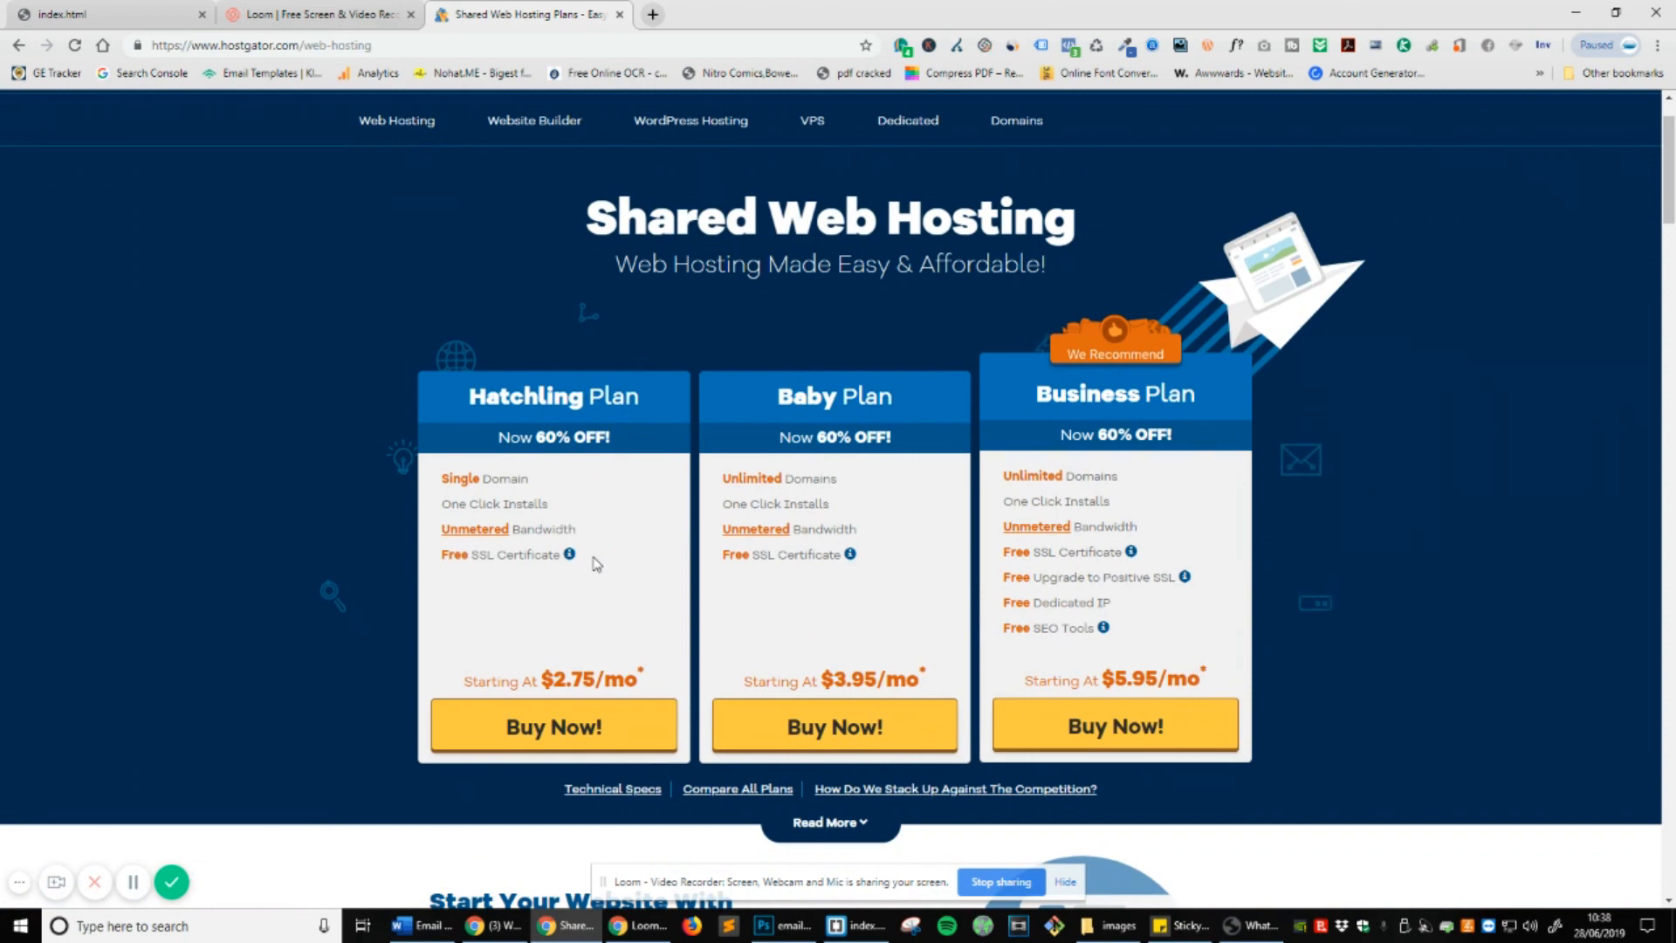
{"action": "mouse_move", "coordinate": [842, 427]}
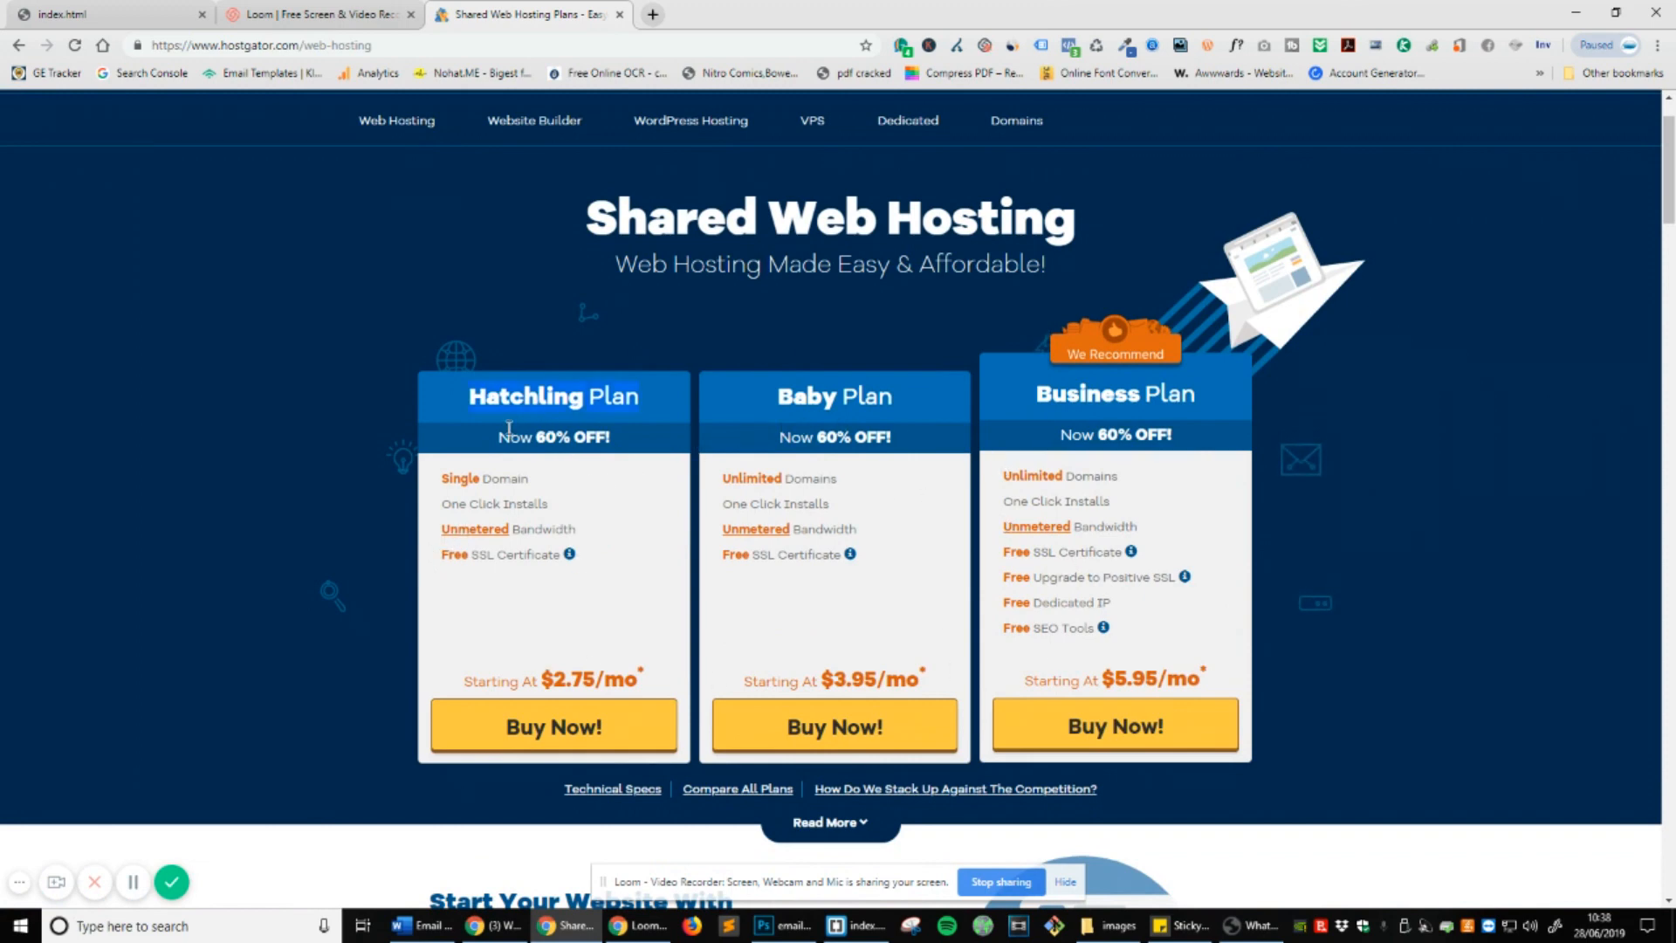
{"action": "mouse_move", "coordinate": [552, 727]}
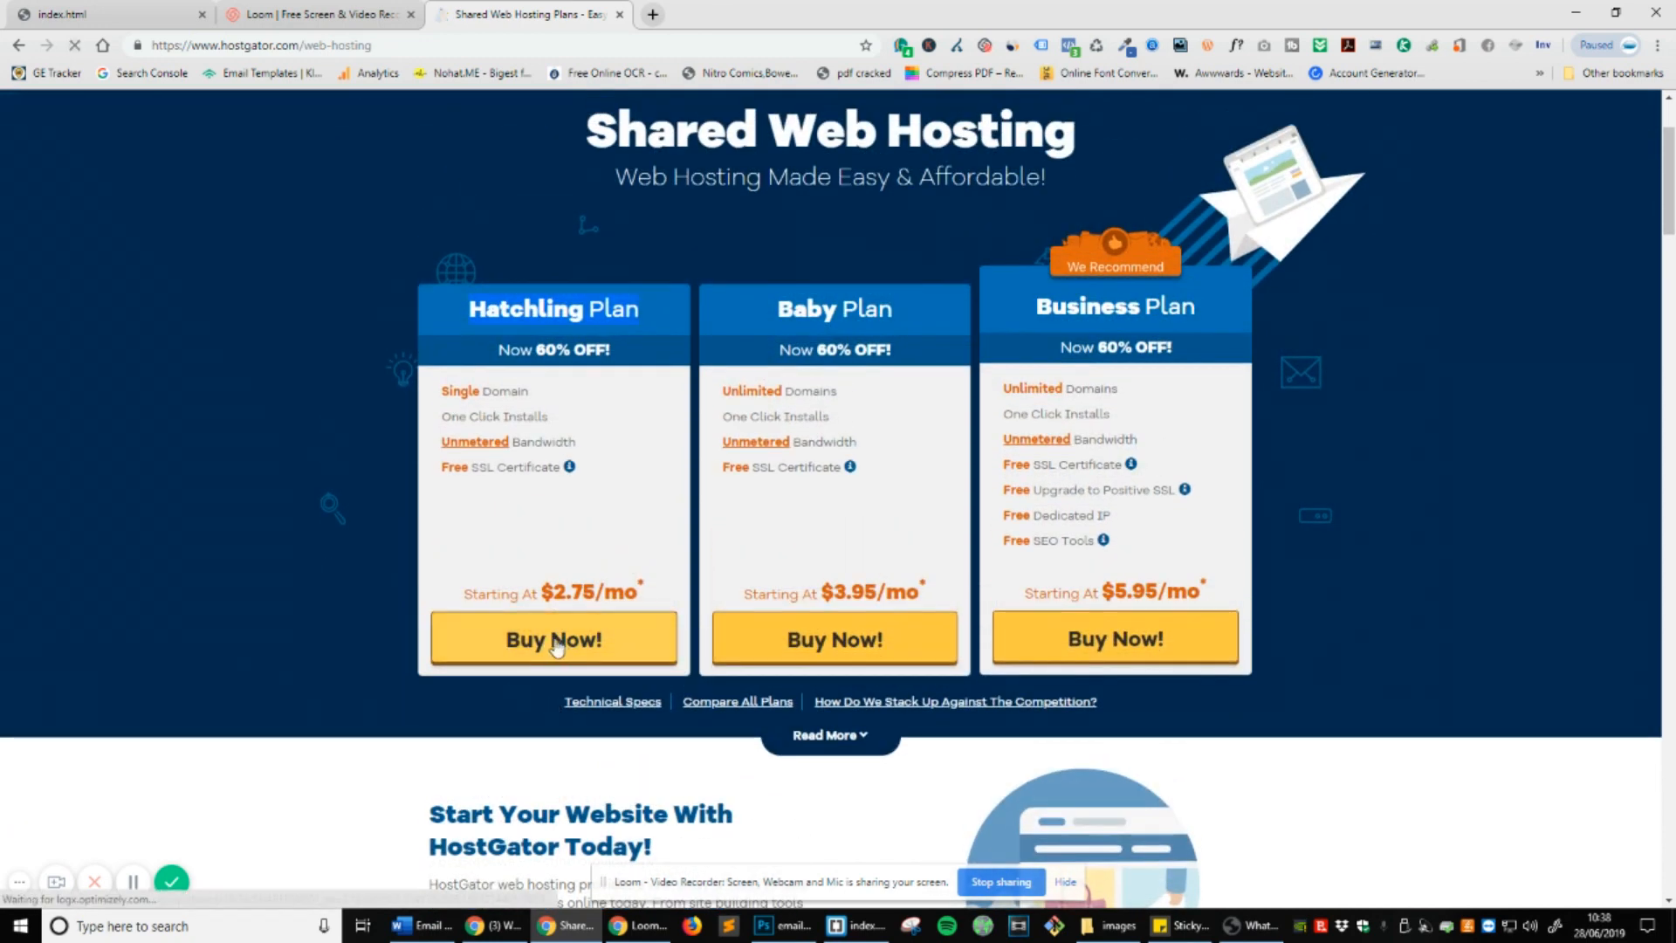
Start the Hatchling plan checkout and search for the pro-emailsignatures domain.
{"action": "left_click", "coordinate": [552, 639]}
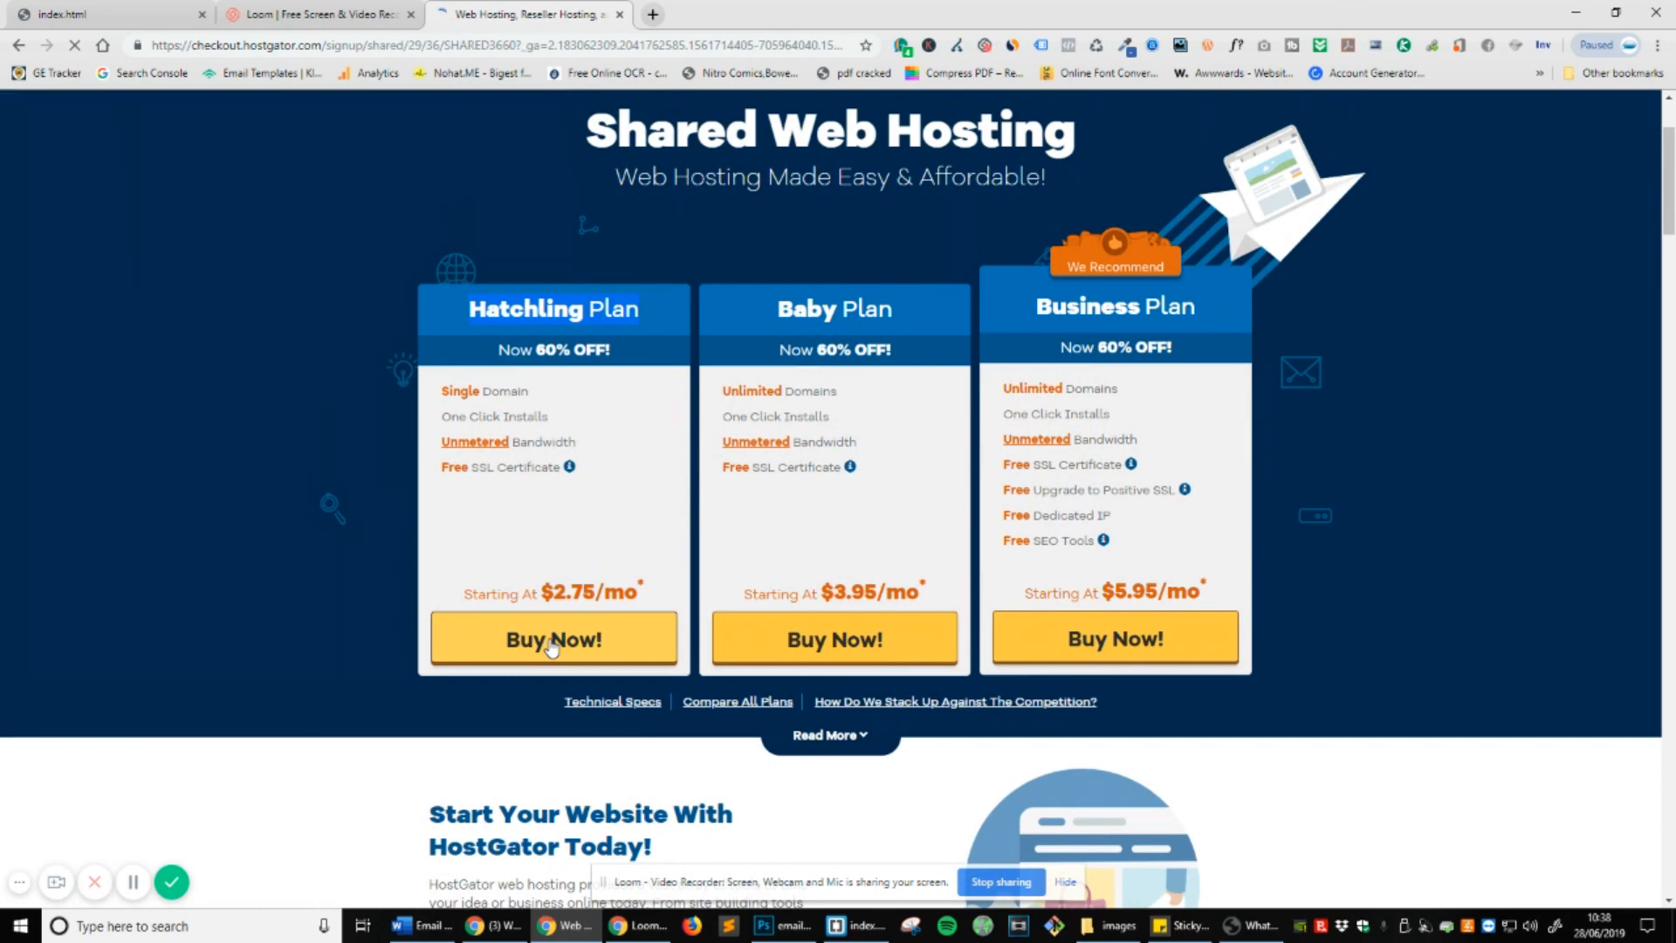
{"action": "left_click", "coordinate": [553, 638]}
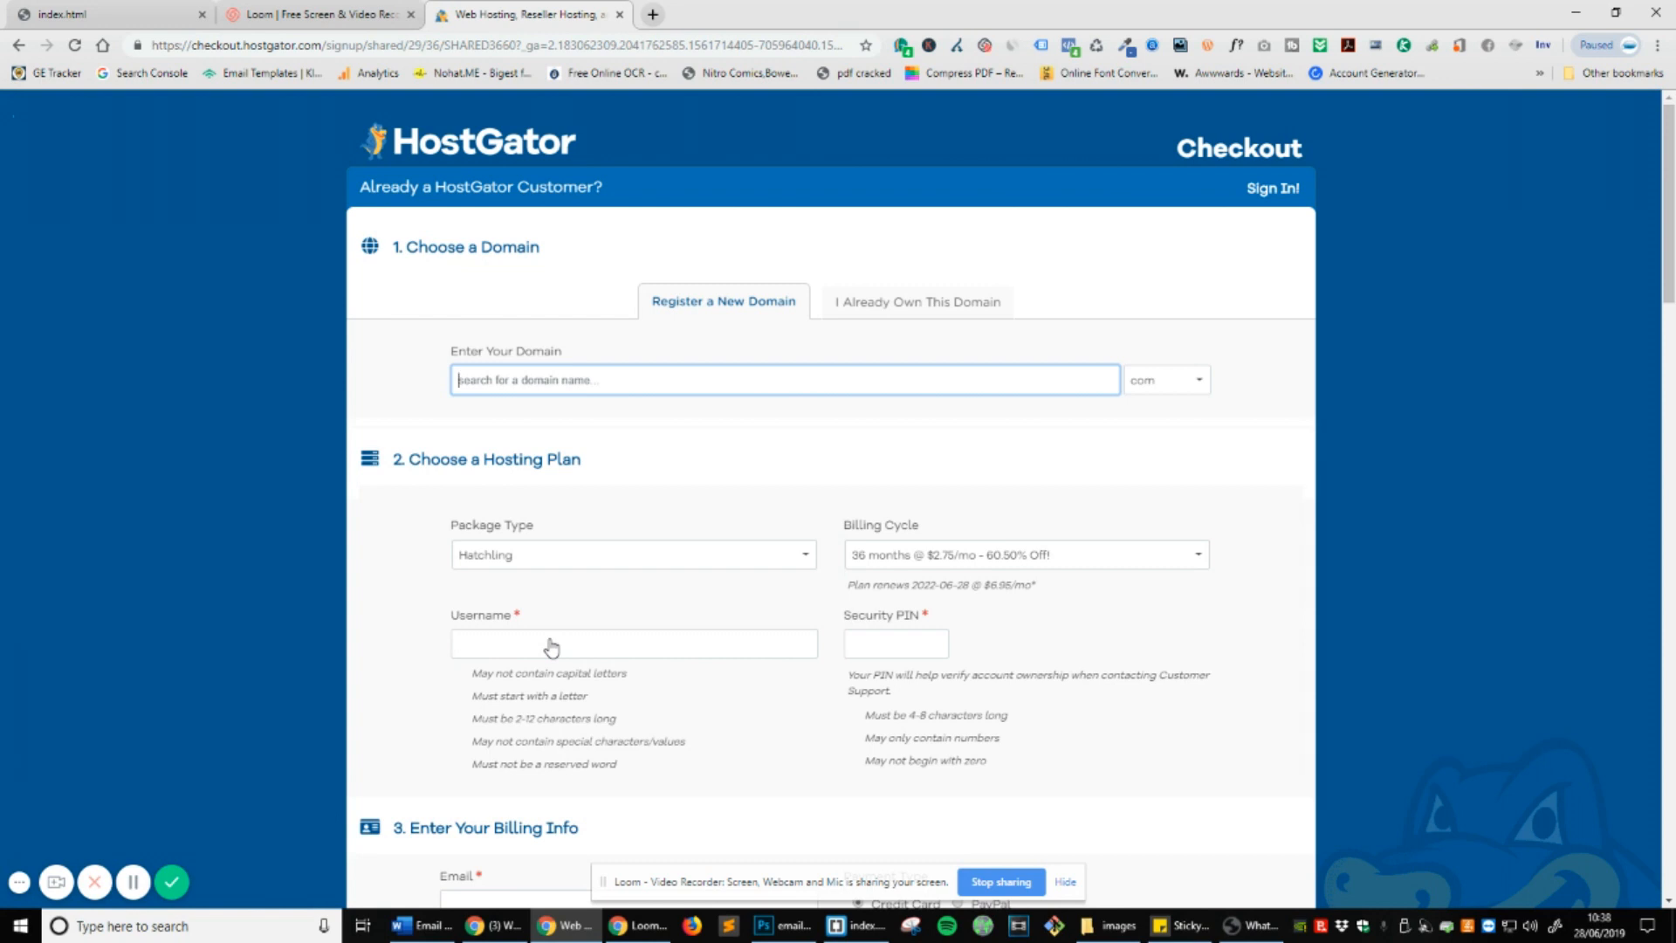
{"action": "type", "text": "proemailsignature"}
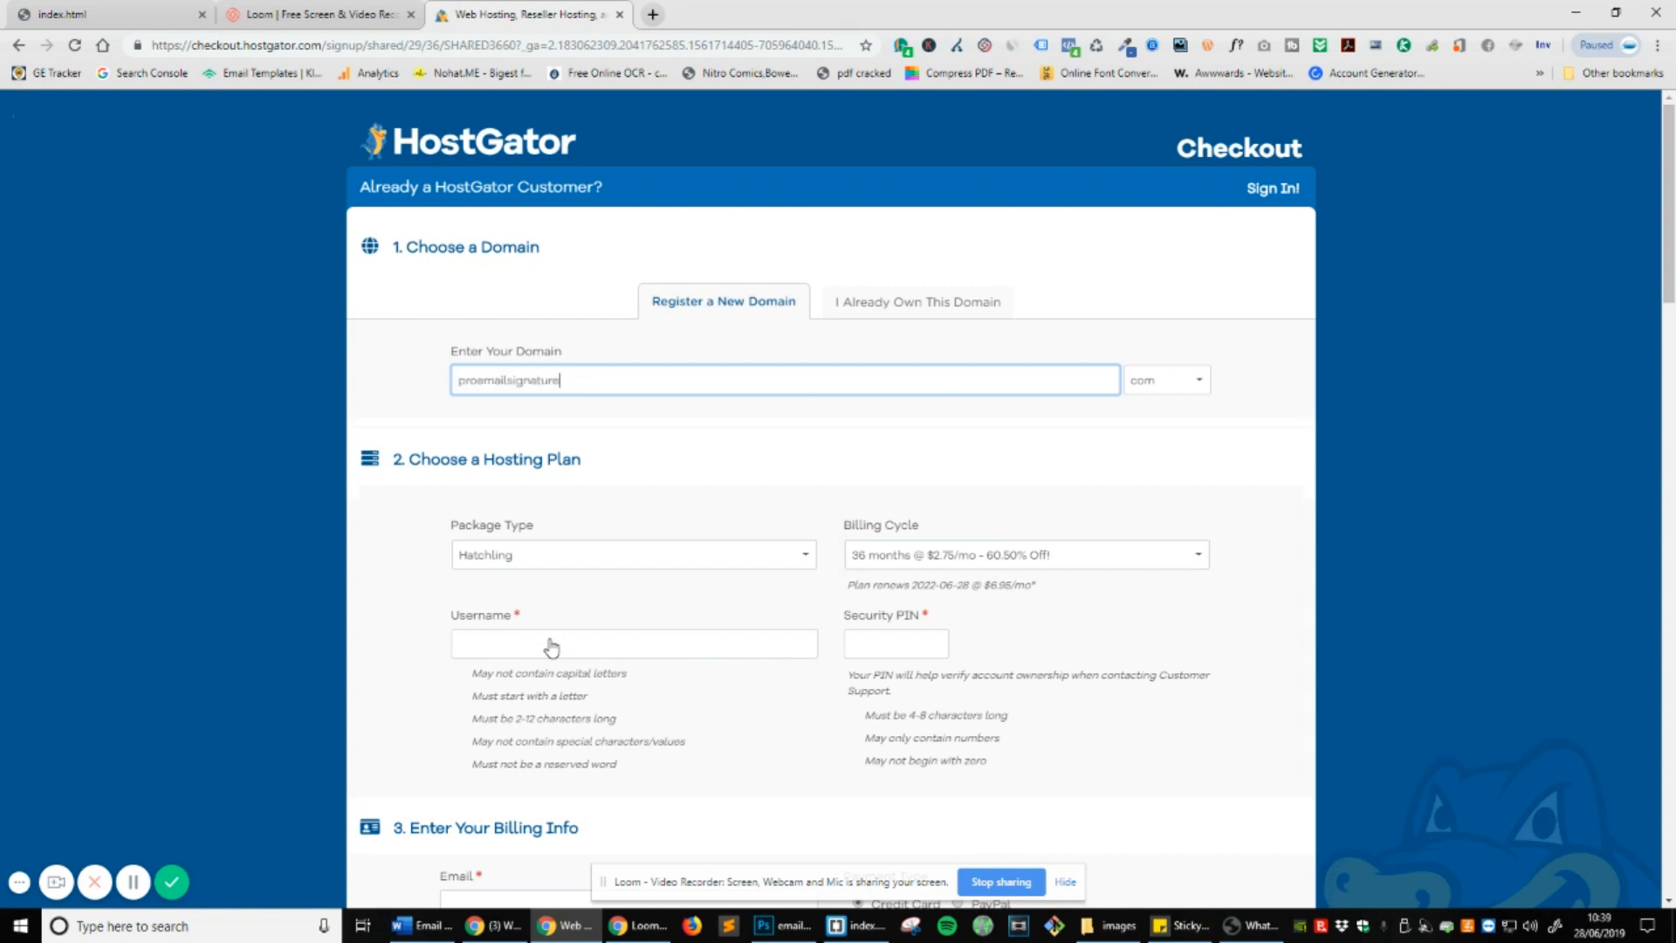
{"action": "type", "text": "s"}
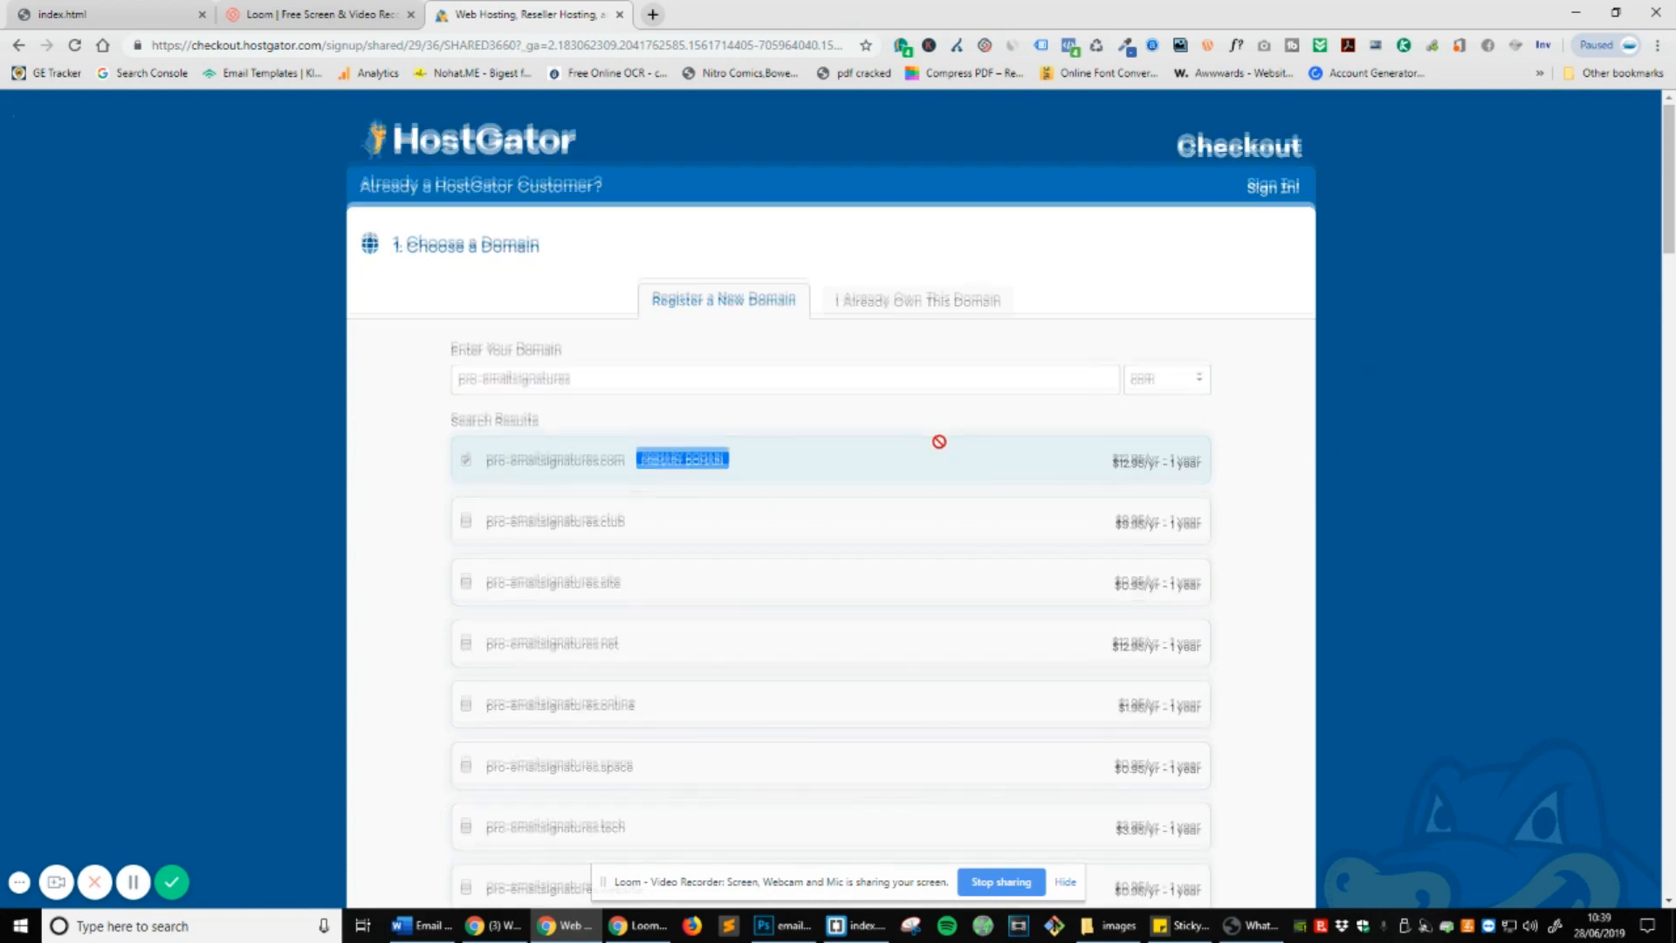
Review the domain results and add pro-emailsignatures.website to the order.
{"action": "scroll", "scroll_direction": "up", "scroll_amount": 3}
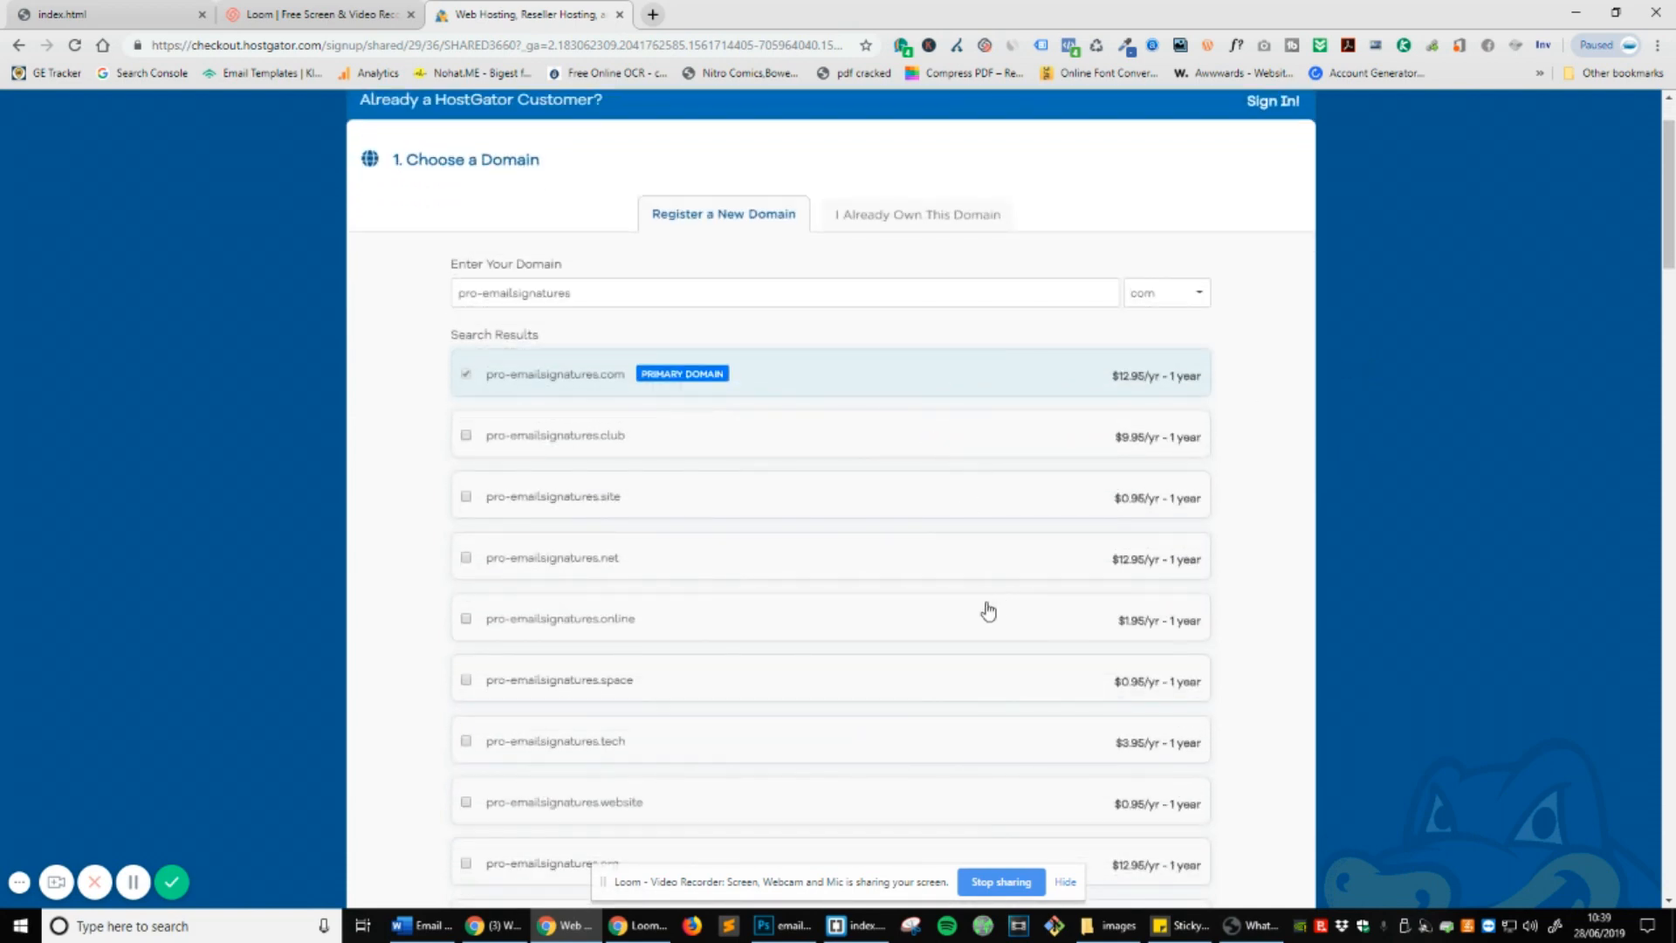
{"action": "scroll", "scroll_direction": "down", "scroll_amount": 3}
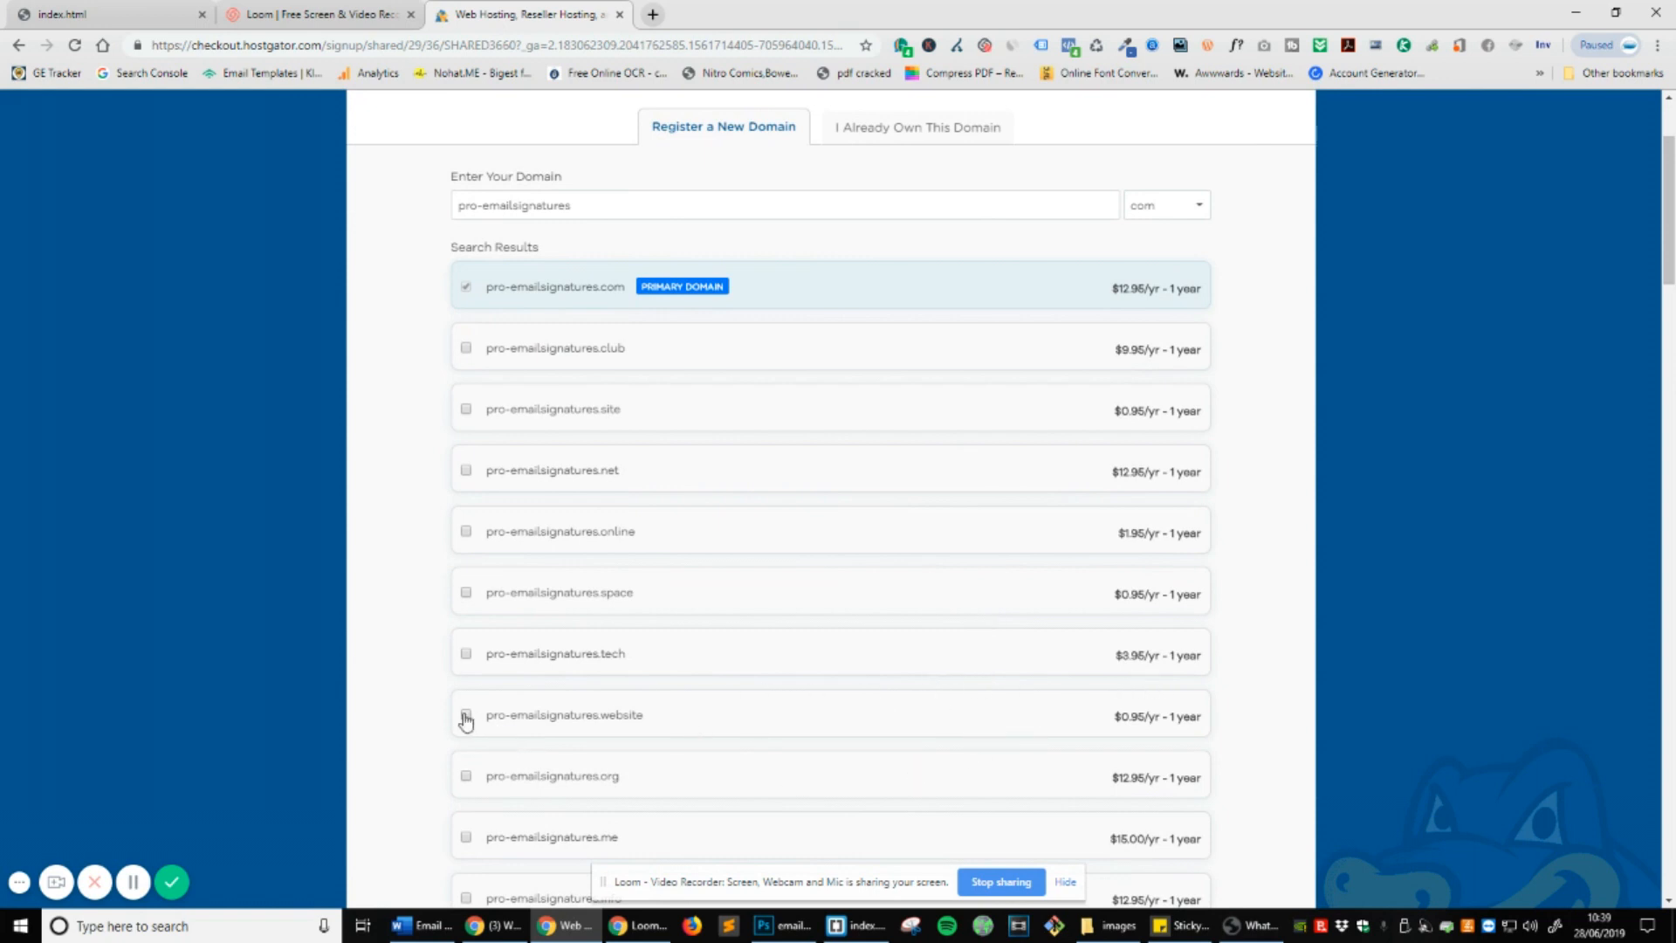
{"action": "left_click", "coordinate": [465, 714]}
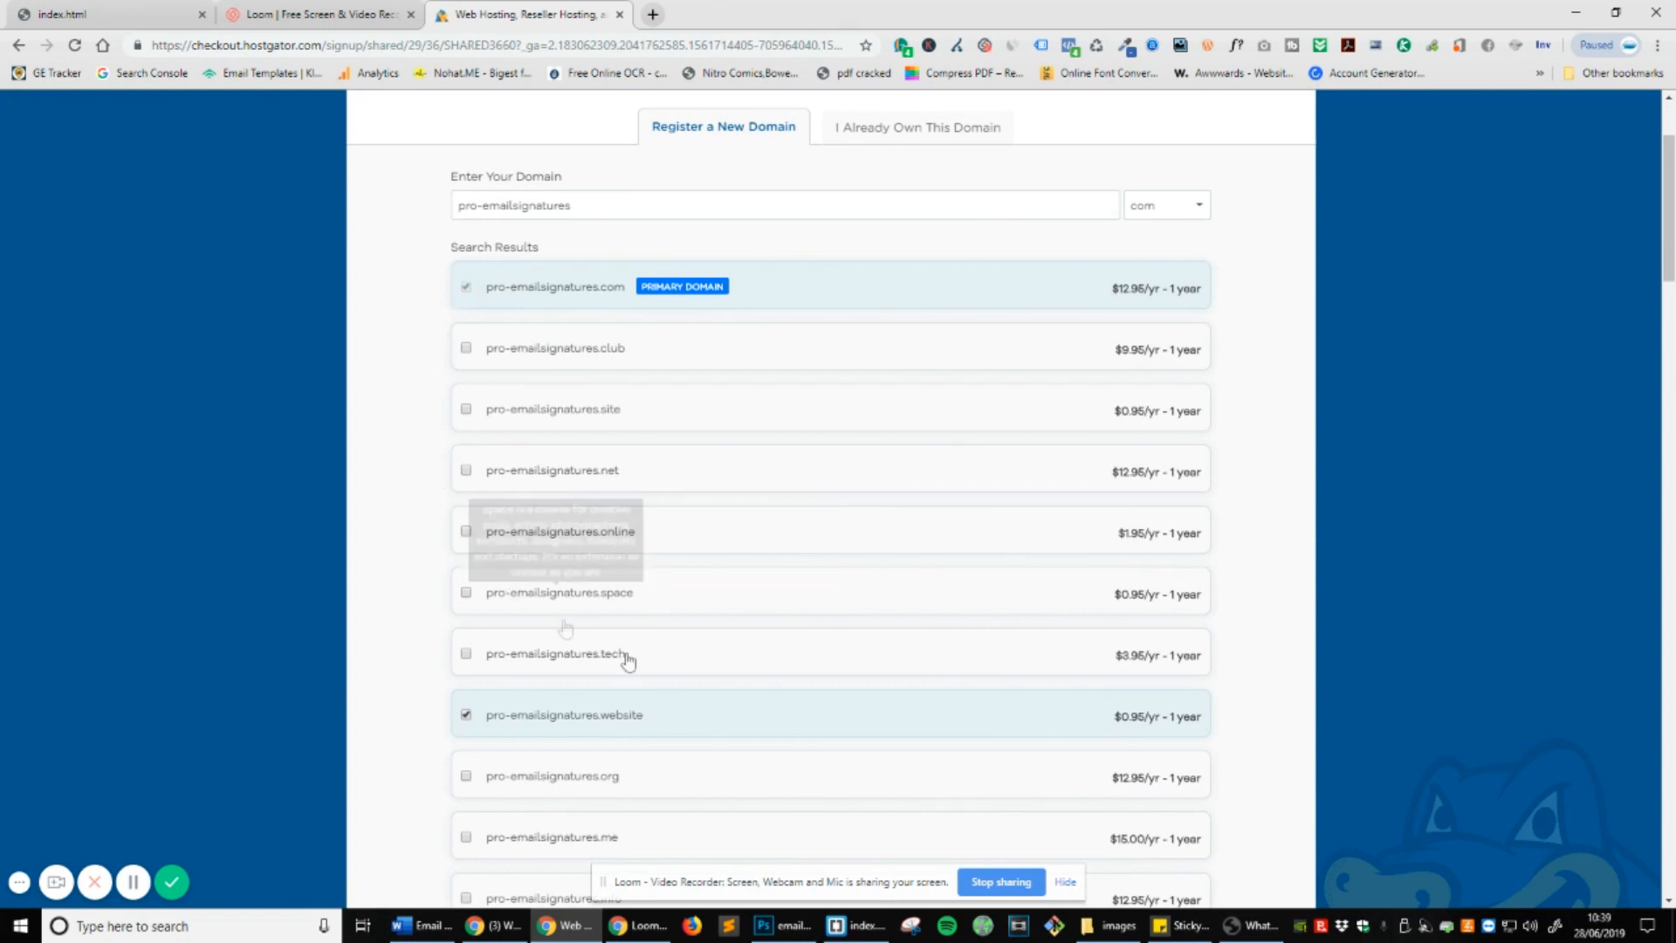
{"action": "scroll", "scroll_direction": "up", "scroll_amount": 3}
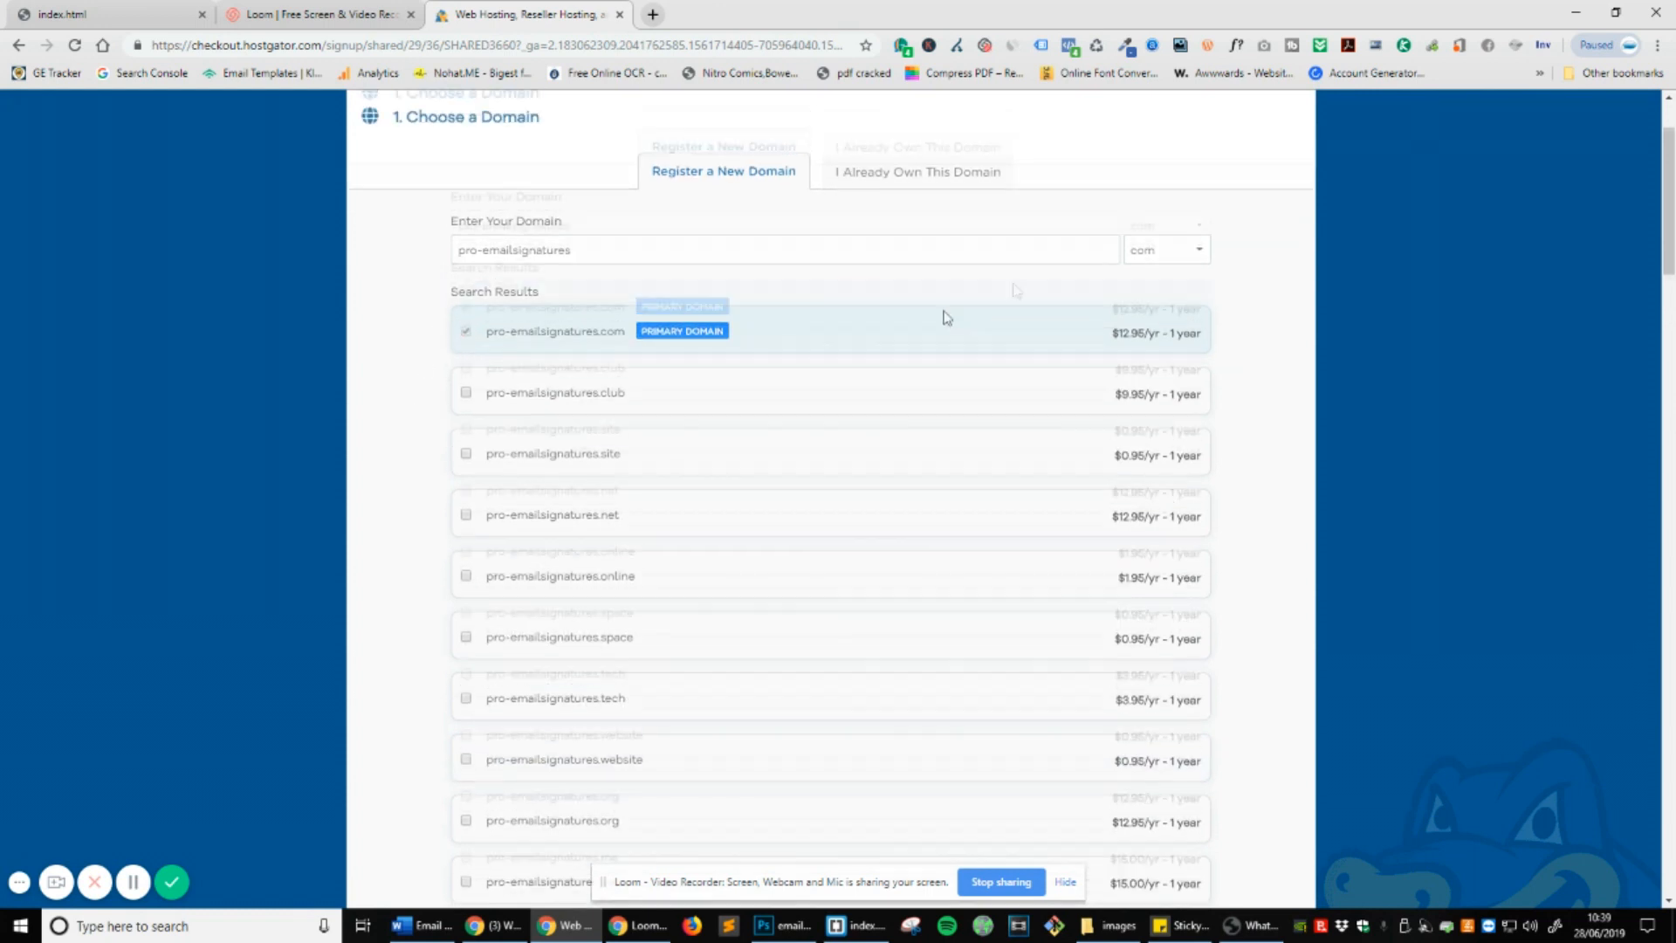
{"action": "scroll", "scroll_direction": "up", "scroll_amount": 3}
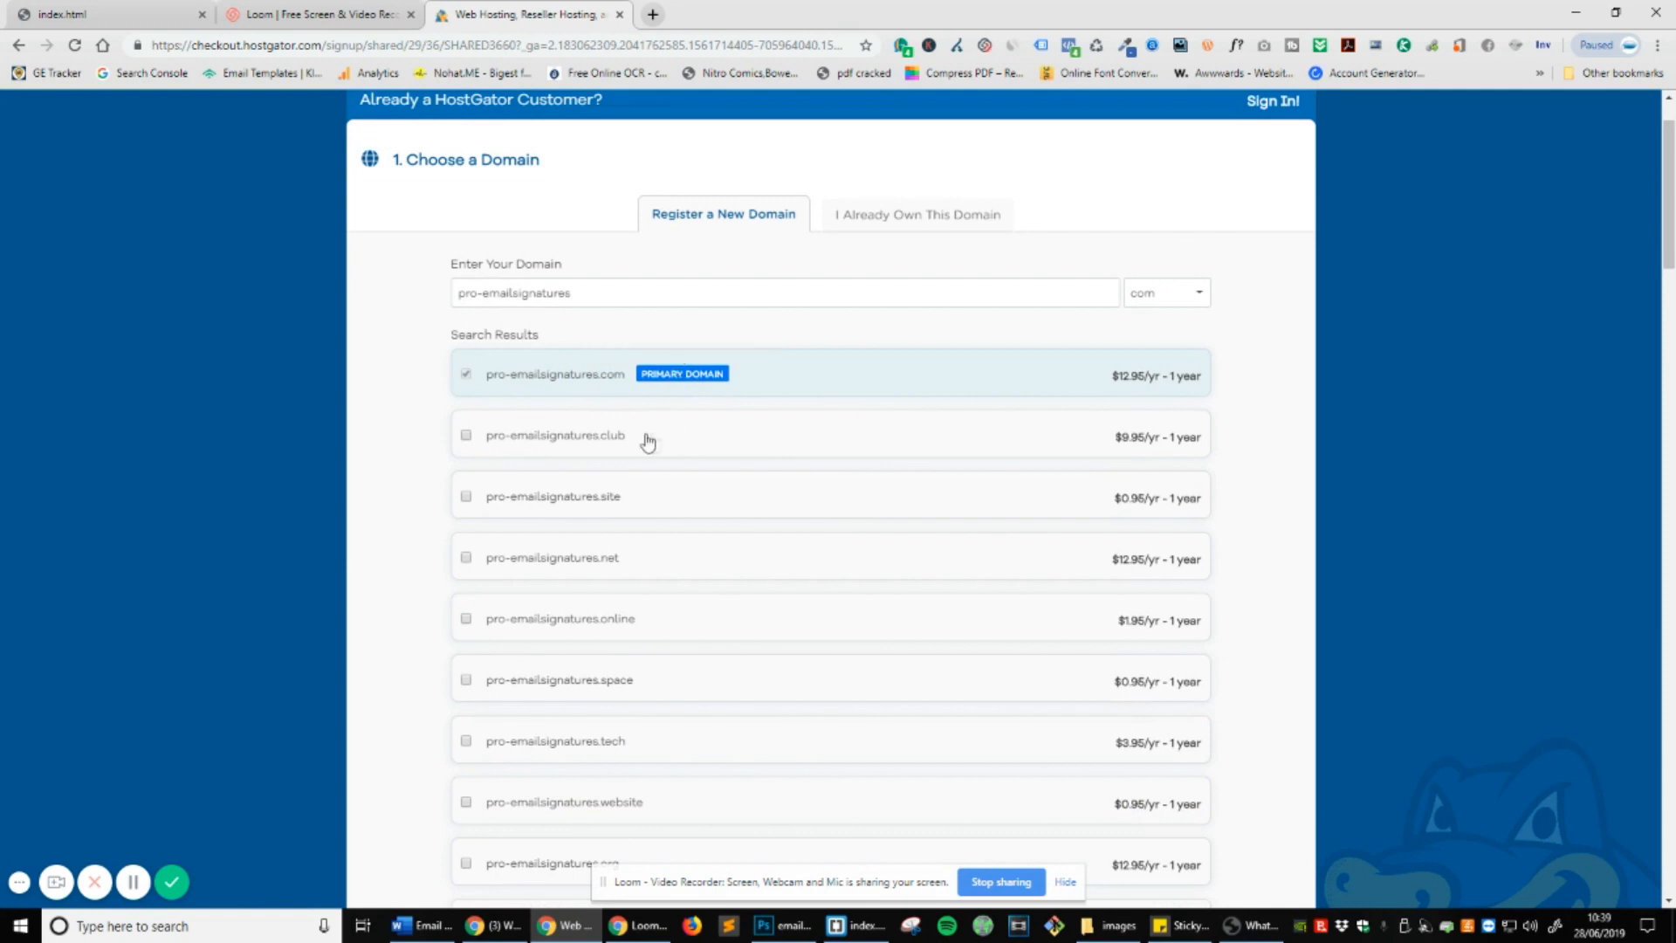
Set the primary domain extension to .website and keep the 36-month billing cycle.
{"action": "left_click", "coordinate": [1163, 291]}
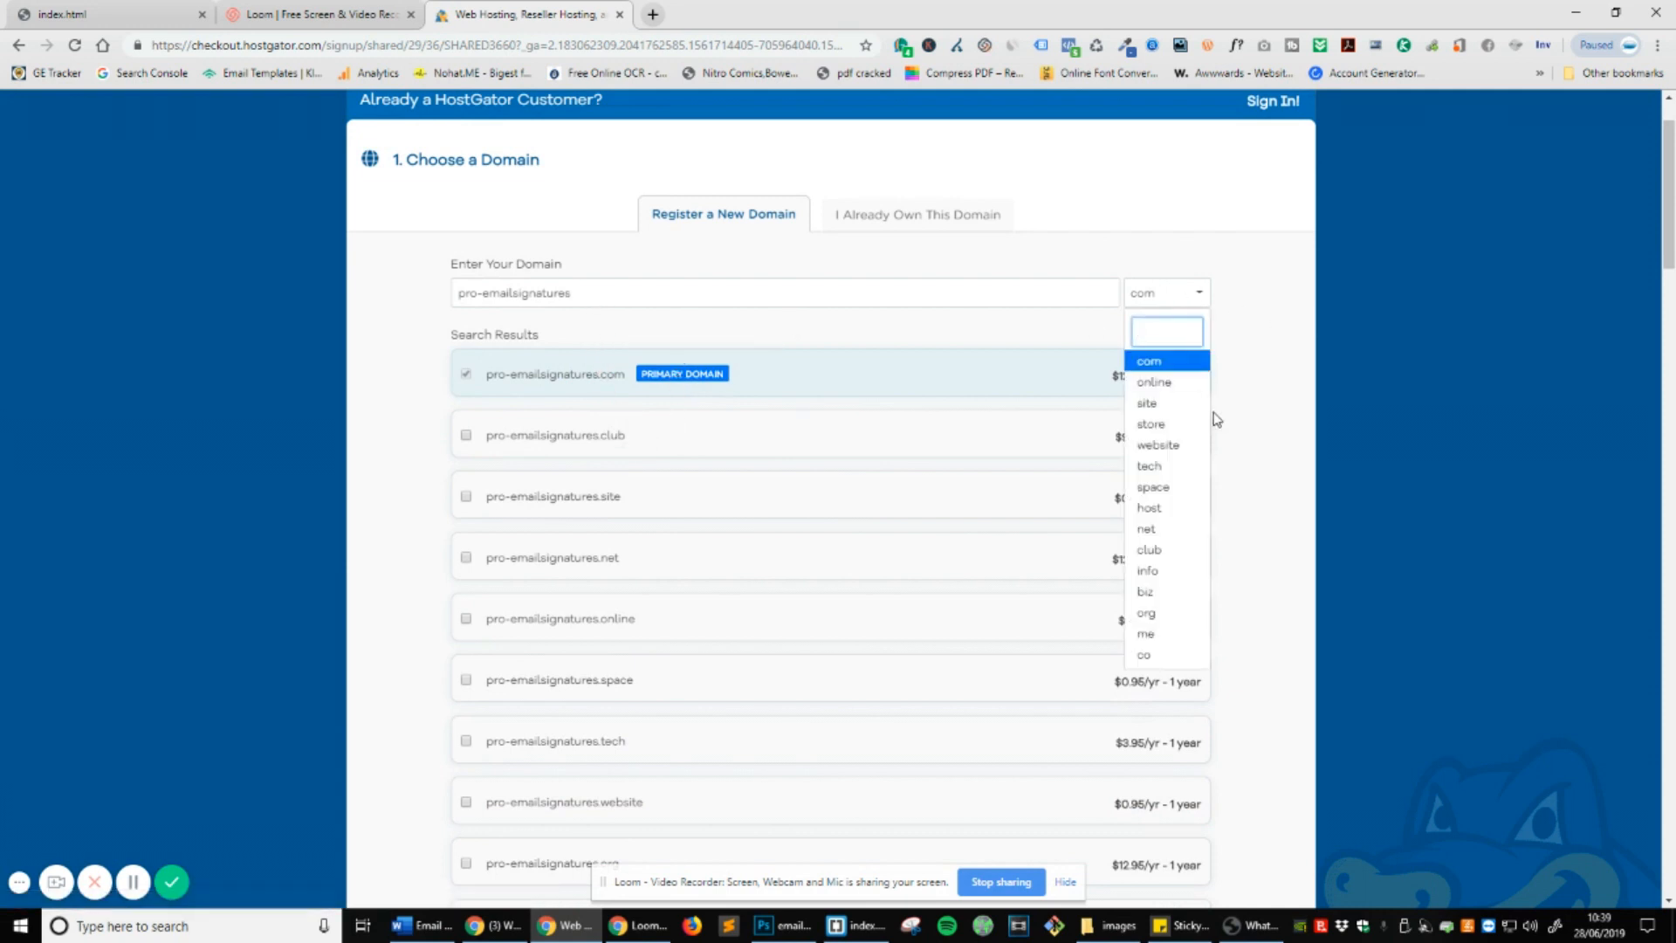
{"action": "mouse_move", "coordinate": [1182, 450]}
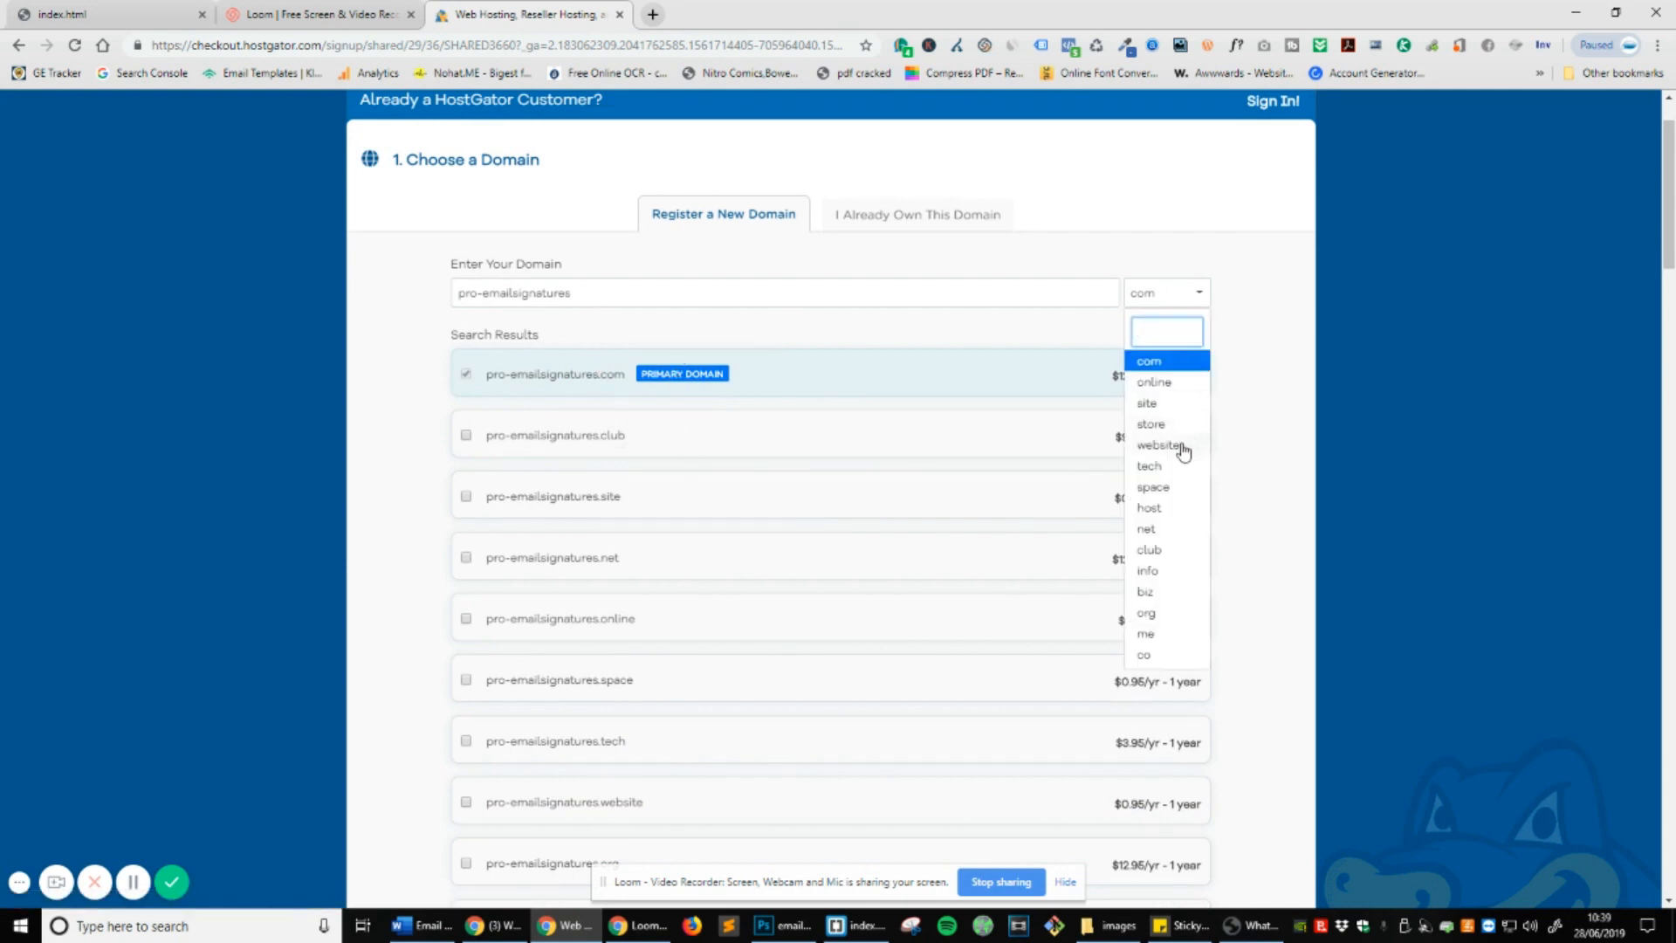
{"action": "left_click", "coordinate": [1160, 444]}
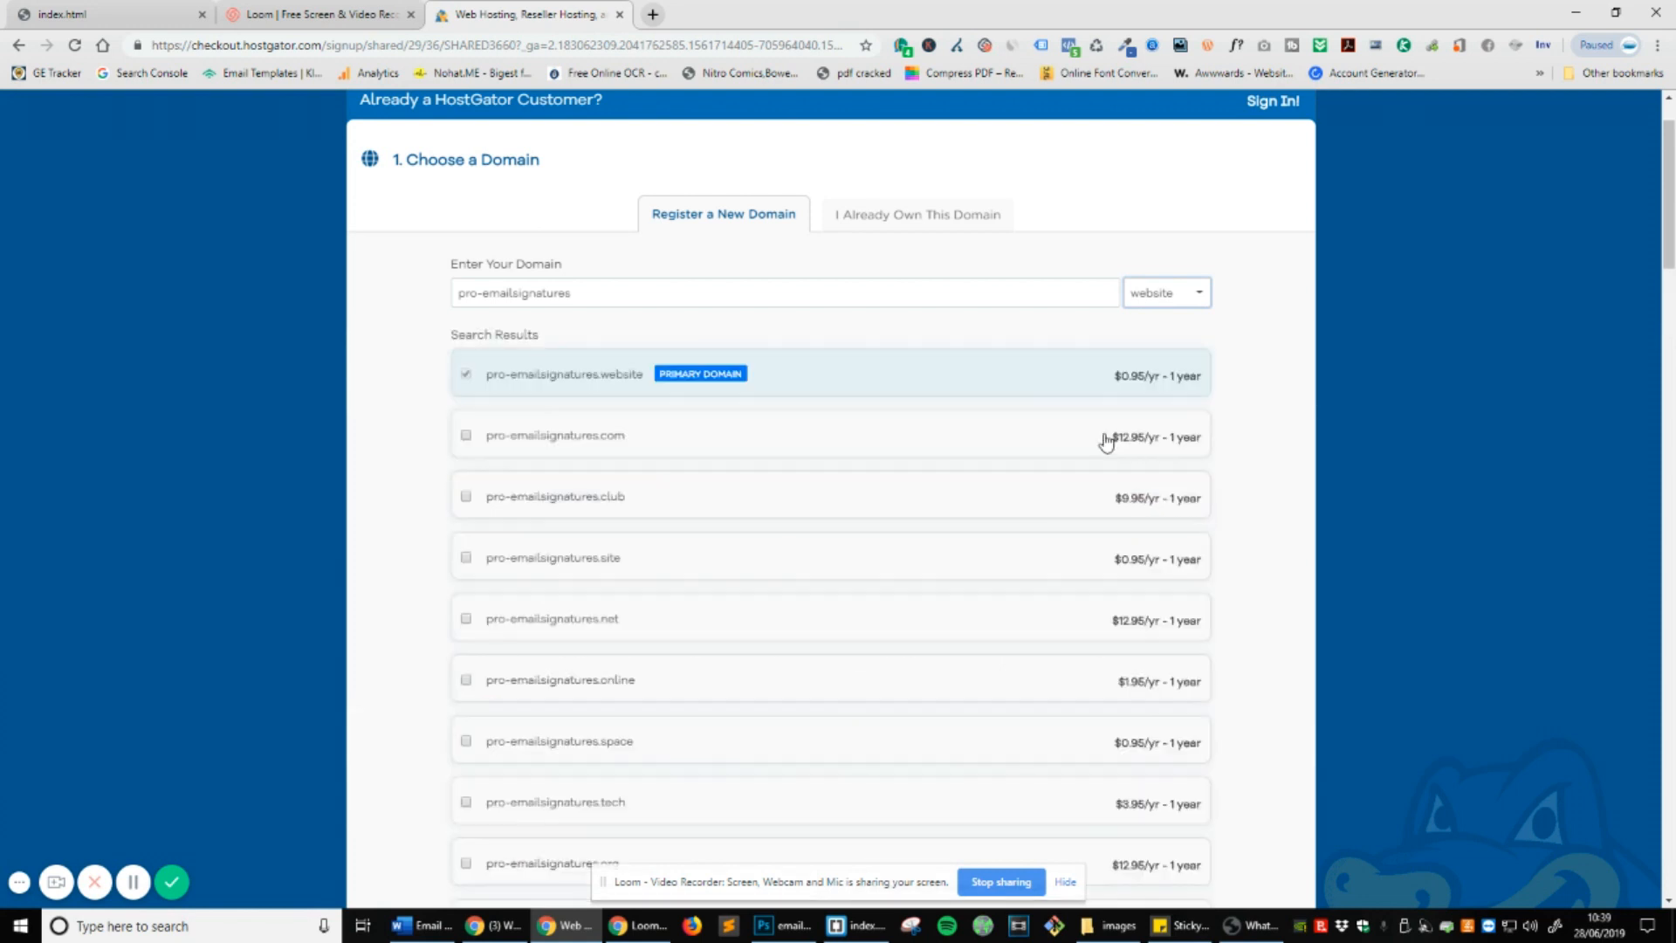
{"action": "scroll", "scroll_direction": "down", "scroll_amount": 3}
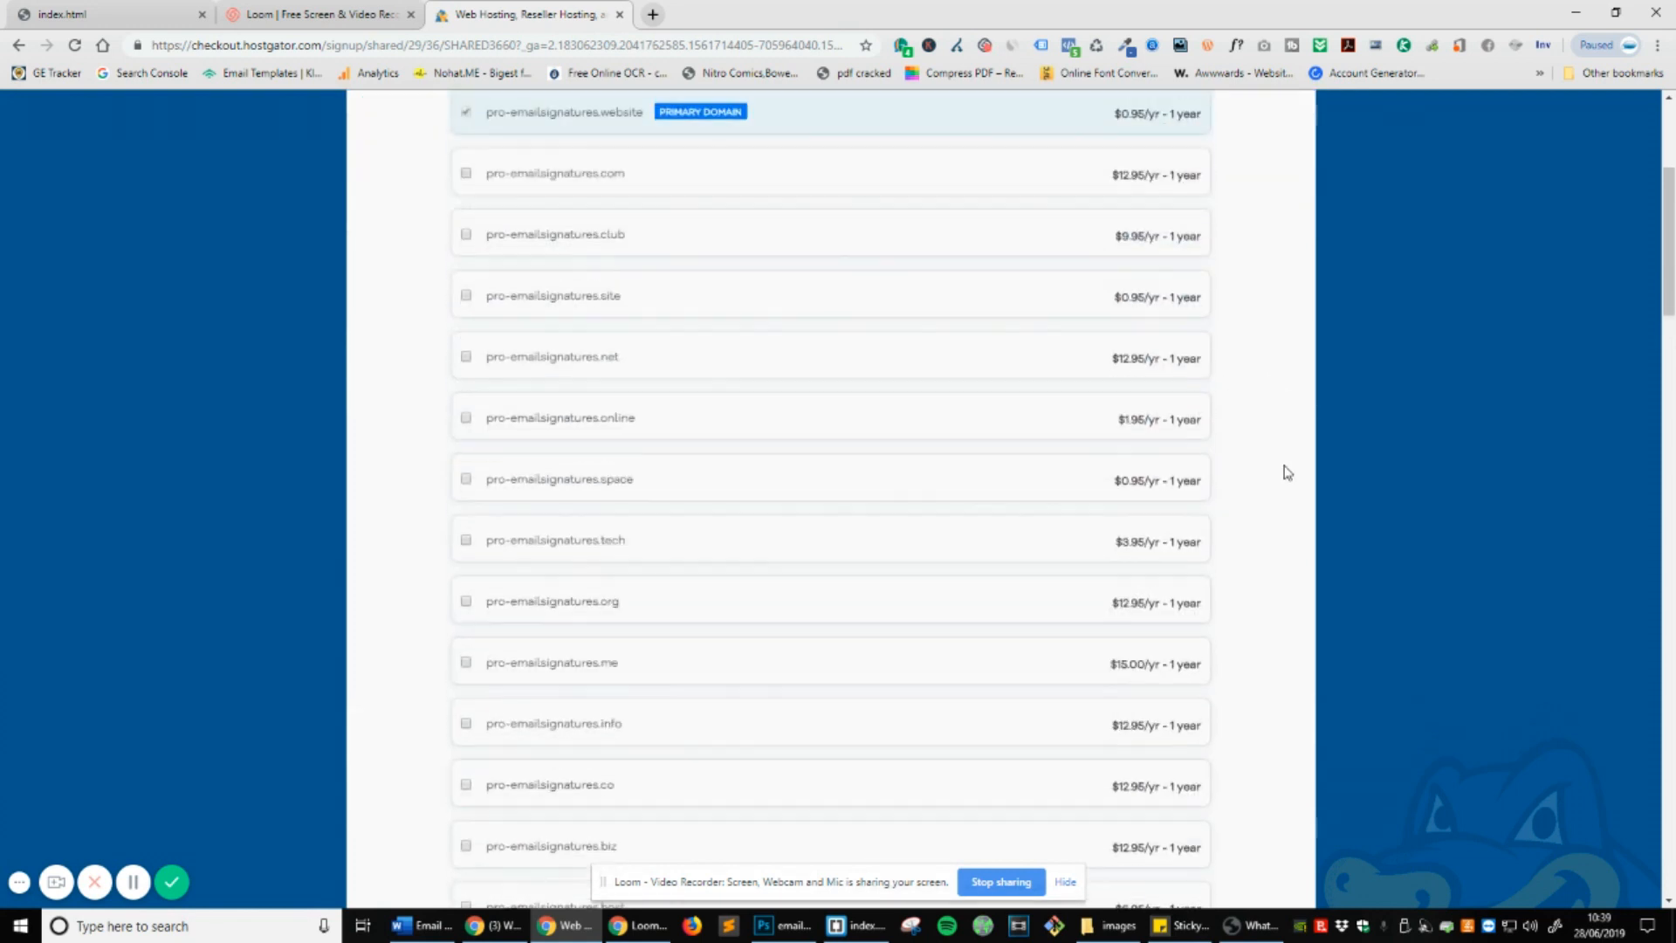
{"action": "scroll", "scroll_direction": "down", "scroll_amount": 3}
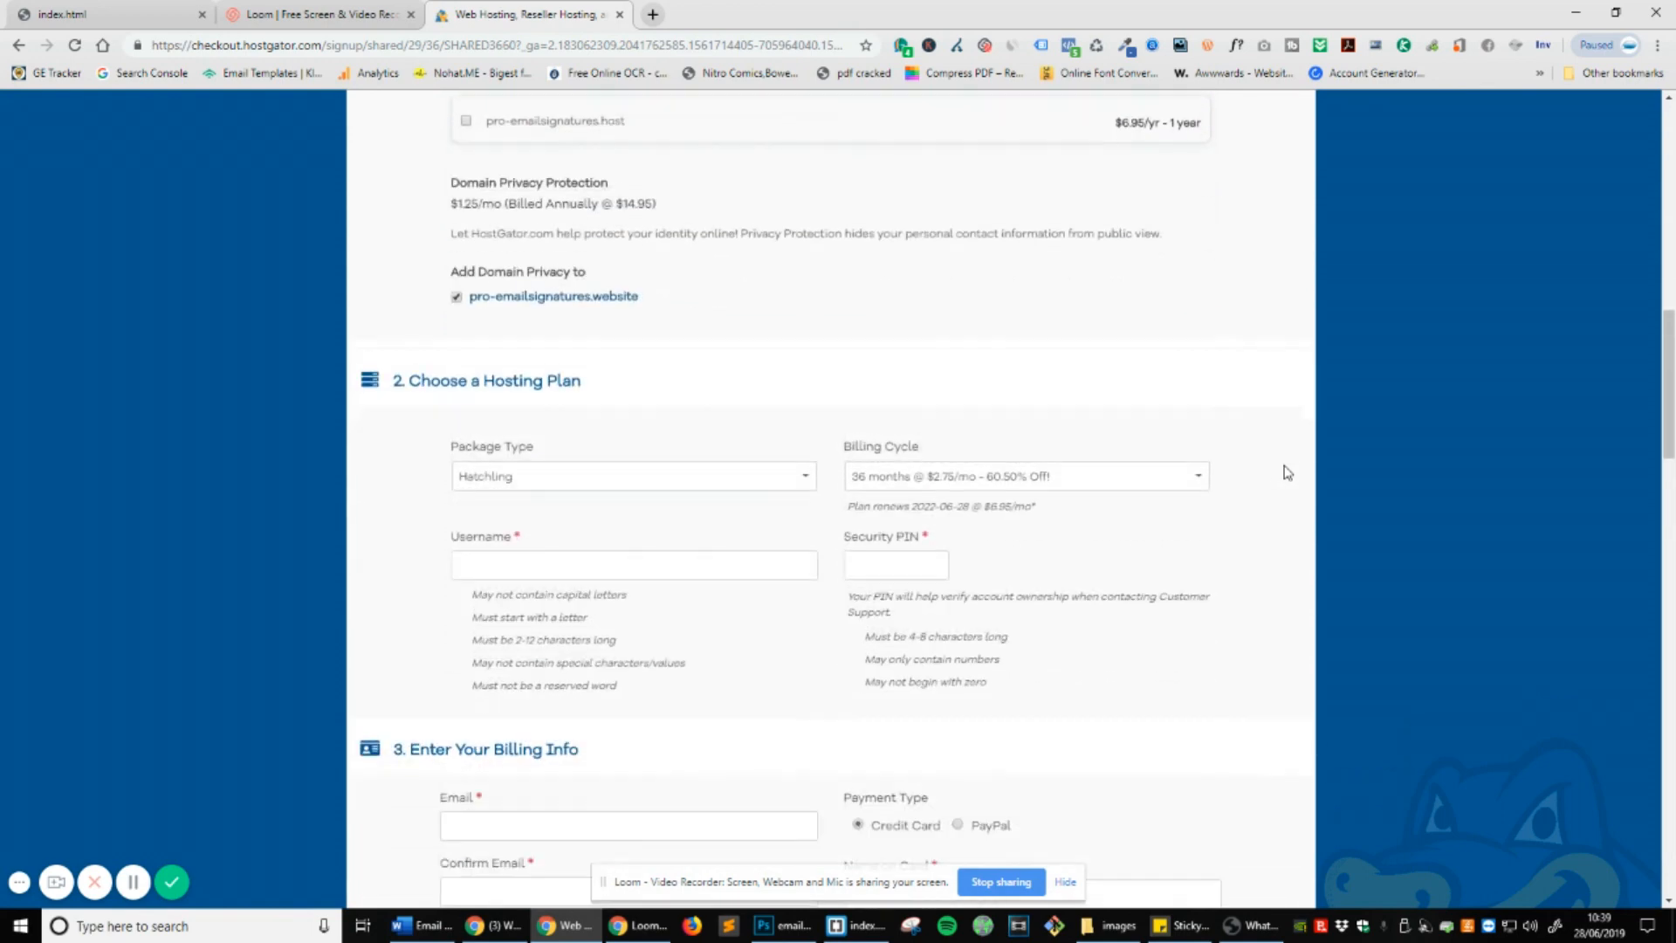
{"action": "scroll", "scroll_direction": "down", "scroll_amount": 3}
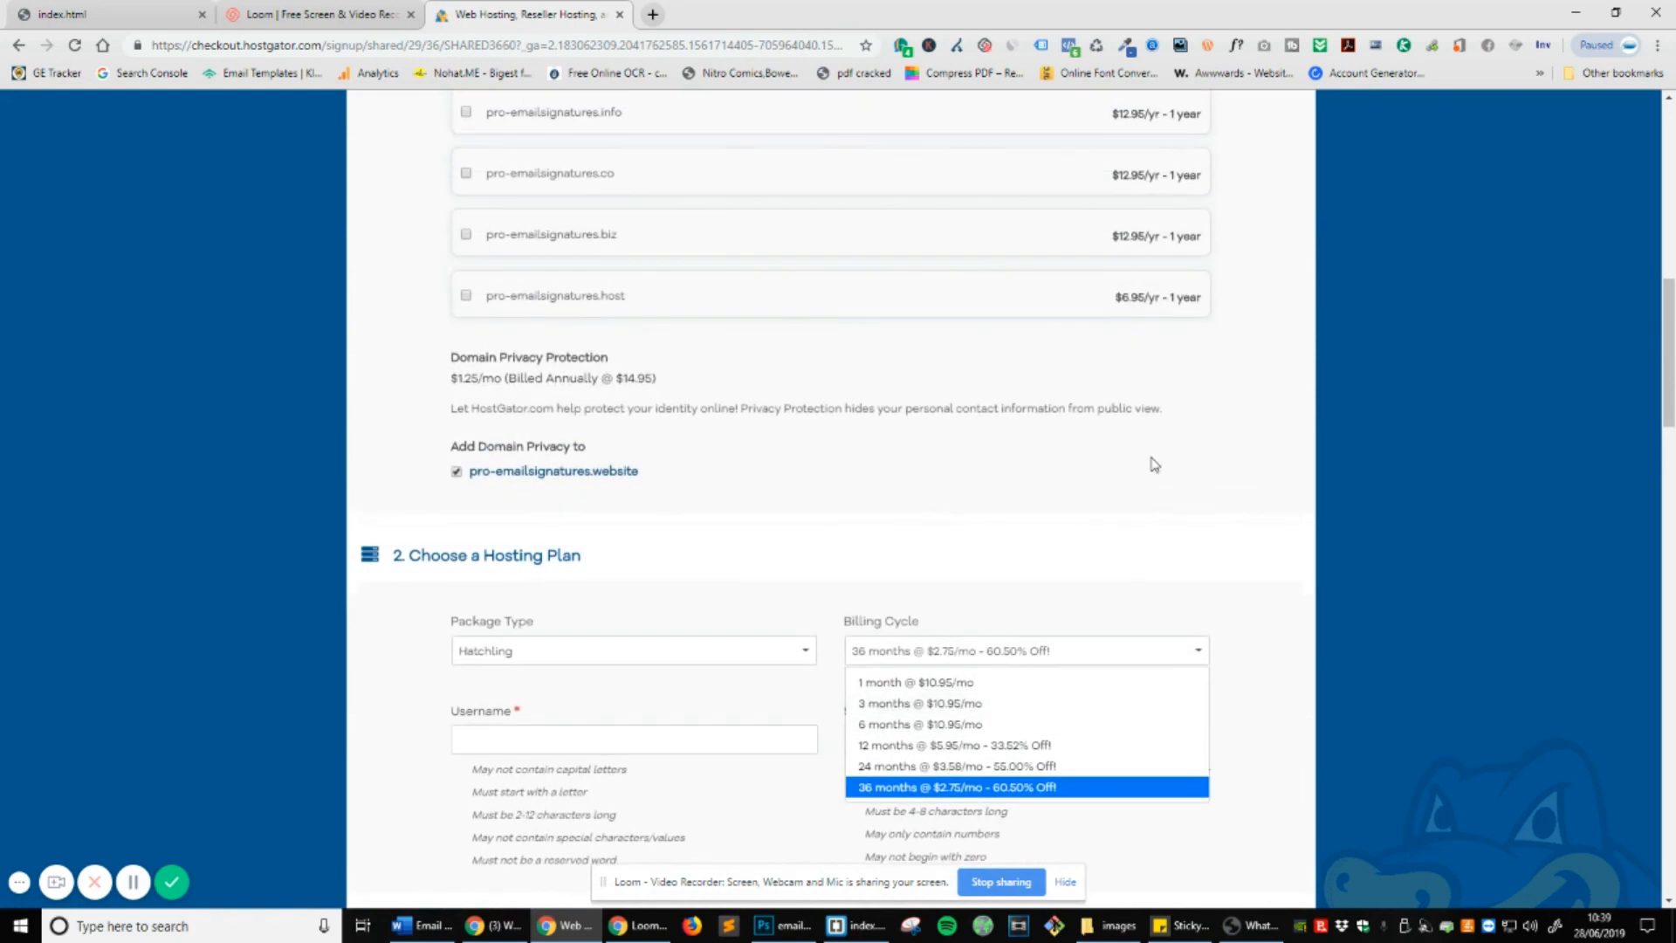
{"action": "scroll", "scroll_direction": "down", "scroll_amount": 3}
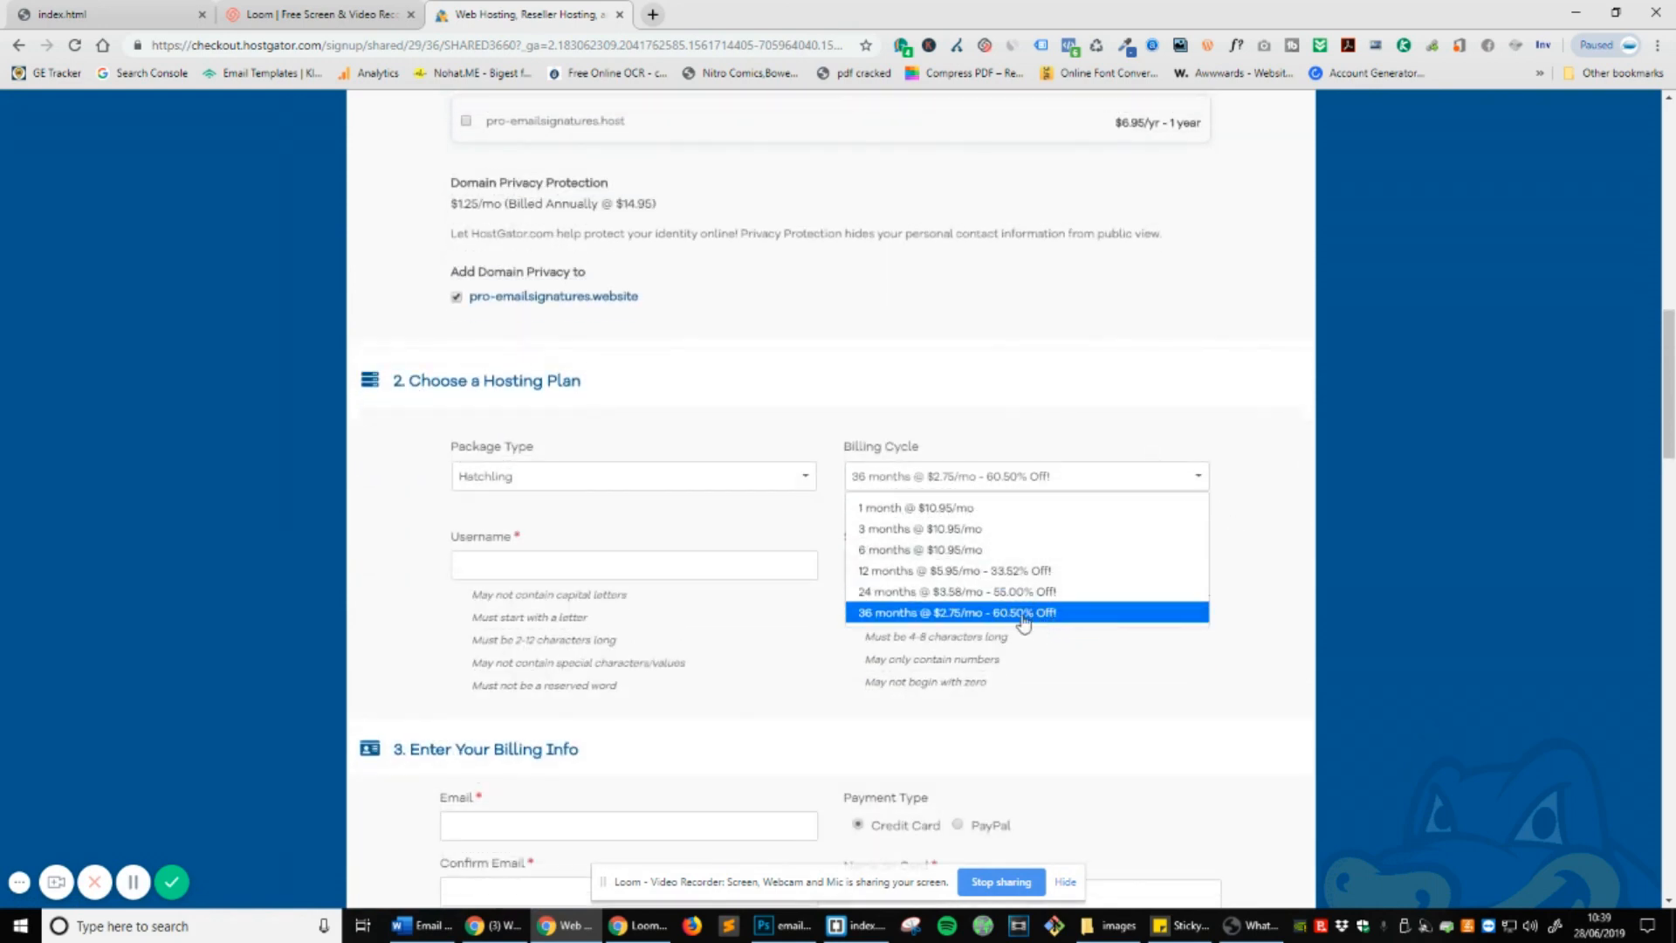
{"action": "mouse_move", "coordinate": [918, 581]}
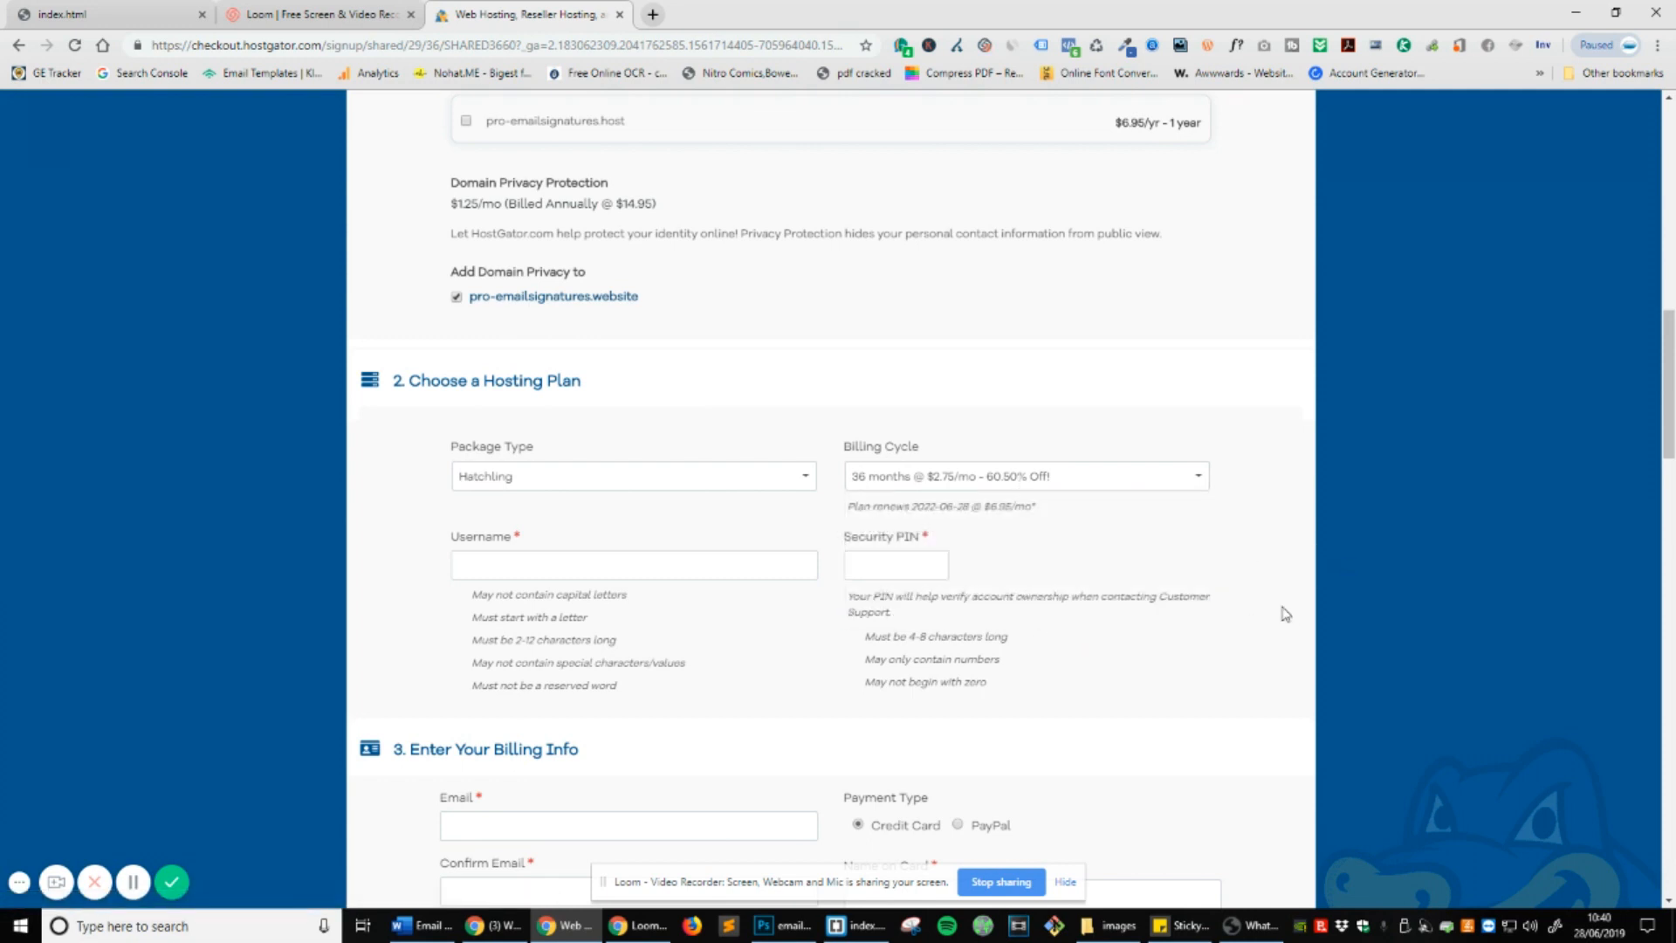
Remove SiteLock monitoring and review the order summary totaling $122.24.
{"action": "scroll", "scroll_direction": "down", "scroll_amount": 3}
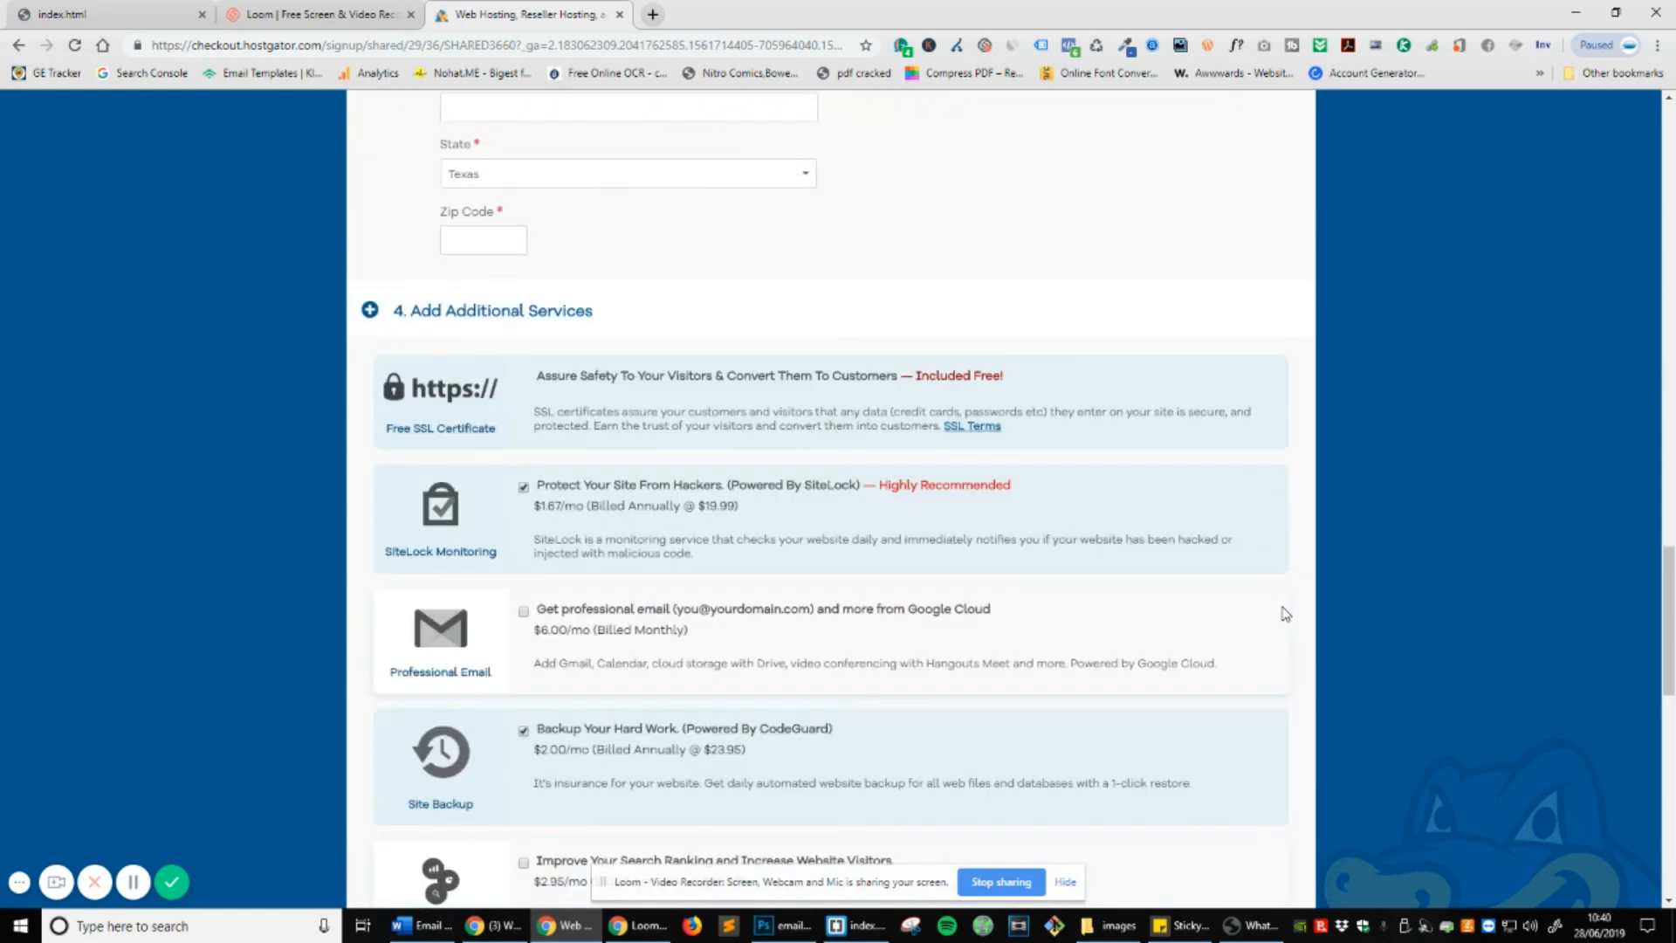
{"action": "scroll", "scroll_direction": "down", "scroll_amount": 3}
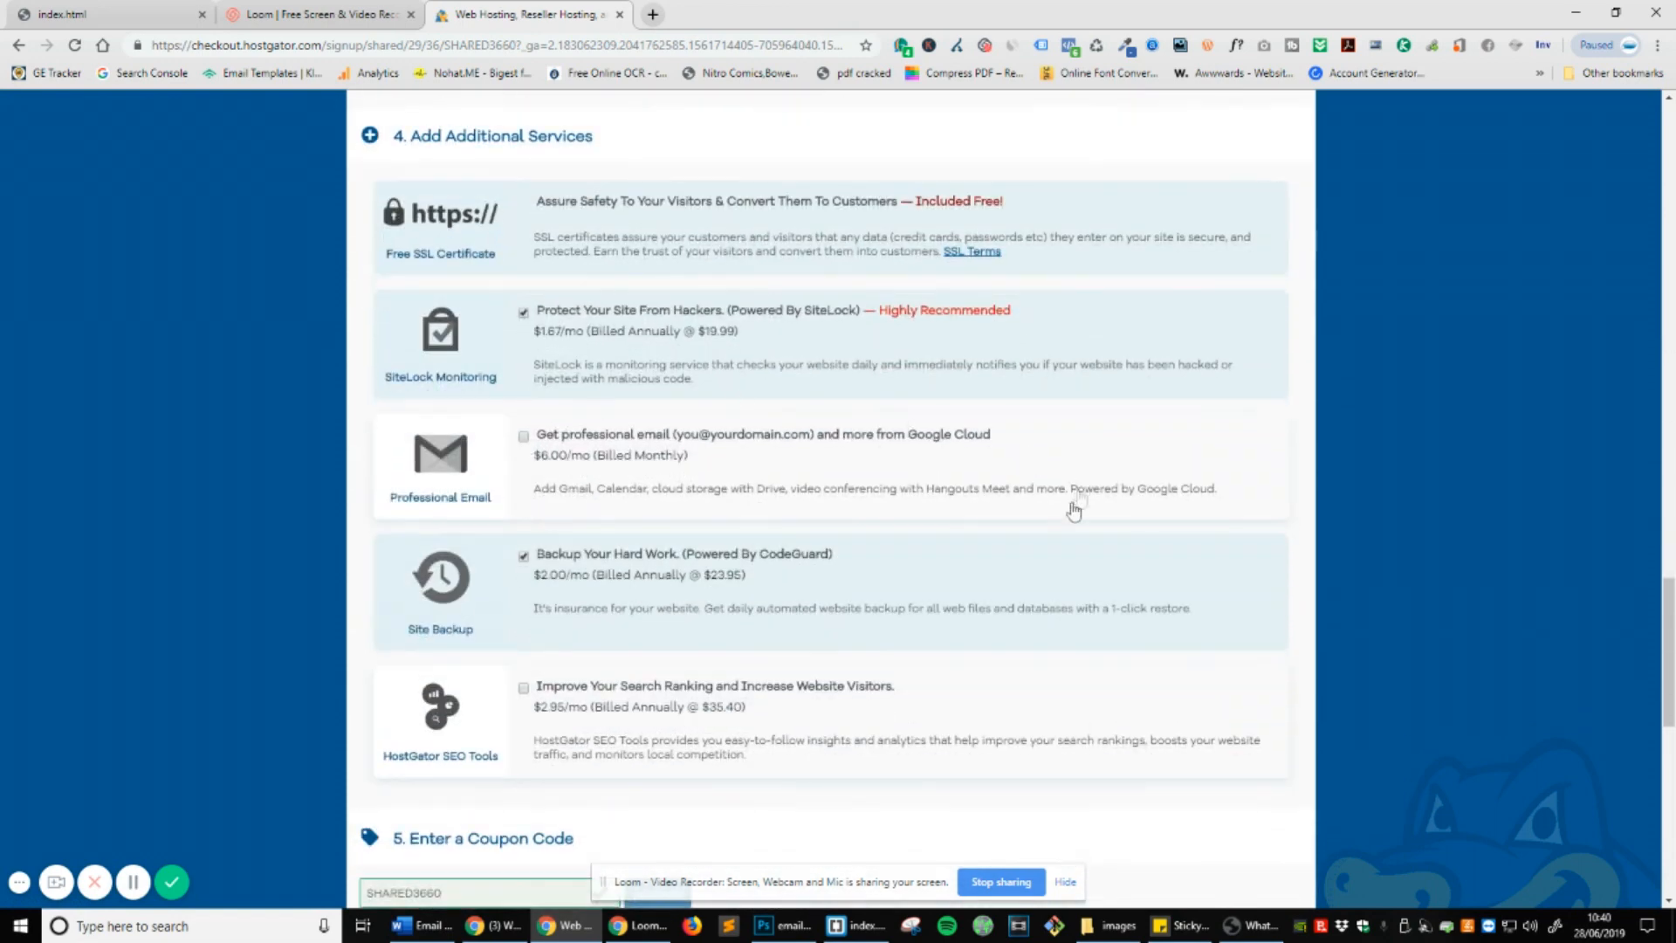
{"action": "scroll", "scroll_direction": "up", "scroll_amount": 3}
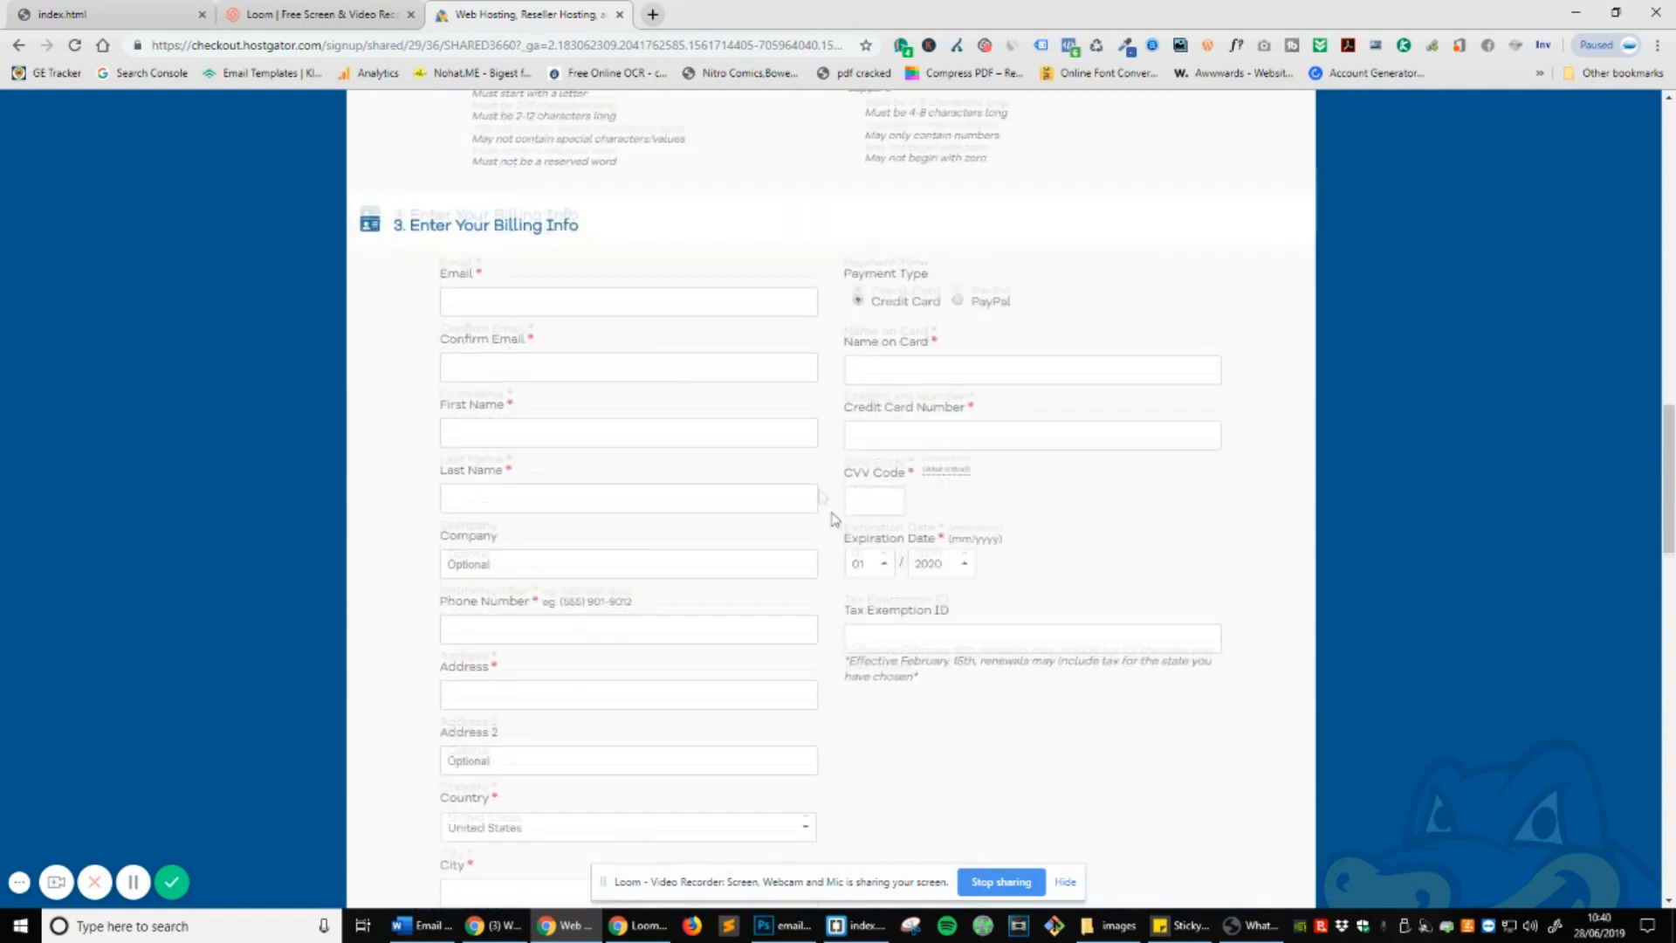
{"action": "scroll", "scroll_direction": "down", "scroll_amount": 3}
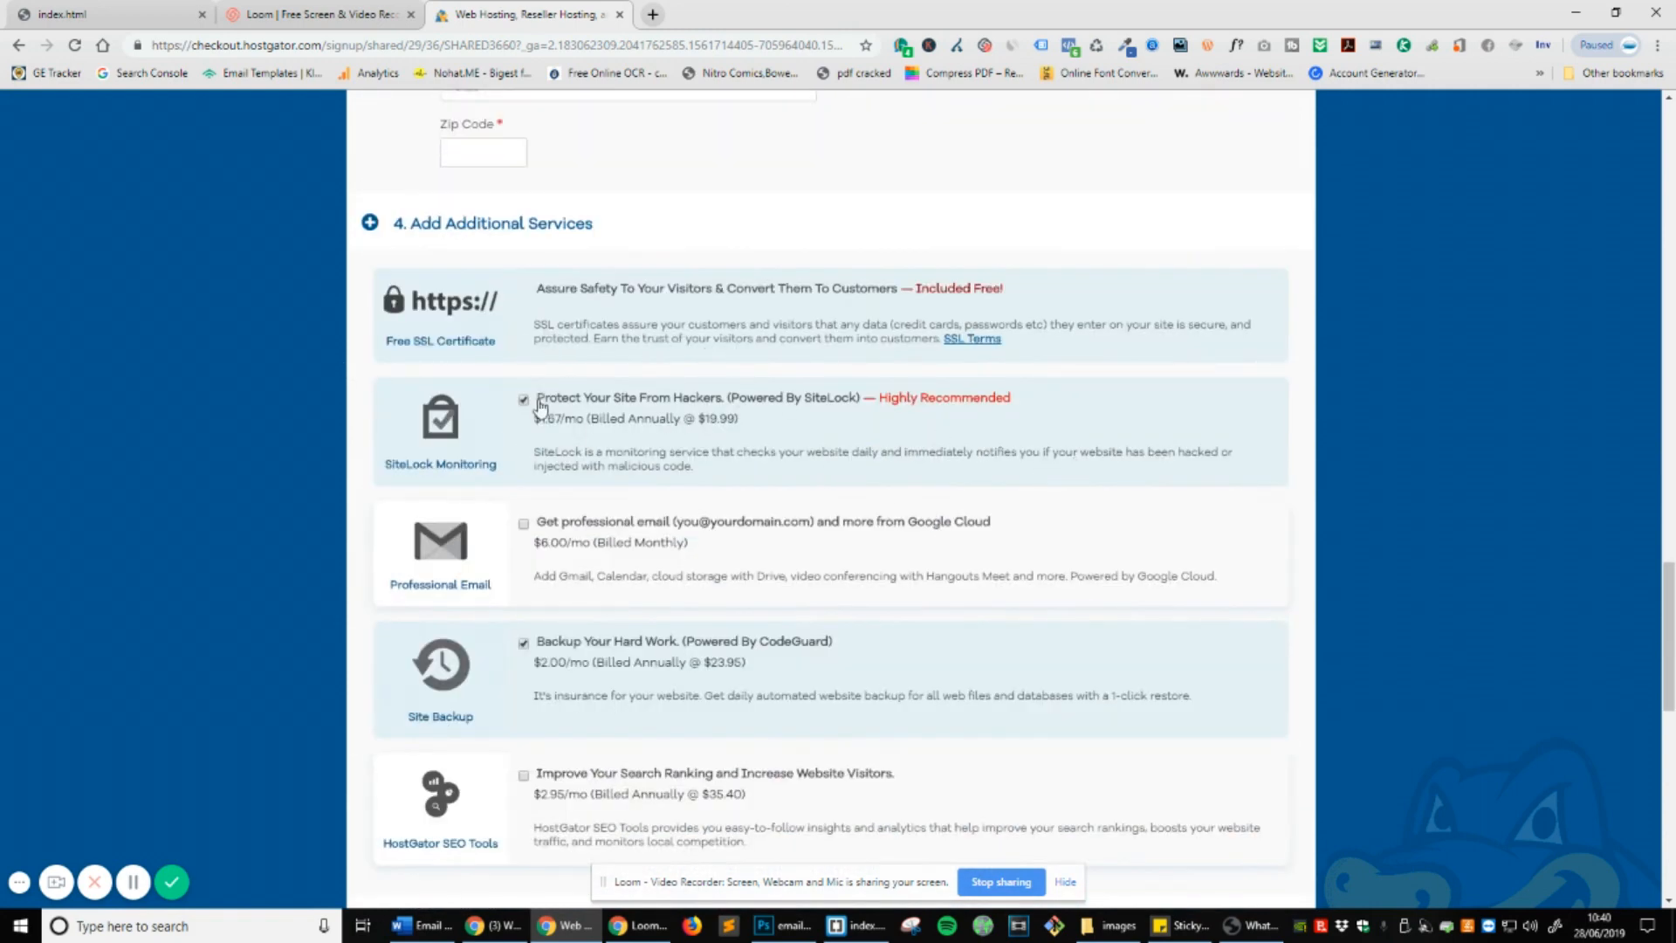
{"action": "left_click", "coordinate": [524, 398]}
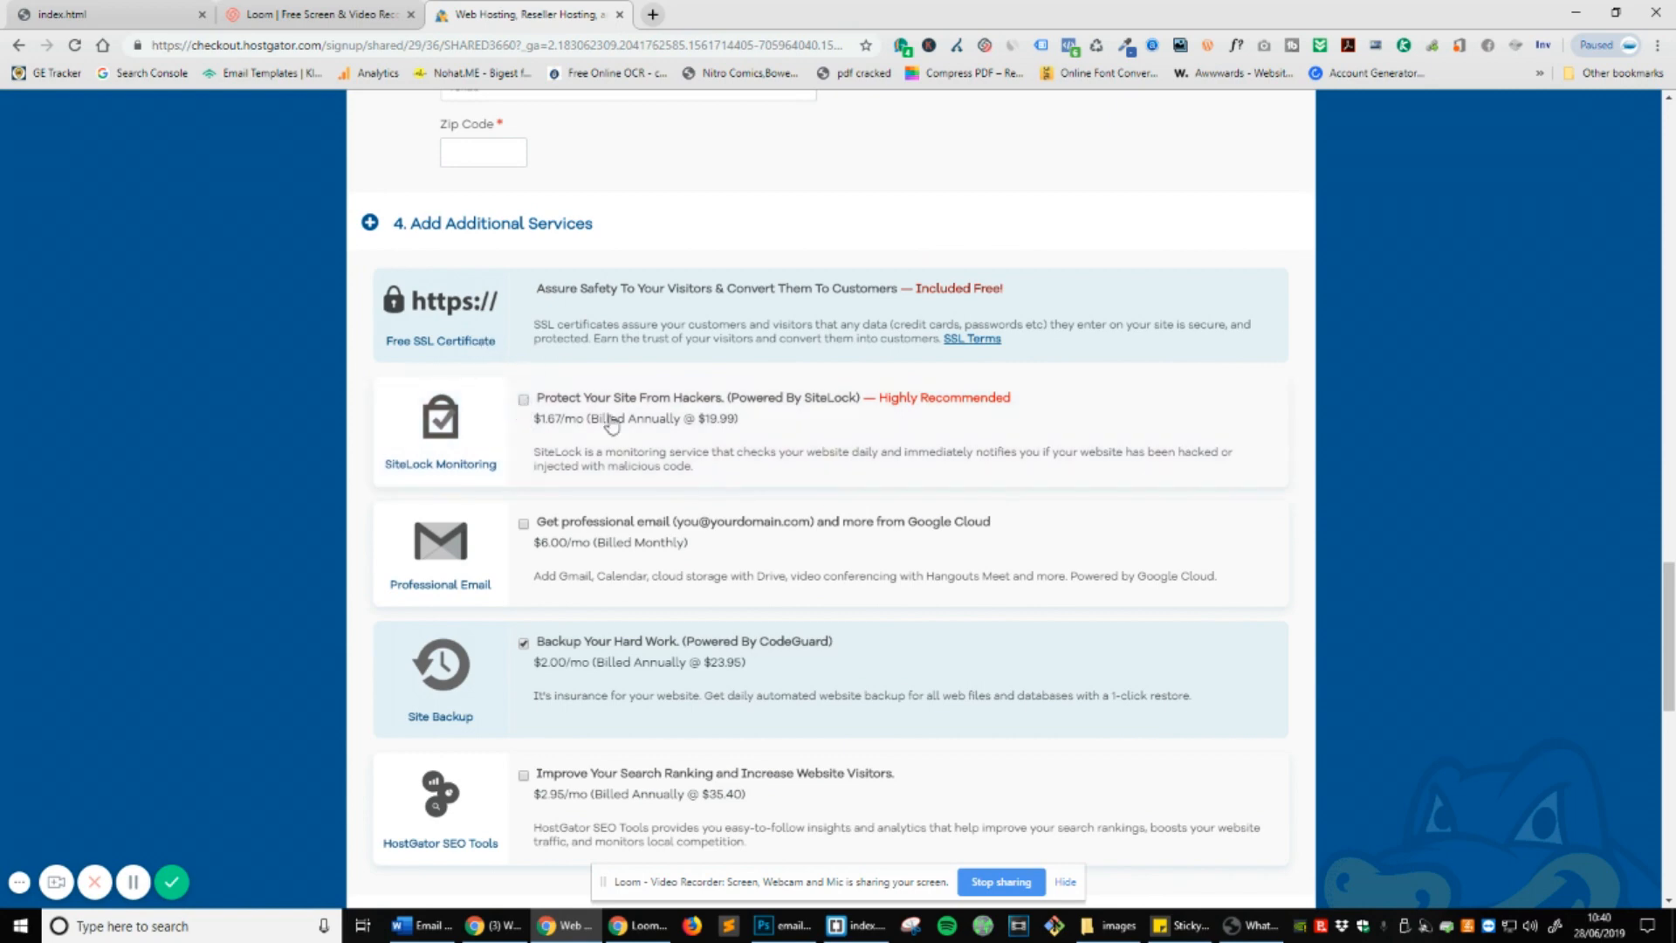
{"action": "scroll", "scroll_direction": "down", "scroll_amount": 3}
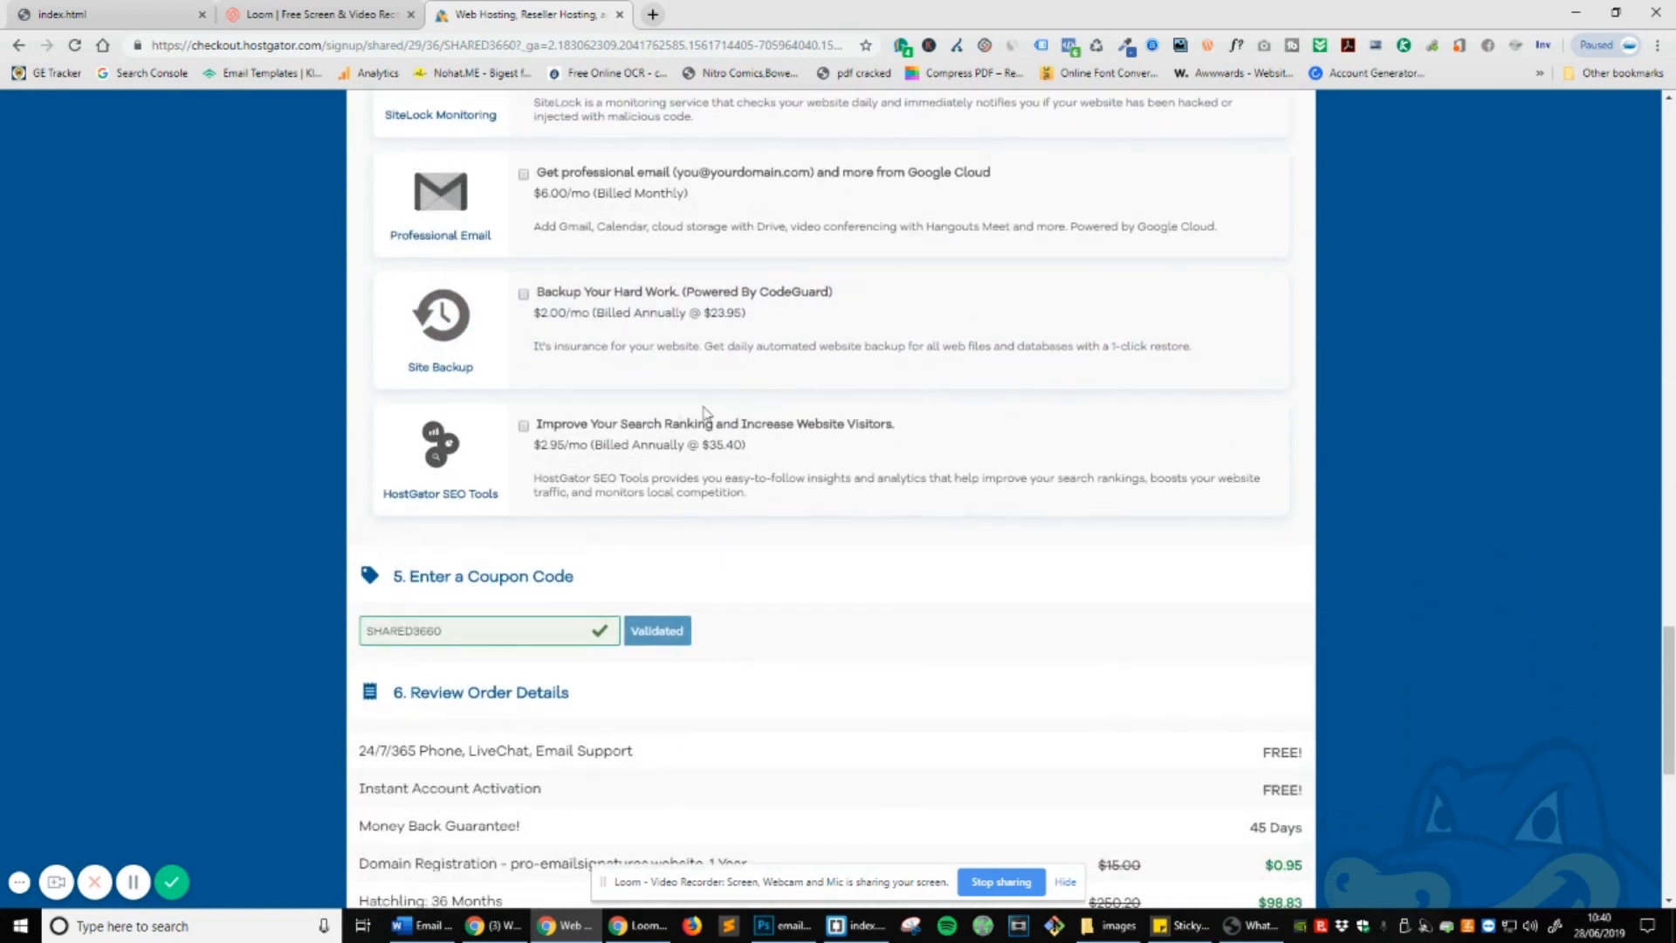
{"action": "scroll", "scroll_direction": "up", "scroll_amount": 3}
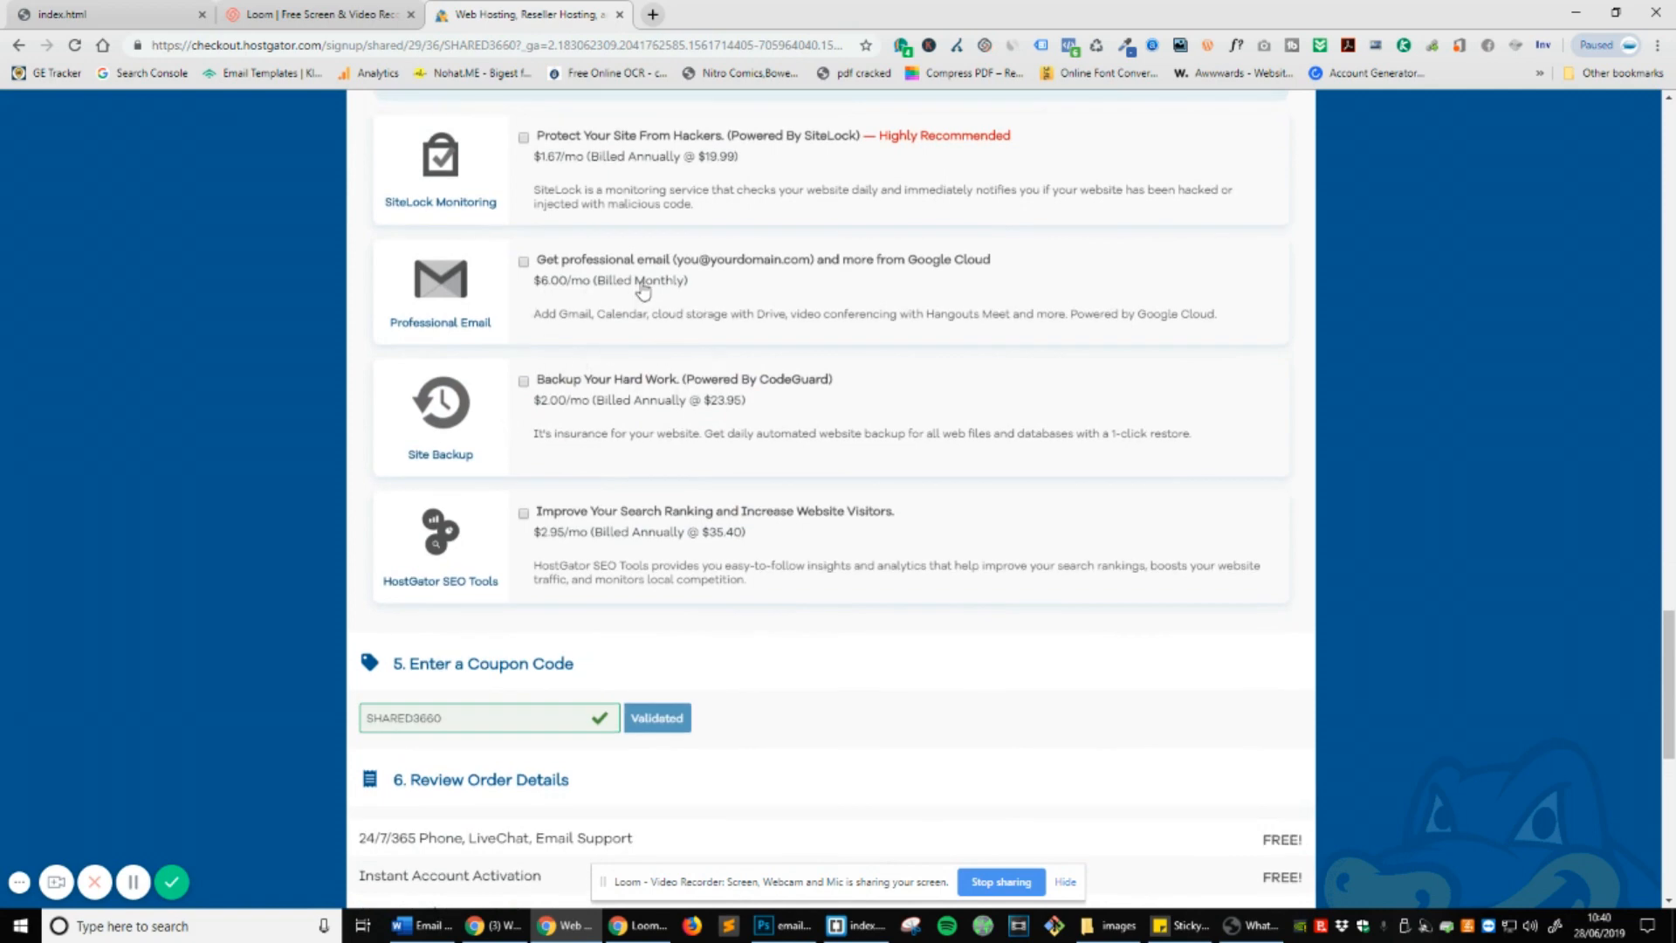
{"action": "mouse_move", "coordinate": [765, 301]}
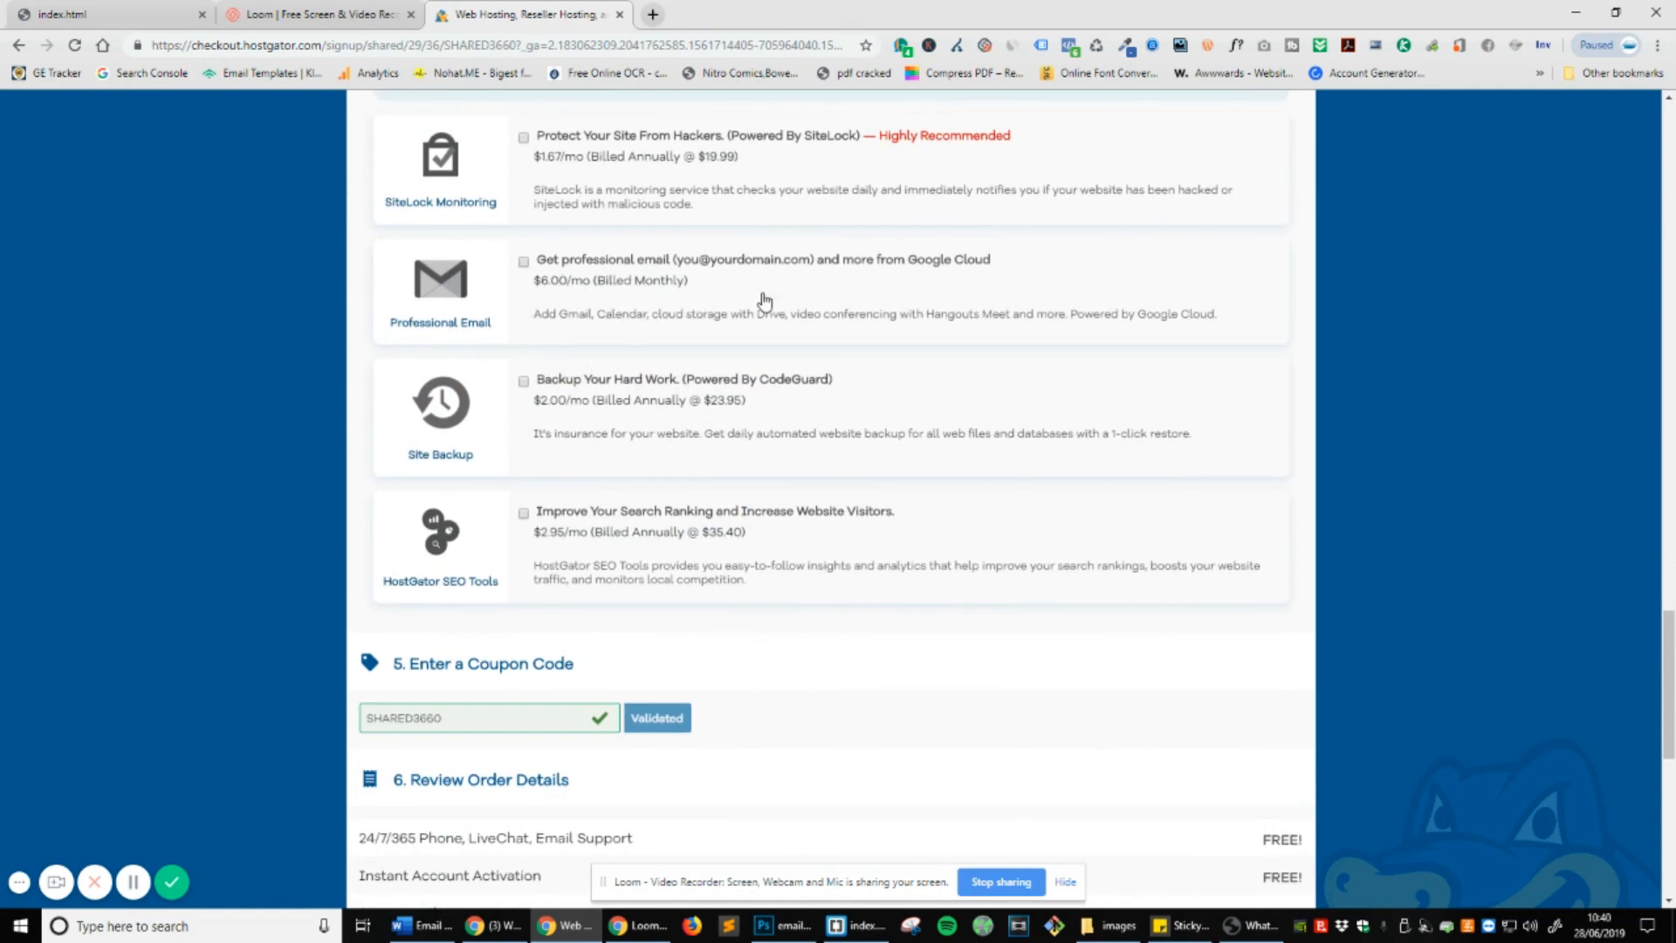
{"action": "scroll", "scroll_direction": "down", "scroll_amount": 3}
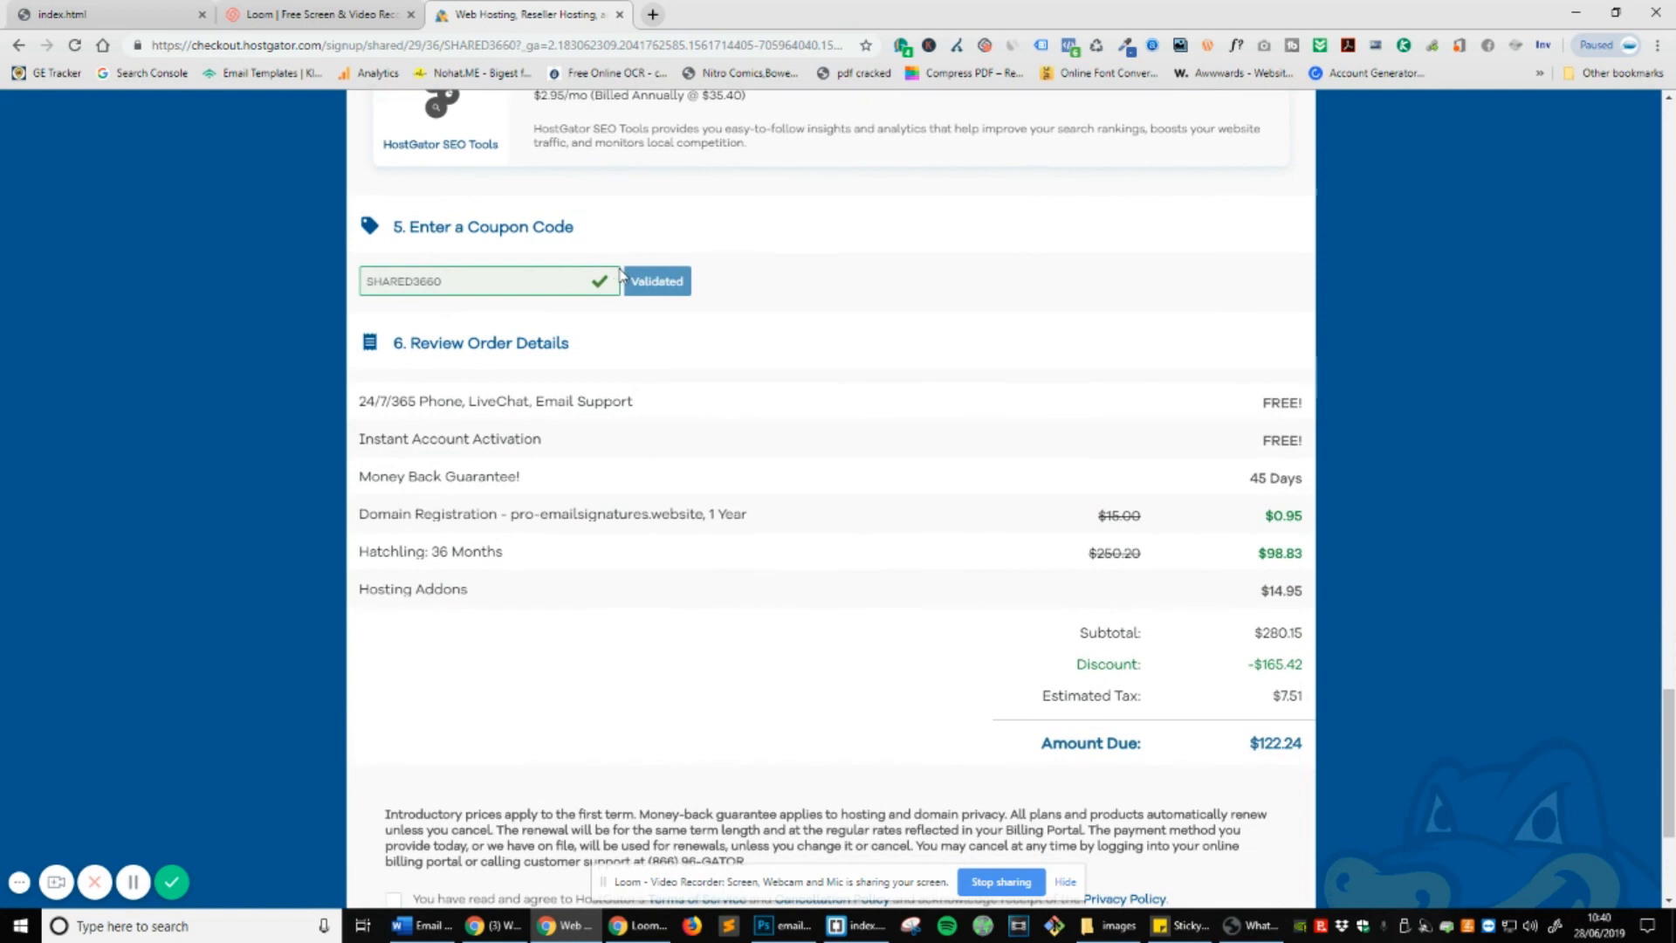
{"action": "scroll", "scroll_direction": "up", "scroll_amount": 3}
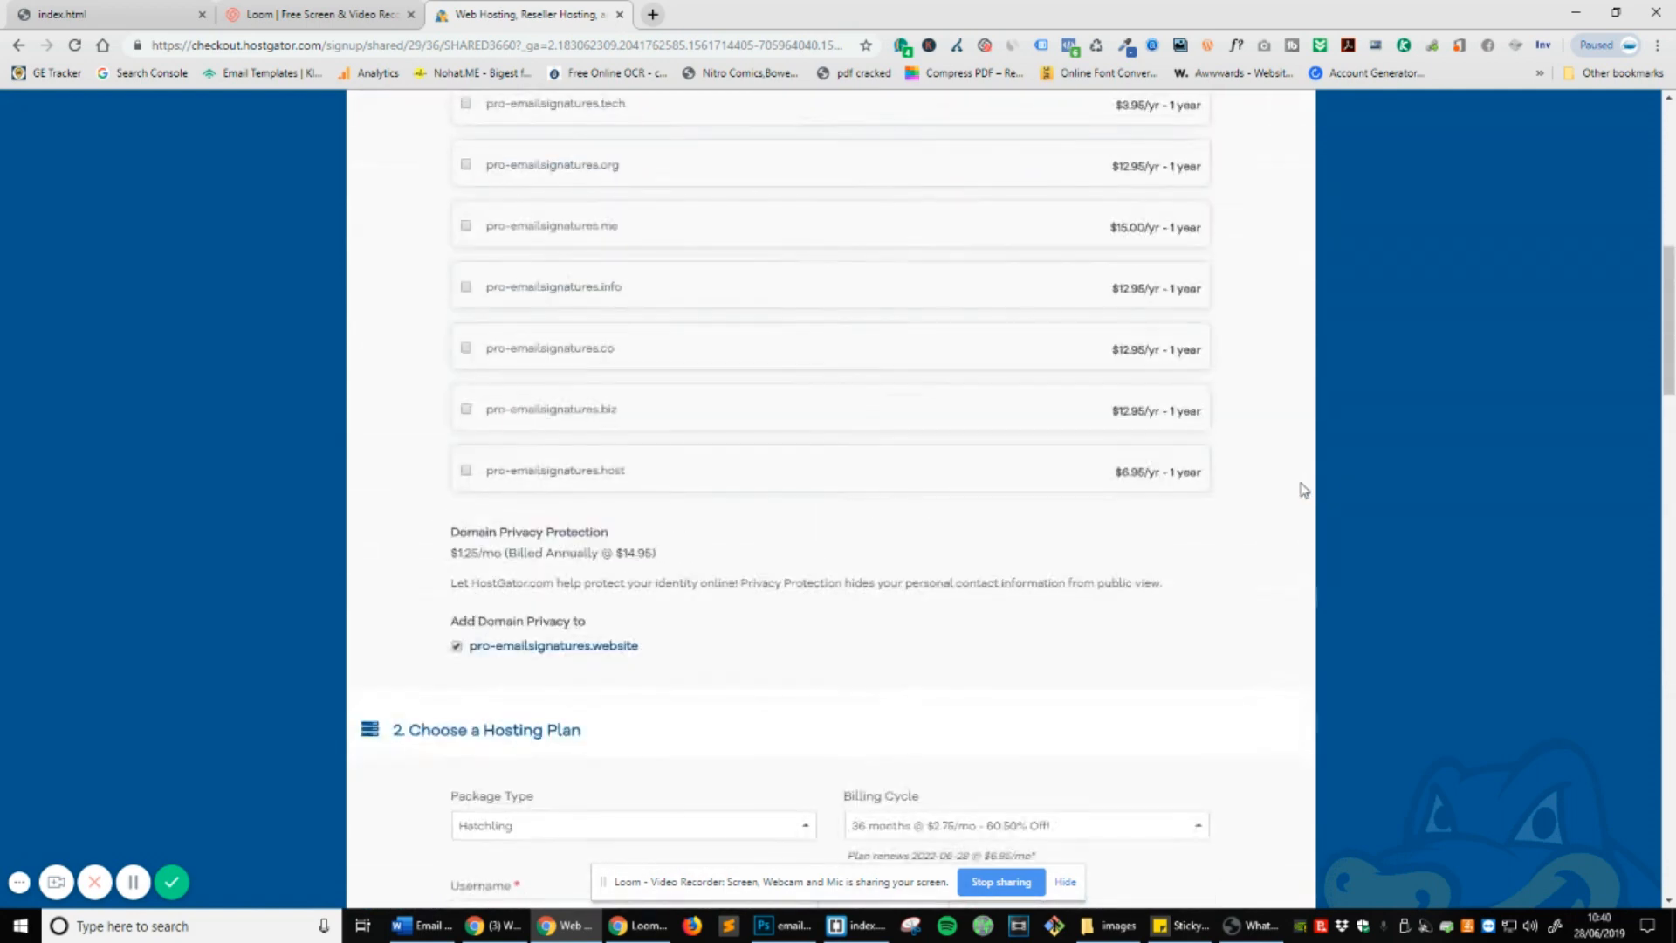
{"action": "scroll", "scroll_direction": "up", "scroll_amount": 3}
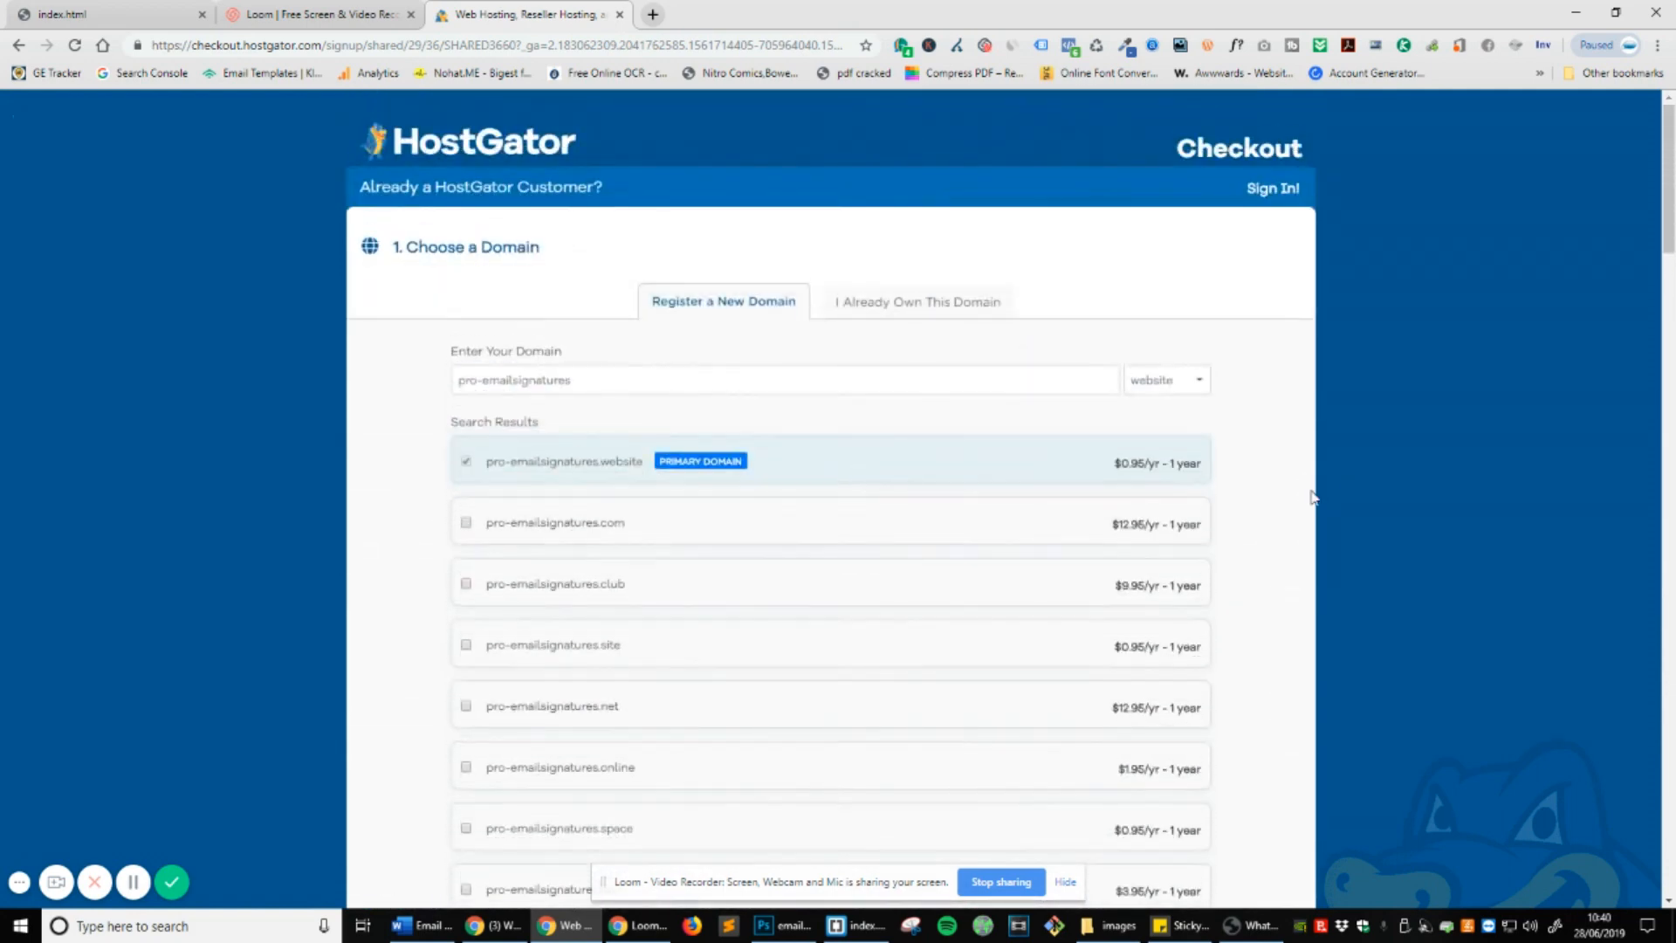
{"action": "scroll", "scroll_direction": "down", "scroll_amount": 3}
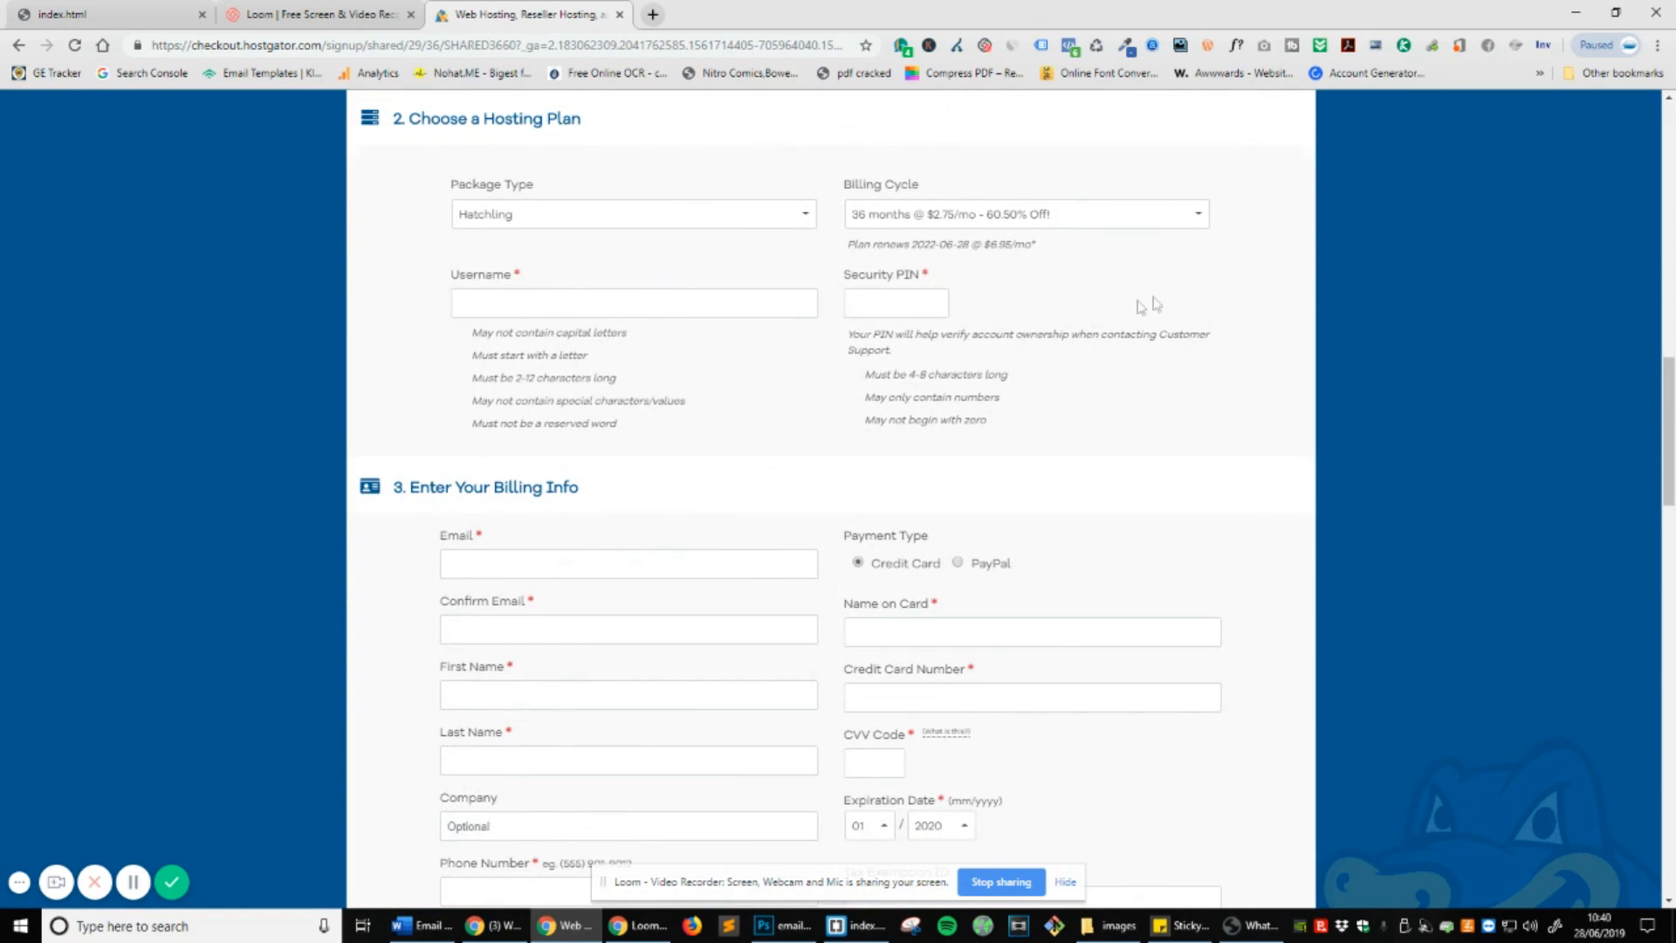
{"action": "scroll", "scroll_direction": "down", "scroll_amount": 3}
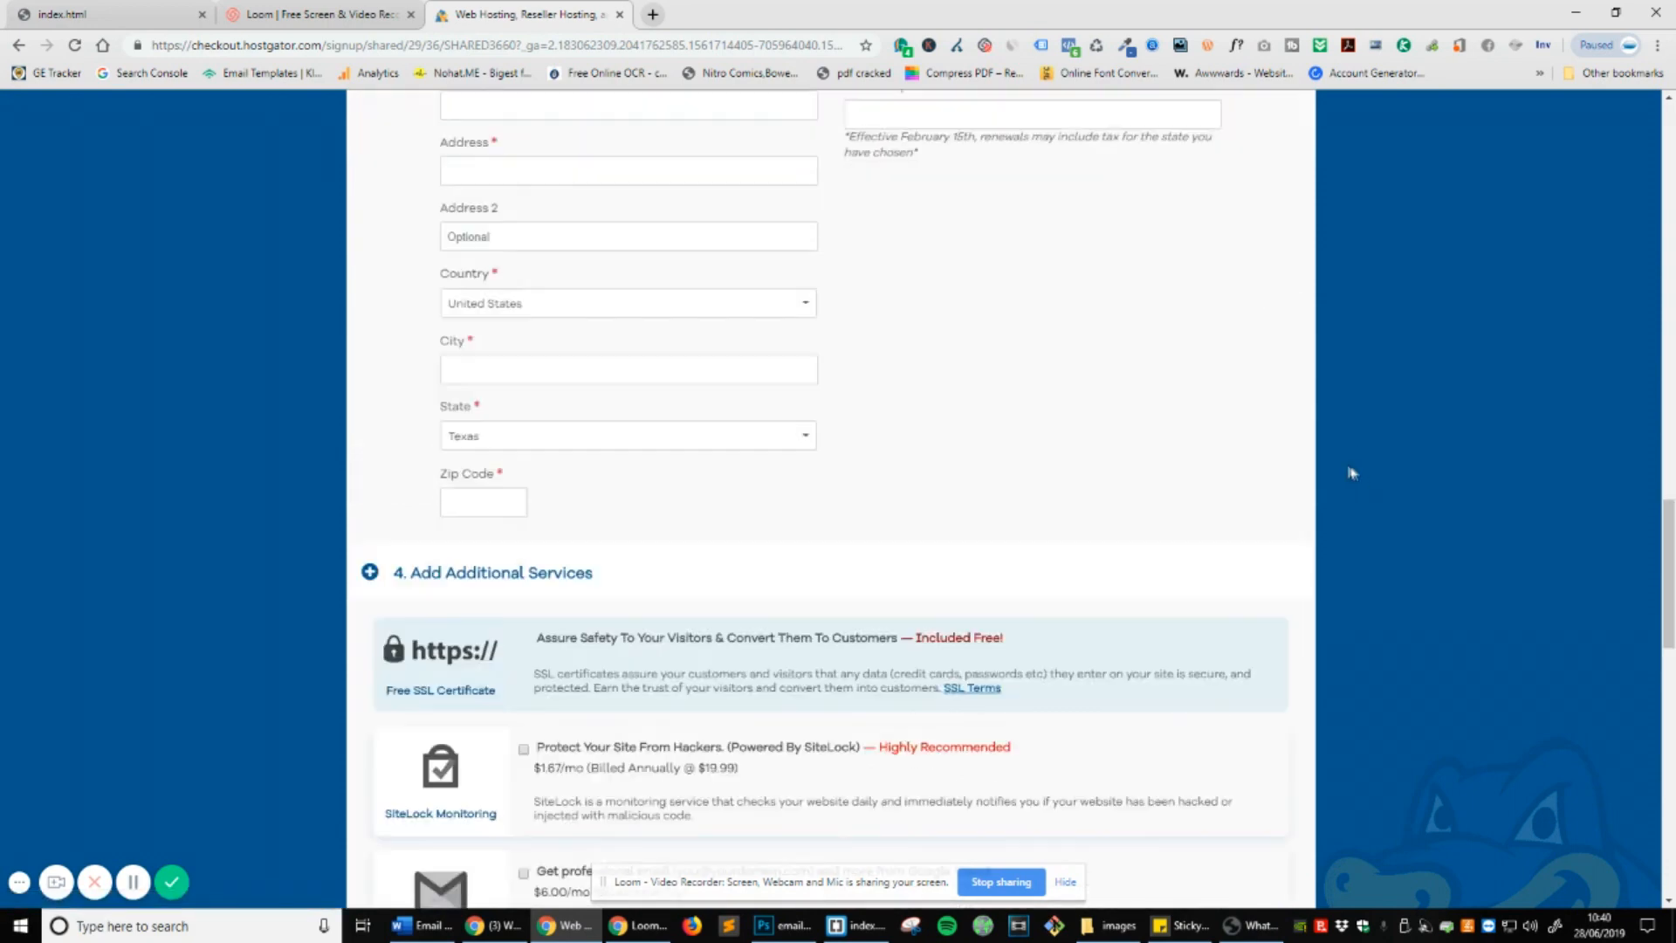
{"action": "scroll", "scroll_direction": "down", "scroll_amount": 3}
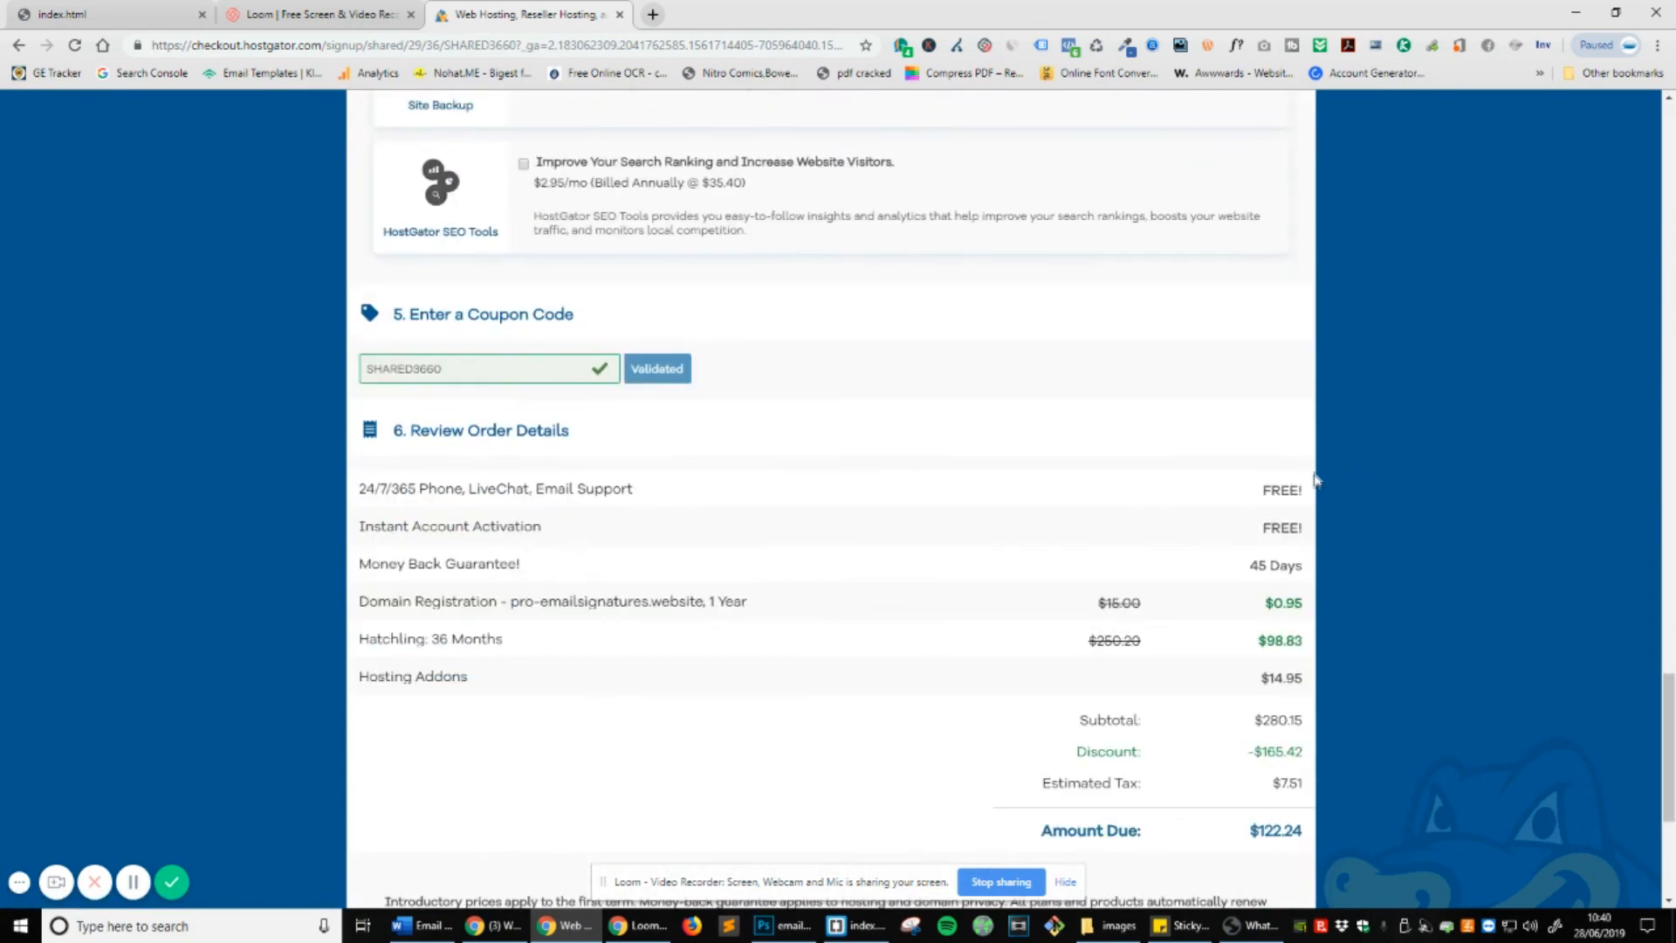
{"action": "scroll", "scroll_direction": "down", "scroll_amount": 3}
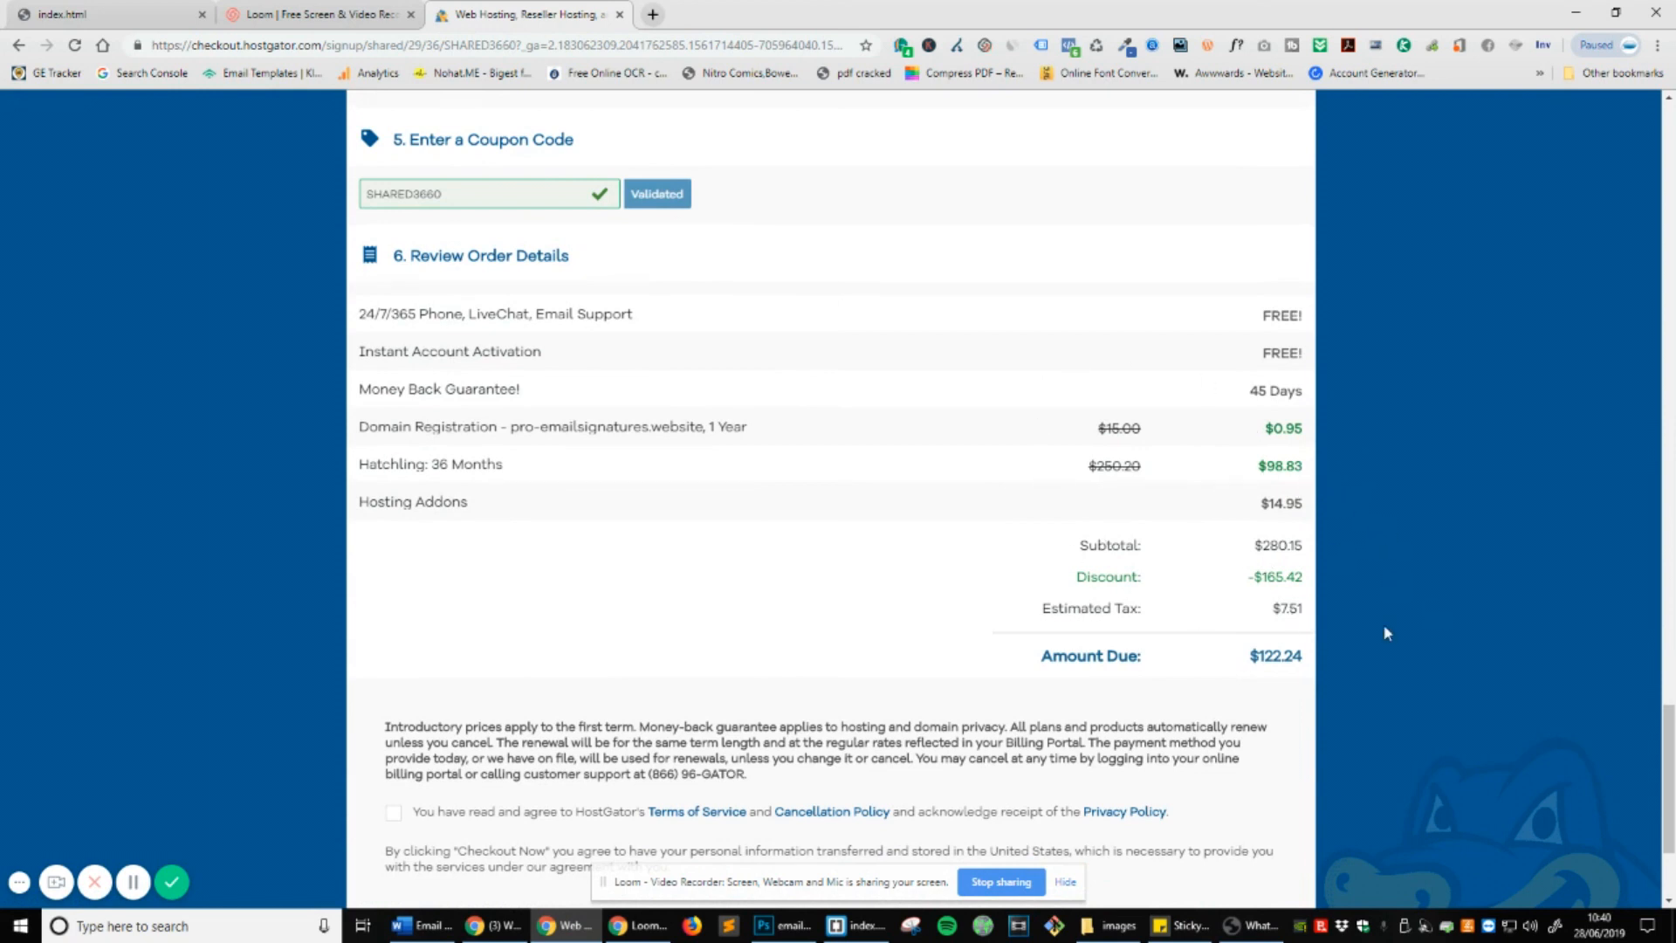
{"action": "mouse_move", "coordinate": [1146, 566]}
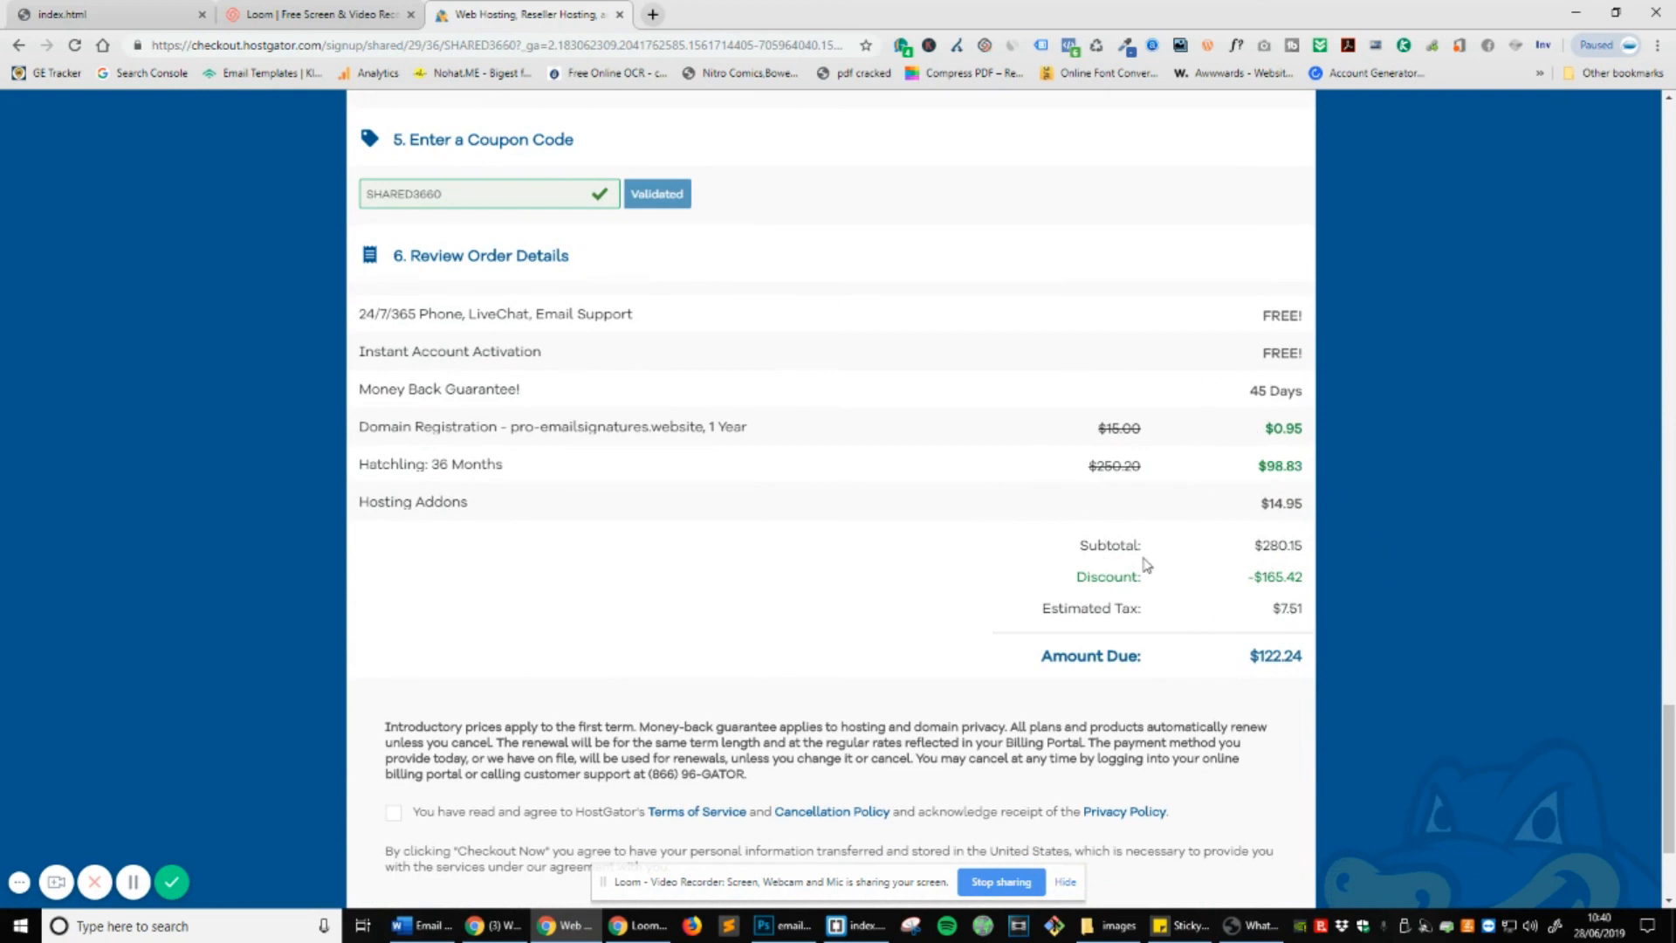
{"action": "mouse_move", "coordinate": [1262, 565]}
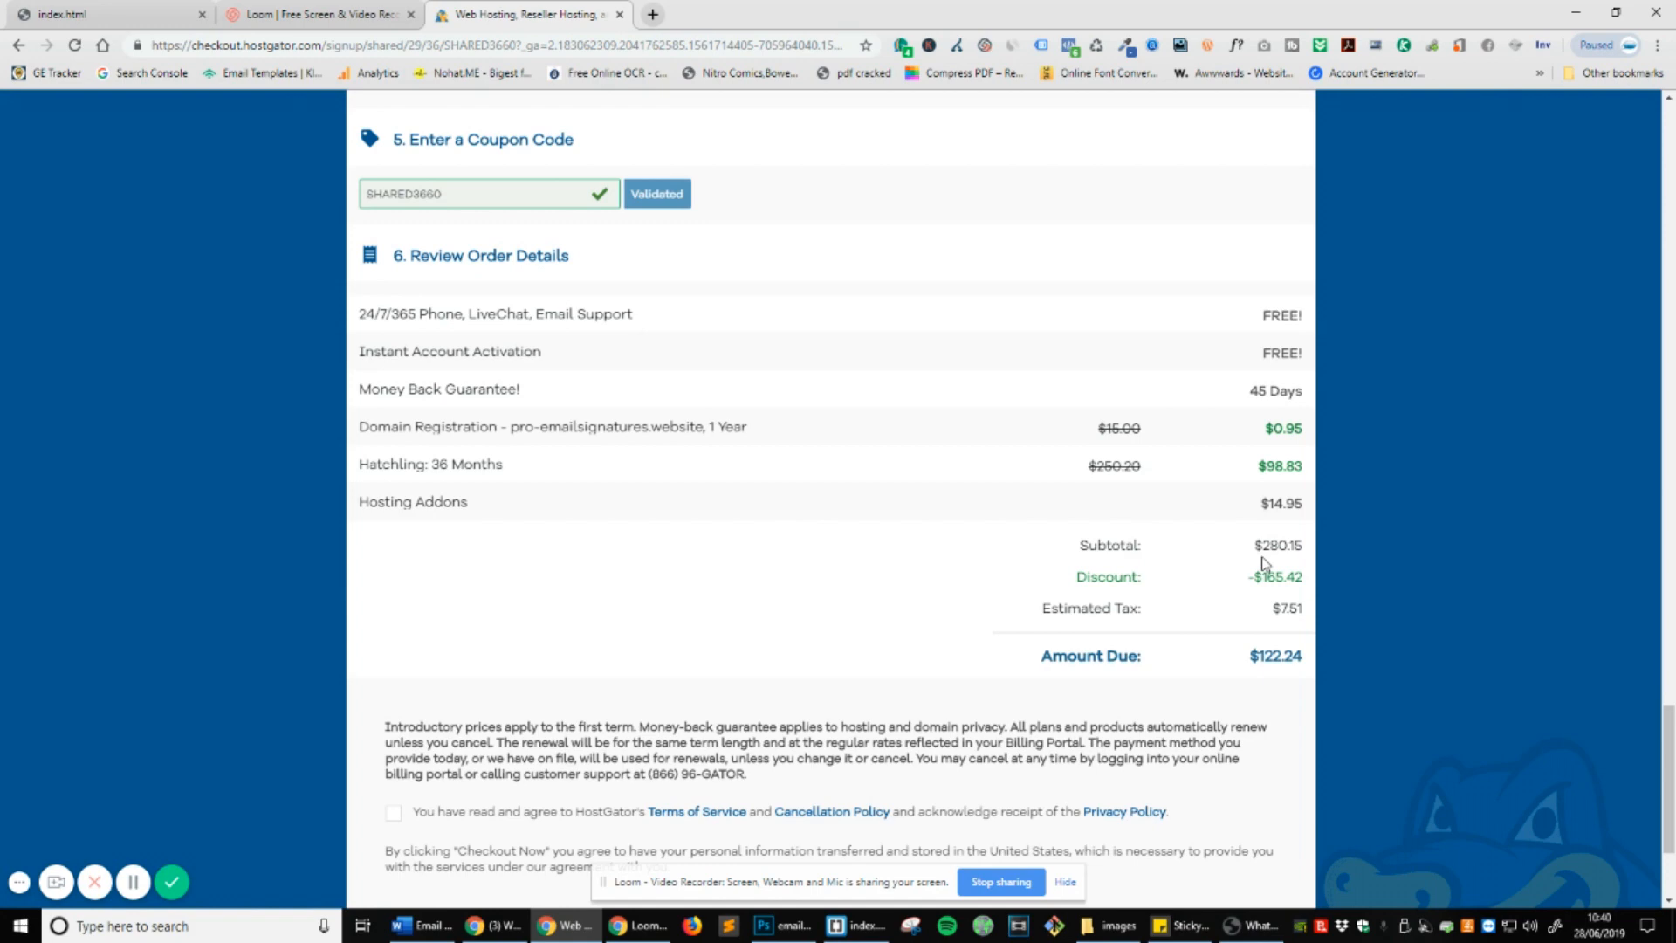
{"action": "scroll", "scroll_direction": "up", "scroll_amount": 3}
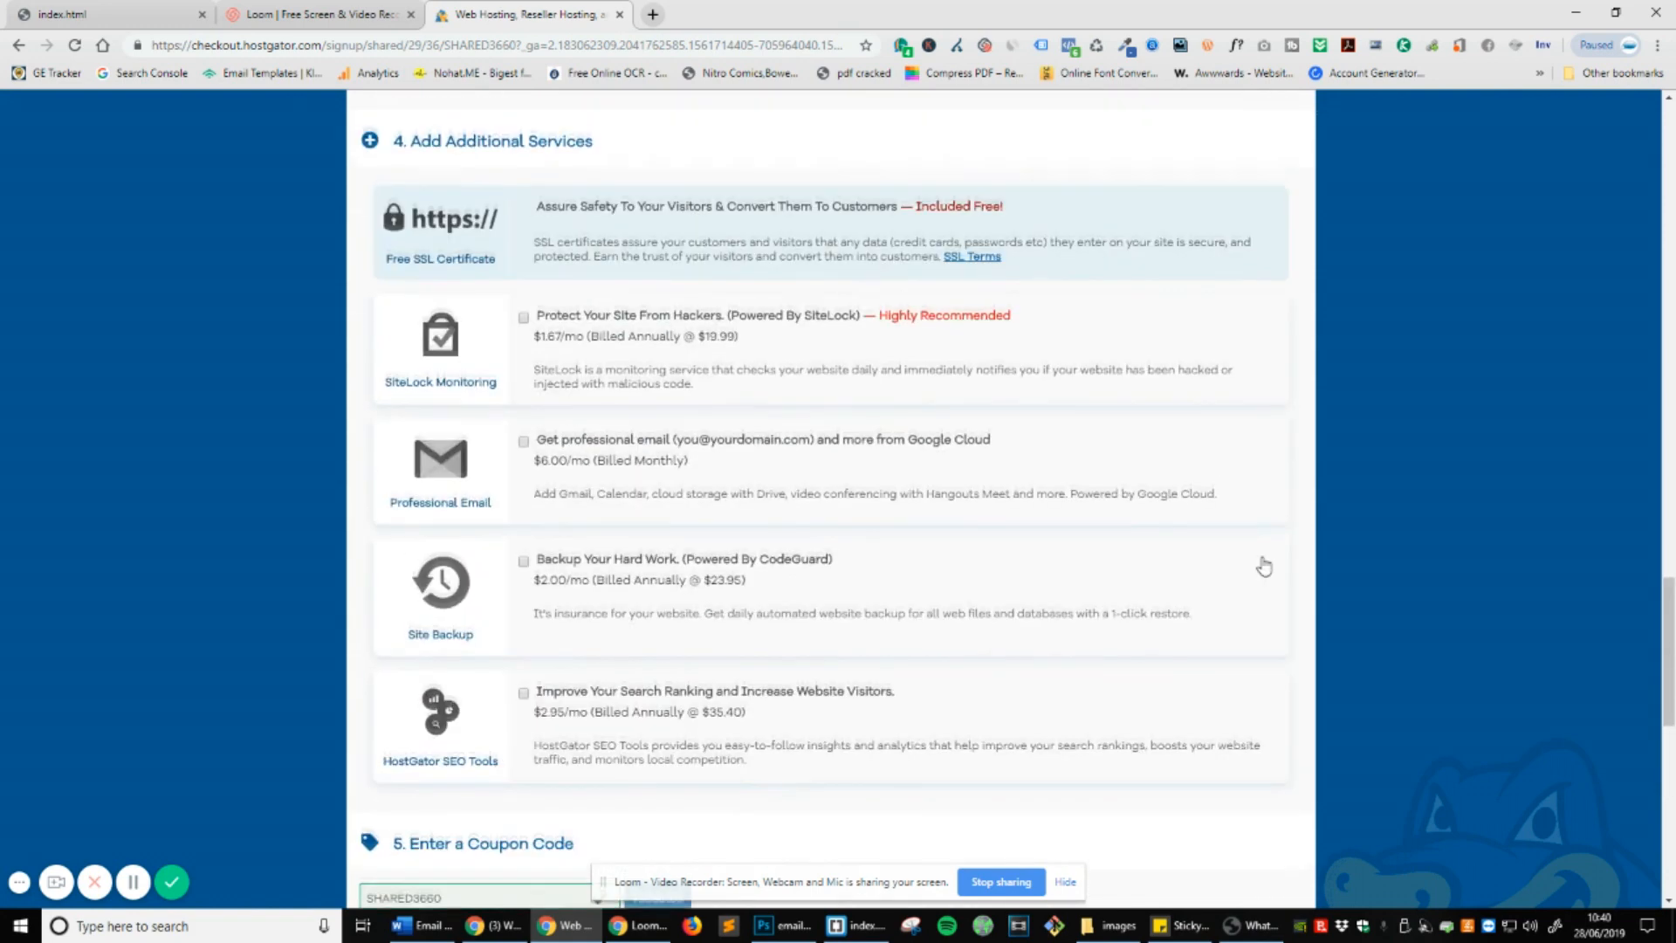
{"action": "scroll", "scroll_direction": "up", "scroll_amount": 3}
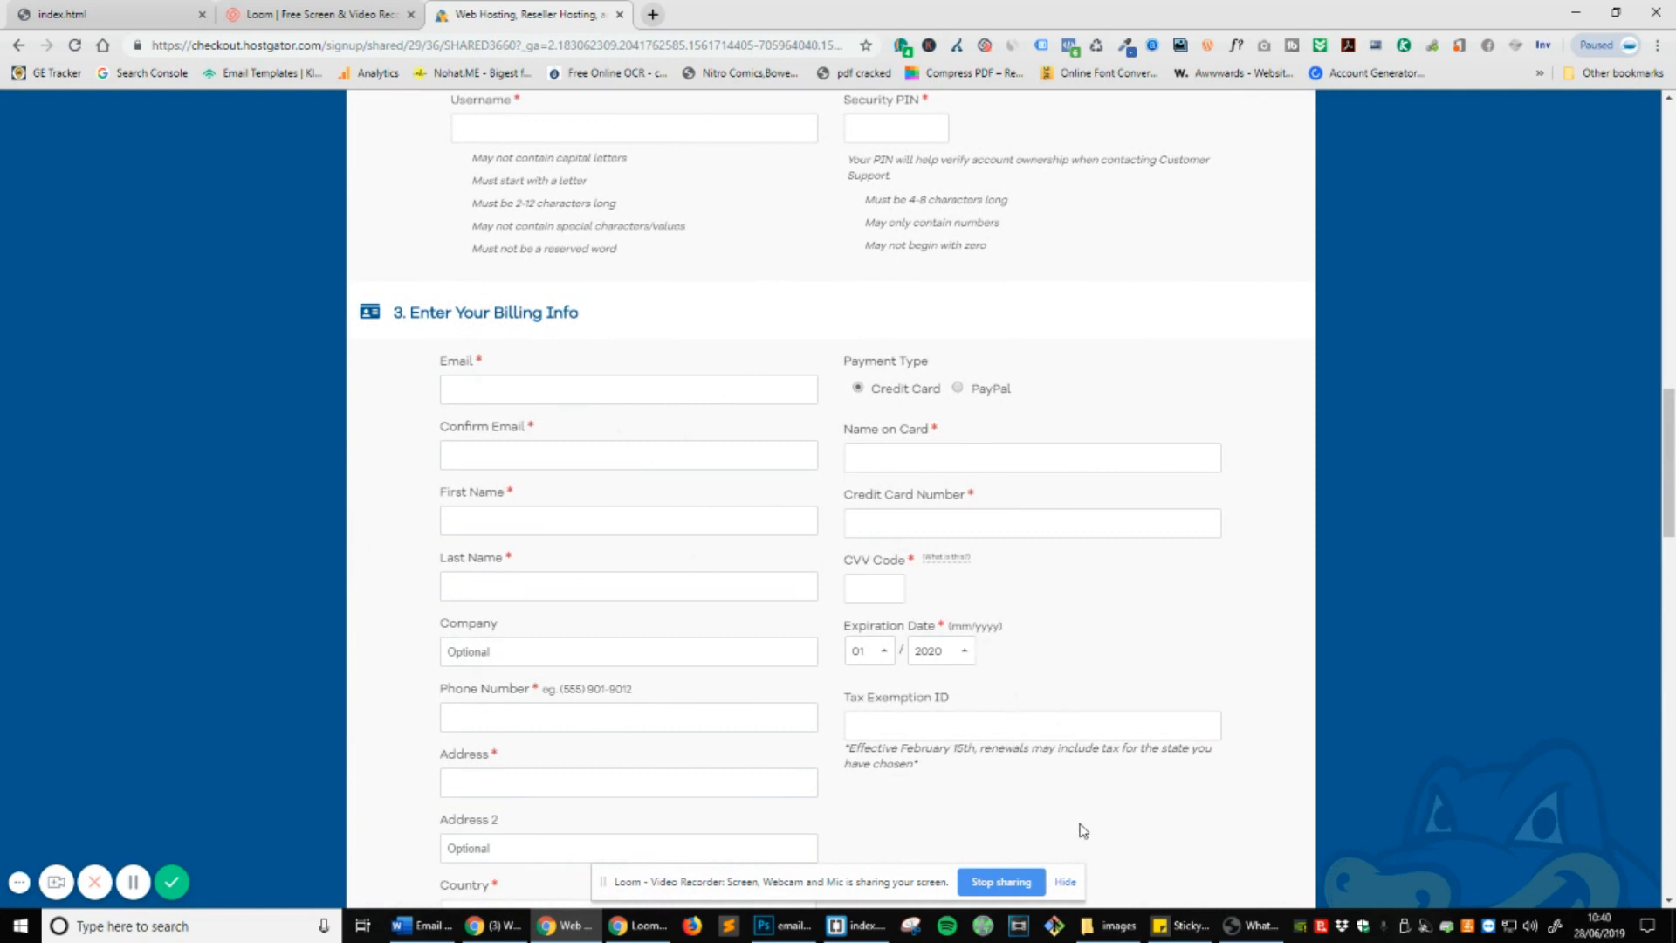
{"action": "mouse_move", "coordinate": [334, 801]}
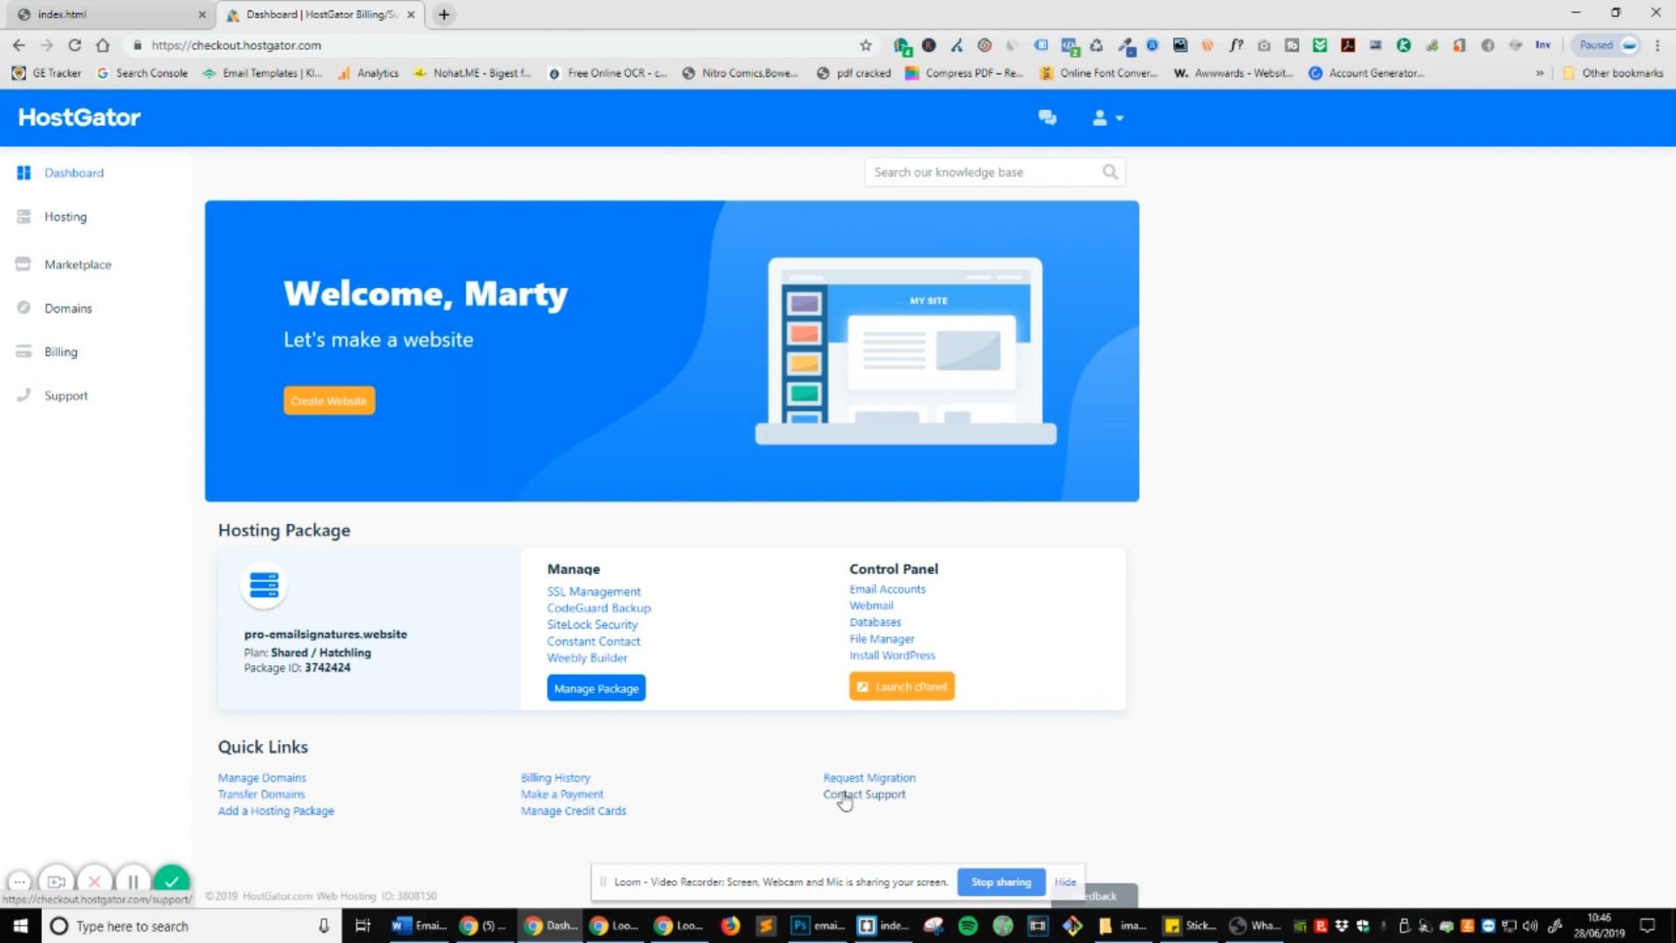
{"action": "mouse_move", "coordinate": [237, 430]}
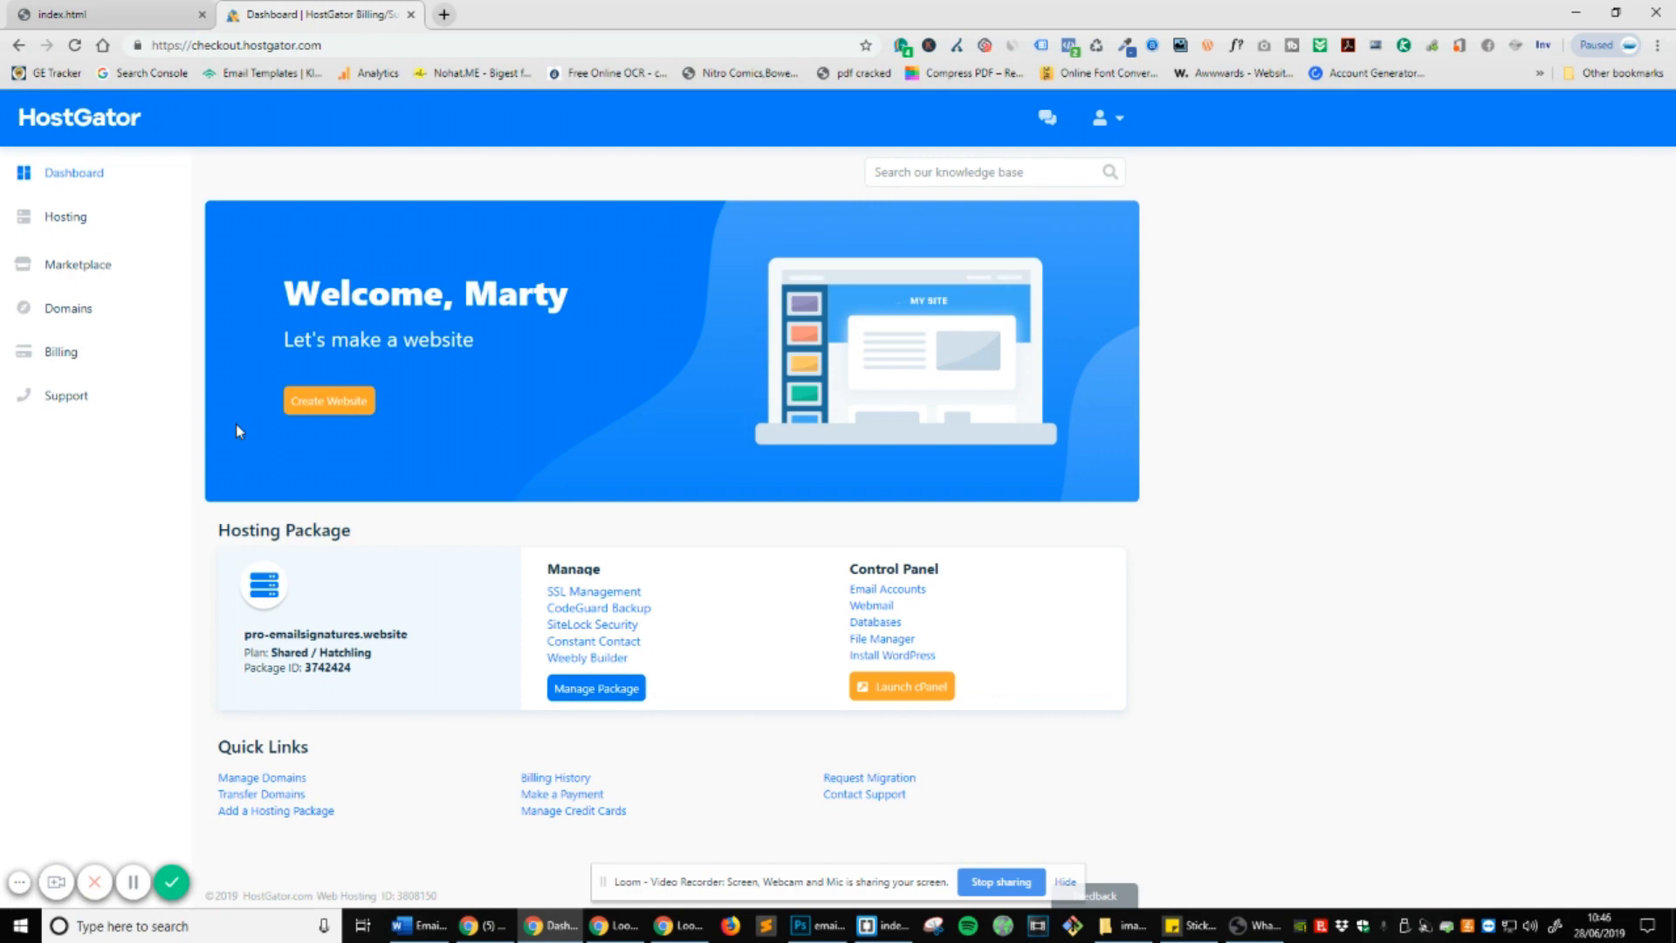
{"action": "mouse_move", "coordinate": [284, 495]}
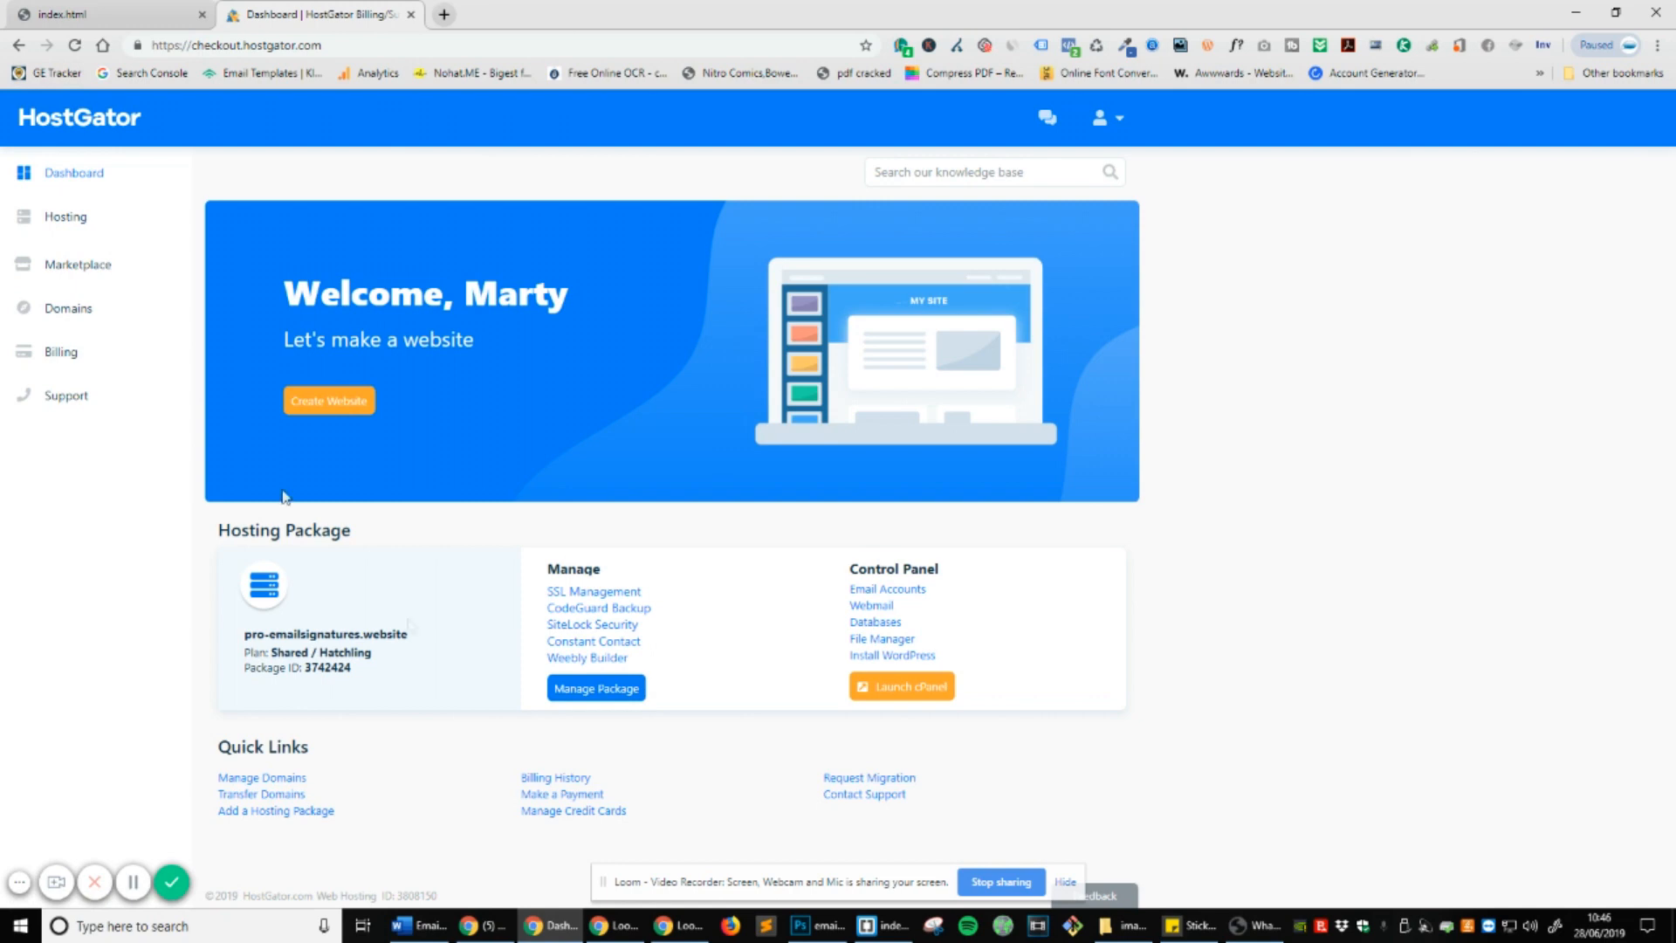
View the HostGator dashboard listing the pro-emailsignatures.website Hatchling package.
{"action": "left_click", "coordinate": [202, 13]}
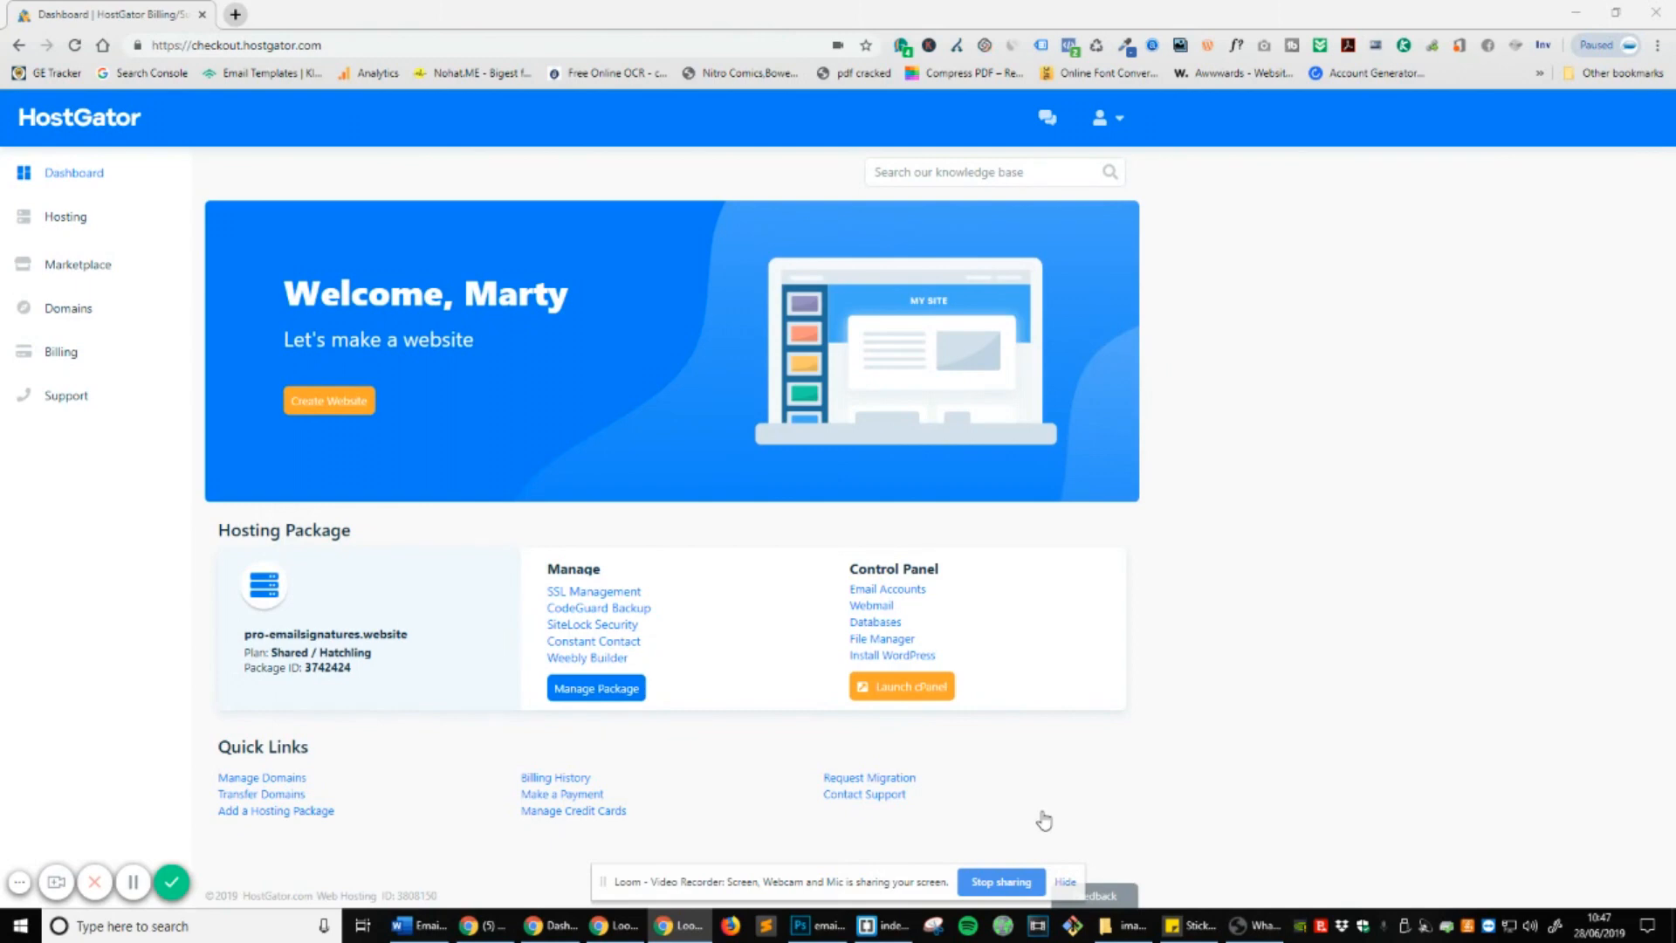
{"action": "mouse_move", "coordinate": [66, 215]}
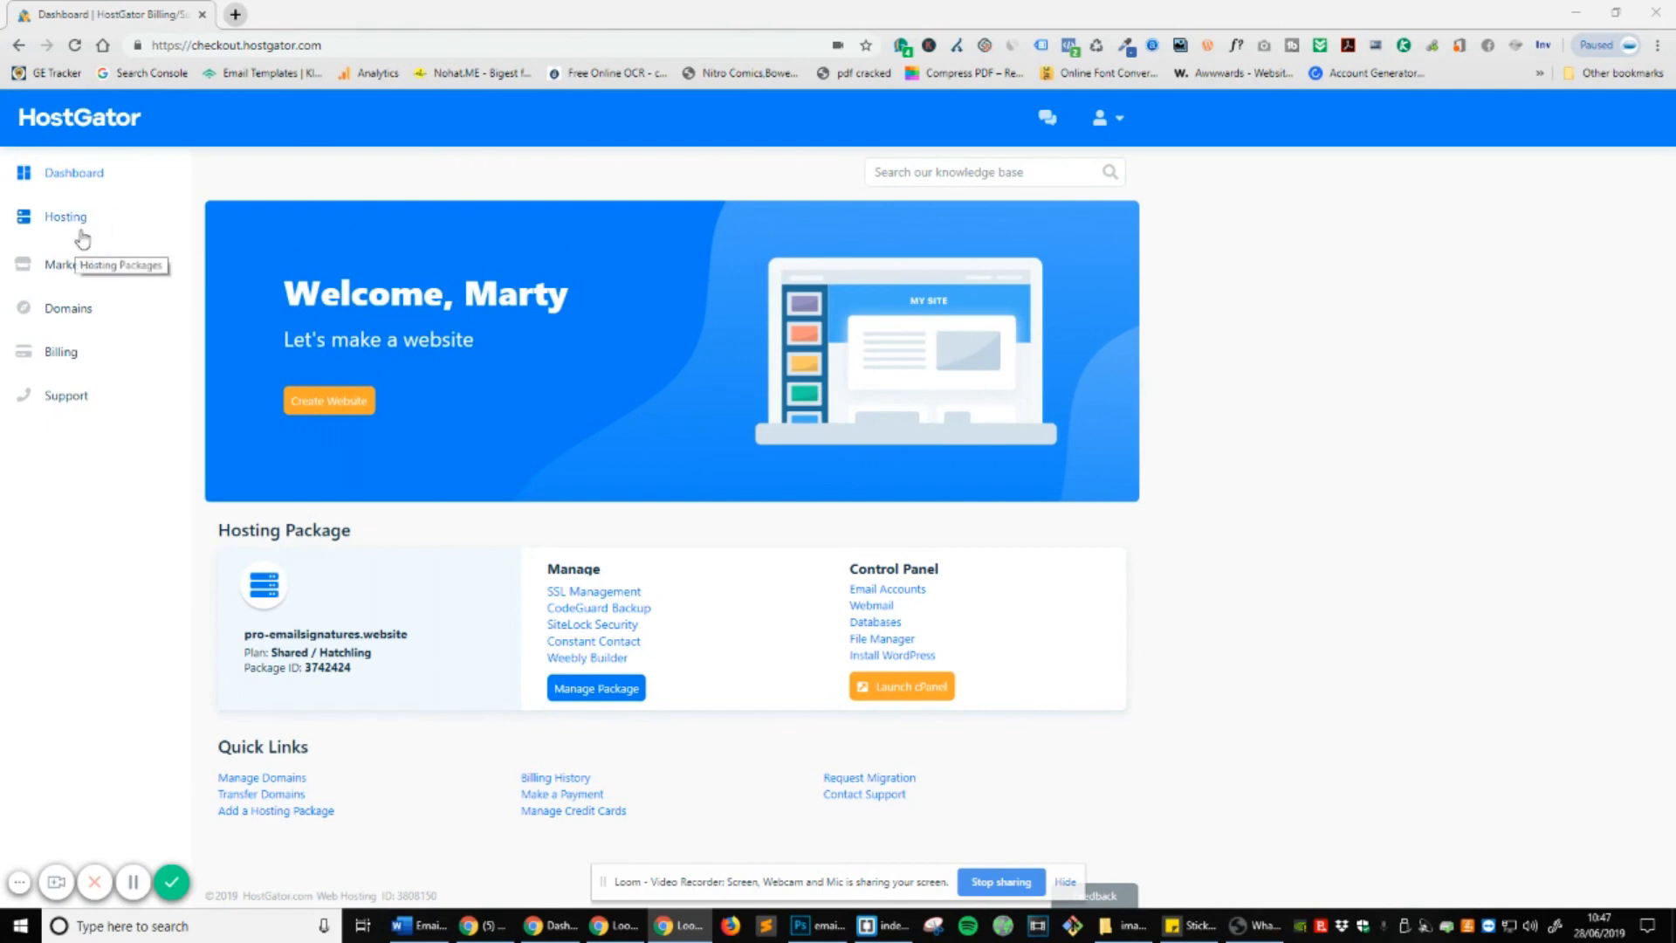
List hosting packages and launch cPanel for pro-emailsignatures.website.
{"action": "left_click", "coordinate": [66, 216]}
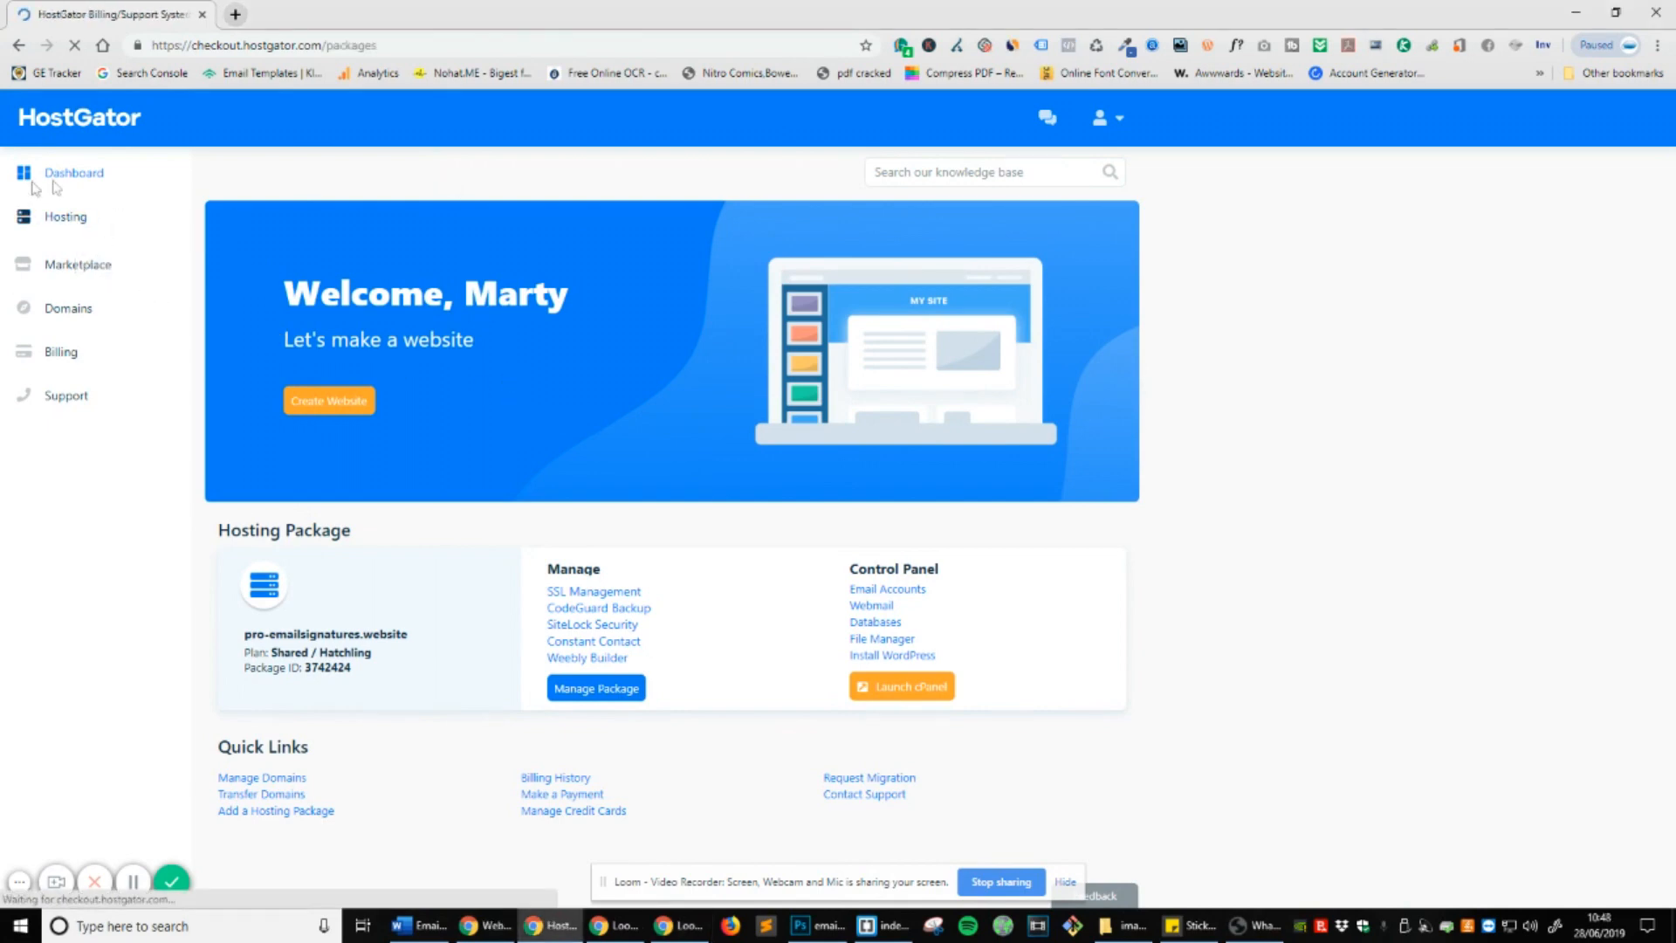
{"action": "left_click", "coordinate": [65, 218]}
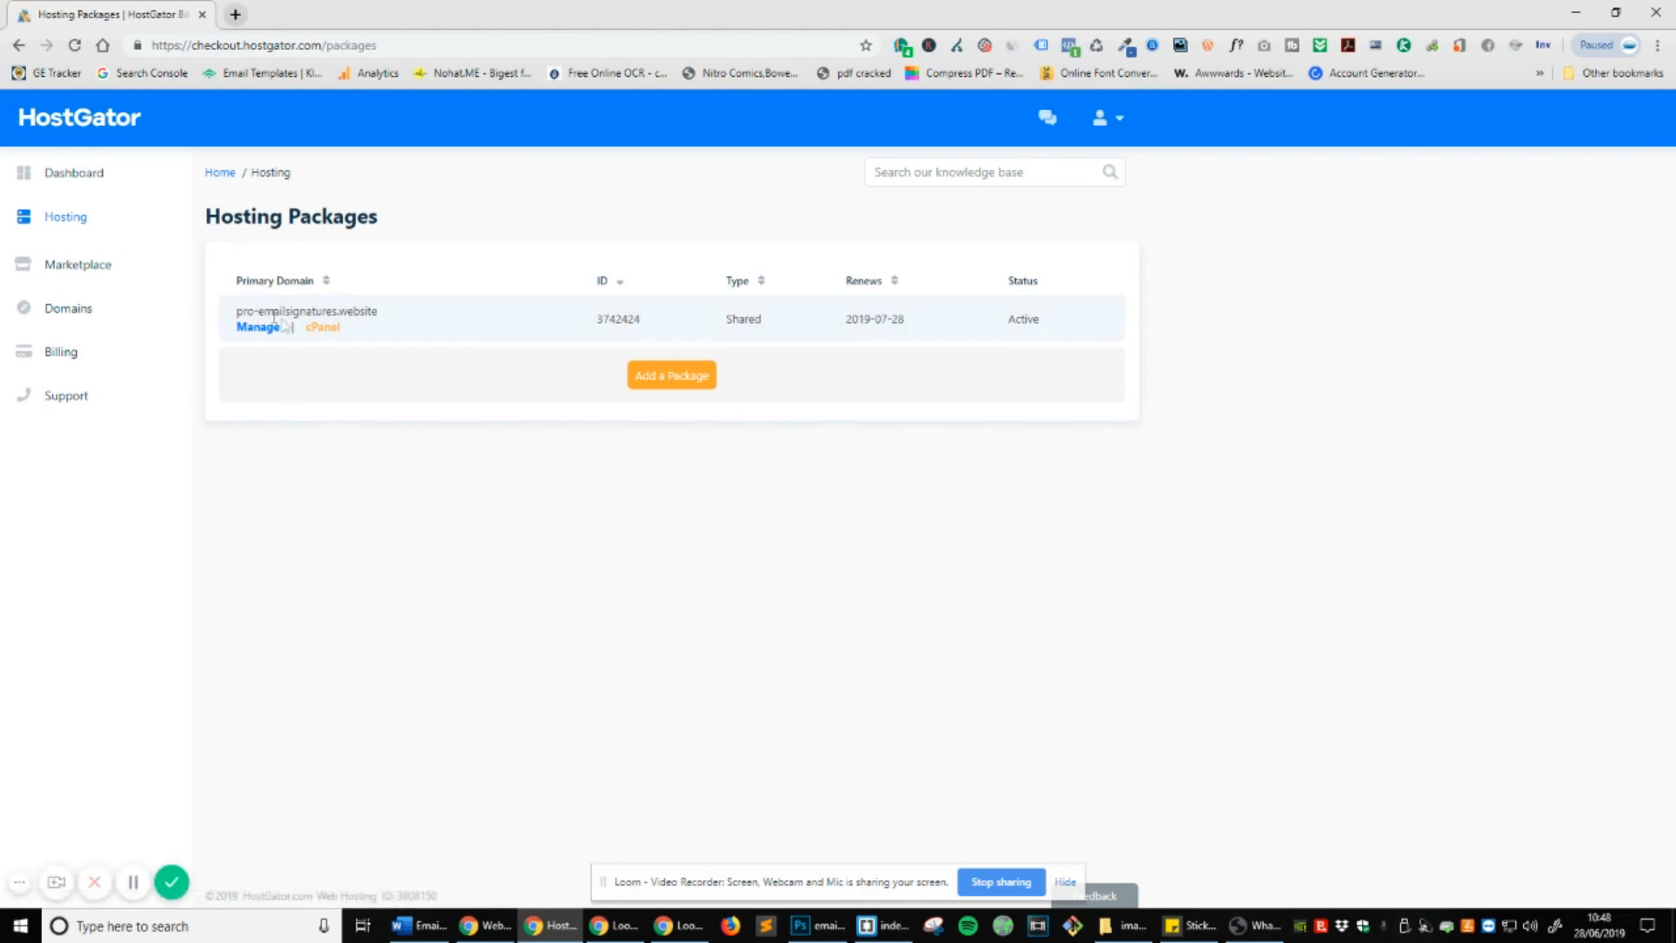
{"action": "double_click", "coordinate": [305, 311]}
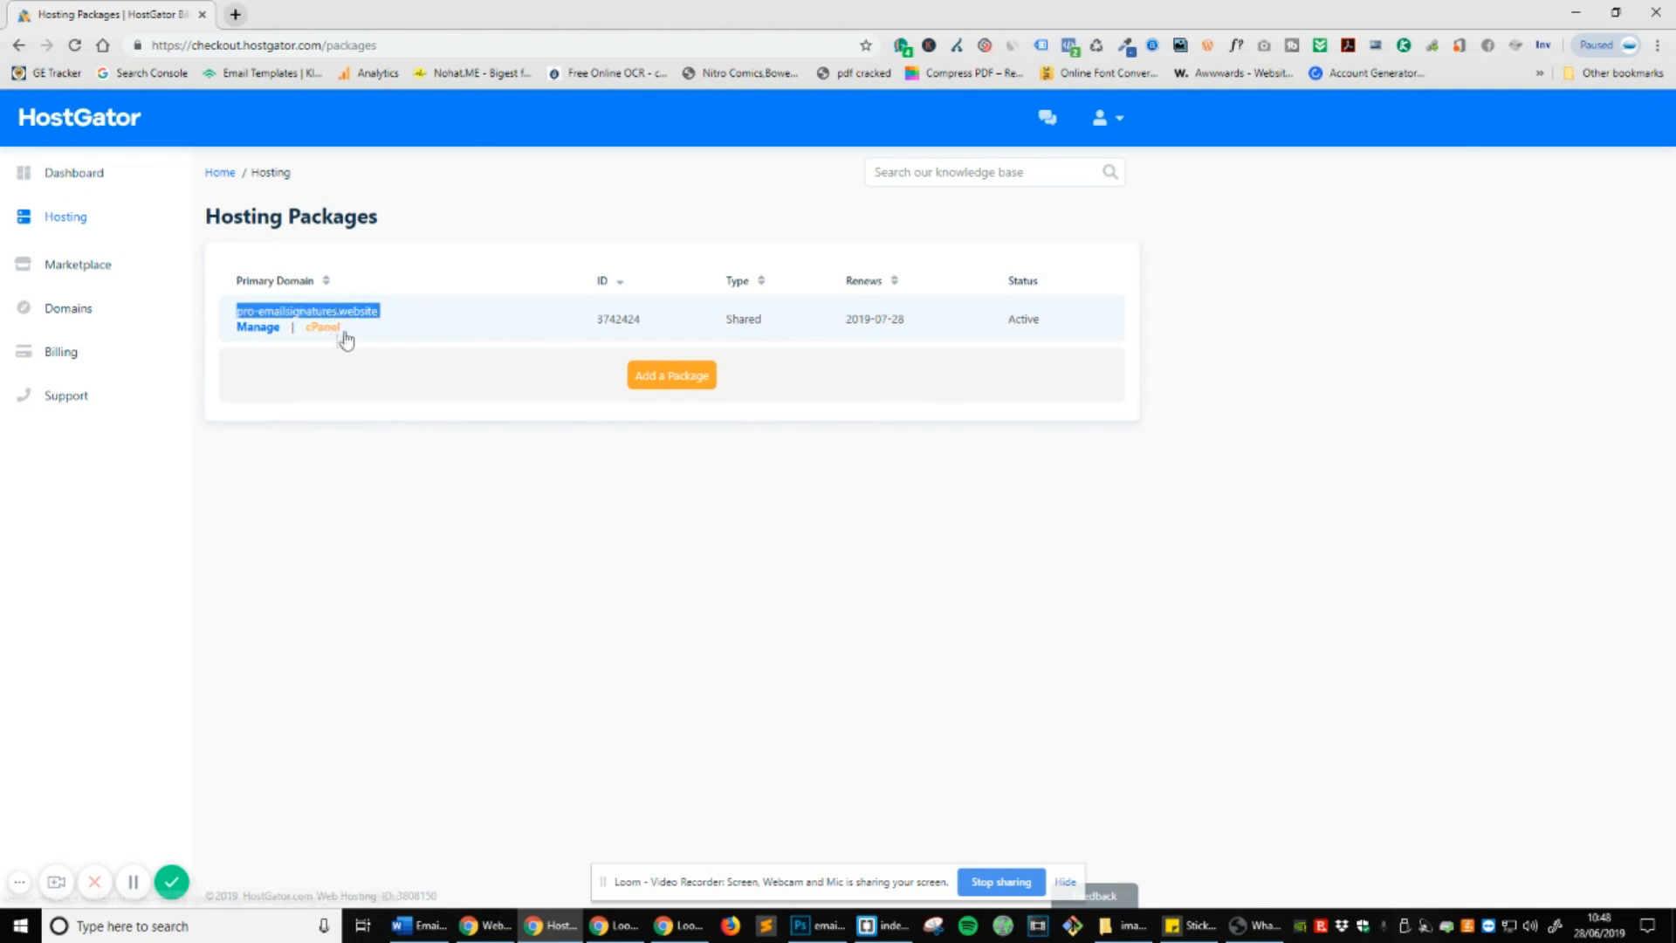
{"action": "left_click", "coordinate": [320, 326]}
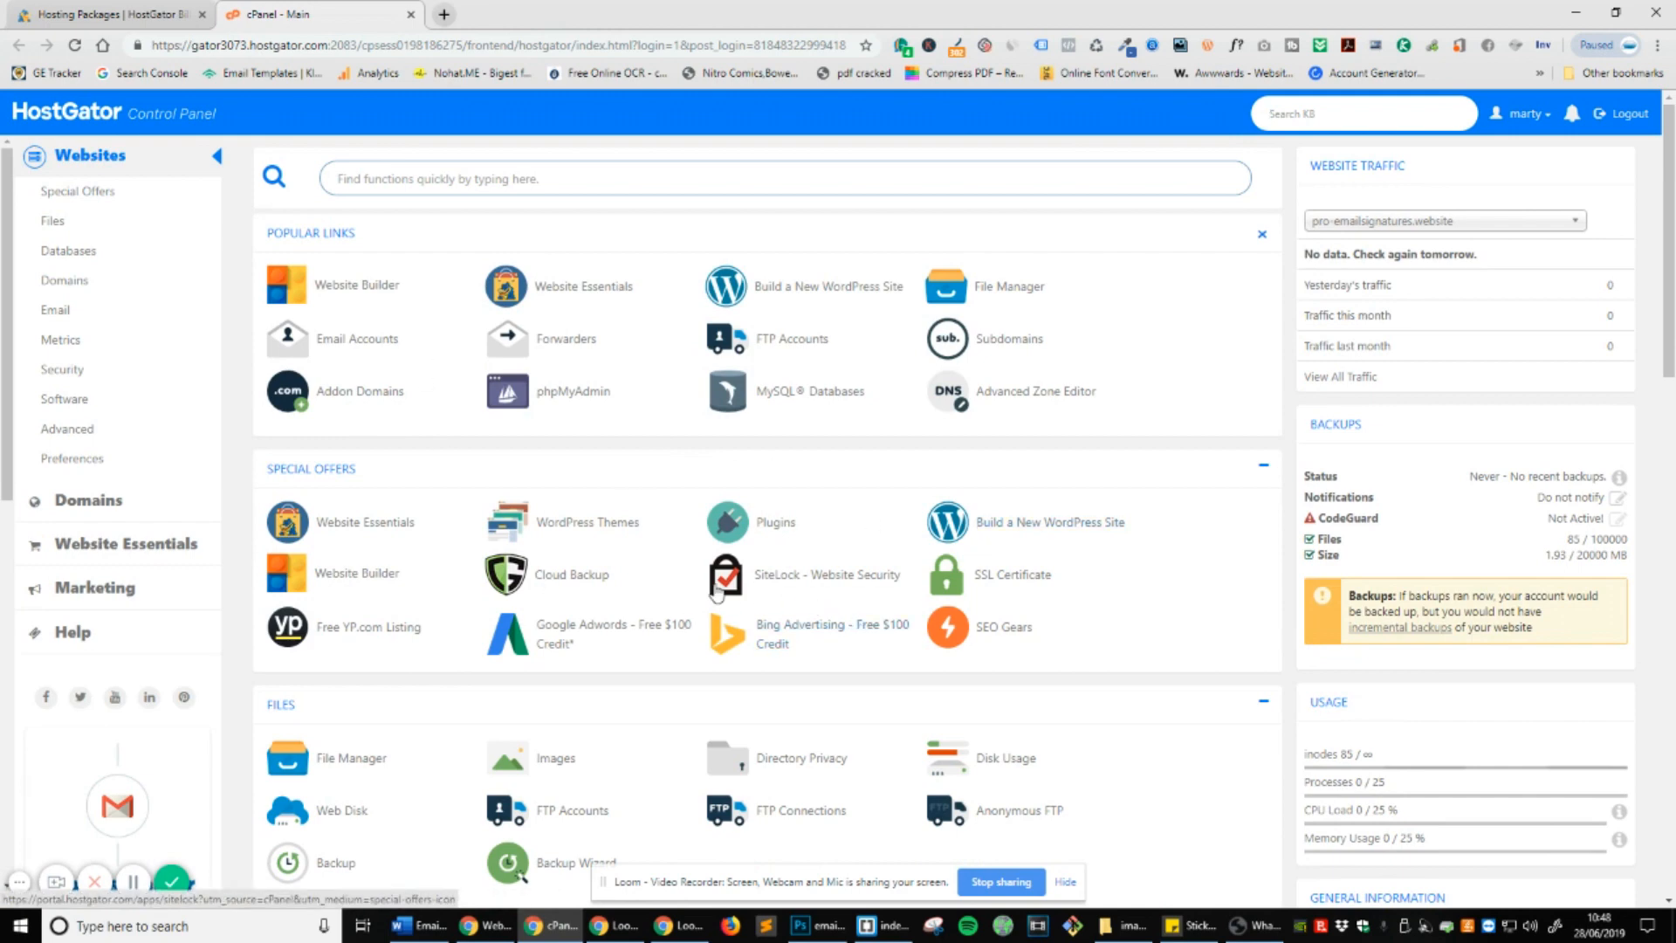
{"action": "mouse_move", "coordinate": [725, 574]}
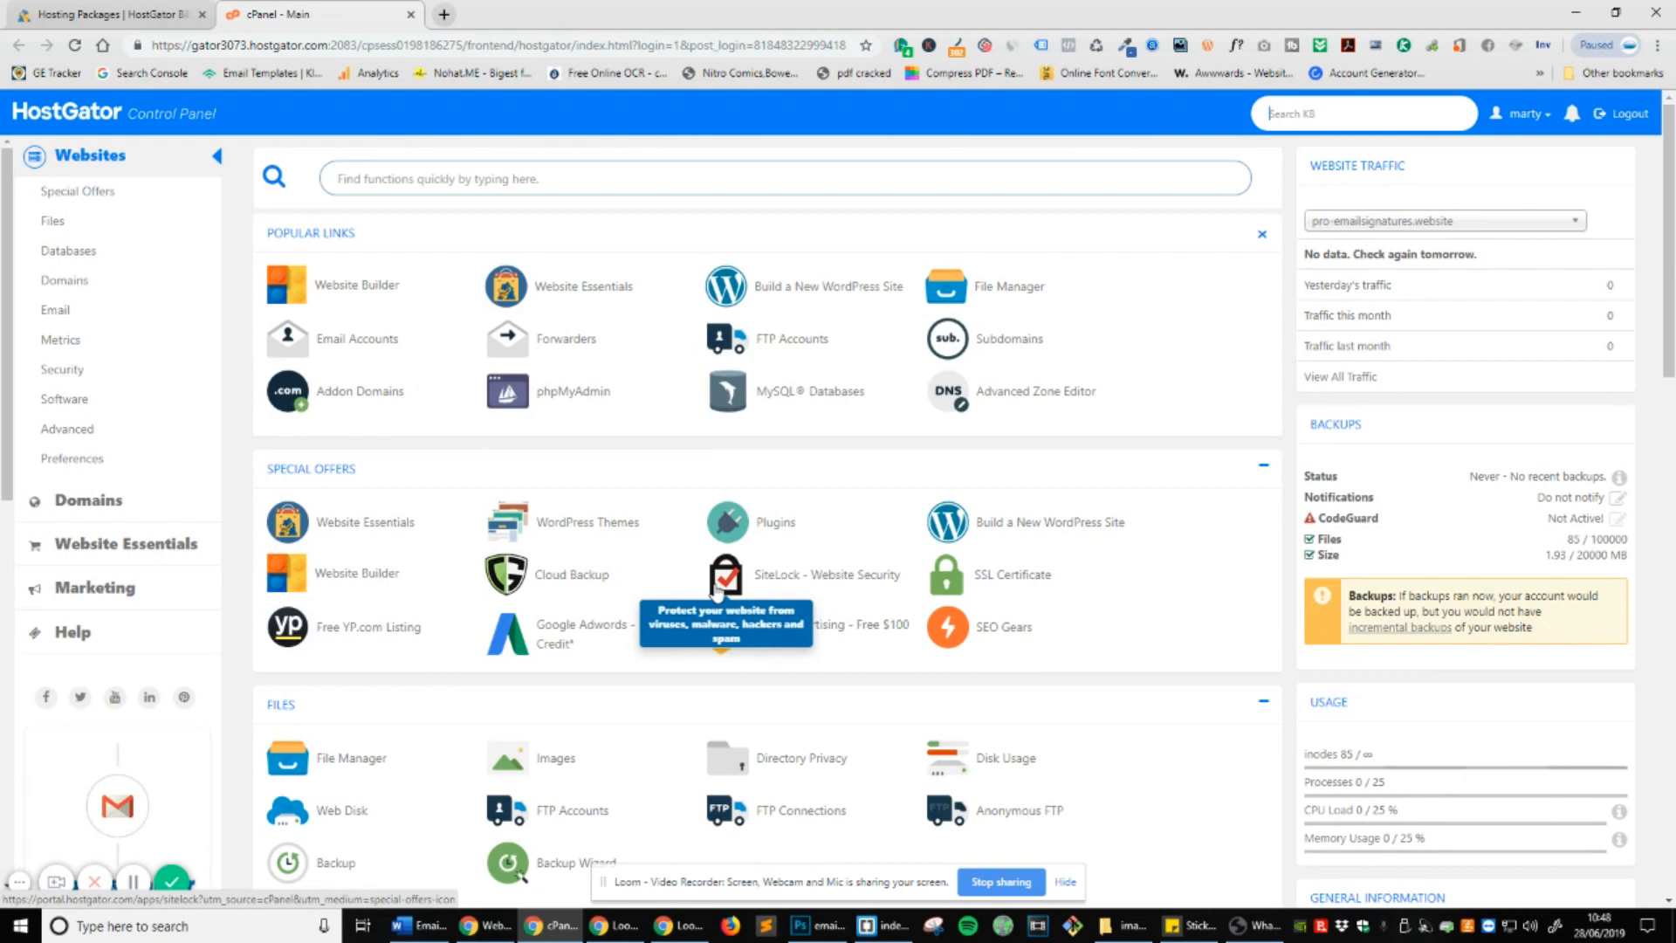
{"action": "mouse_move", "coordinate": [986, 602]}
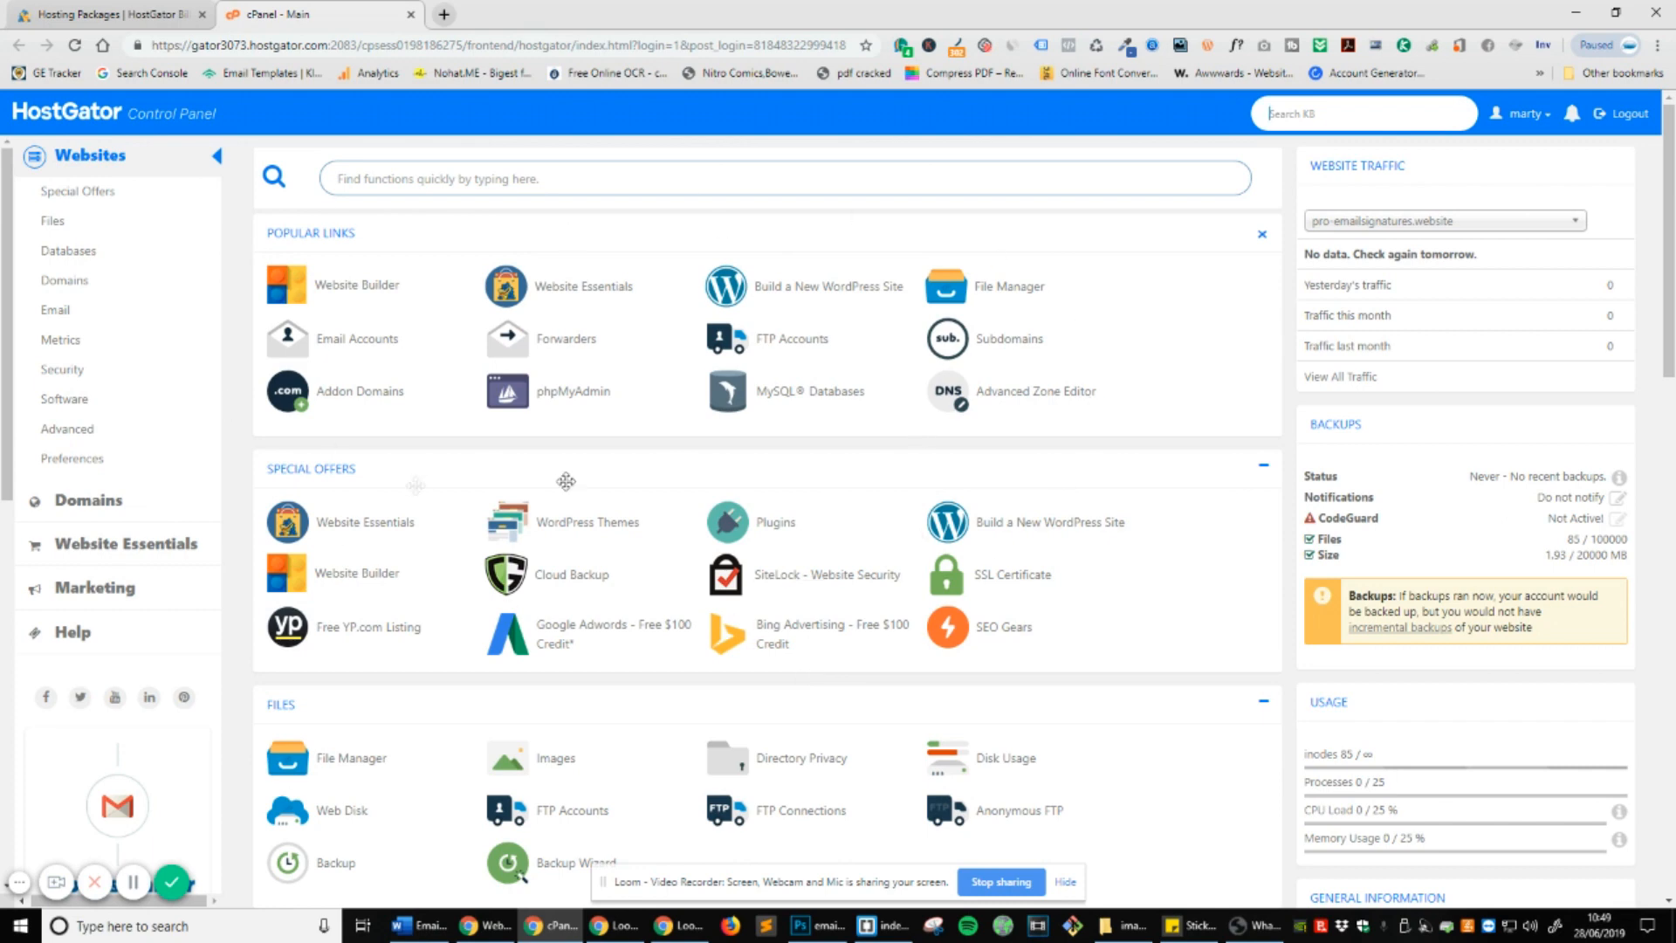
{"action": "mouse_move", "coordinate": [514, 486]}
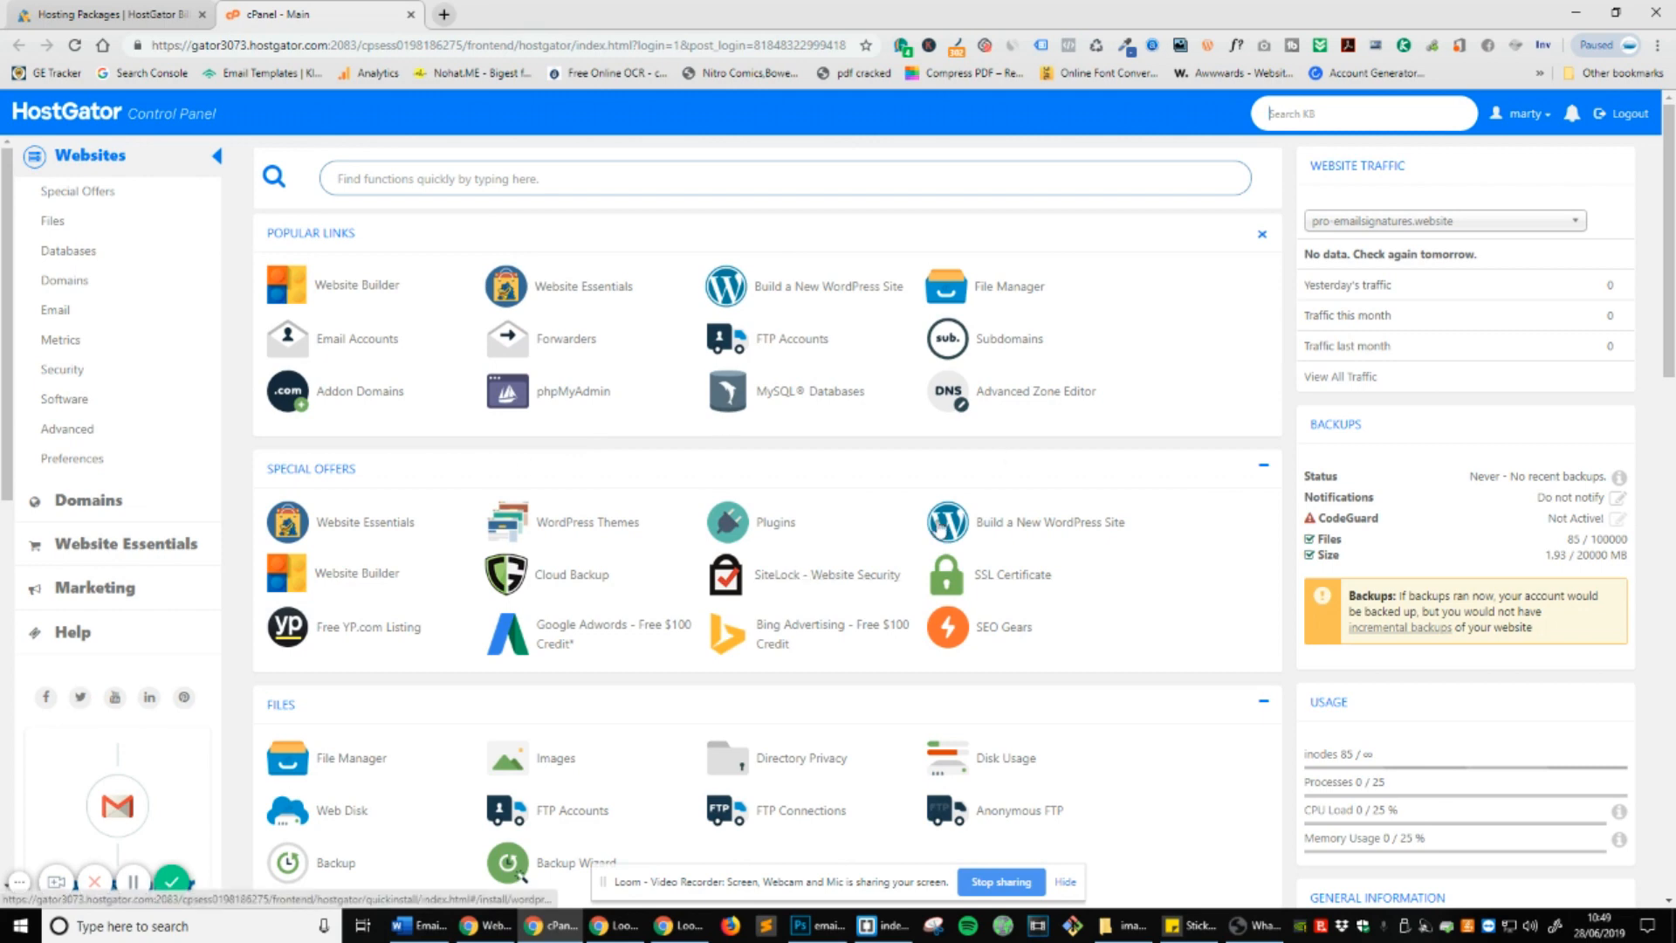
{"action": "mouse_move", "coordinate": [827, 574]}
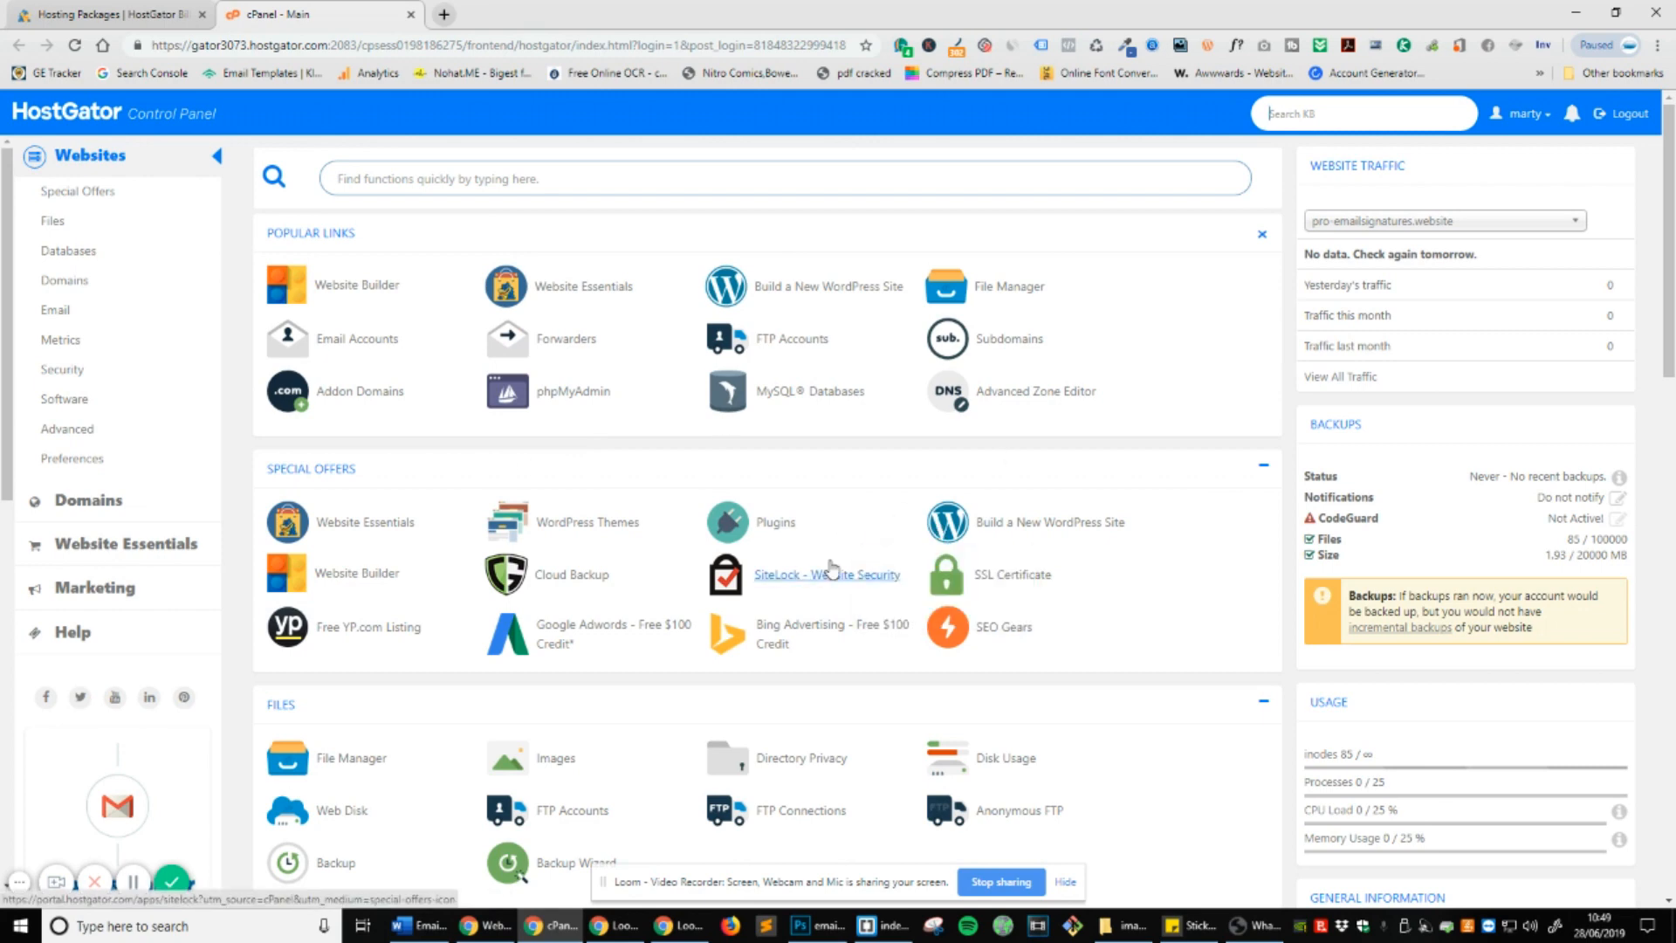
{"action": "mouse_move", "coordinate": [828, 574]}
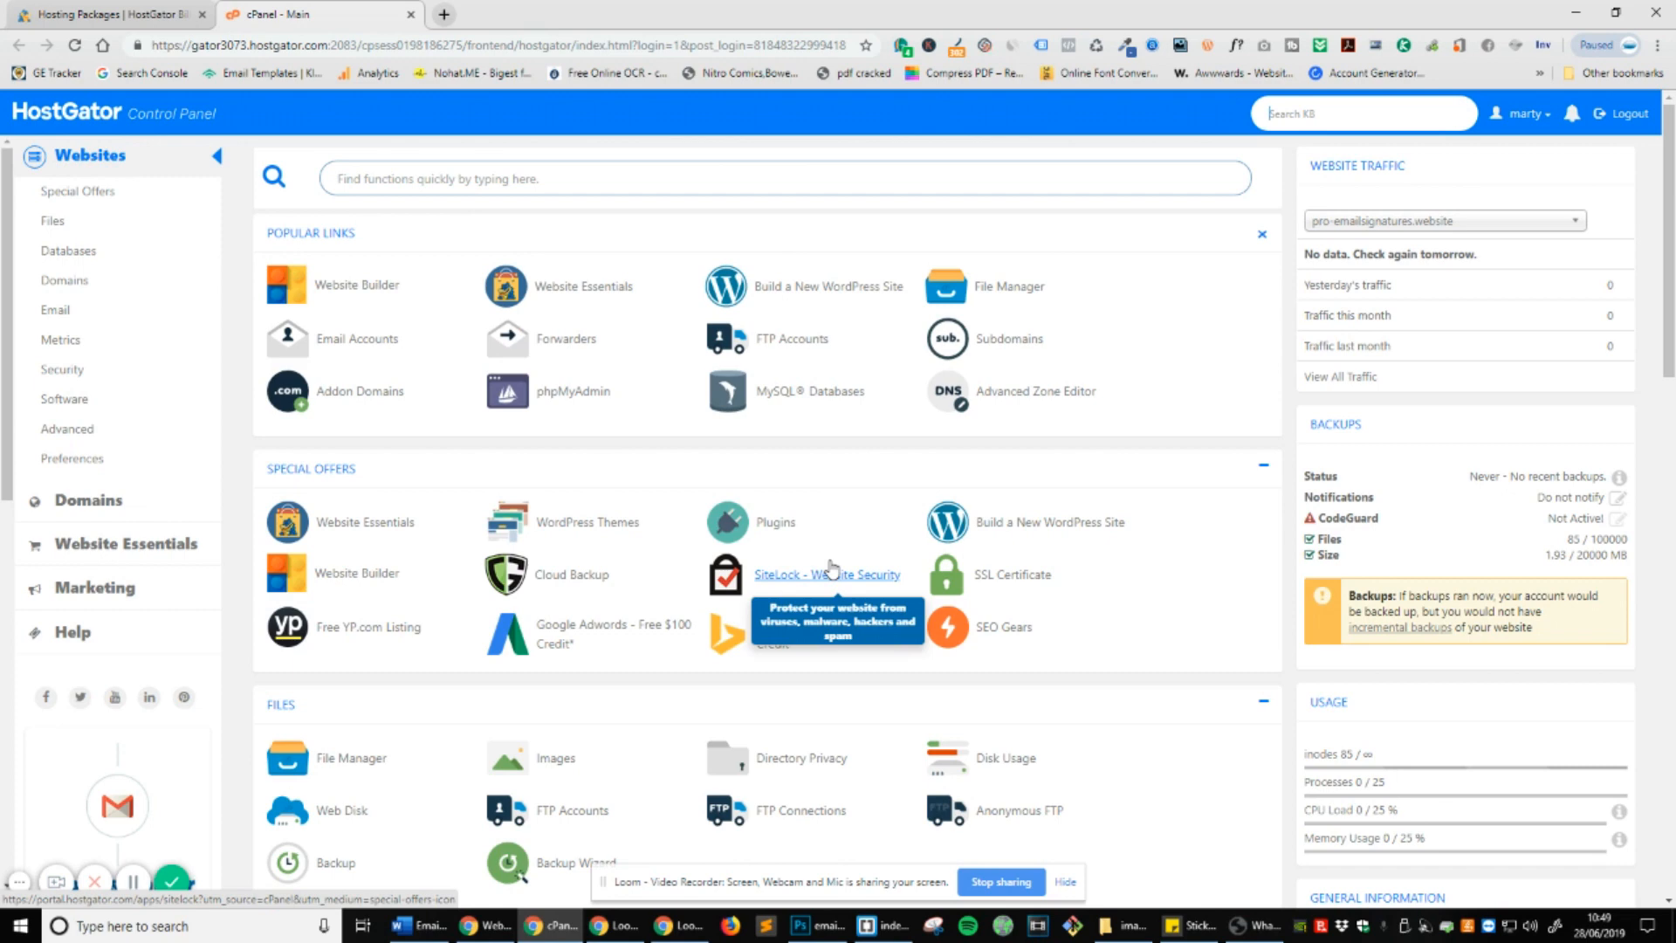
{"action": "mouse_move", "coordinate": [874, 553]}
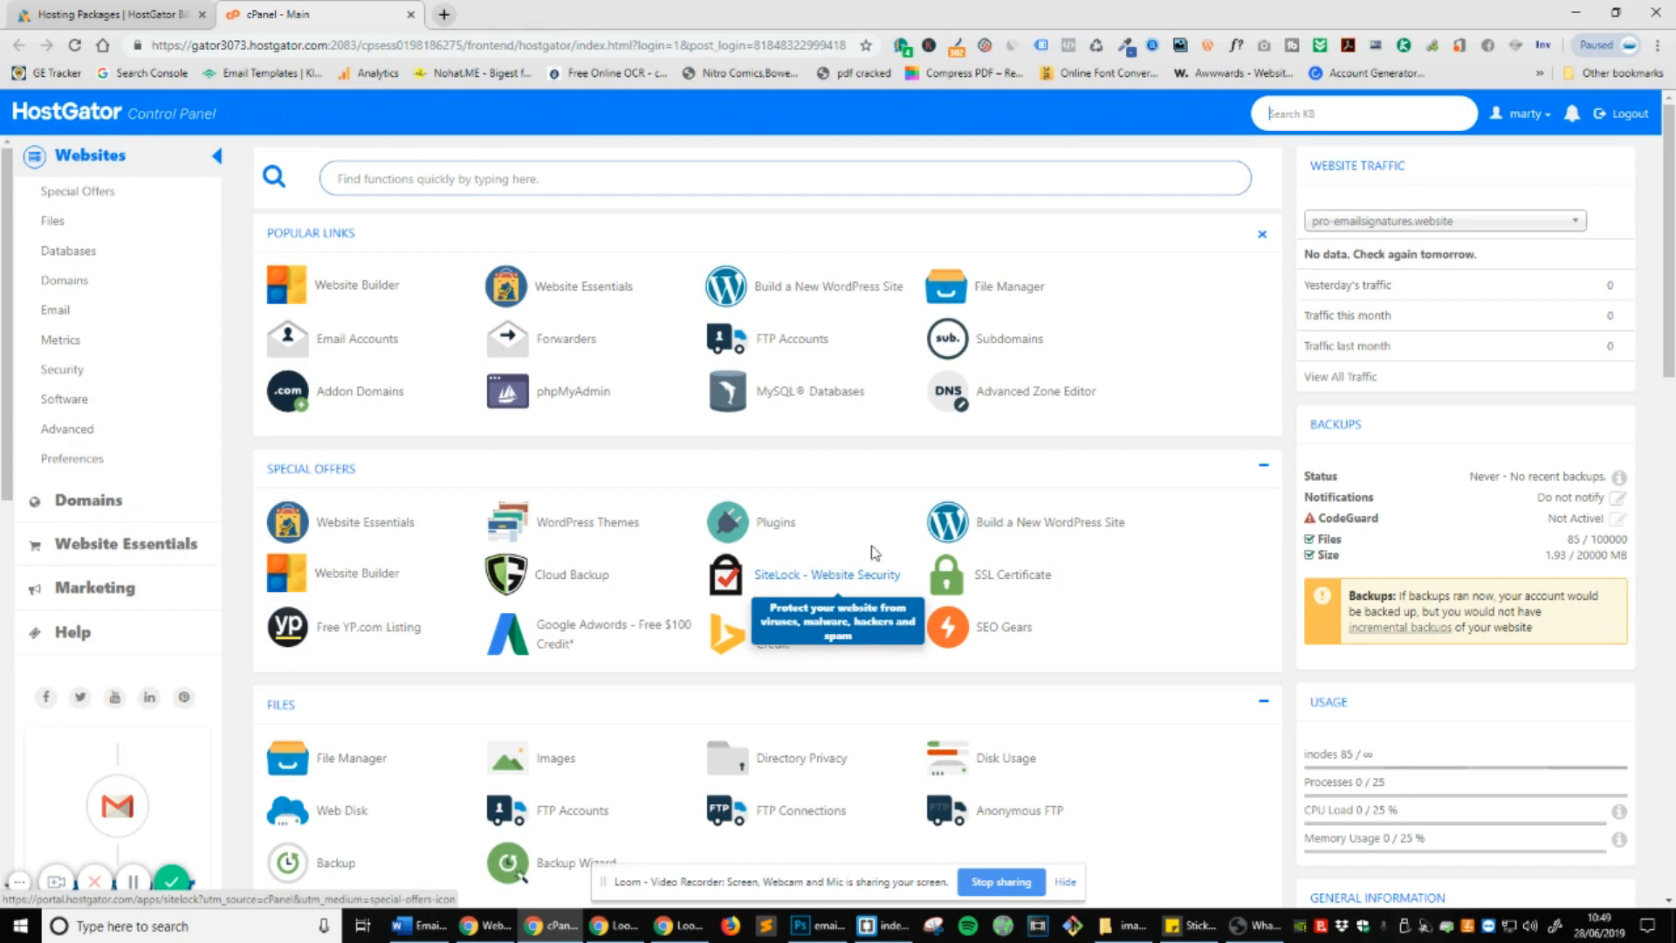
{"action": "mouse_move", "coordinate": [900, 277]}
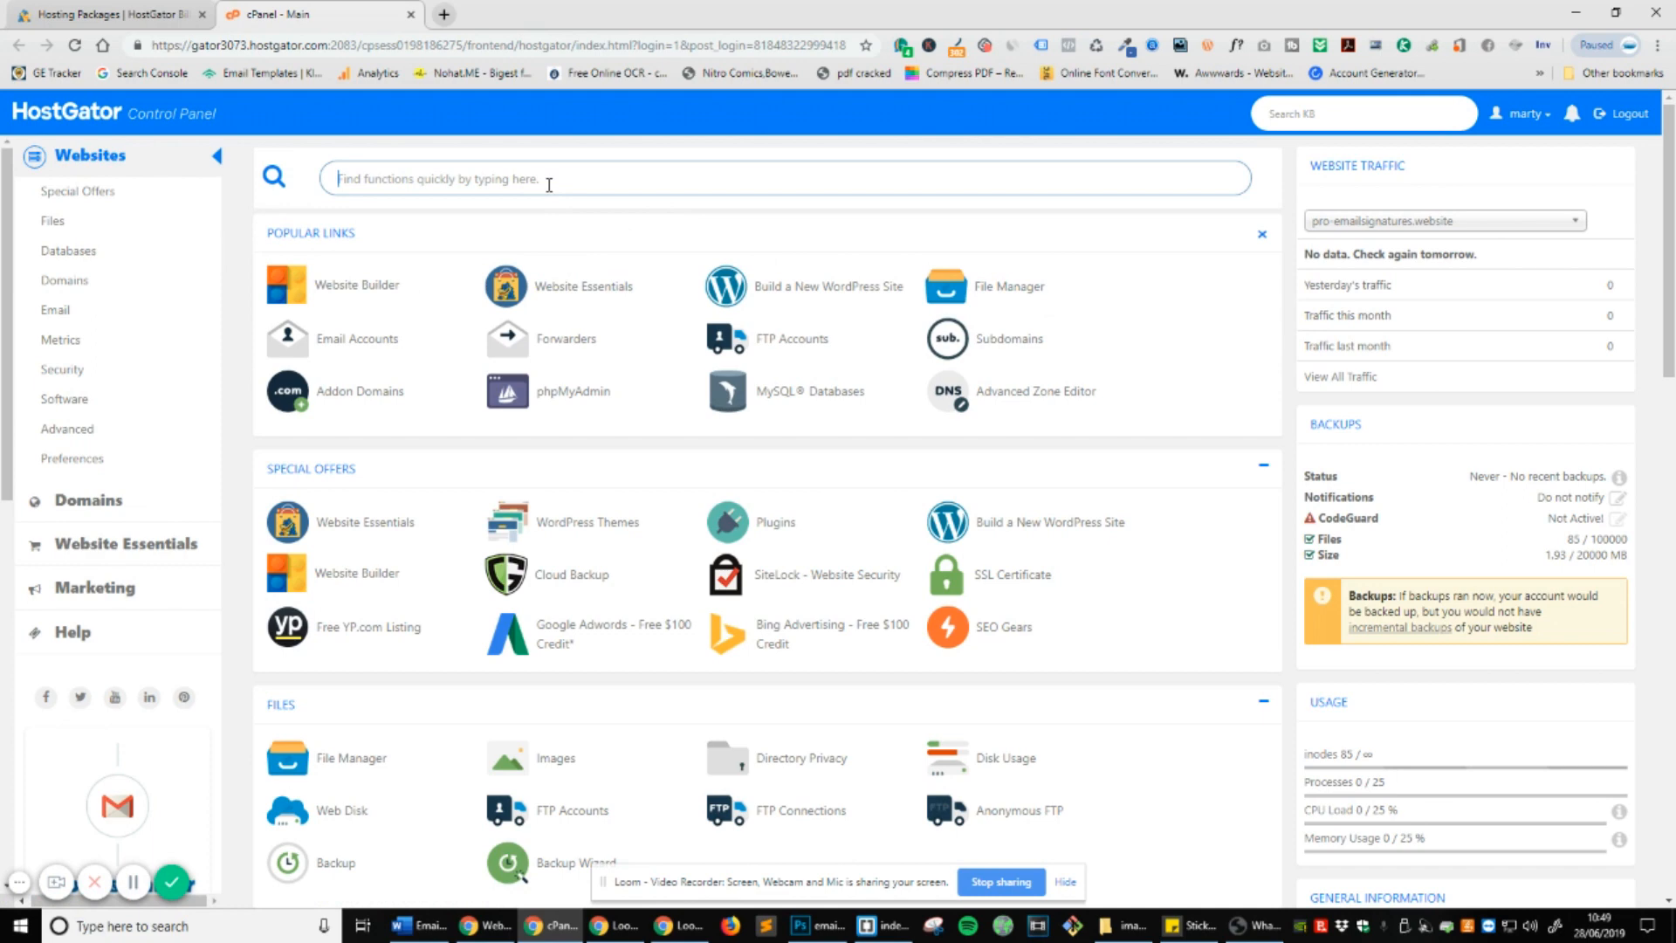
Search cPanel for 'fi', open File Manager and enter public_html.
{"action": "type", "text": "fi"}
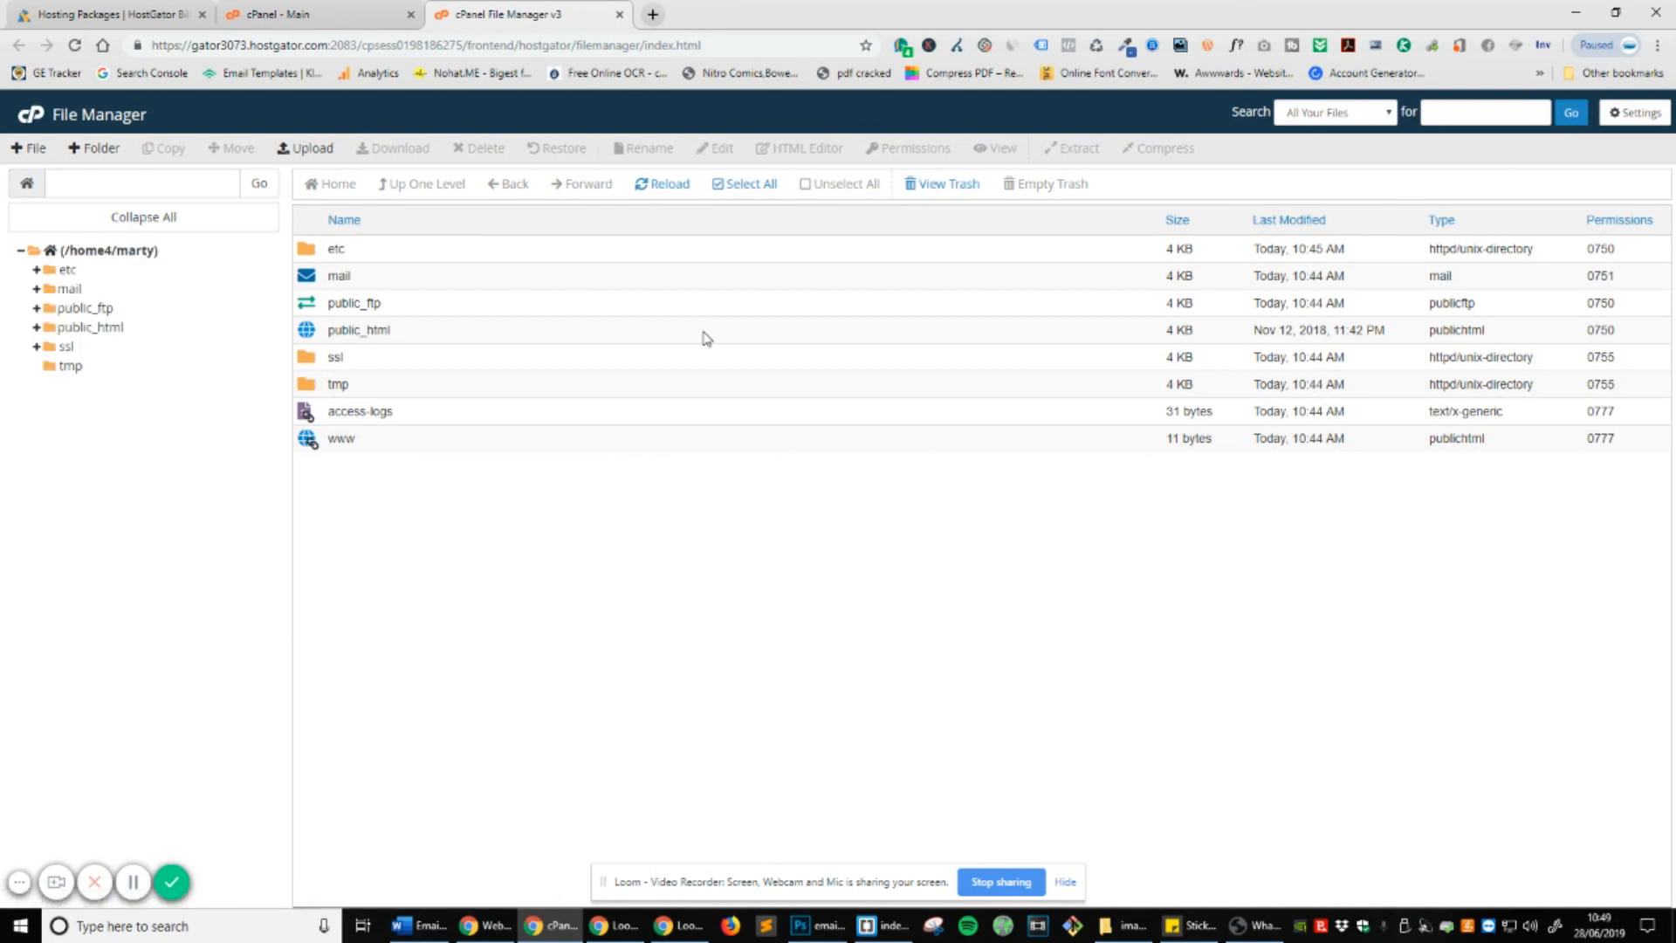
{"action": "mouse_move", "coordinate": [525, 248]}
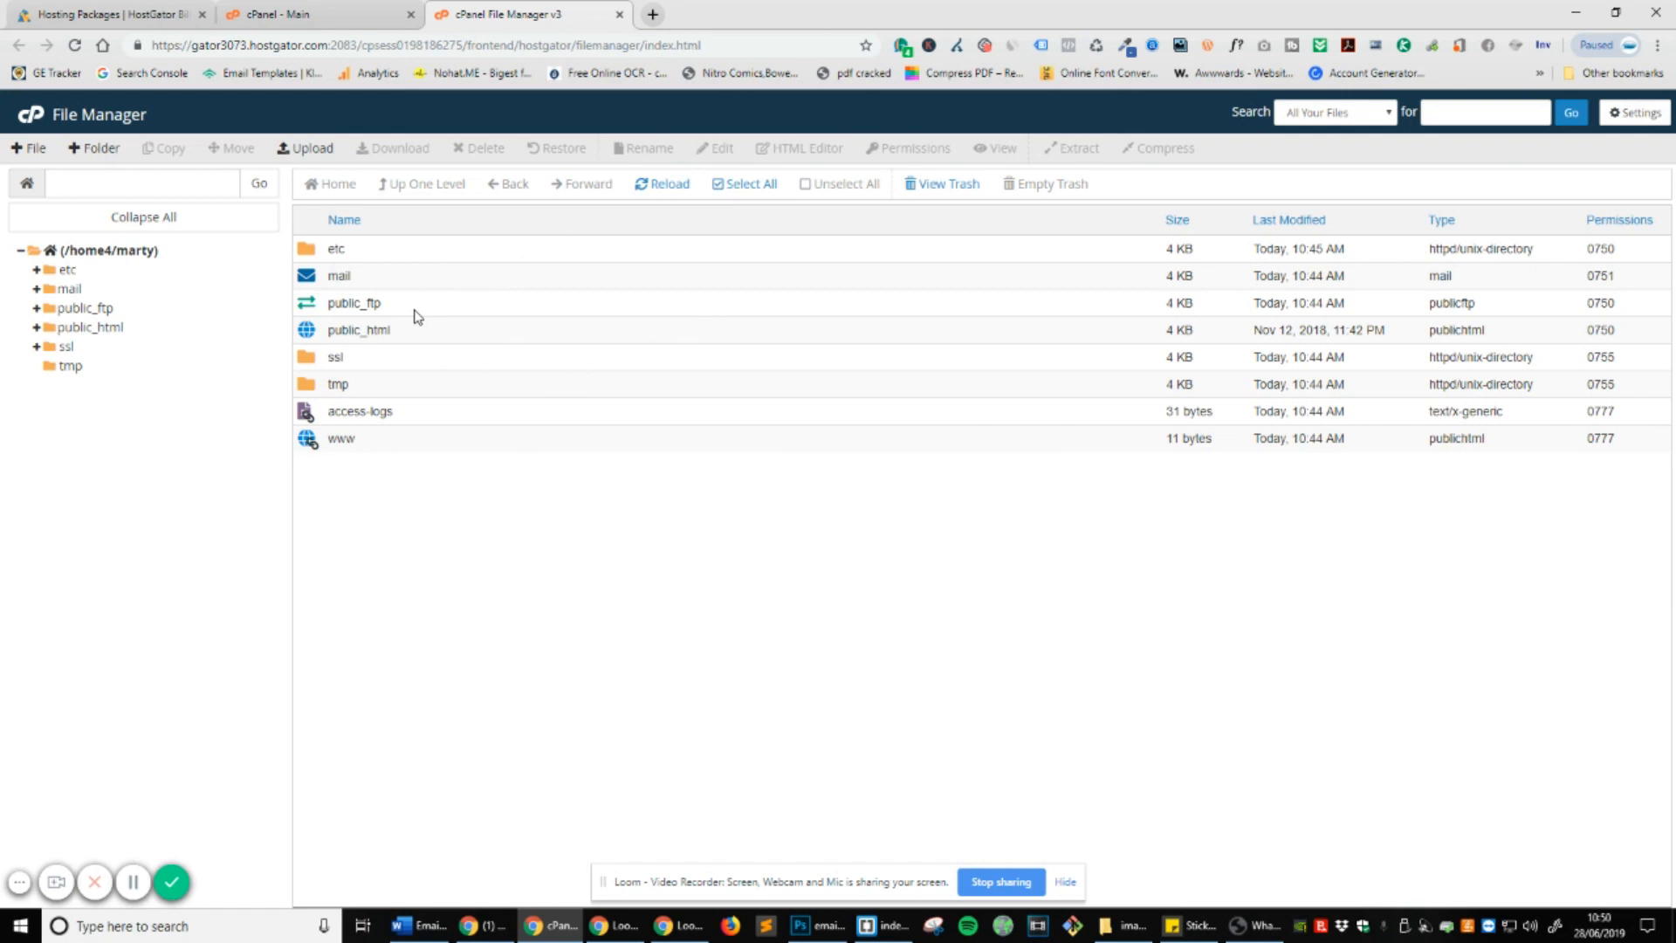
{"action": "mouse_move", "coordinate": [394, 339]}
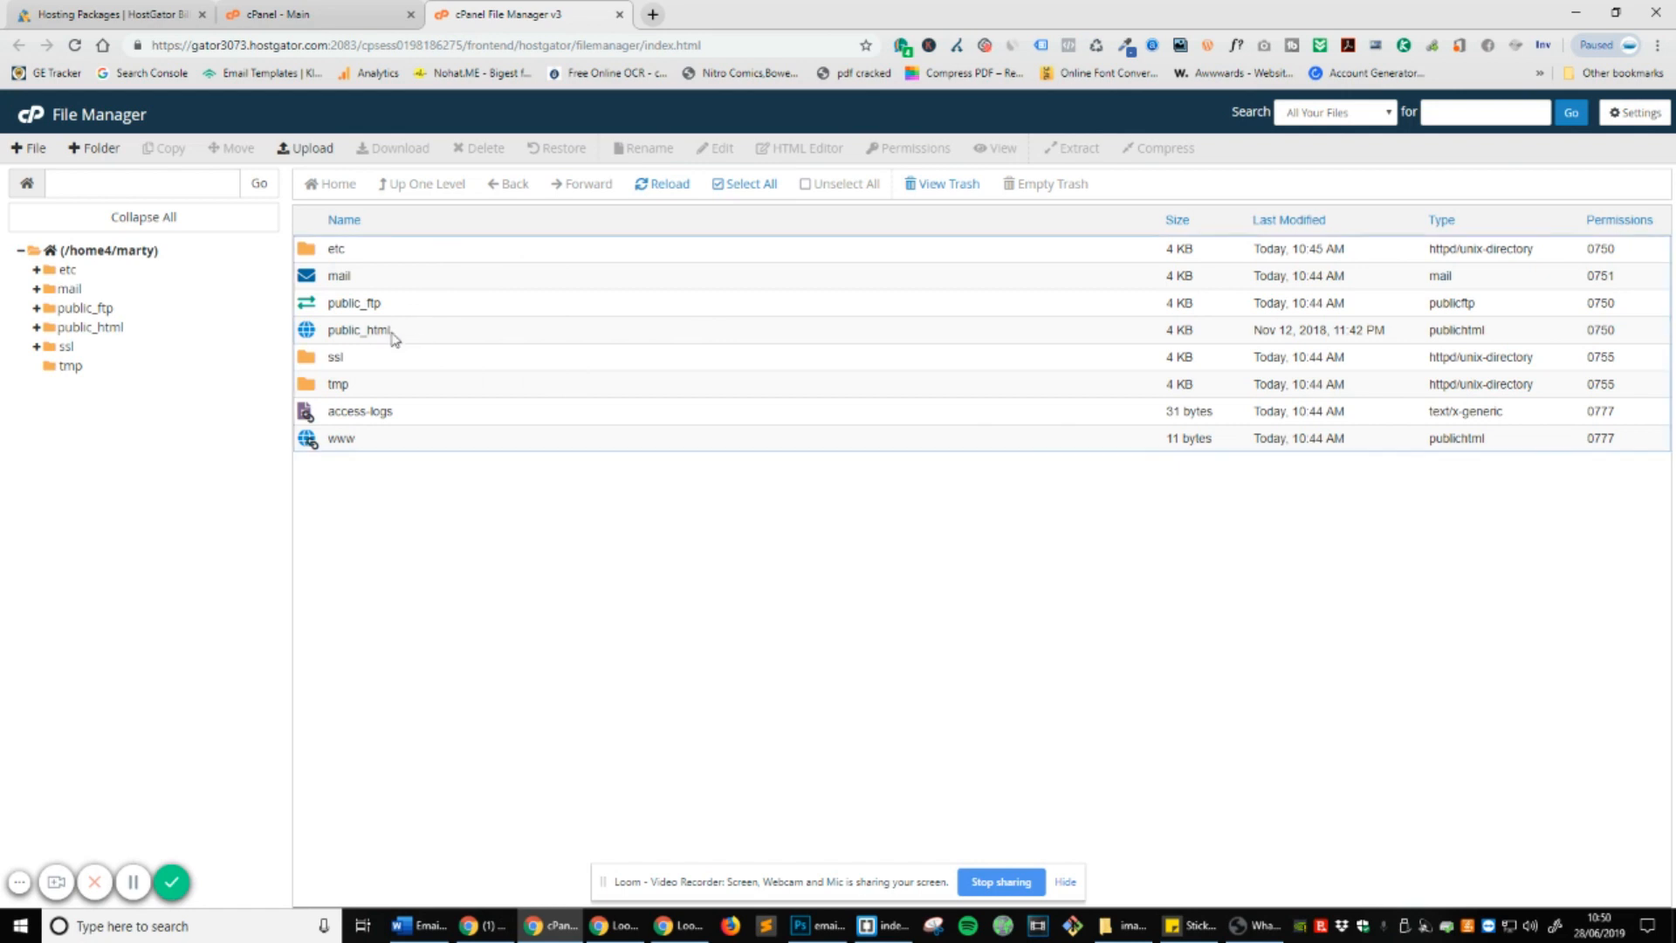
{"action": "double_click", "coordinate": [358, 329]}
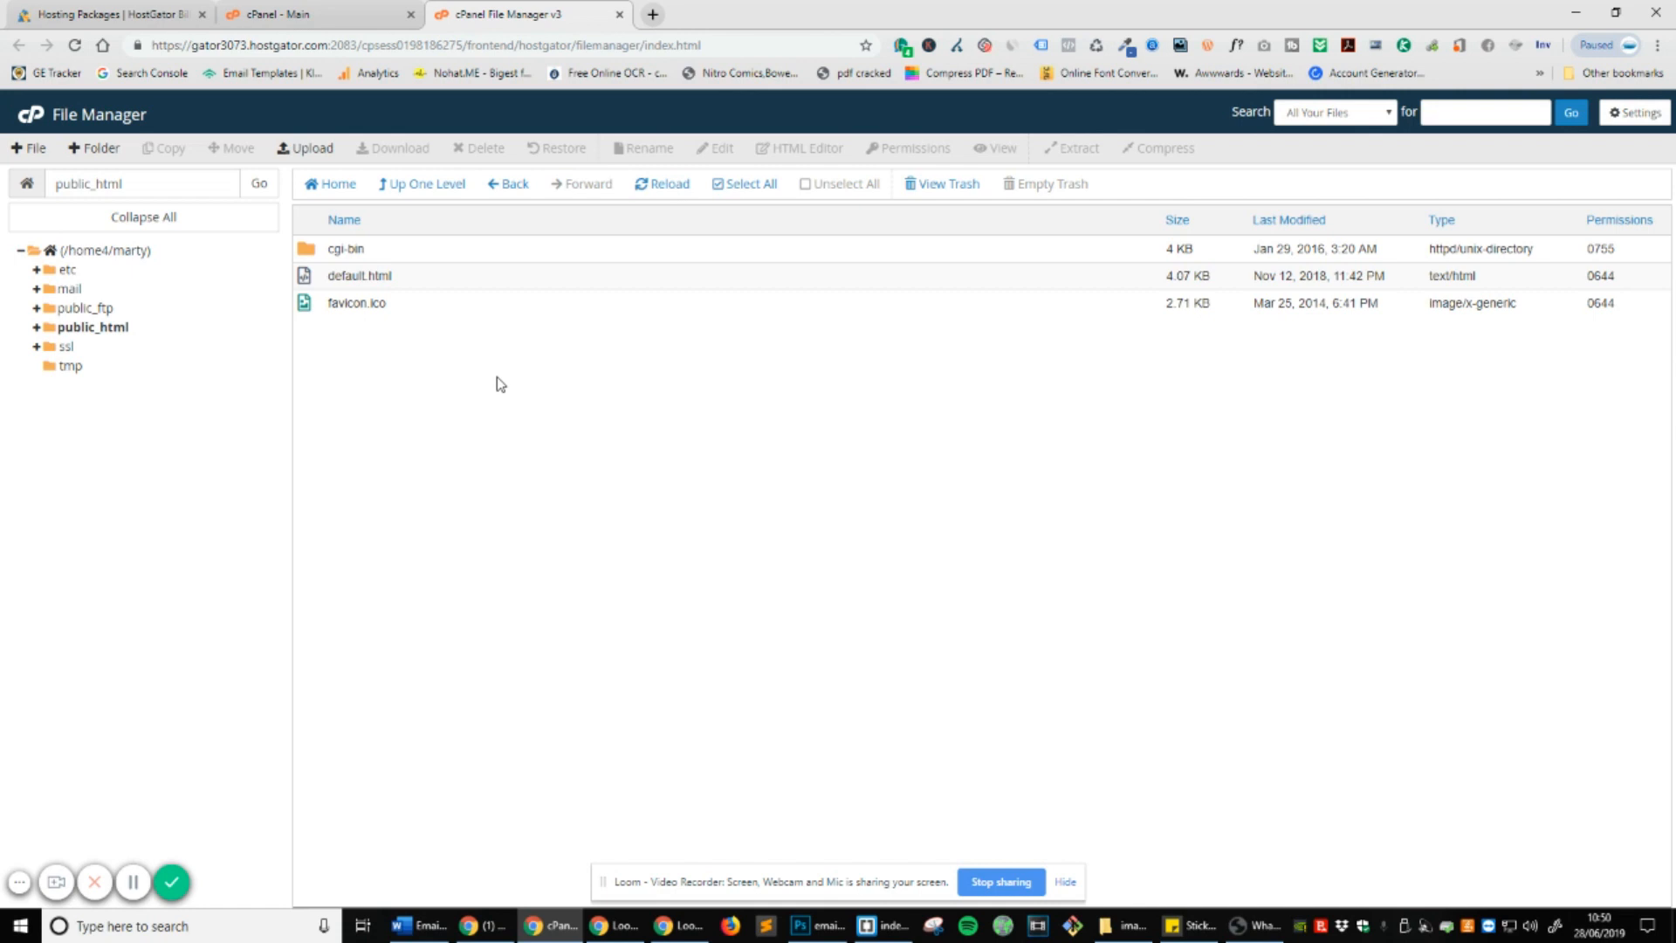
{"action": "left_click", "coordinate": [310, 14]}
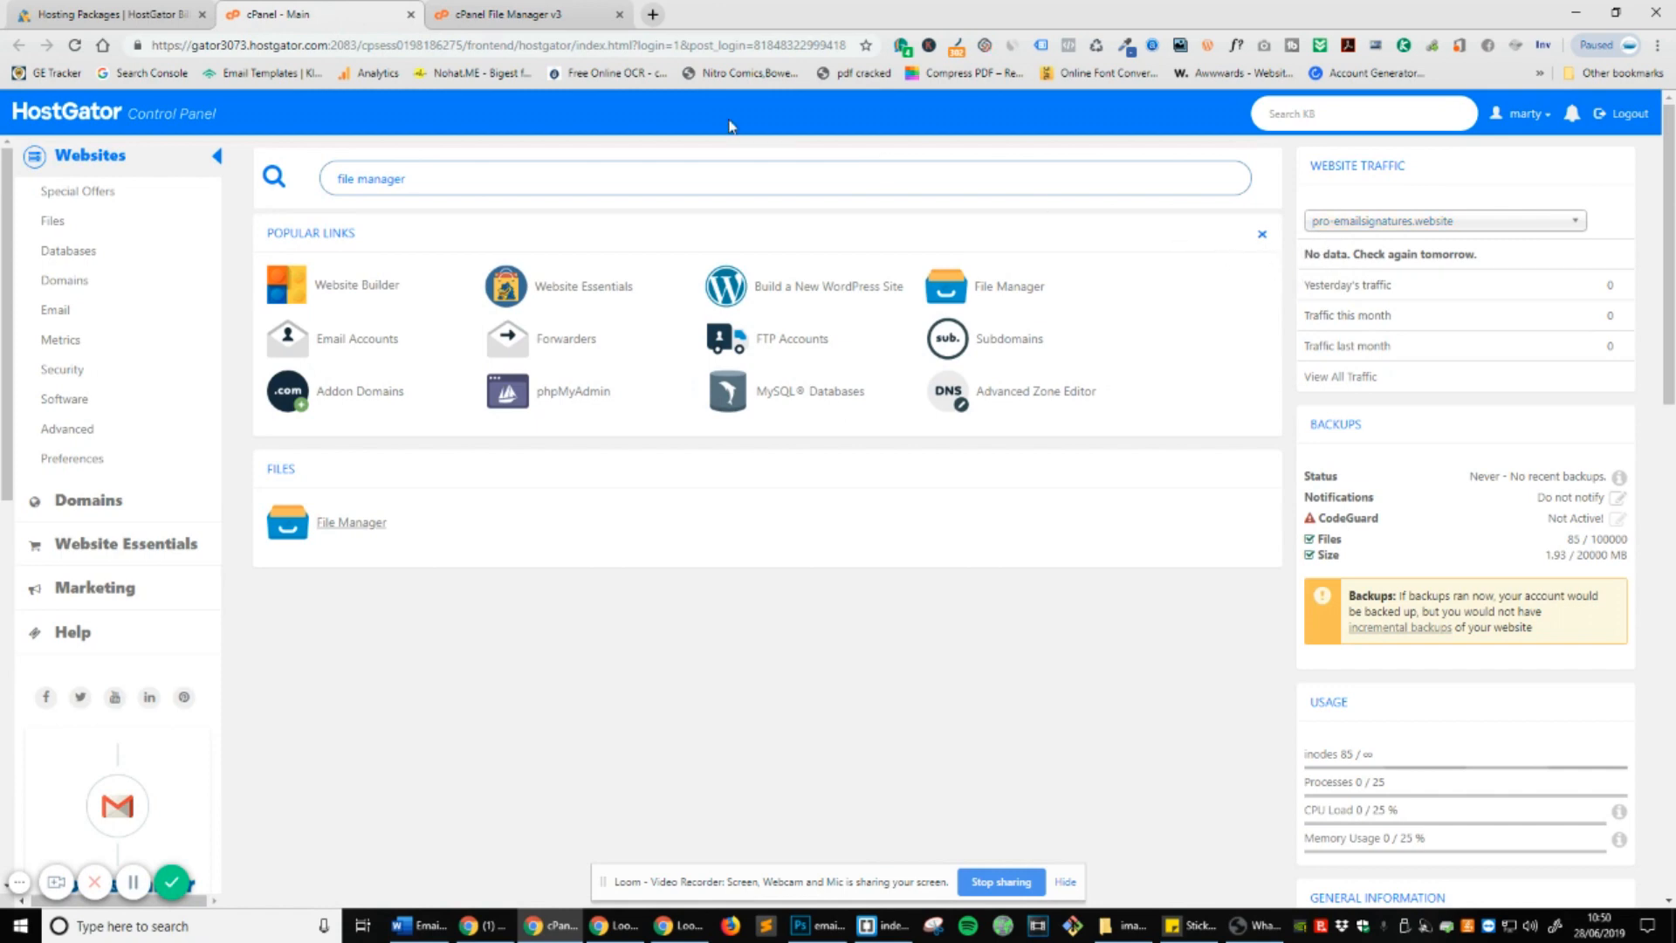
{"action": "mouse_move", "coordinate": [733, 272]}
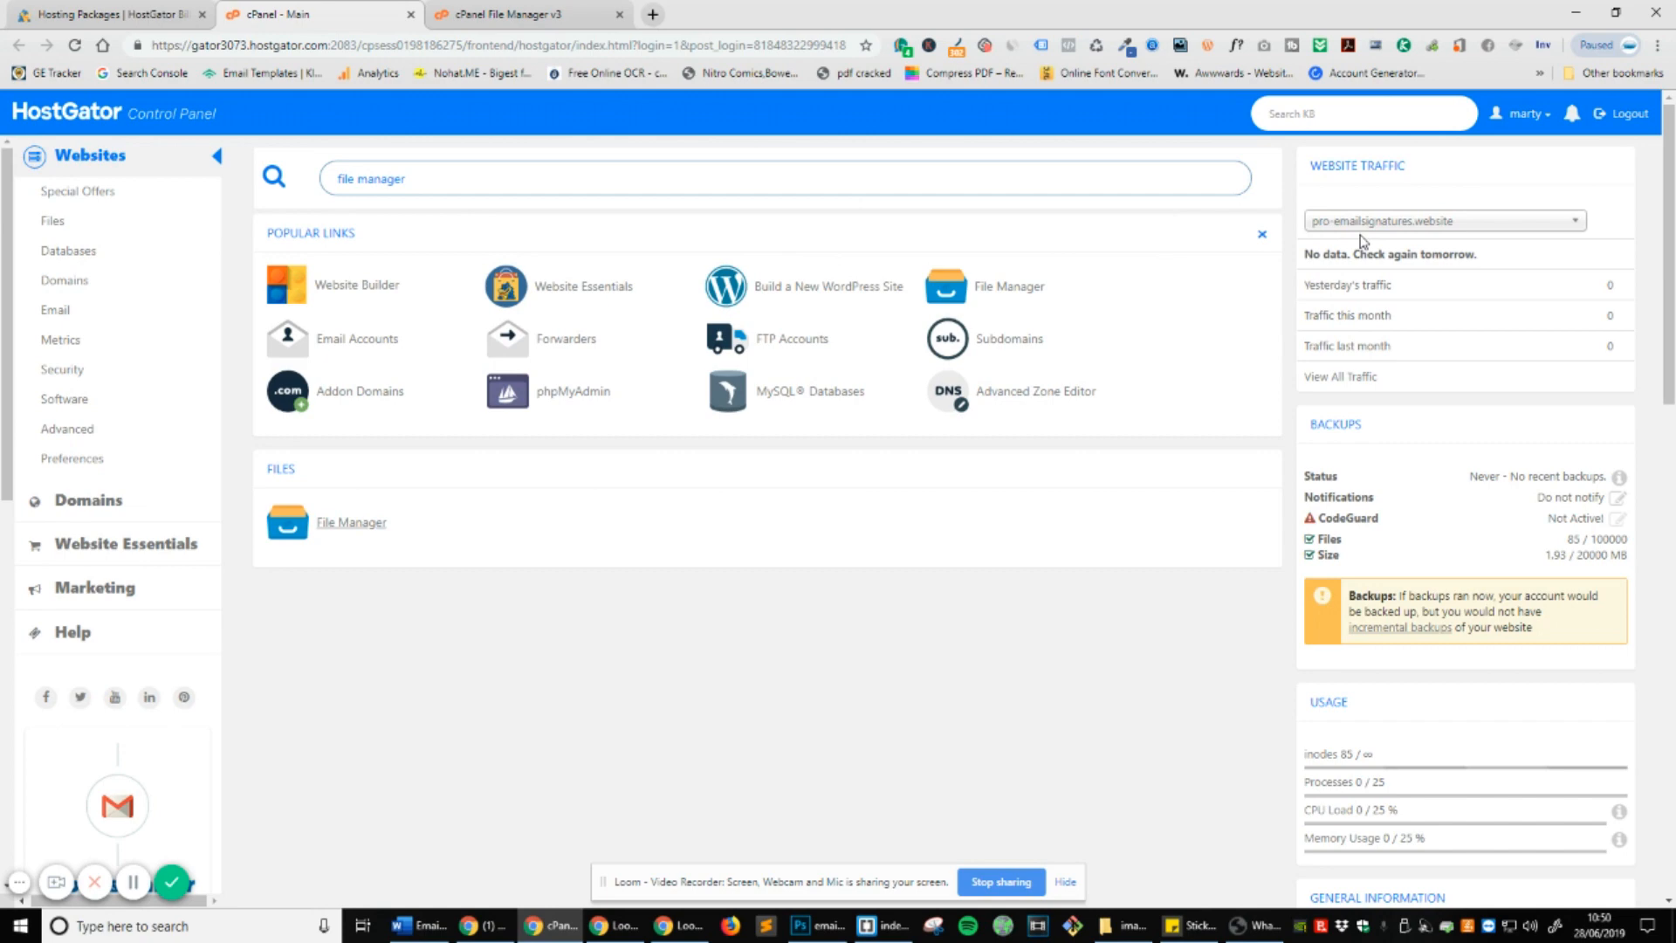
Reopen File Manager, go up to the home directory, then back into public_html.
{"action": "left_click", "coordinate": [351, 522]}
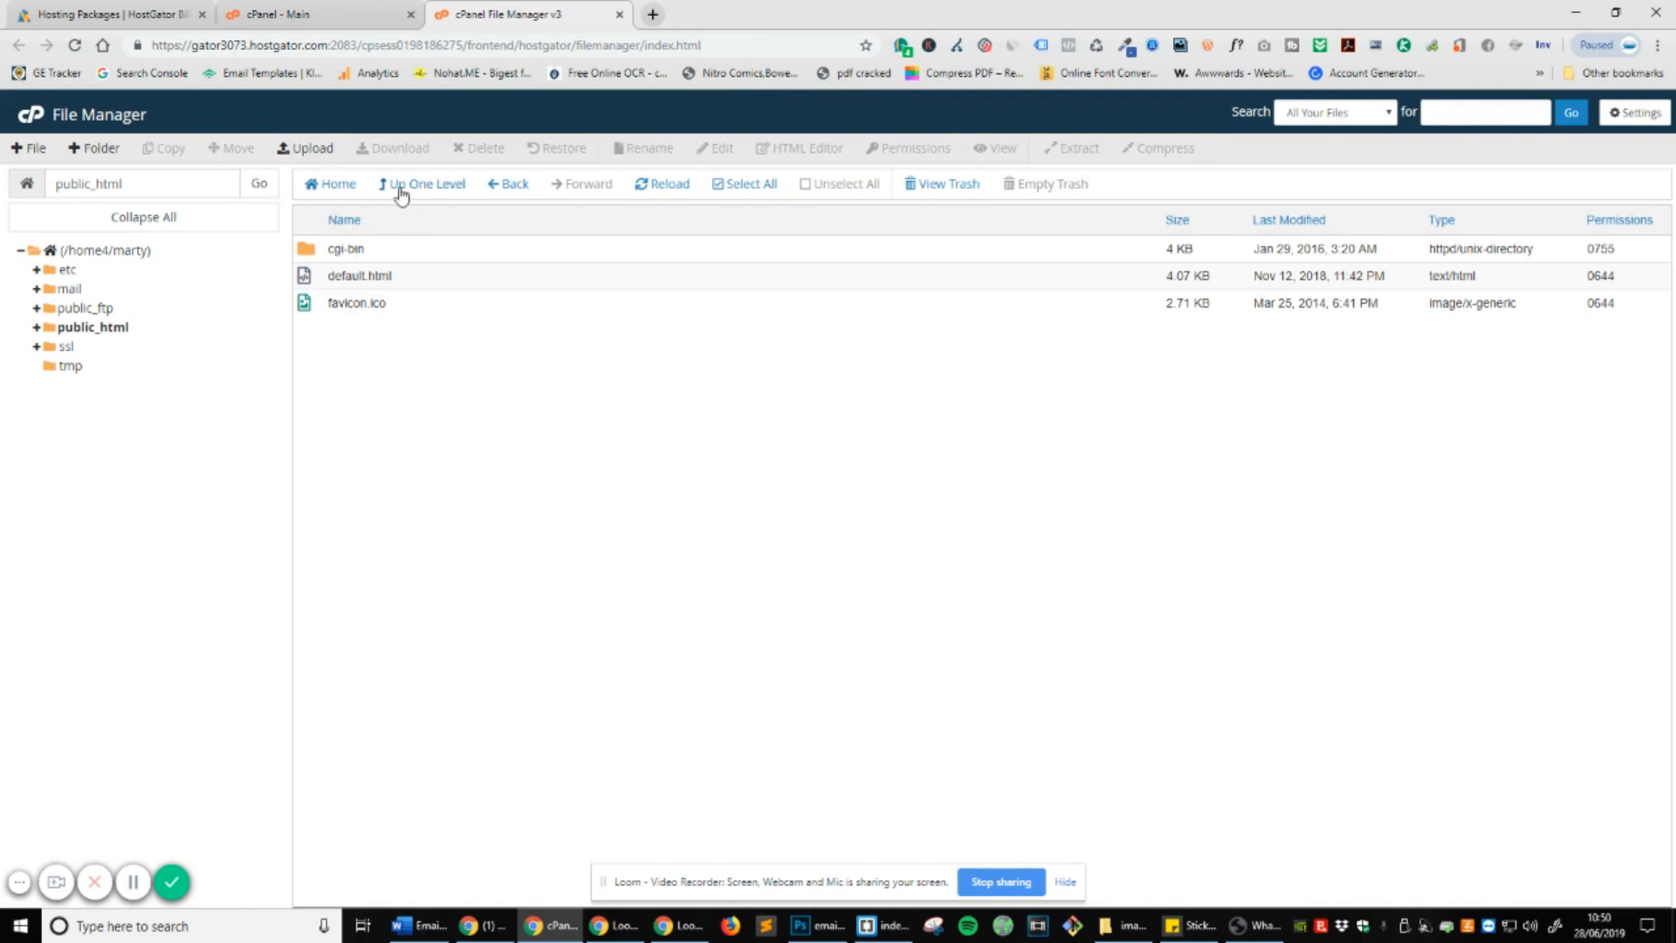
{"action": "left_click", "coordinate": [425, 182]}
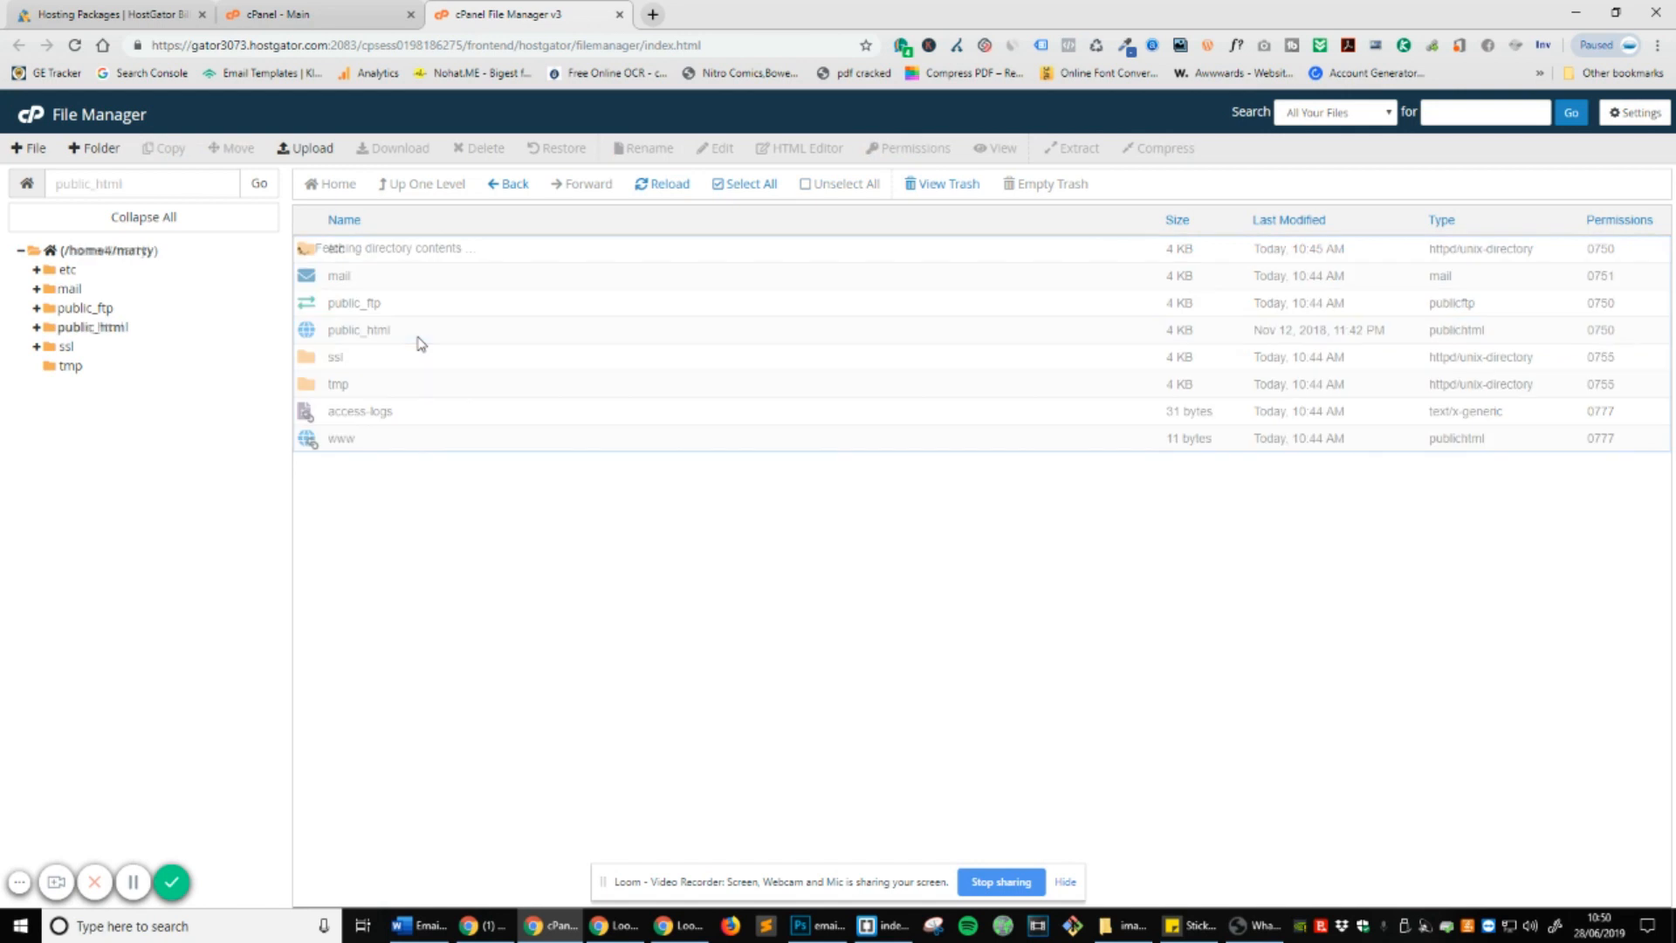
{"action": "double_click", "coordinate": [358, 329]}
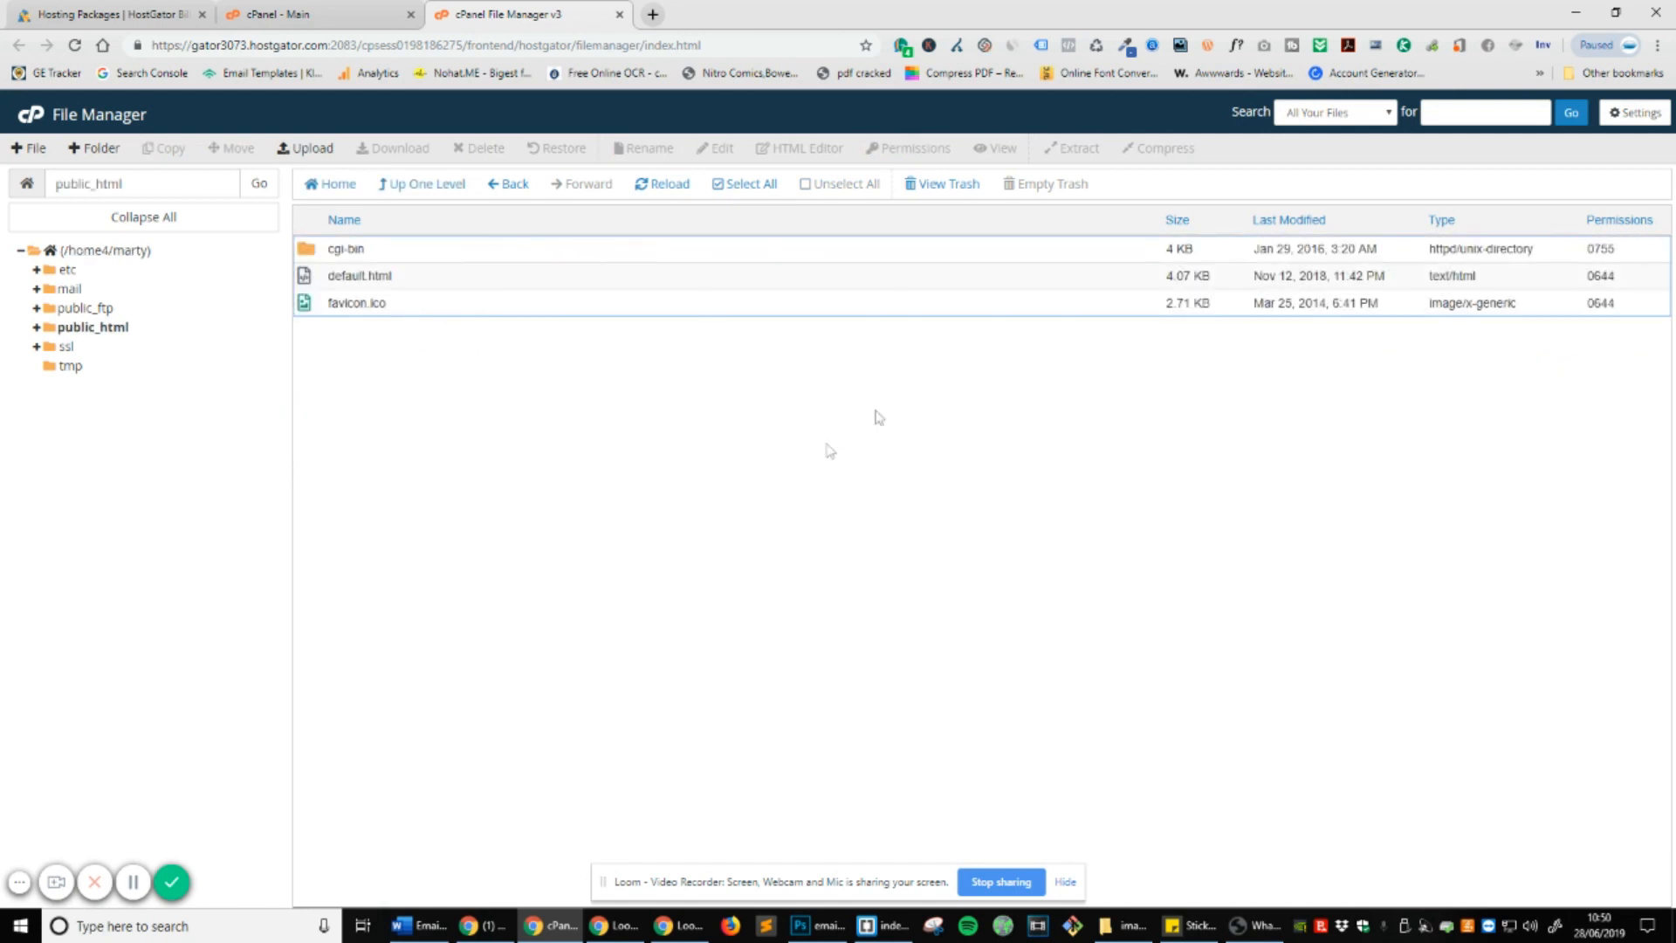
{"action": "mouse_move", "coordinate": [1044, 461]}
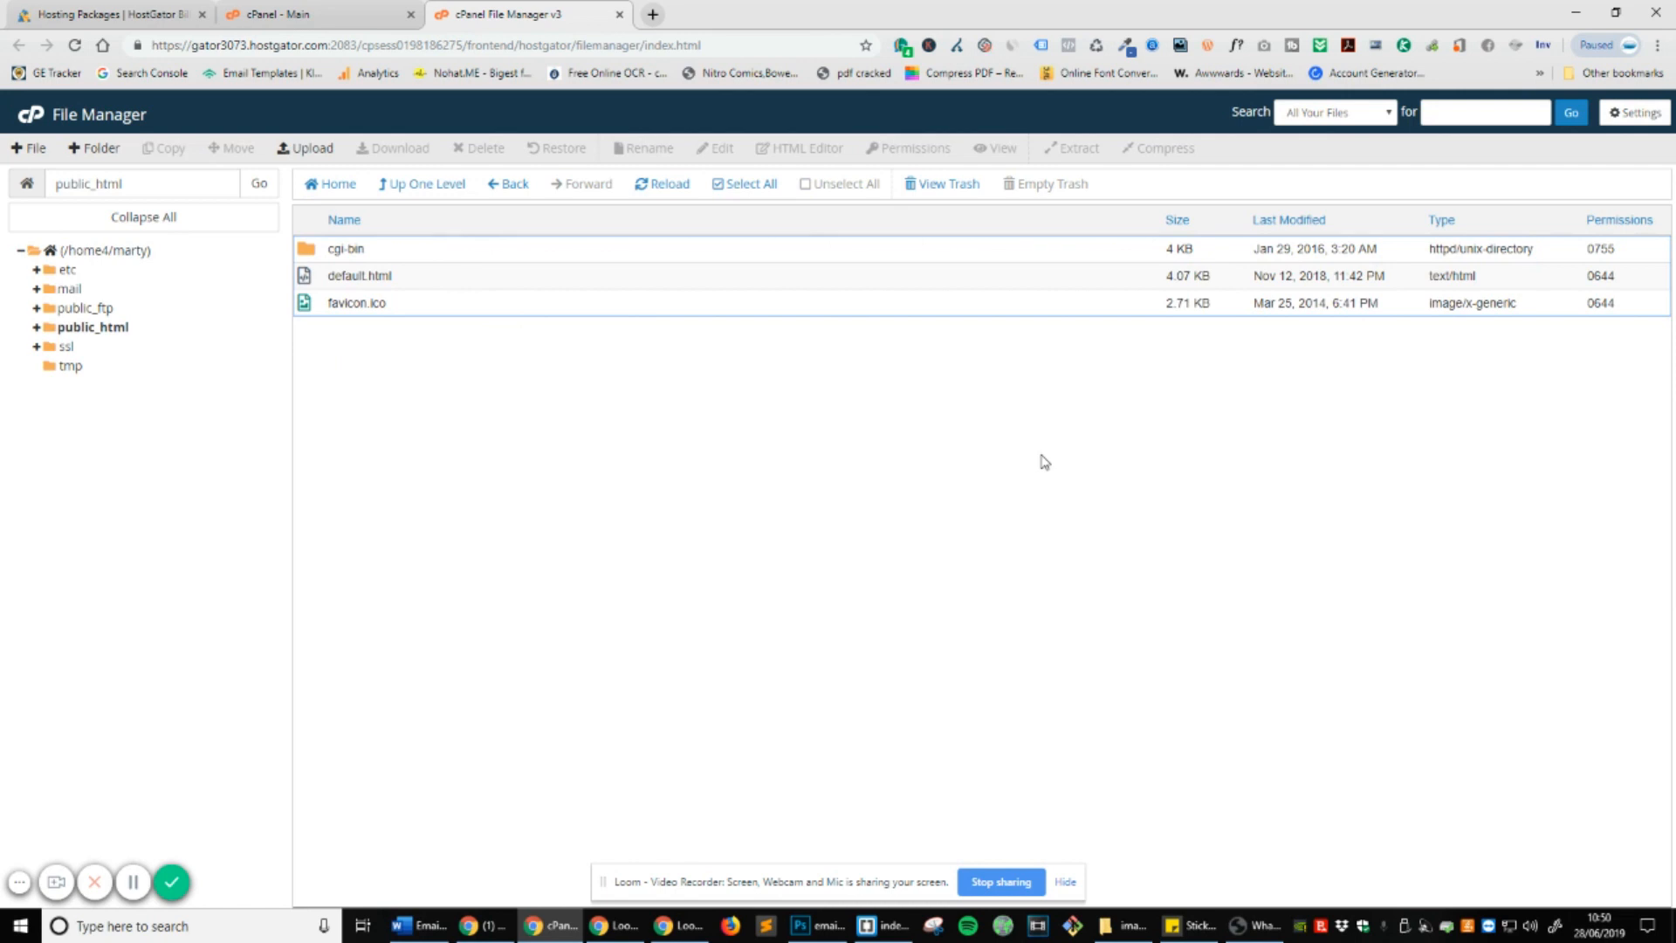
{"action": "mouse_move", "coordinate": [1215, 382]}
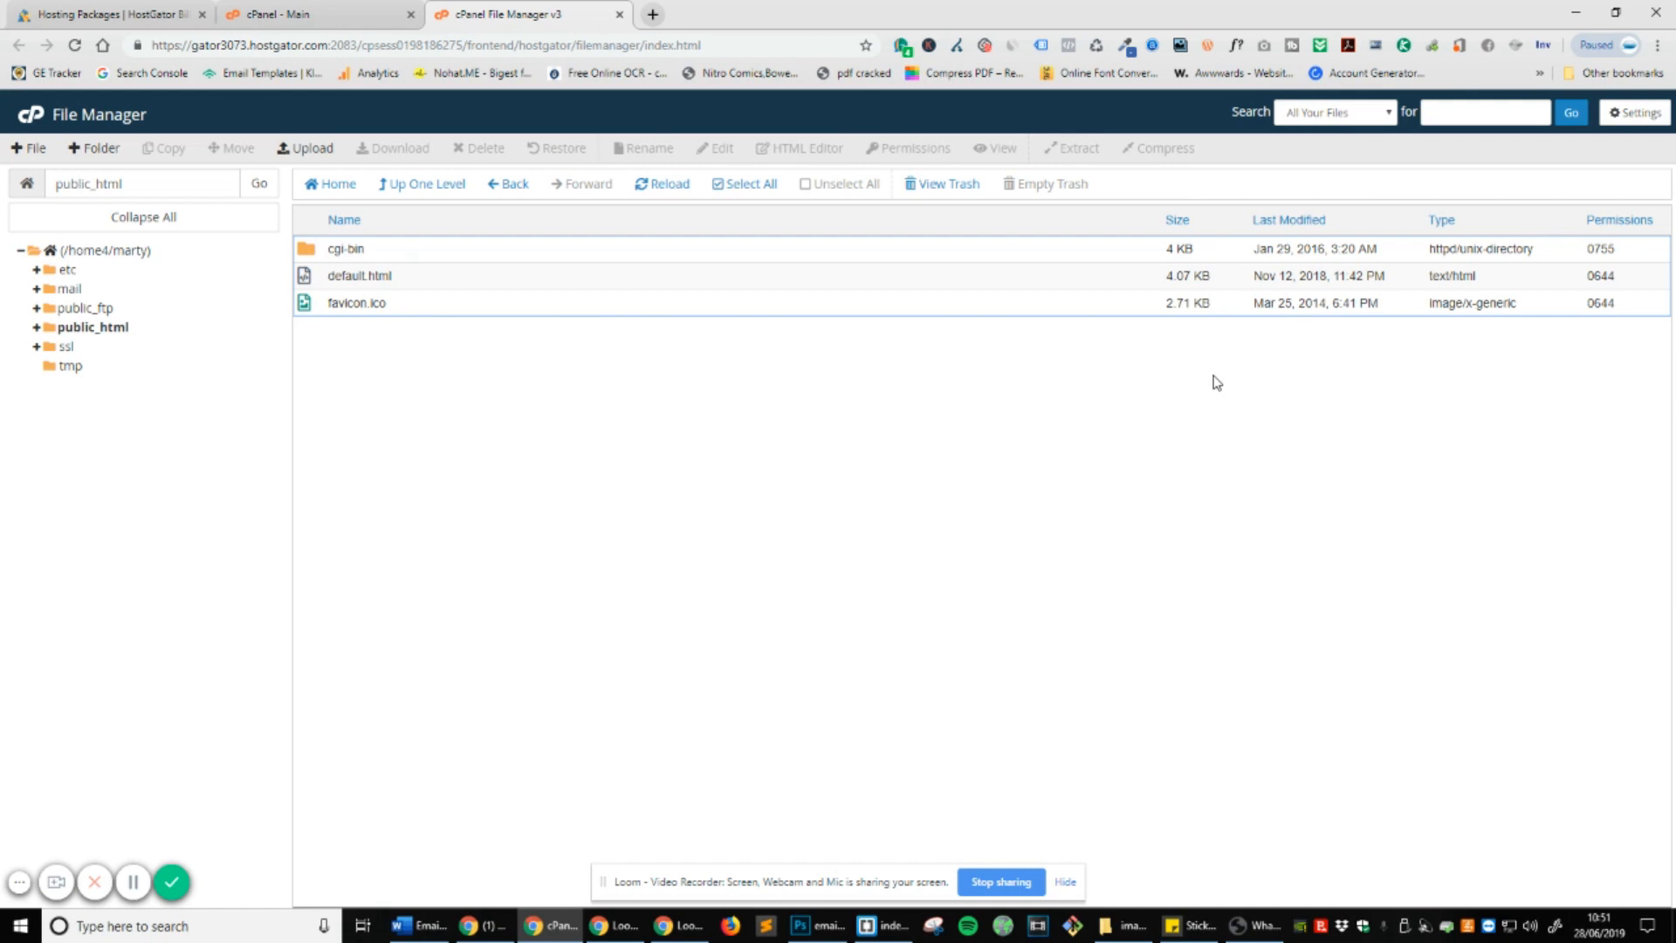
{"action": "mouse_move", "coordinate": [1010, 876]}
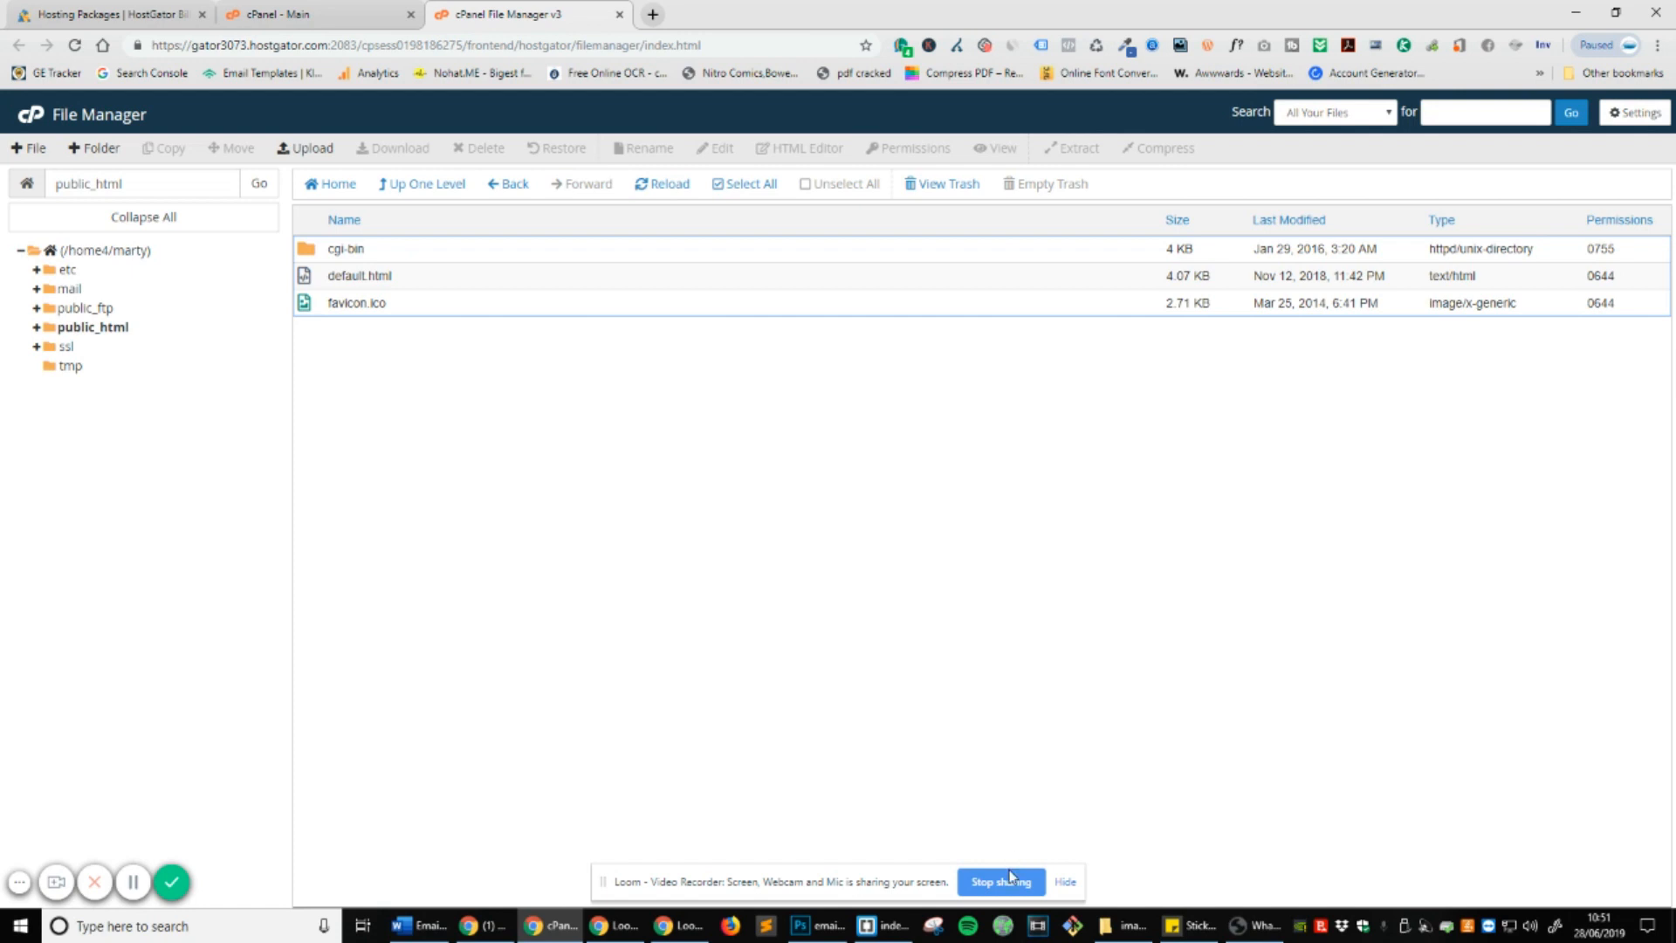
Minimize the browser and select the Email Signature folder on the desktop.
{"action": "left_click", "coordinate": [800, 925]}
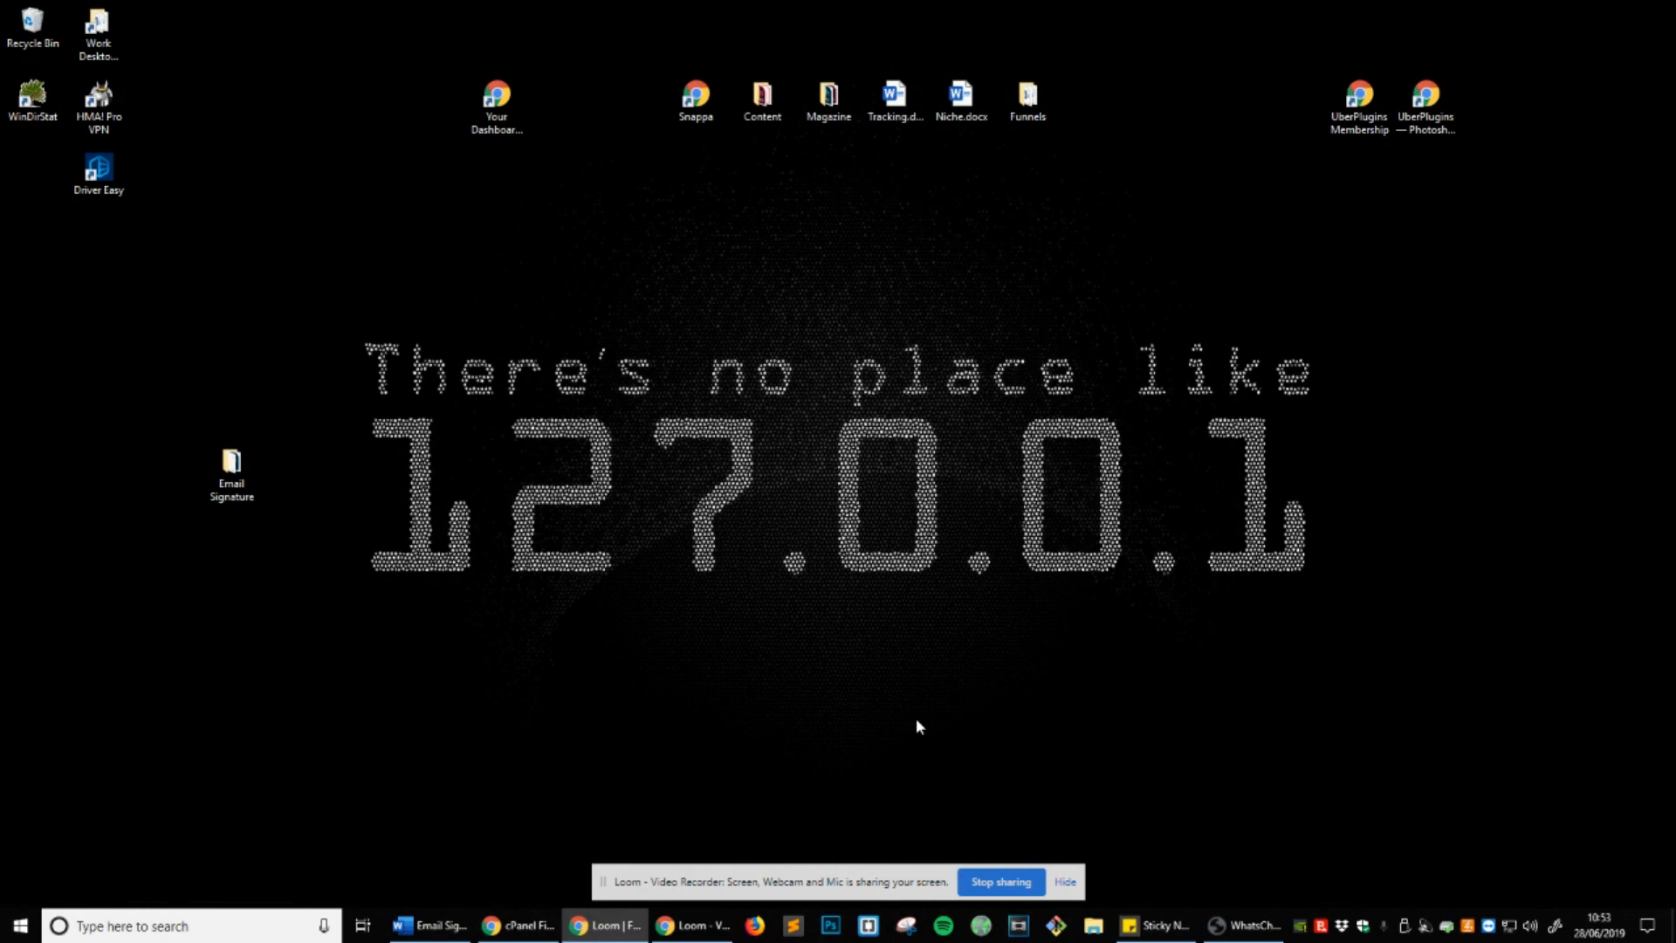
{"action": "left_click", "coordinate": [231, 473]}
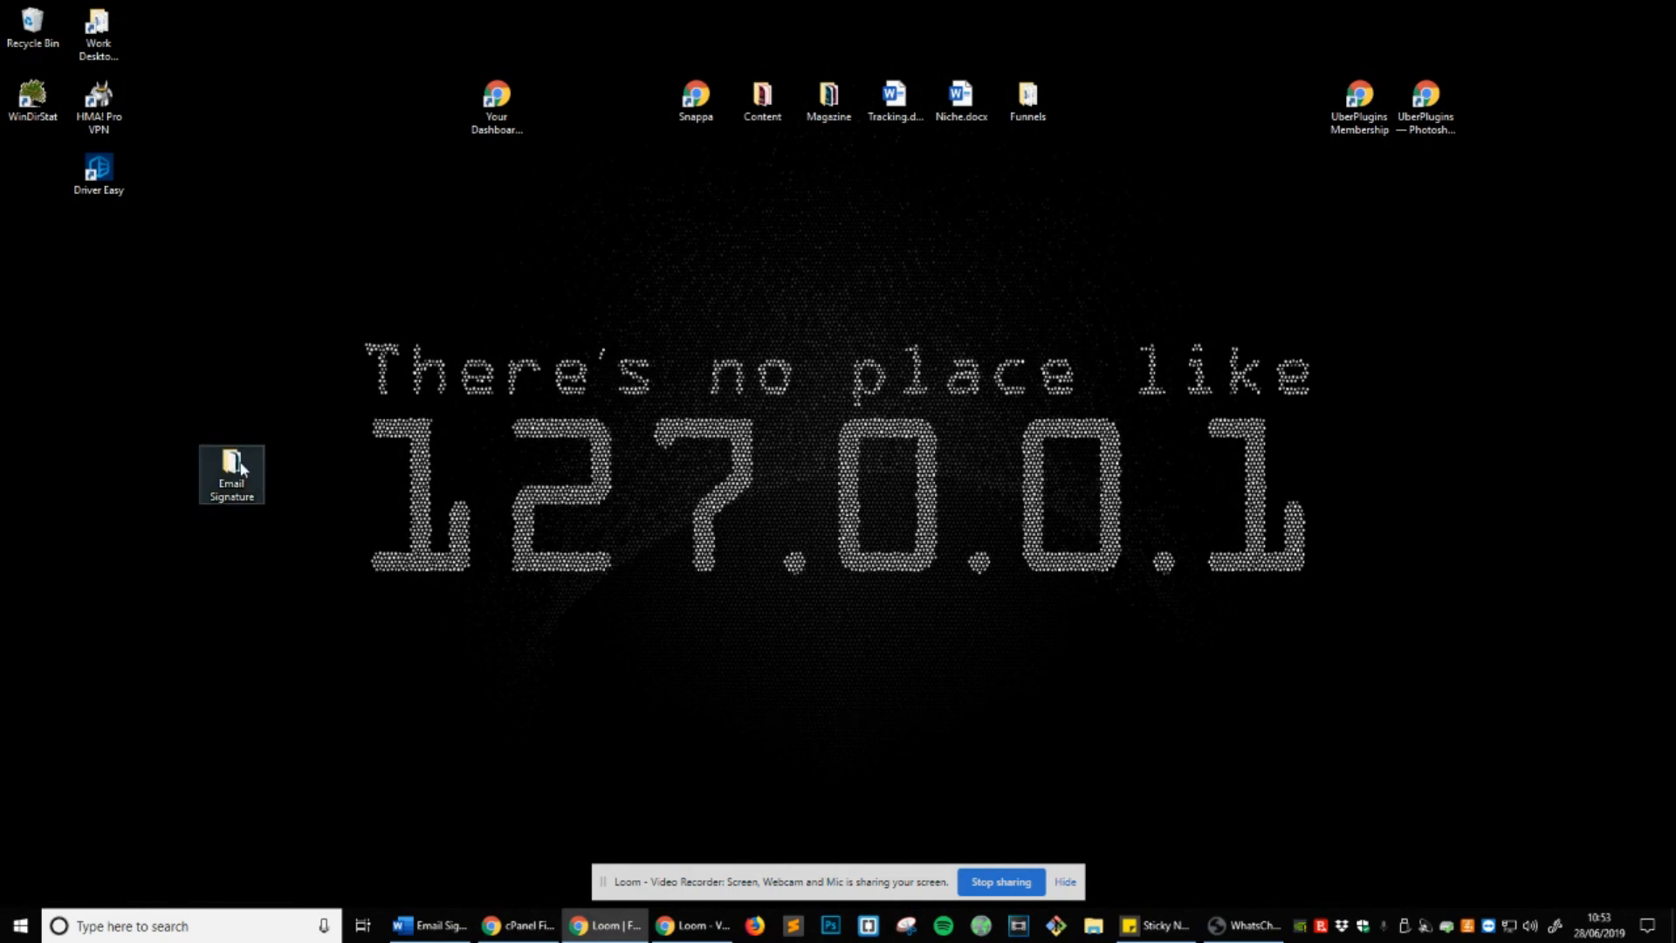
Move emailsignaturedesign.psd and CODE.txt from Email Signature to the desktop, then close Explorer.
{"action": "double_click", "coordinate": [230, 474]}
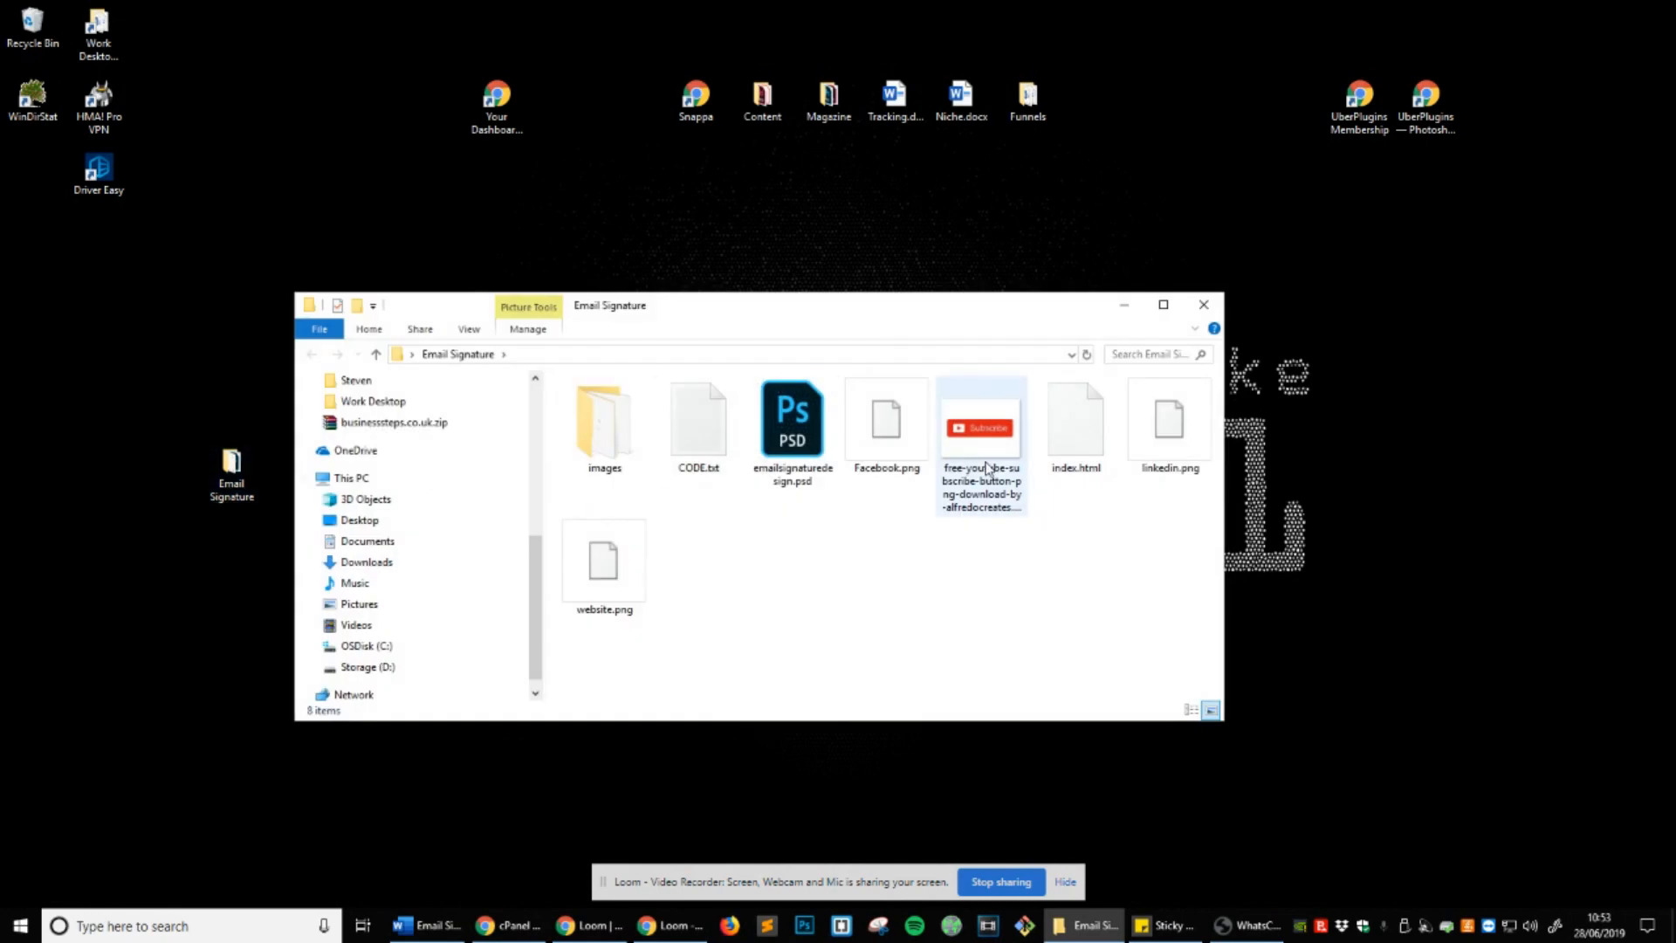
{"action": "left_click", "coordinate": [791, 420]}
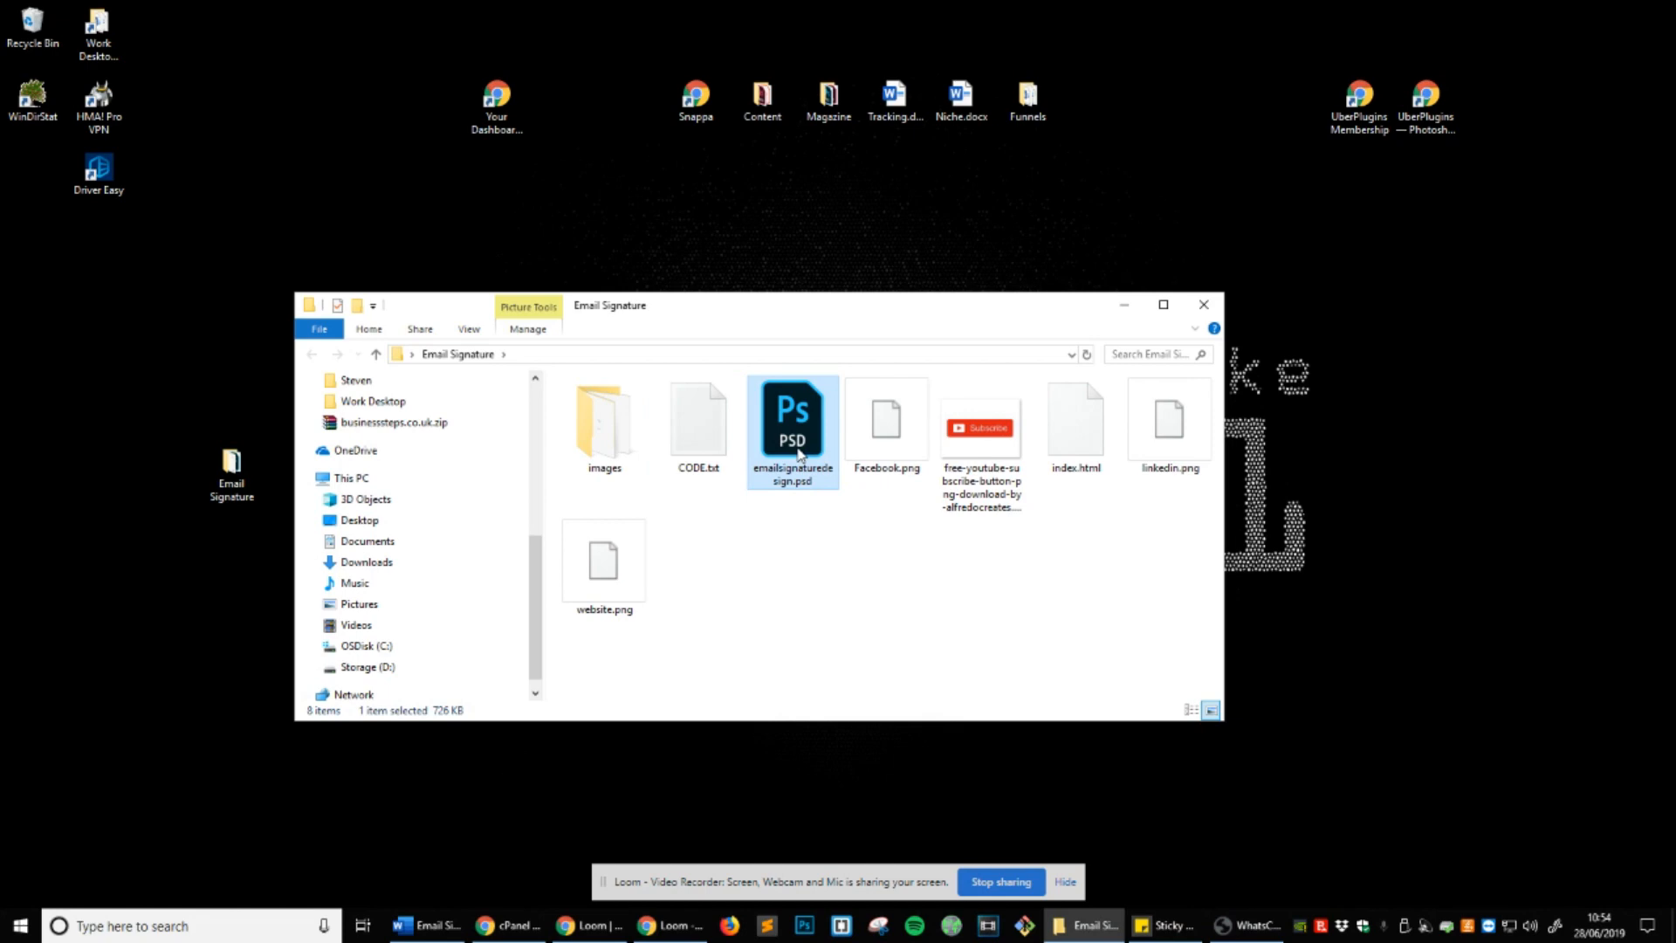
{"action": "left_click", "coordinate": [696, 417]}
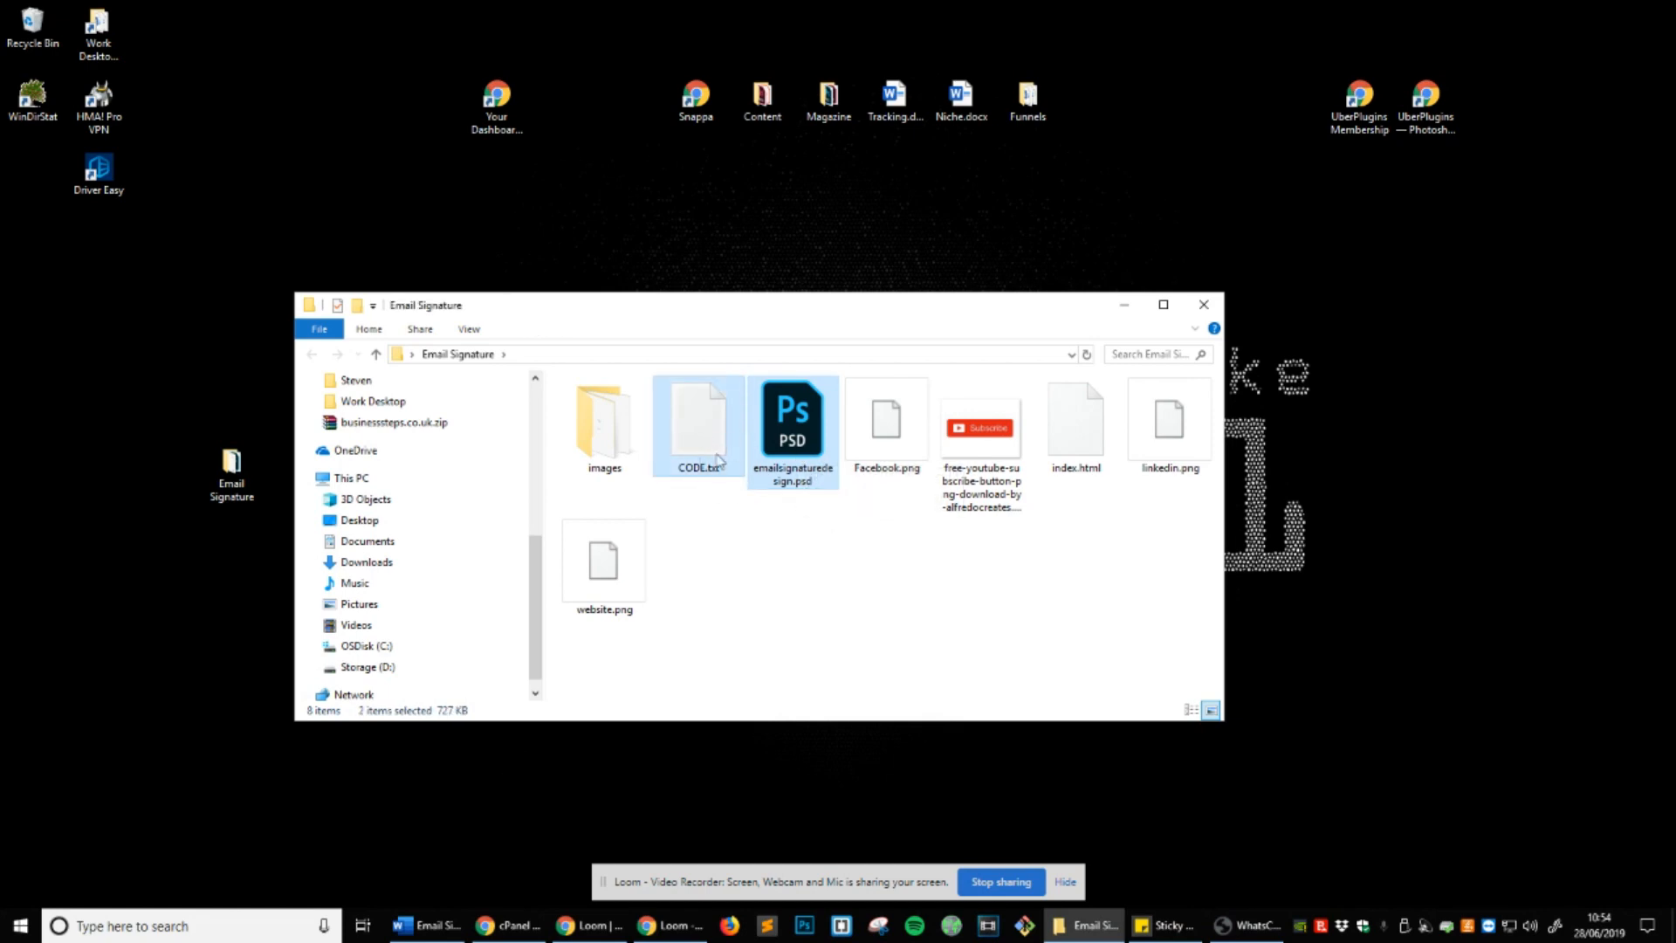
{"action": "mouse_move", "coordinate": [675, 442]}
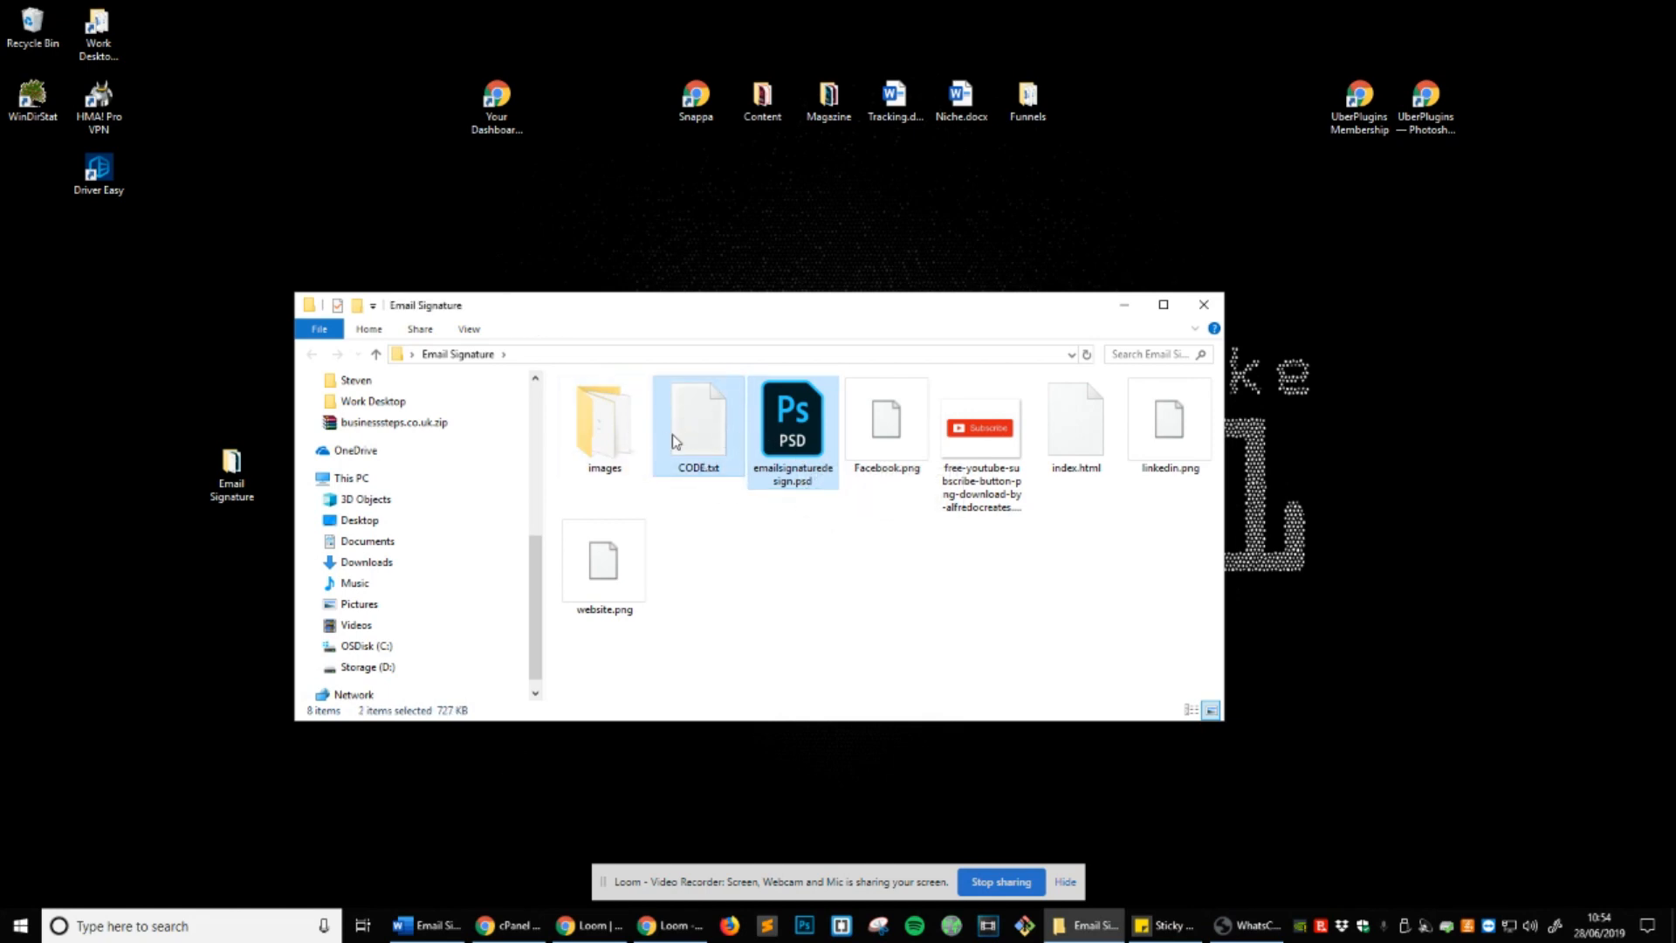
{"action": "mouse_move", "coordinate": [696, 422]}
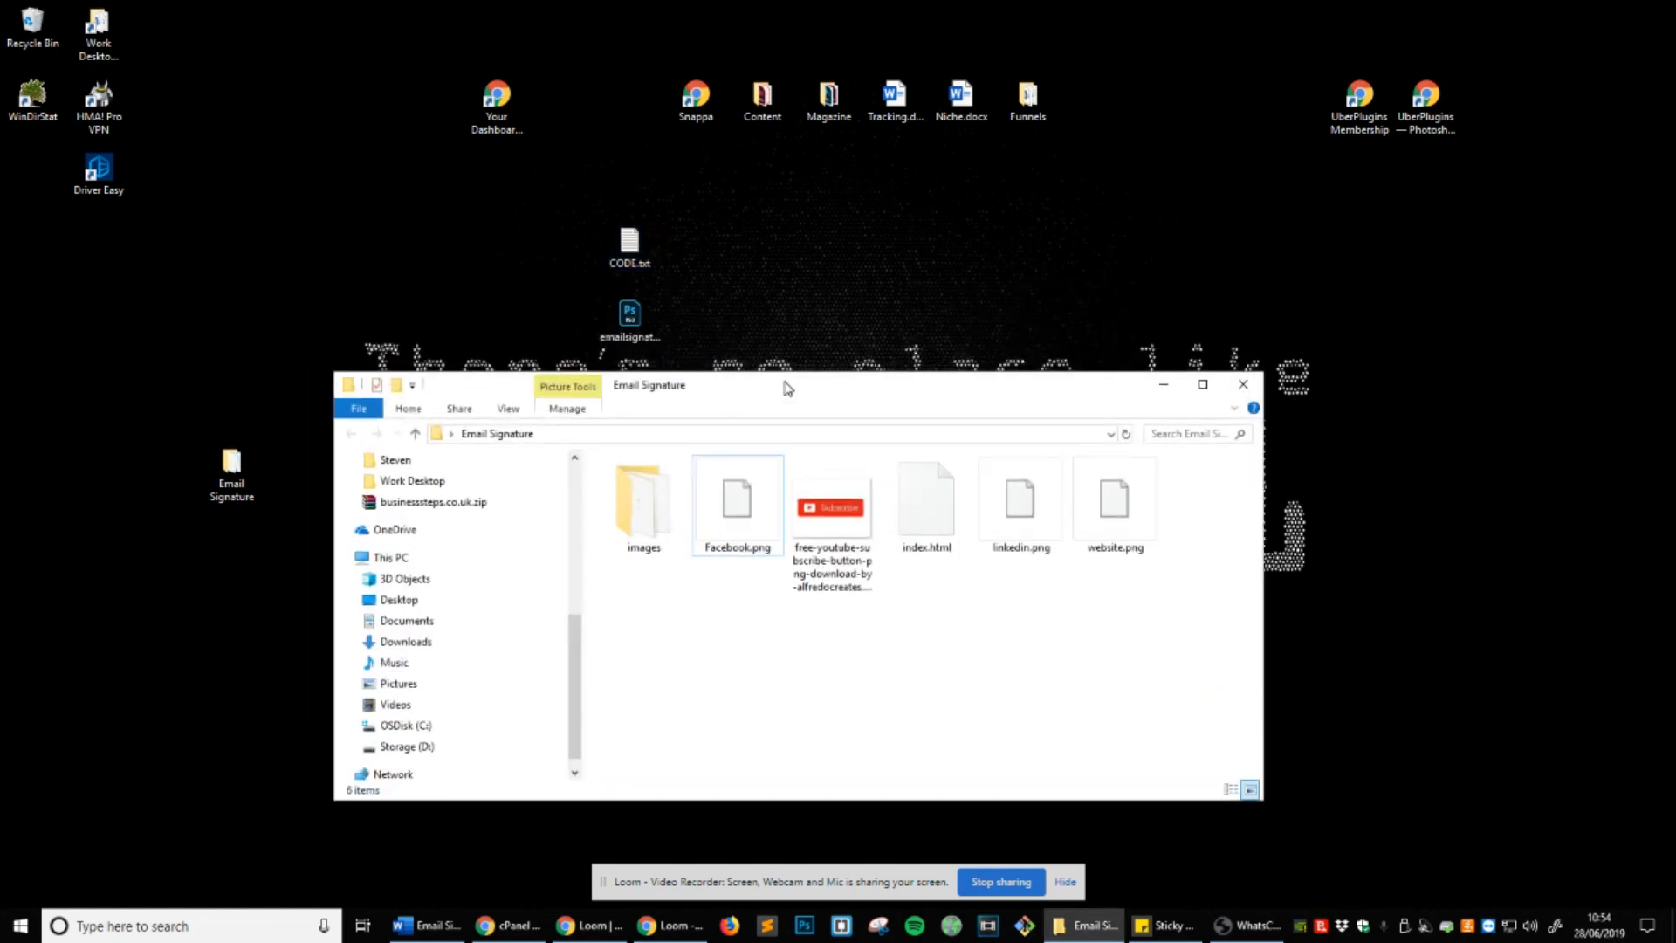
{"action": "left_click", "coordinate": [1115, 502]}
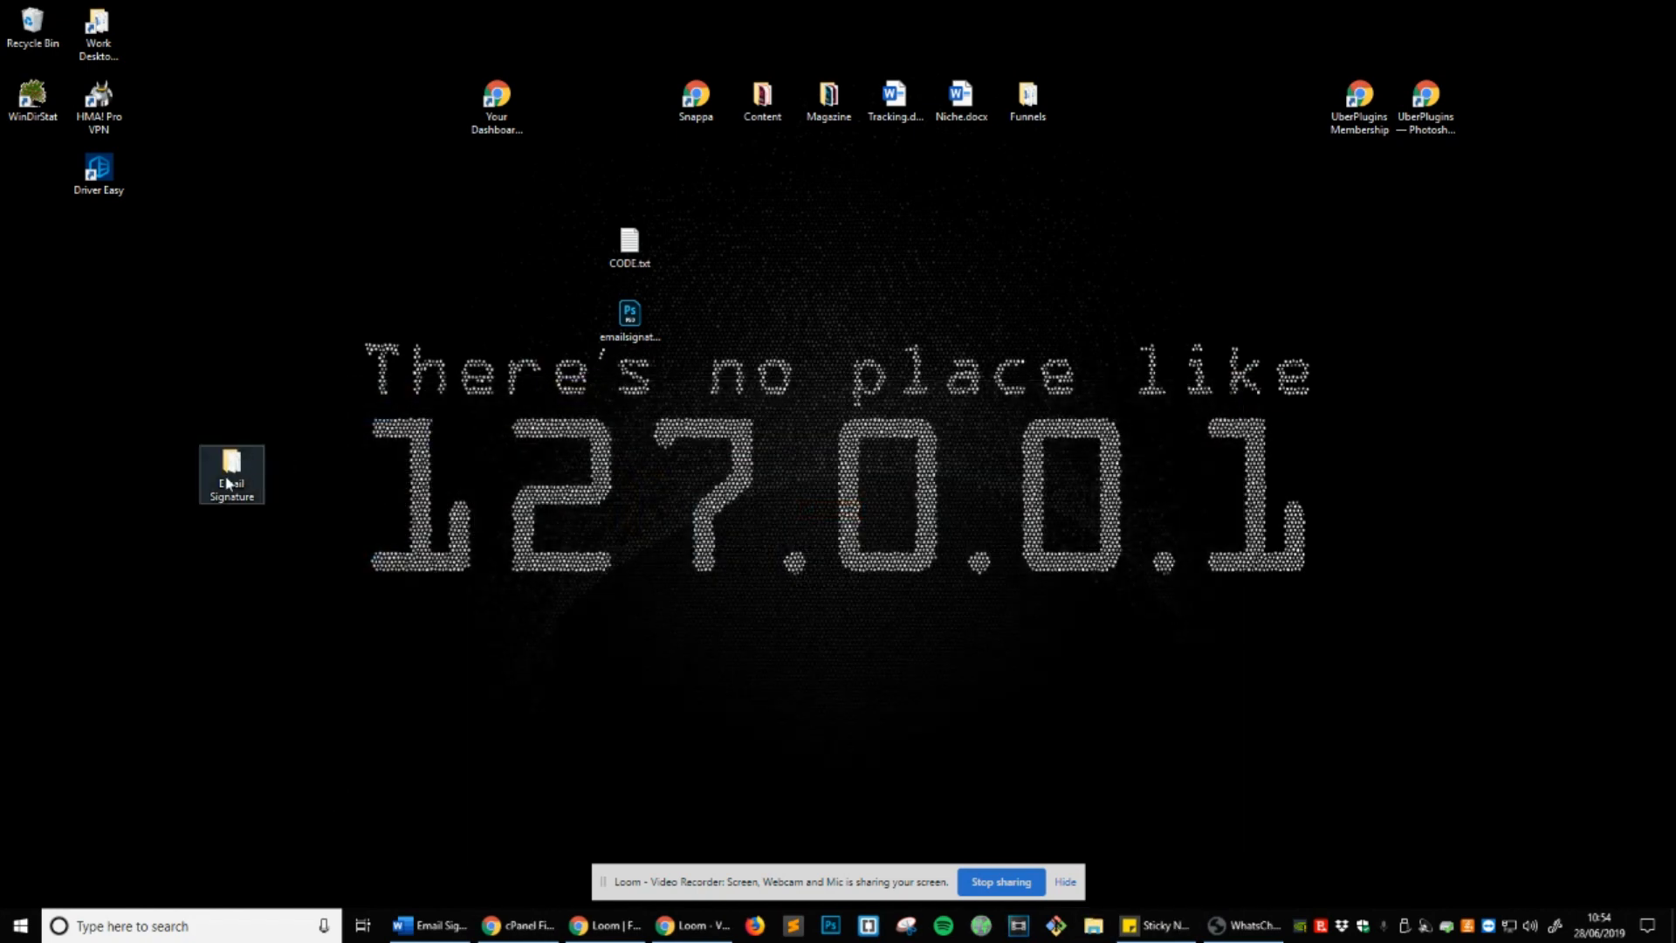
Use 7-Zip's Add to "Email Signature.zip" on the desktop Email Signature folder.
{"action": "right_click", "coordinate": [229, 474]}
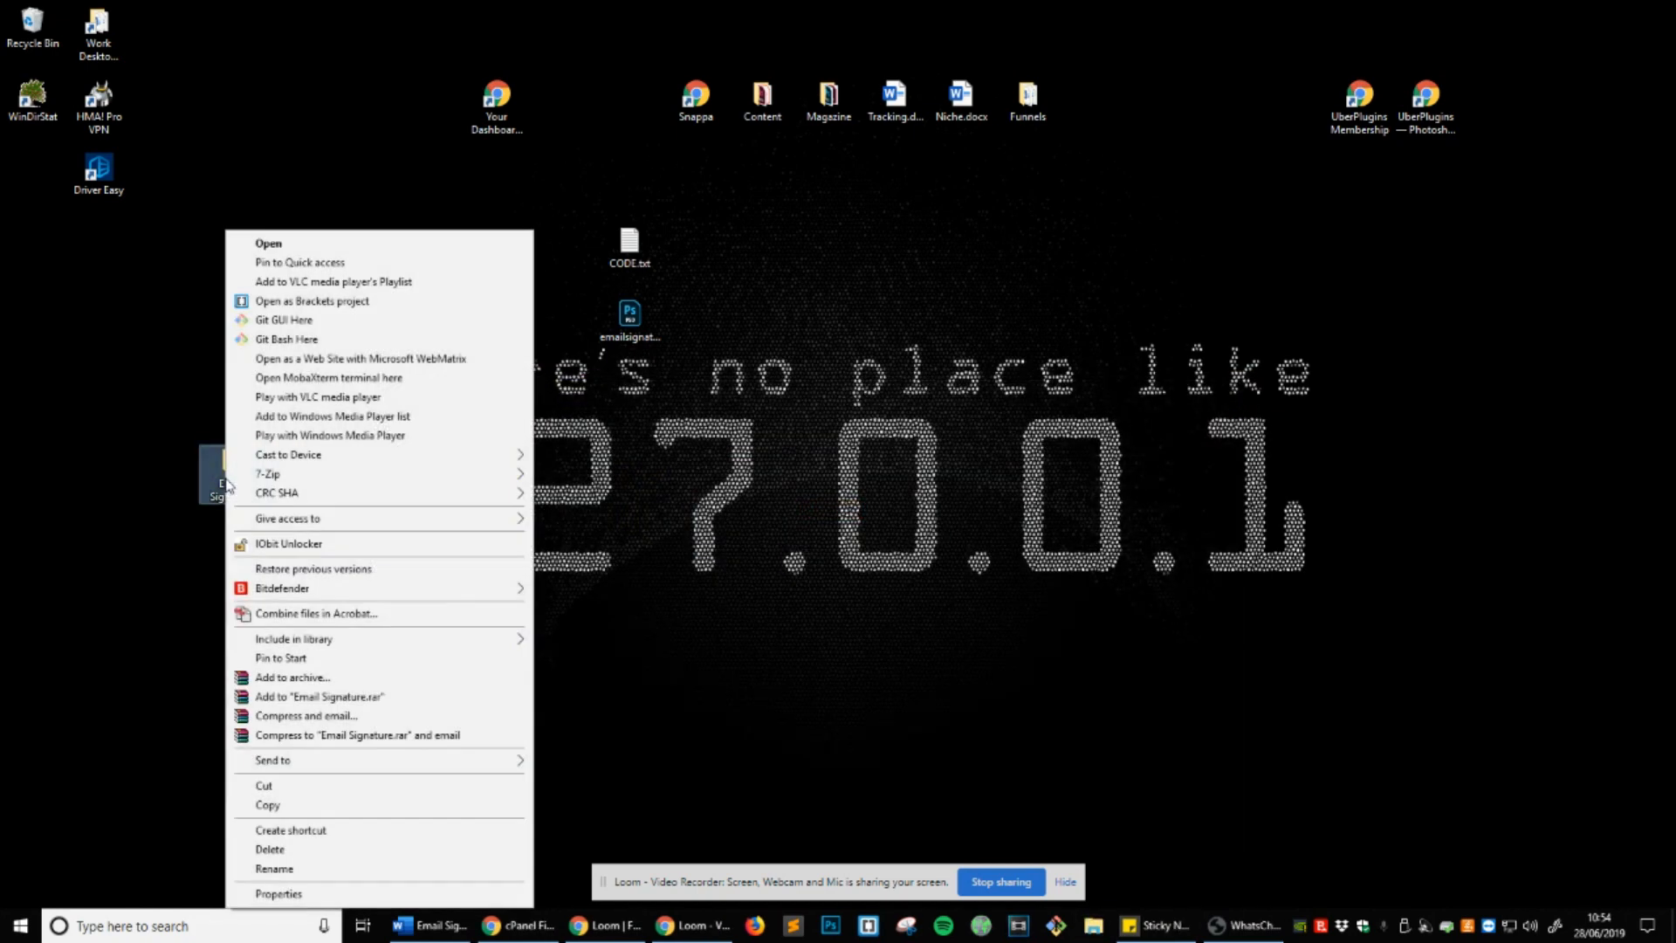
{"action": "mouse_move", "coordinate": [268, 473]}
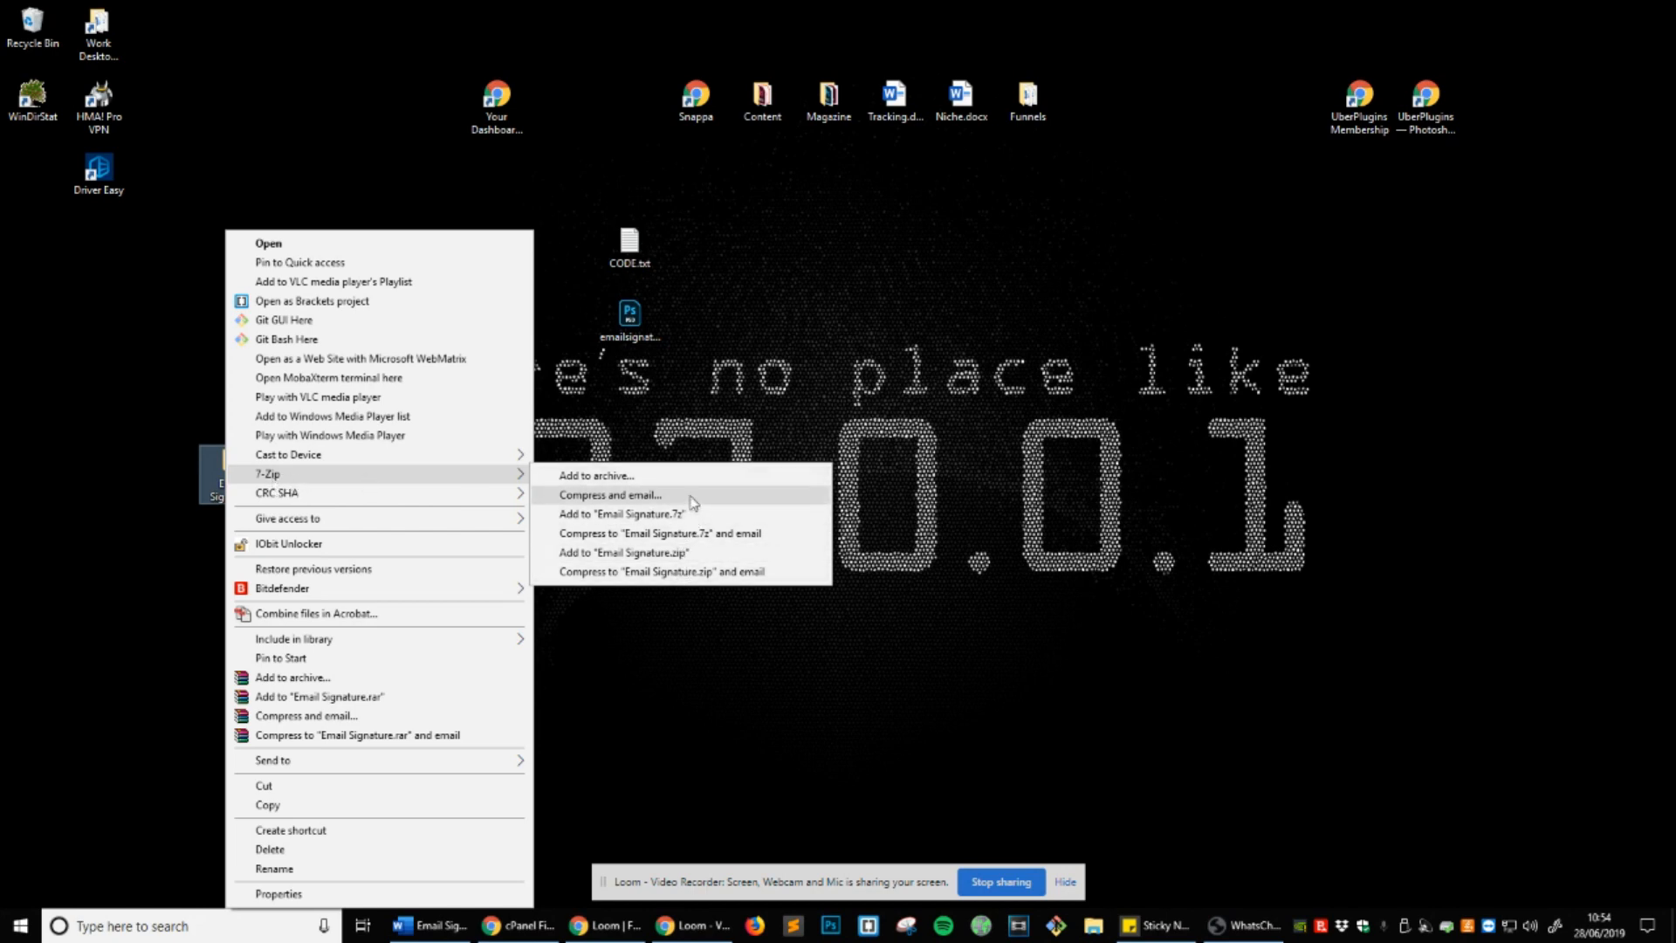
{"action": "mouse_move", "coordinate": [623, 551]}
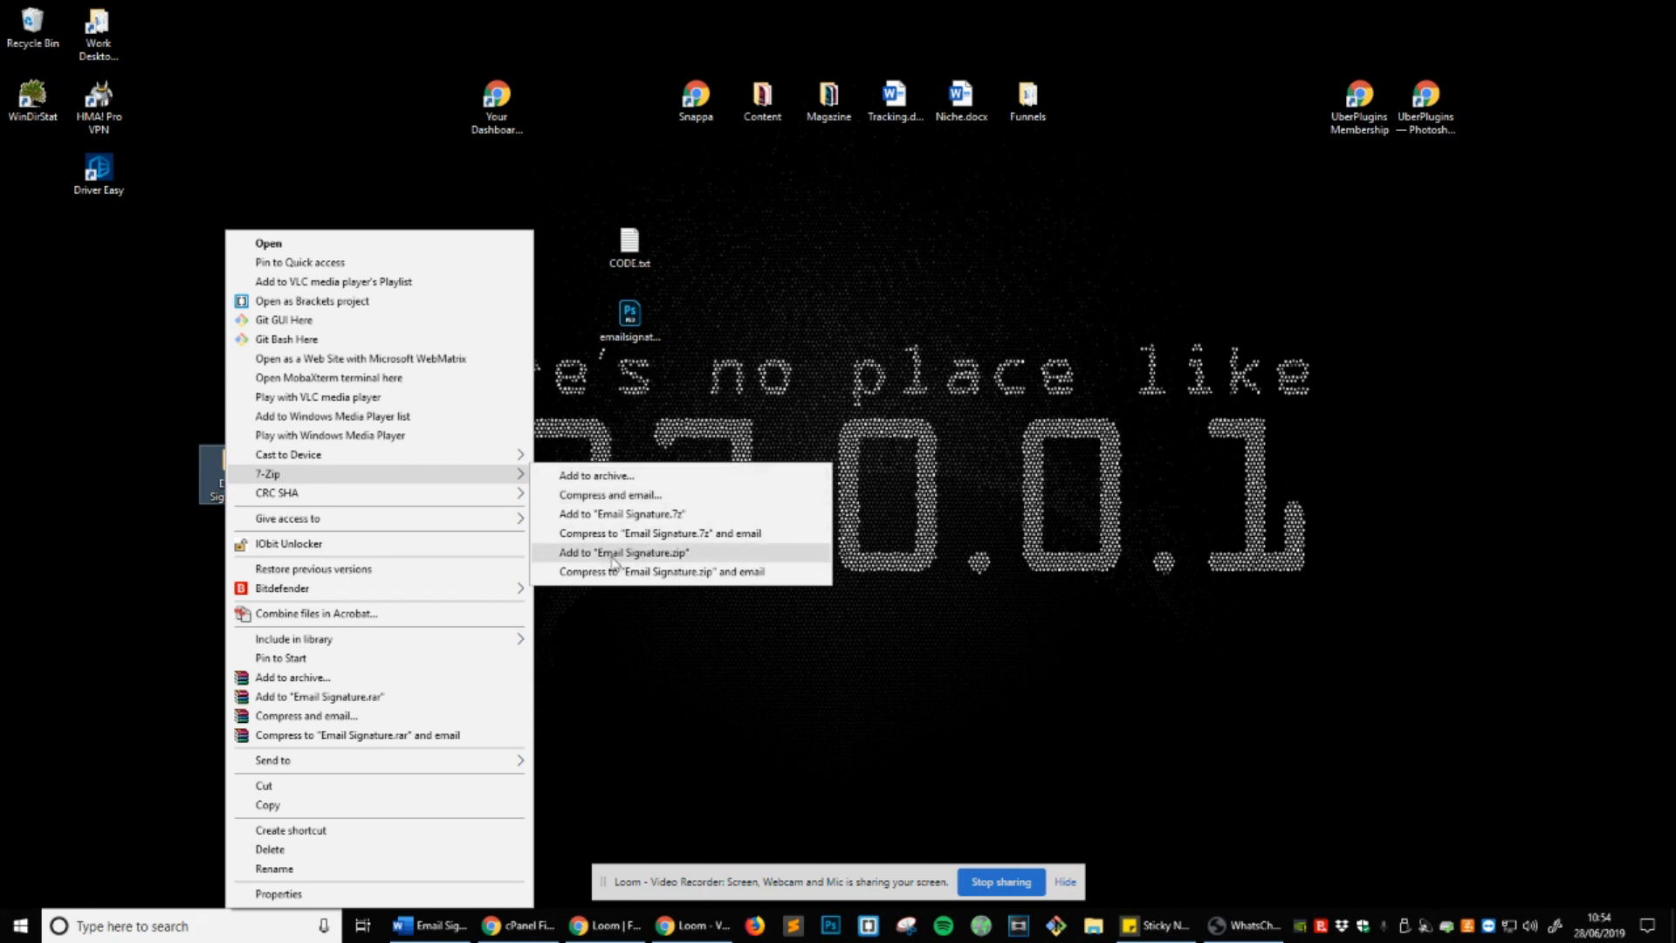
{"action": "mouse_move", "coordinate": [675, 563]}
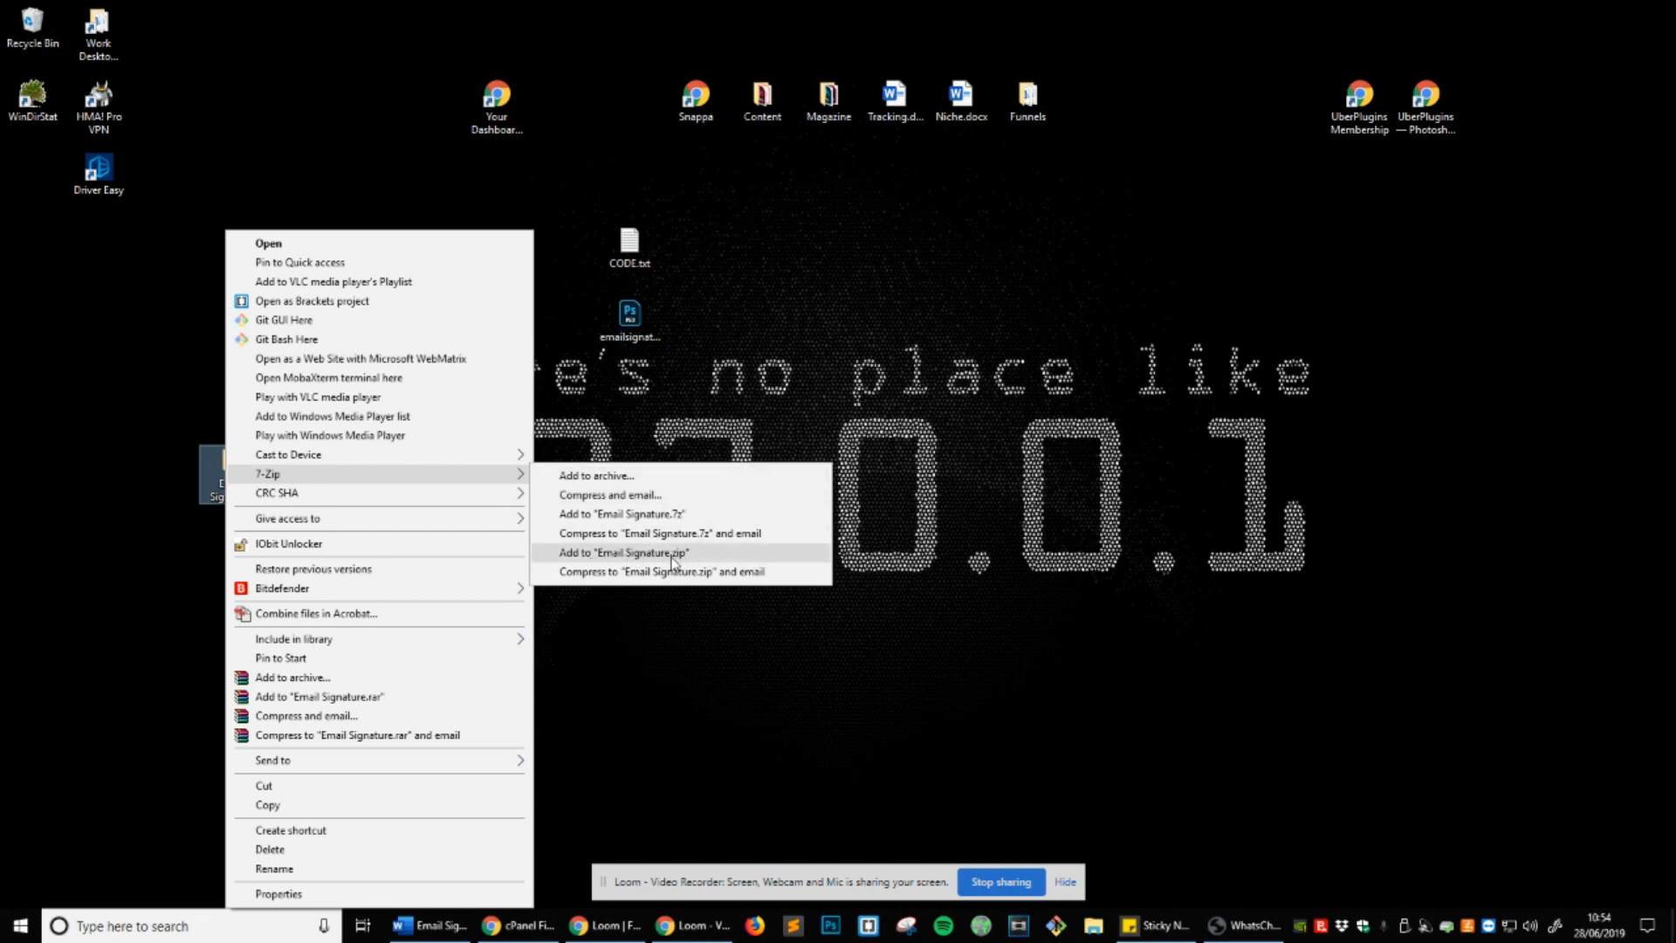
{"action": "left_click", "coordinate": [625, 553]}
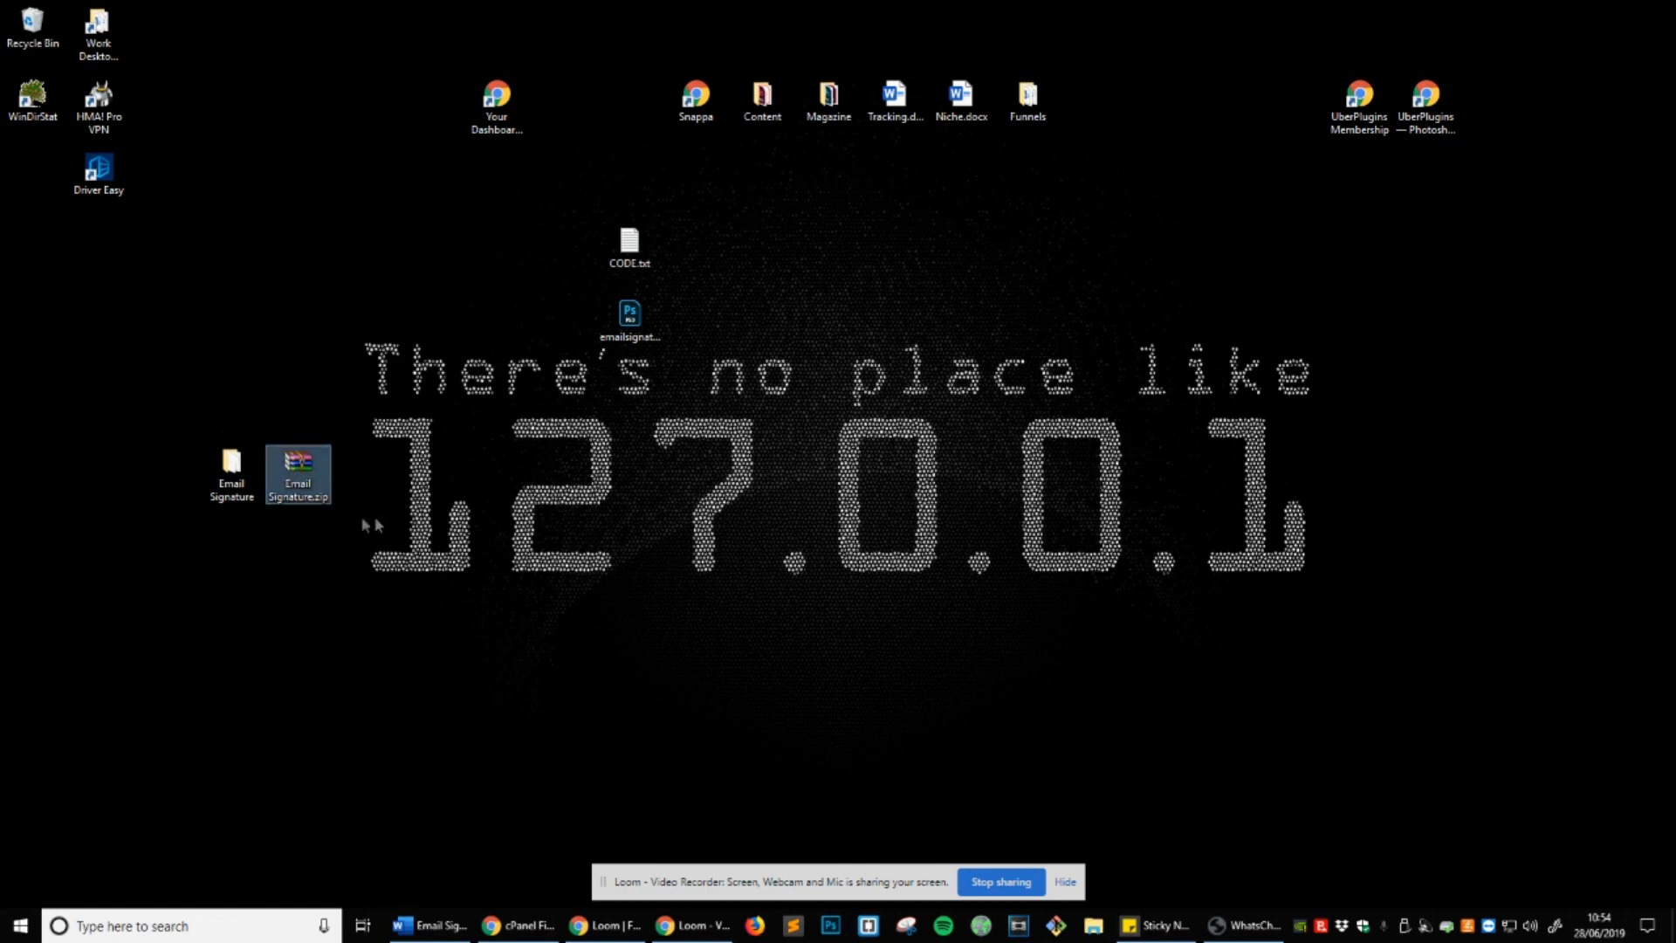
{"action": "mouse_move", "coordinate": [299, 471]}
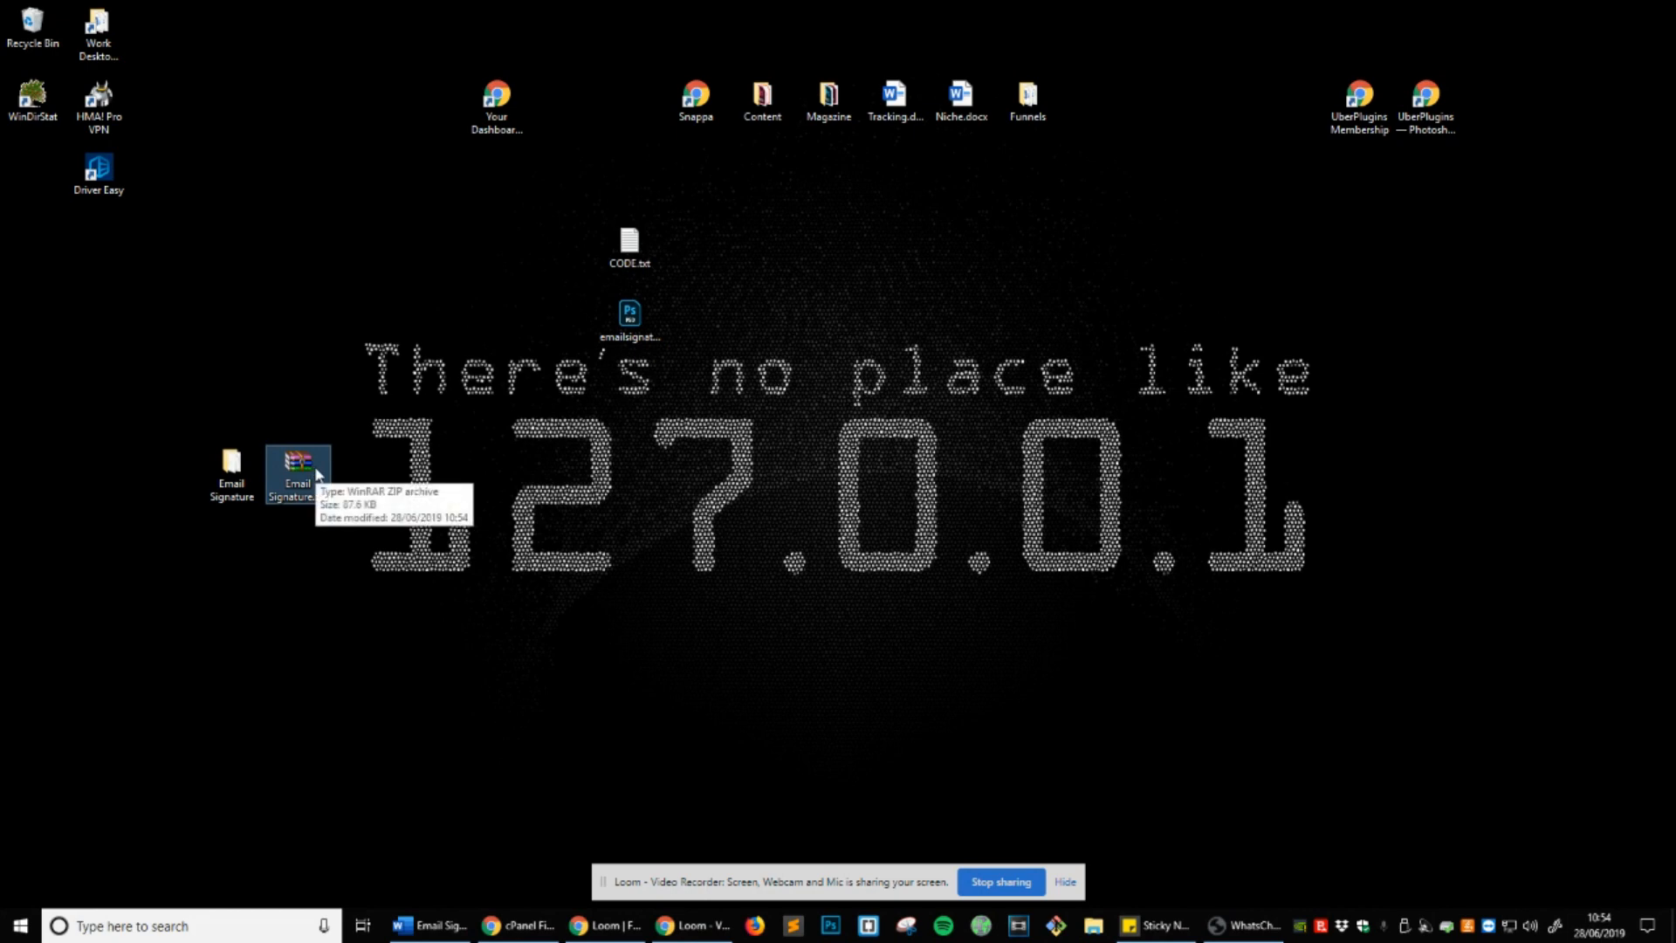
{"action": "mouse_move", "coordinate": [366, 544]}
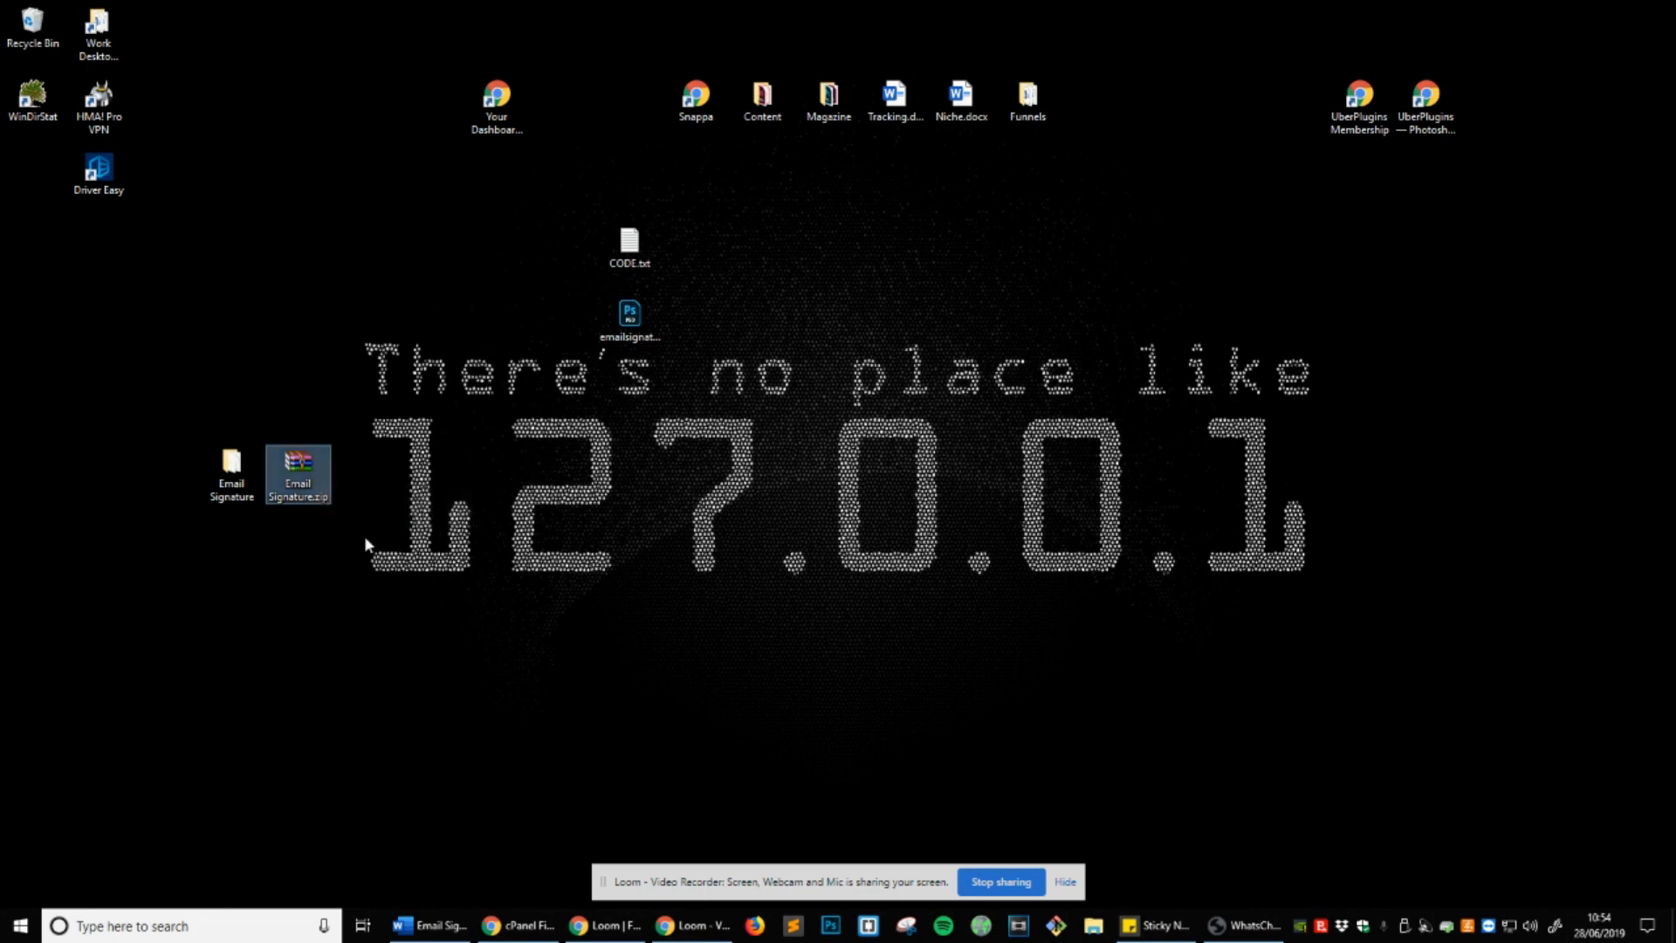
Upload Email Signature.zip to public_html through cPanel's upload page, then close that page.
{"action": "left_click", "coordinate": [519, 925]}
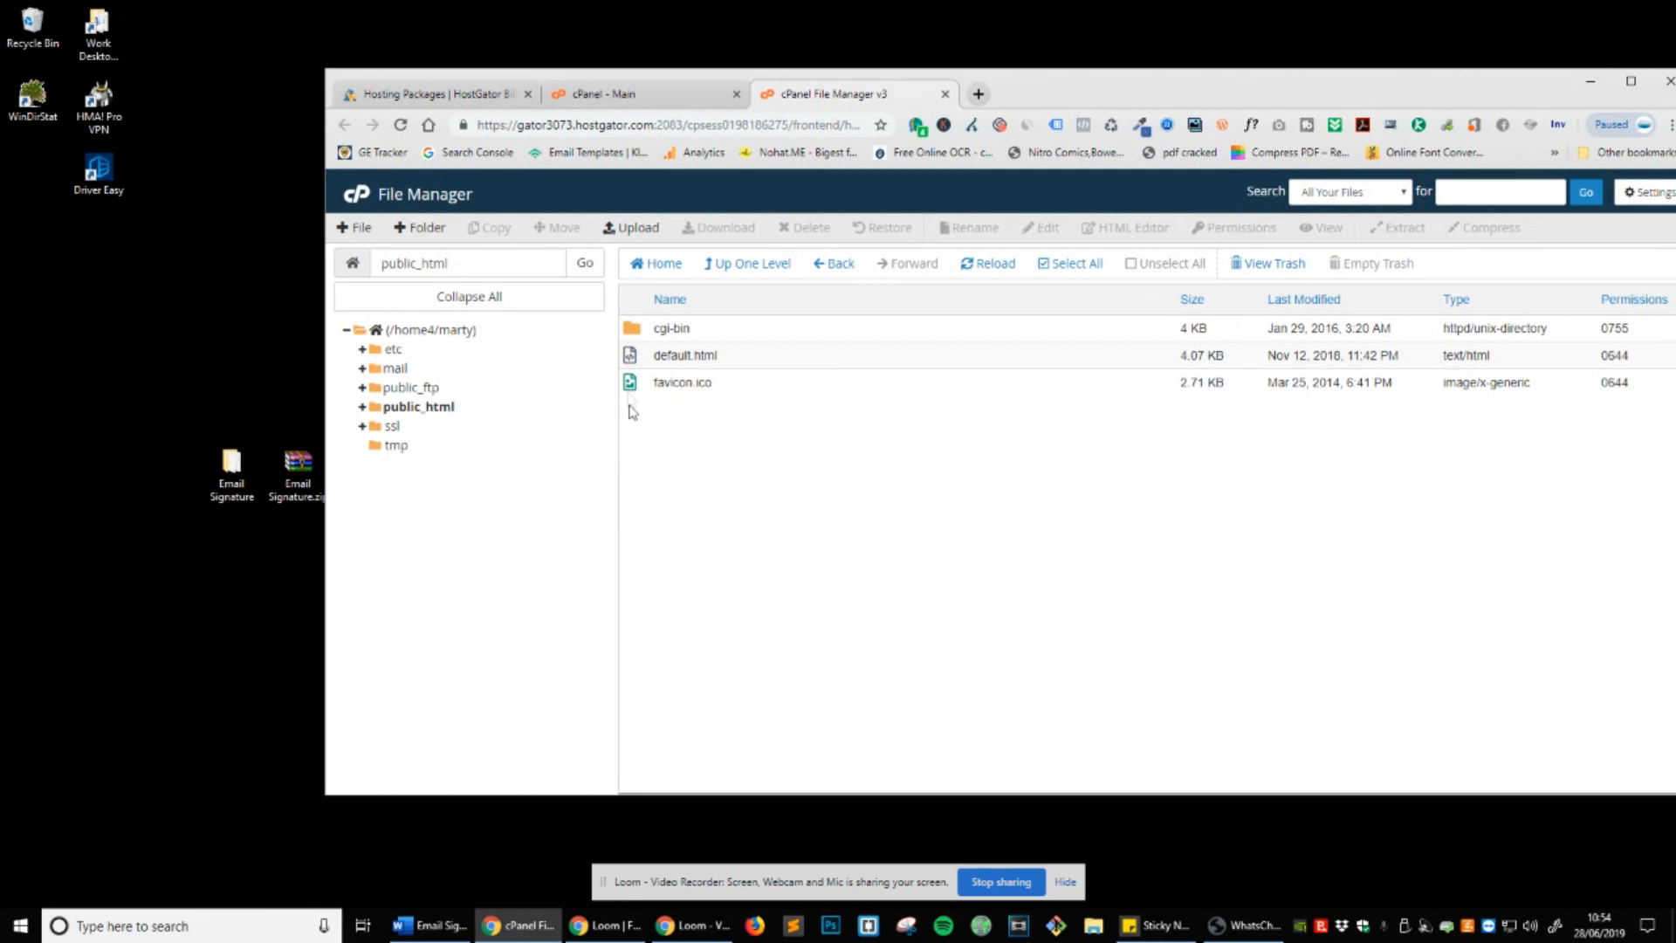
{"action": "mouse_move", "coordinate": [826, 496]}
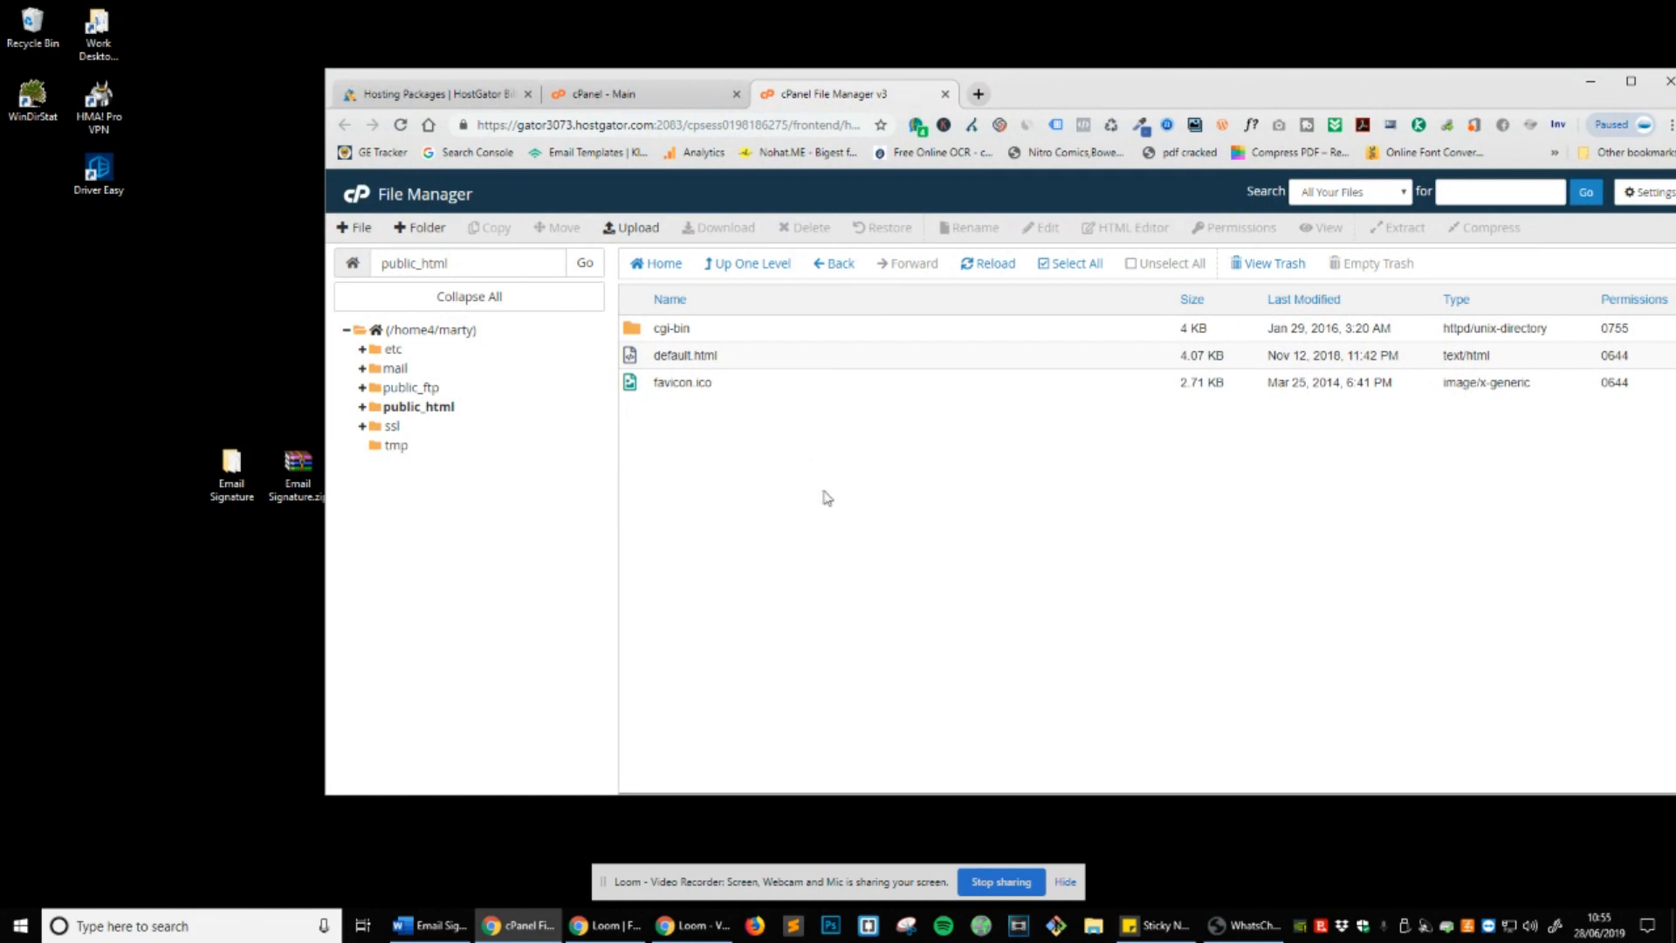
{"action": "left_click", "coordinate": [977, 94]}
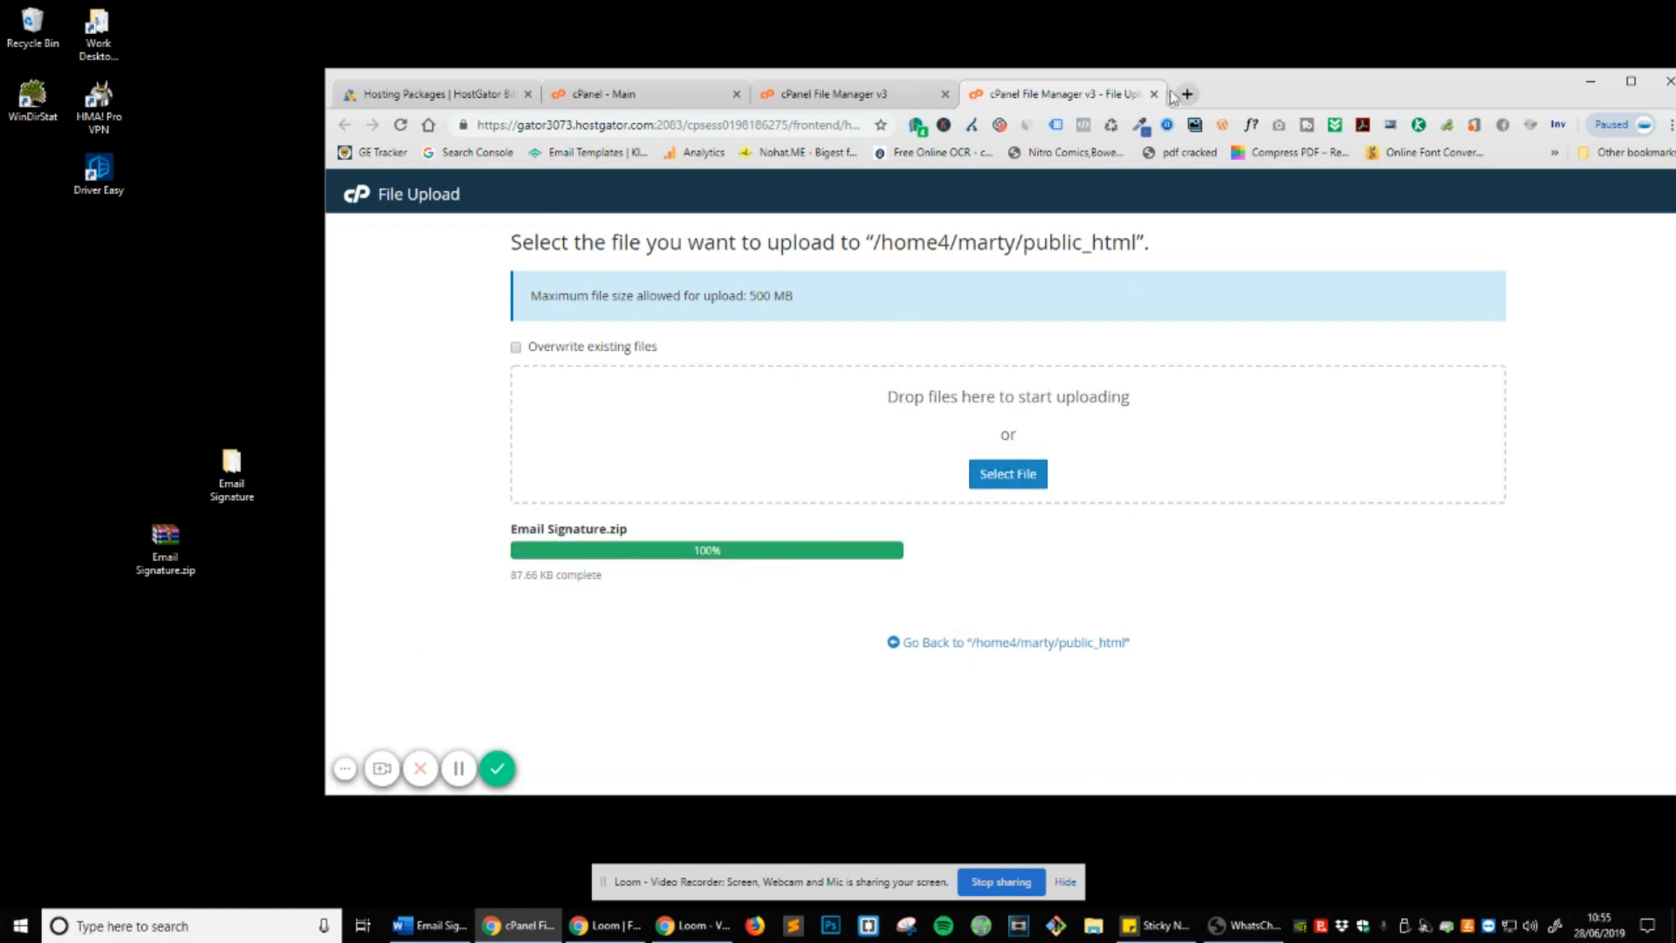
{"action": "left_click", "coordinate": [1154, 94]}
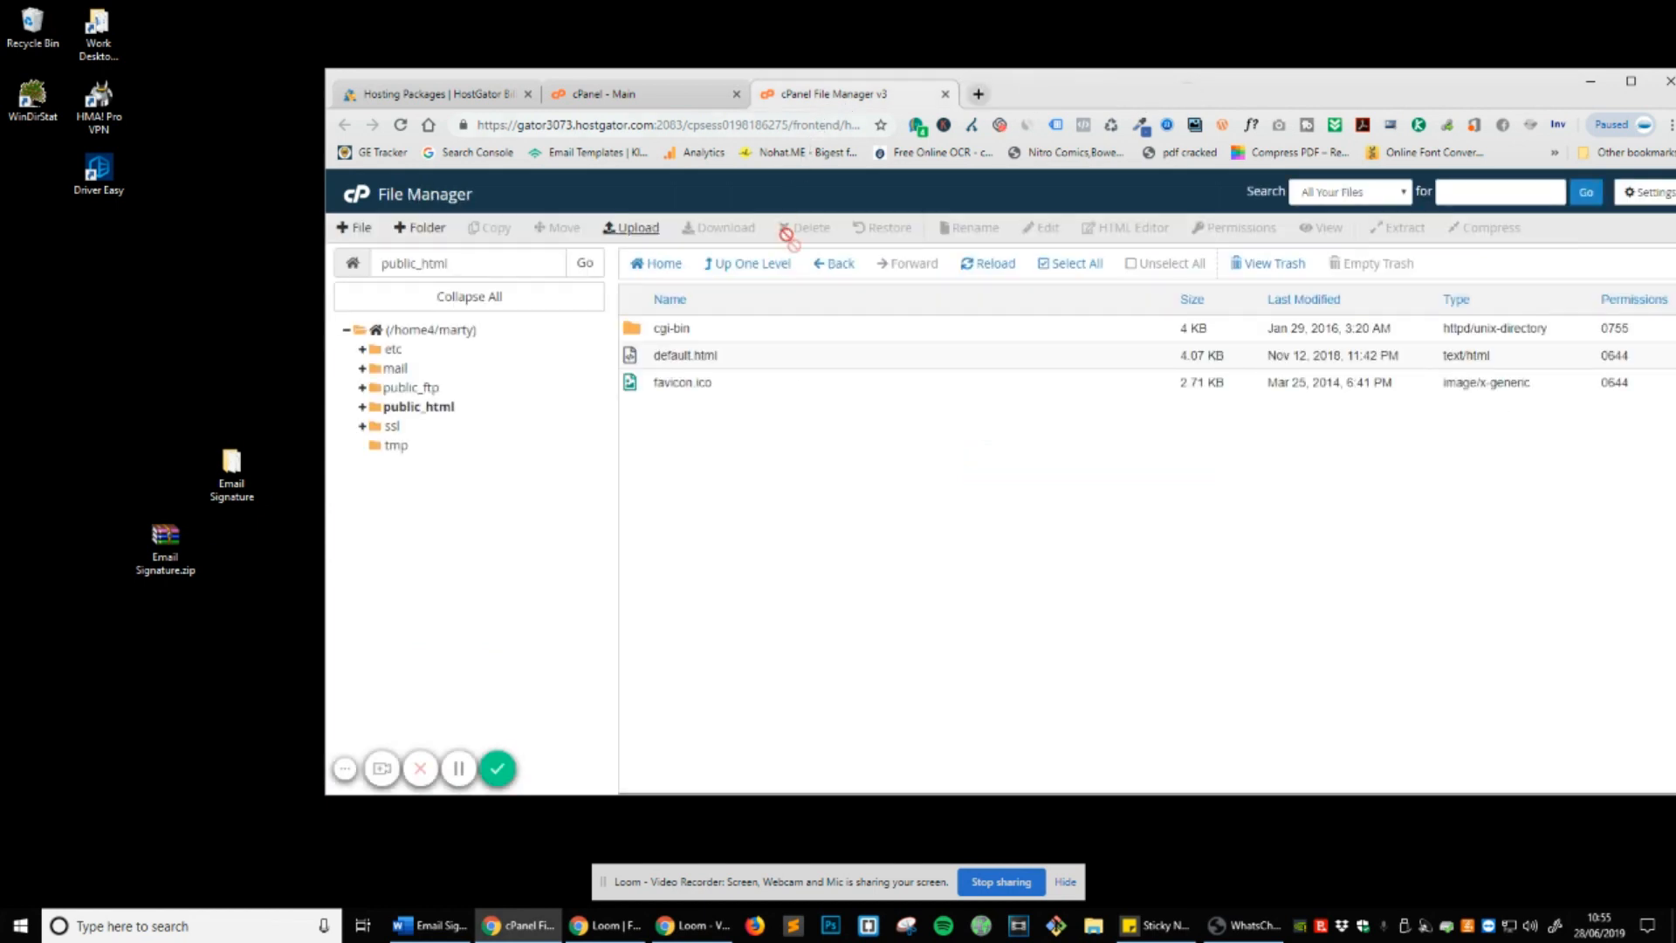
{"action": "mouse_move", "coordinate": [954, 257]}
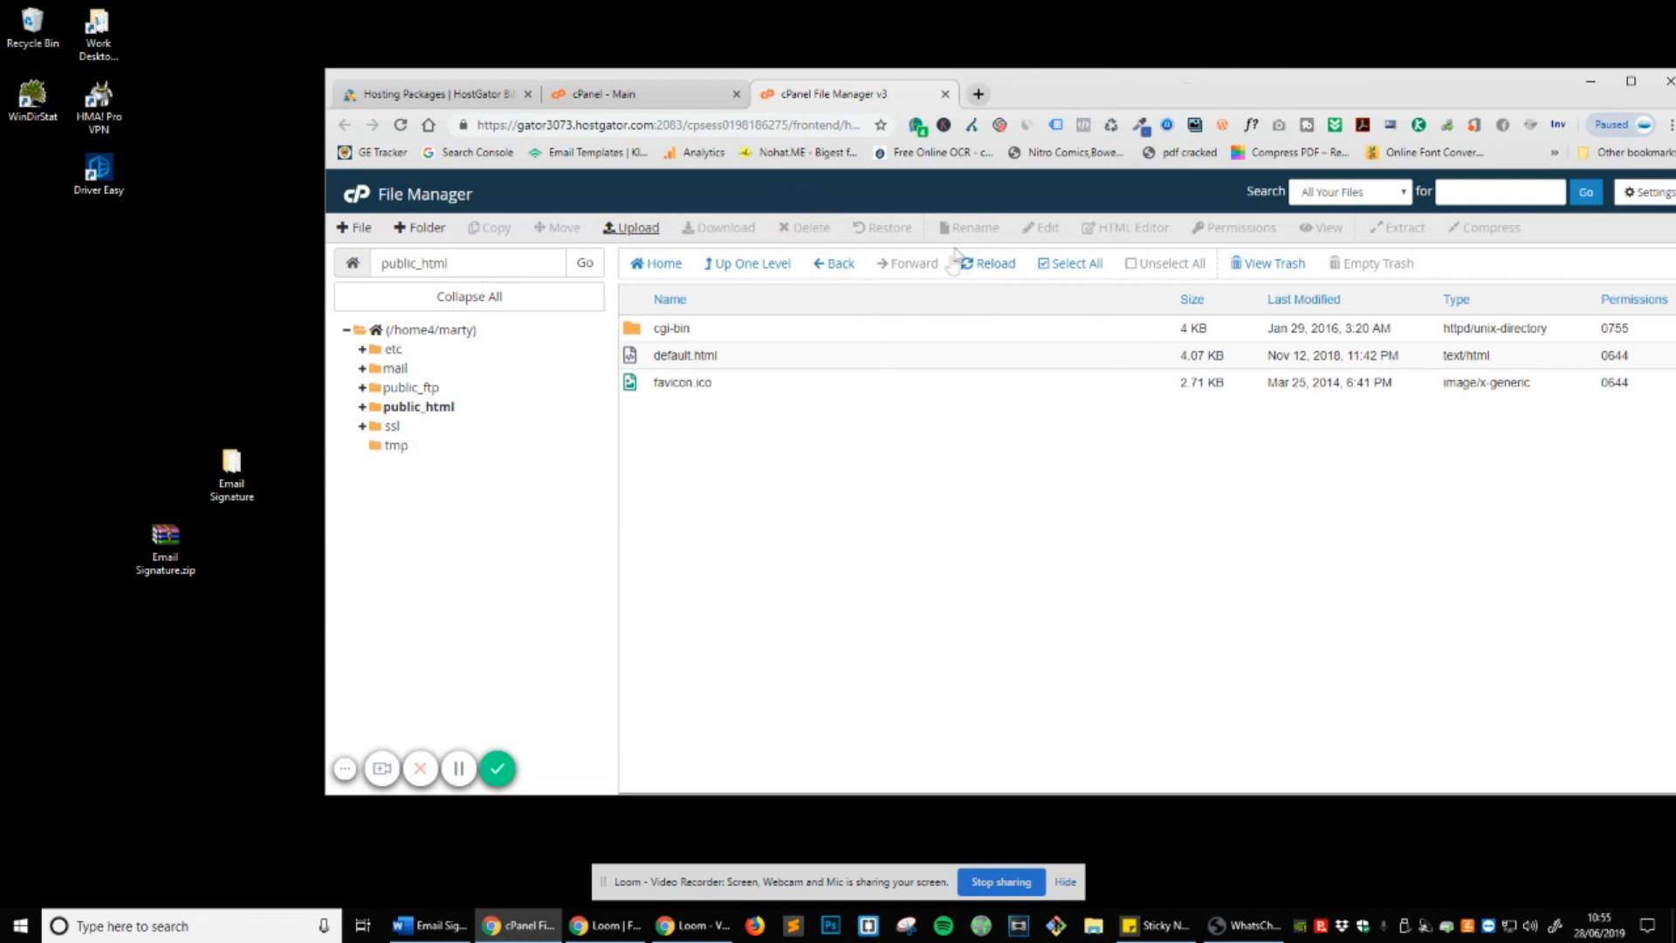
{"action": "left_click", "coordinate": [986, 262]}
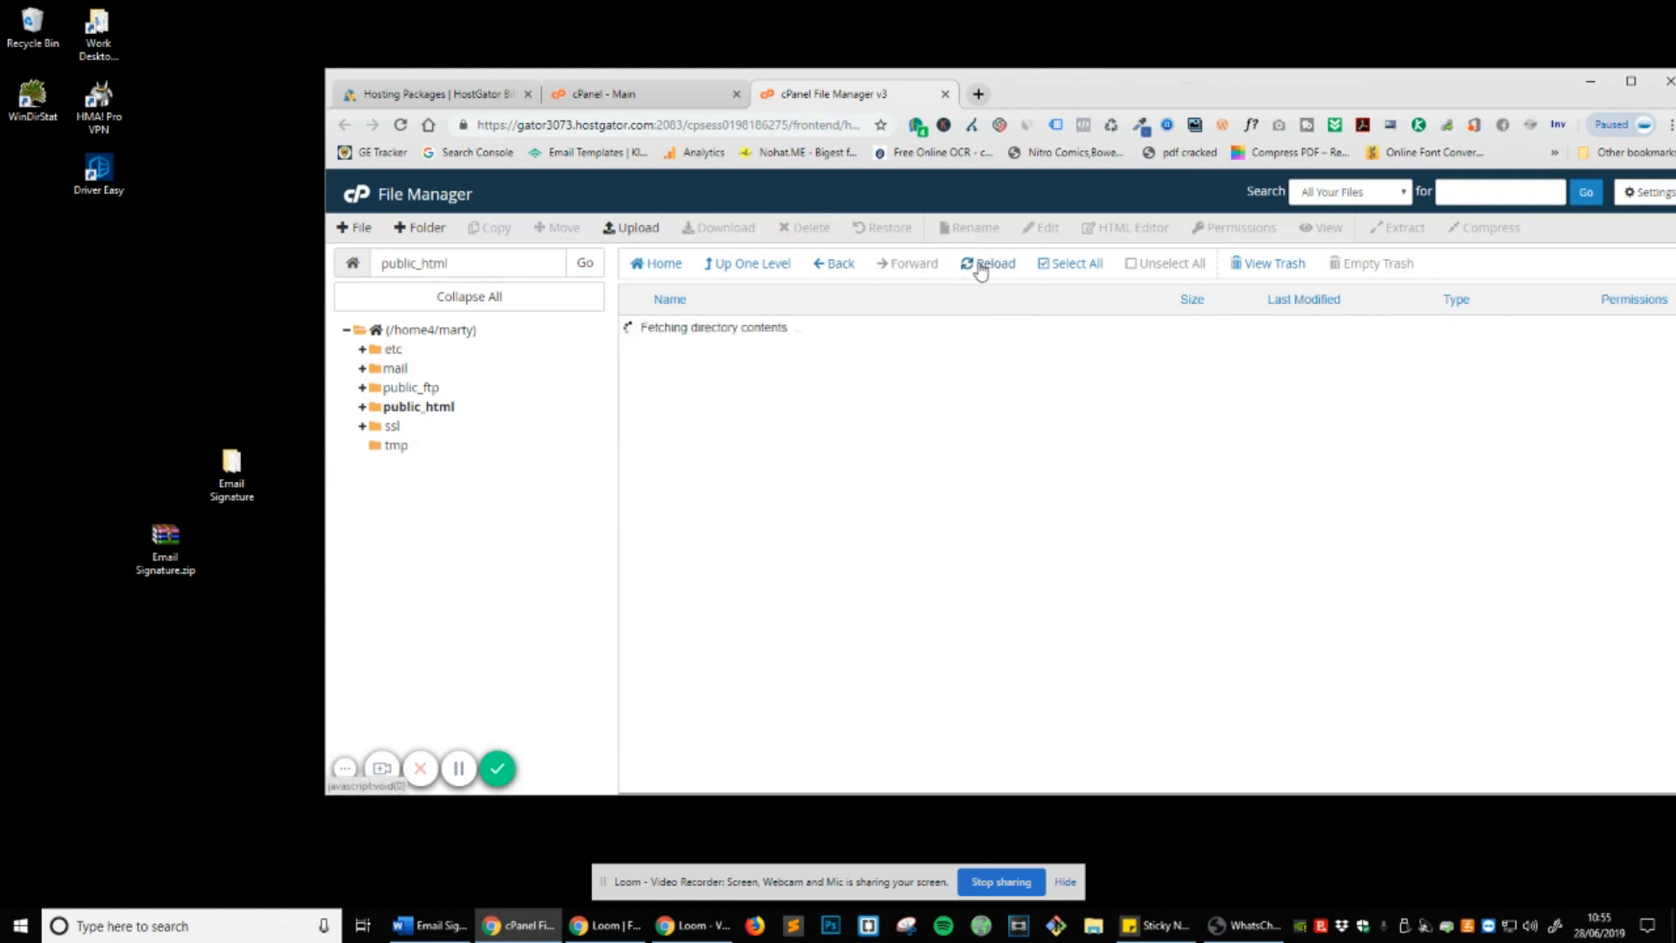
{"action": "left_click", "coordinate": [986, 263]}
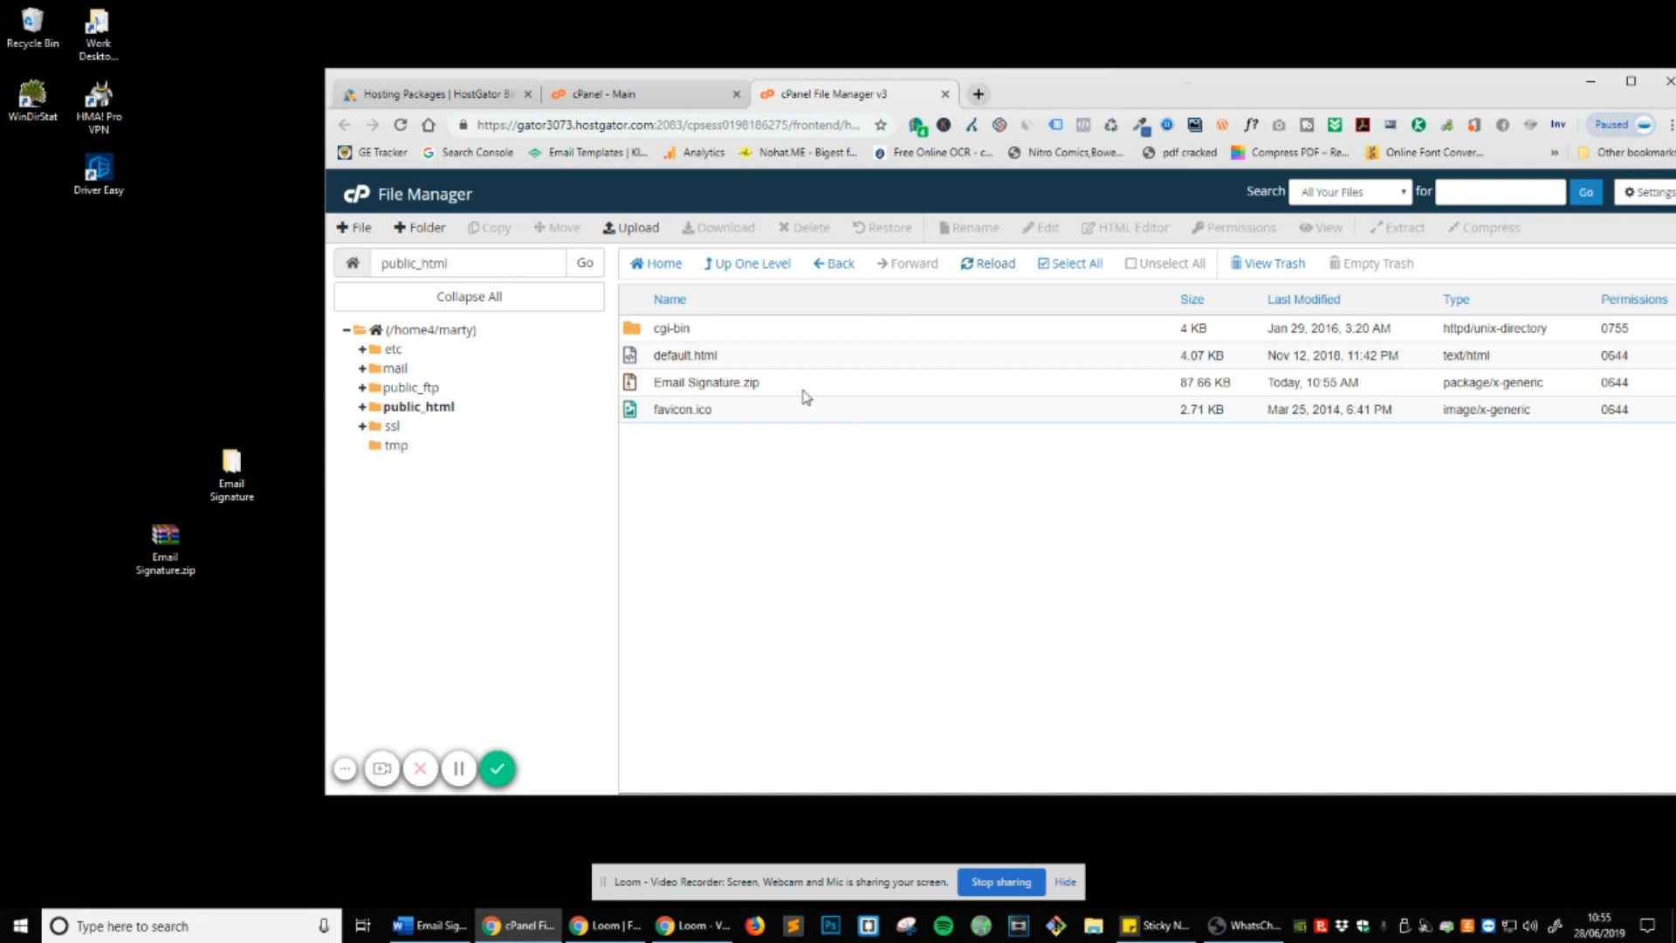
{"action": "left_click", "coordinate": [705, 381]}
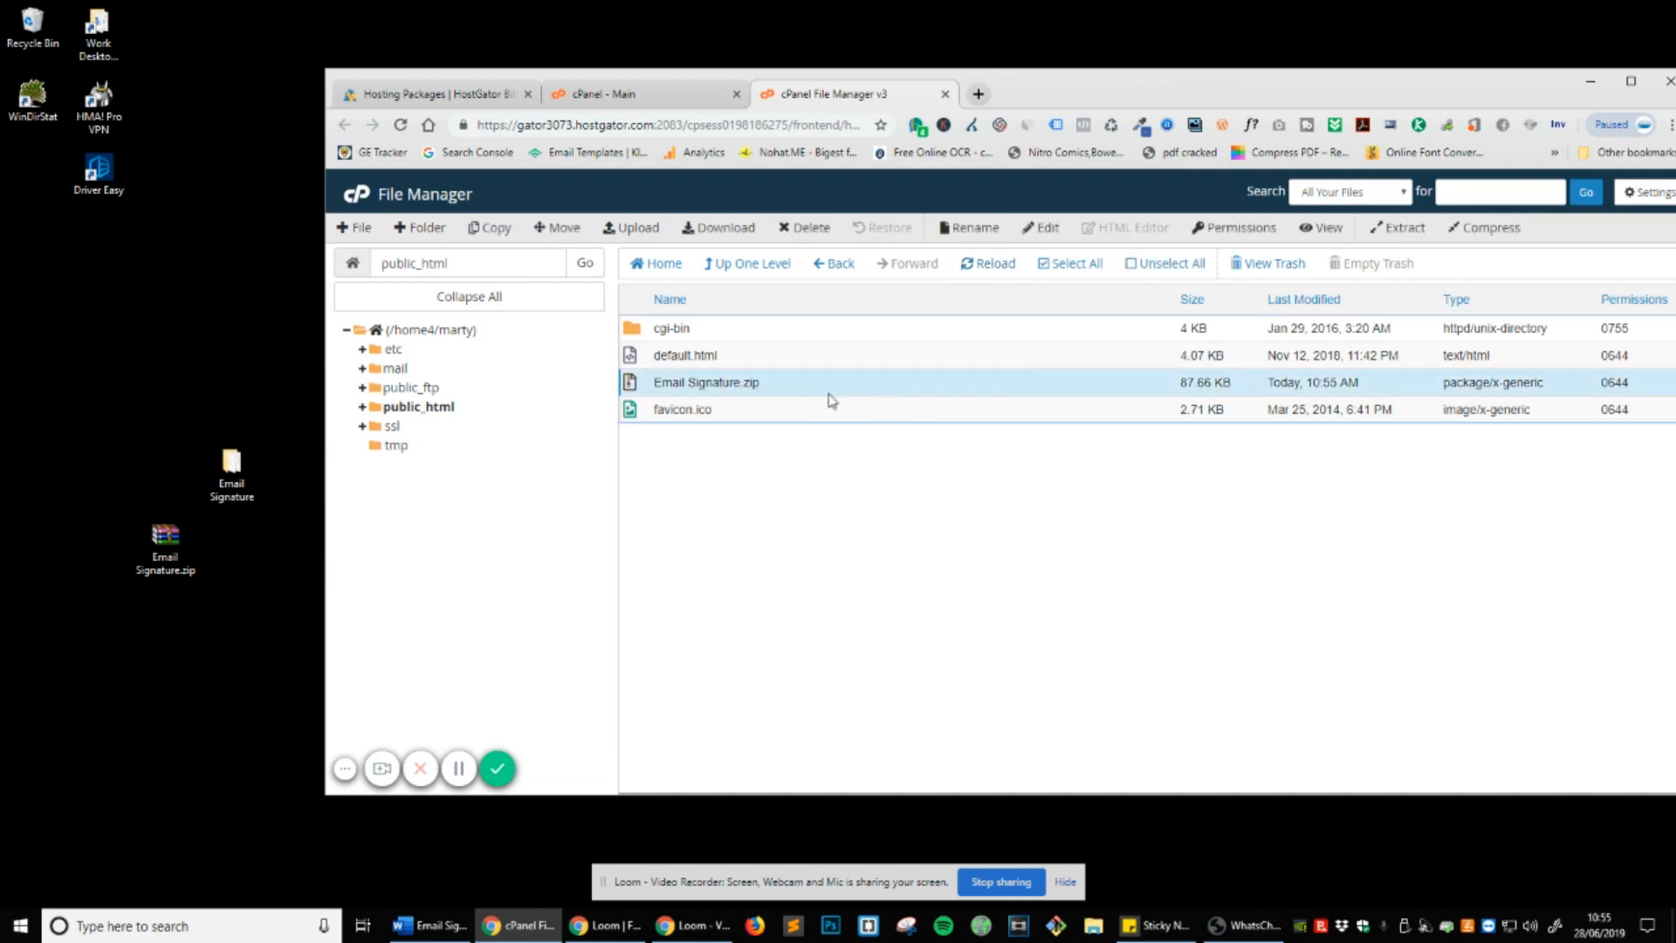
{"action": "mouse_move", "coordinate": [777, 396]}
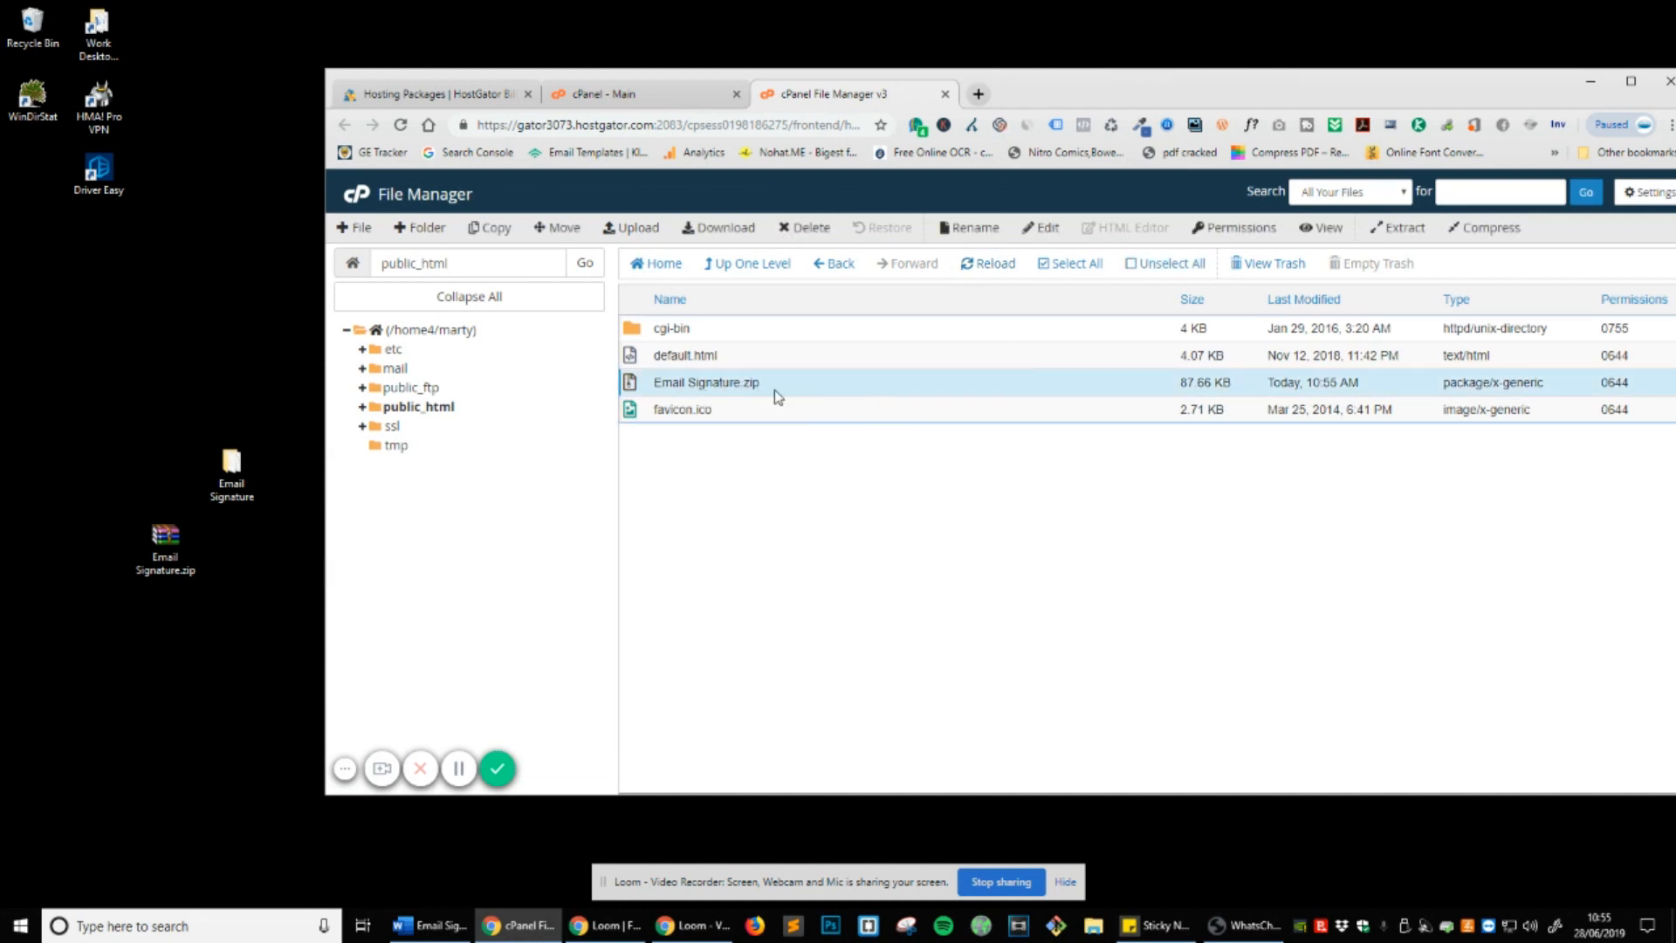
{"action": "mouse_move", "coordinate": [787, 388]}
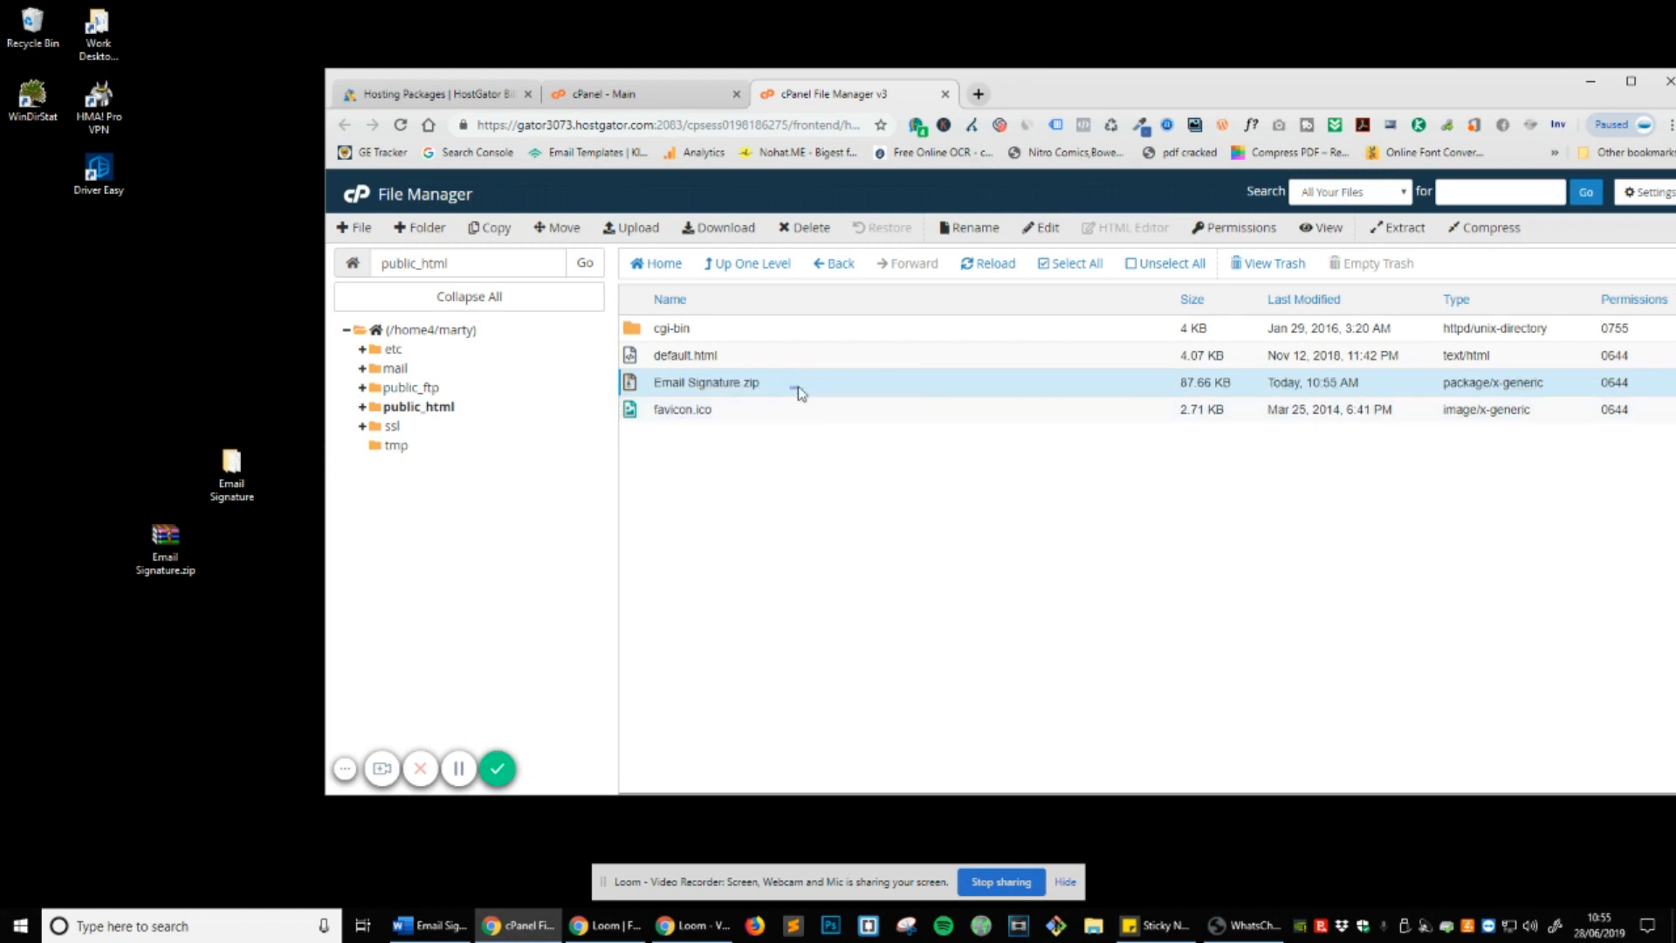
{"action": "mouse_move", "coordinate": [786, 359]}
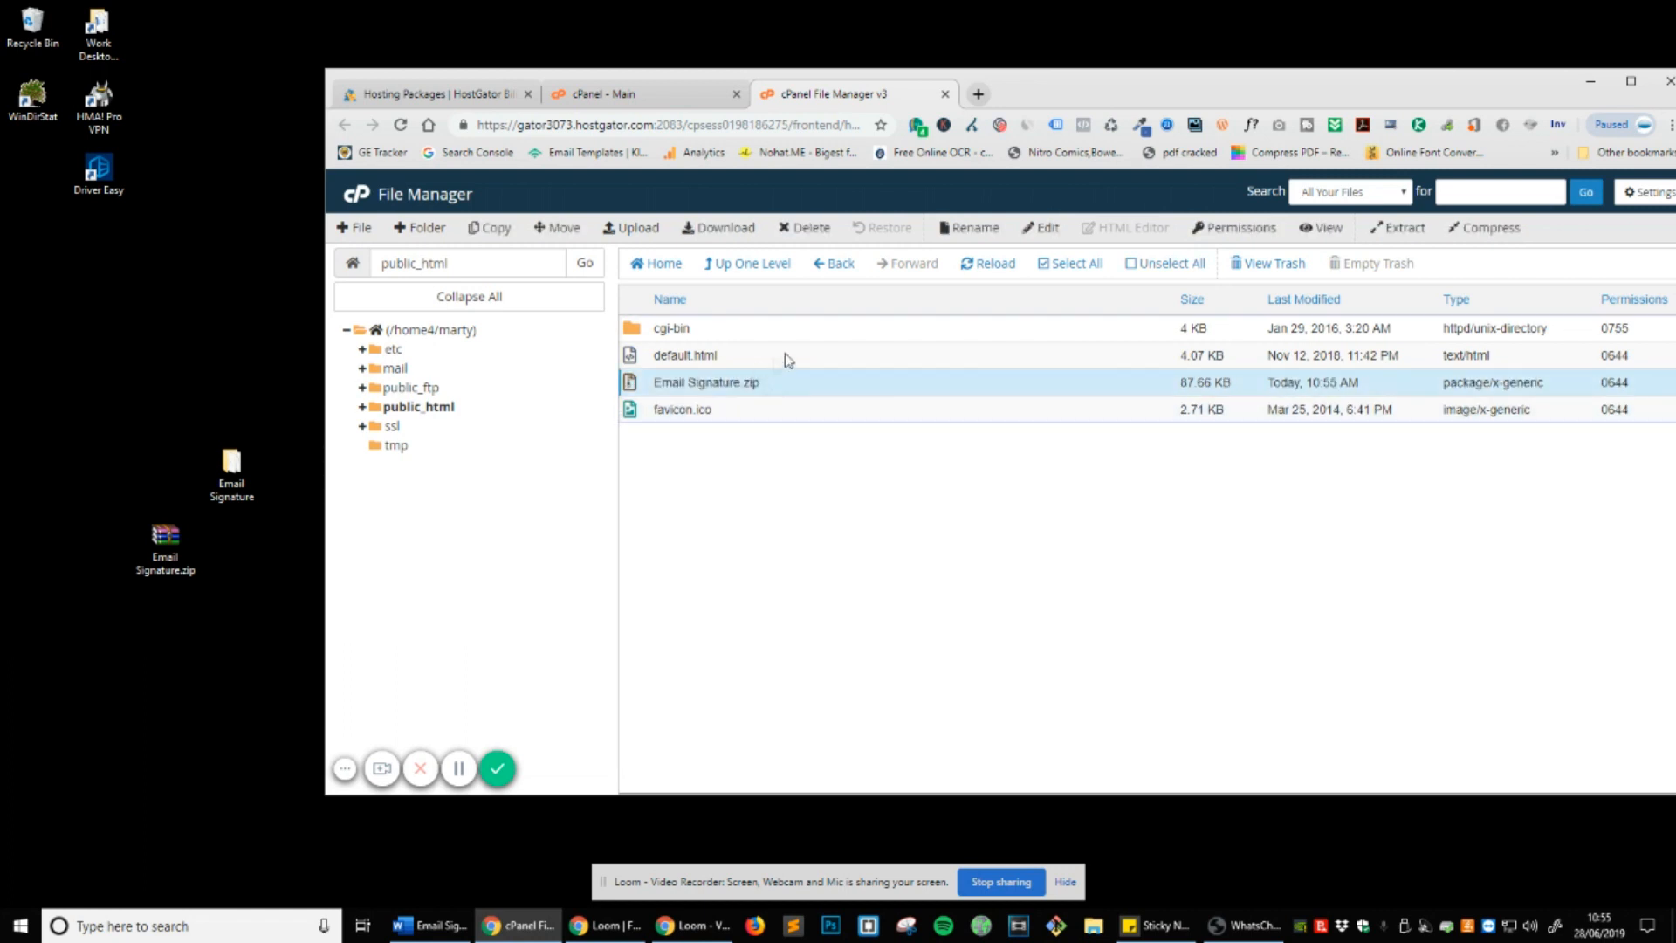
{"action": "mouse_move", "coordinate": [805, 392]}
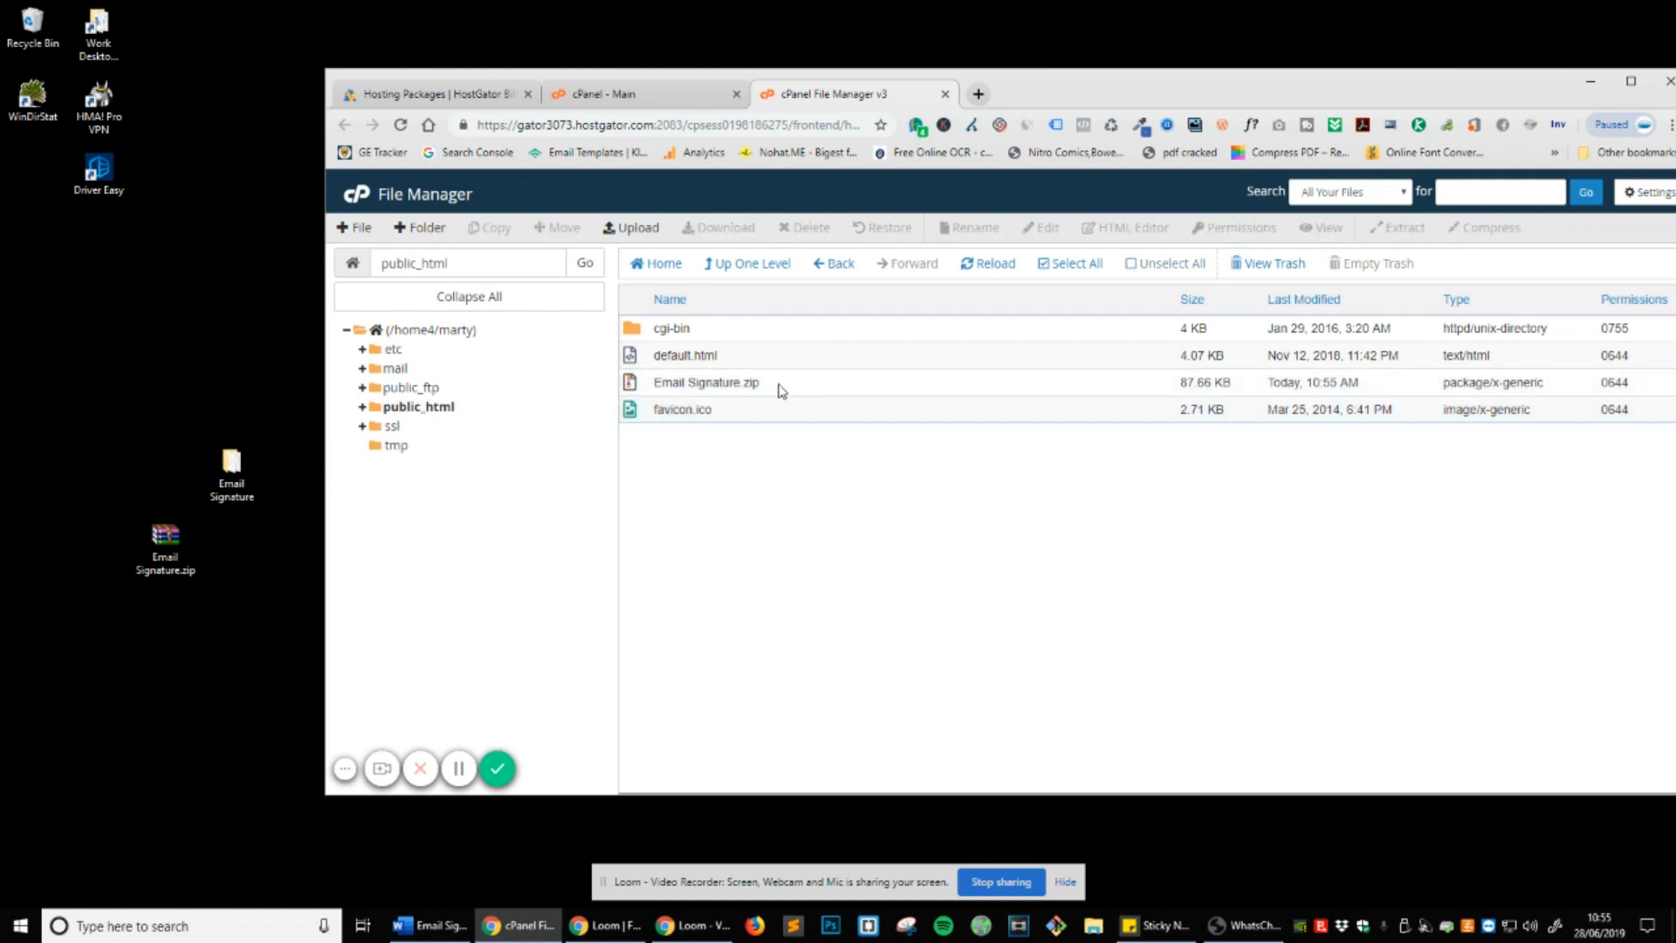
{"action": "left_click", "coordinate": [705, 381]}
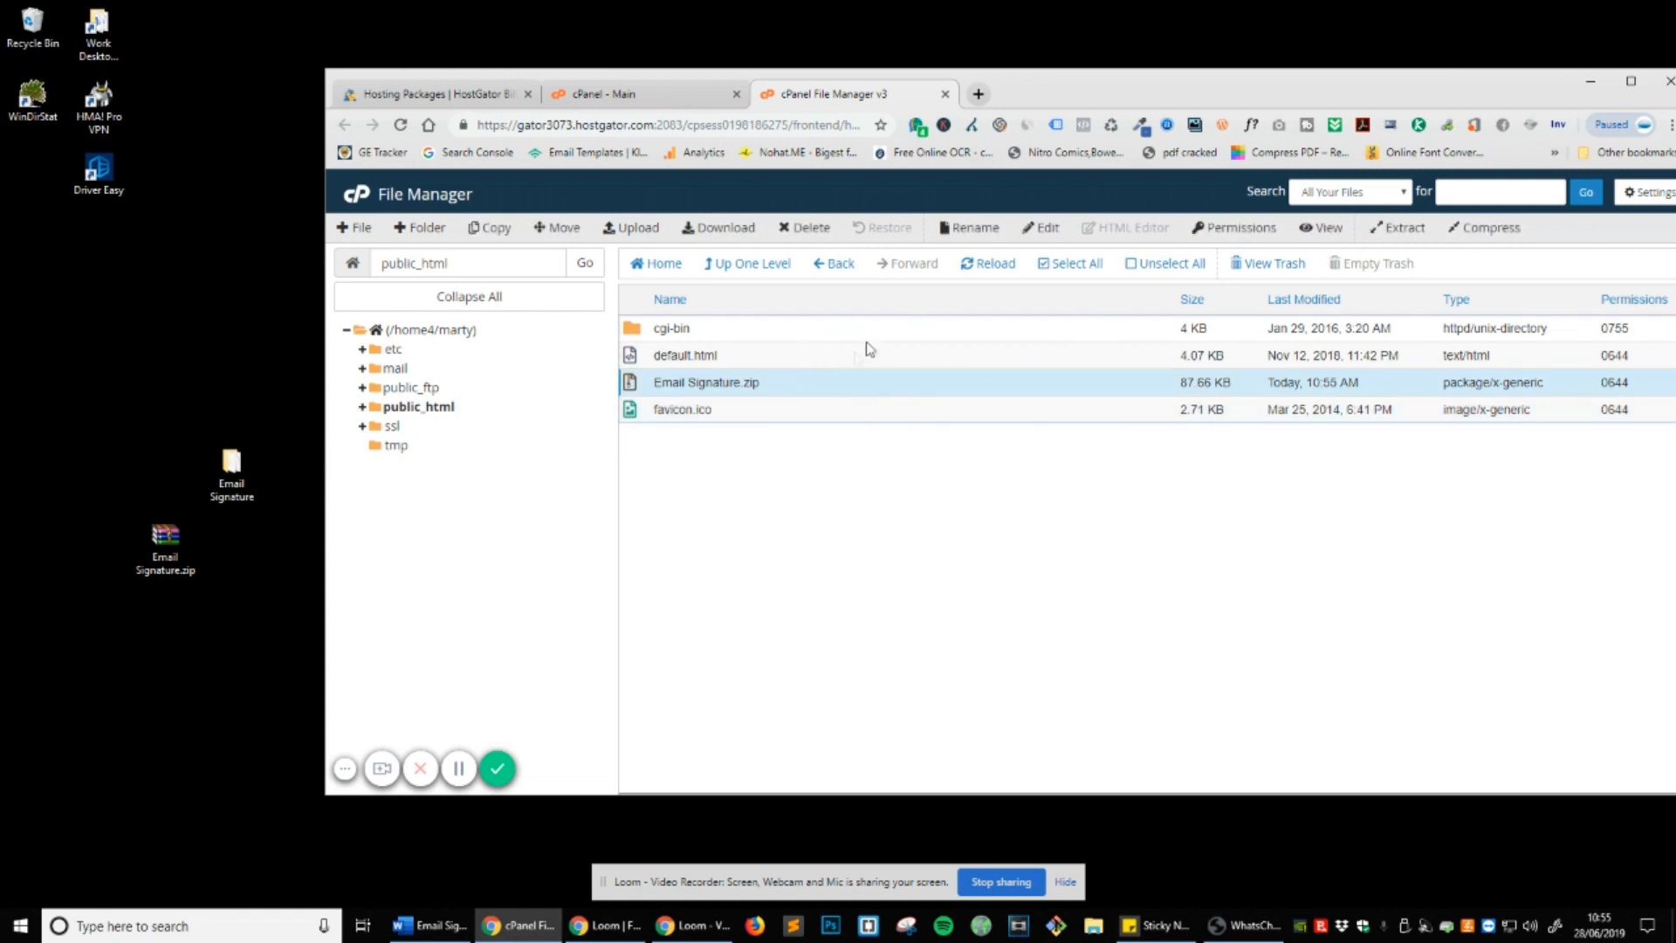
{"action": "mouse_move", "coordinate": [1405, 228]}
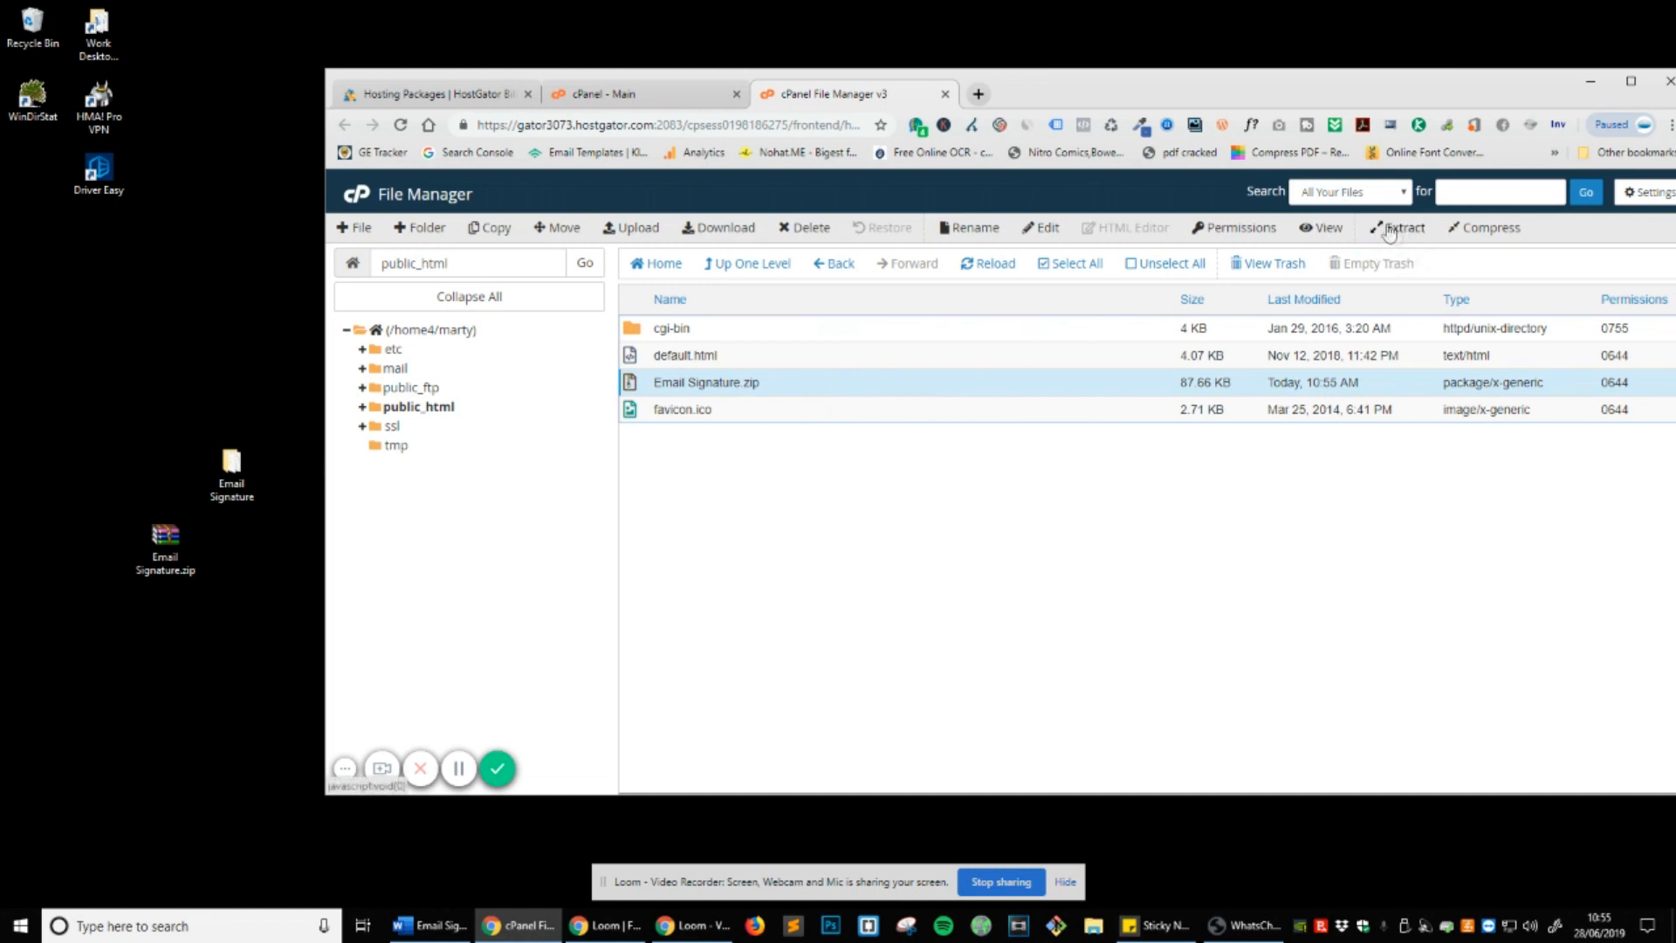
Extract Email Signature.zip into /public_html, close the results, and select the leftover zip.
{"action": "left_click", "coordinate": [1404, 228]}
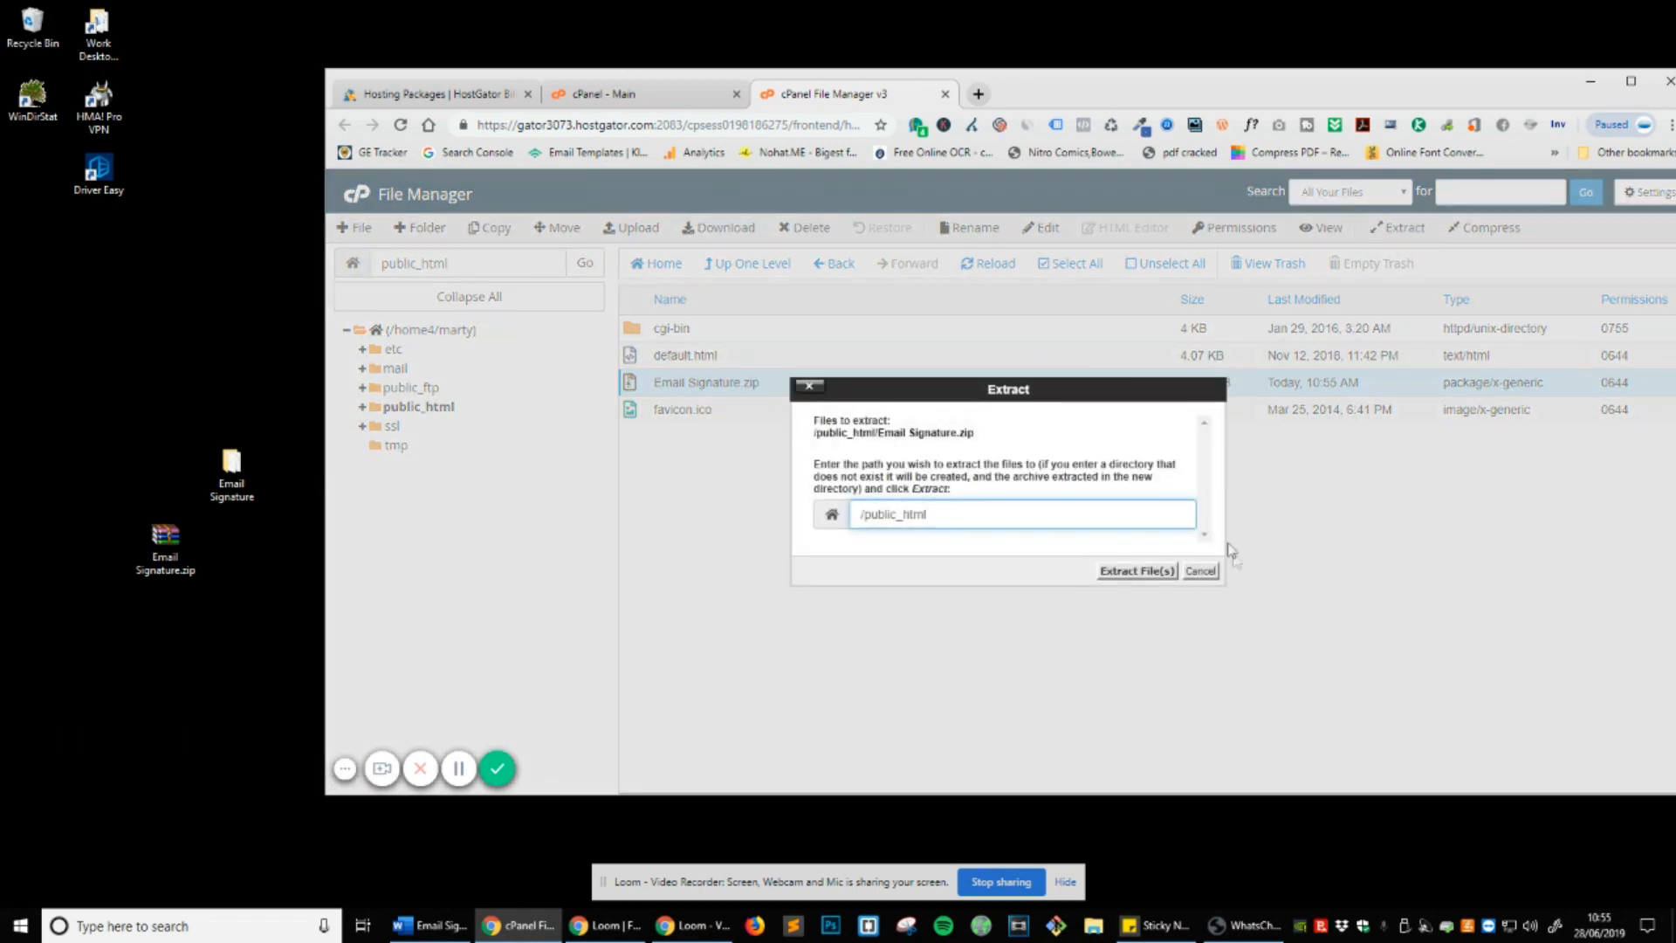
{"action": "left_click", "coordinate": [1136, 570]}
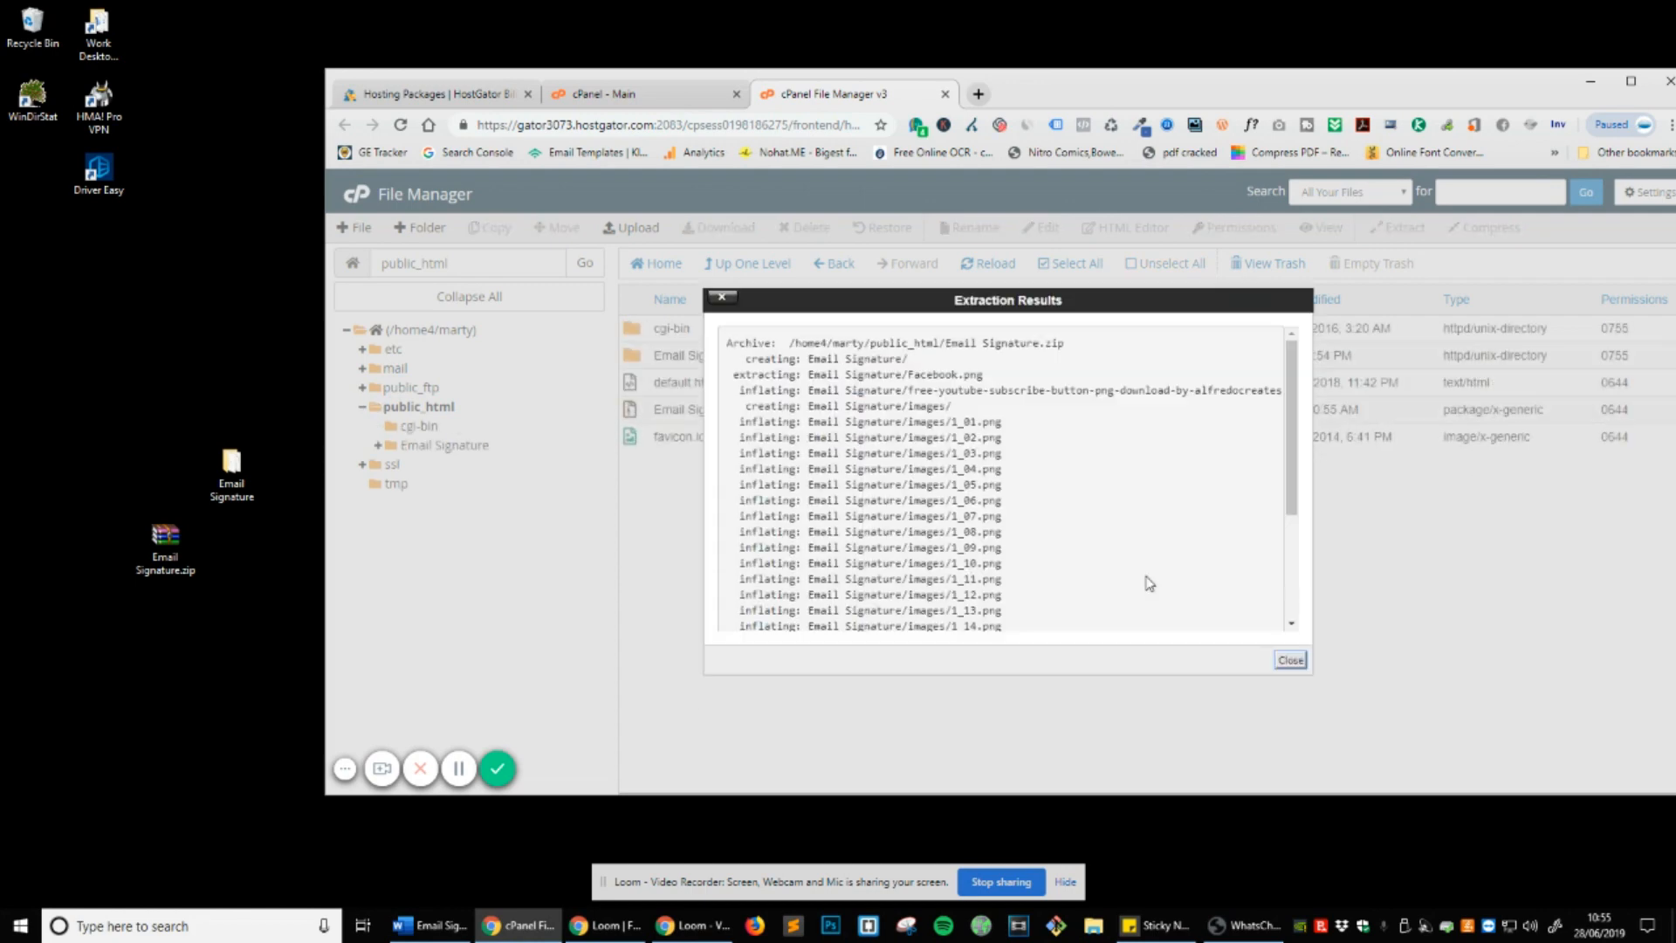
{"action": "mouse_move", "coordinate": [1290, 660]}
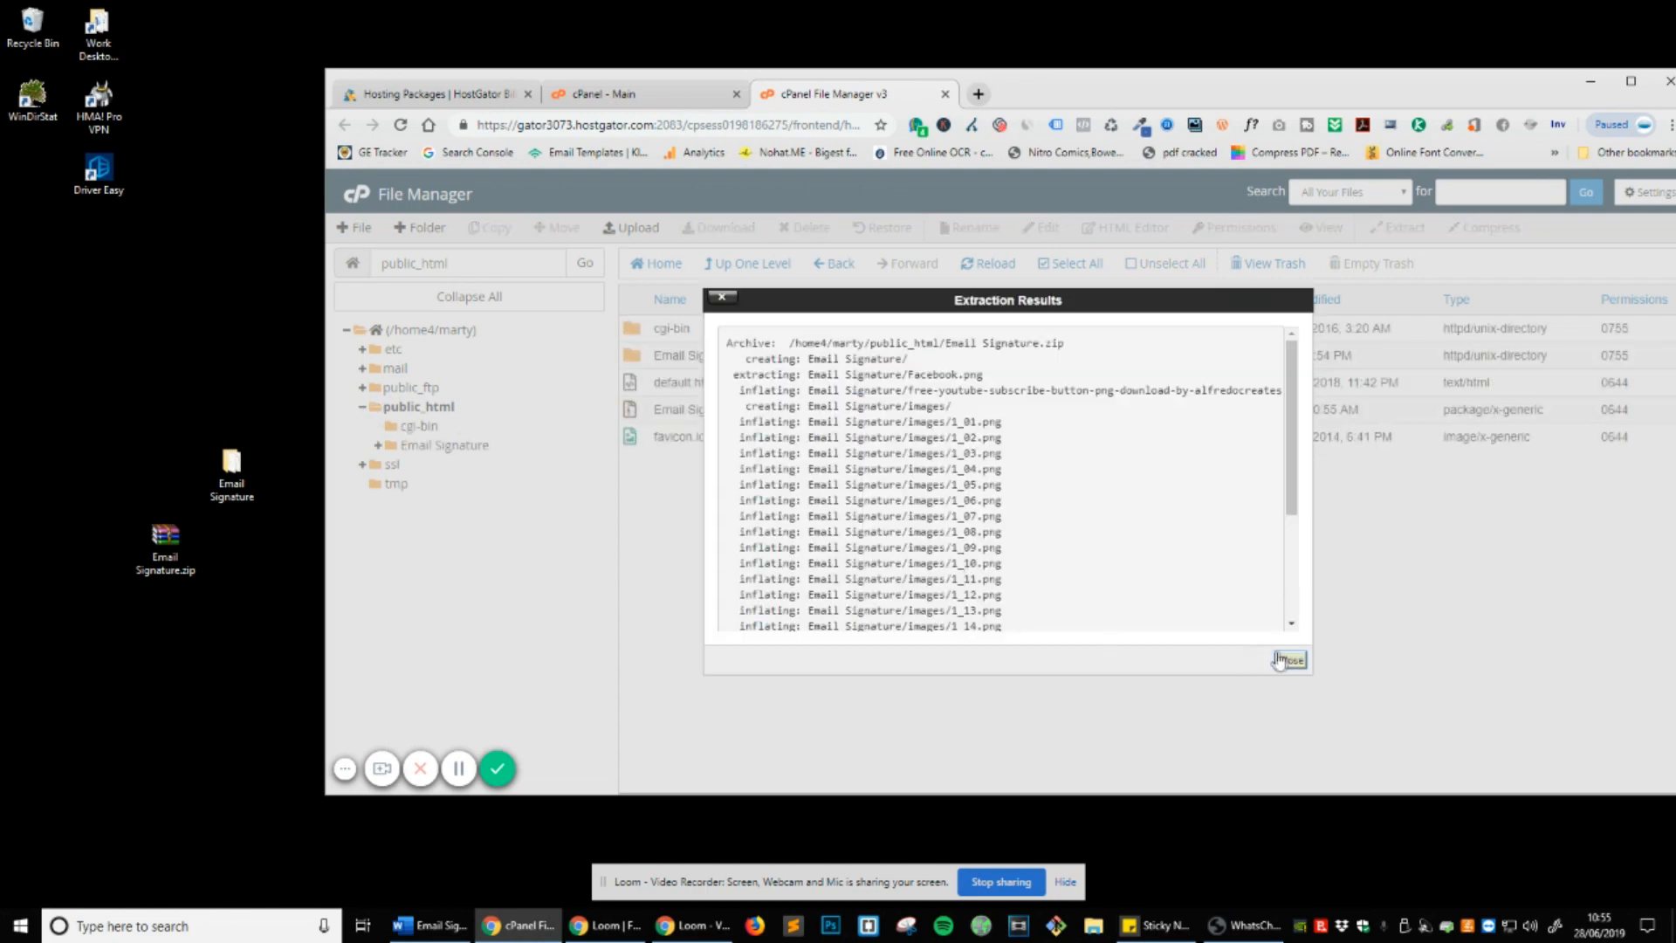
{"action": "left_click", "coordinate": [1289, 660]}
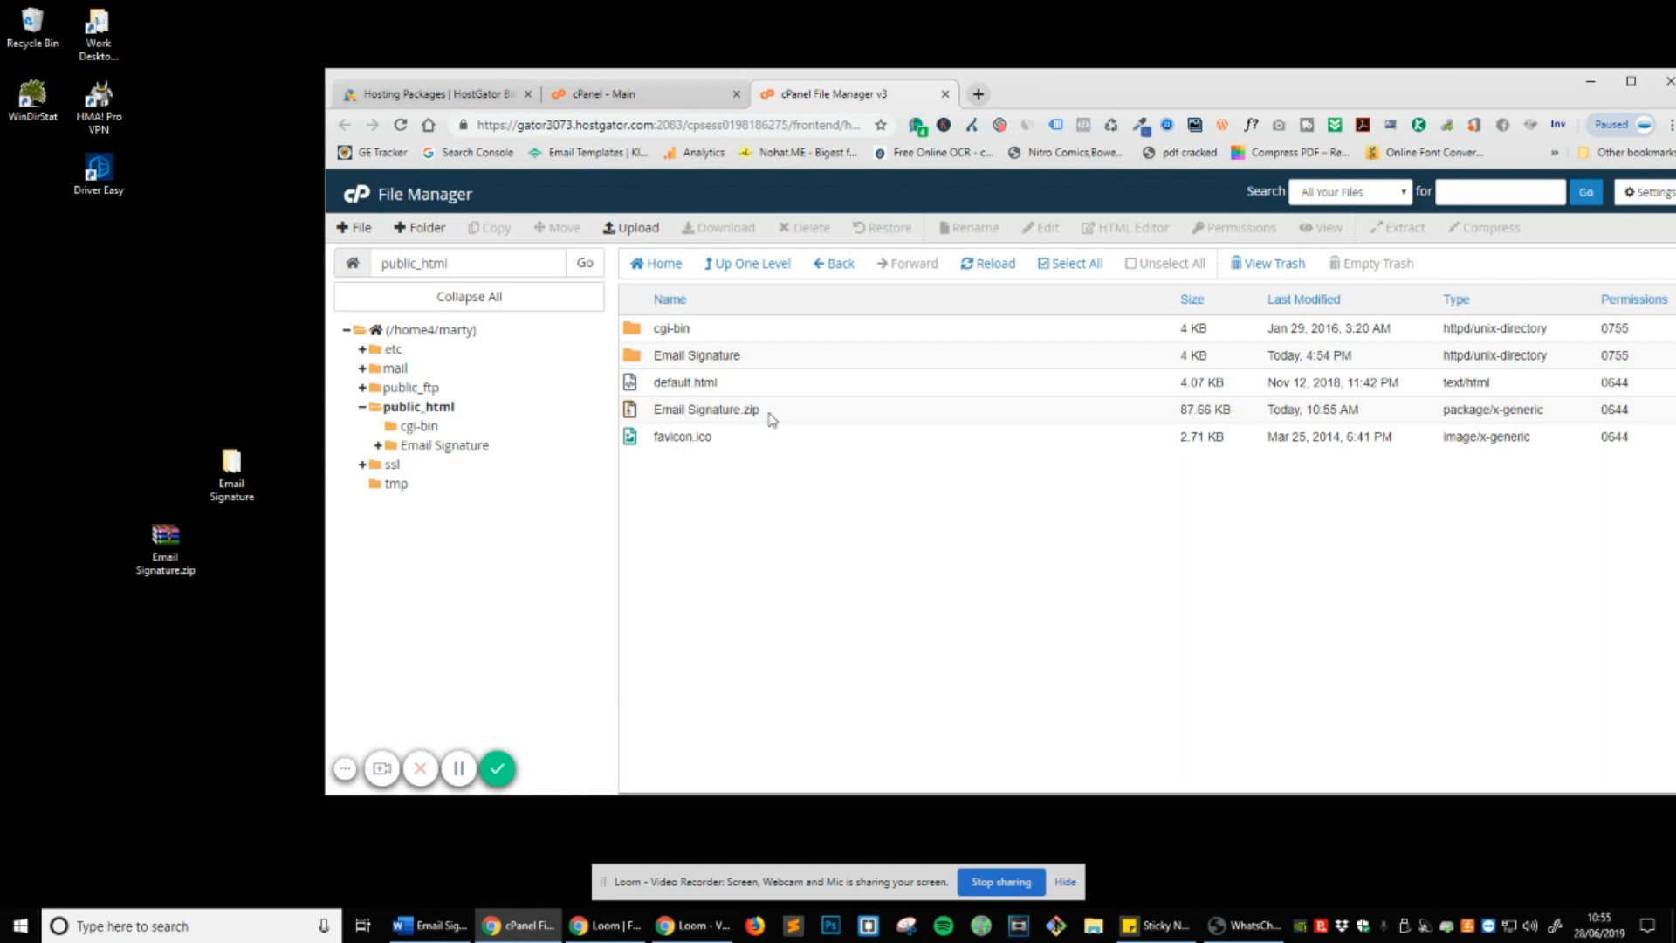
{"action": "left_click", "coordinate": [705, 409]}
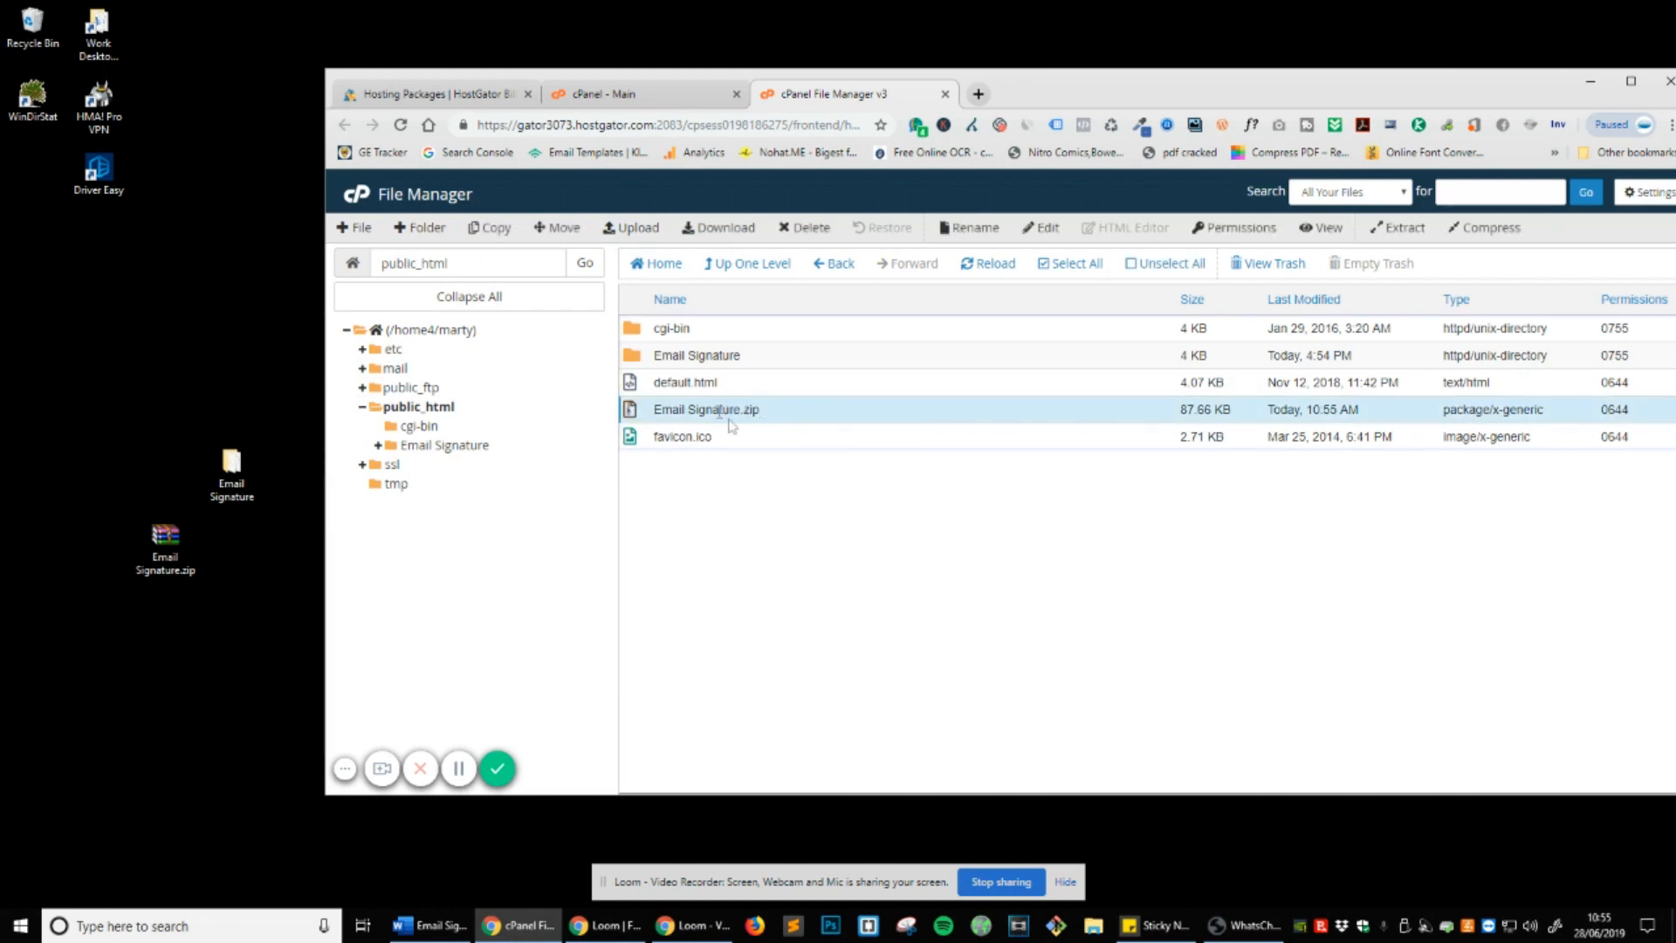
{"action": "mouse_move", "coordinate": [746, 424]}
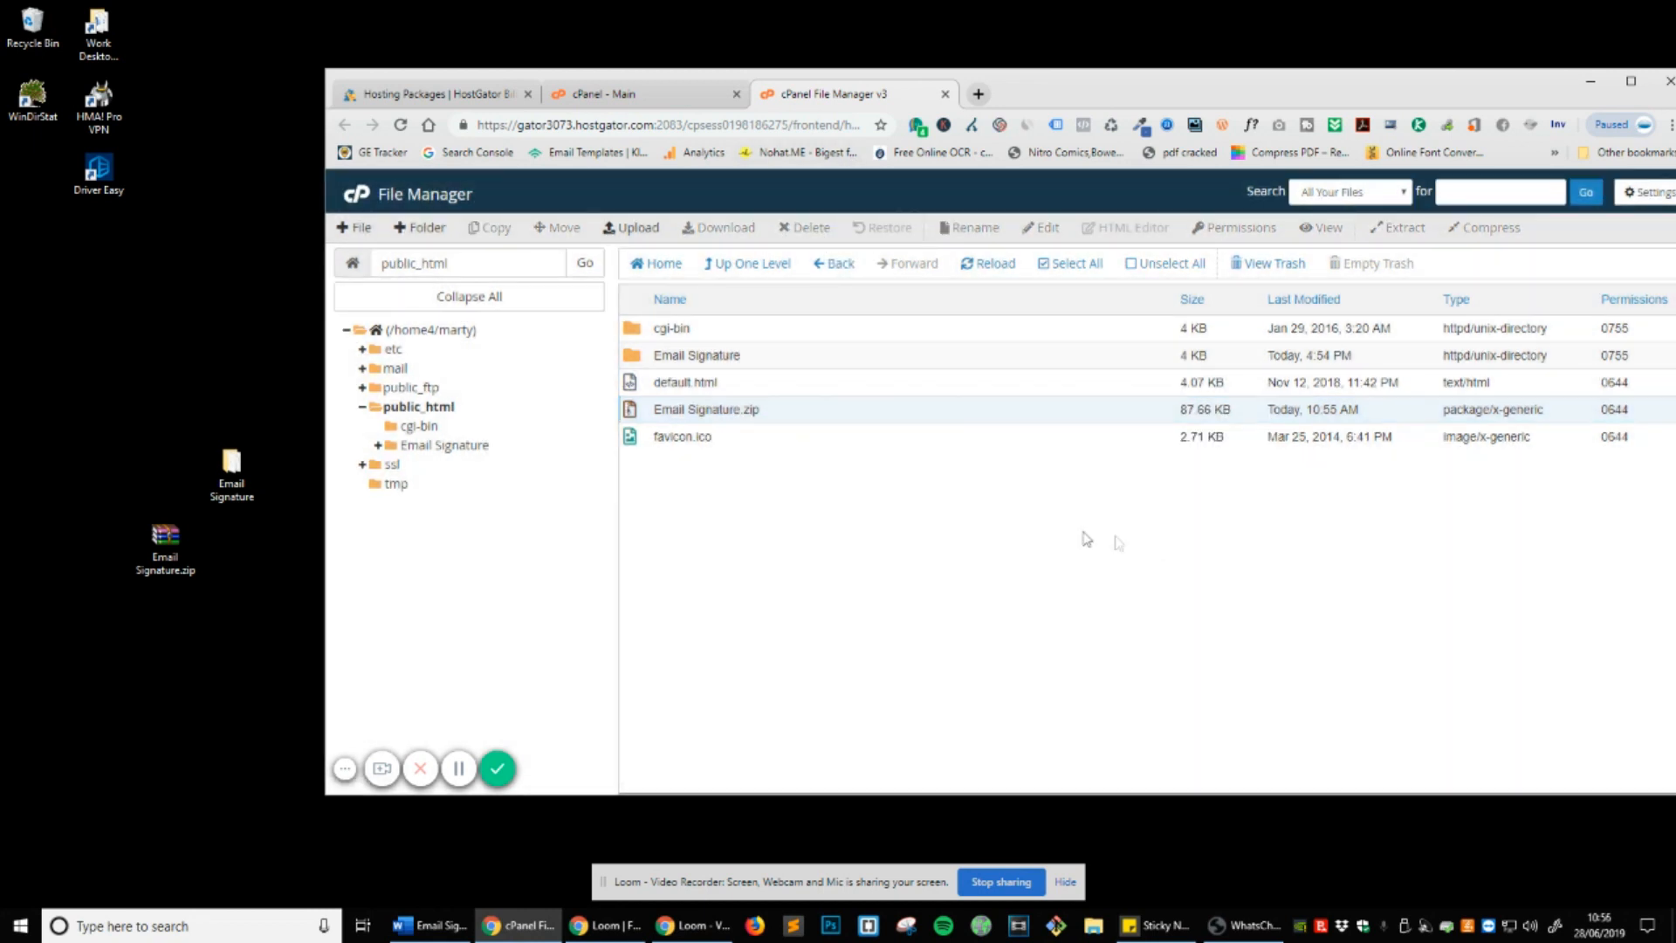
Browse the extracted Email Signature folder's files, then go up one level to public_html.
{"action": "double_click", "coordinate": [696, 355]}
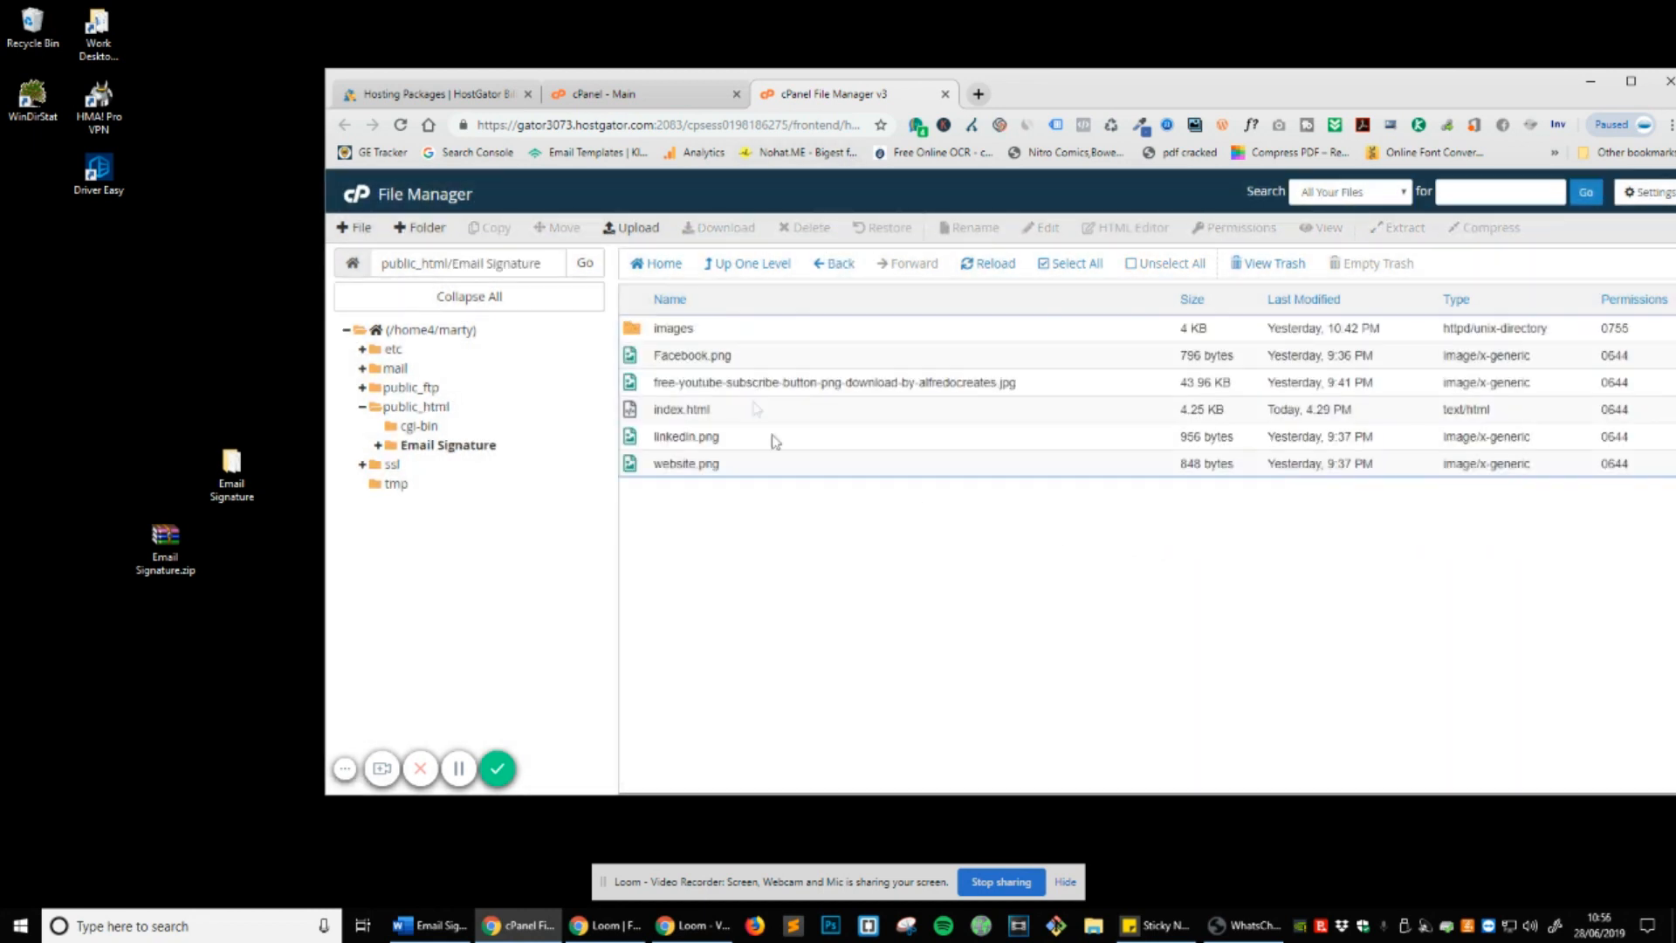
{"action": "mouse_move", "coordinate": [630, 547]}
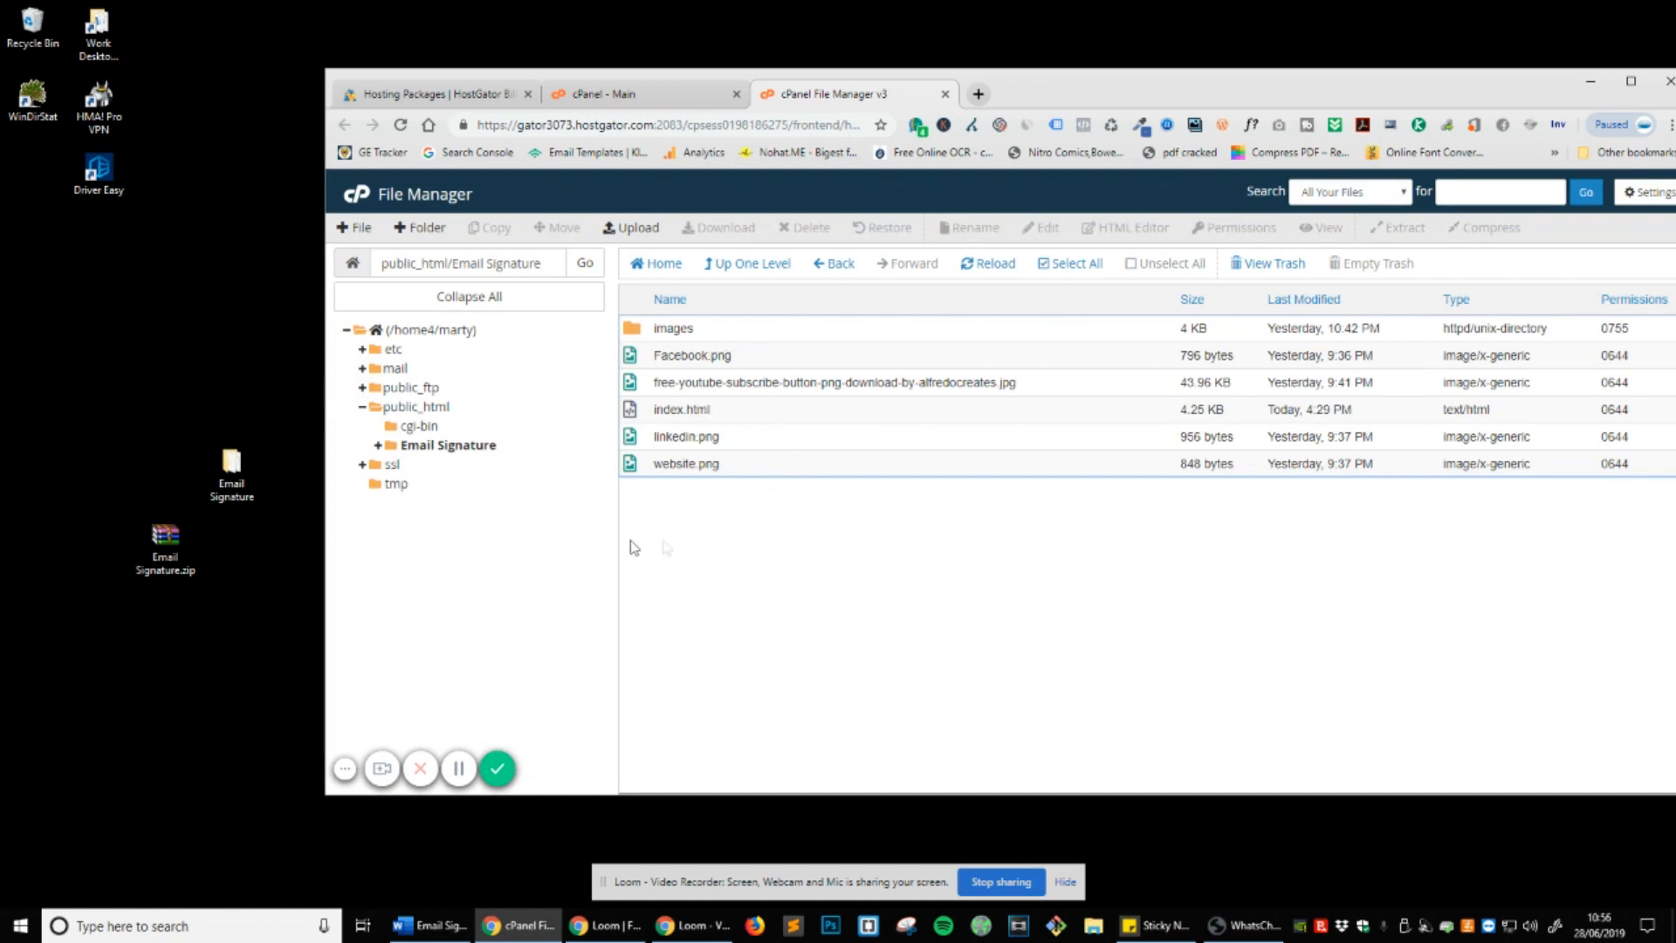
{"action": "mouse_move", "coordinate": [754, 410]}
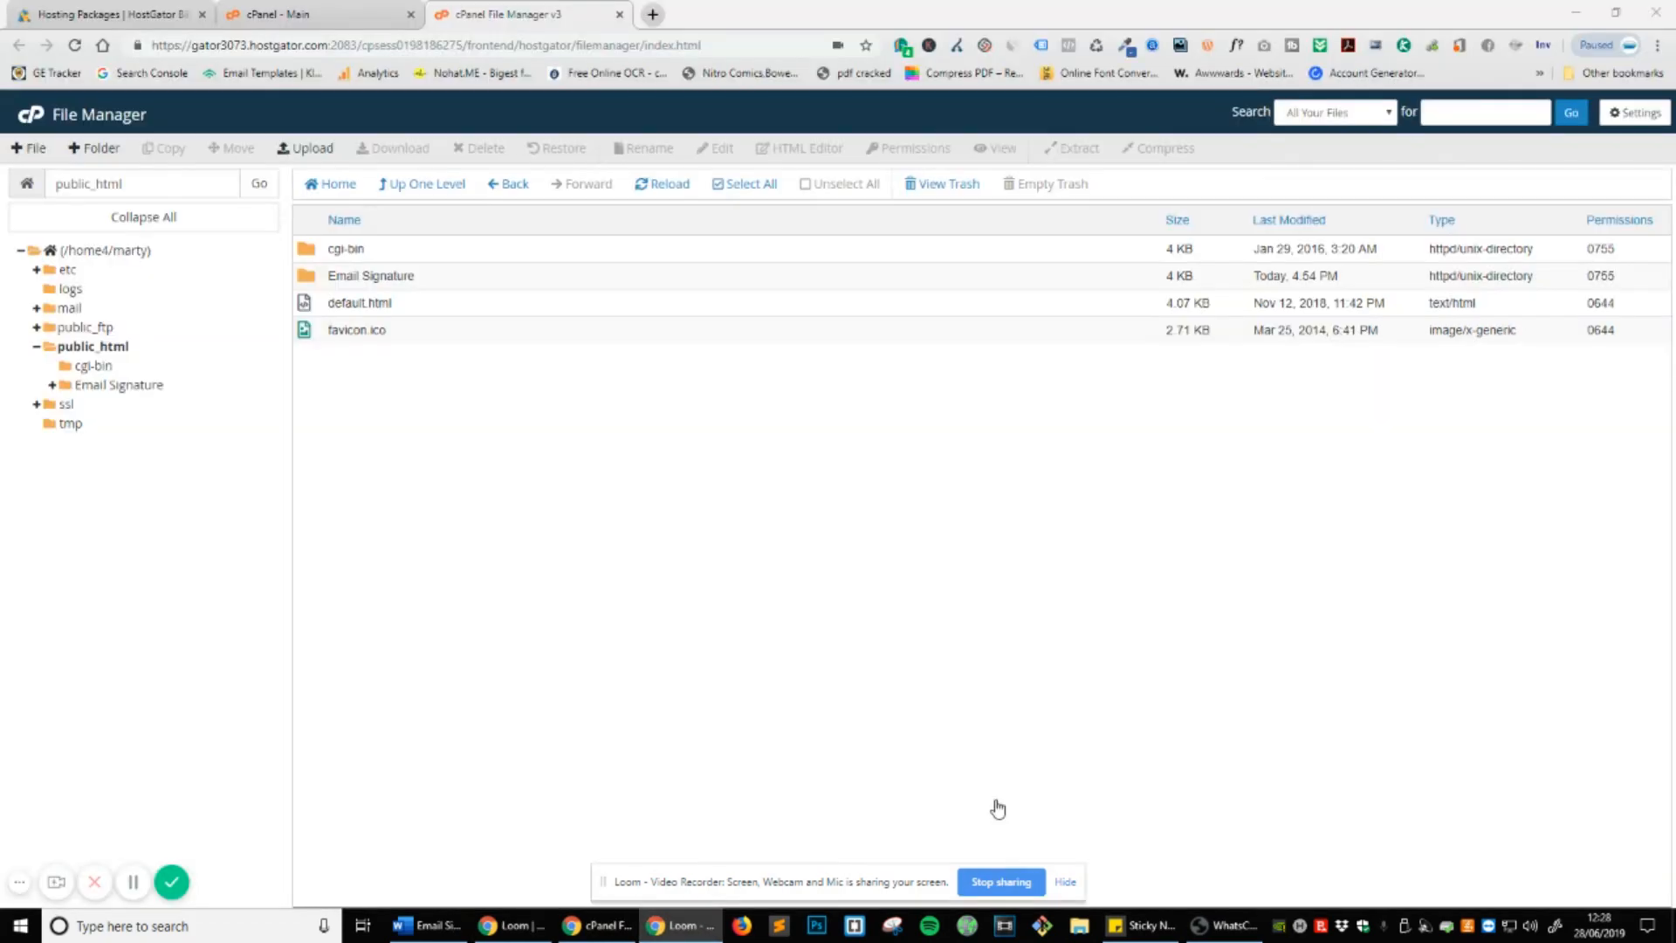
{"action": "mouse_move", "coordinate": [524, 289]}
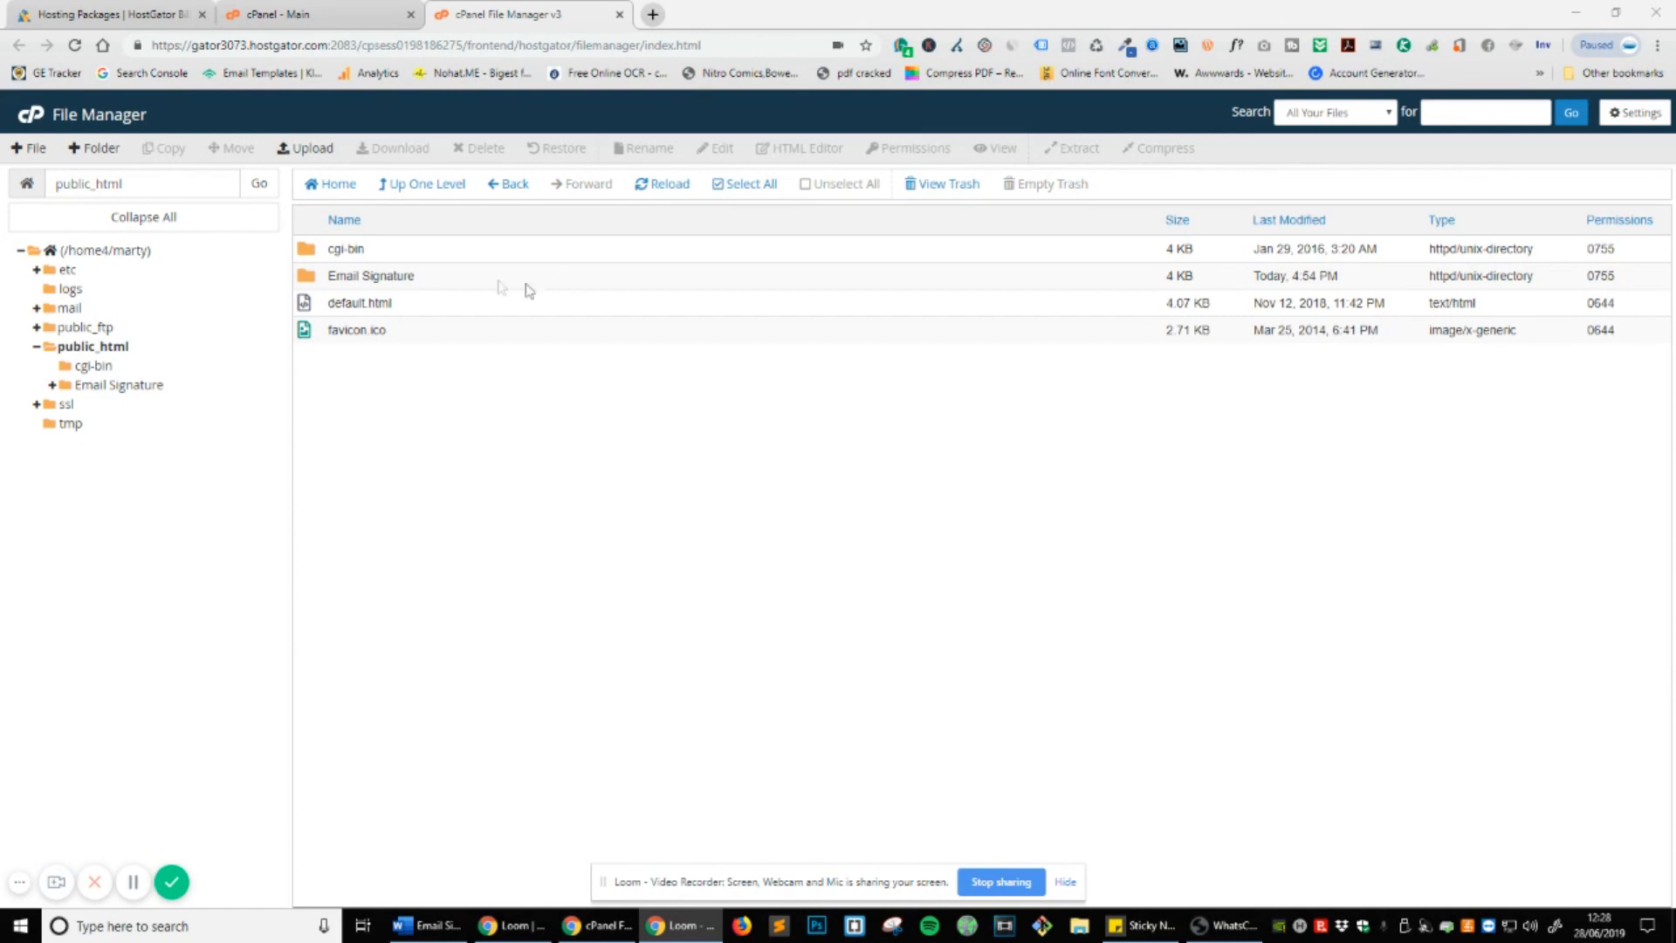
{"action": "double_click", "coordinate": [370, 275]}
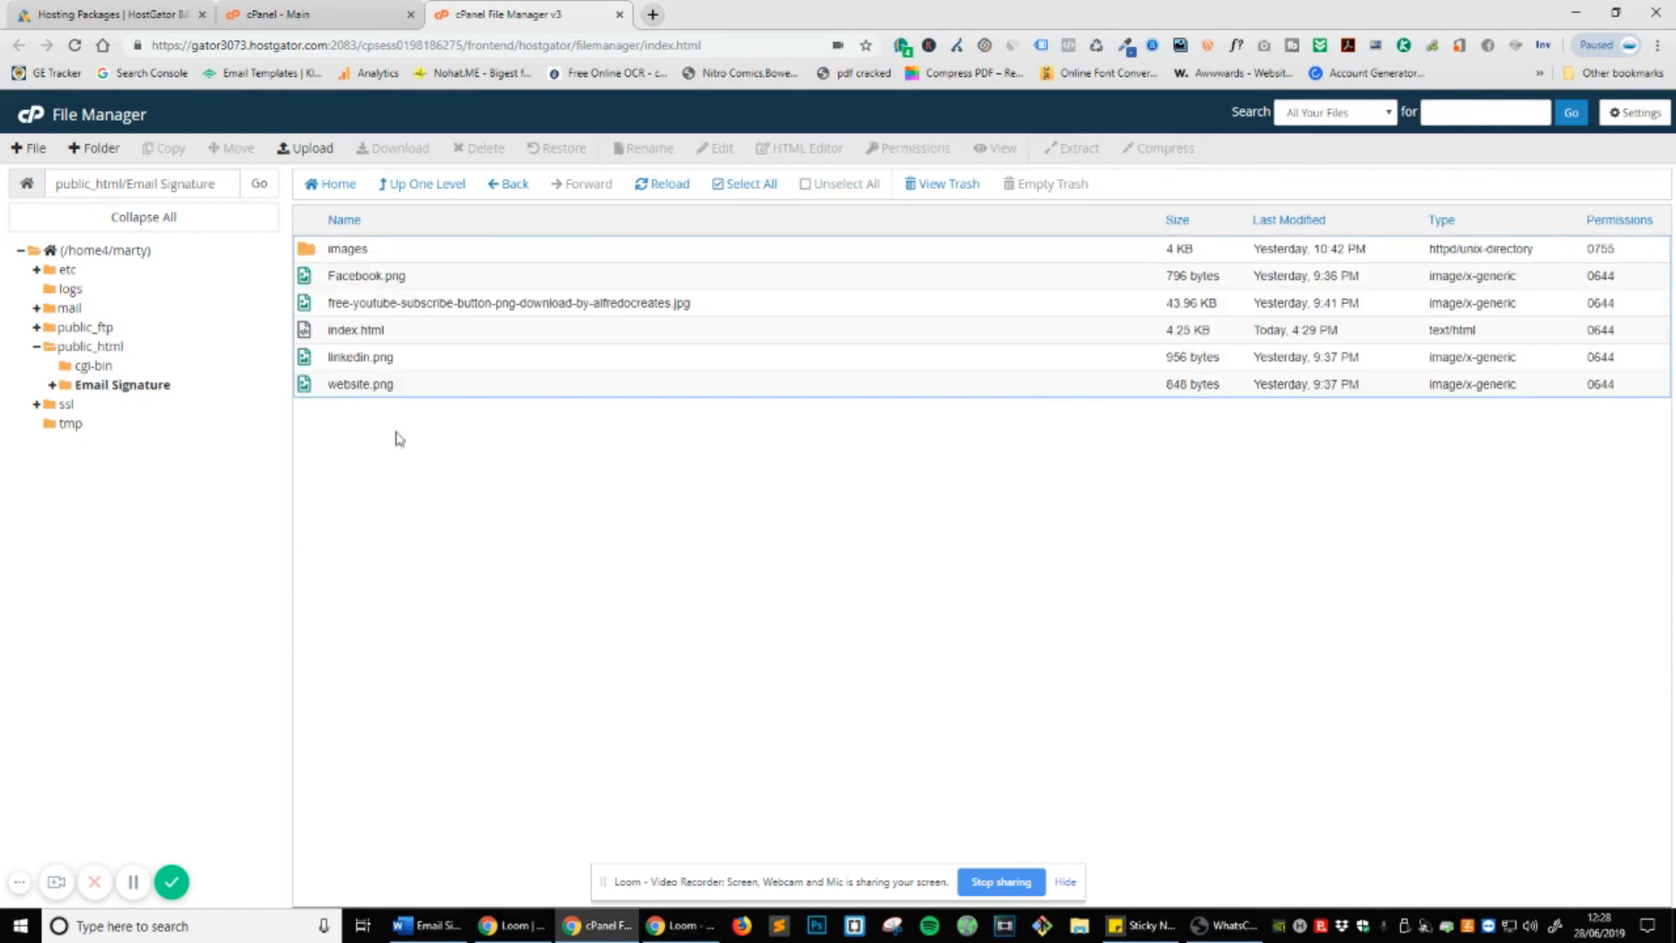
{"action": "mouse_move", "coordinate": [429, 182]}
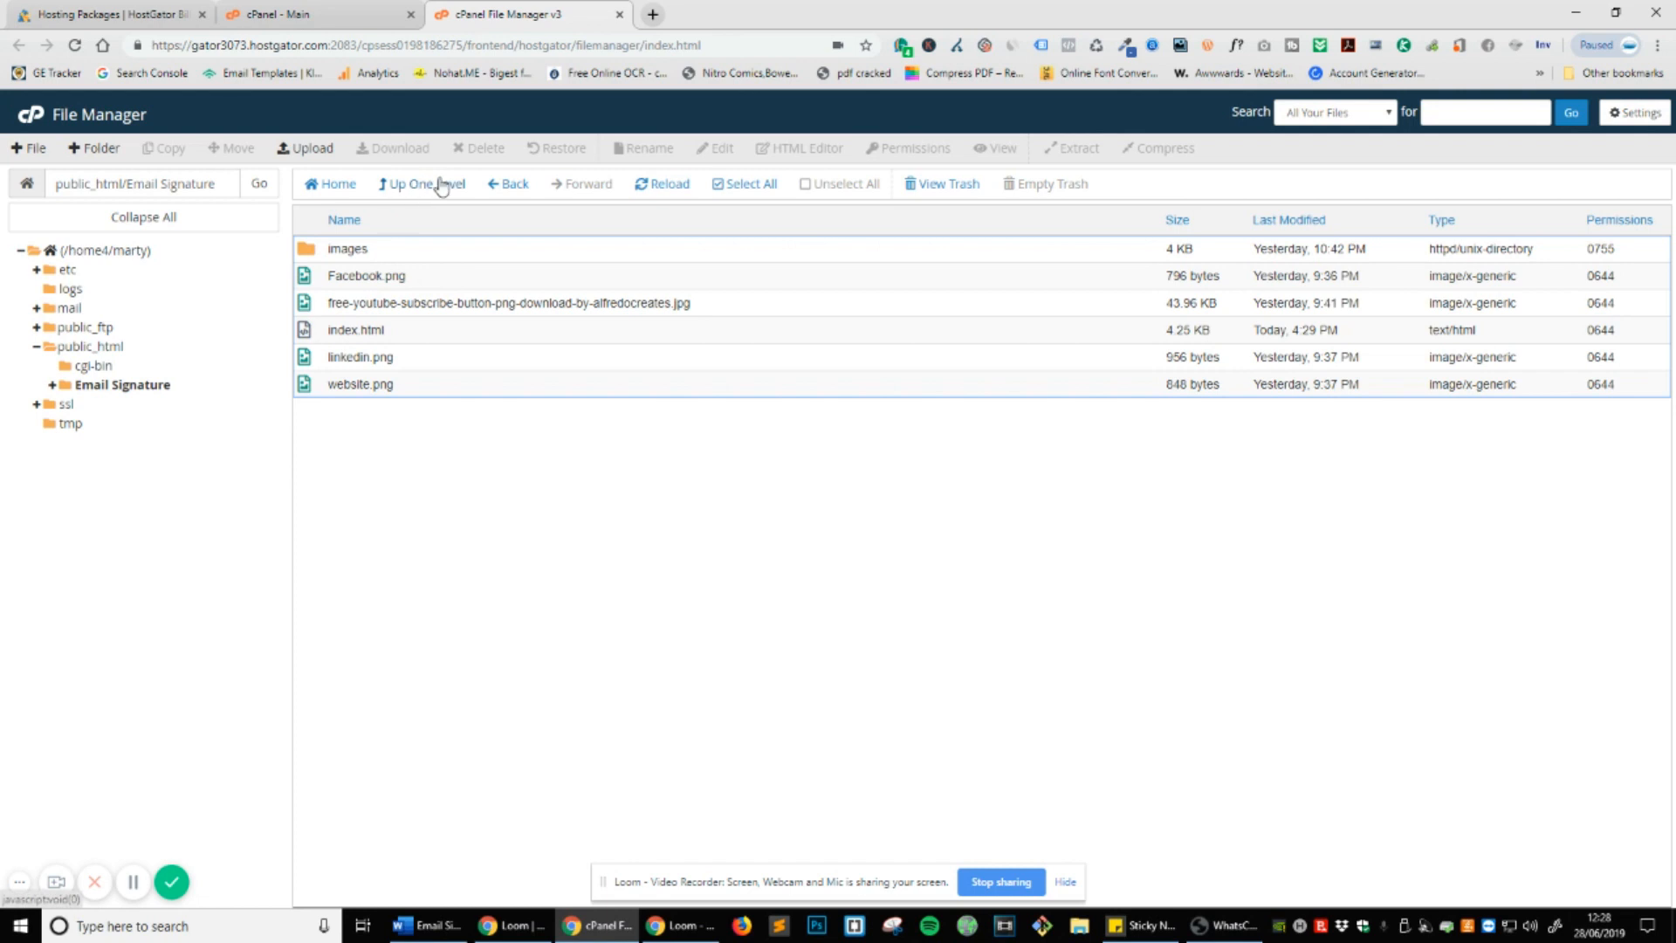
{"action": "left_click", "coordinate": [420, 184]}
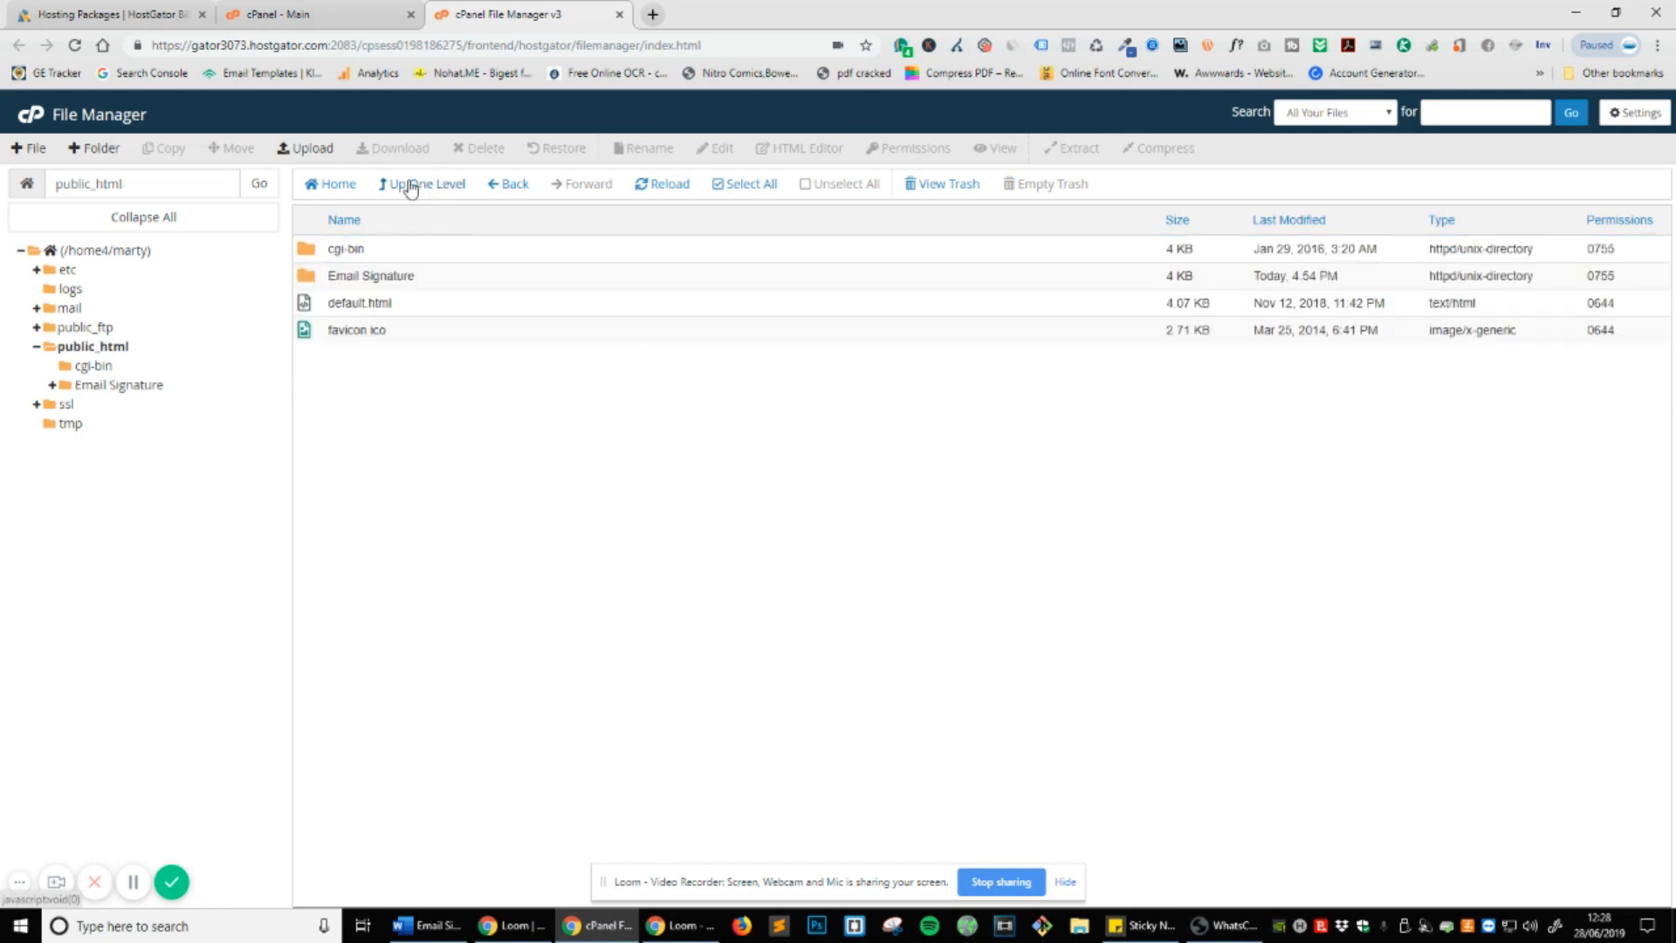
{"action": "mouse_move", "coordinate": [563, 390]}
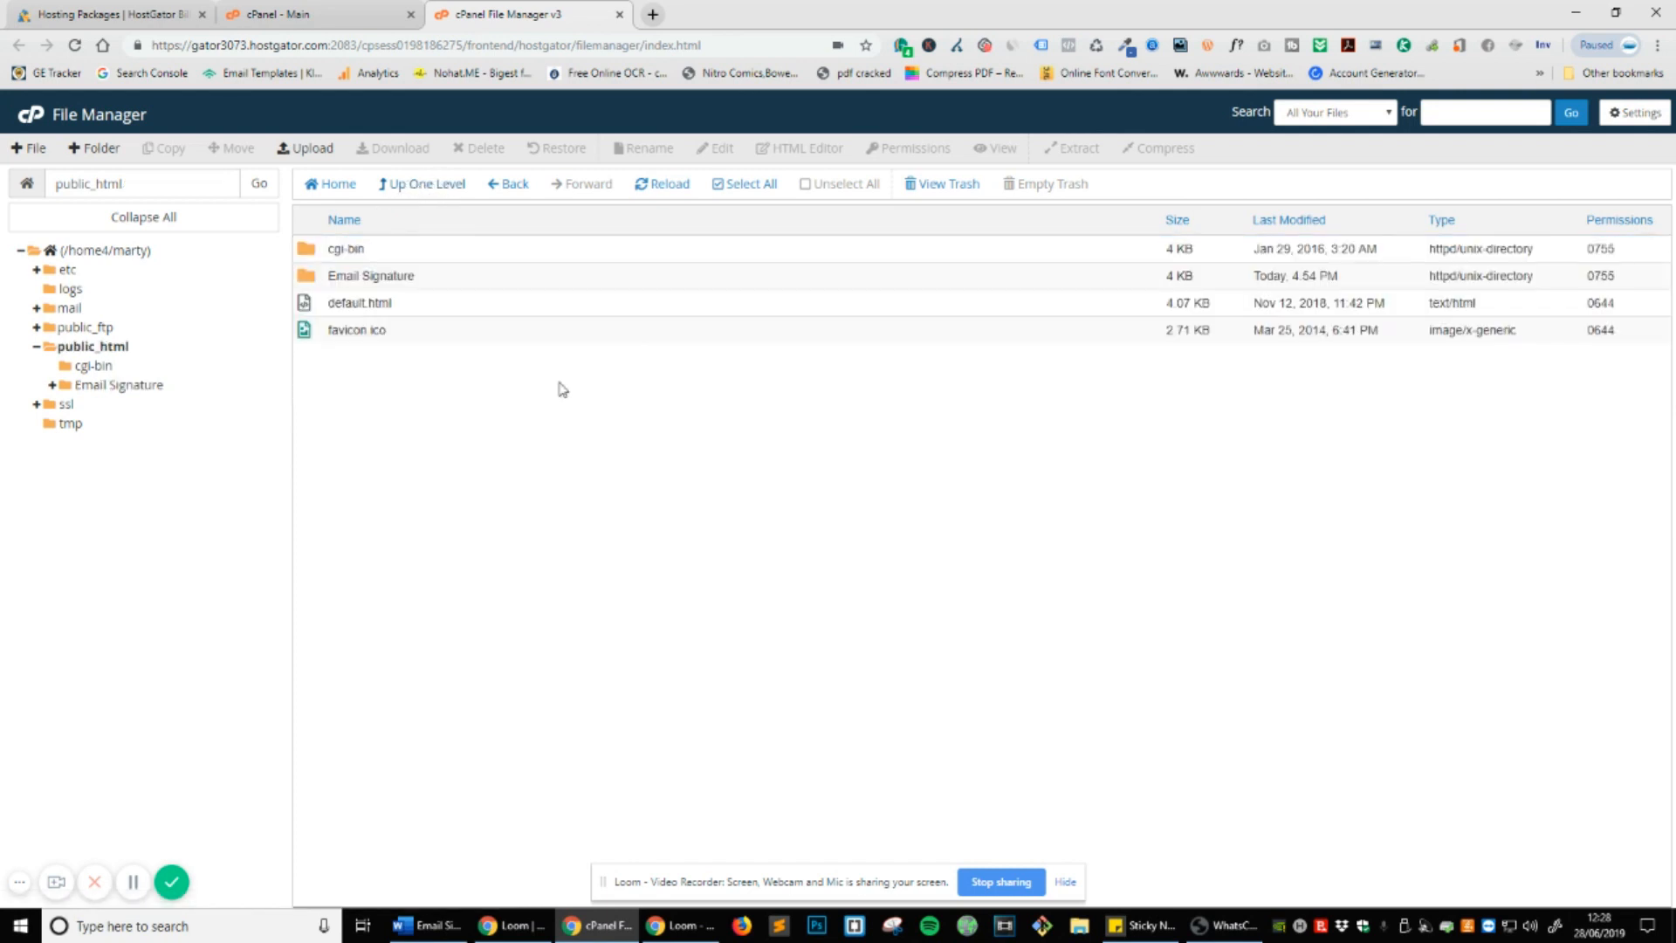
{"action": "mouse_move", "coordinate": [585, 391]}
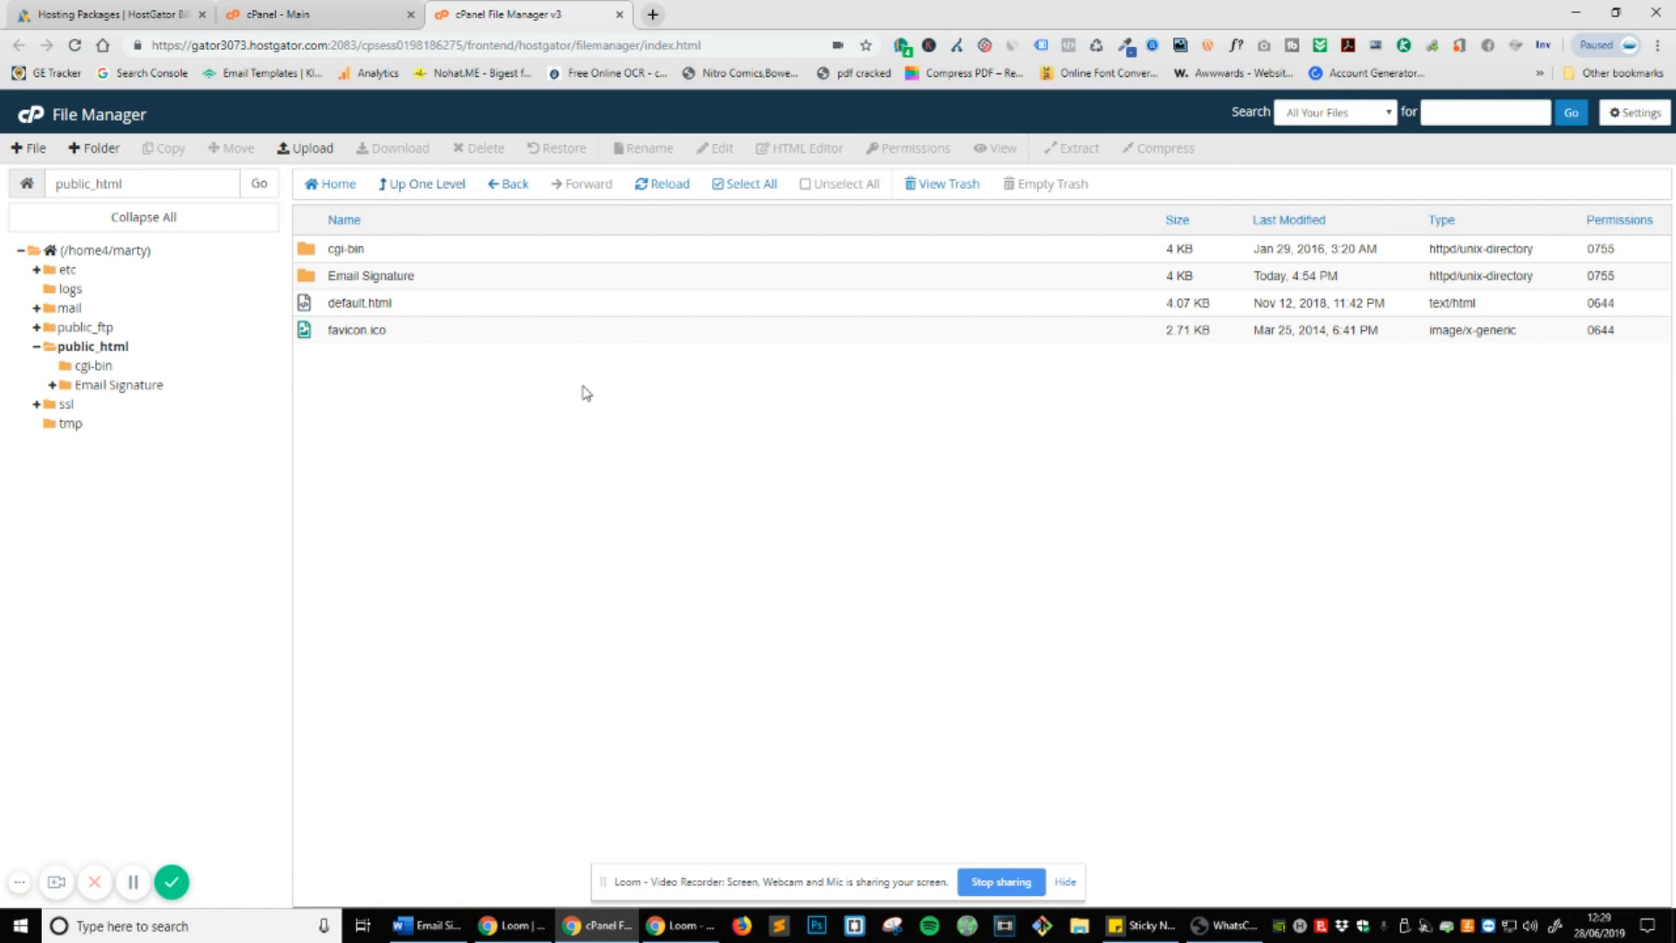
Rename the Email Signature folder in public_html to emailsignature.
{"action": "left_click", "coordinate": [371, 275]}
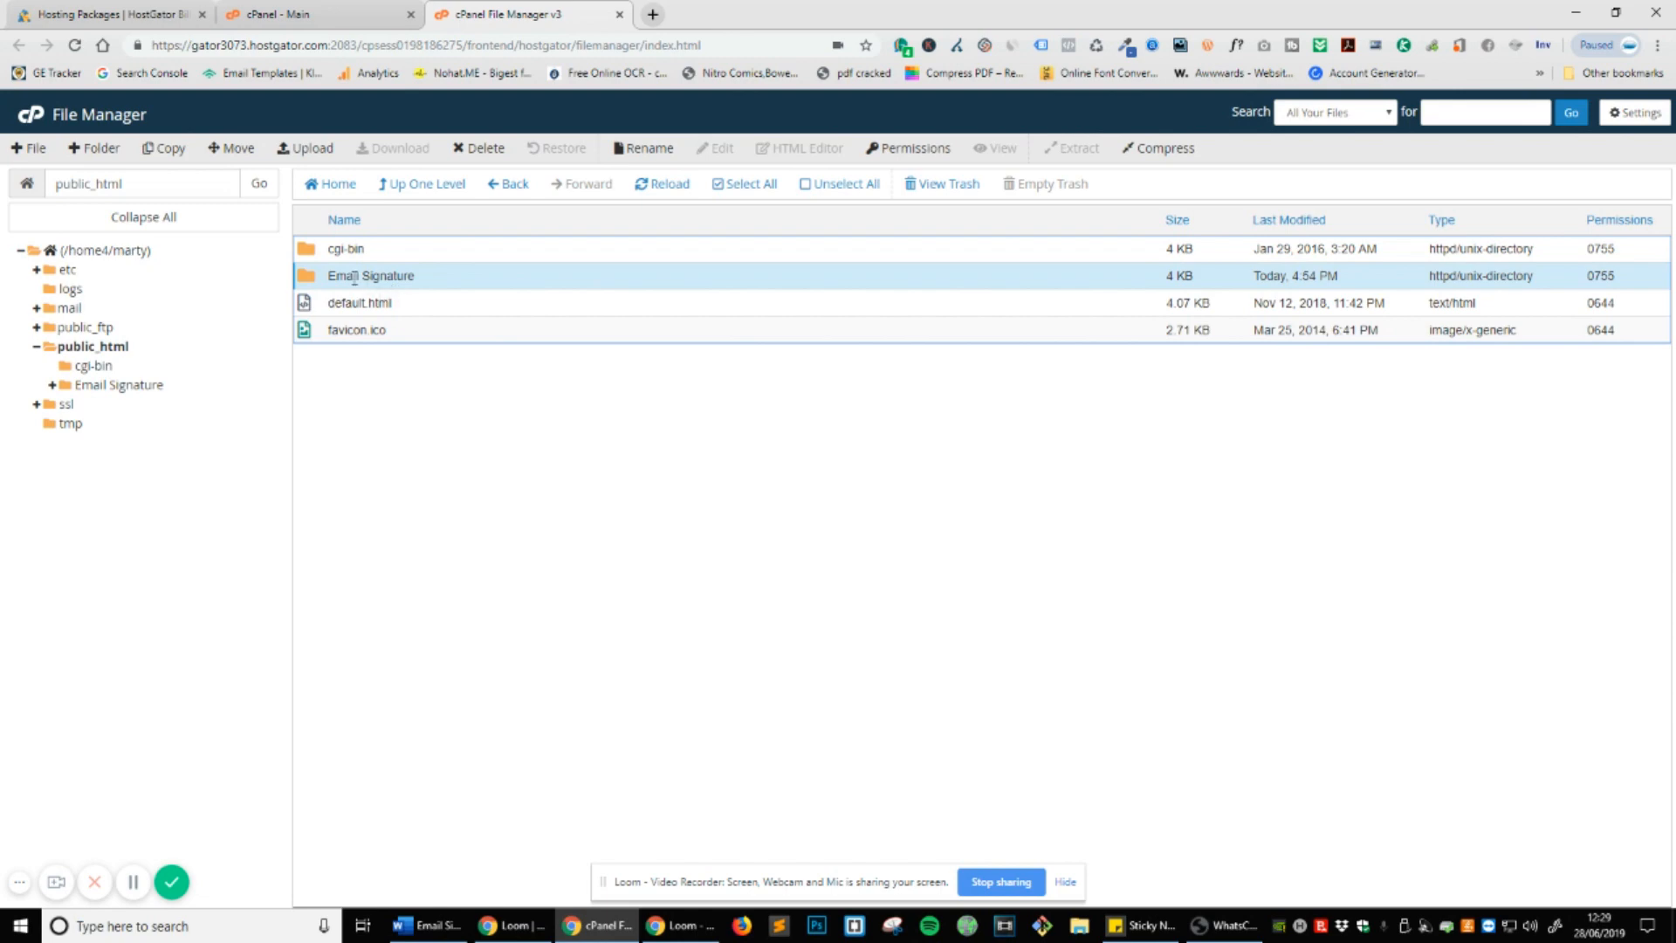
{"action": "left_click", "coordinate": [644, 148]}
{"action": "type", "text": "emailsignature"}
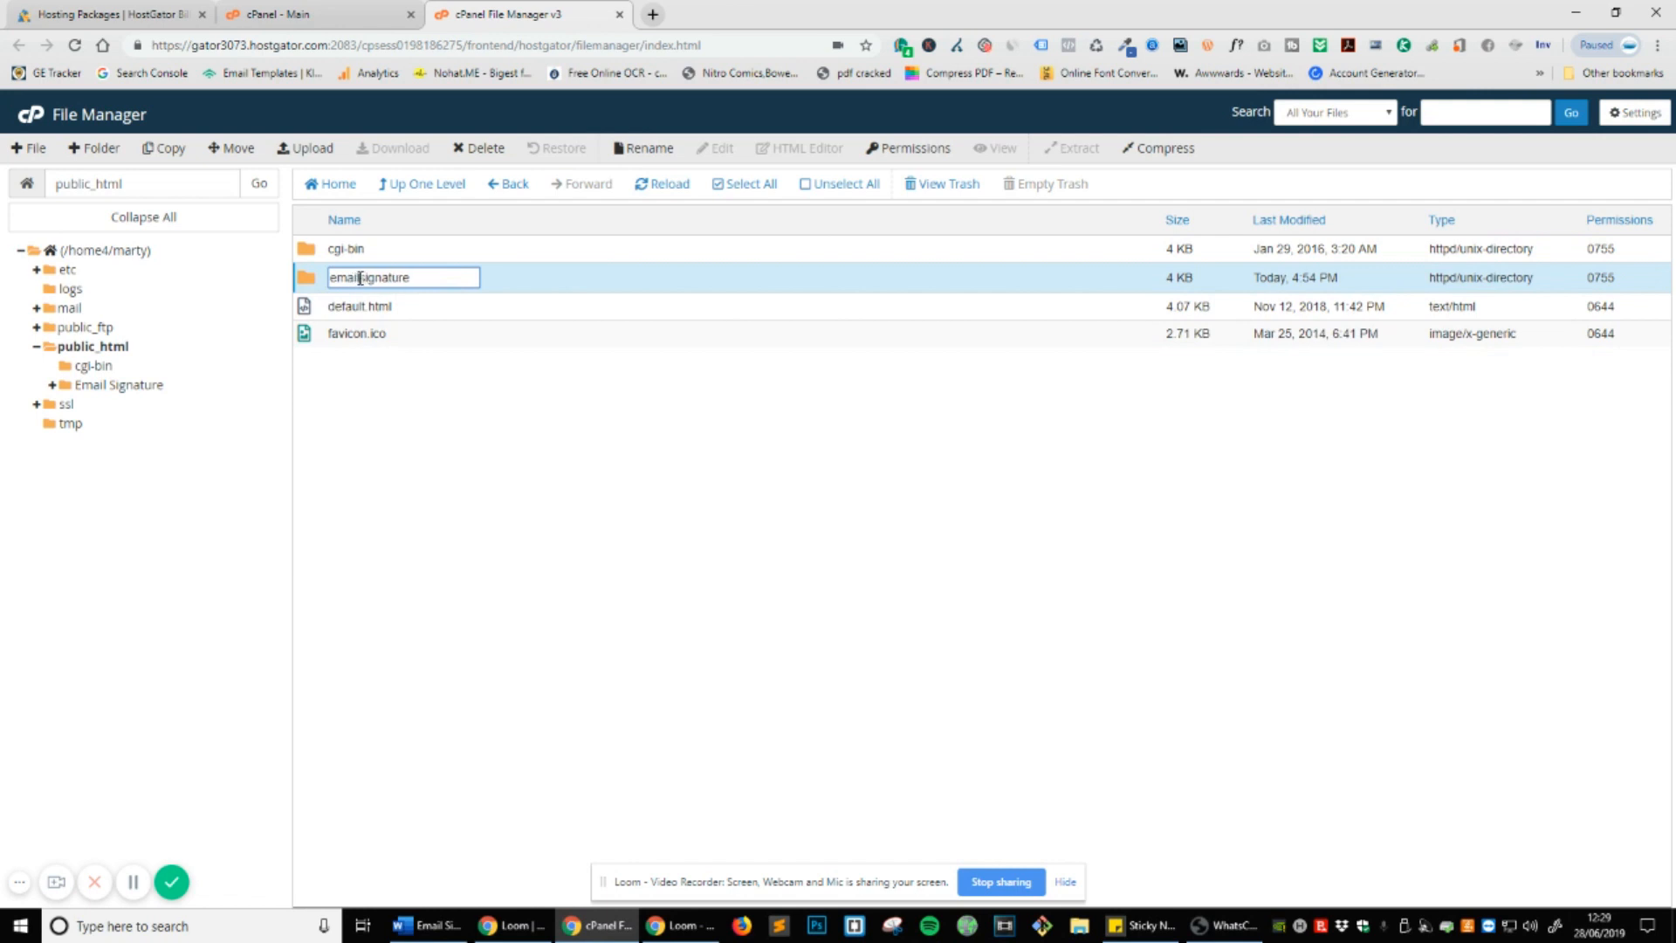
{"action": "key", "text": "Return"}
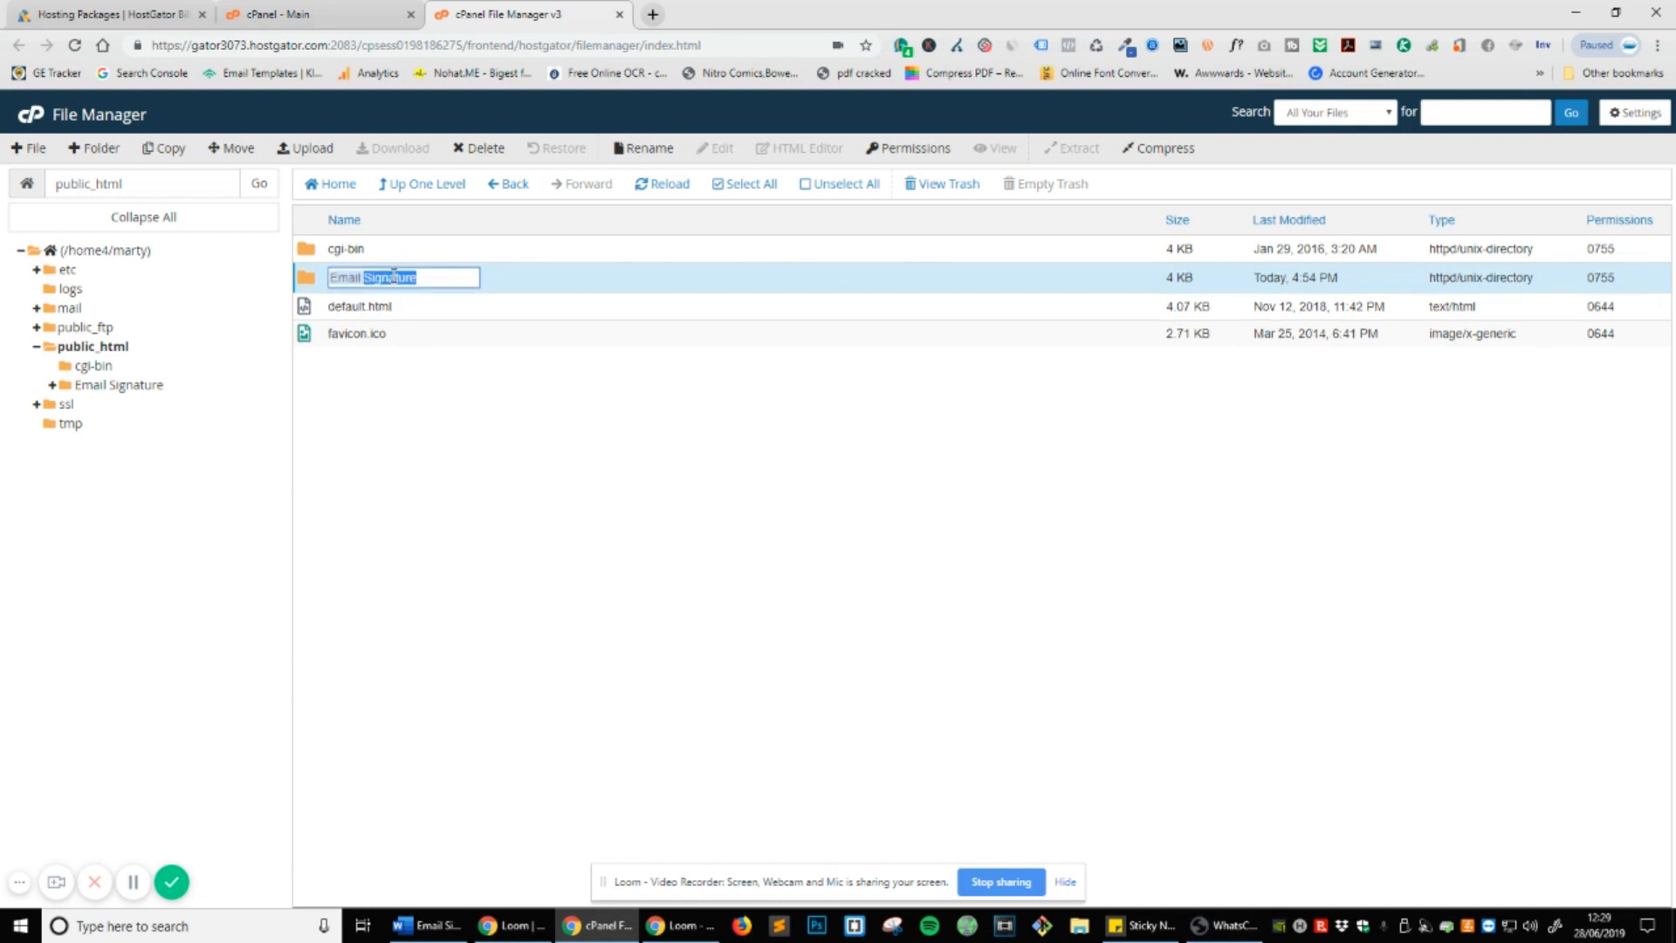
{"action": "type", "text": "emailsignal"}
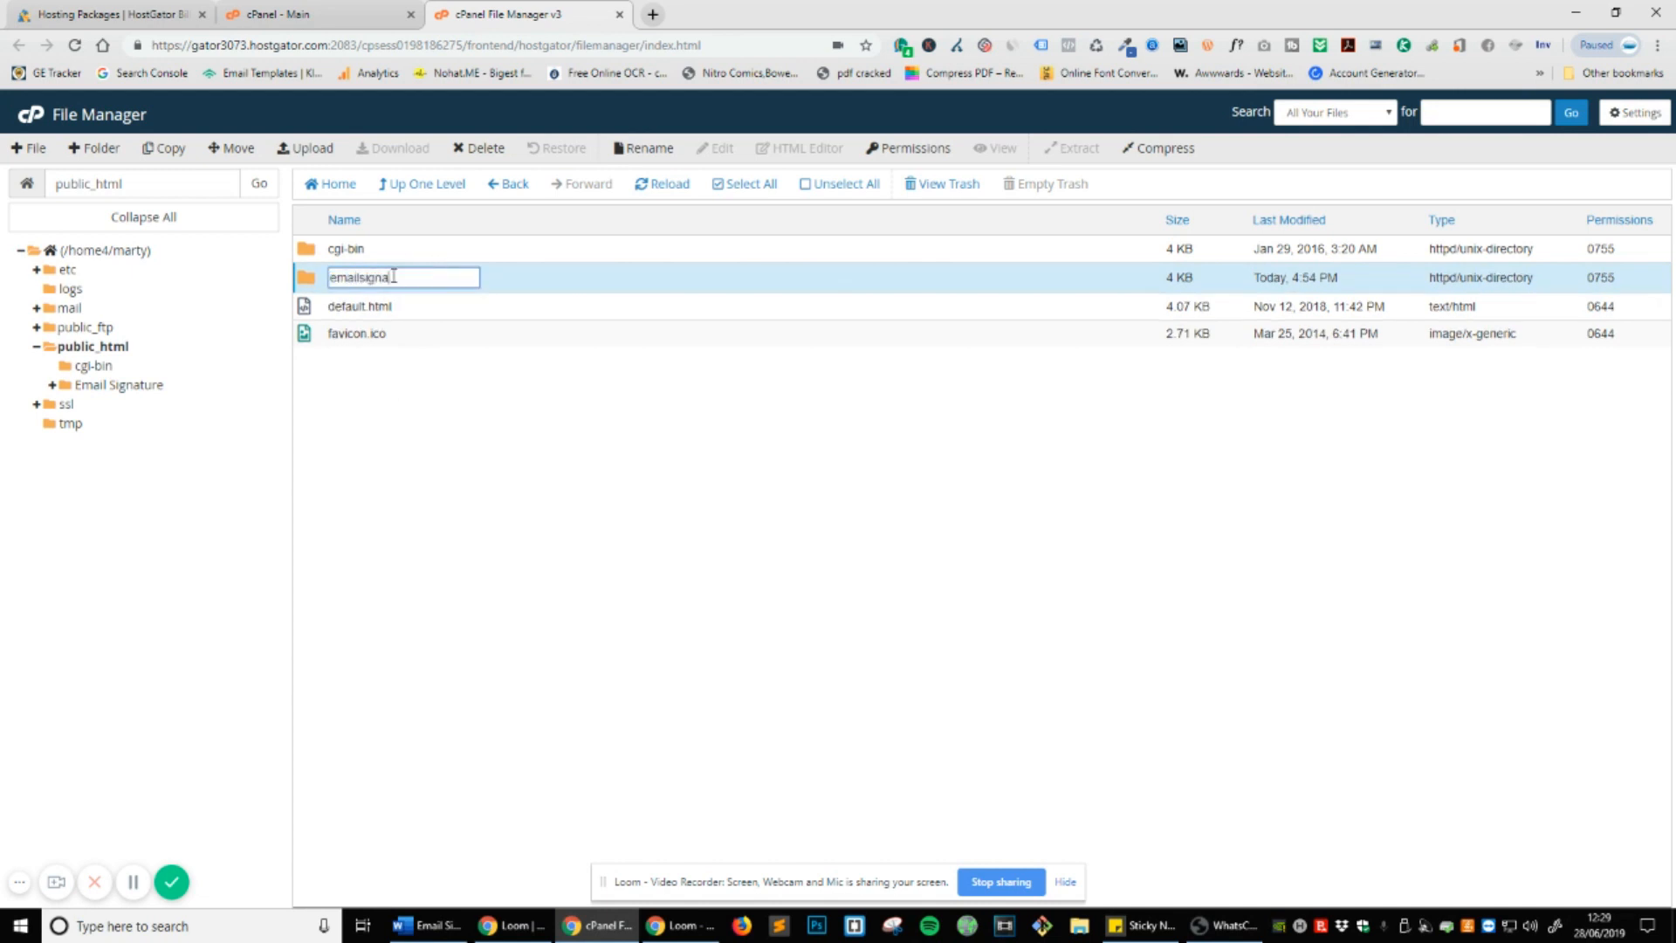
{"action": "key", "text": "Return"}
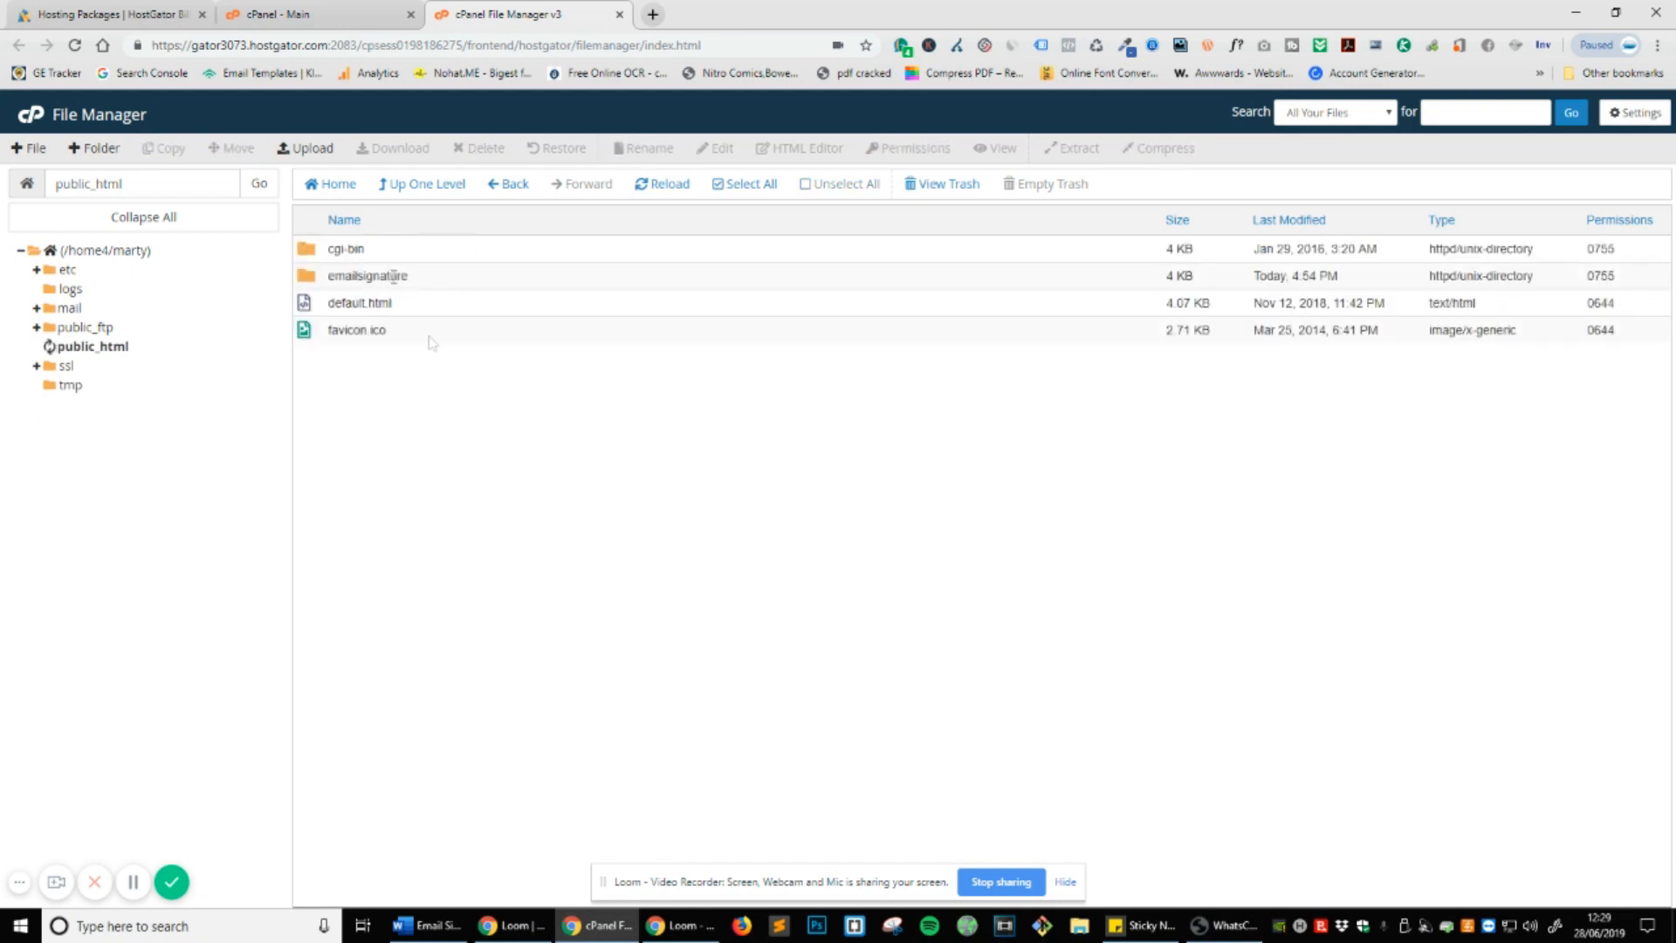
Select the domain pro-emailsignatures.website and open a new blank browser tab.
{"action": "left_click", "coordinate": [33, 347]}
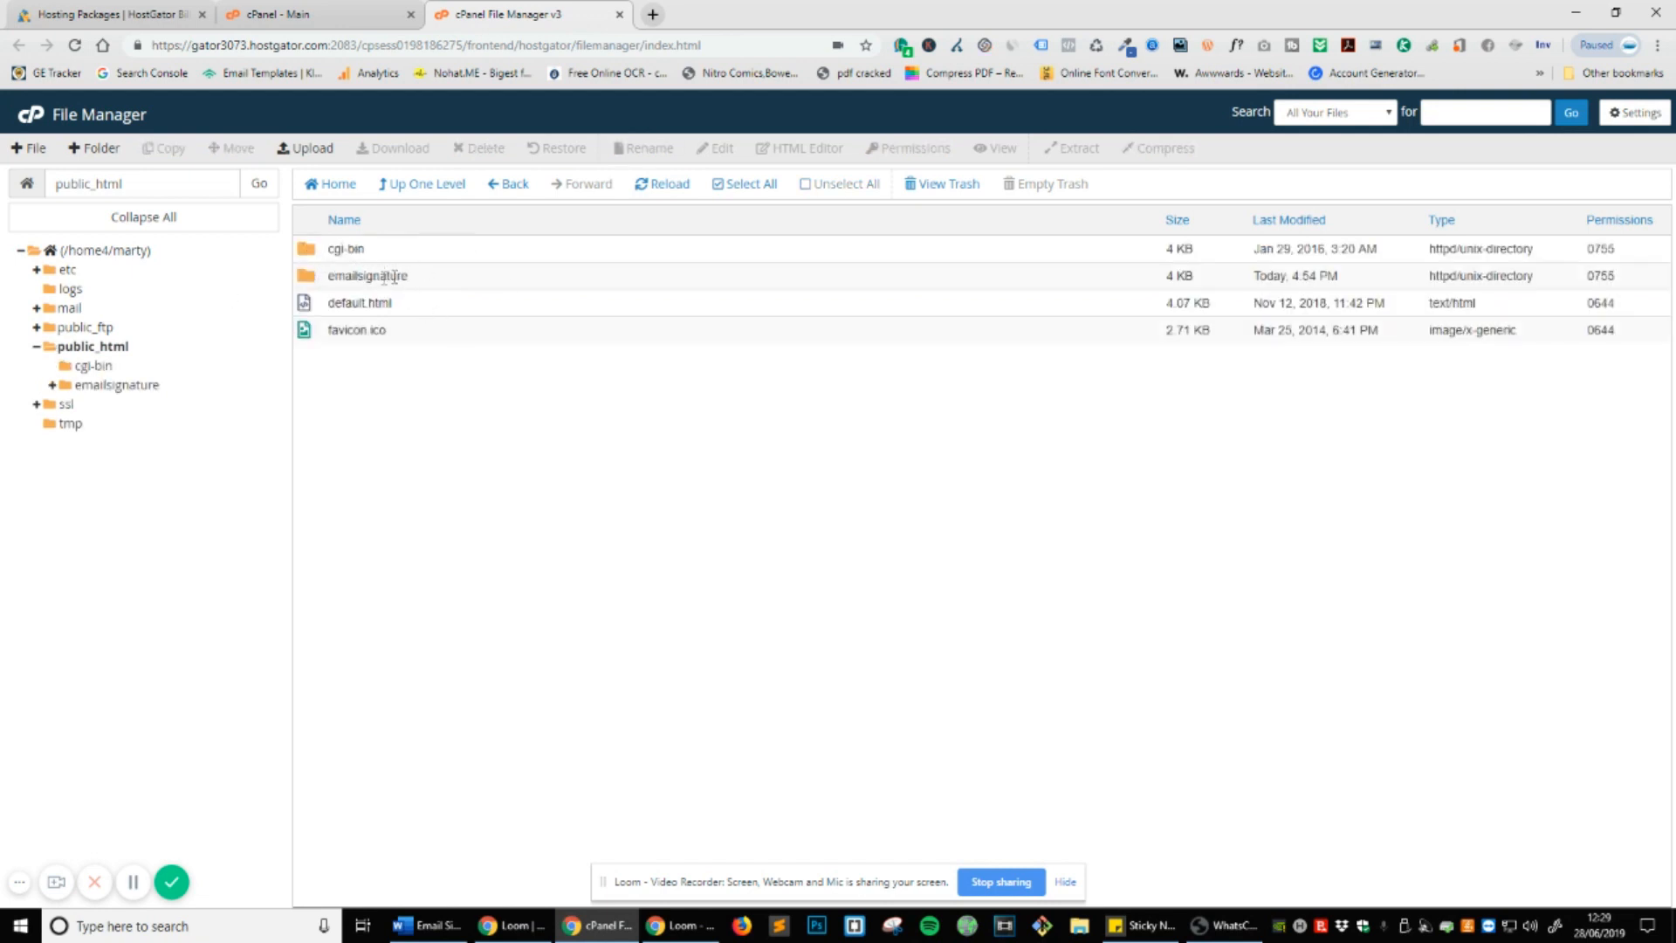
{"action": "mouse_move", "coordinate": [382, 276]}
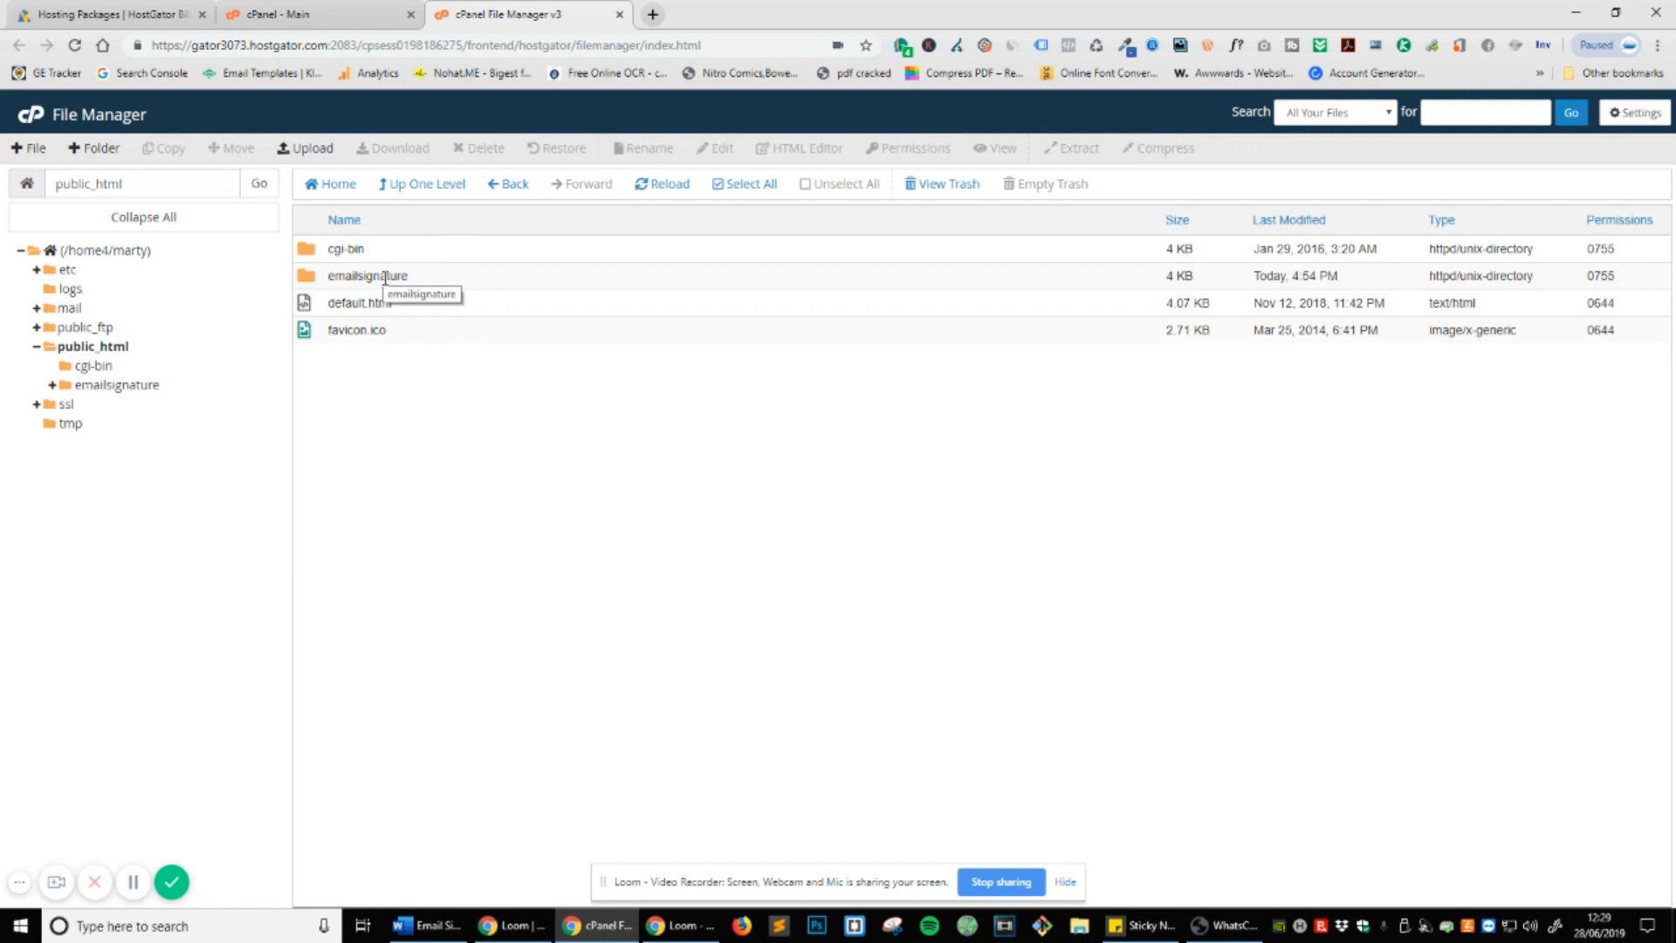
{"action": "mouse_move", "coordinate": [450, 284]}
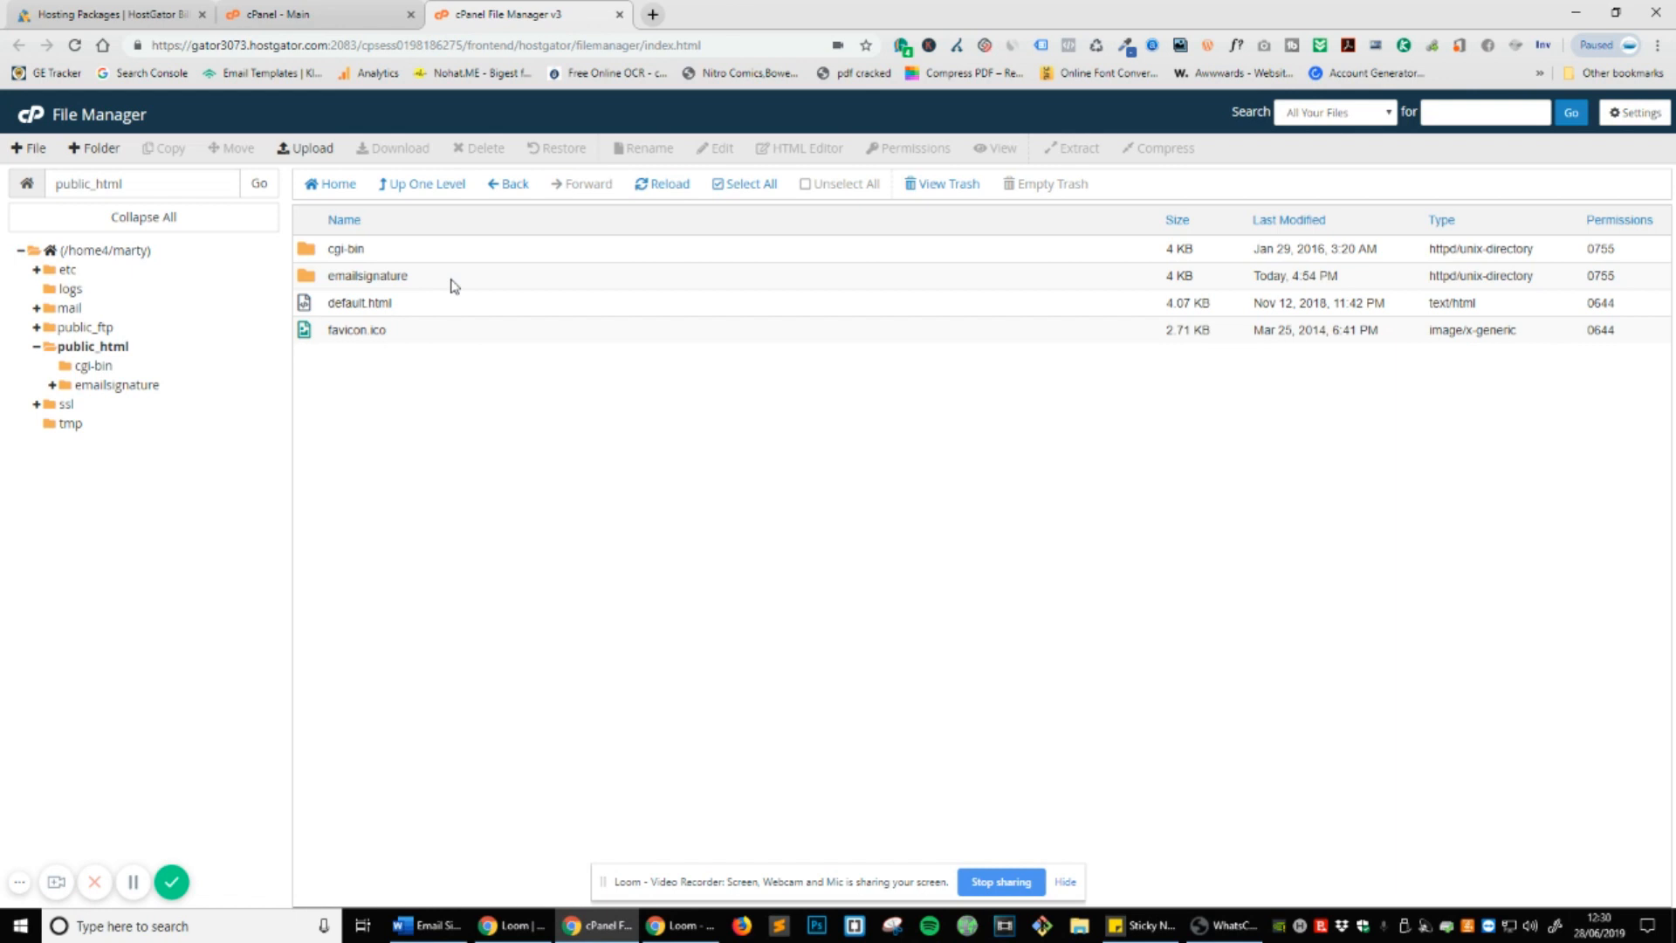
{"action": "mouse_move", "coordinate": [524, 14]}
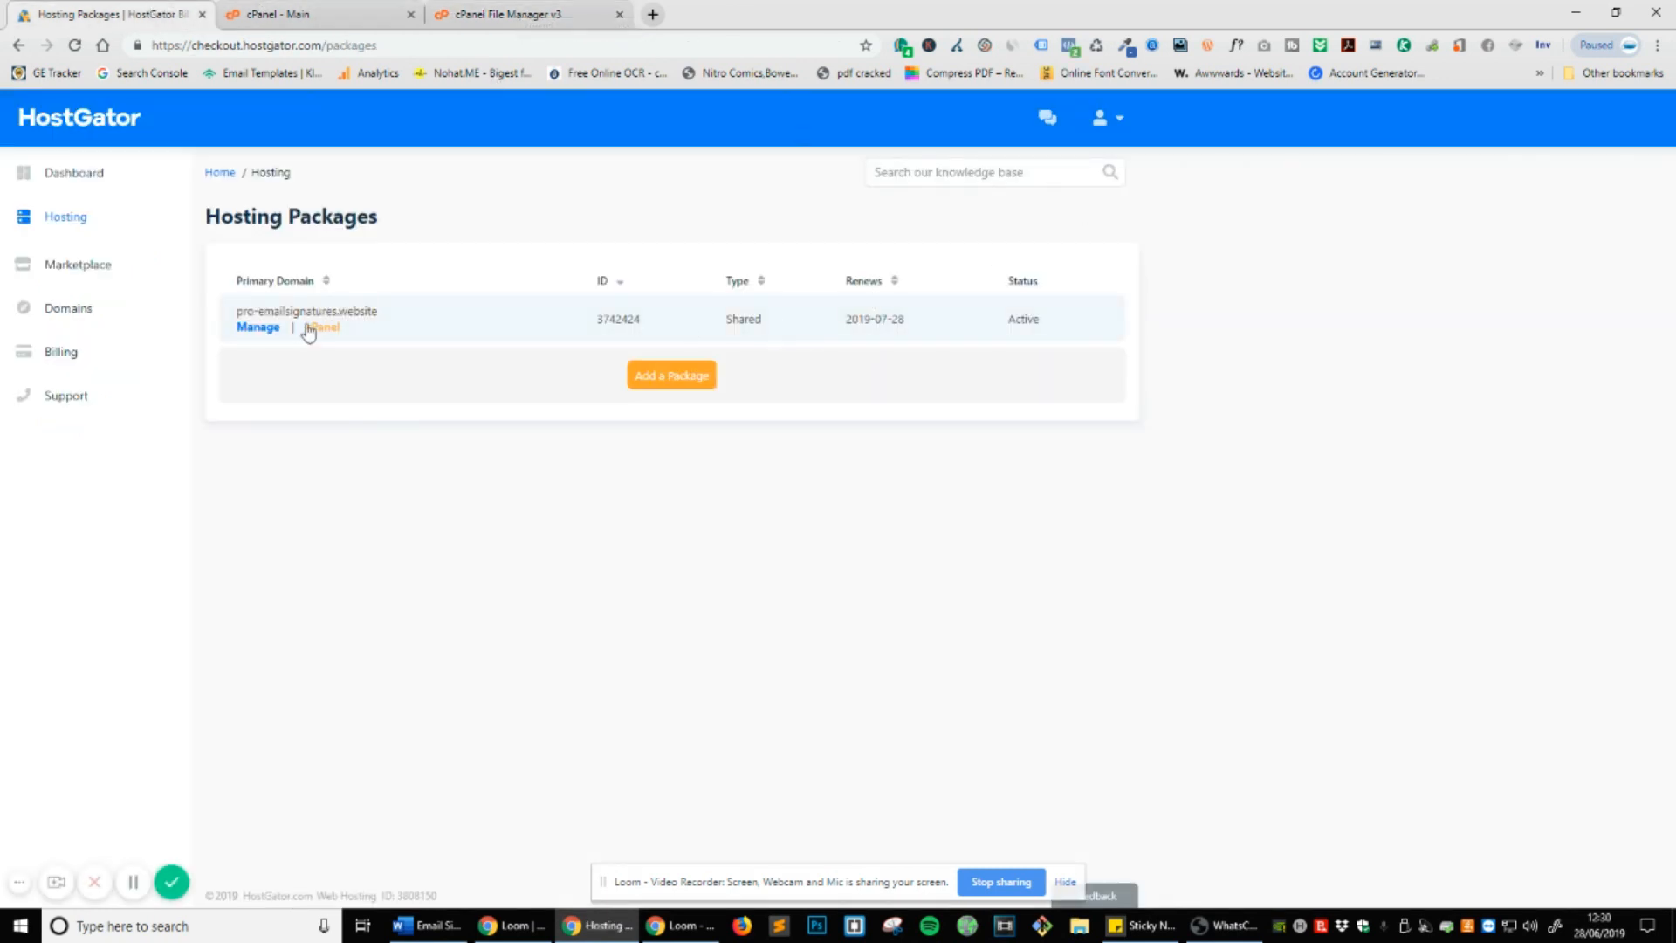
{"action": "double_click", "coordinate": [305, 311]}
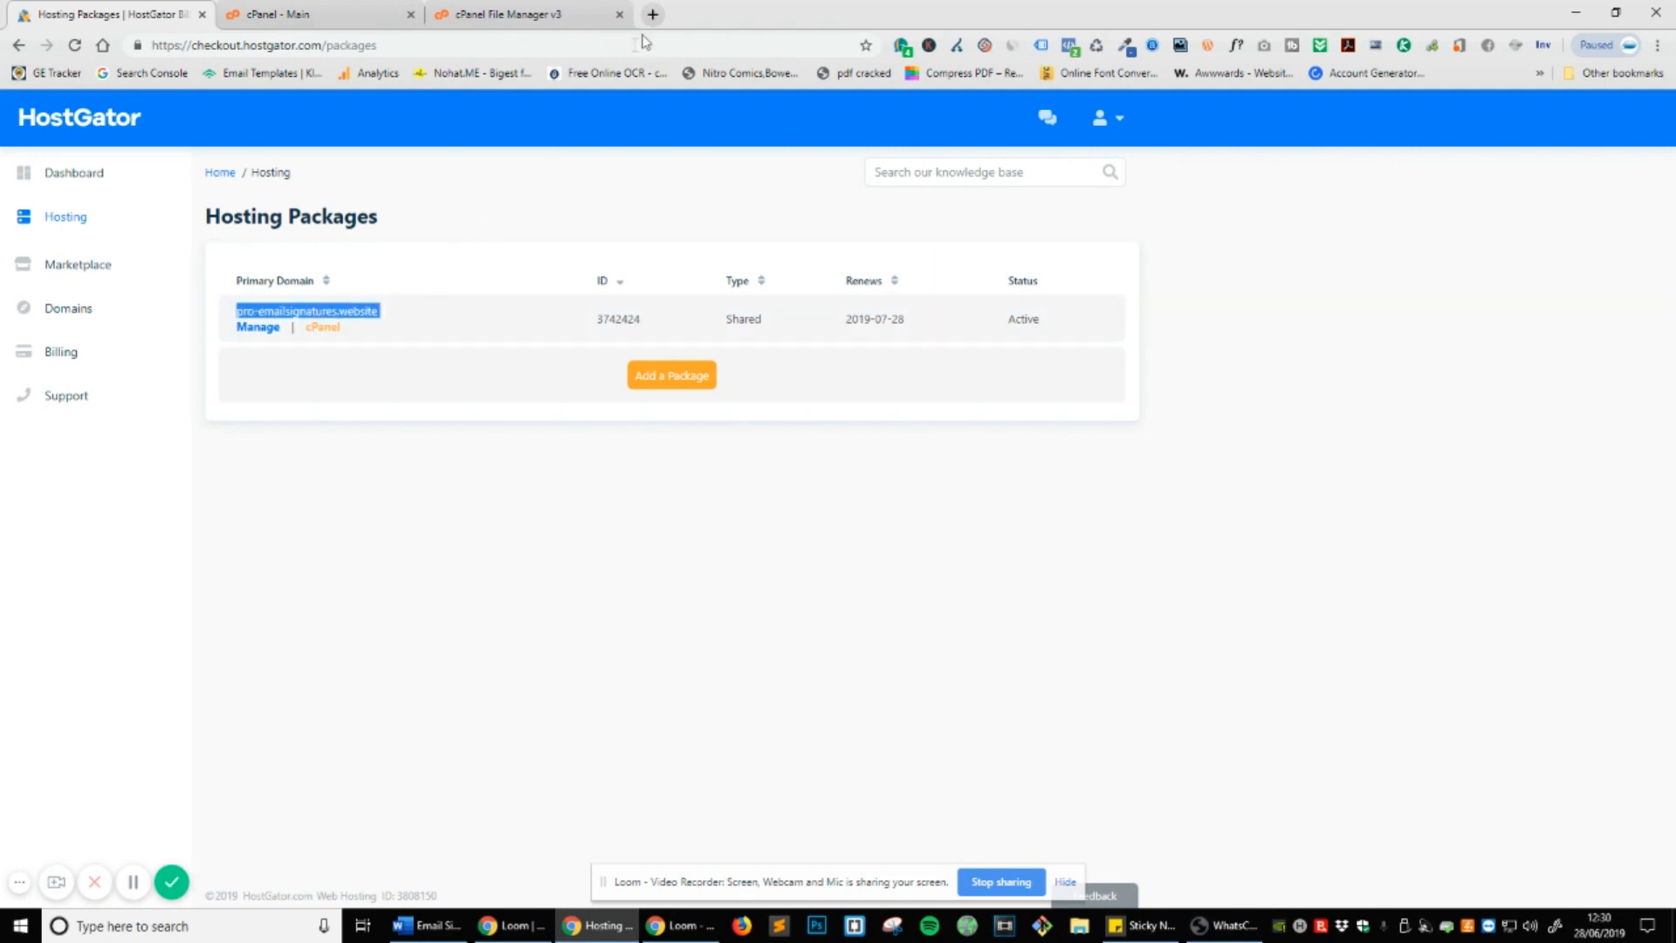
{"action": "left_click", "coordinate": [651, 14]}
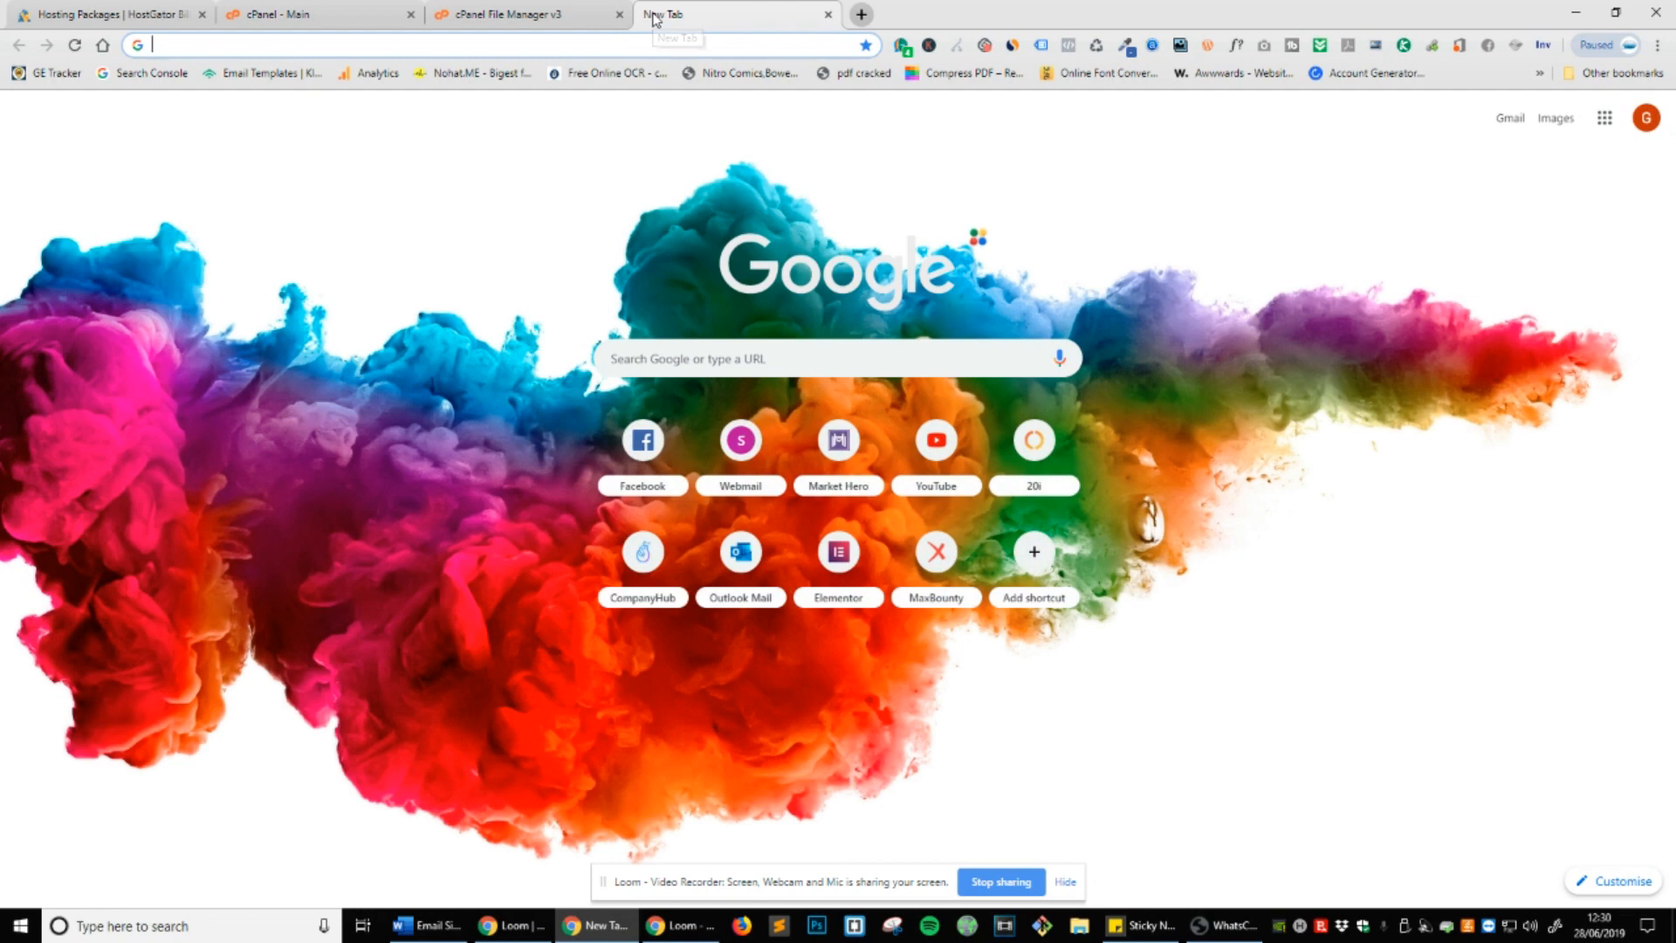
Go to pro-emailsignatures.website/emailsignature/ to load the live Marty Englander signature.
{"action": "type", "text": "pro-emailsignatures.website"}
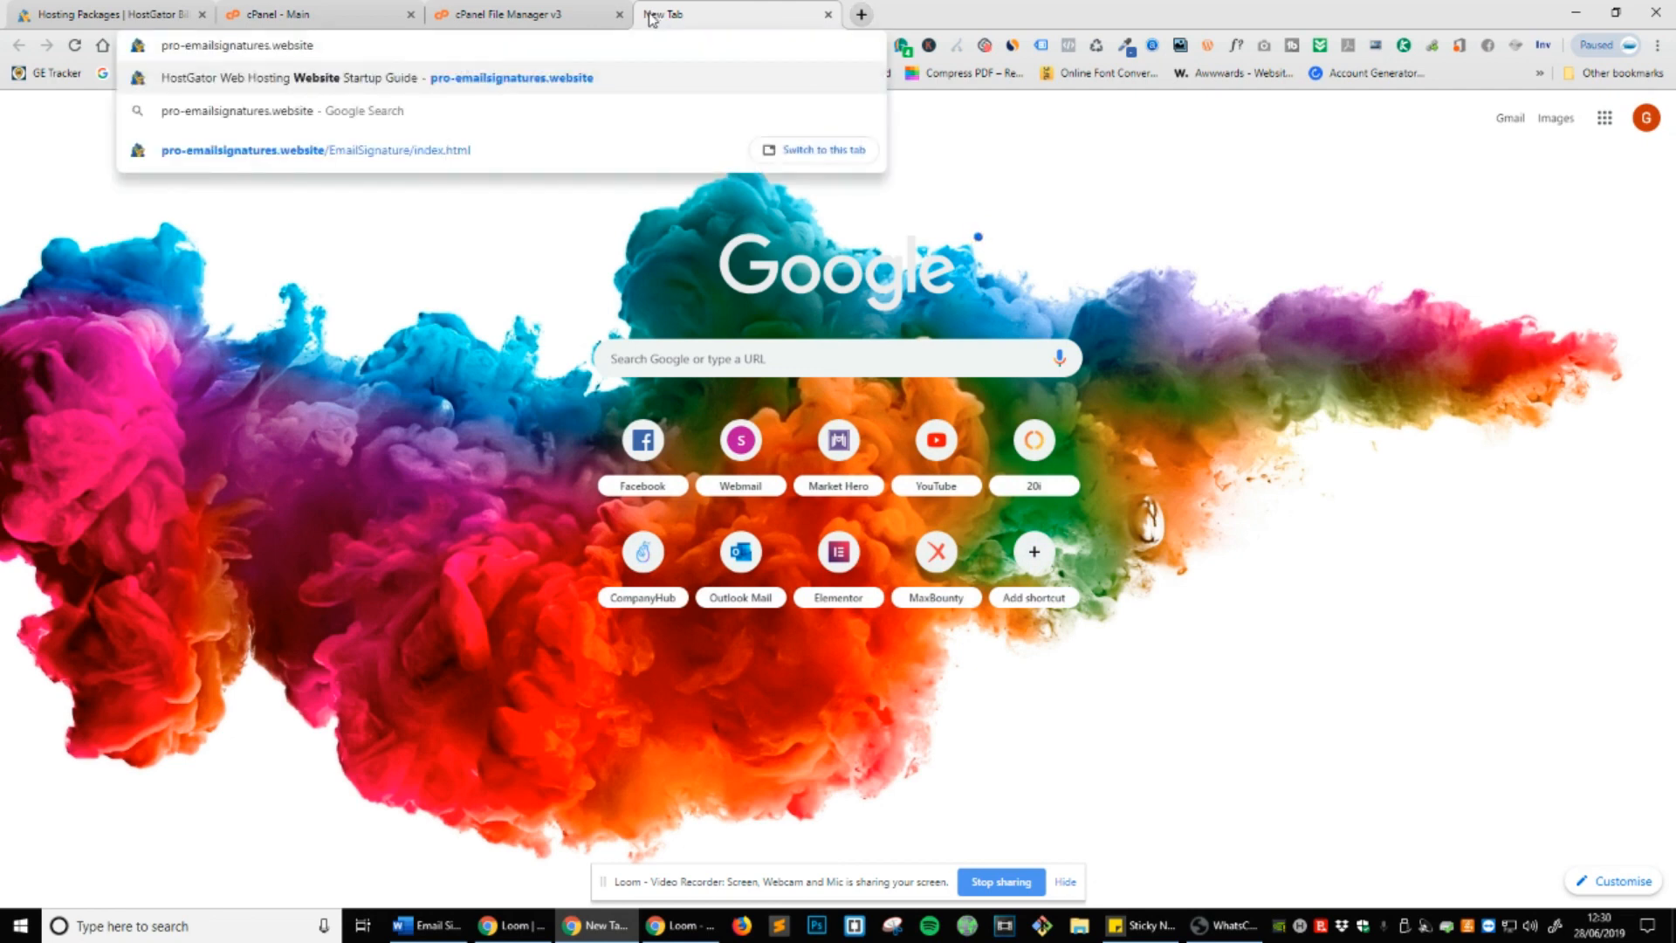
{"action": "type", "text": "/"}
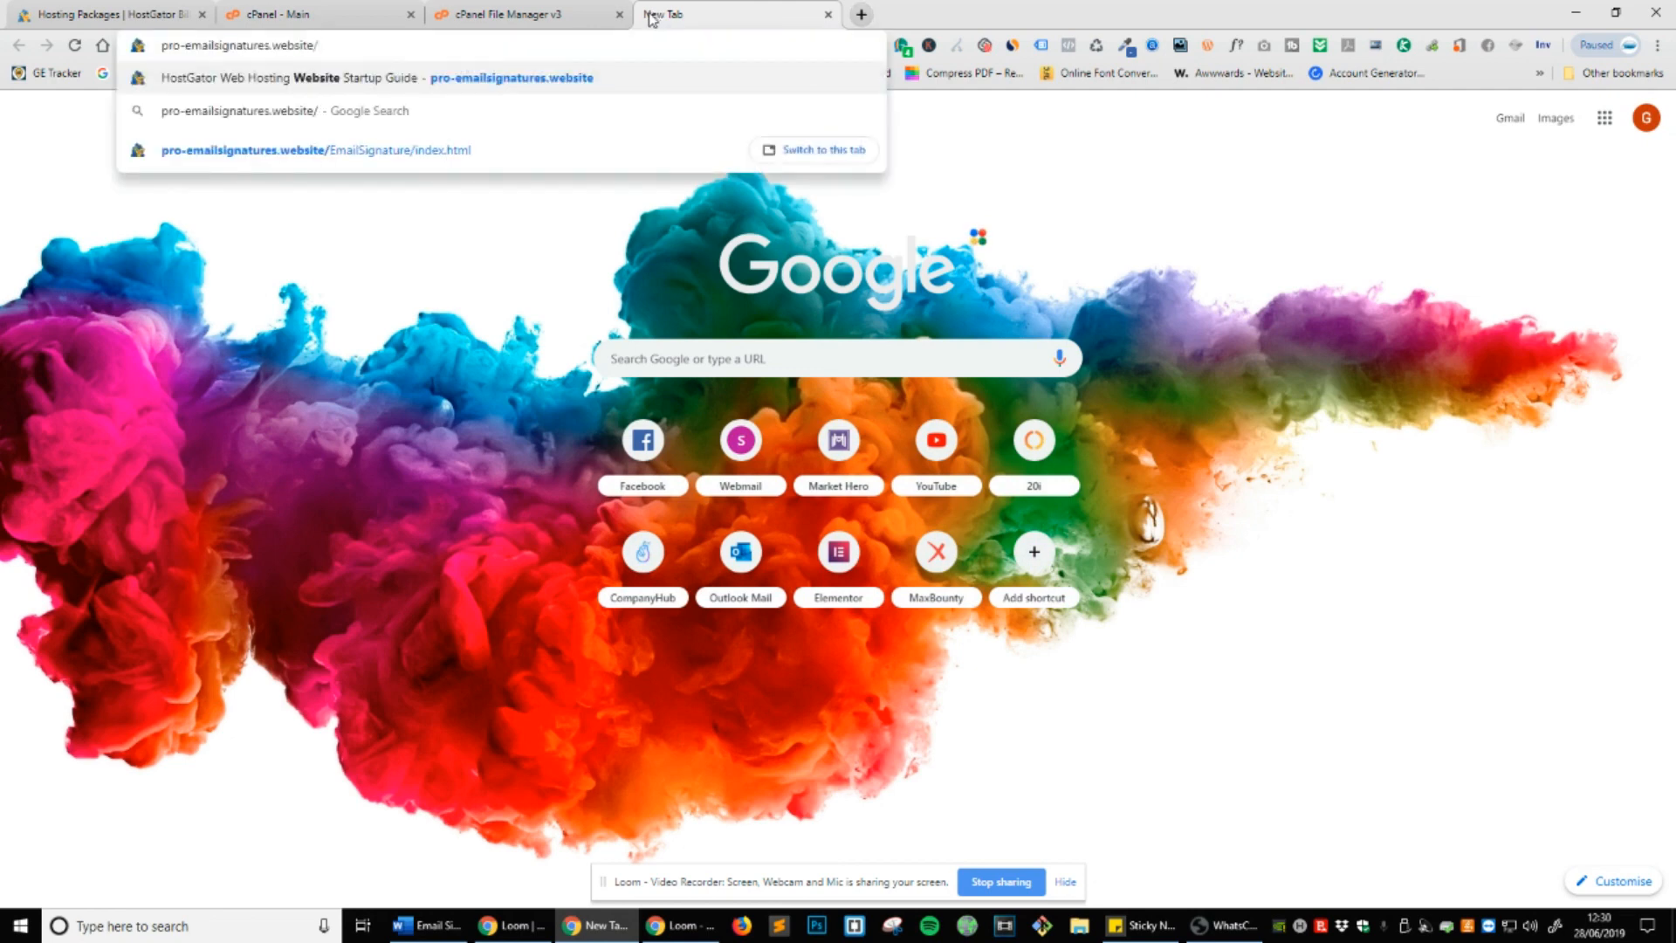
{"action": "left_click", "coordinate": [523, 14]}
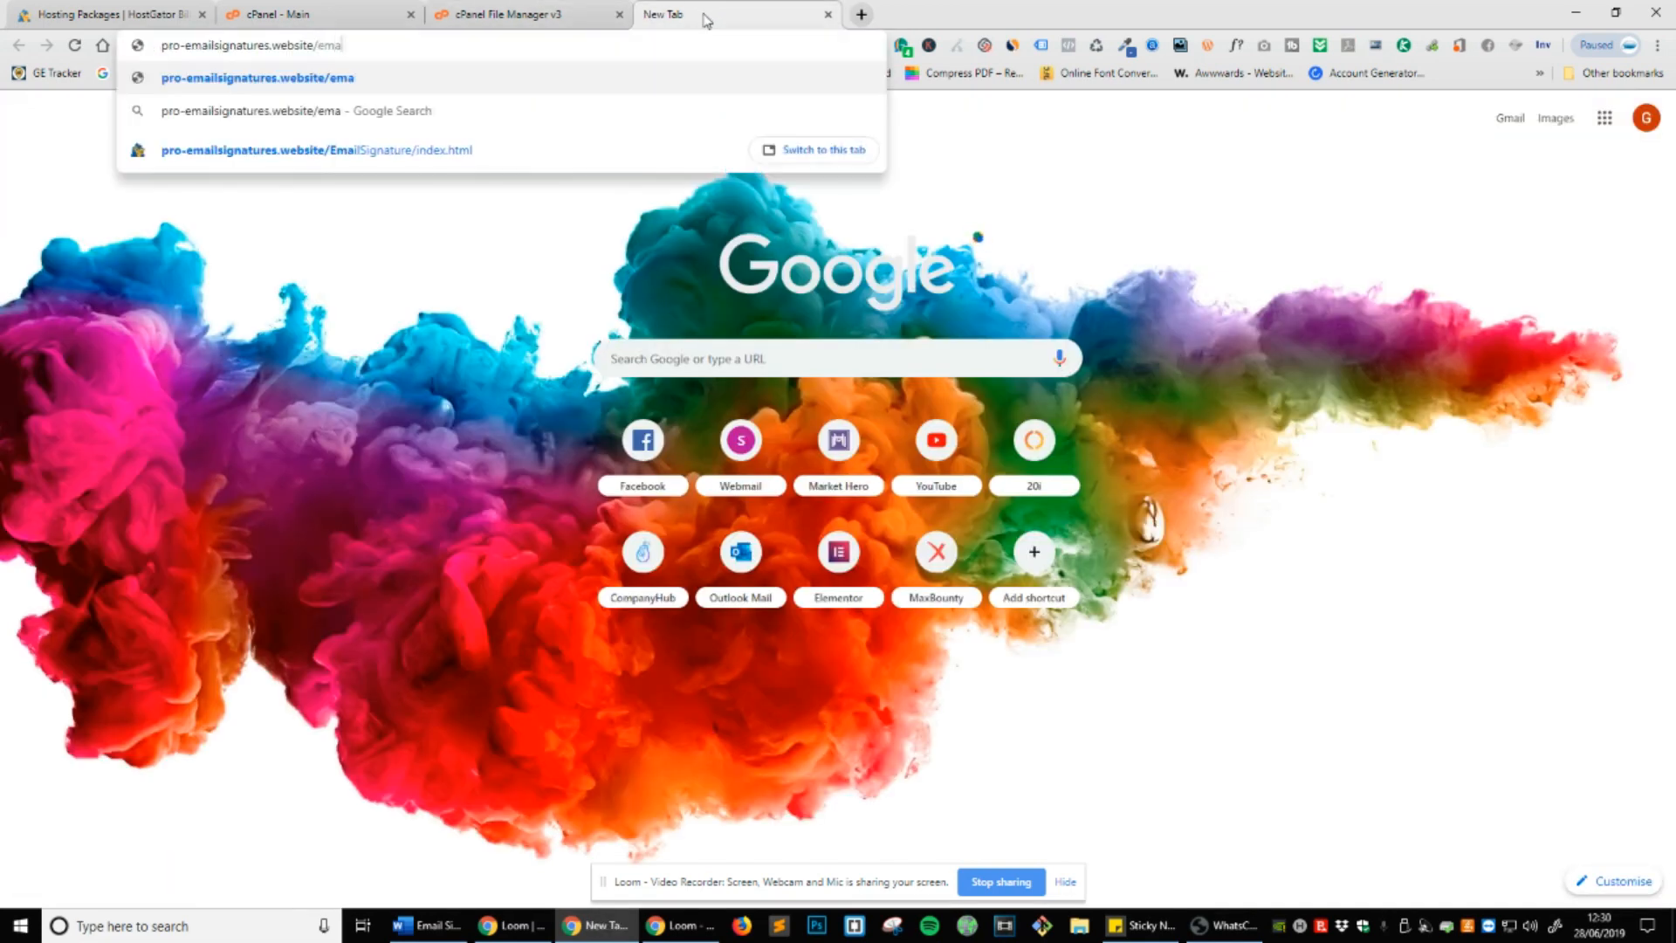
{"action": "type", "text": "ilsignature"}
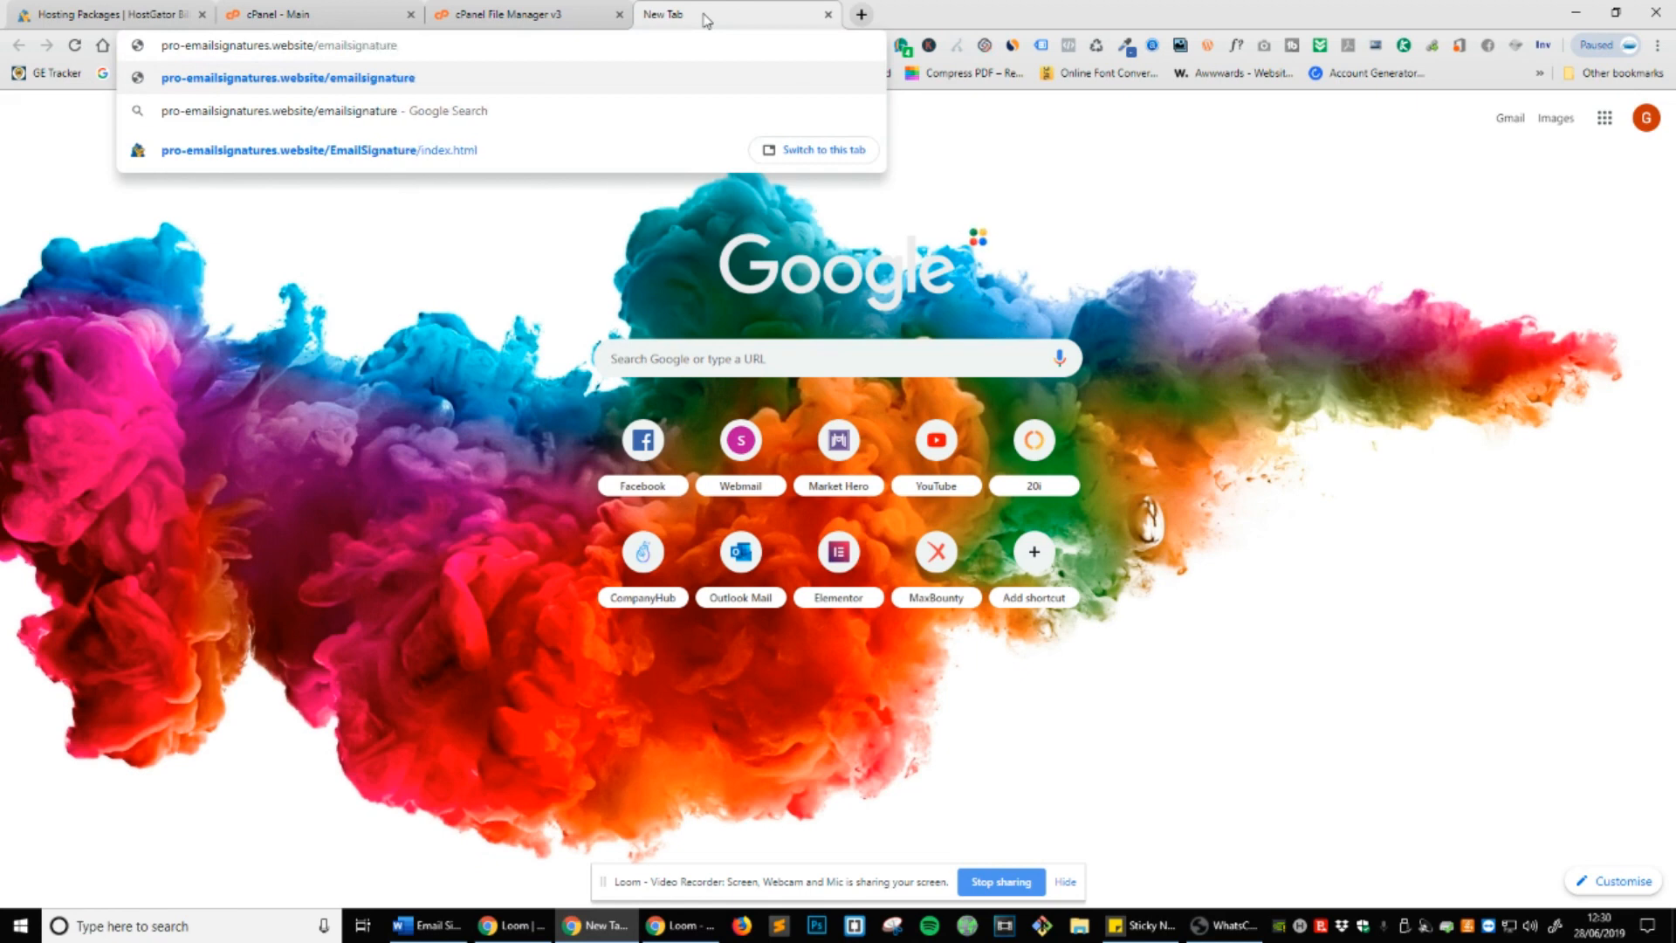
{"action": "type", "text": "/"}
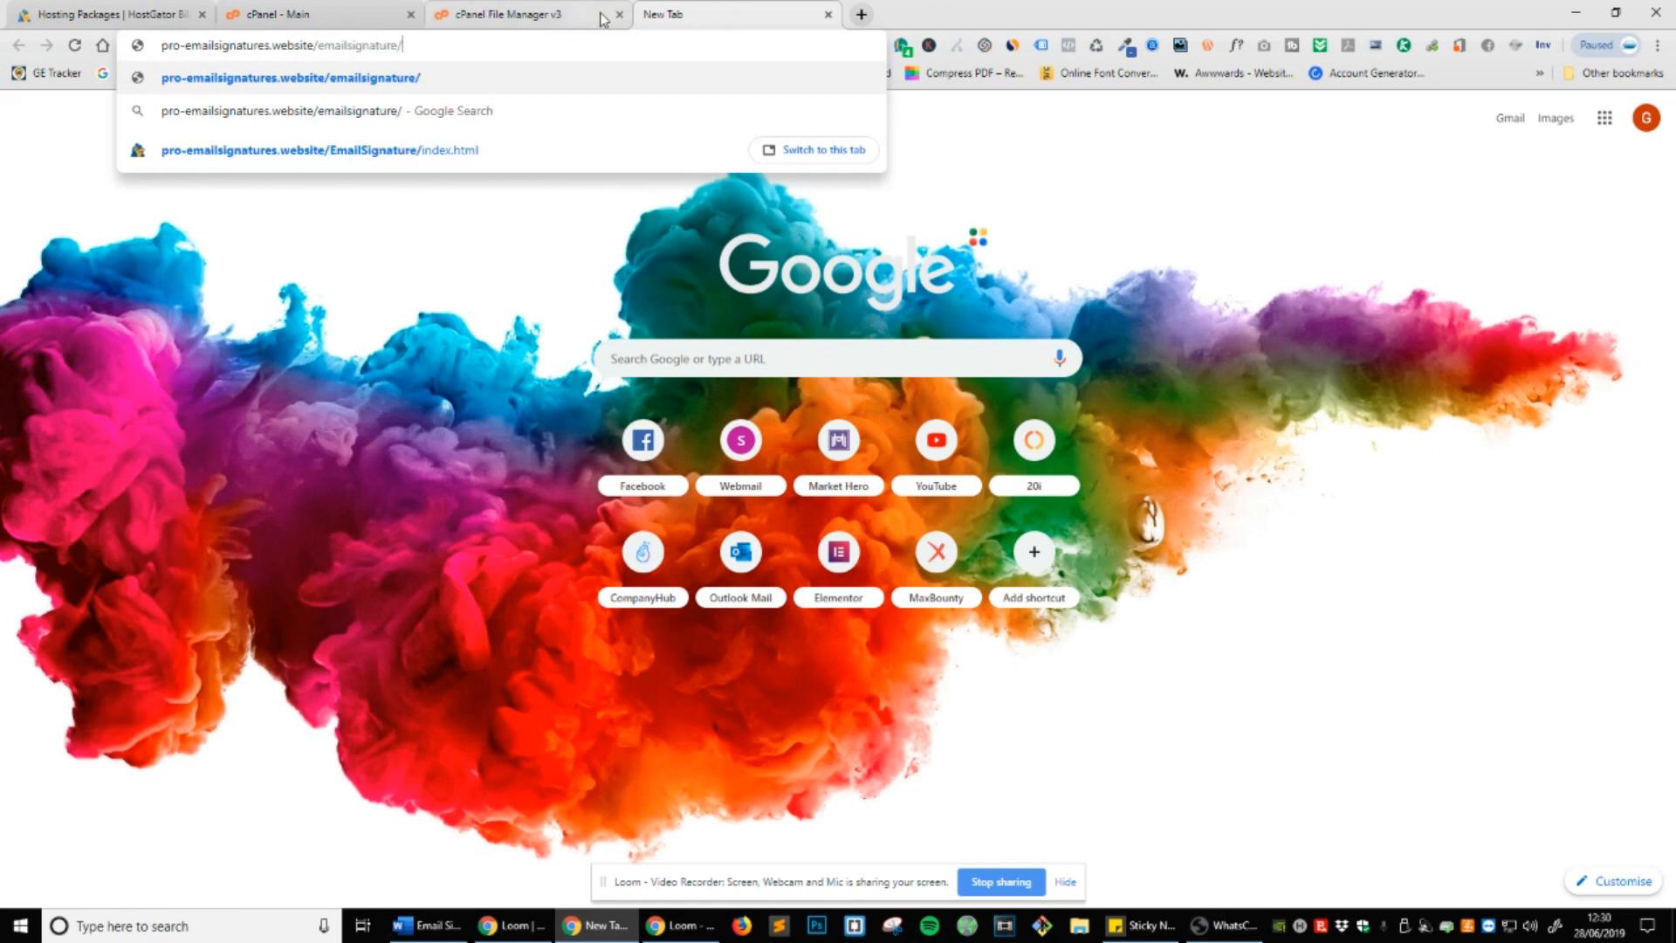
{"action": "mouse_move", "coordinate": [524, 14]}
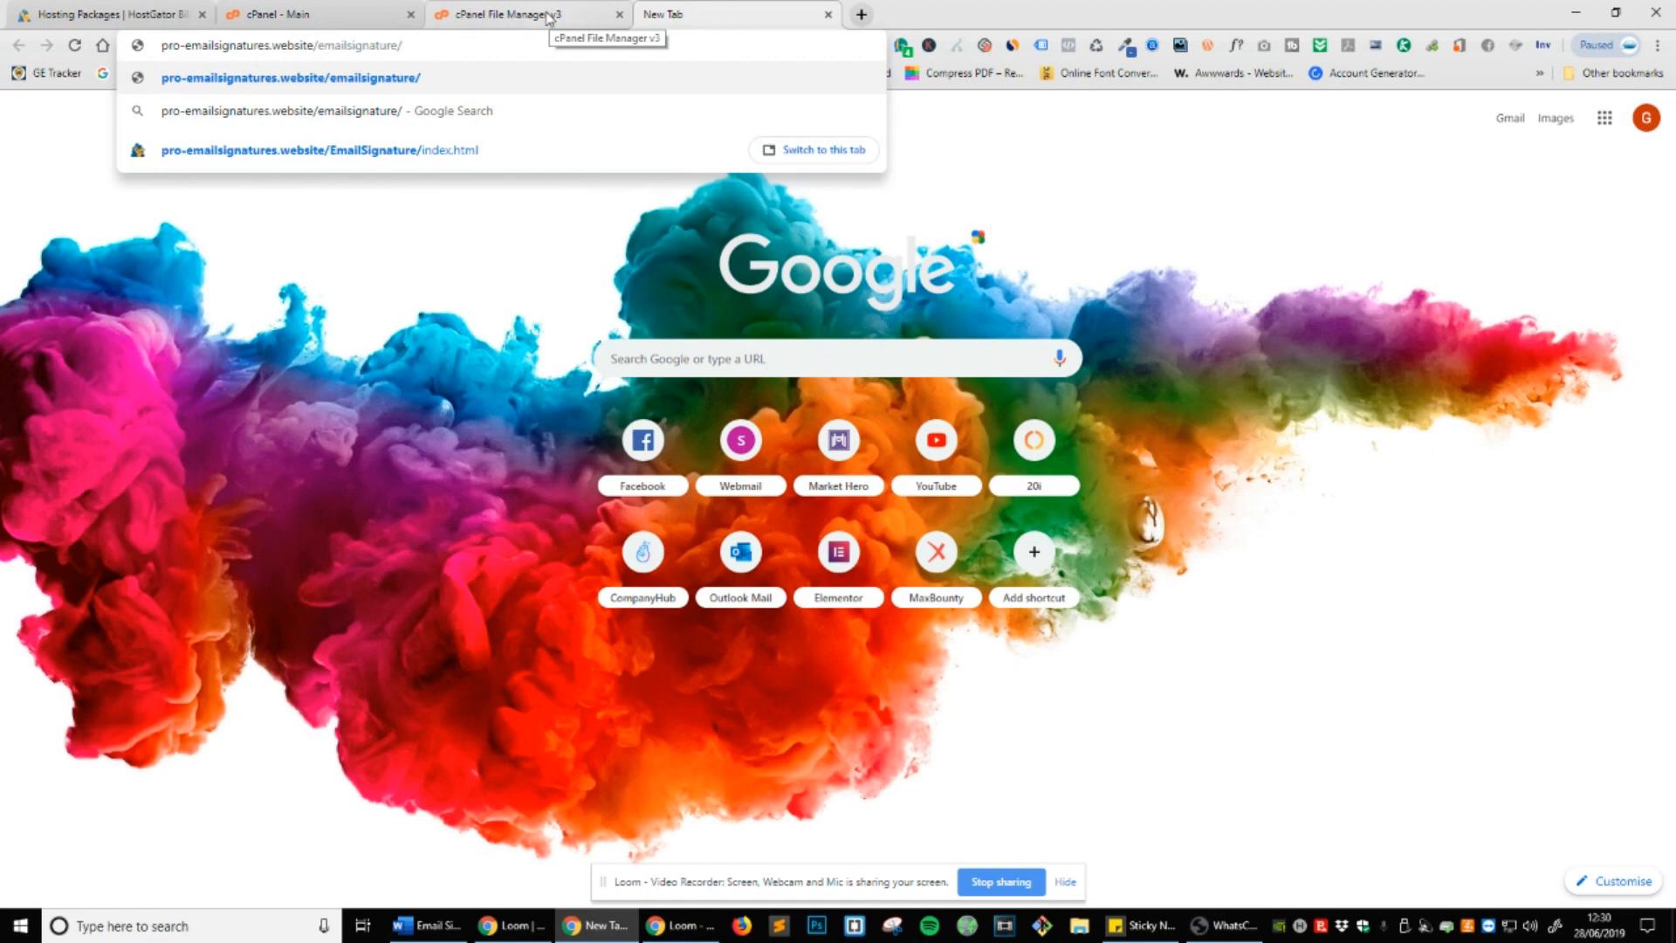
{"action": "left_click", "coordinate": [519, 14]}
{"action": "type", "text": "index.html"}
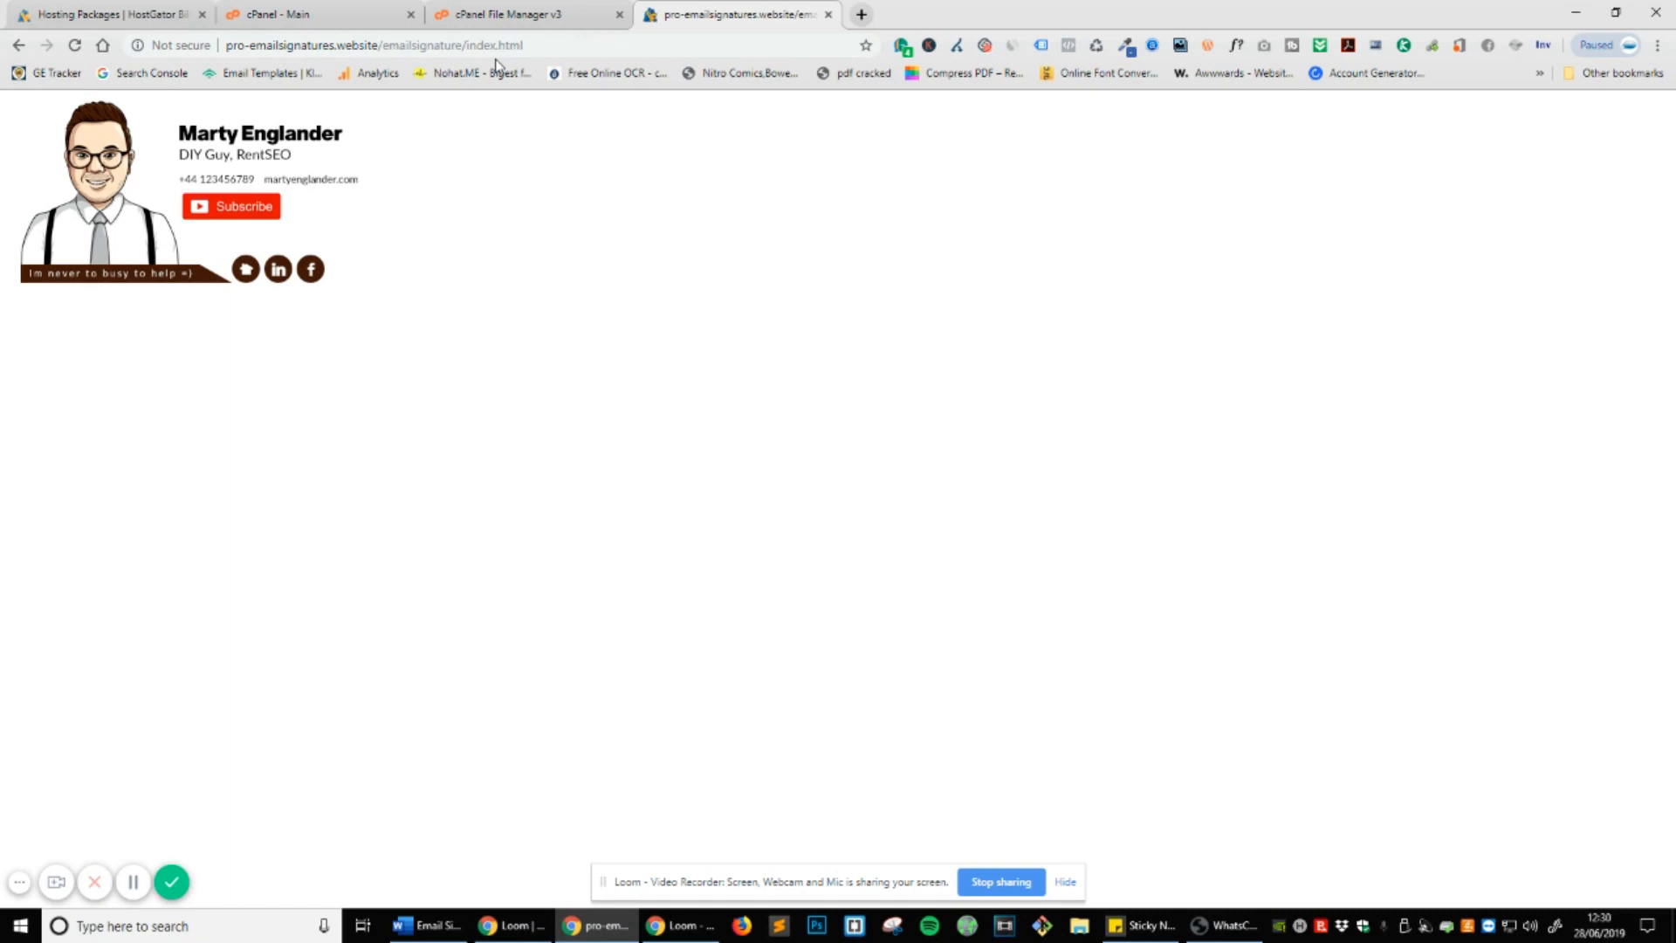
Switch back to cPanel's File Manager listing public_html with the emailsignature folder.
{"action": "left_click", "coordinate": [523, 14]}
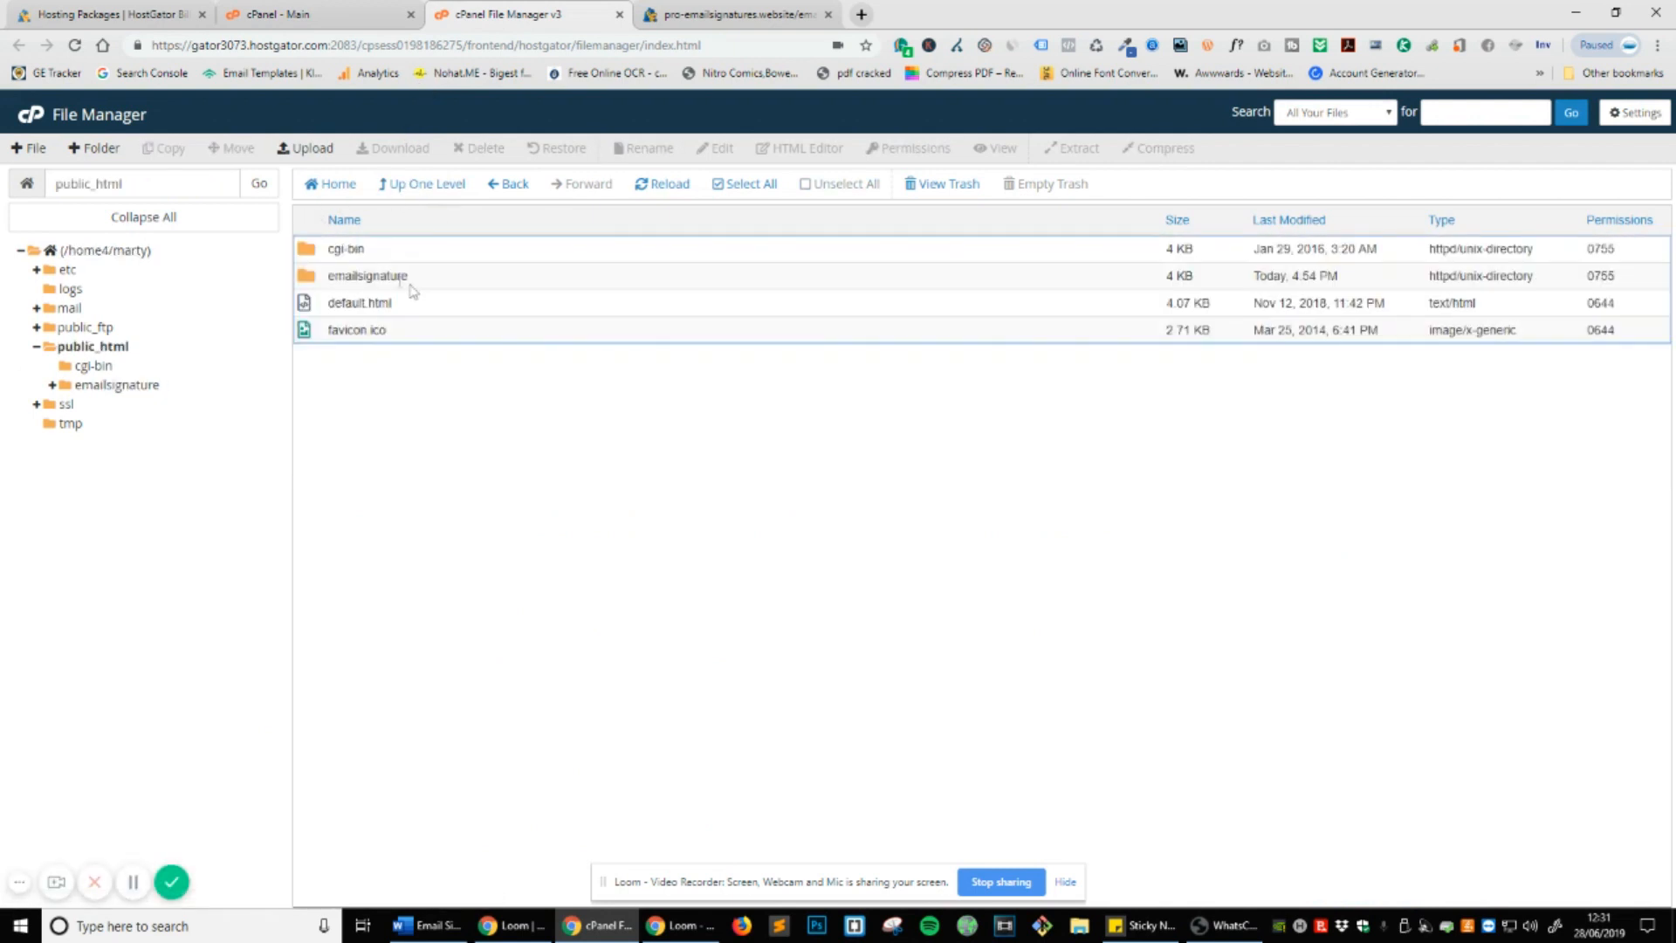
{"action": "right_click", "coordinate": [411, 492]}
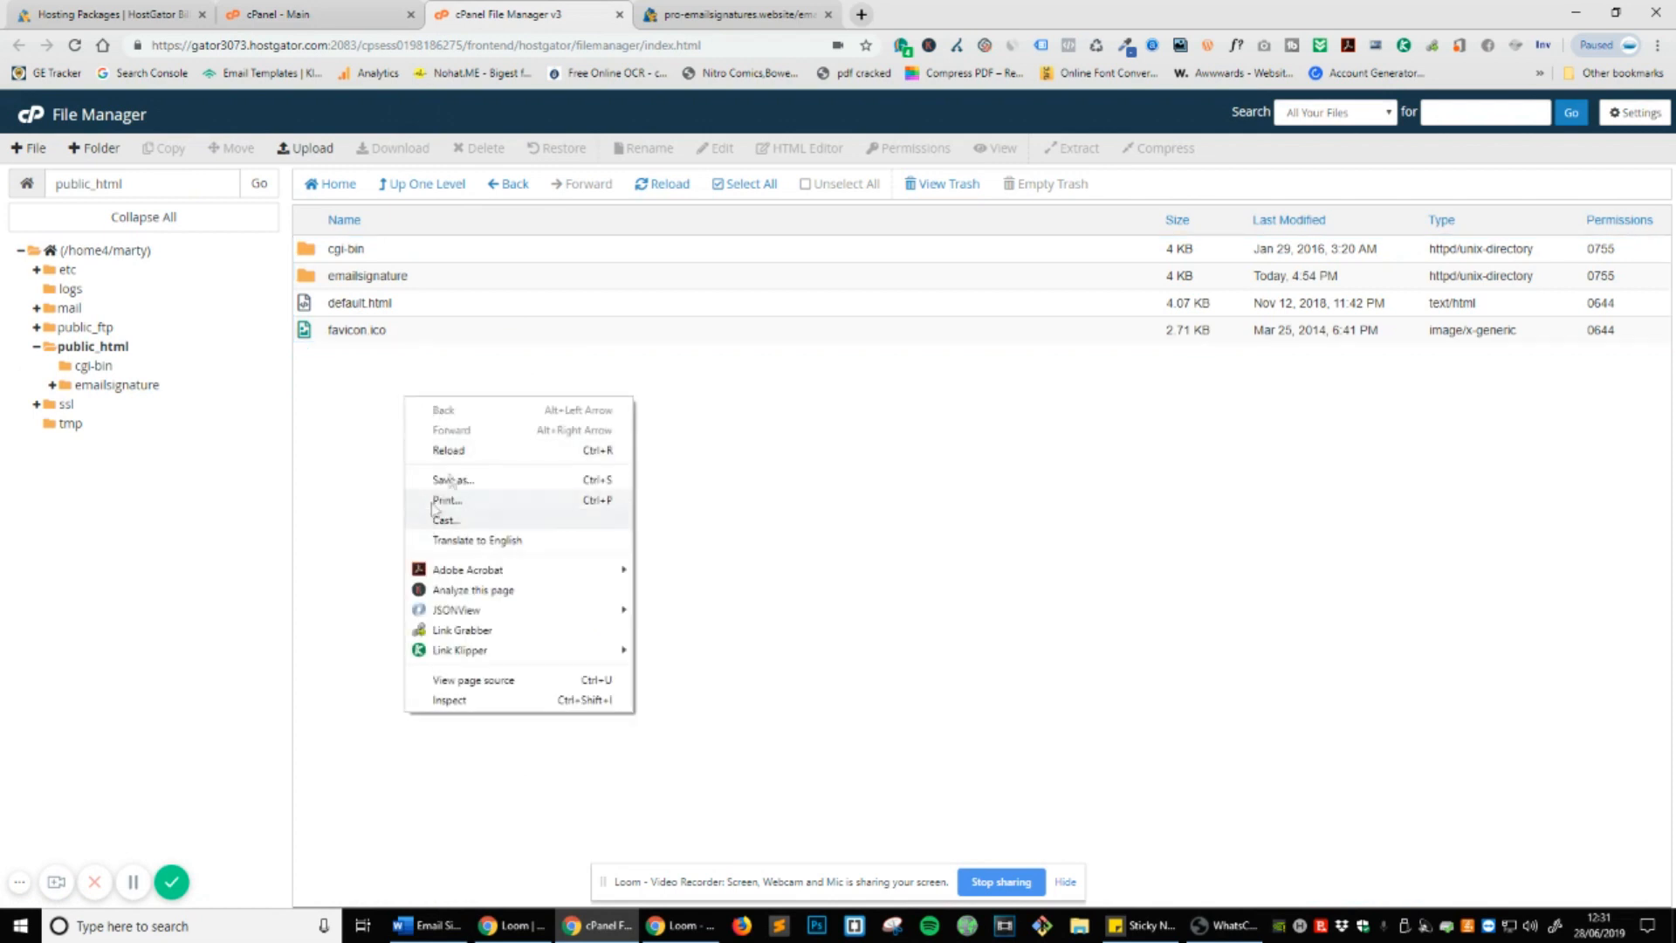
{"action": "left_click", "coordinate": [404, 367]}
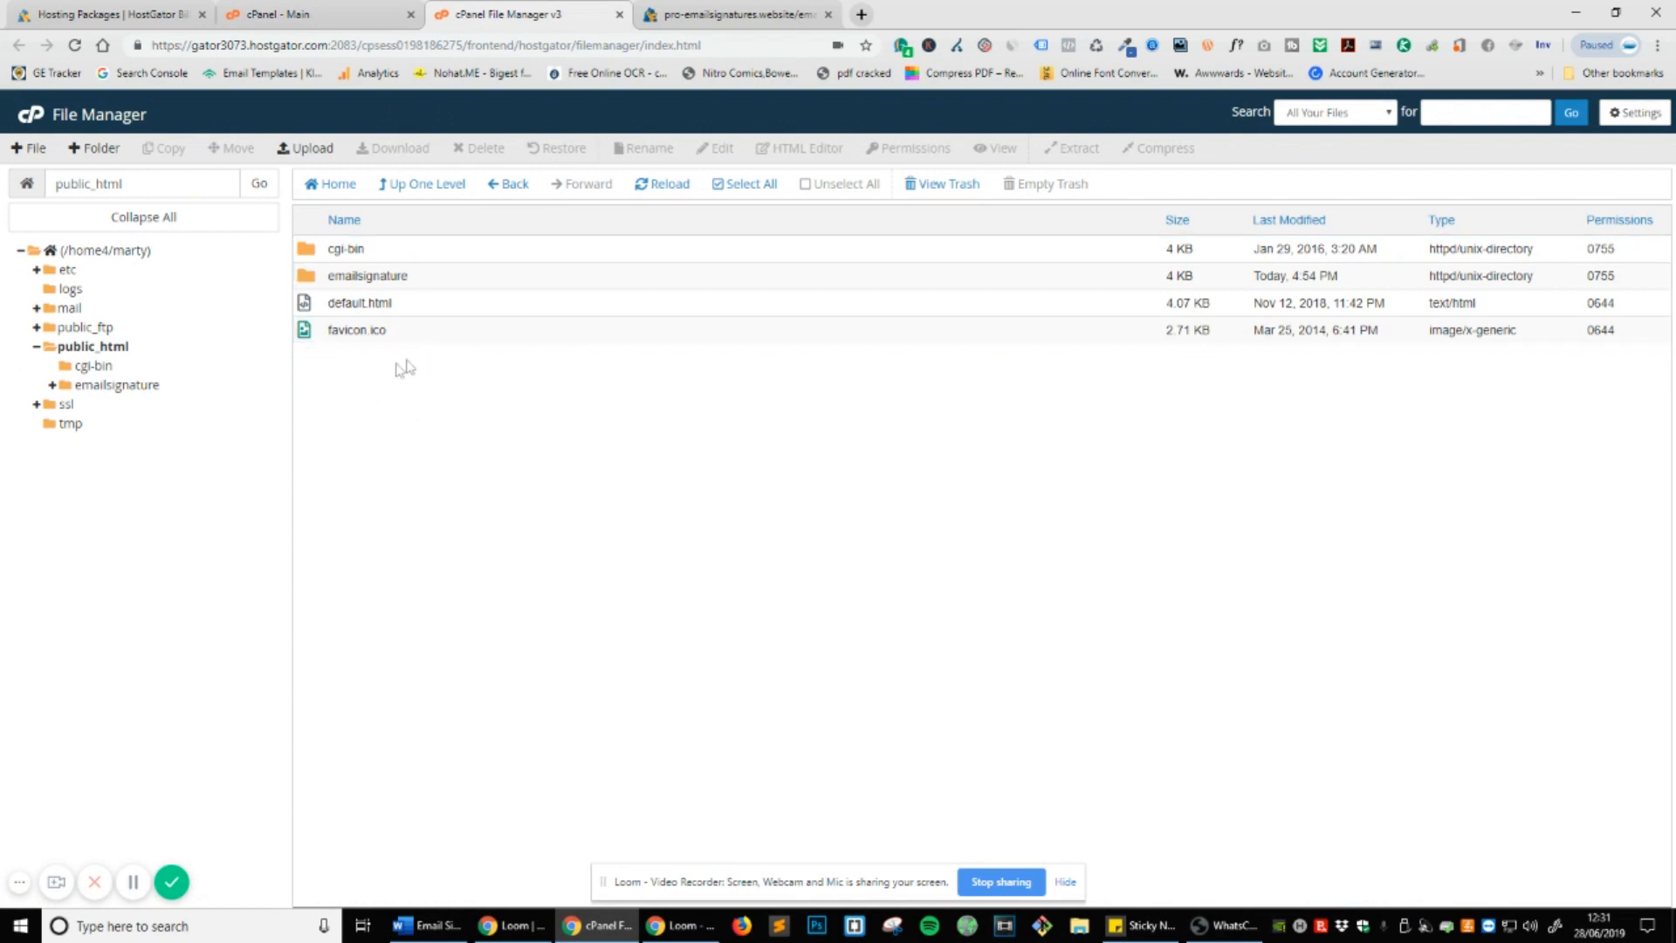
{"action": "mouse_move", "coordinate": [487, 371]}
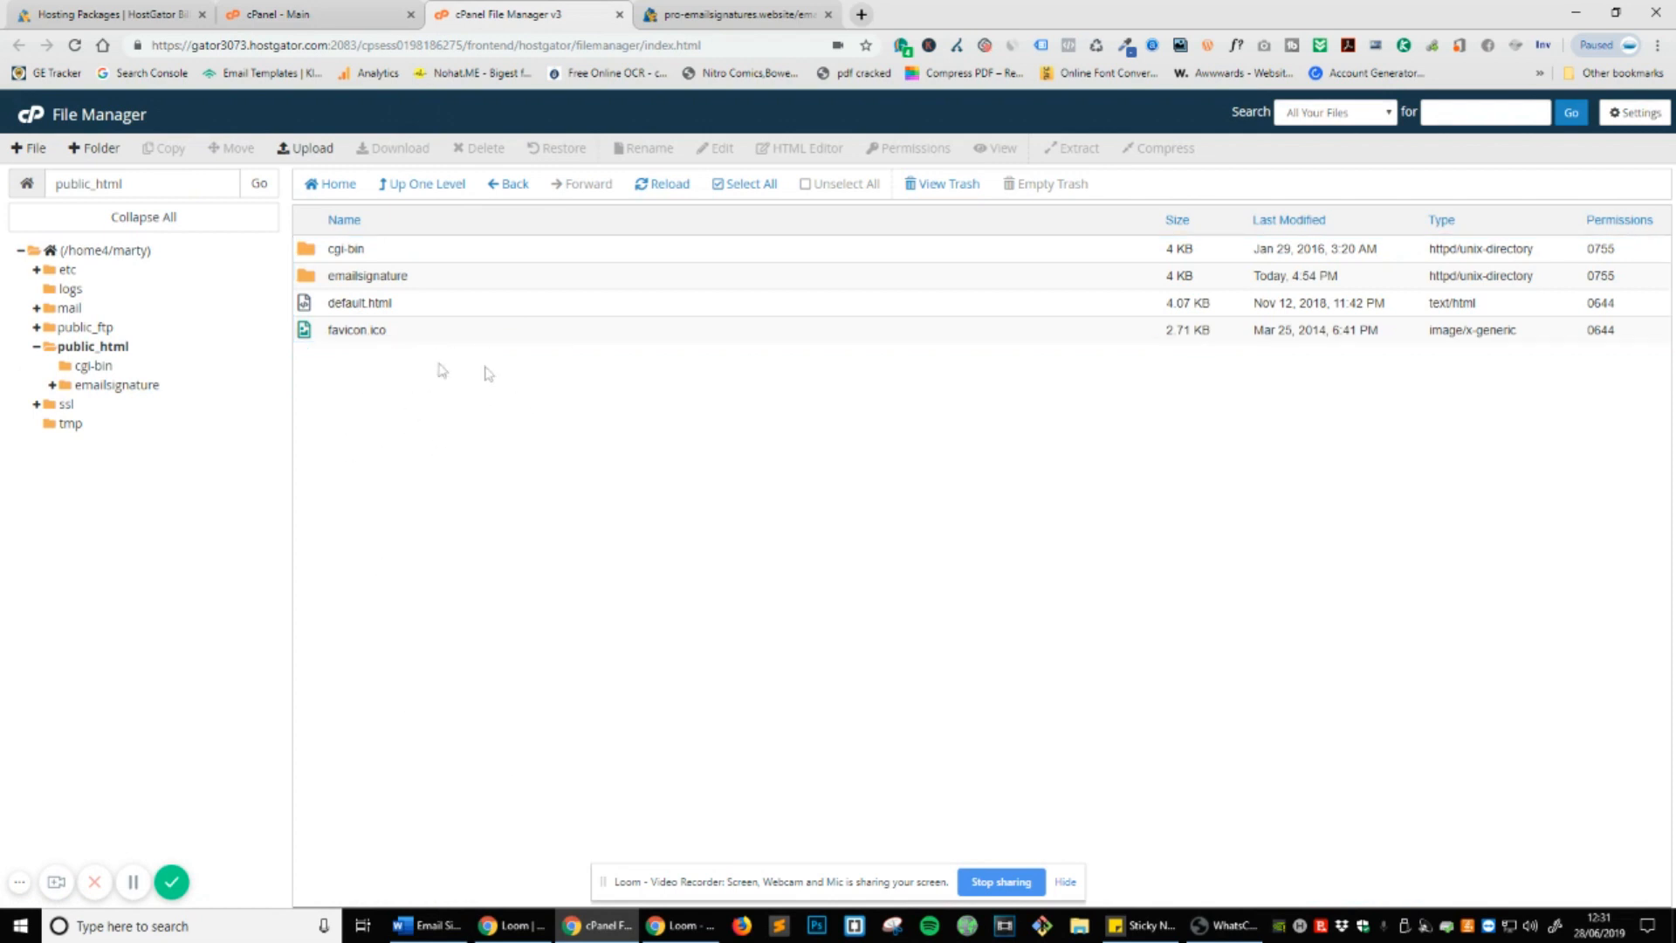
{"action": "mouse_move", "coordinate": [430, 375]}
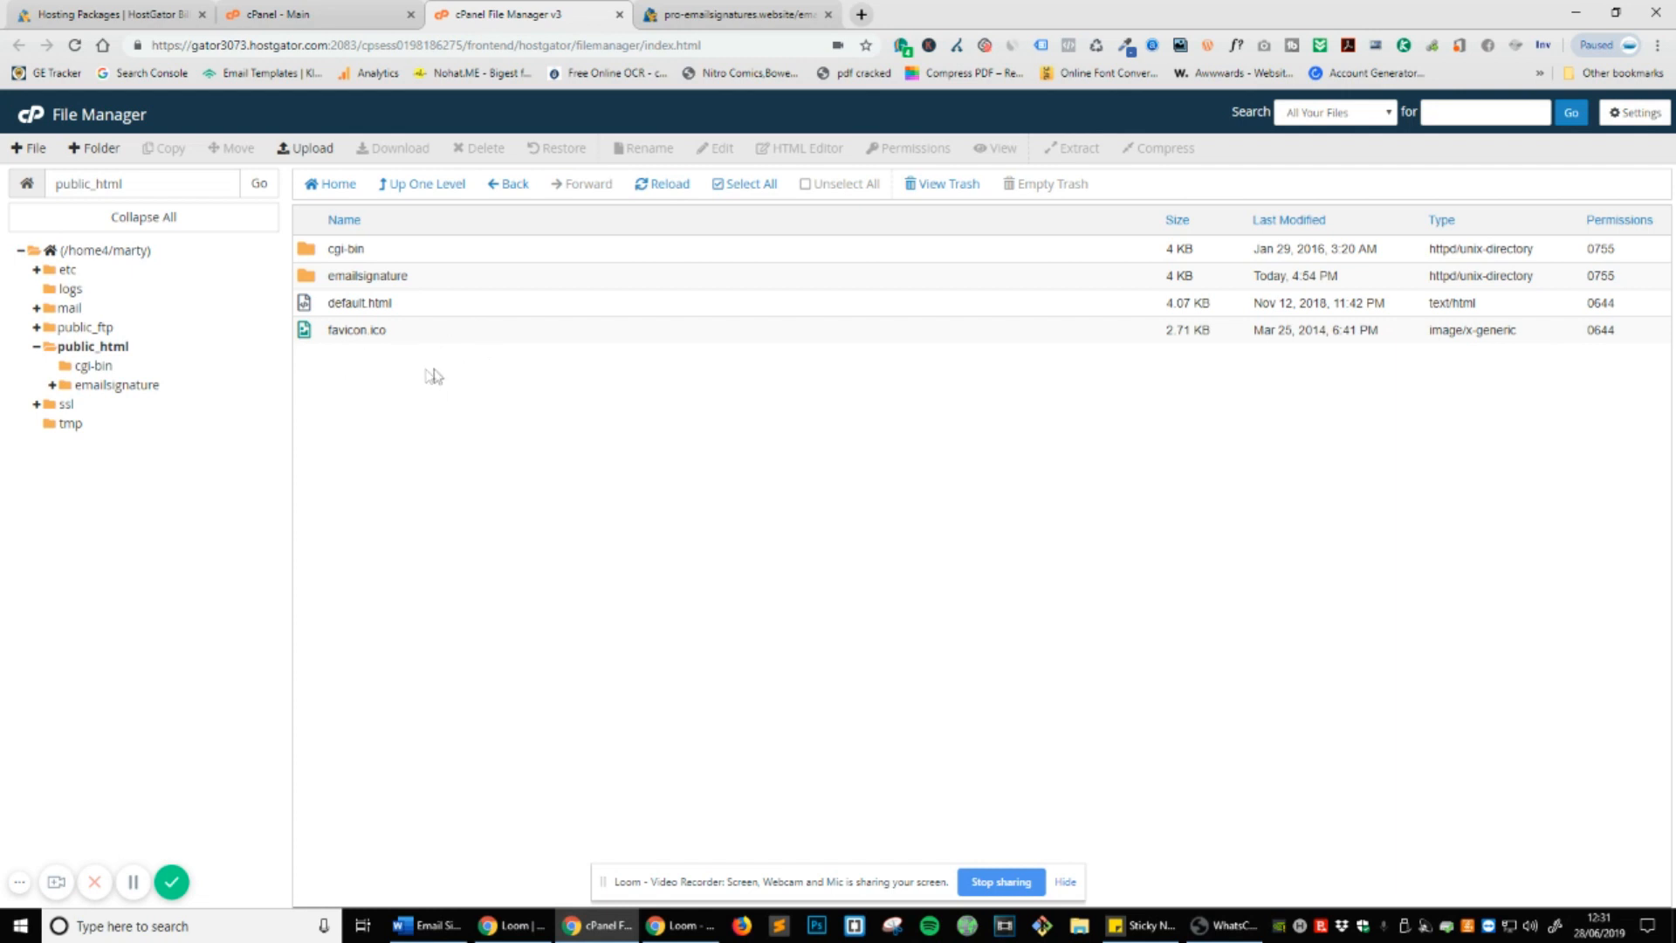
{"action": "mouse_move", "coordinate": [505, 458]}
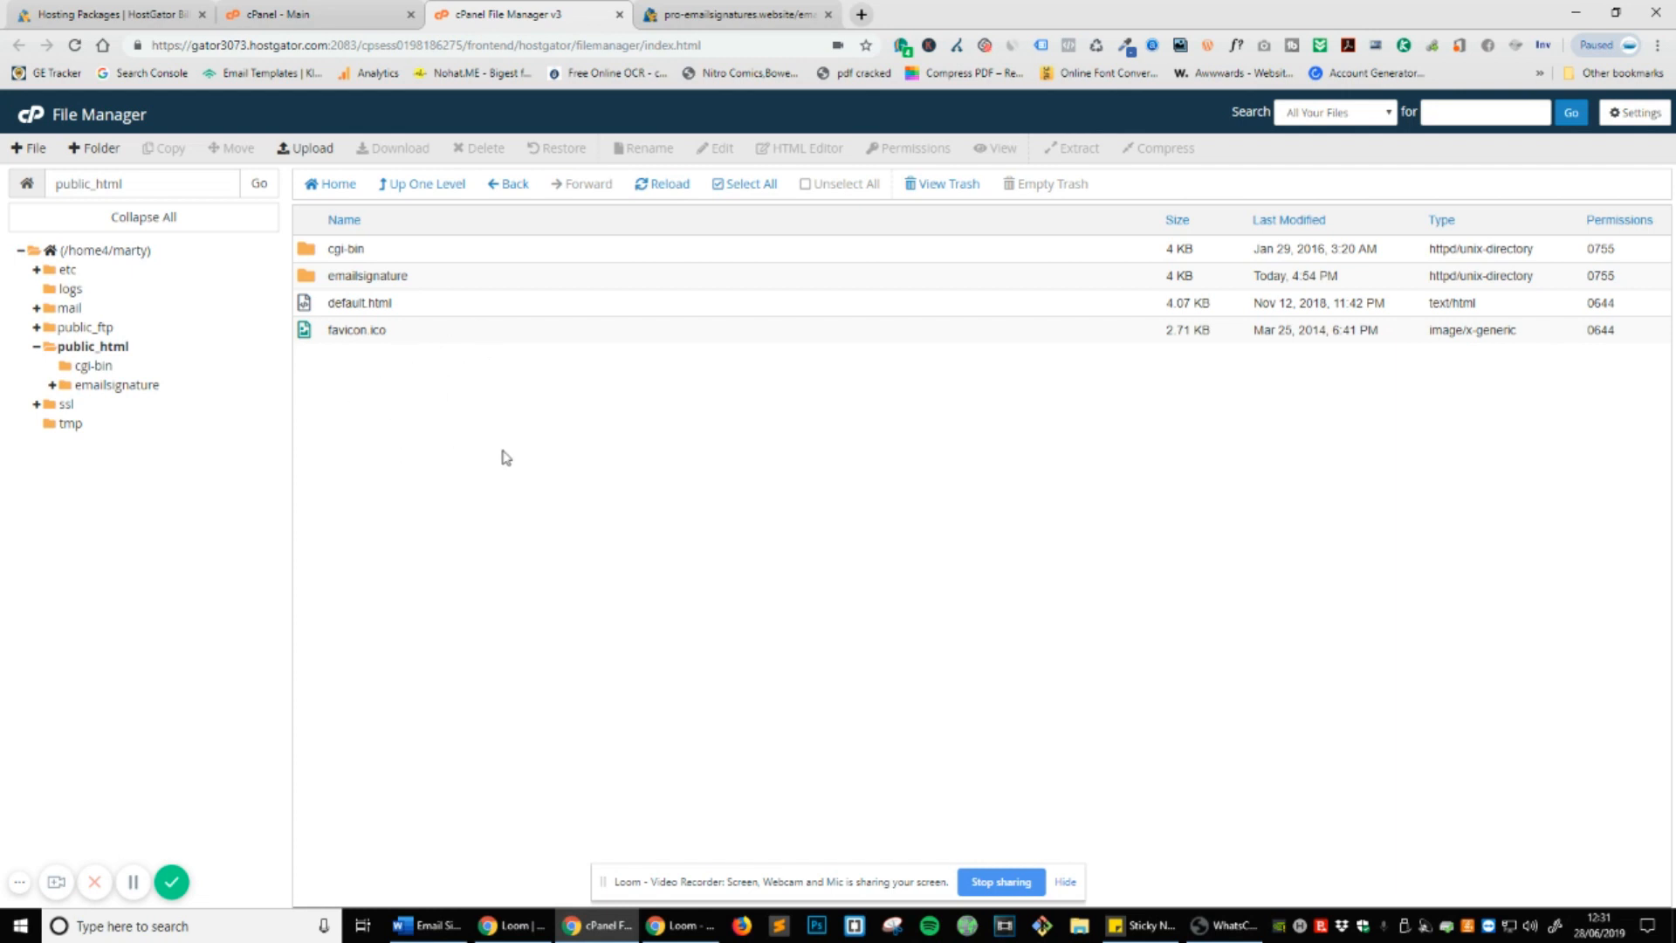
Return to the signature page and select the emailsignature and index.html parts of its URL.
{"action": "left_click", "coordinate": [737, 14]}
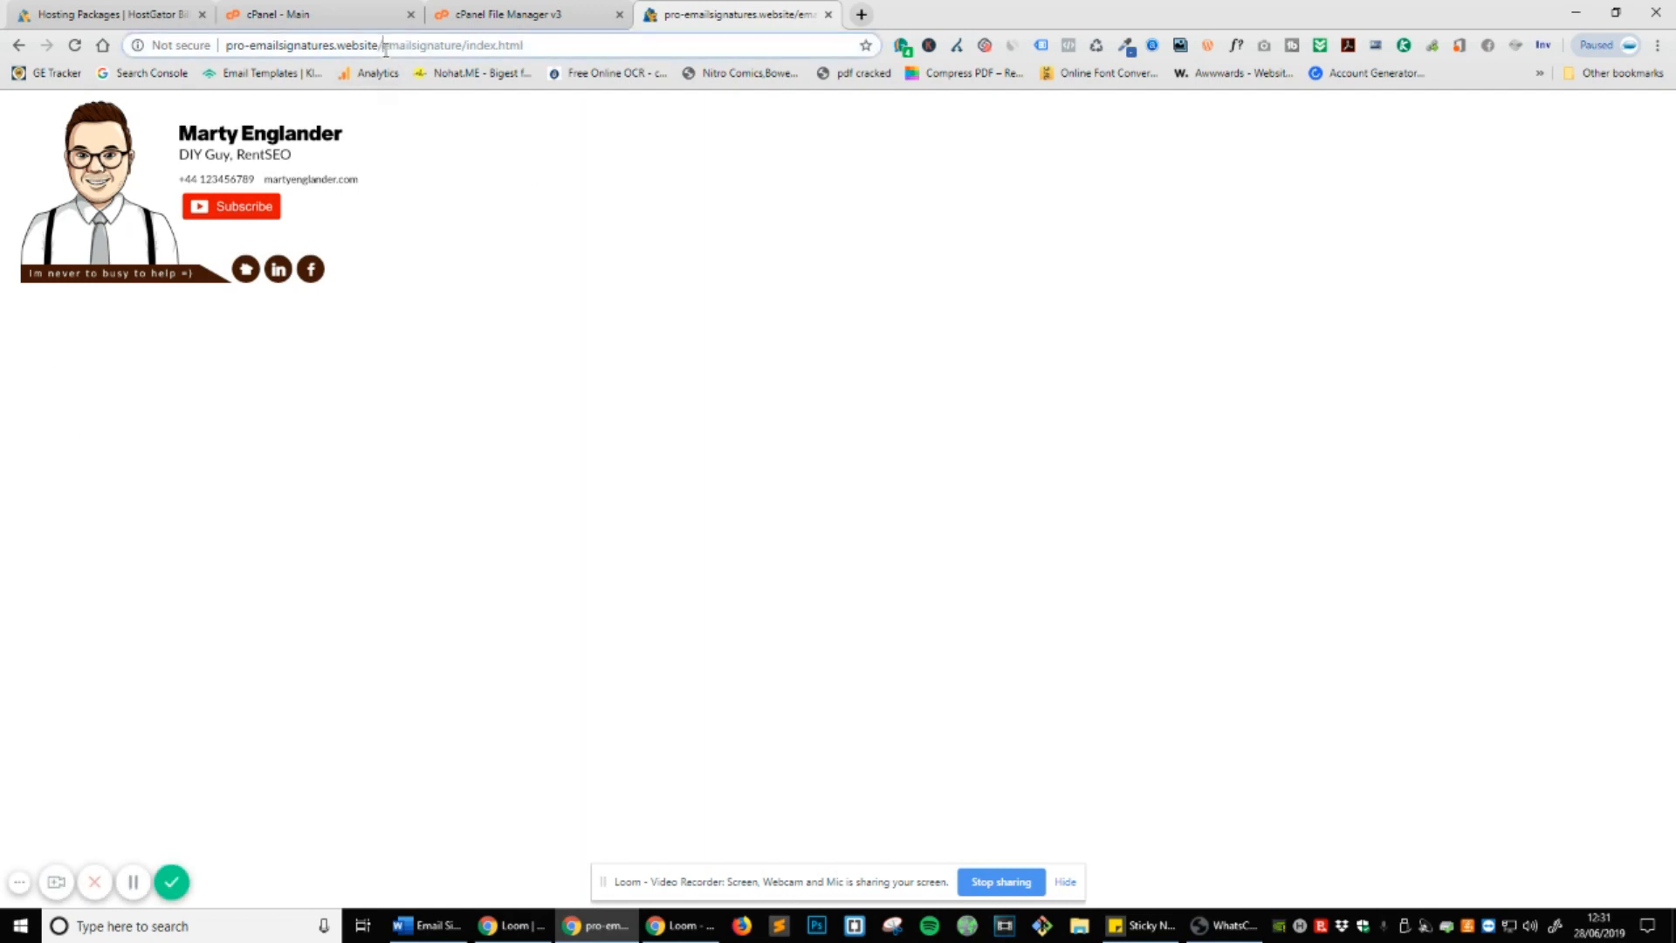
{"action": "double_click", "coordinate": [420, 44]}
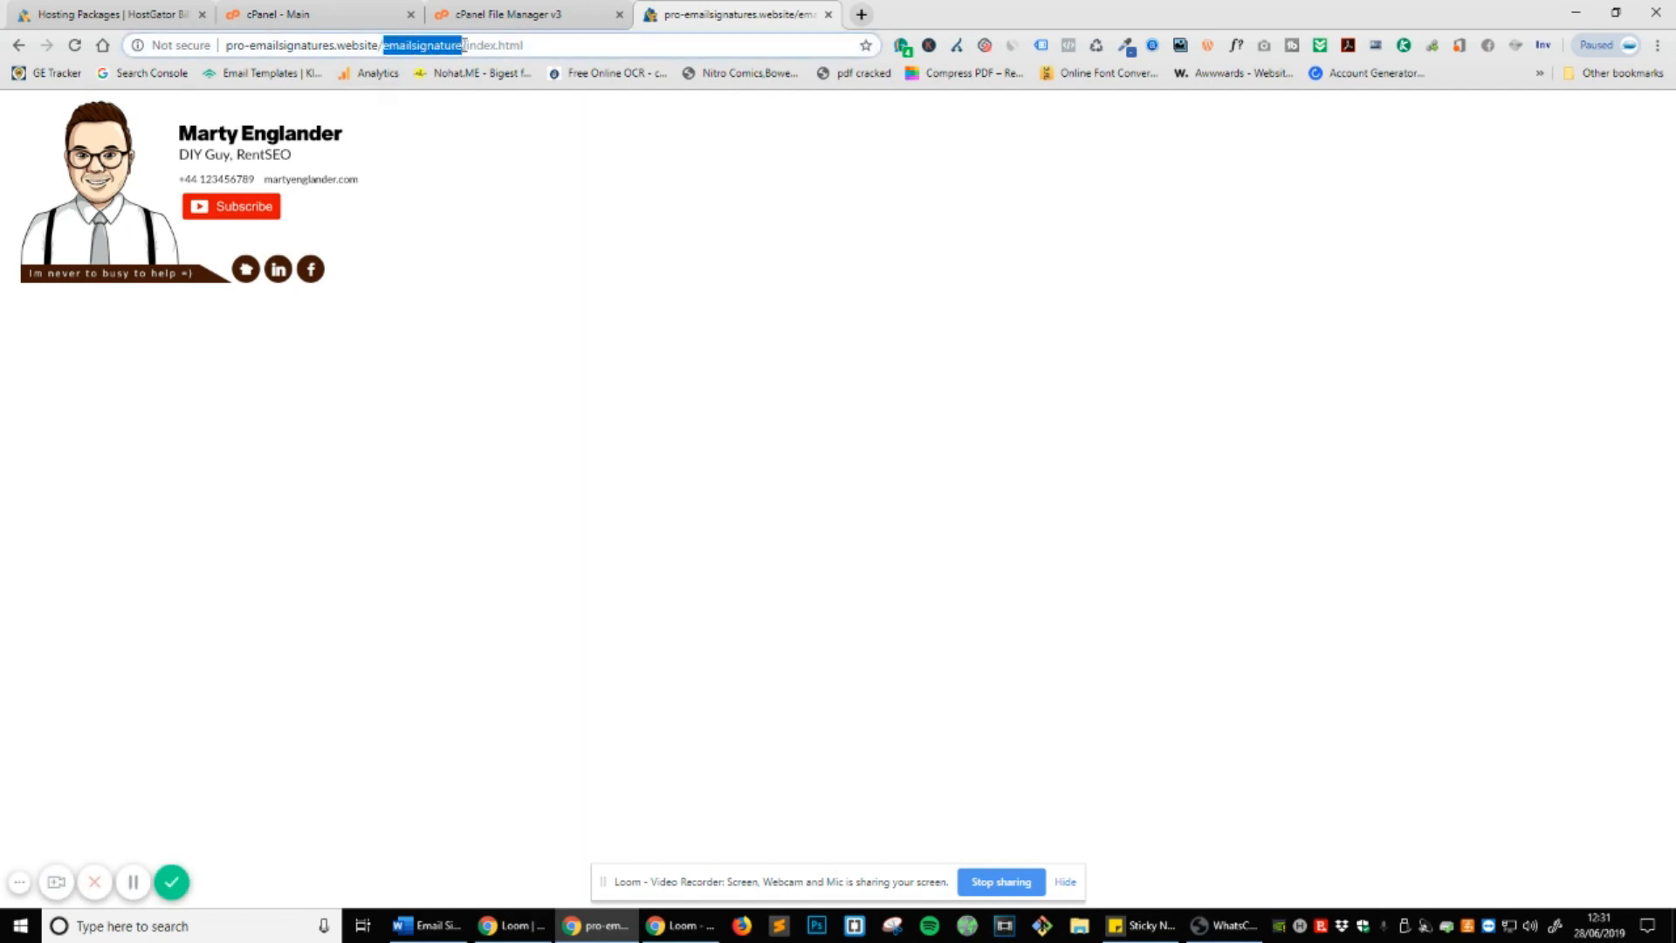
{"action": "double_click", "coordinate": [491, 45]}
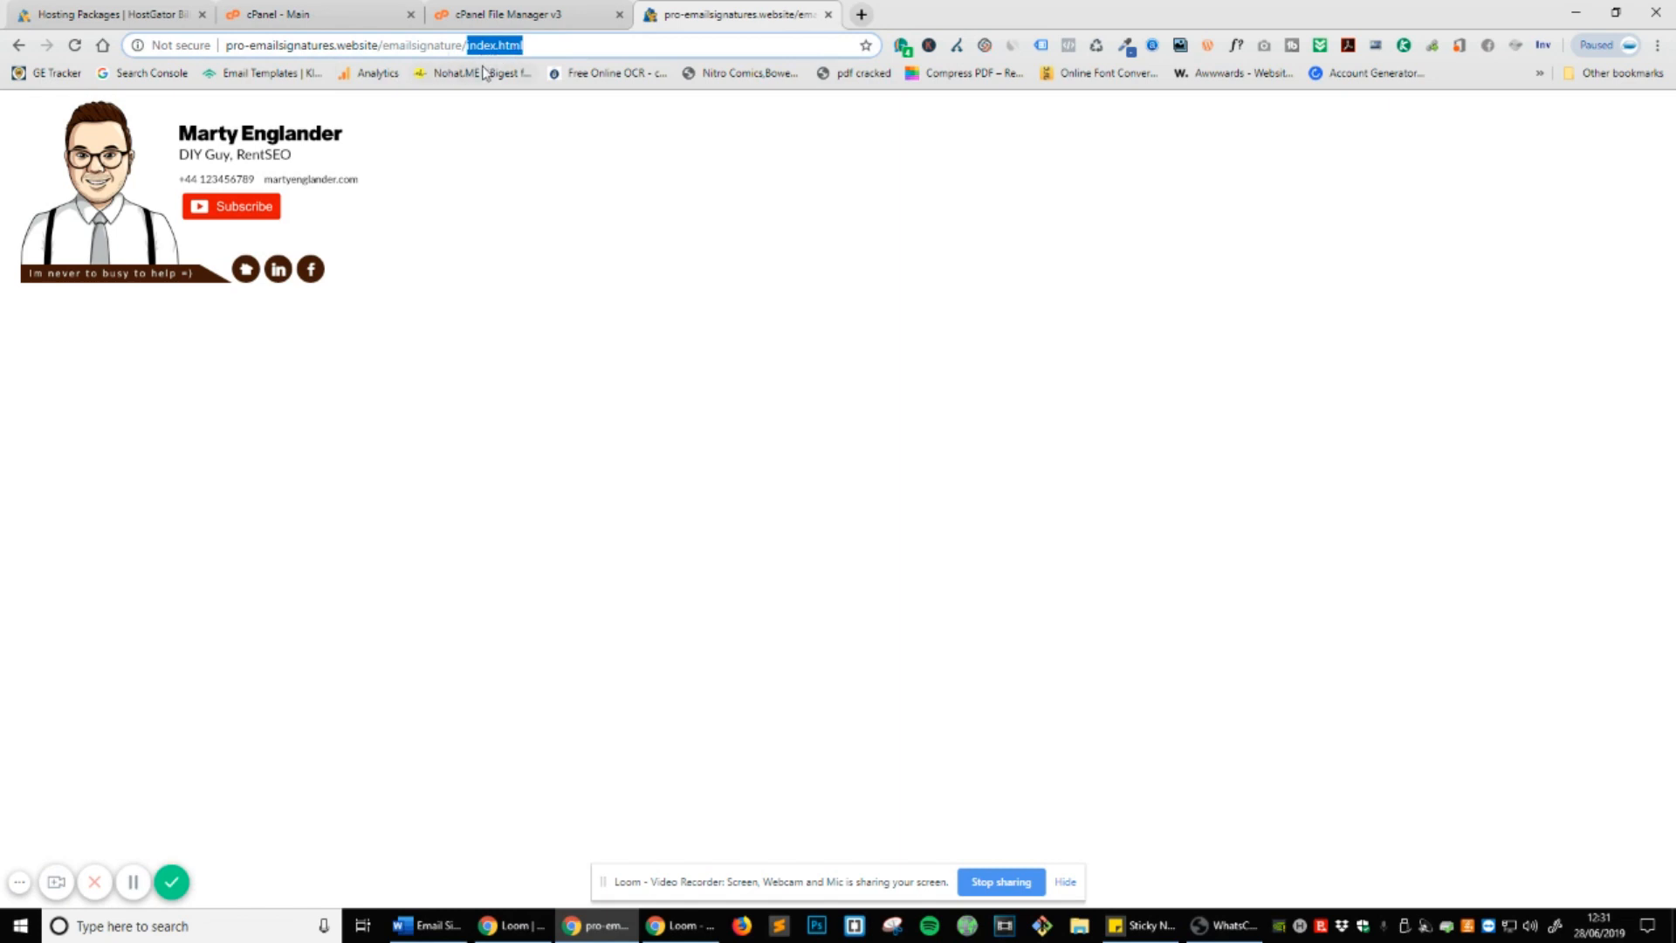
{"action": "mouse_move", "coordinate": [556, 314]}
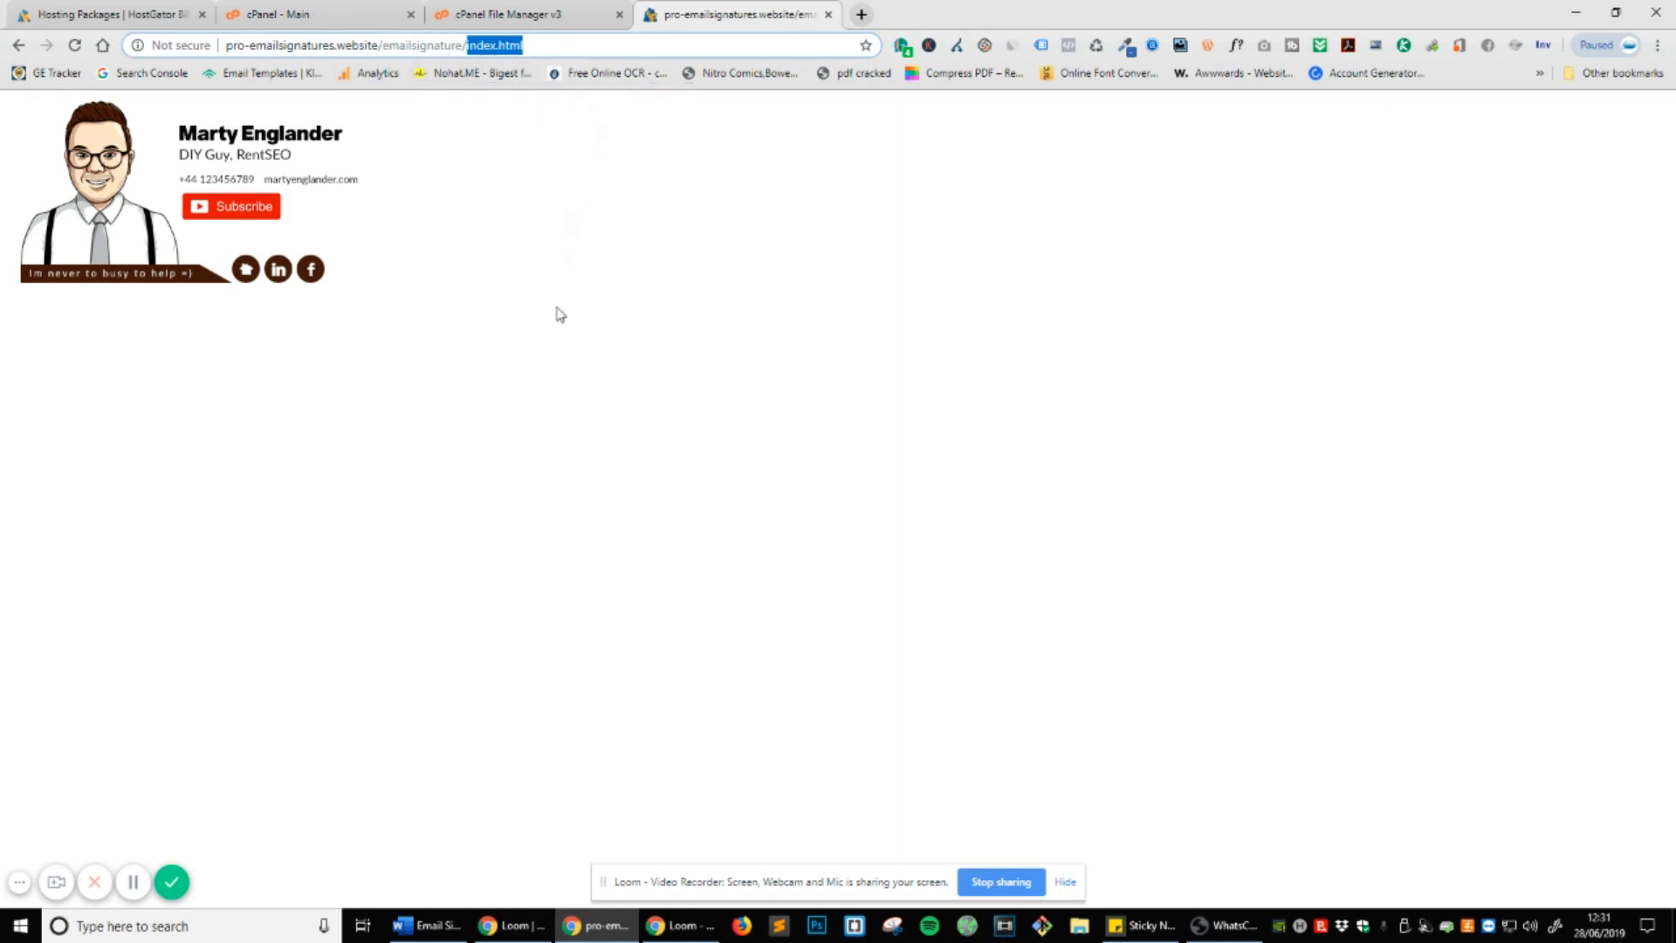
{"action": "mouse_move", "coordinate": [311, 267]}
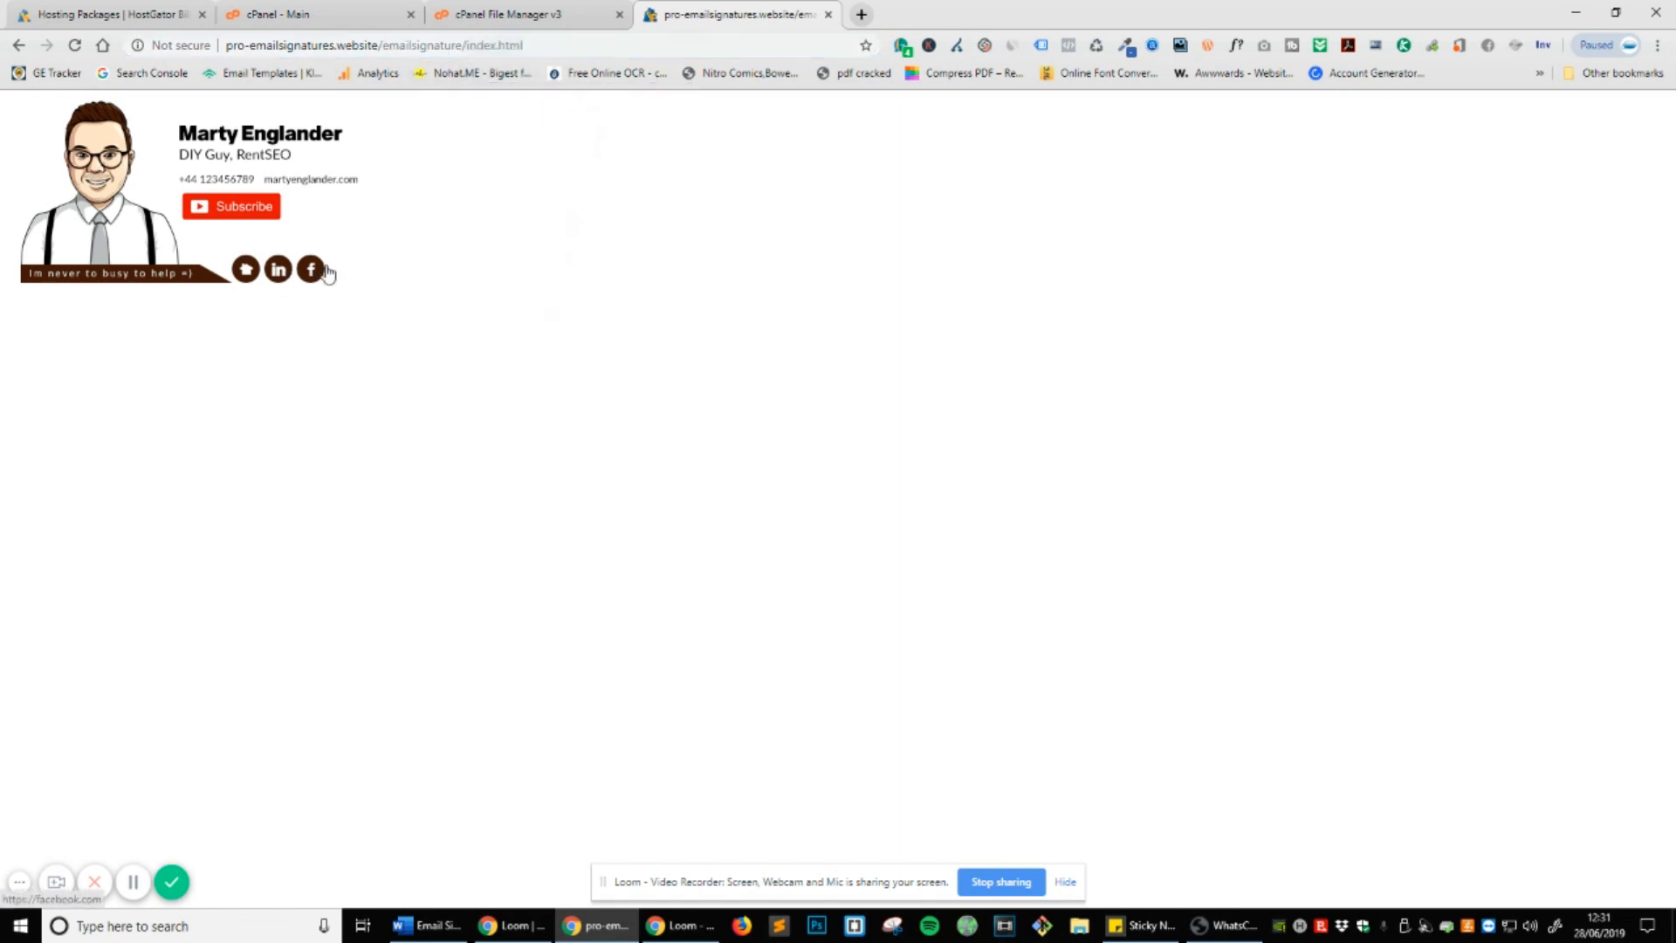
Test the signature's Facebook link in a new tab, close it, and cancel the app prompt.
{"action": "right_click", "coordinate": [310, 268]}
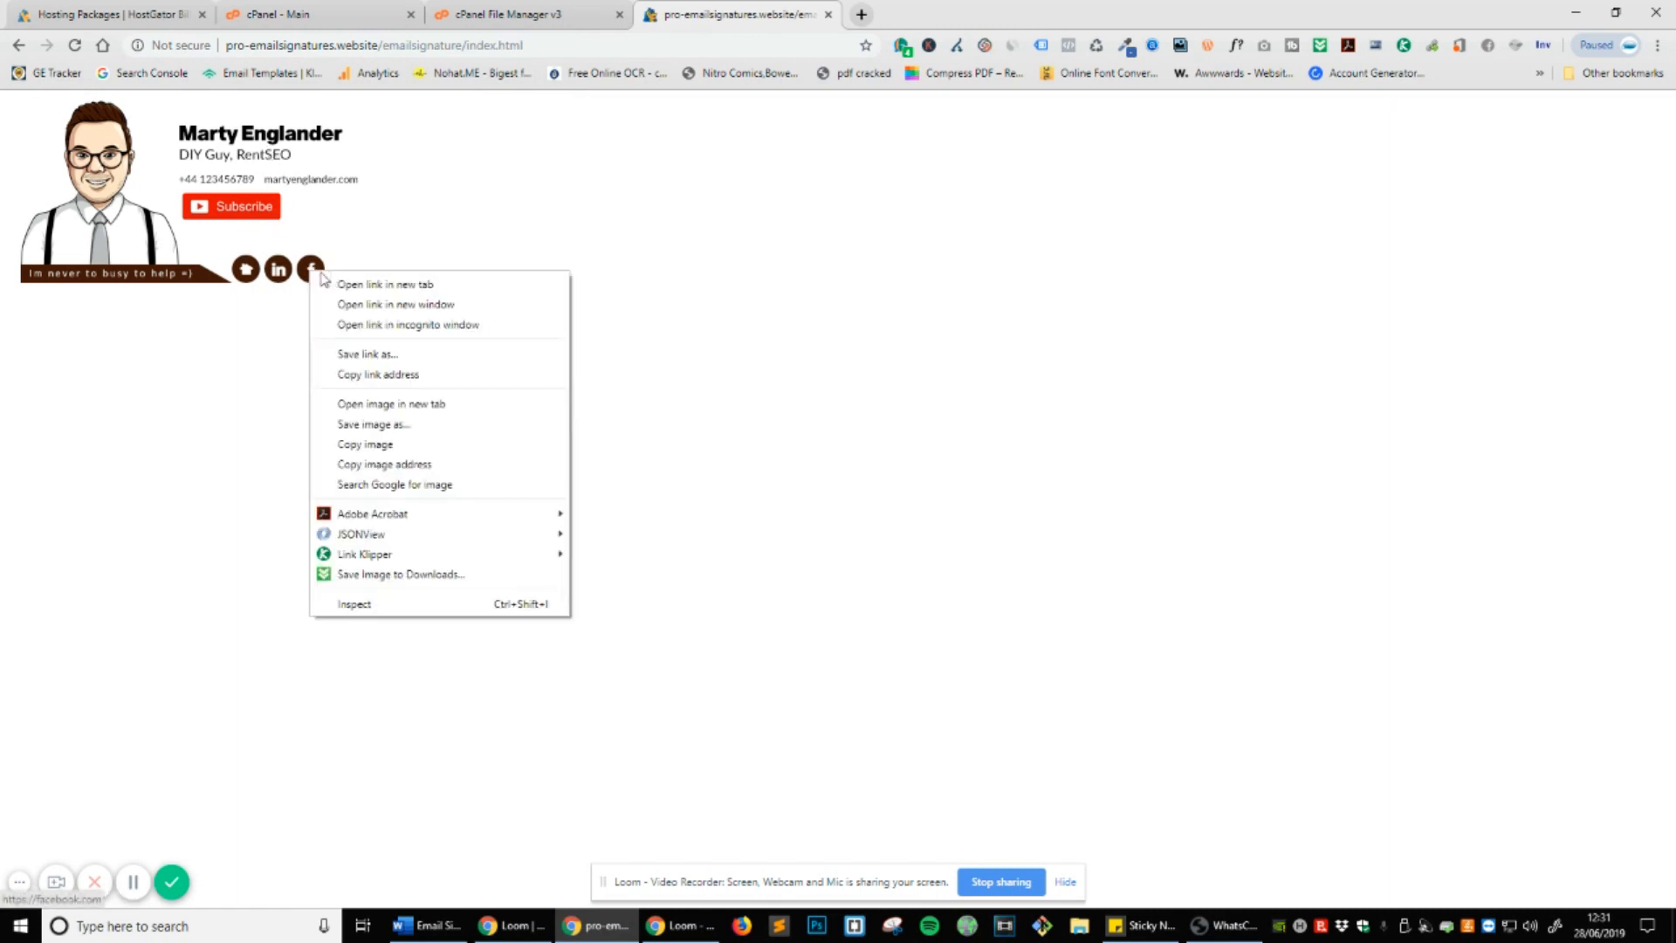
{"action": "left_click", "coordinate": [385, 283]}
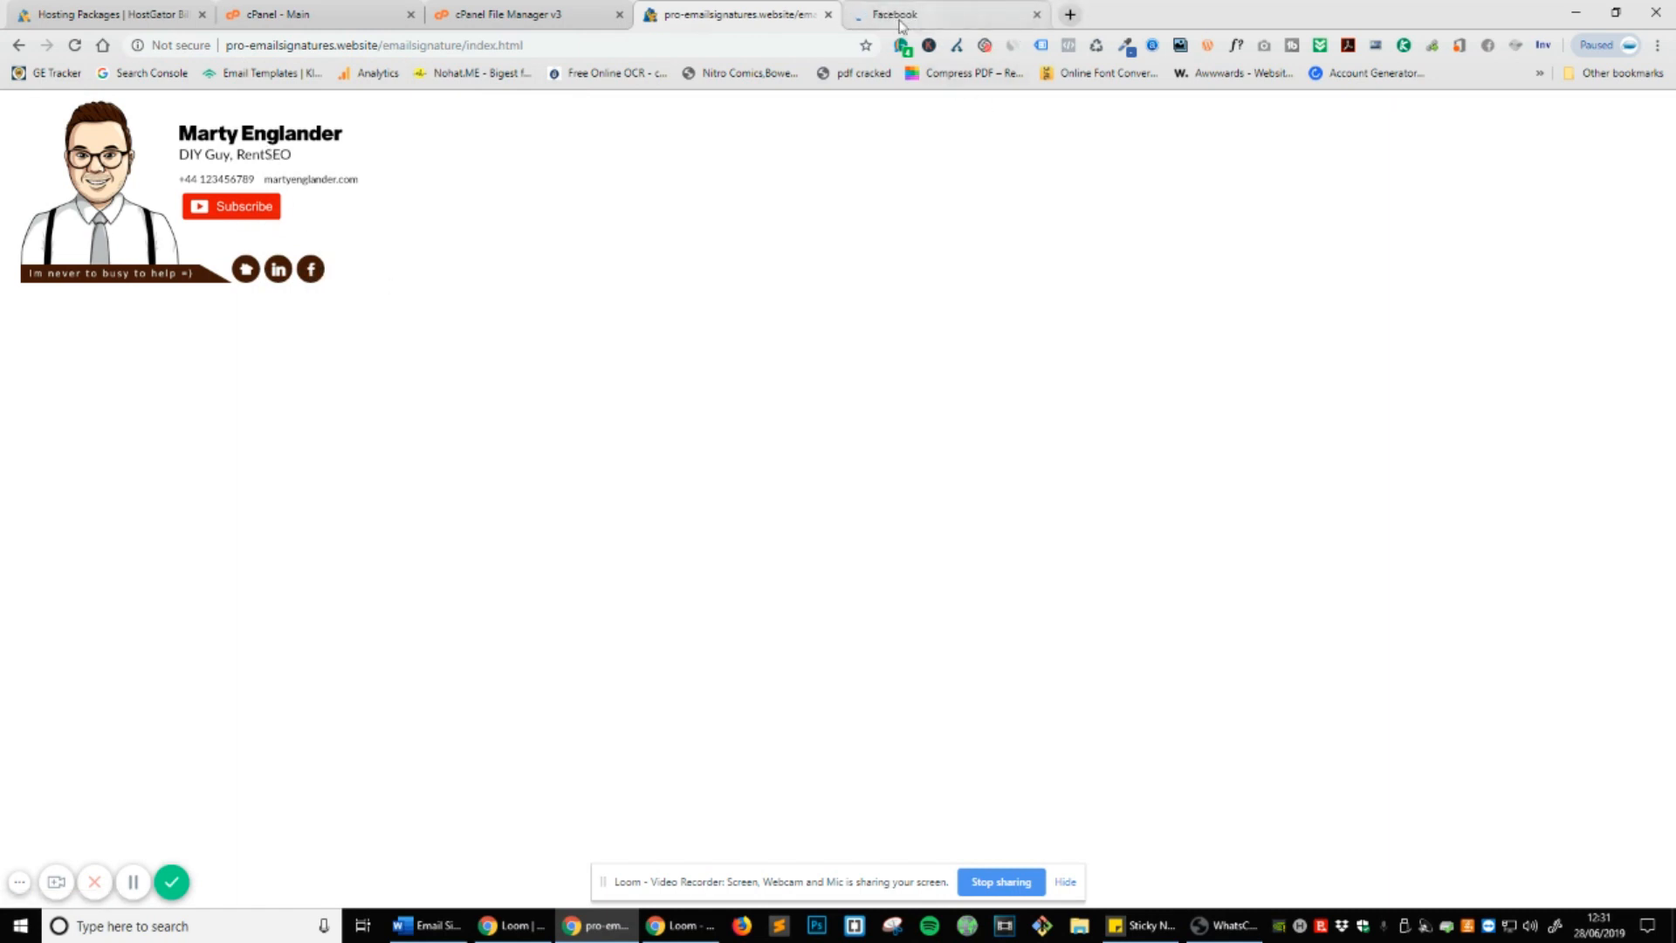
{"action": "left_click", "coordinate": [1034, 14]}
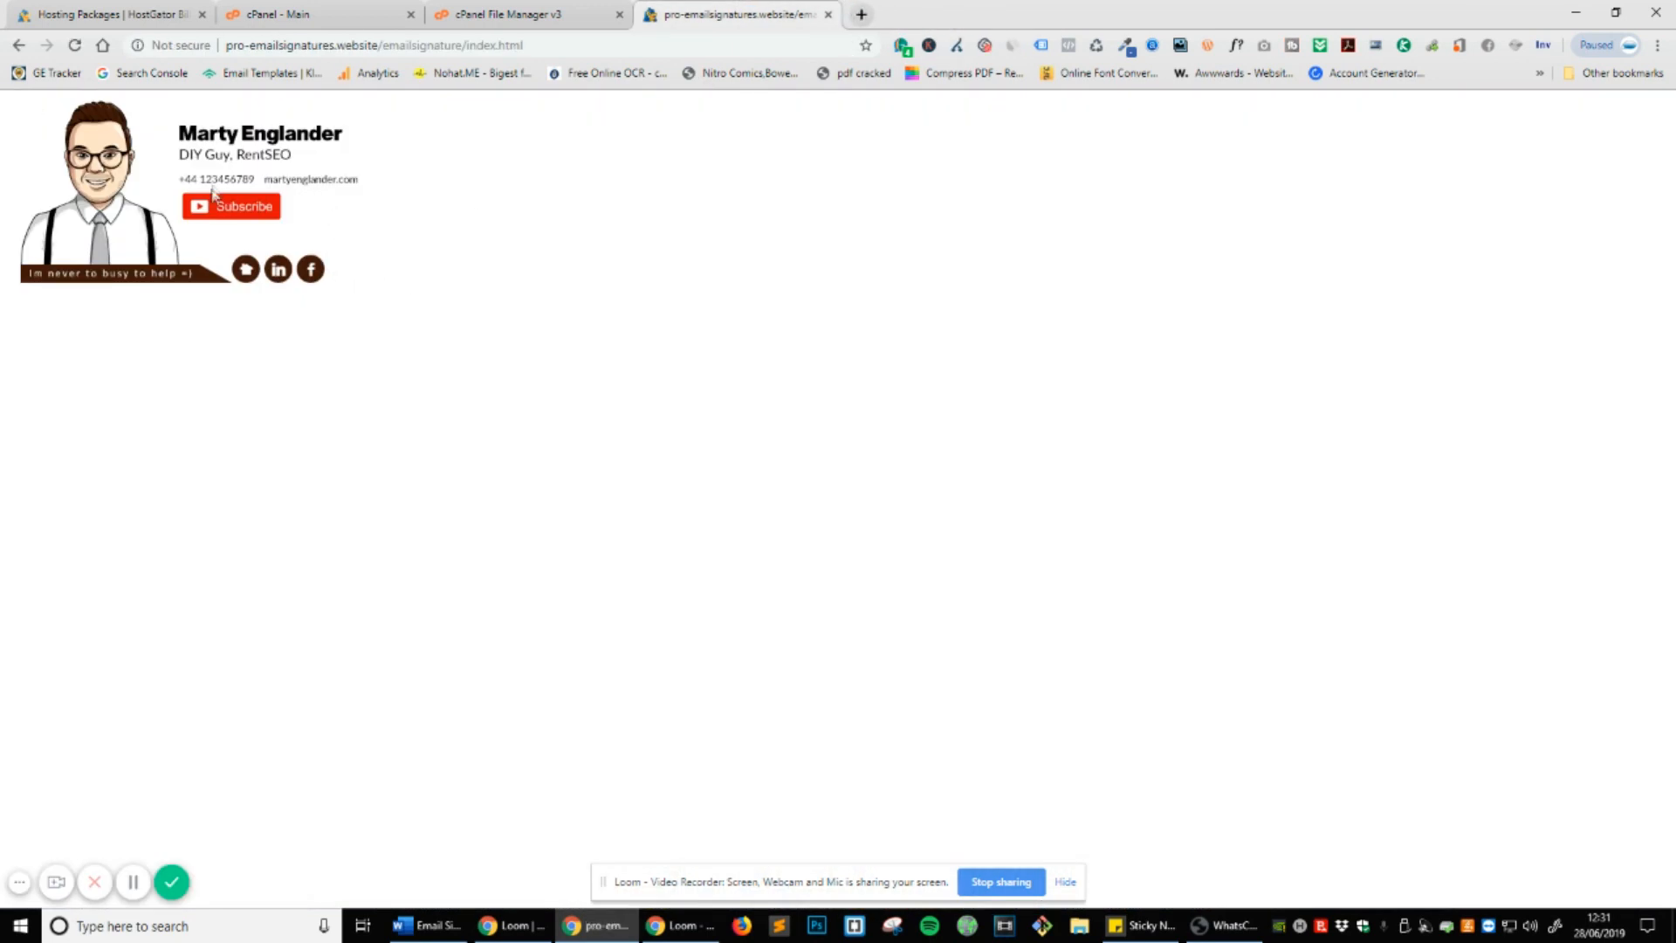
{"action": "mouse_move", "coordinate": [224, 184]}
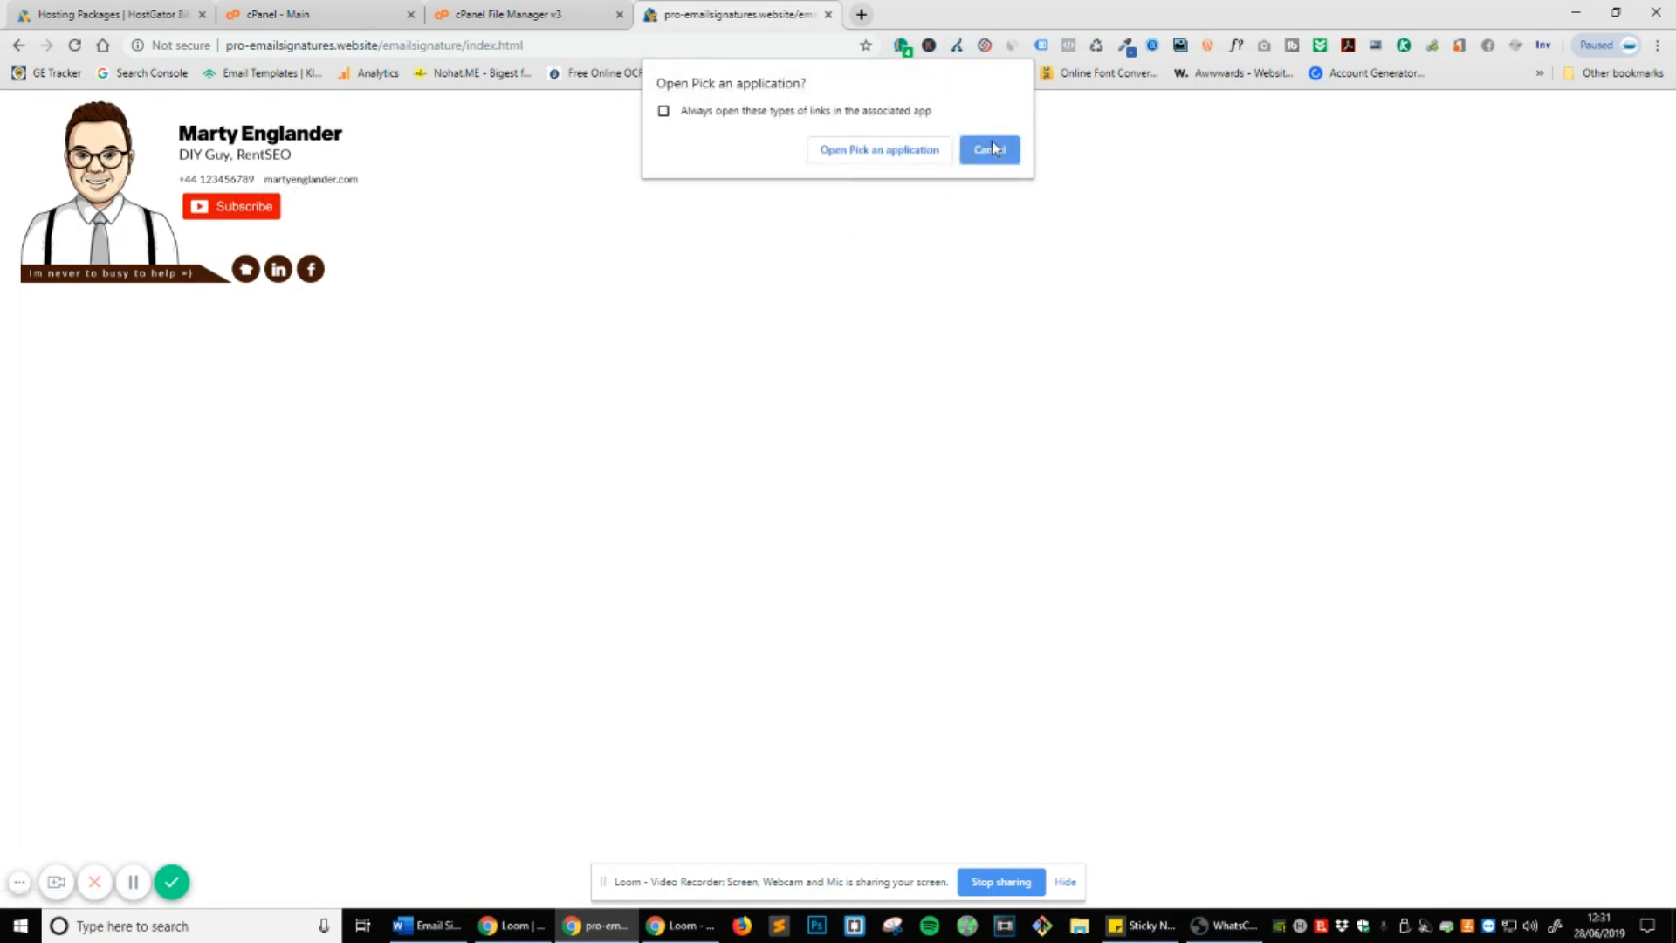
{"action": "left_click", "coordinate": [986, 150]}
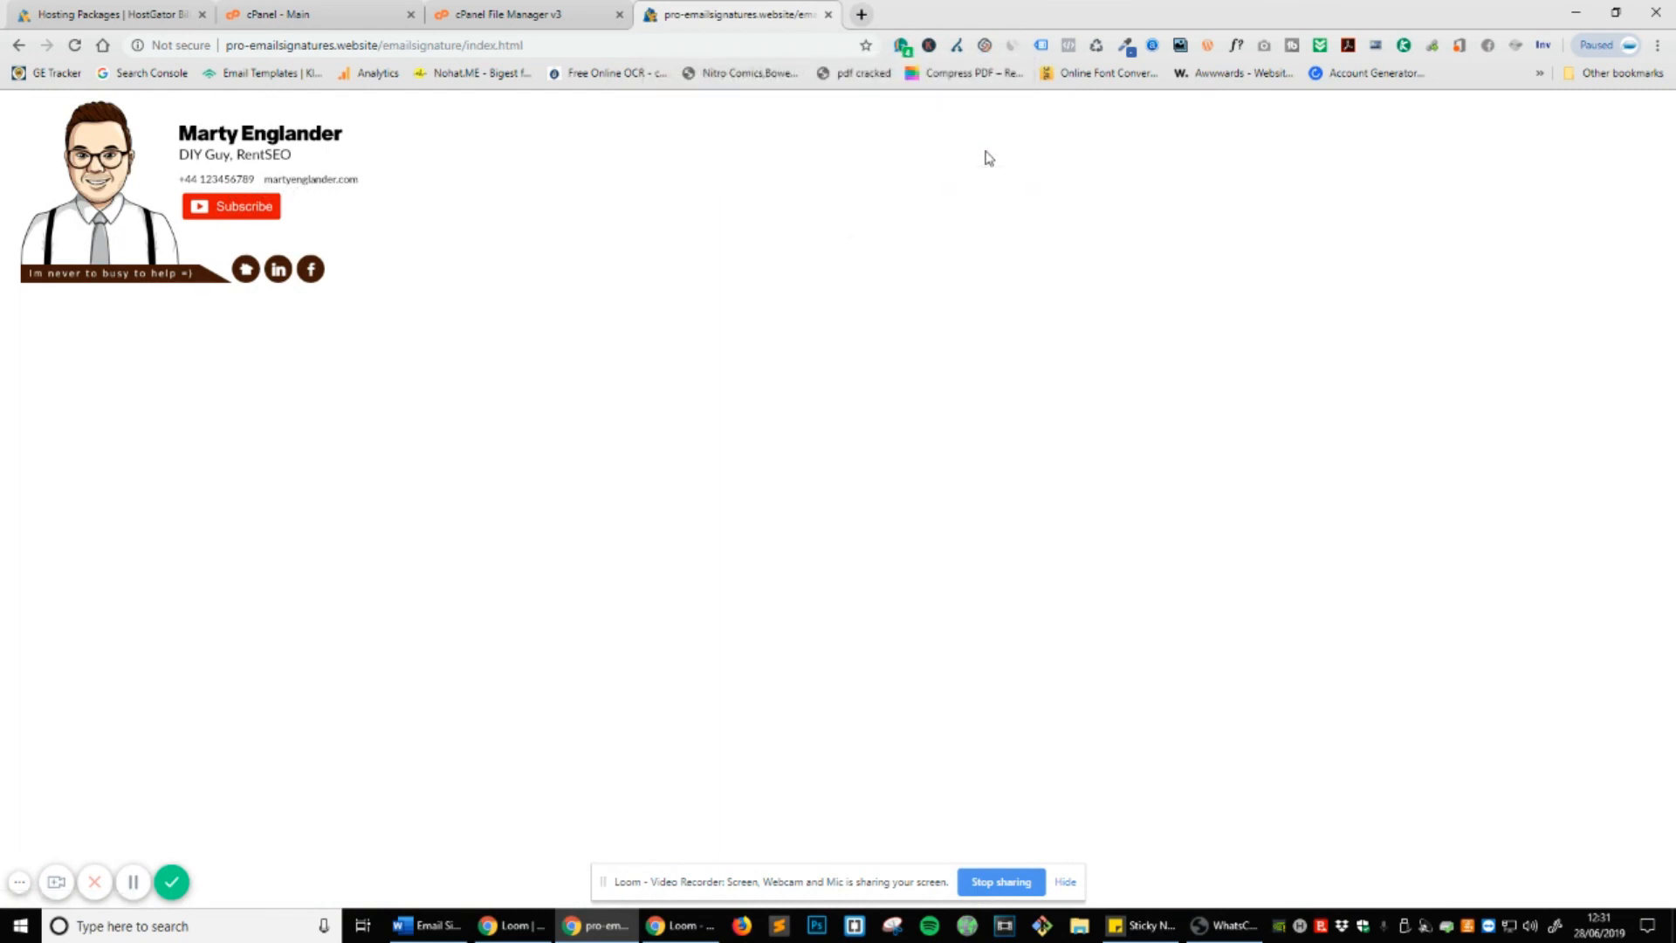
{"action": "mouse_move", "coordinate": [974, 435]}
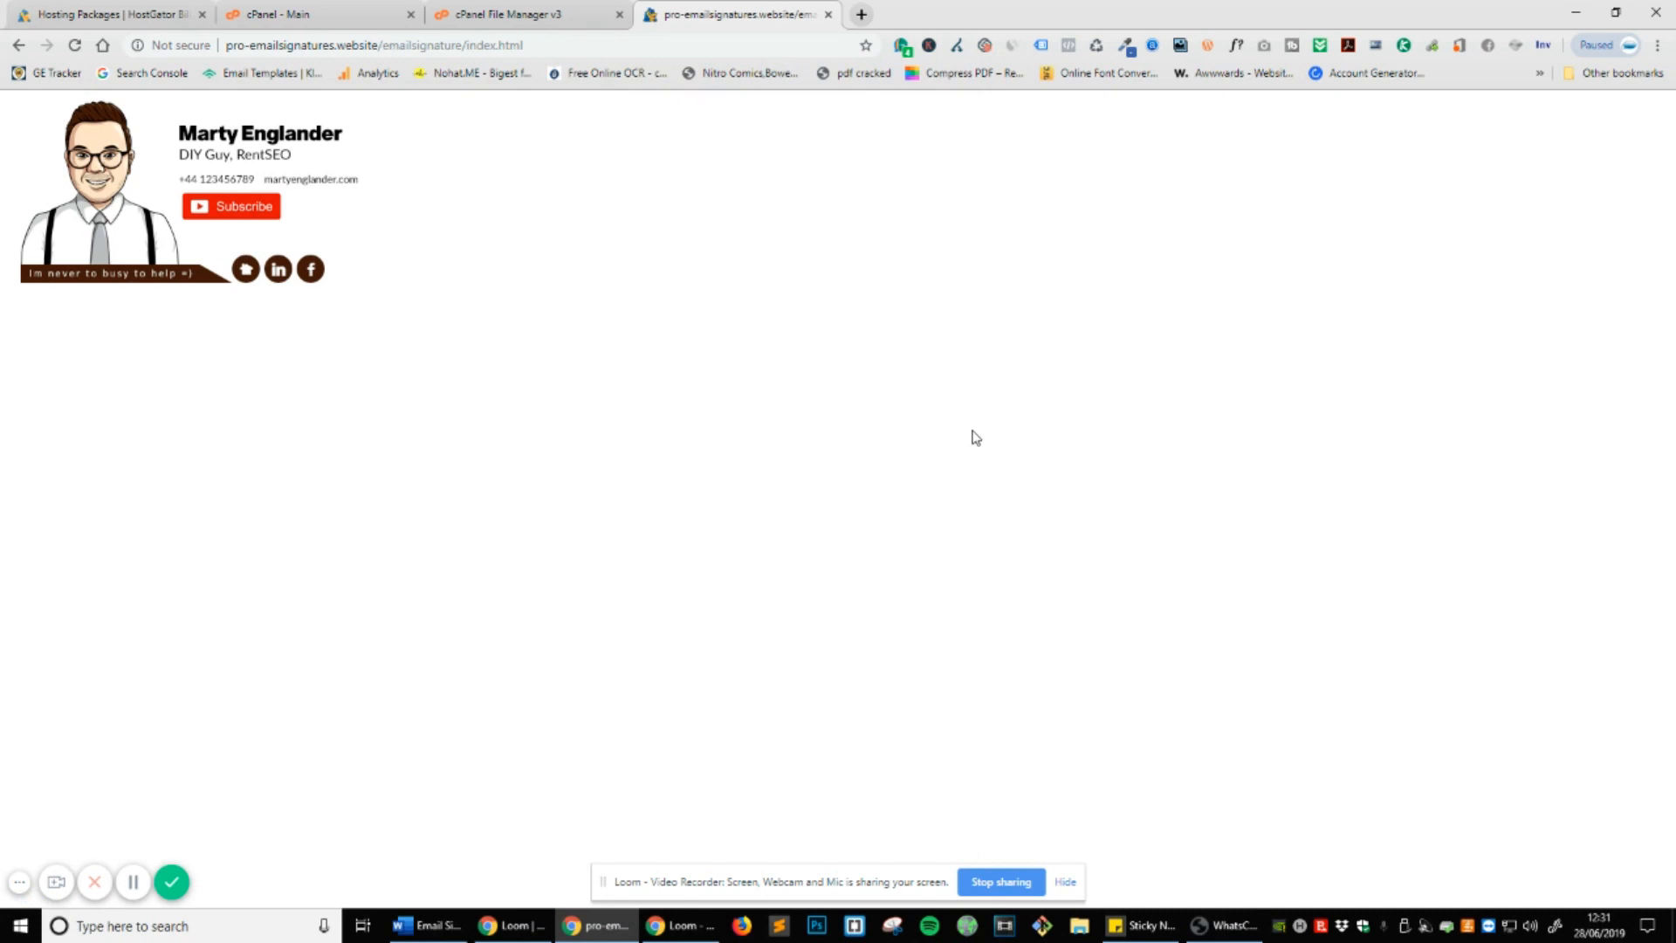
{"action": "mouse_move", "coordinate": [980, 532]}
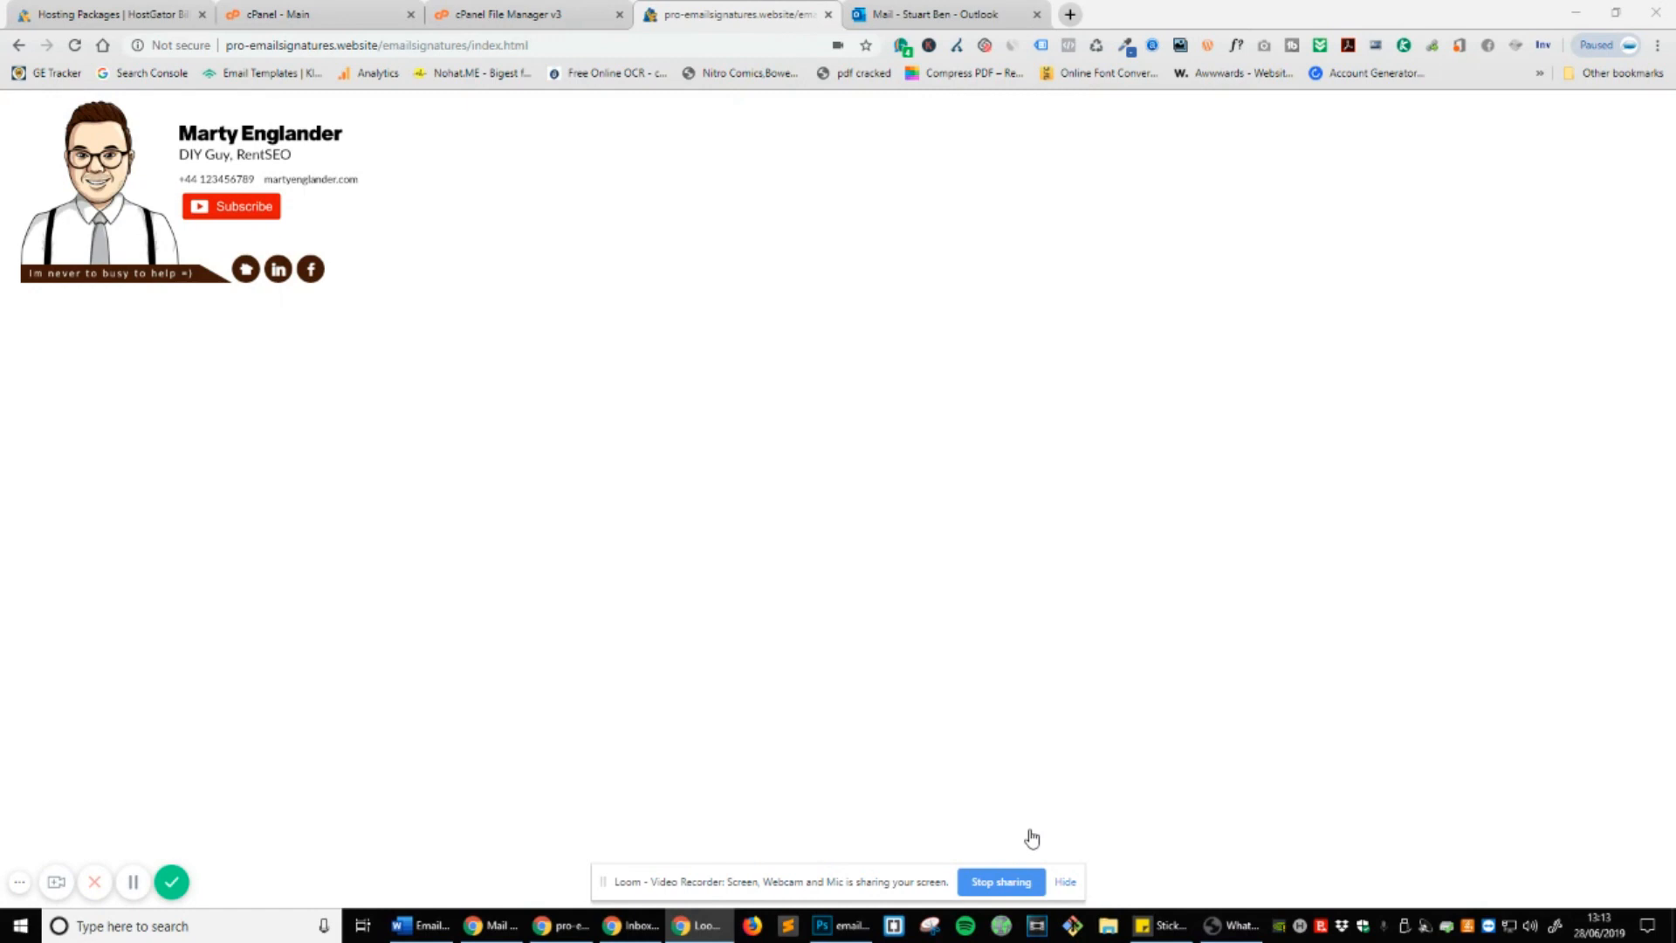
{"action": "mouse_move", "coordinate": [1117, 508]}
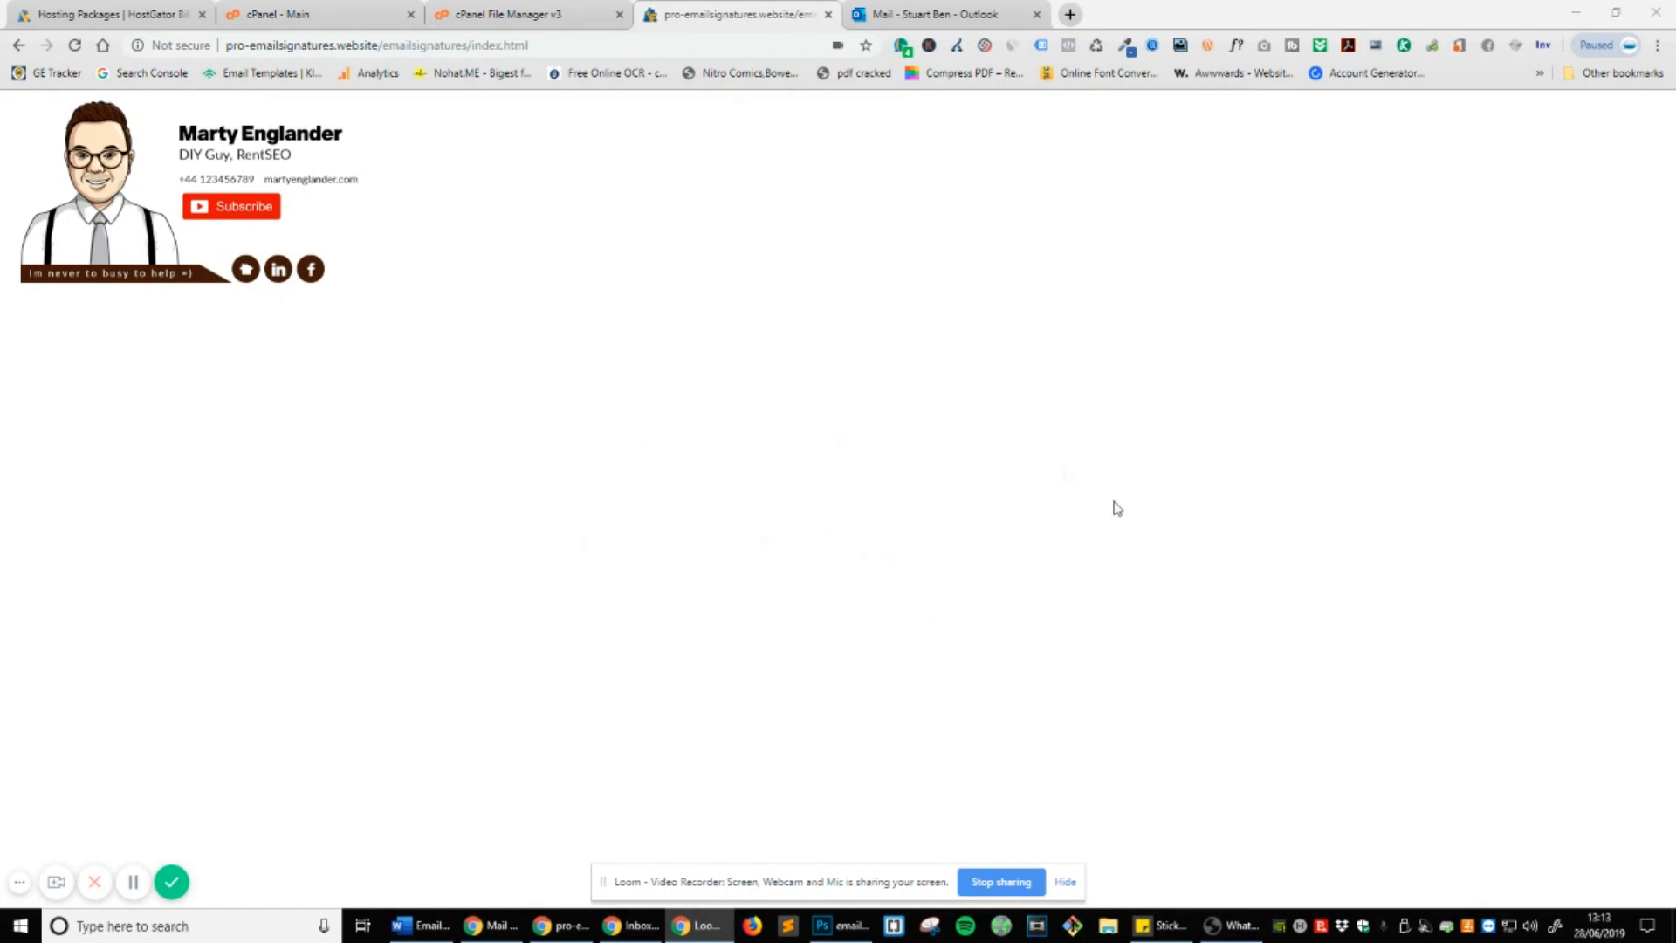
{"action": "mouse_move", "coordinate": [1060, 454]}
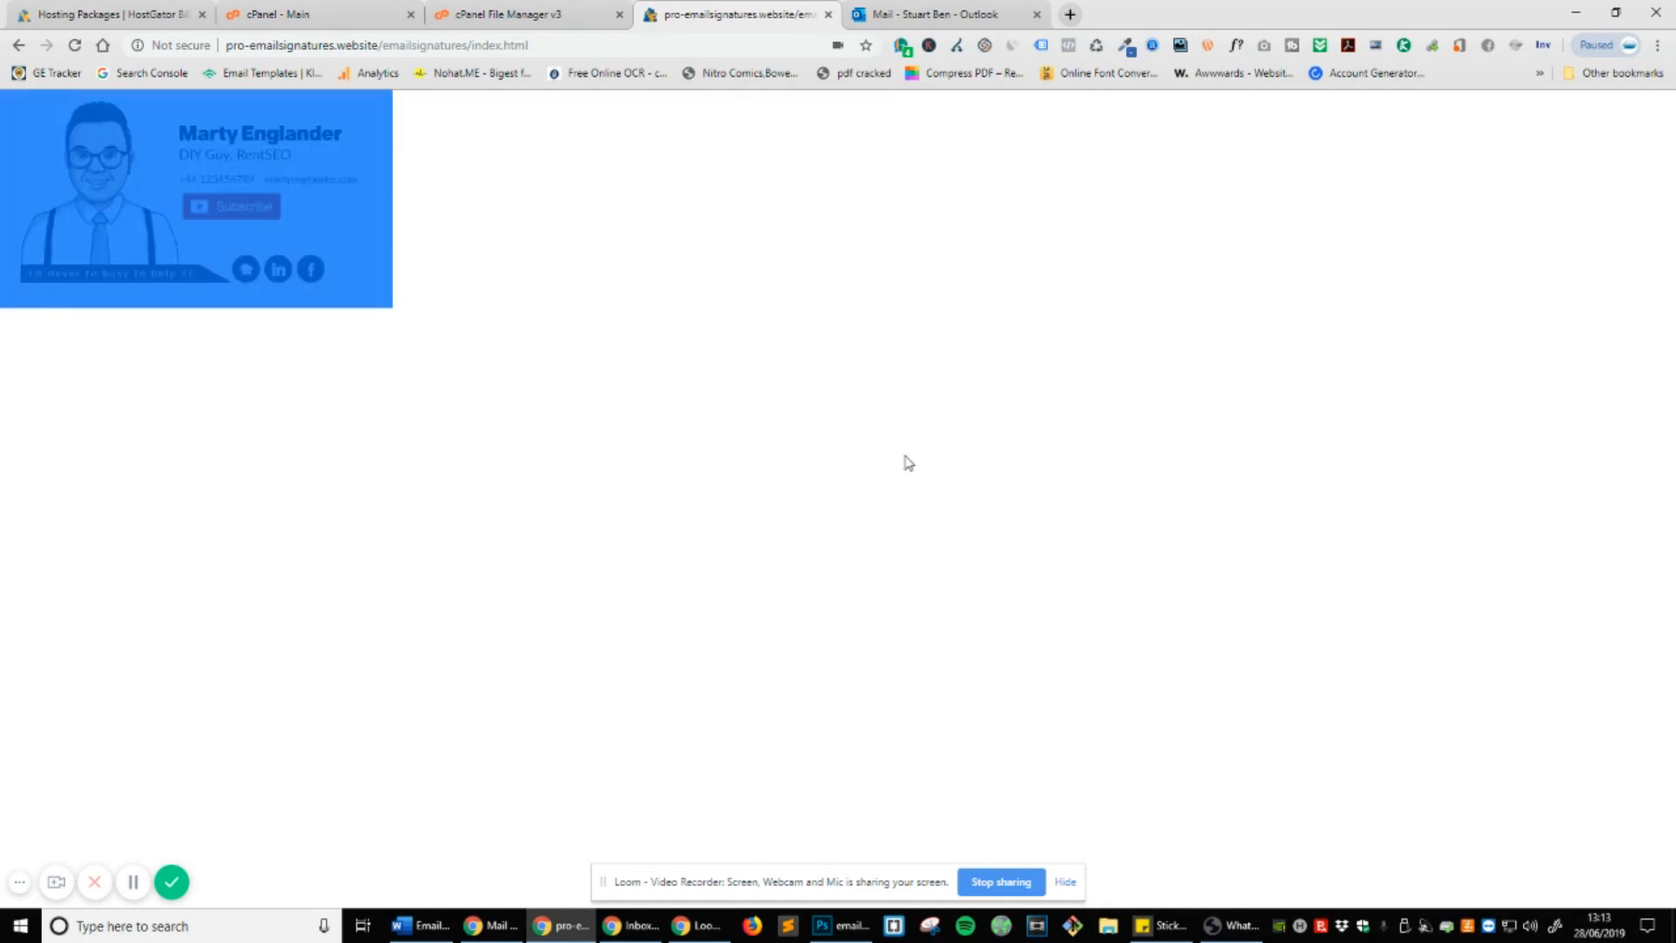
{"action": "mouse_move", "coordinate": [1029, 204]}
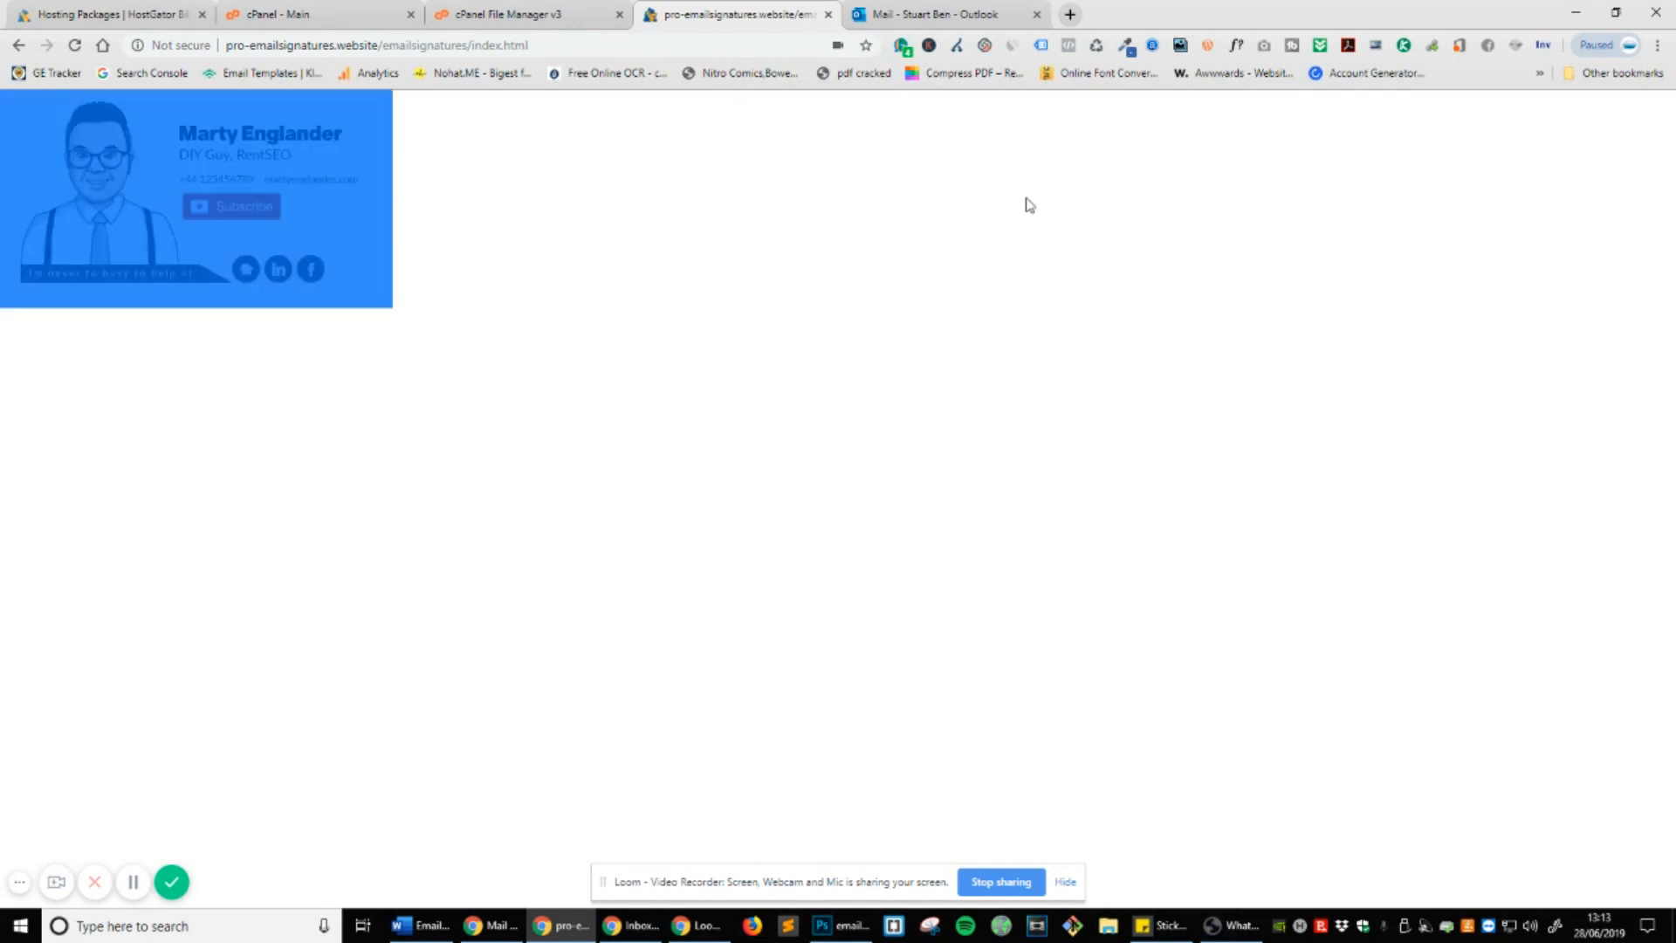
In the Outlook mailbox, go through View all Outlook settings to Email > Compose and reply.
{"action": "left_click", "coordinate": [941, 14]}
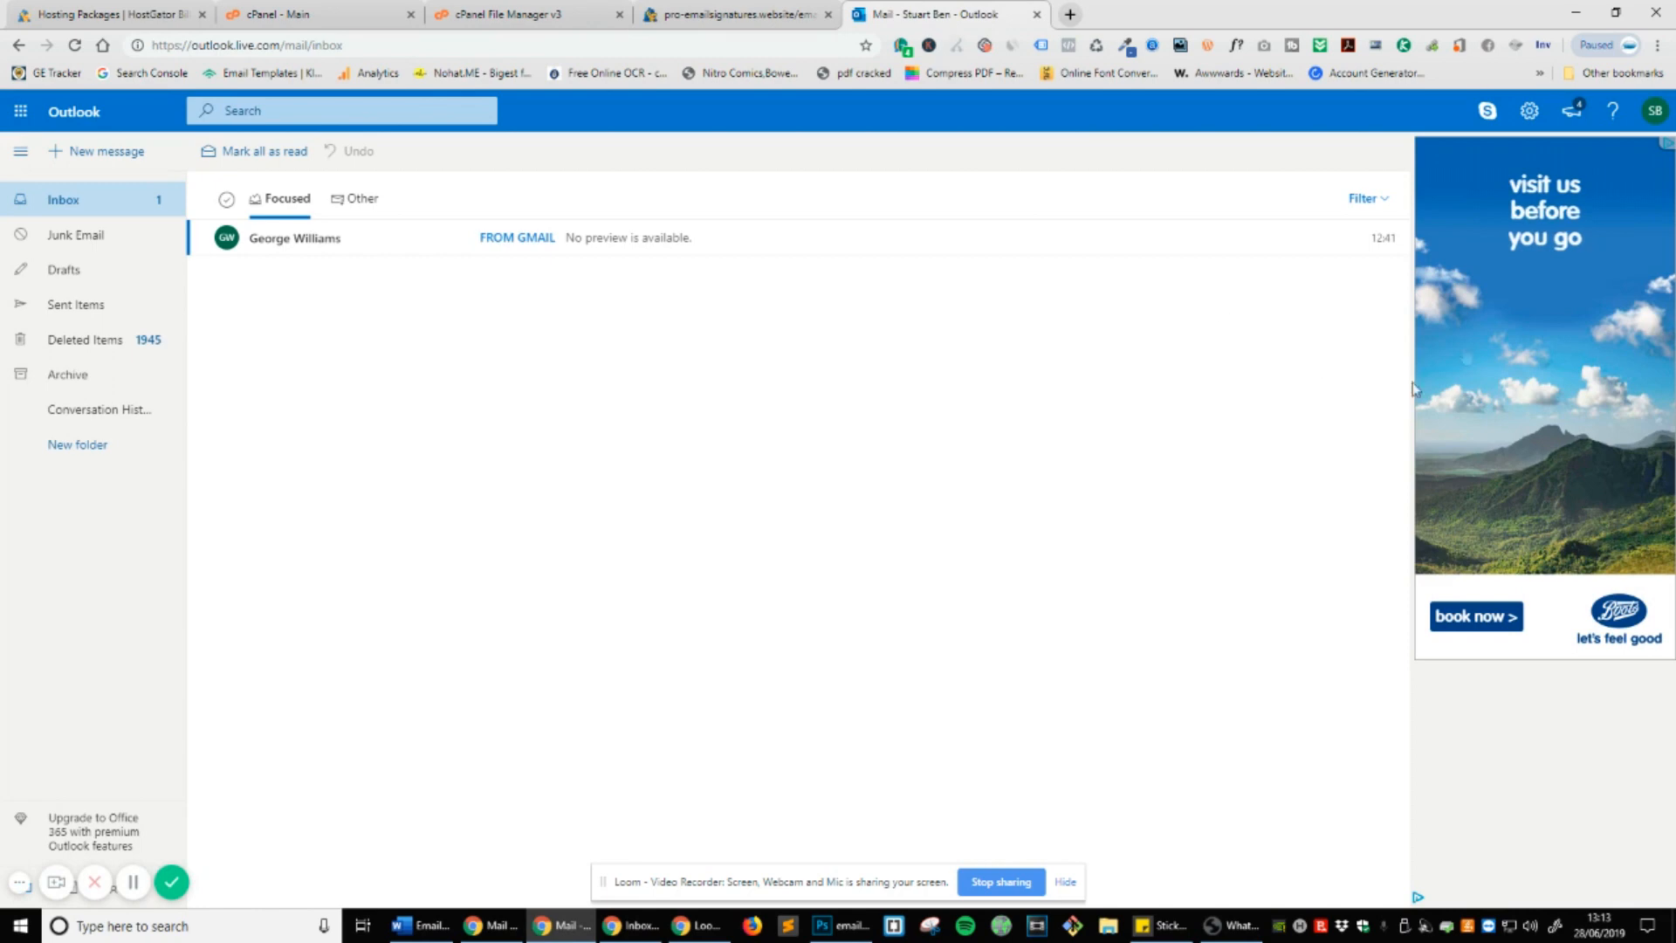
{"action": "left_click", "coordinate": [1529, 110]}
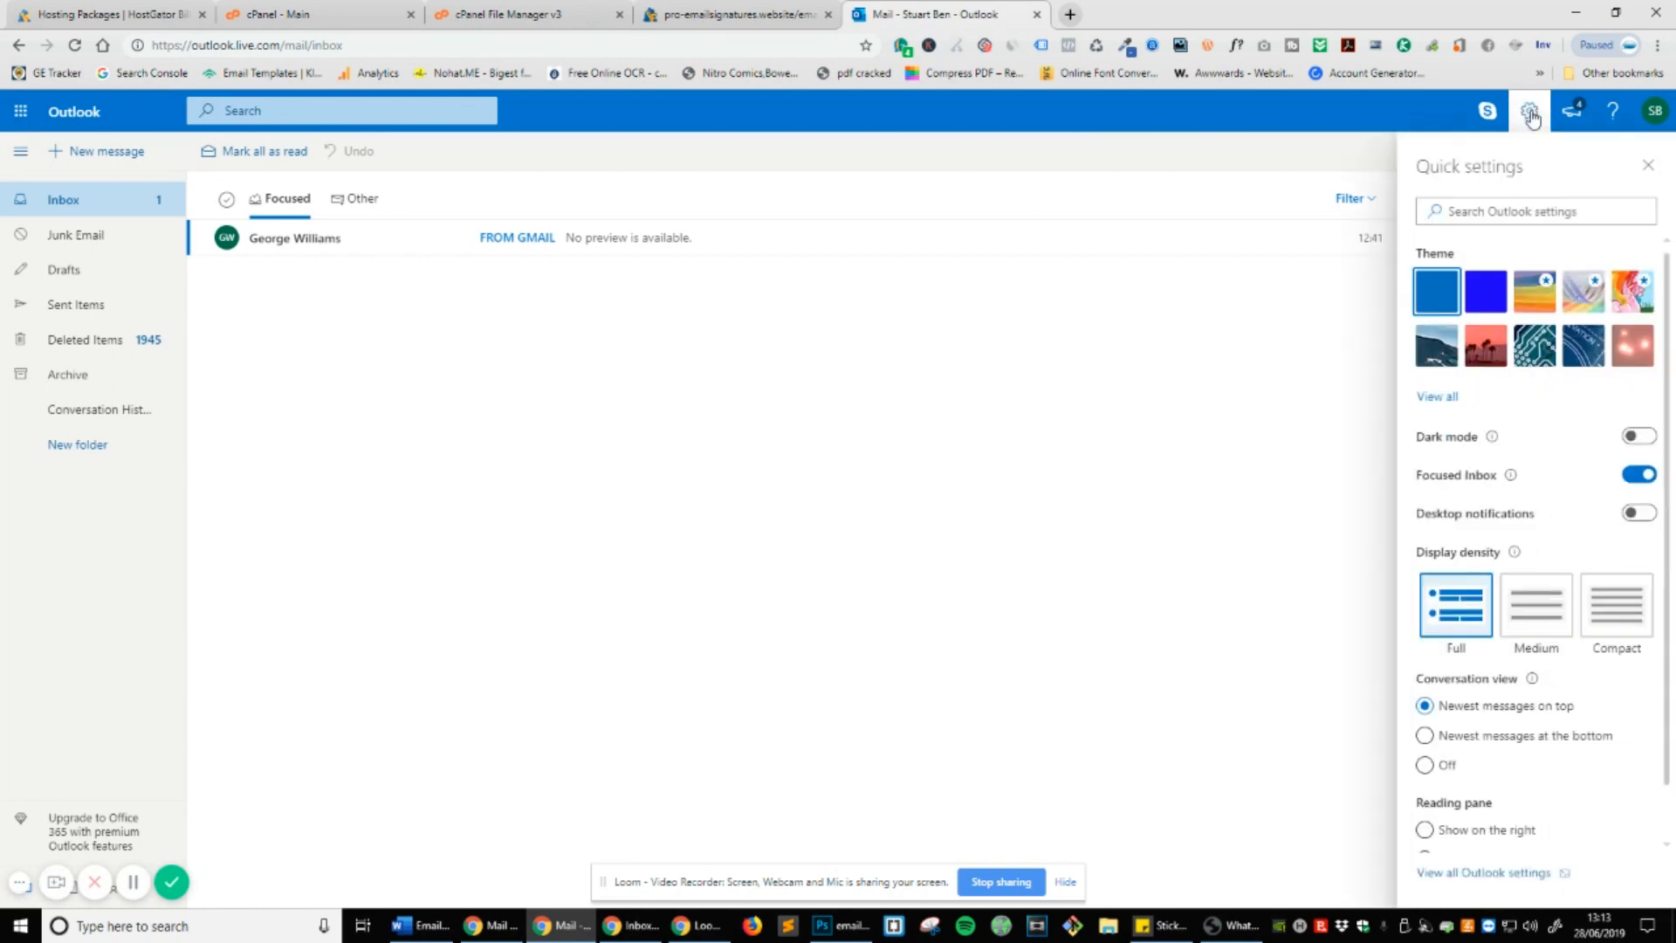
{"action": "scroll", "scroll_direction": "down", "scroll_amount": 3}
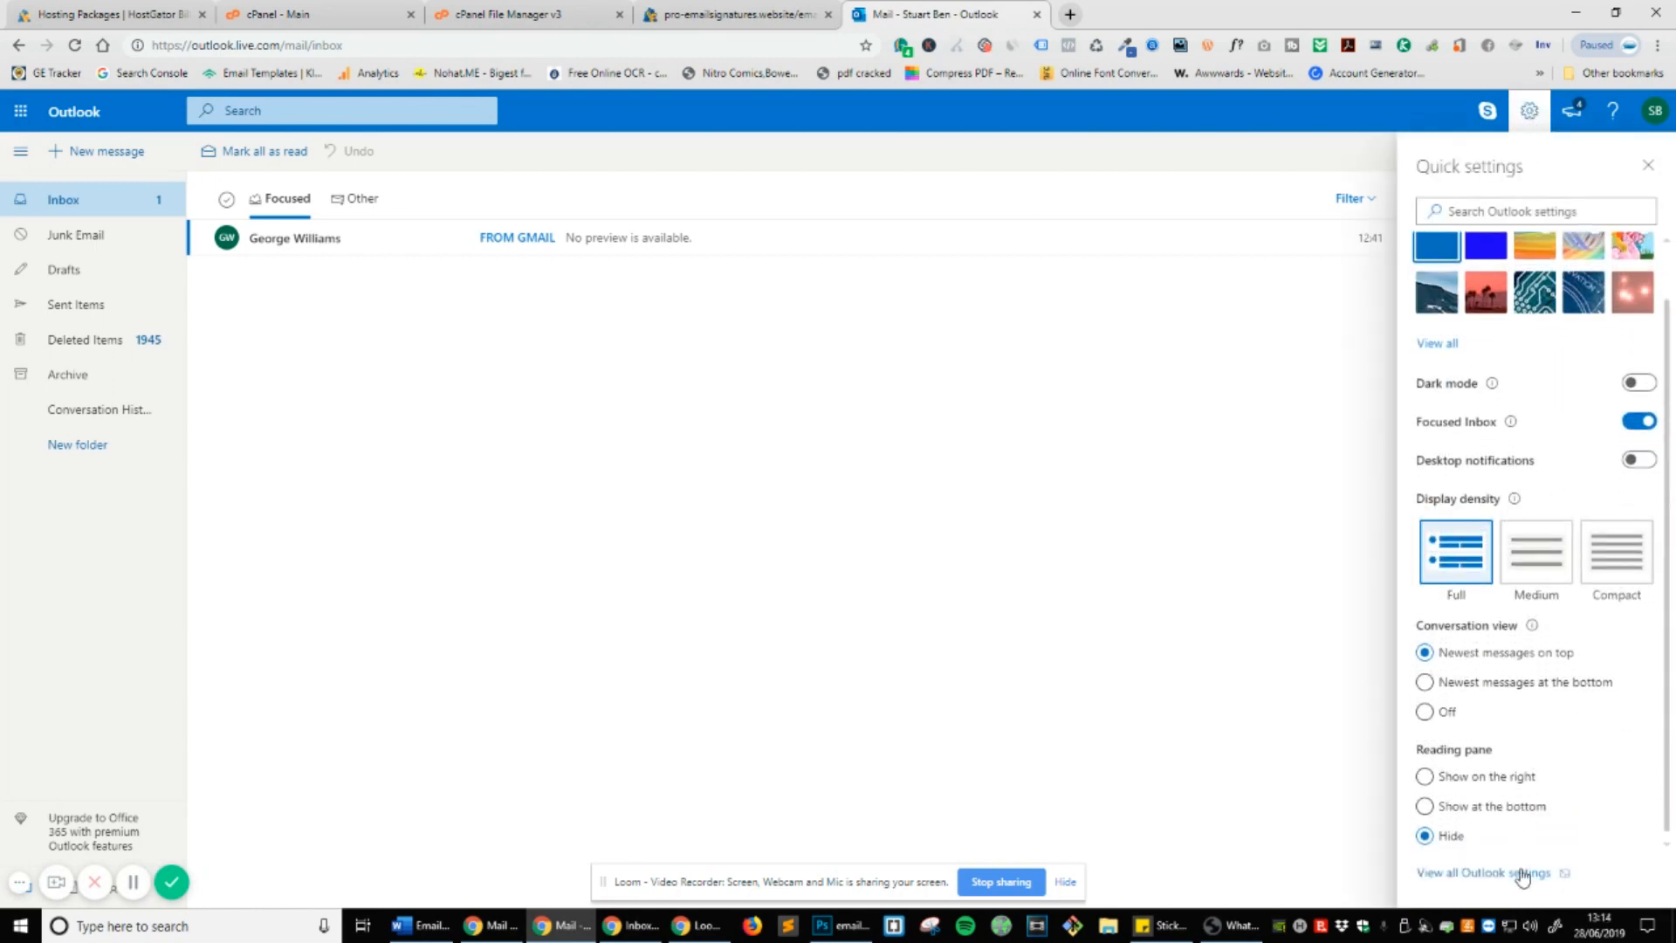
{"action": "left_click", "coordinate": [1483, 872]}
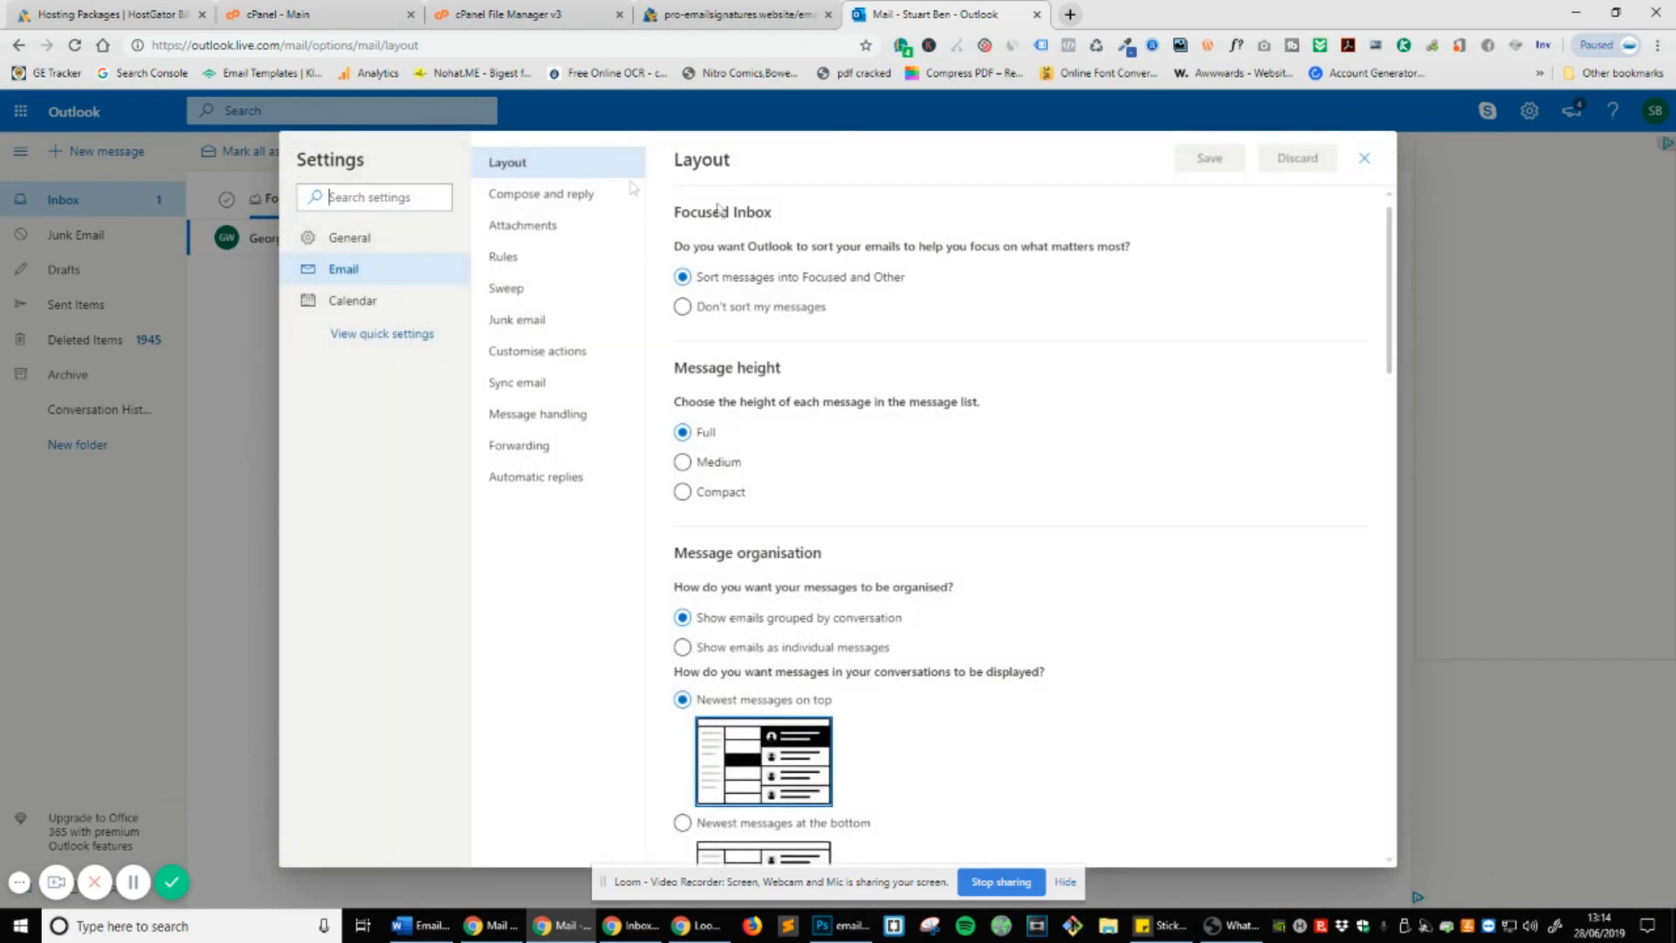
{"action": "left_click", "coordinate": [541, 194]}
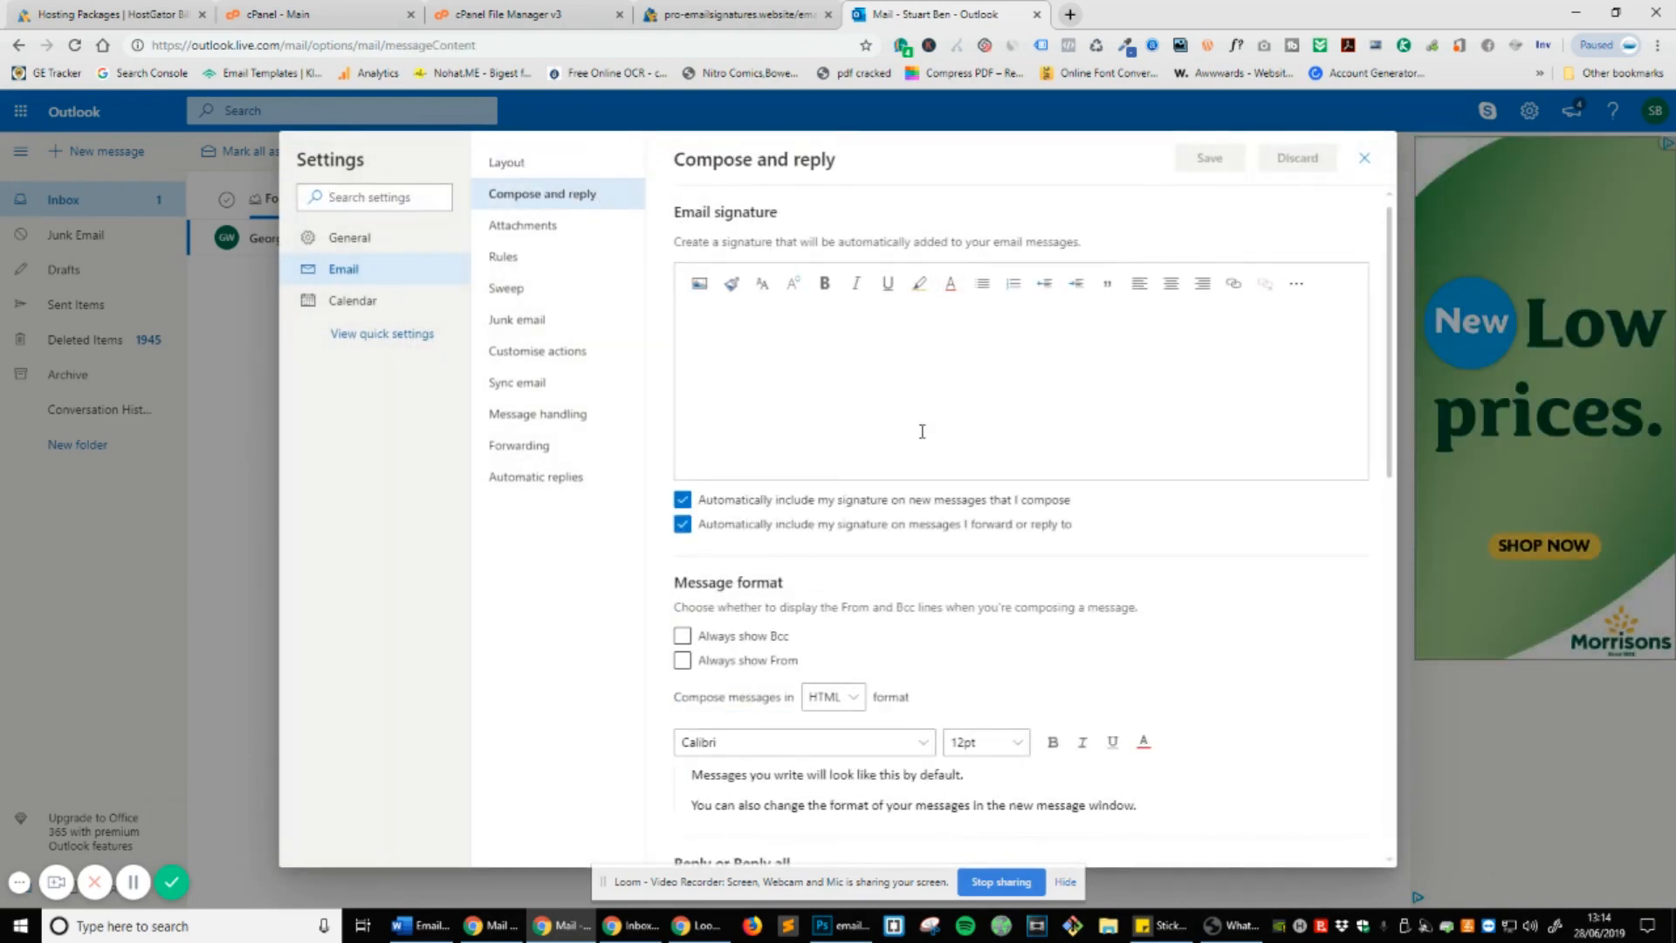
Paste the Marty Englander signature into Outlook's Email signature box, save it, and close Settings.
{"action": "left_click", "coordinate": [871, 358]}
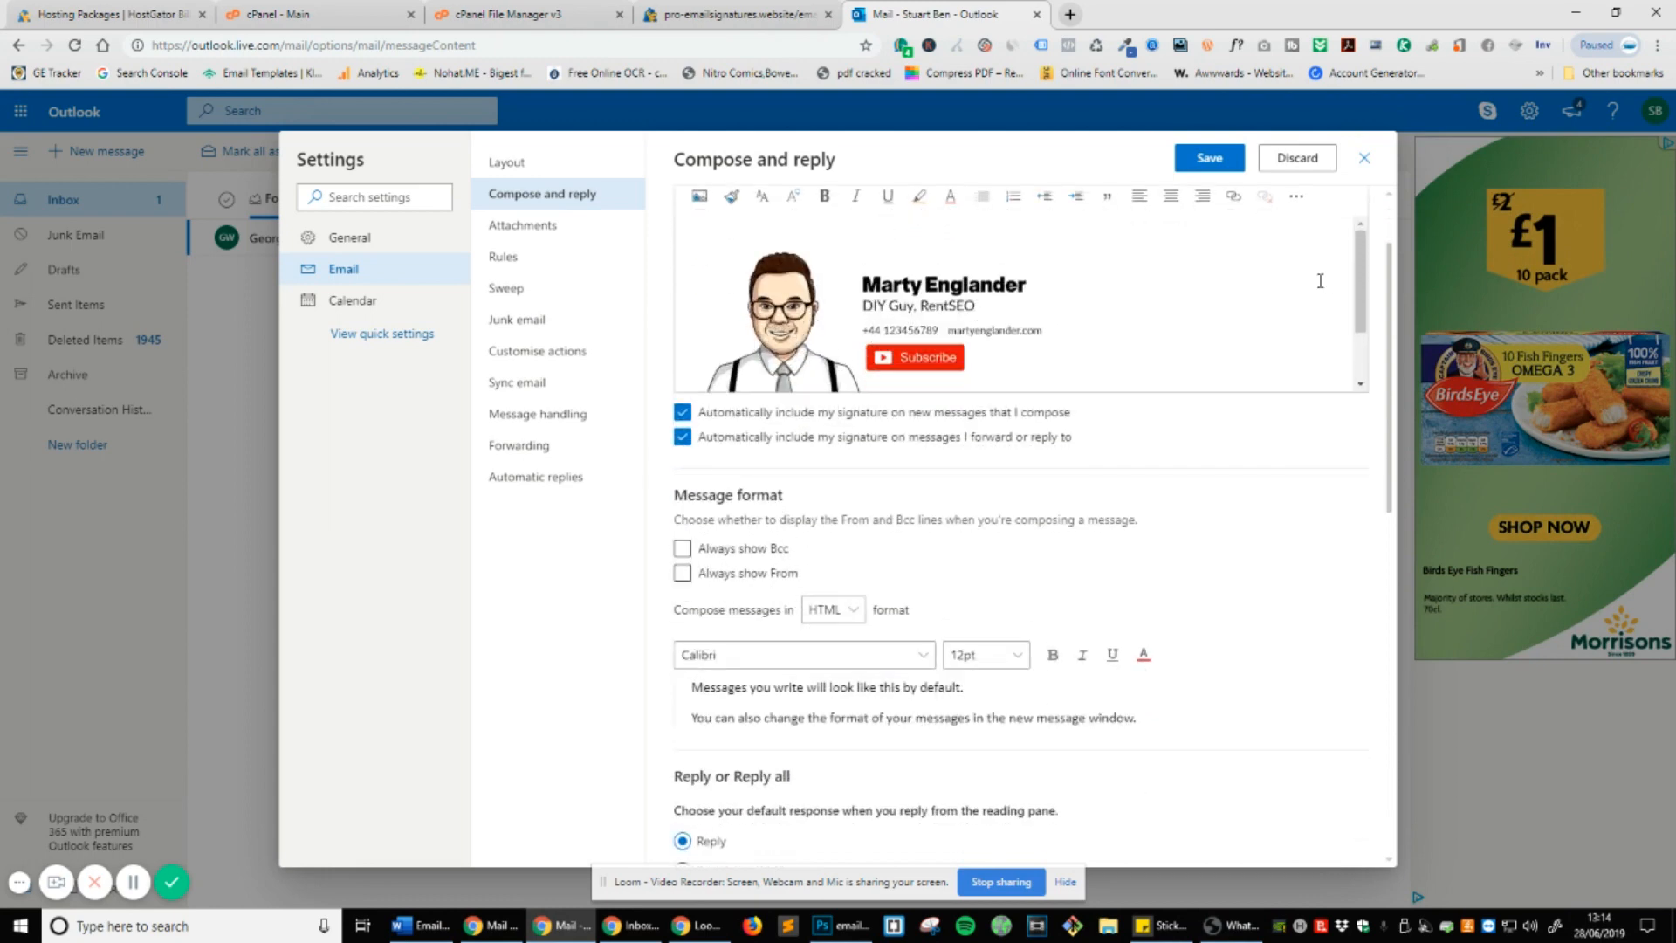
{"action": "scroll", "scroll_direction": "down", "scroll_amount": 3}
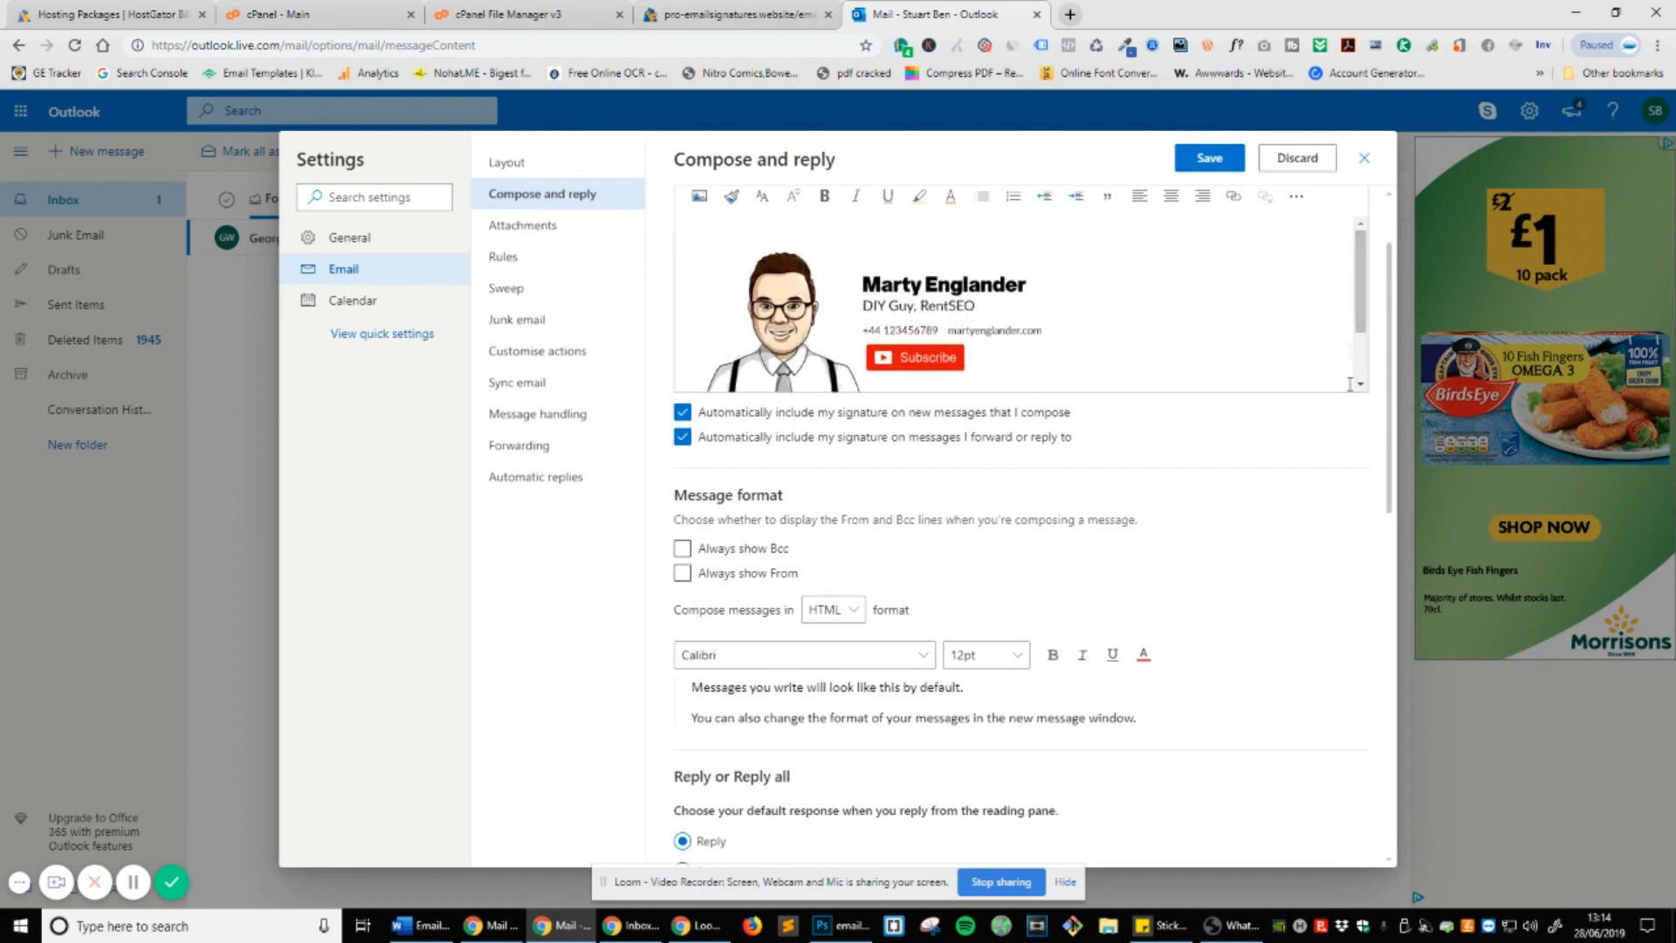
{"action": "scroll", "scroll_direction": "up", "scroll_amount": 3}
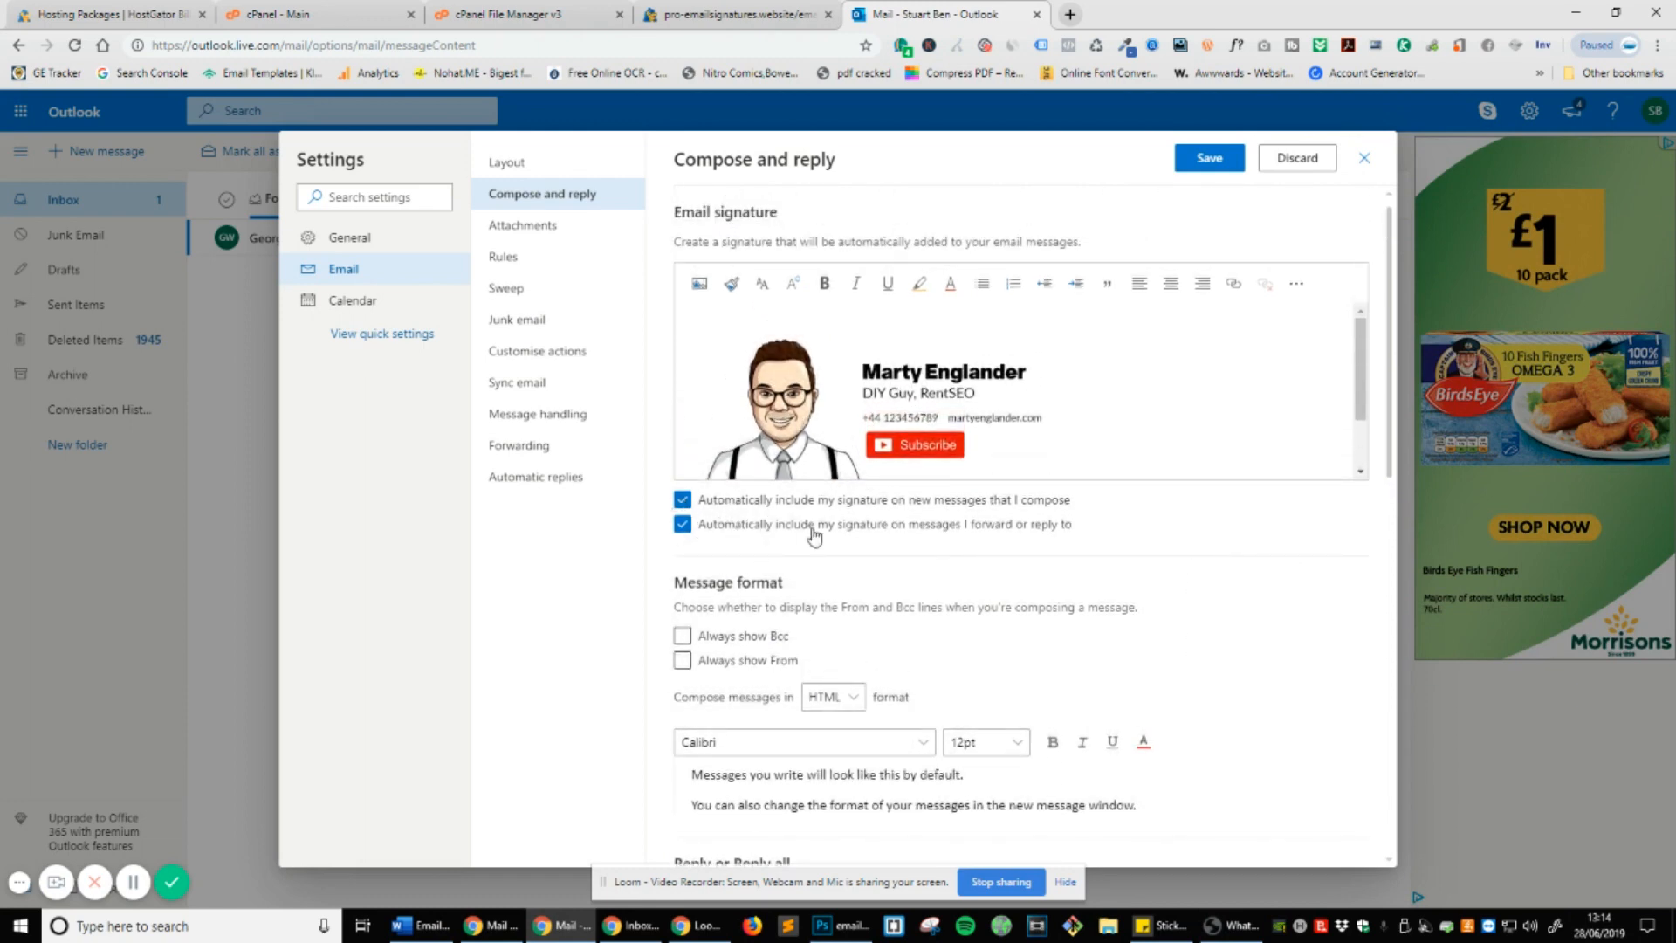
{"action": "scroll", "scroll_direction": "down", "scroll_amount": 3}
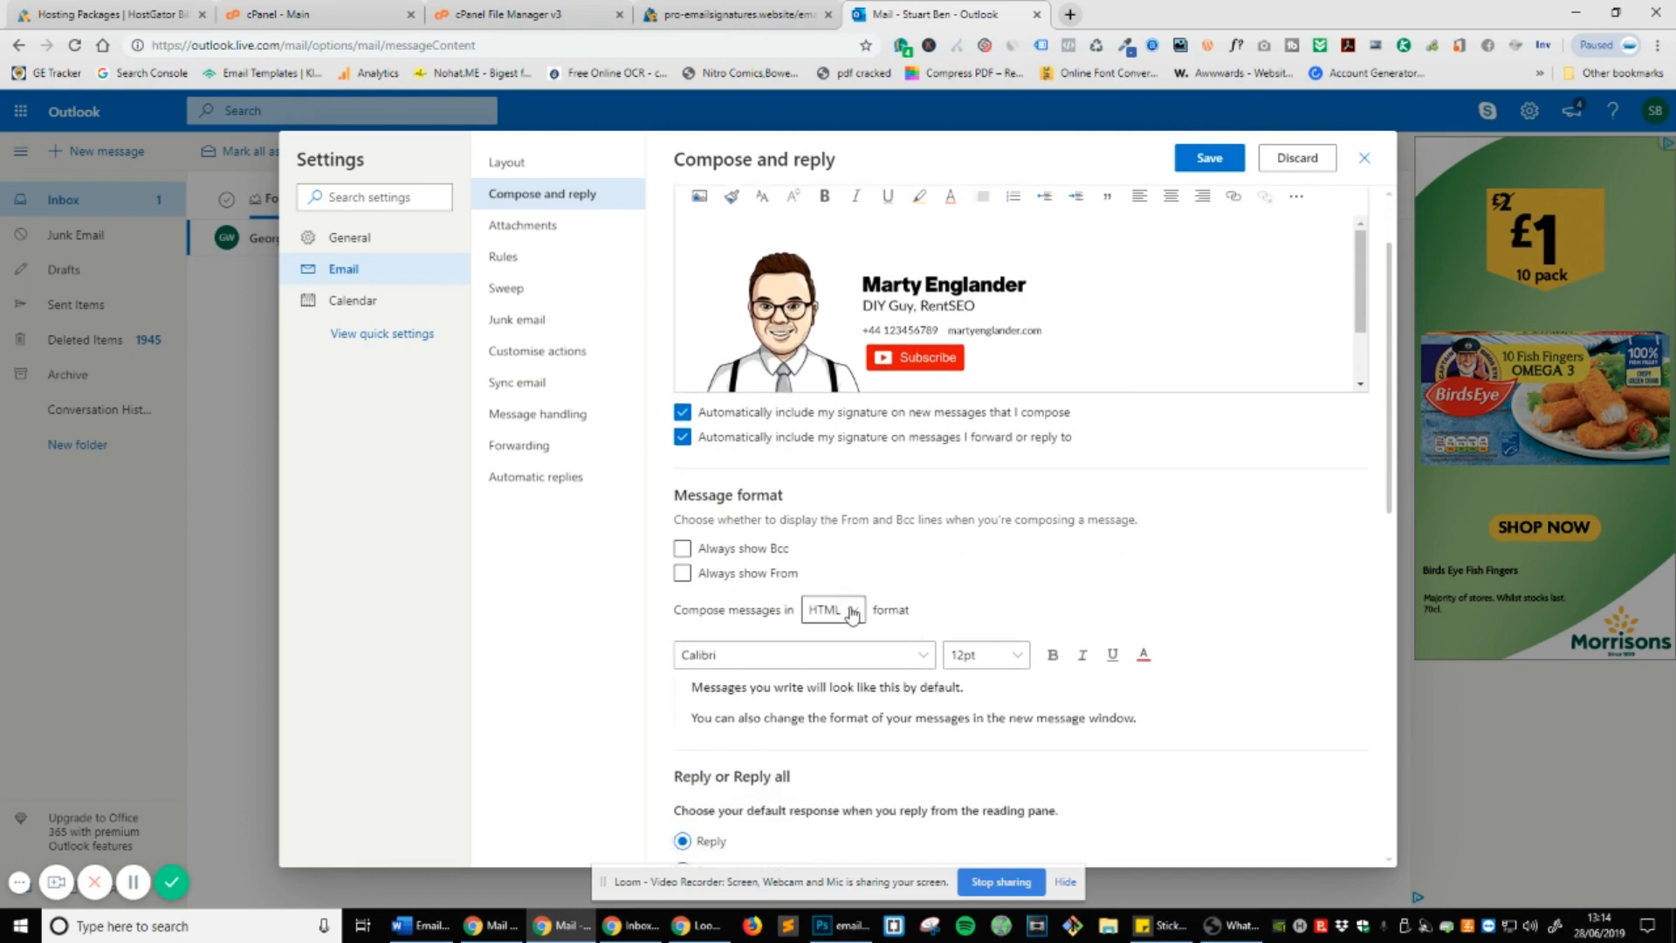
{"action": "left_click", "coordinate": [833, 609]}
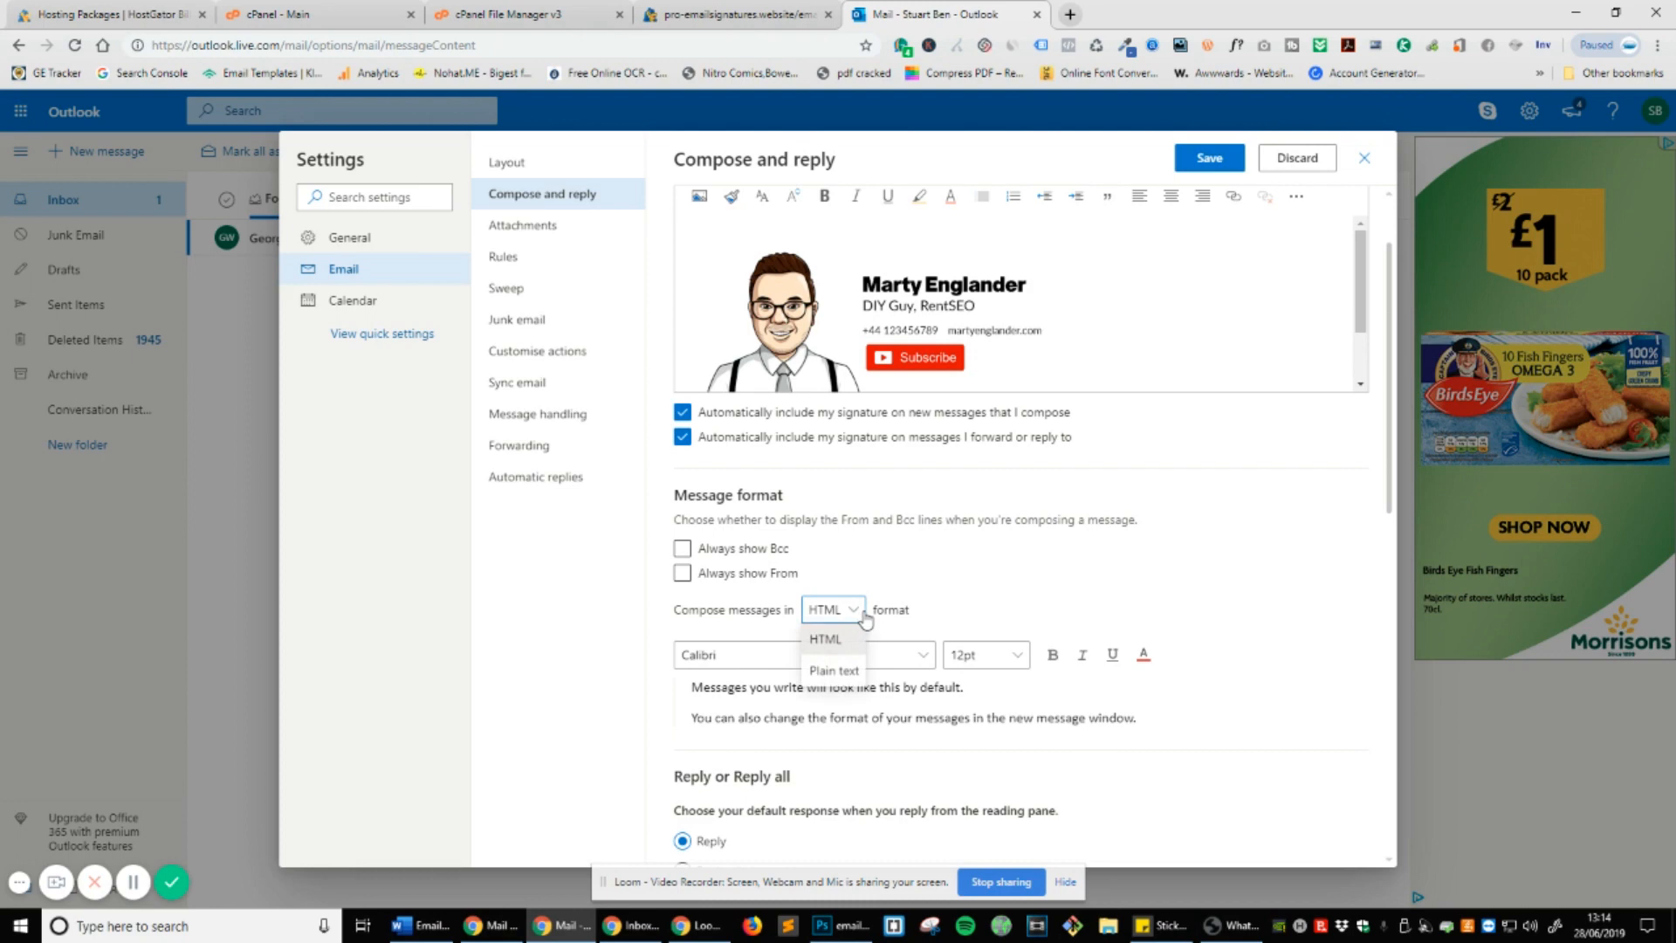
{"action": "scroll", "scroll_direction": "down", "scroll_amount": 3}
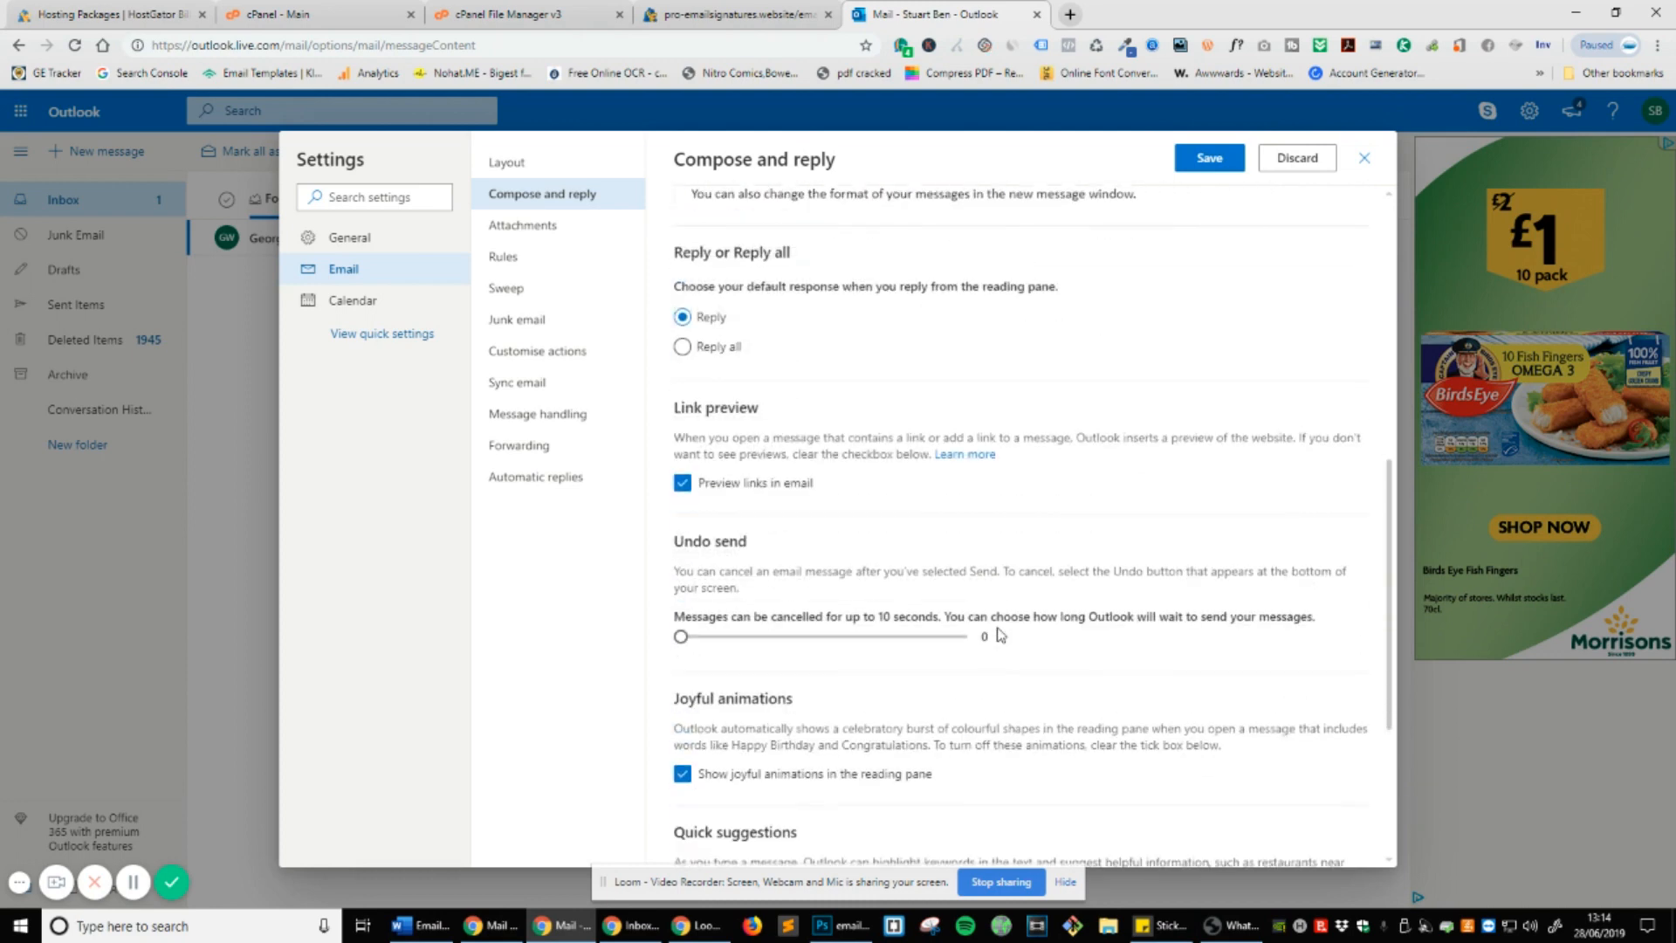
{"action": "scroll", "scroll_direction": "up", "scroll_amount": 3}
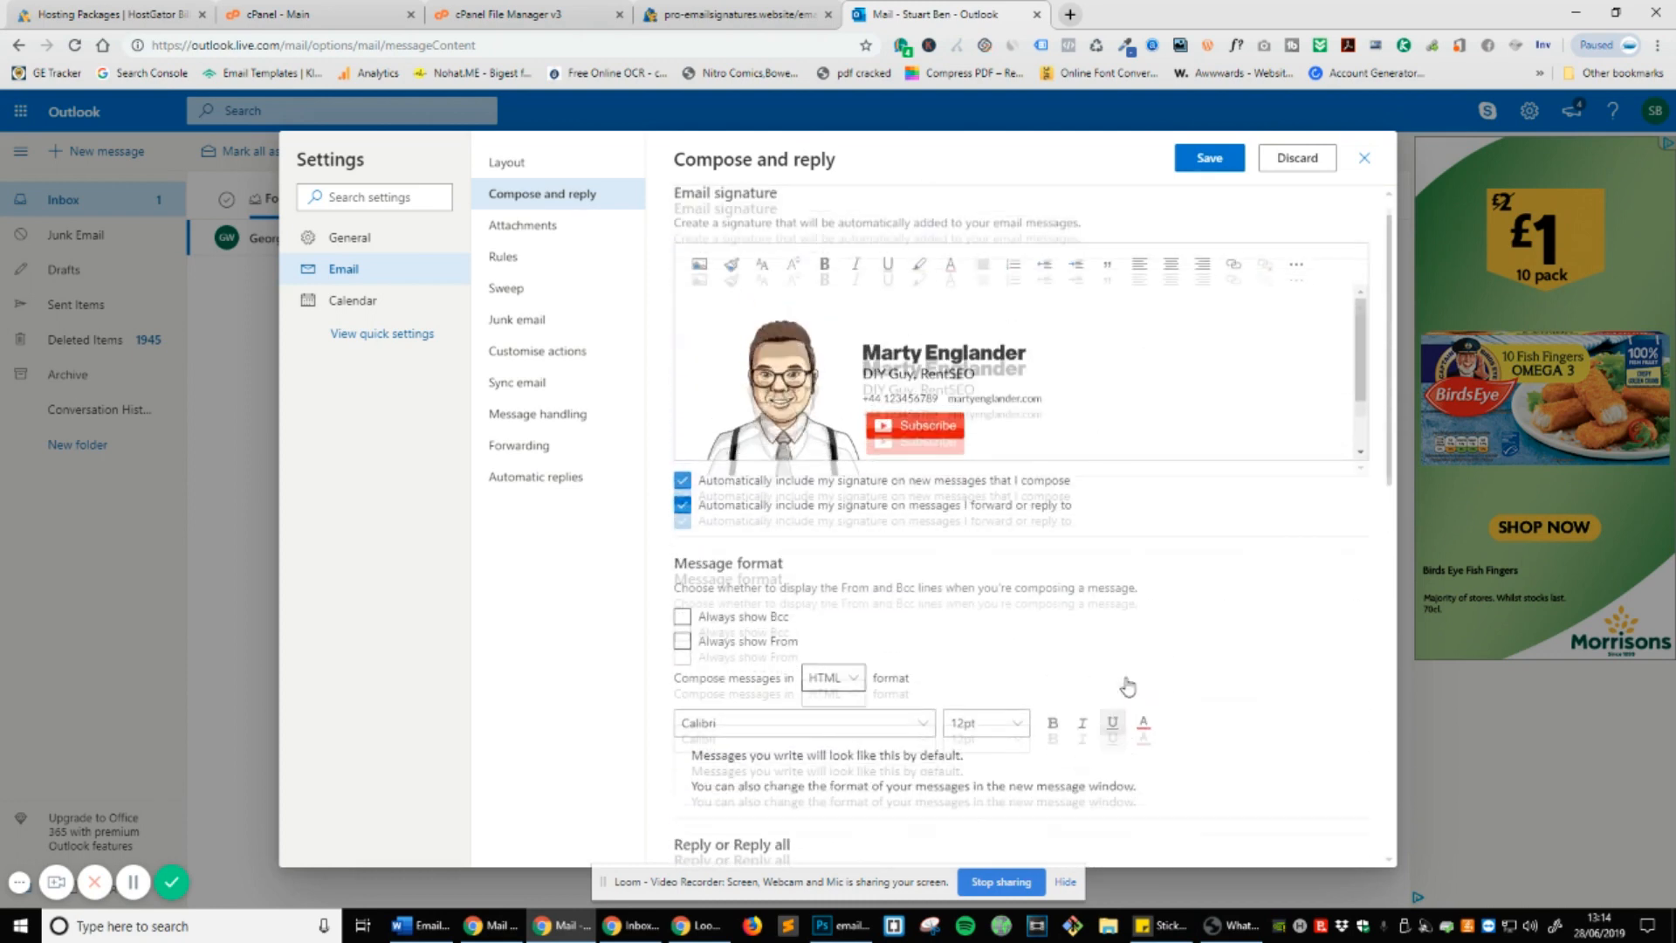
{"action": "left_click", "coordinate": [1209, 157]}
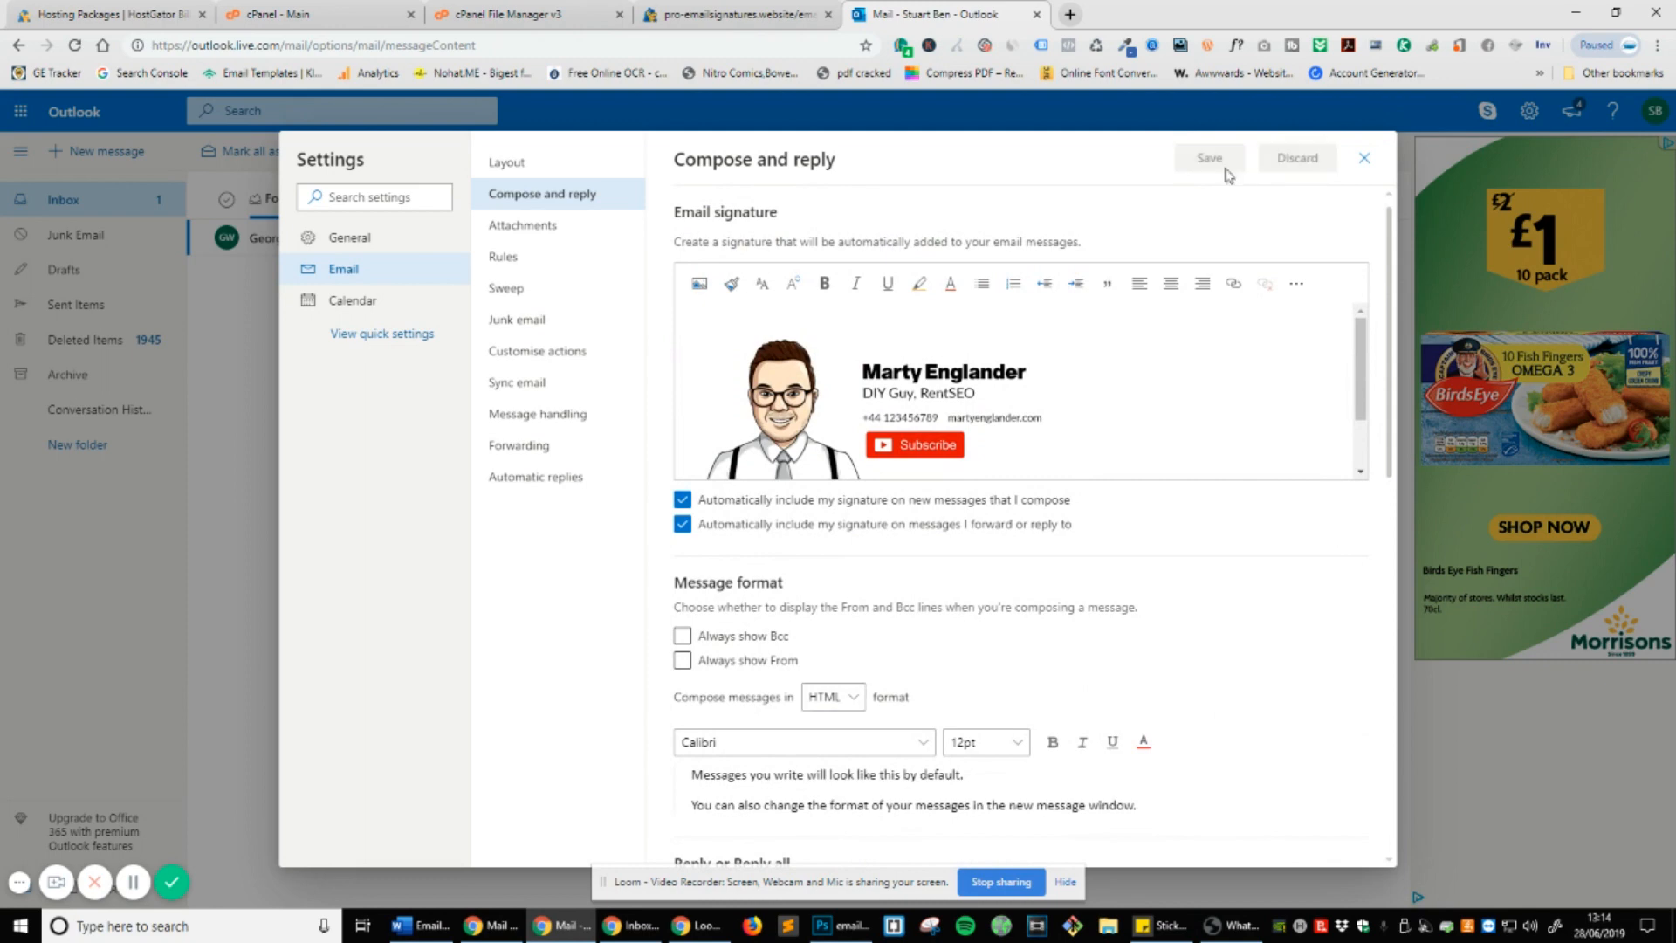
{"action": "left_click", "coordinate": [1362, 157]}
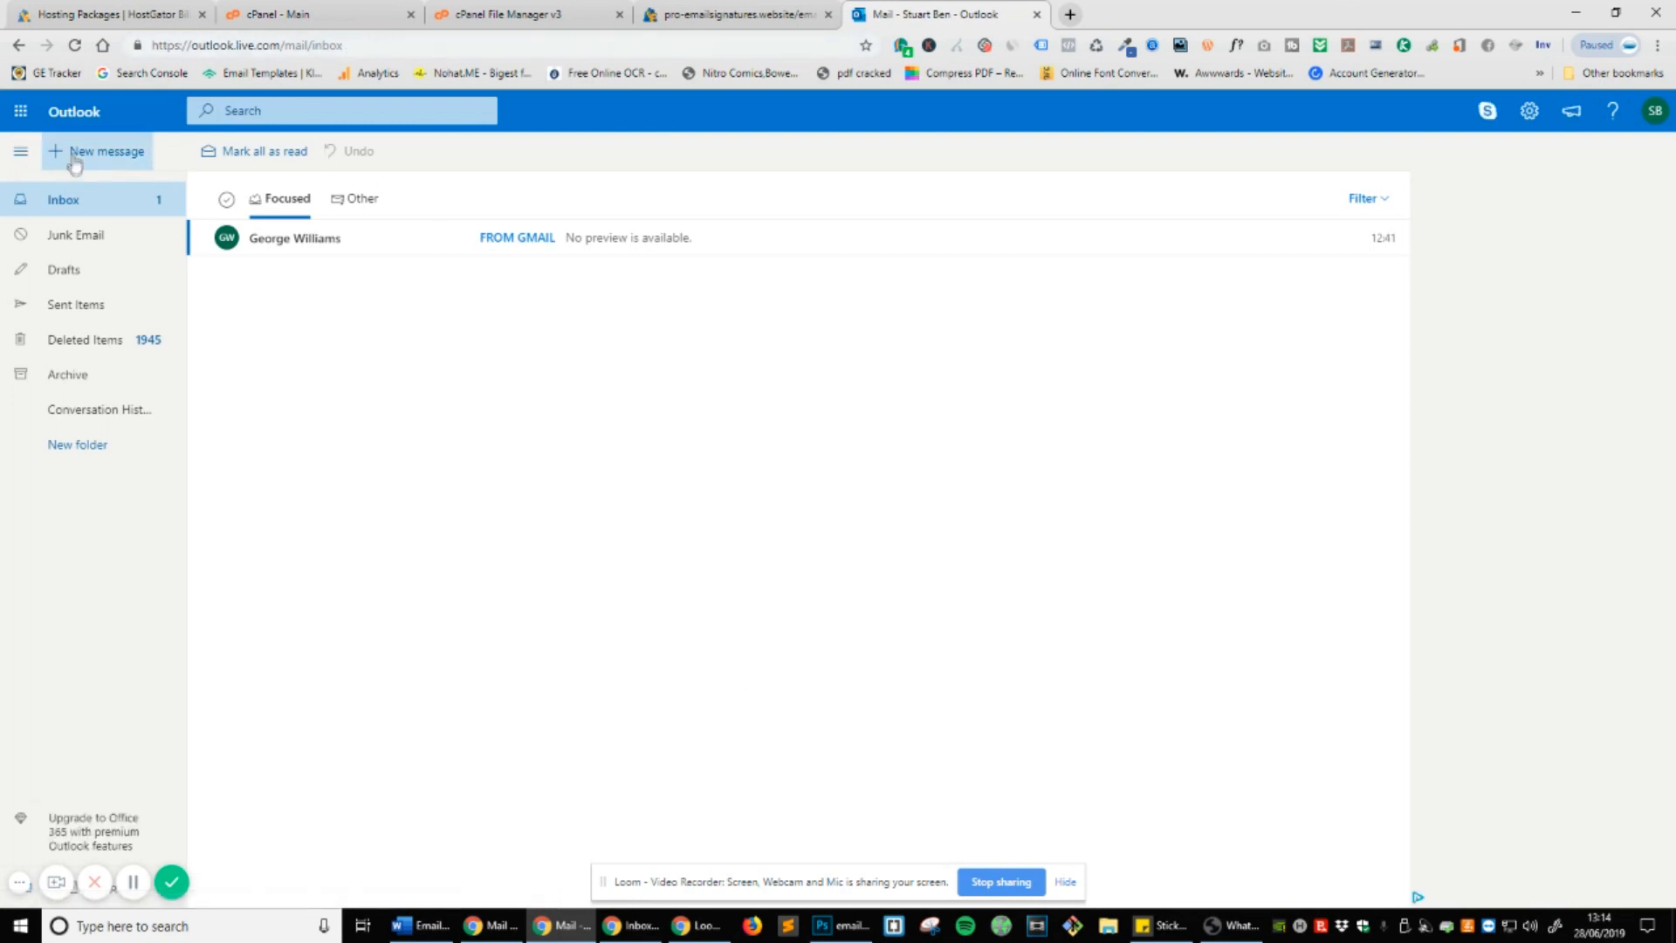
Open a new Outlook.com message showing the signature and compare the FROM GMAIL email.
{"action": "left_click", "coordinate": [96, 151]}
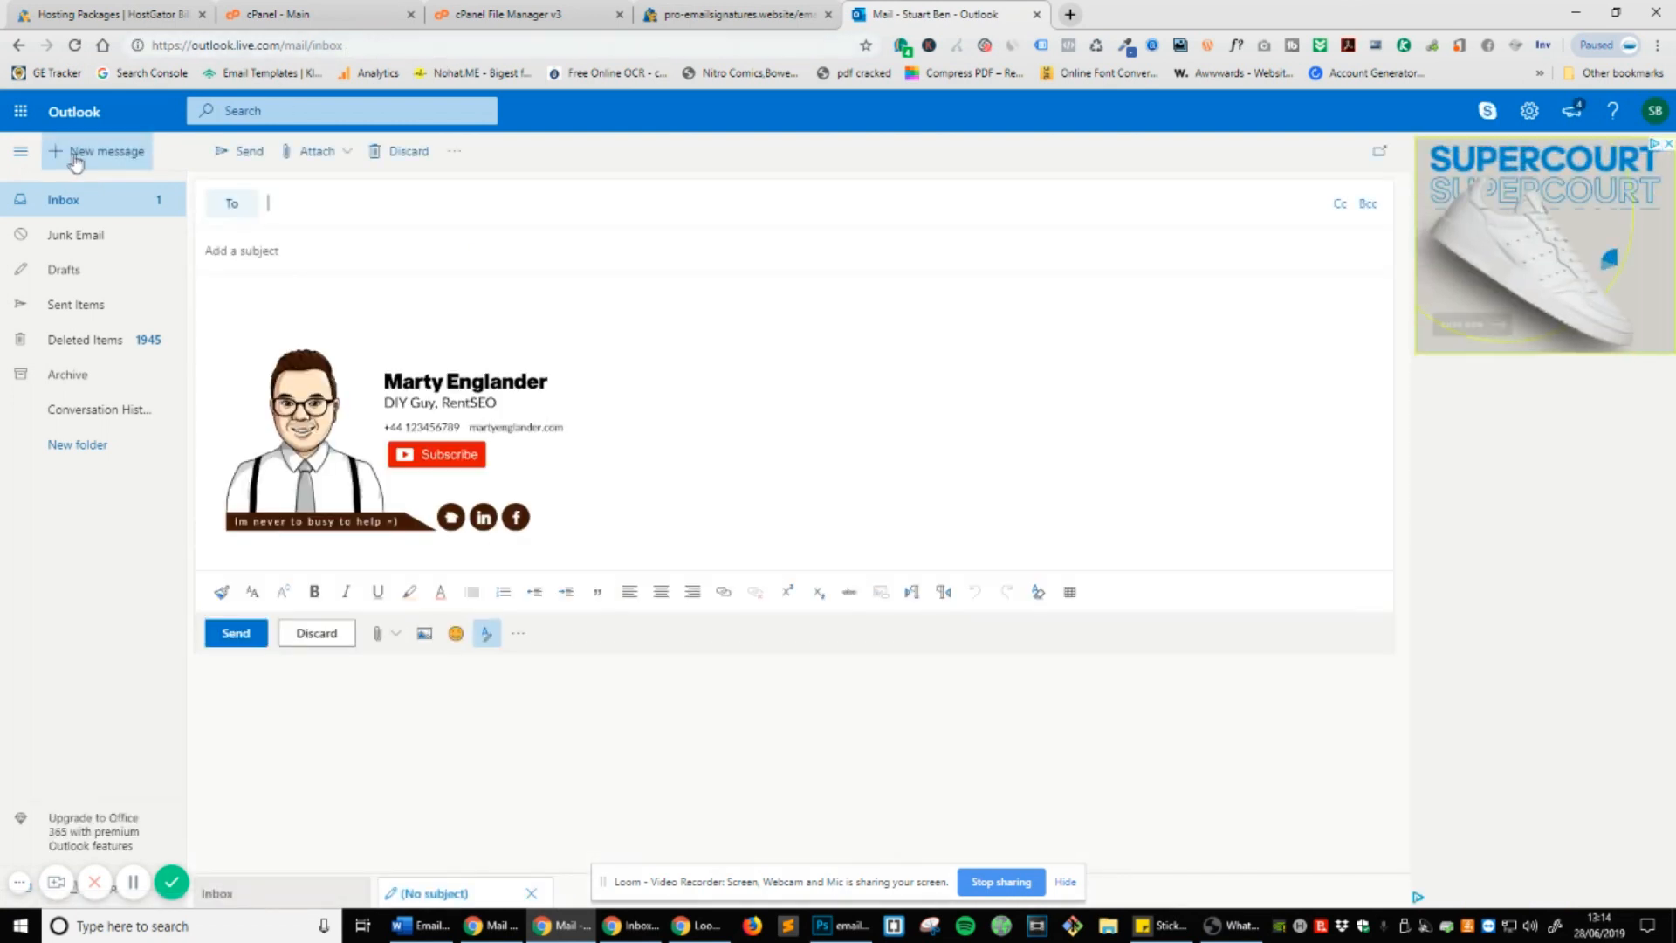
{"action": "mouse_move", "coordinate": [1081, 421]}
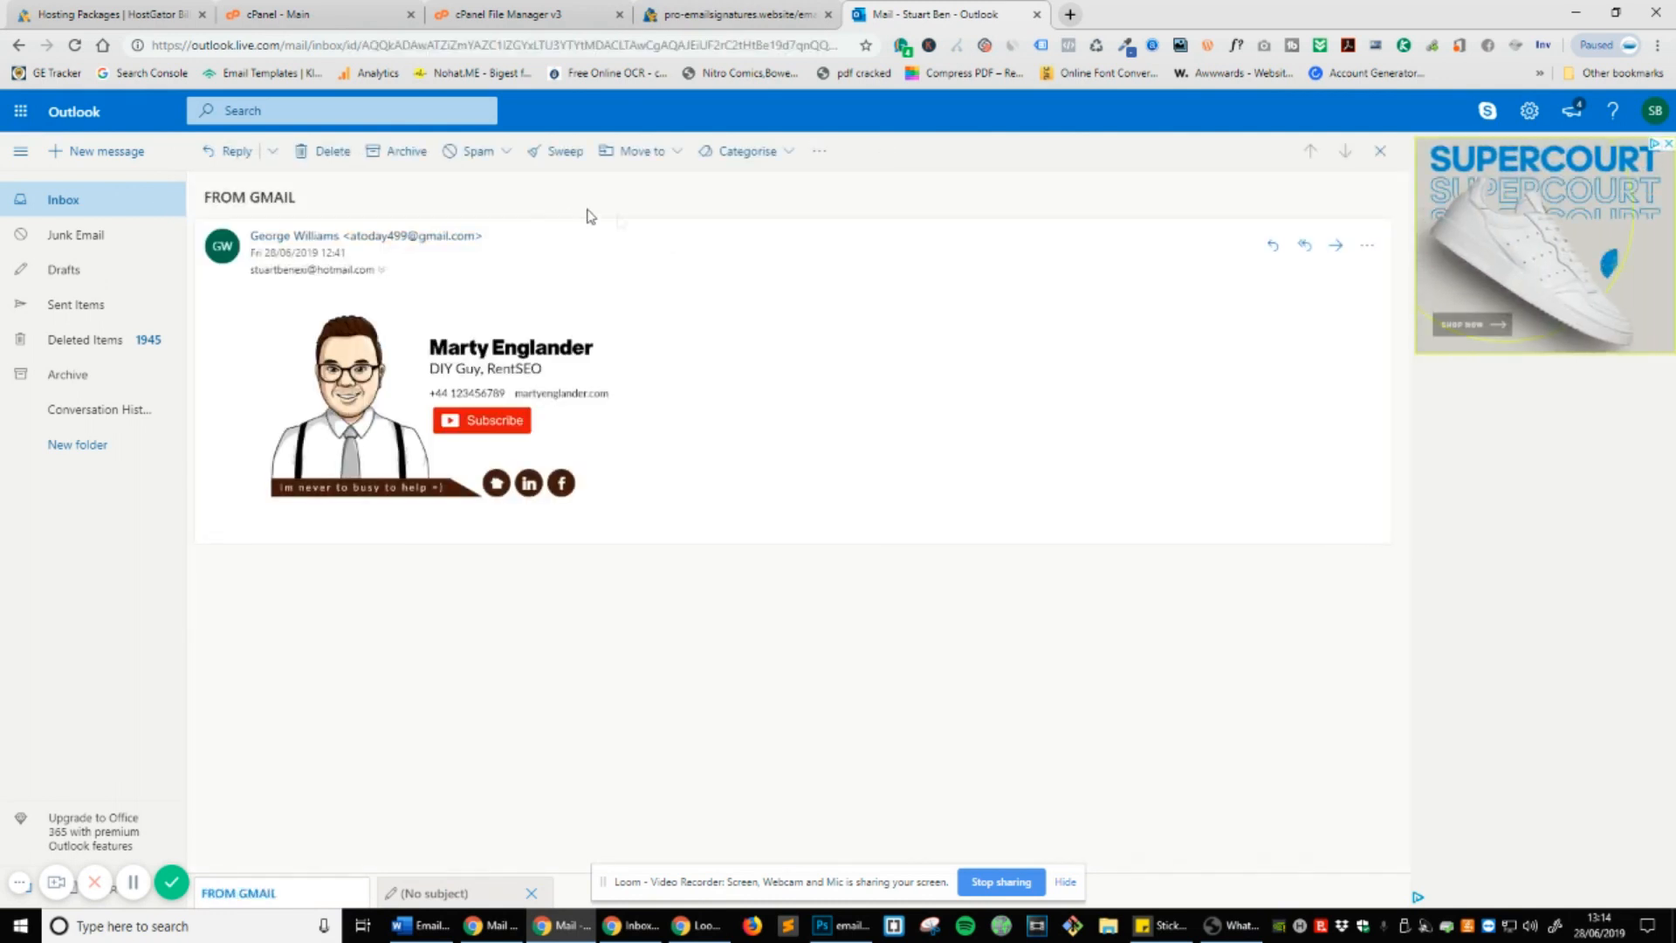
{"action": "mouse_move", "coordinate": [927, 510]}
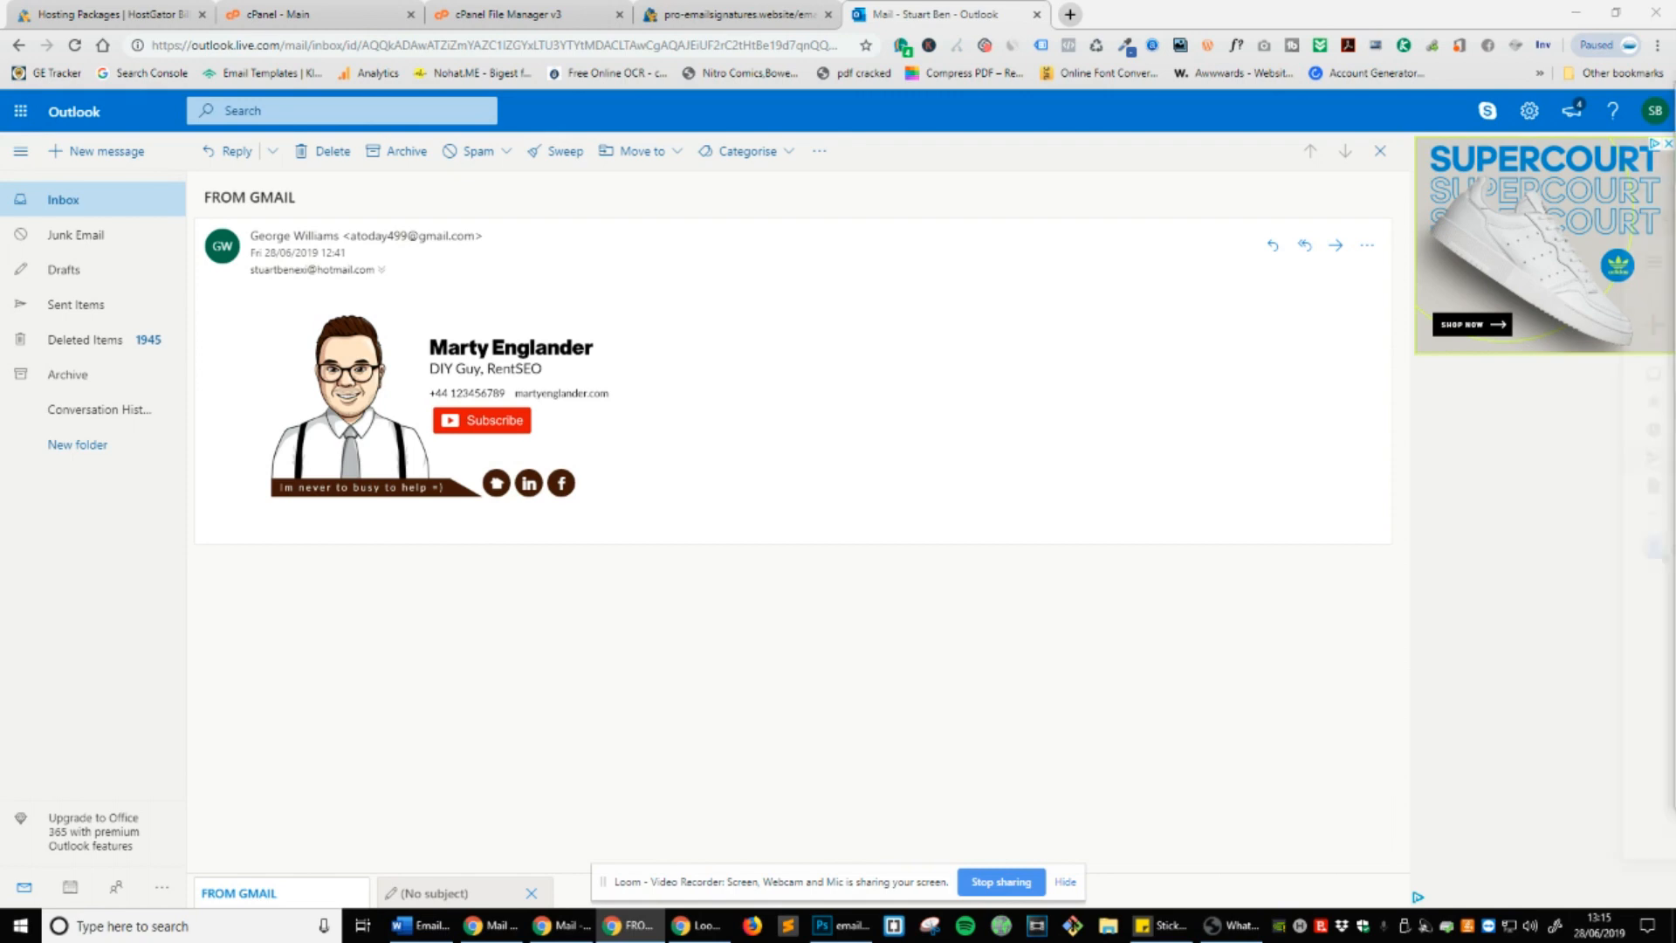
{"action": "left_click", "coordinate": [738, 14]}
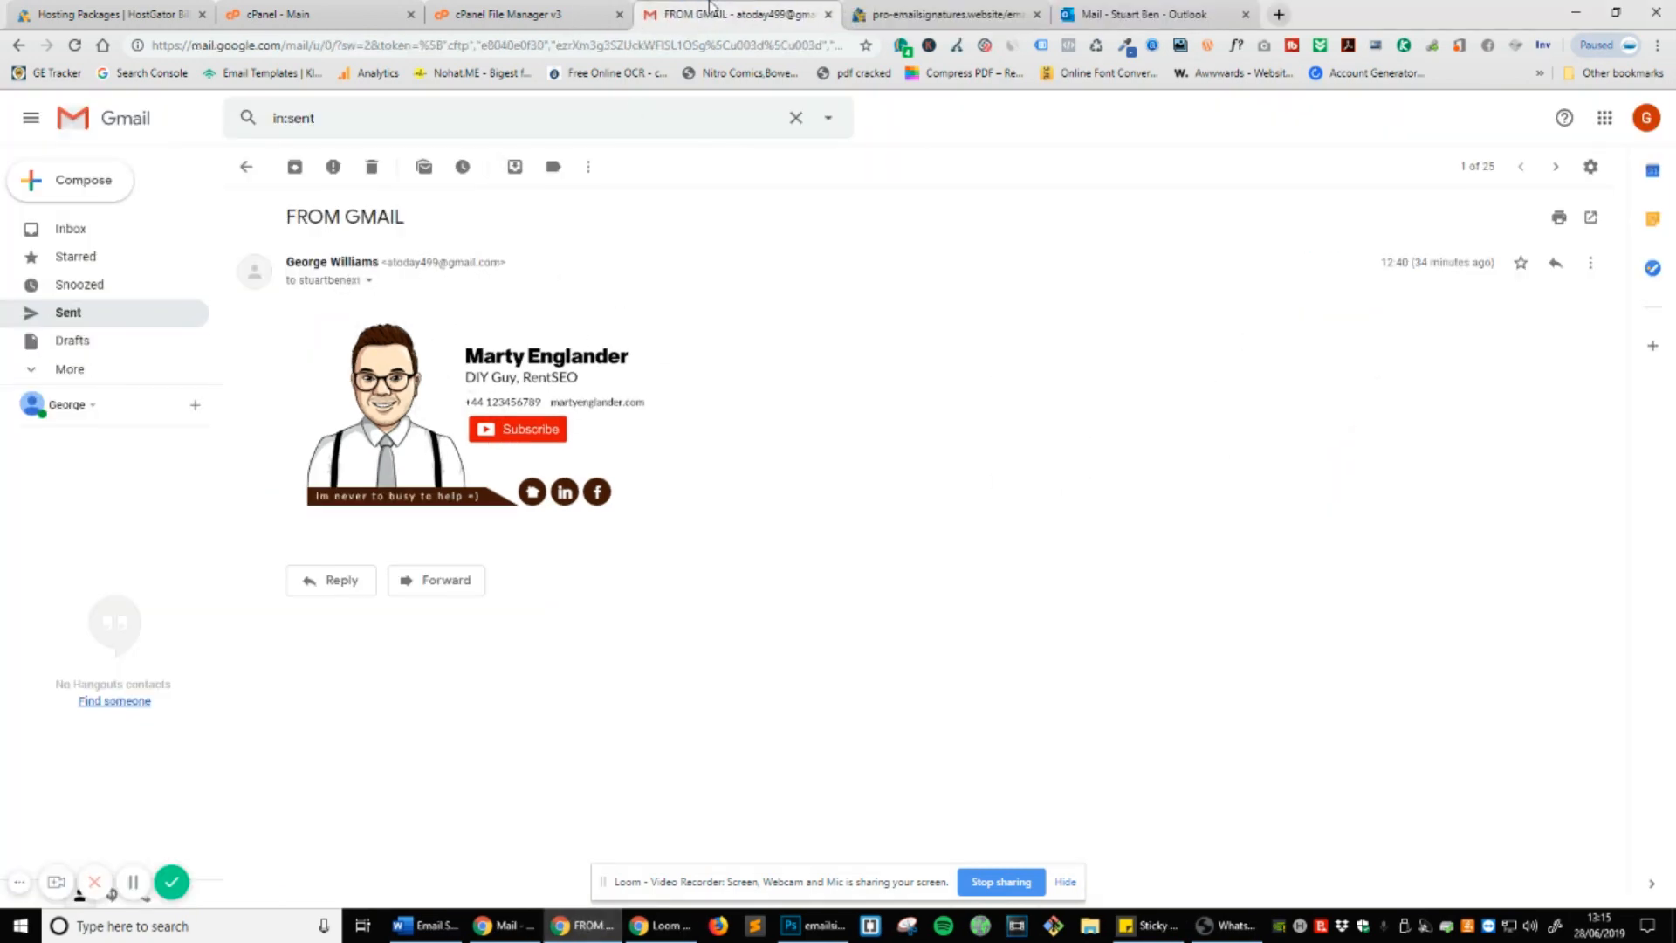
{"action": "left_click", "coordinate": [1133, 14]}
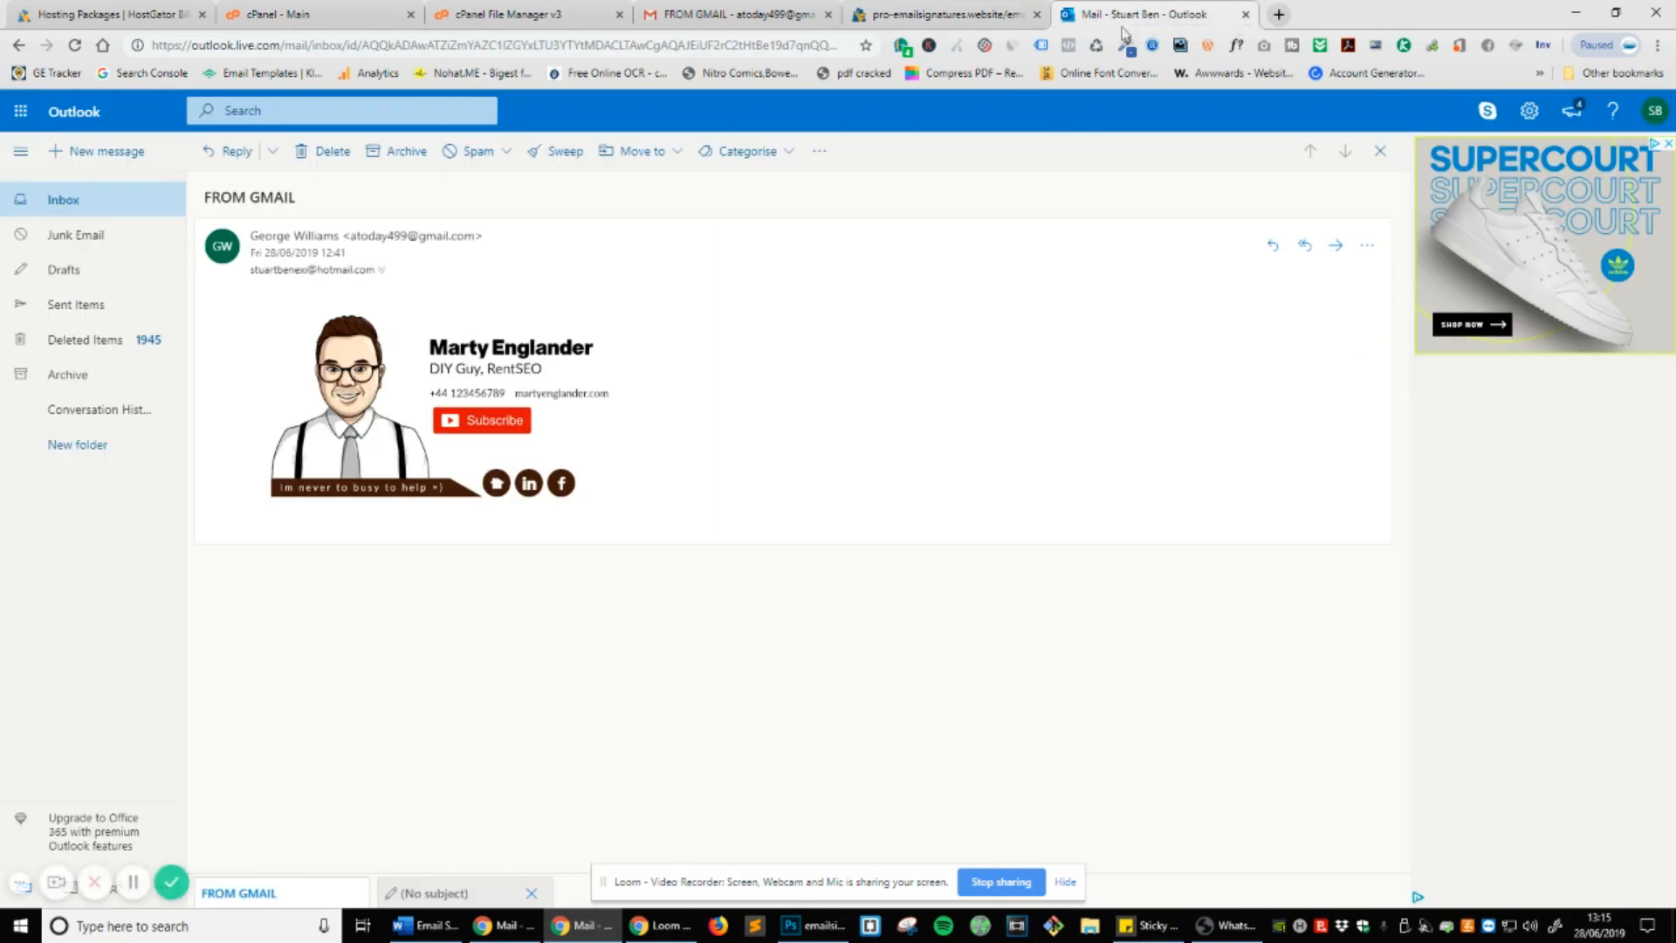
Check the signature image's context menu, then return to the hosted signature page.
{"action": "right_click", "coordinate": [496, 482]}
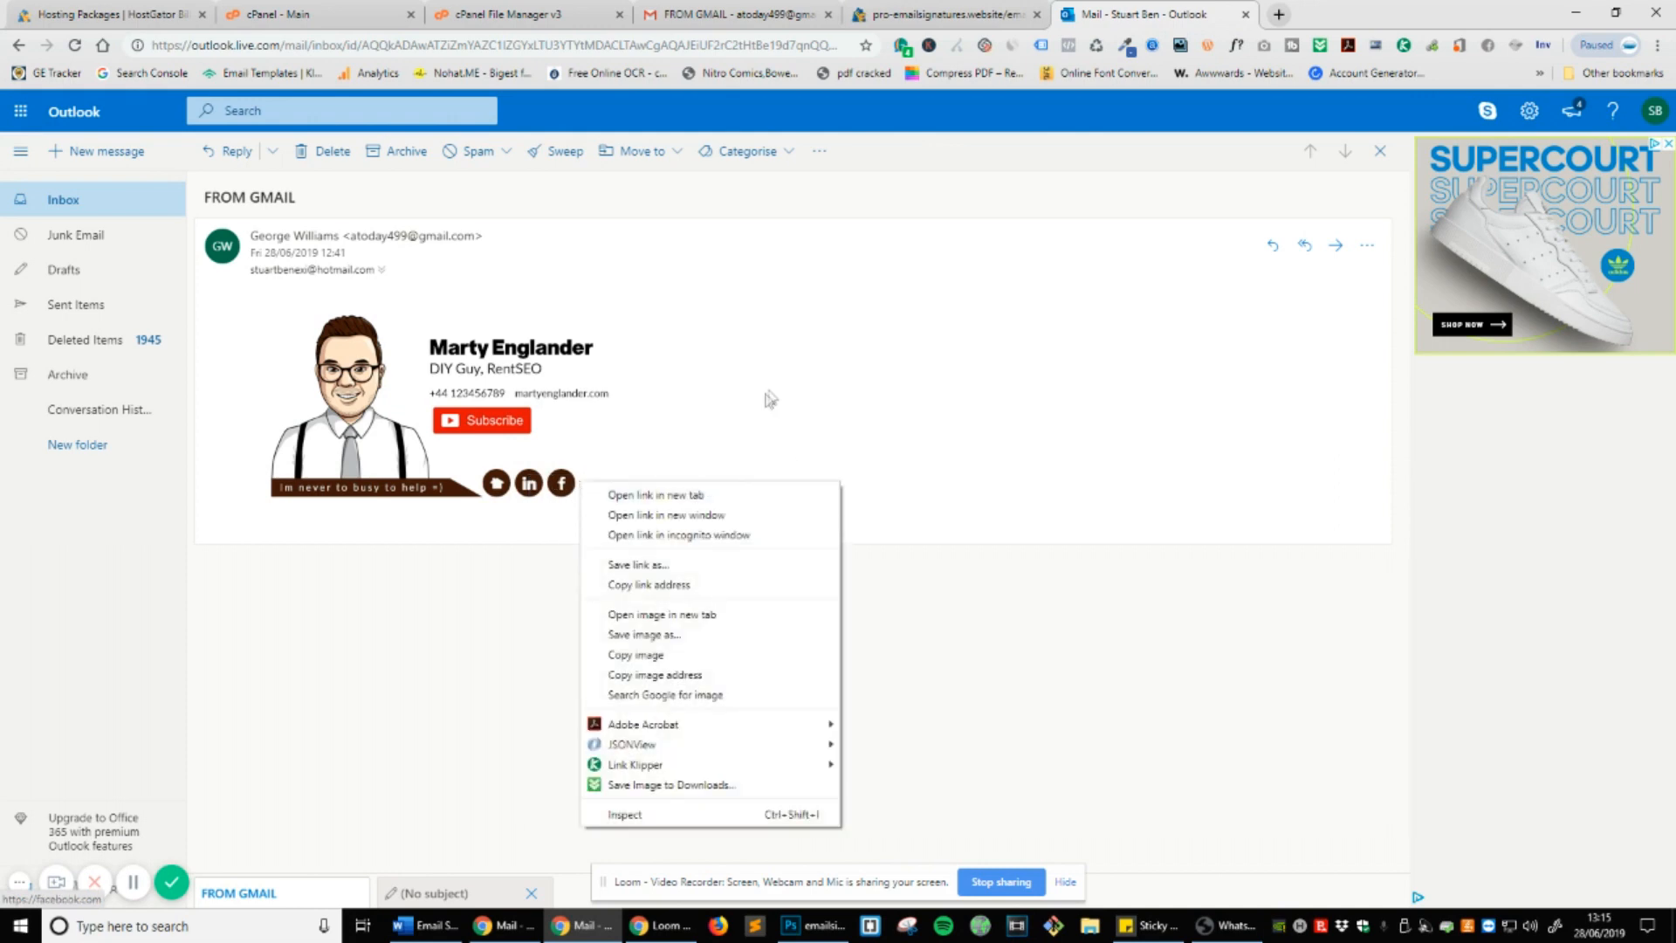
{"action": "left_click", "coordinate": [913, 449]}
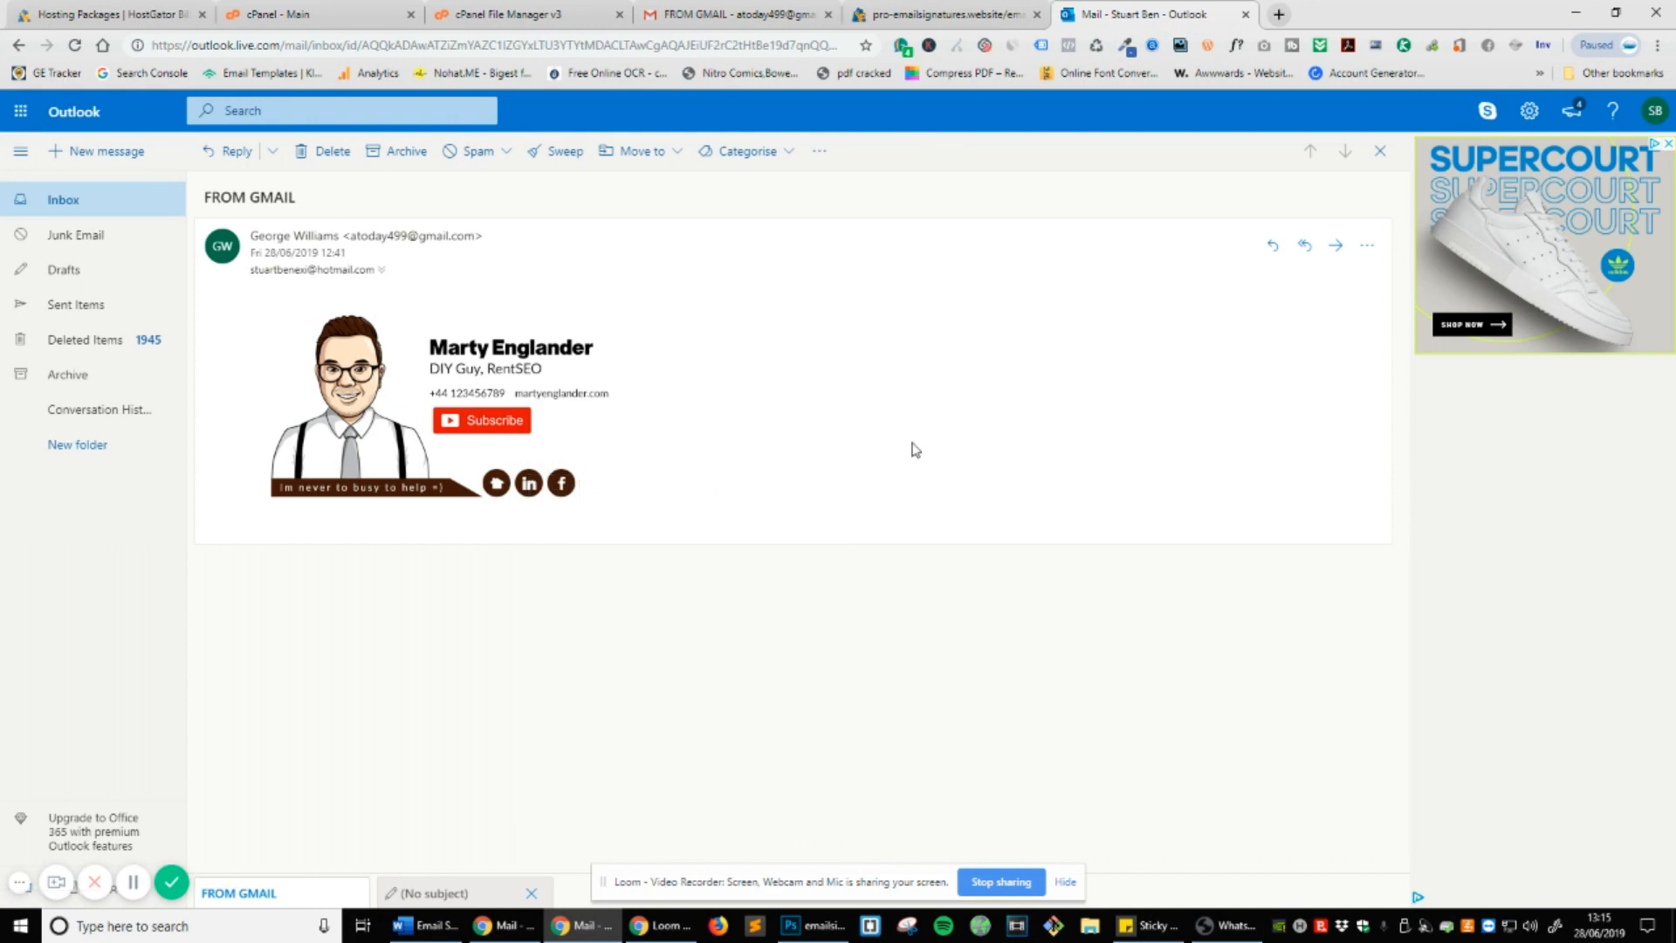
{"action": "left_click", "coordinate": [737, 14]}
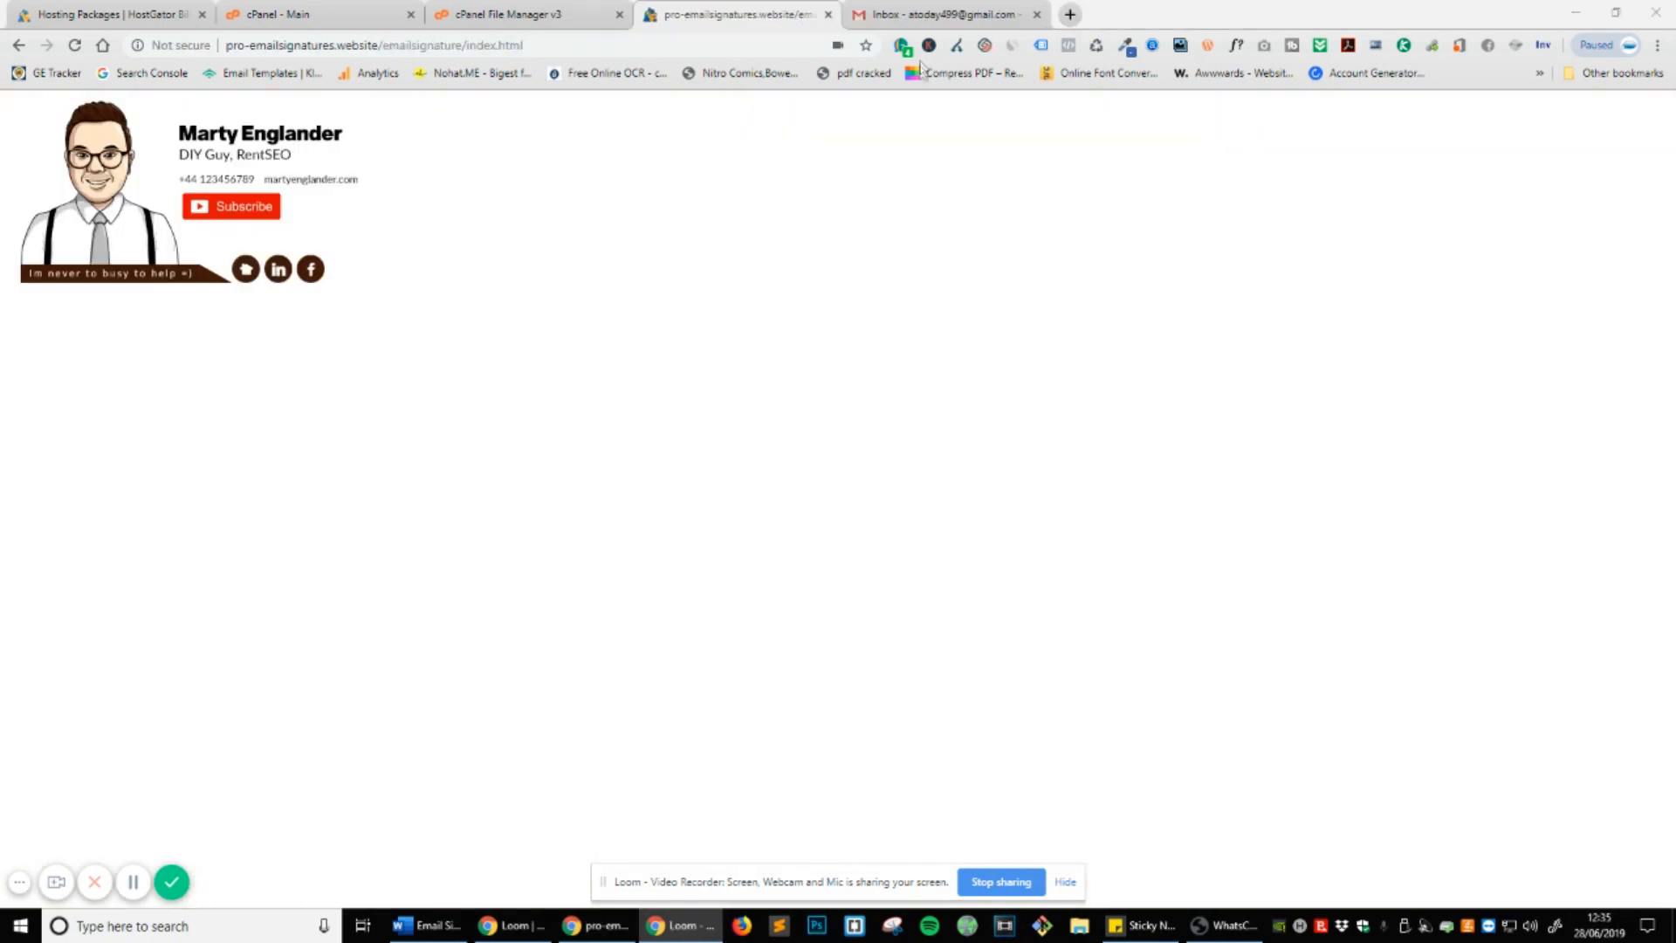
{"action": "mouse_move", "coordinate": [917, 199]}
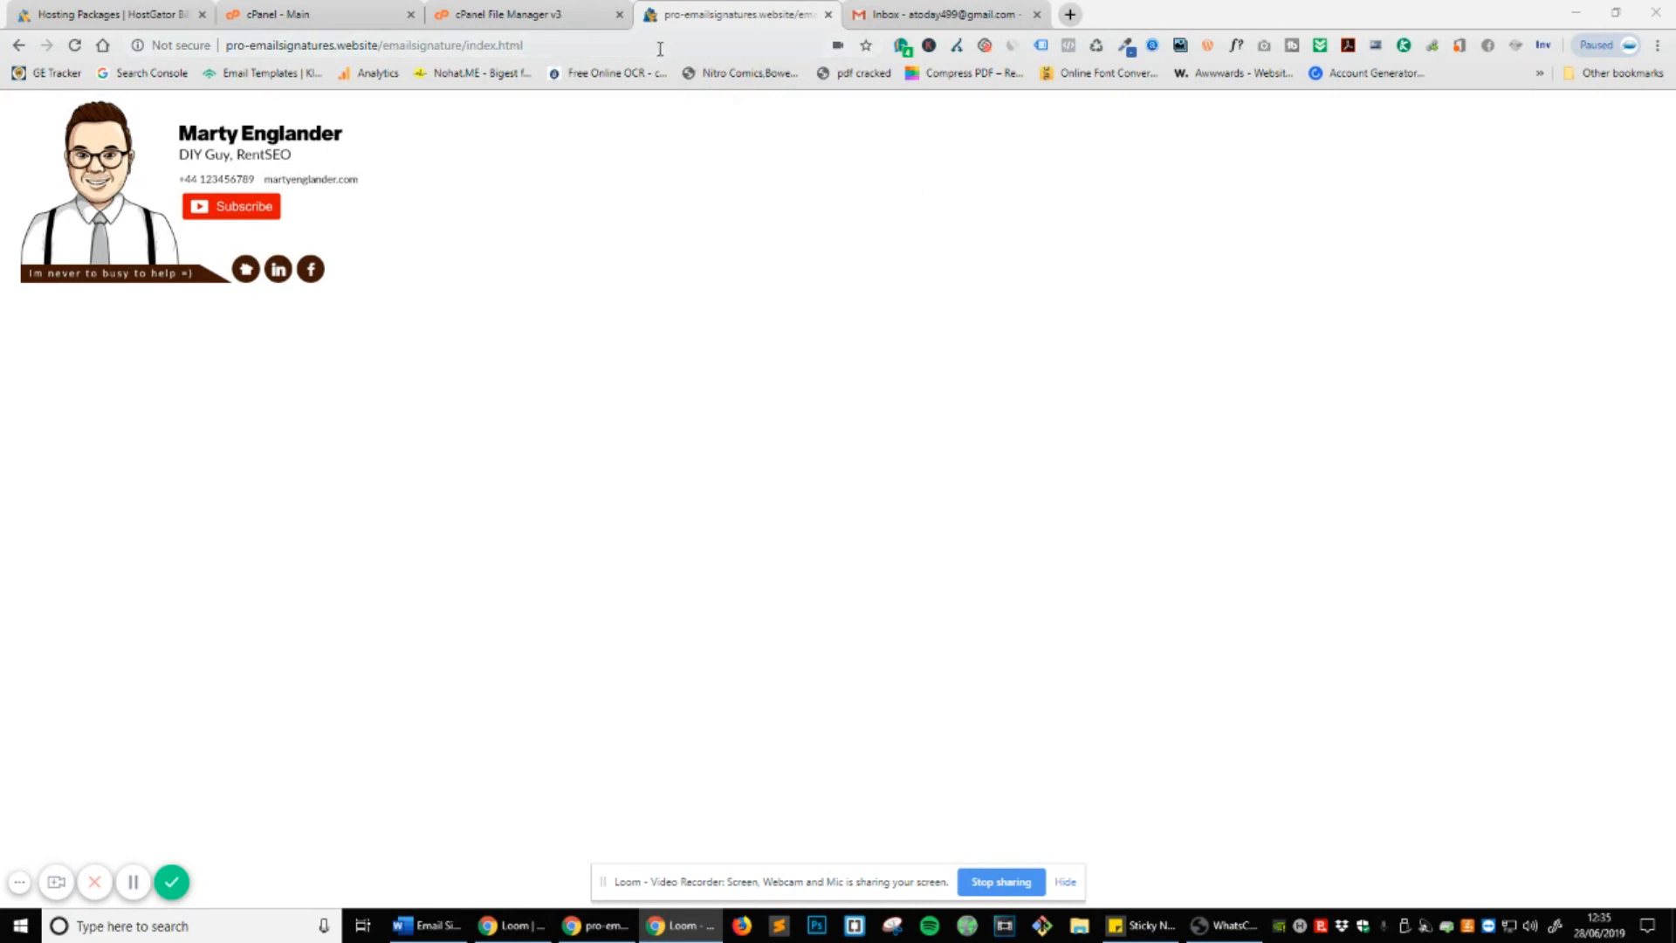
{"action": "mouse_move", "coordinate": [484, 203]}
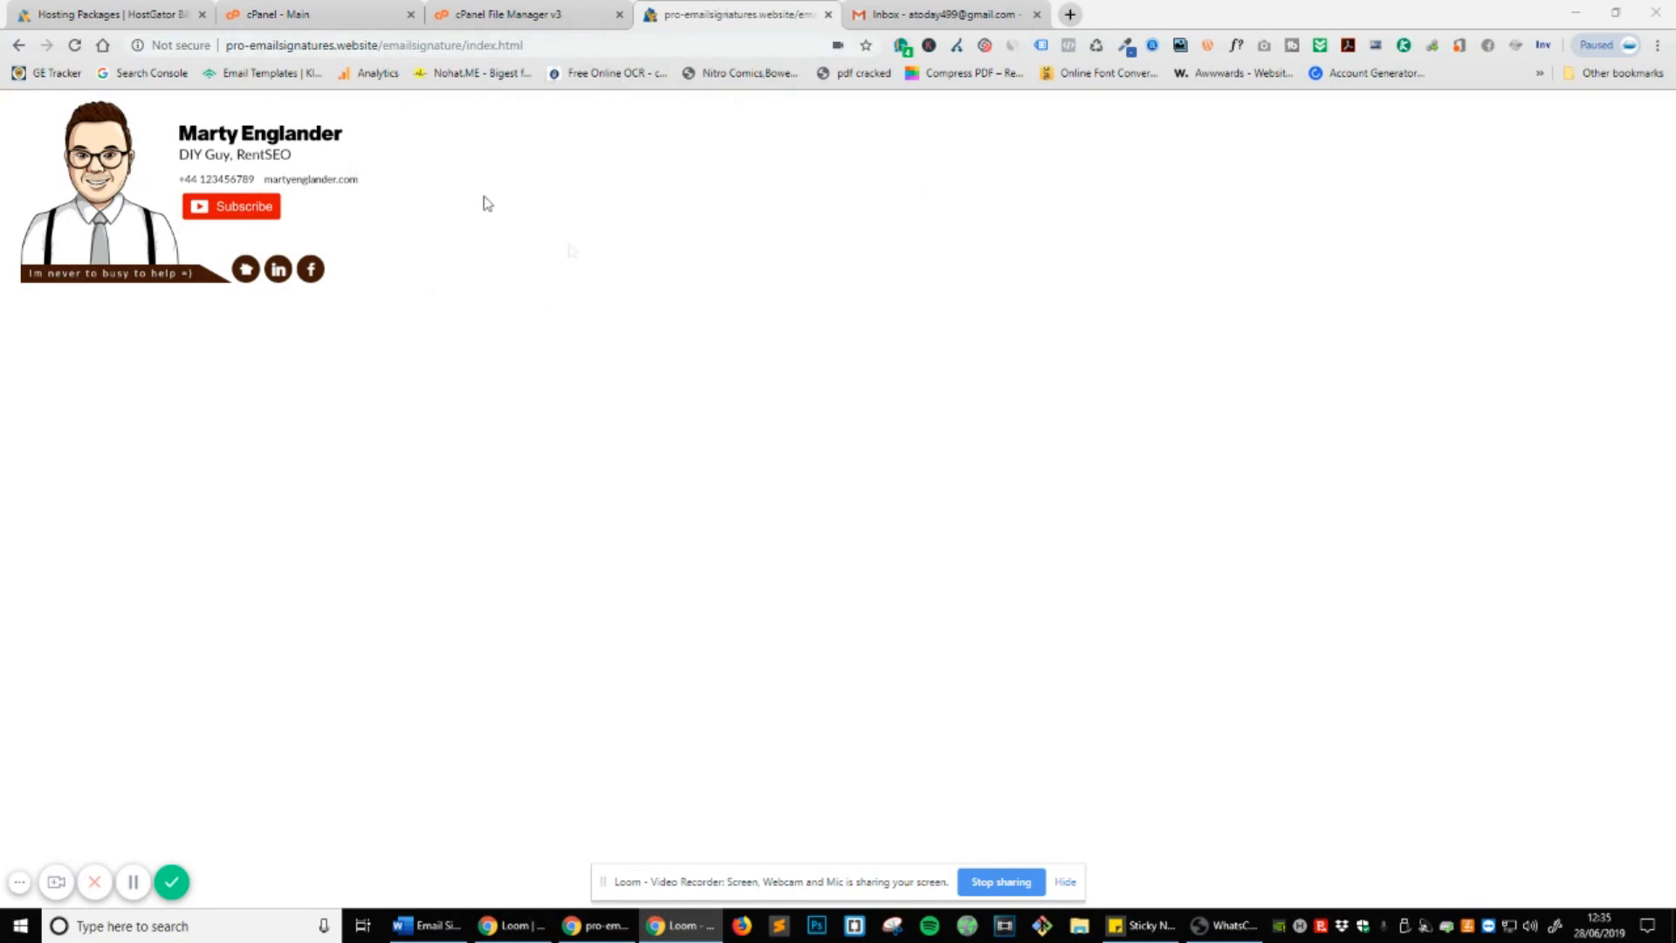
{"action": "mouse_move", "coordinate": [695, 263]}
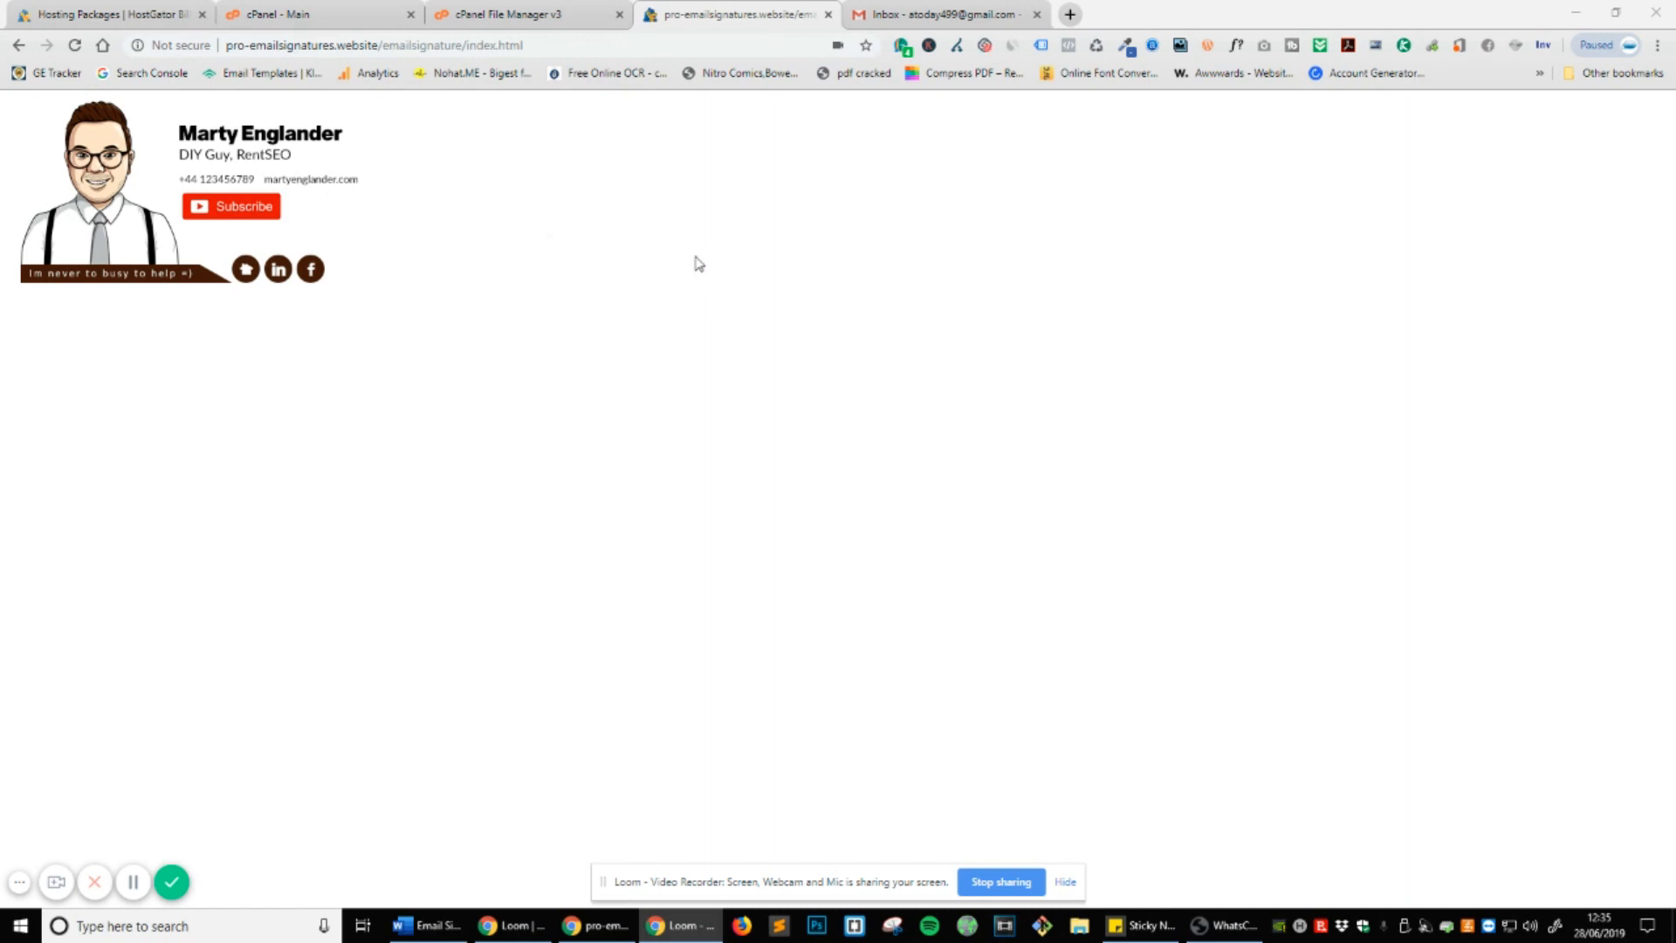
{"action": "mouse_move", "coordinate": [843, 296]}
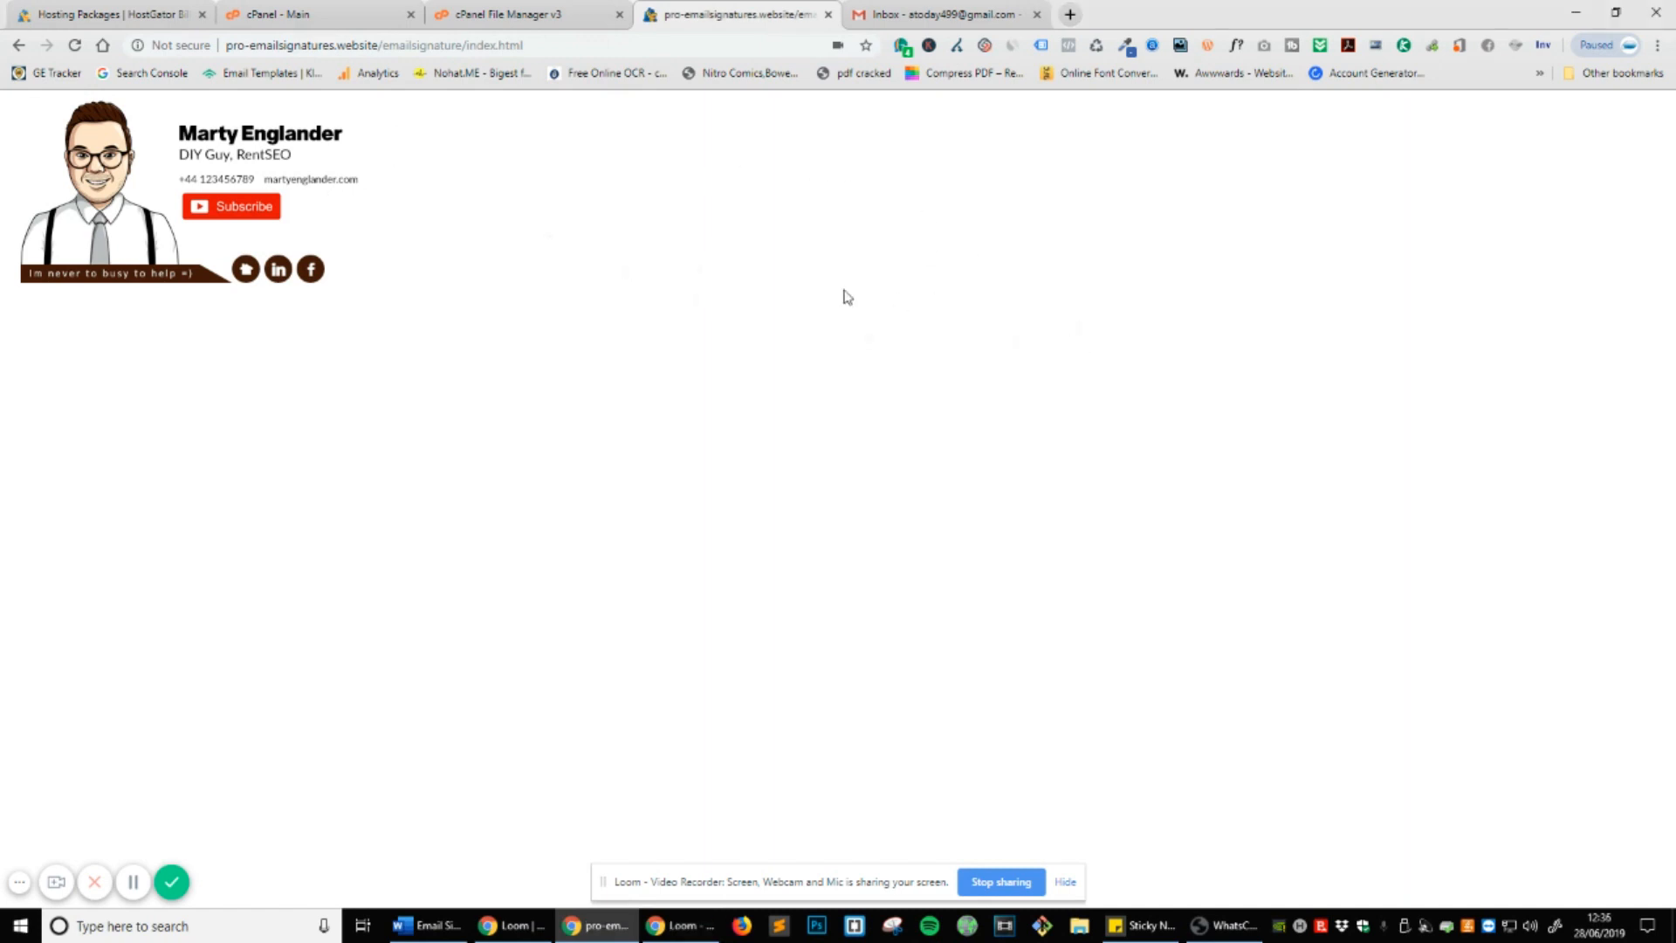
{"action": "mouse_move", "coordinate": [823, 279]}
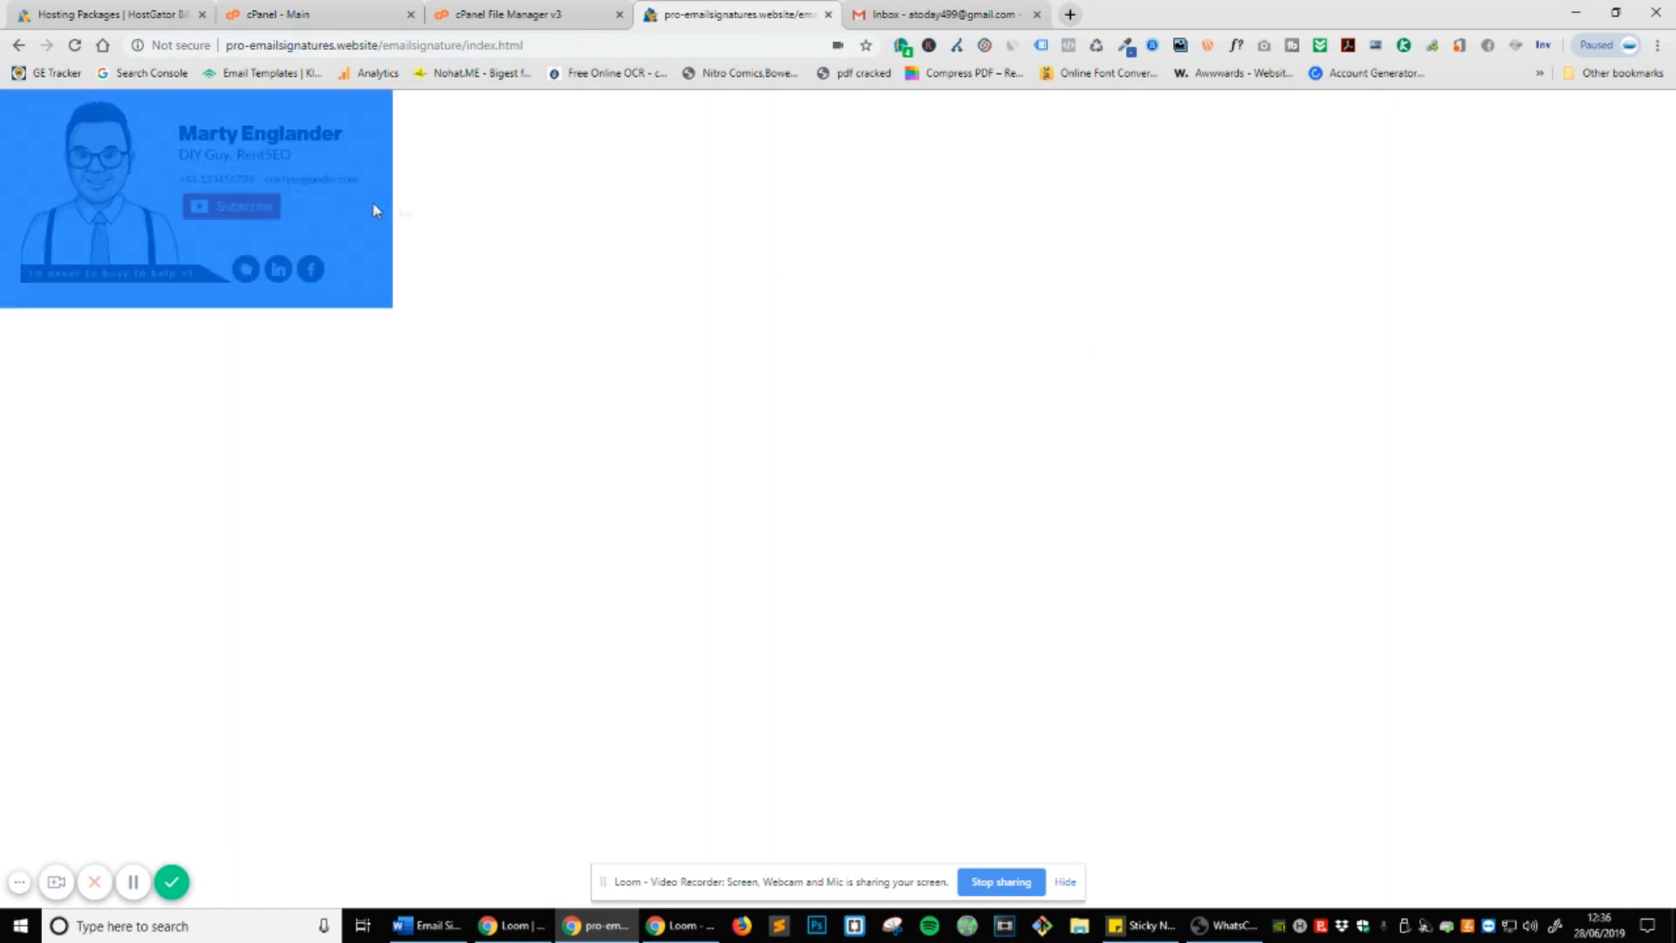
{"action": "mouse_move", "coordinate": [229, 205]}
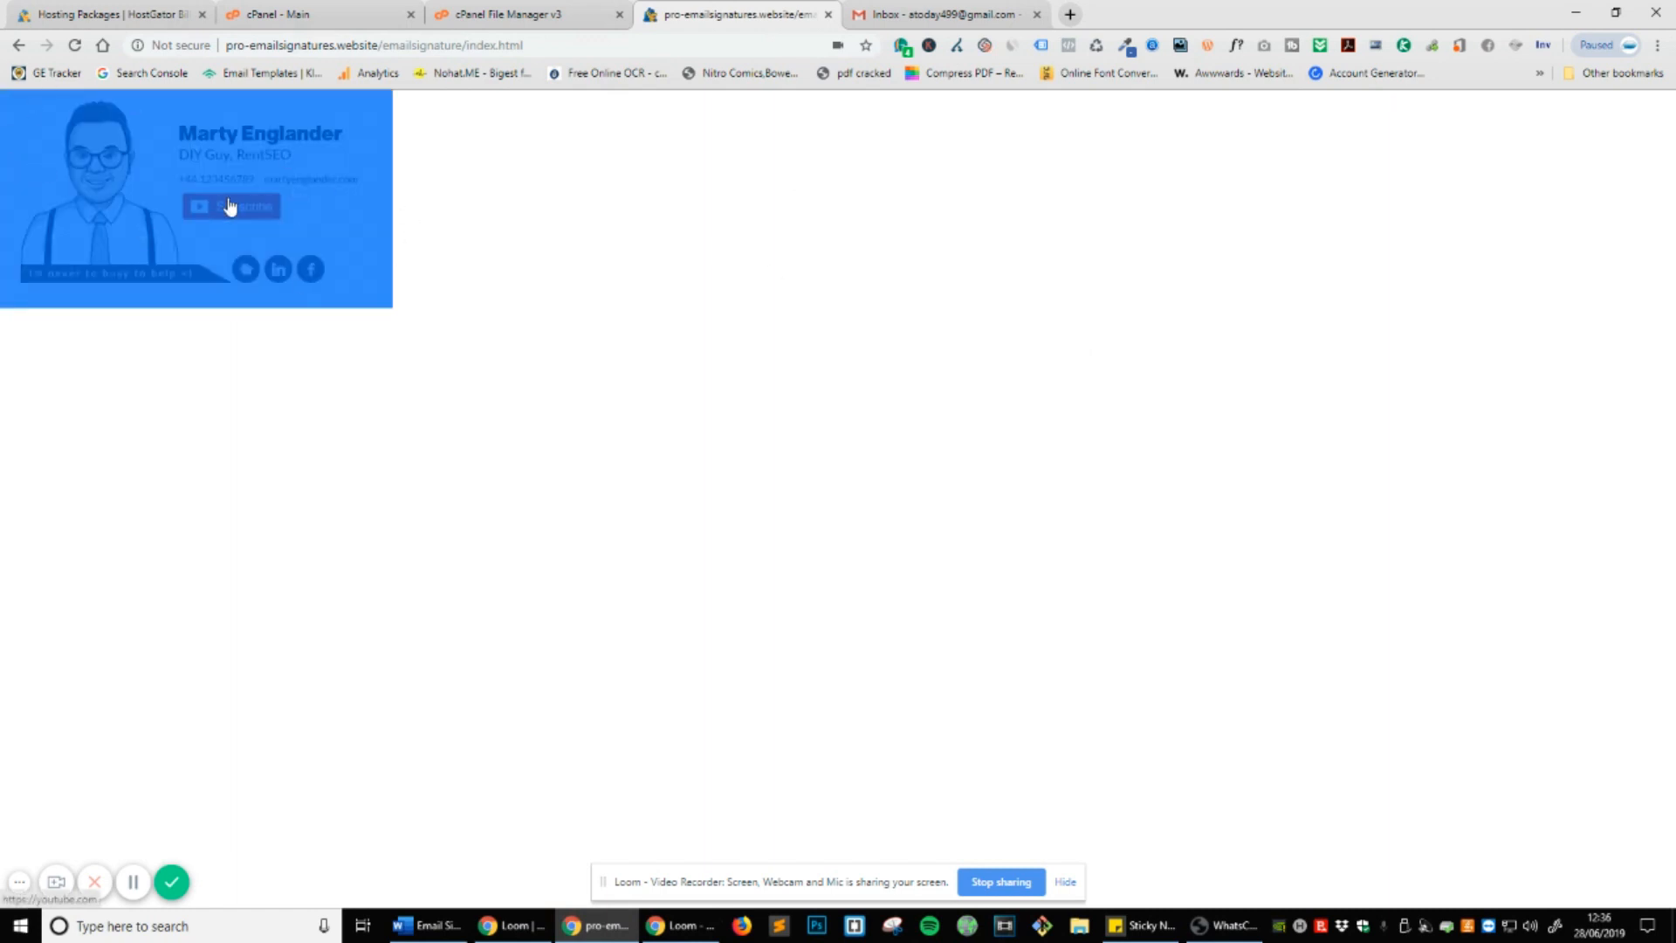
{"action": "mouse_move", "coordinate": [705, 250]}
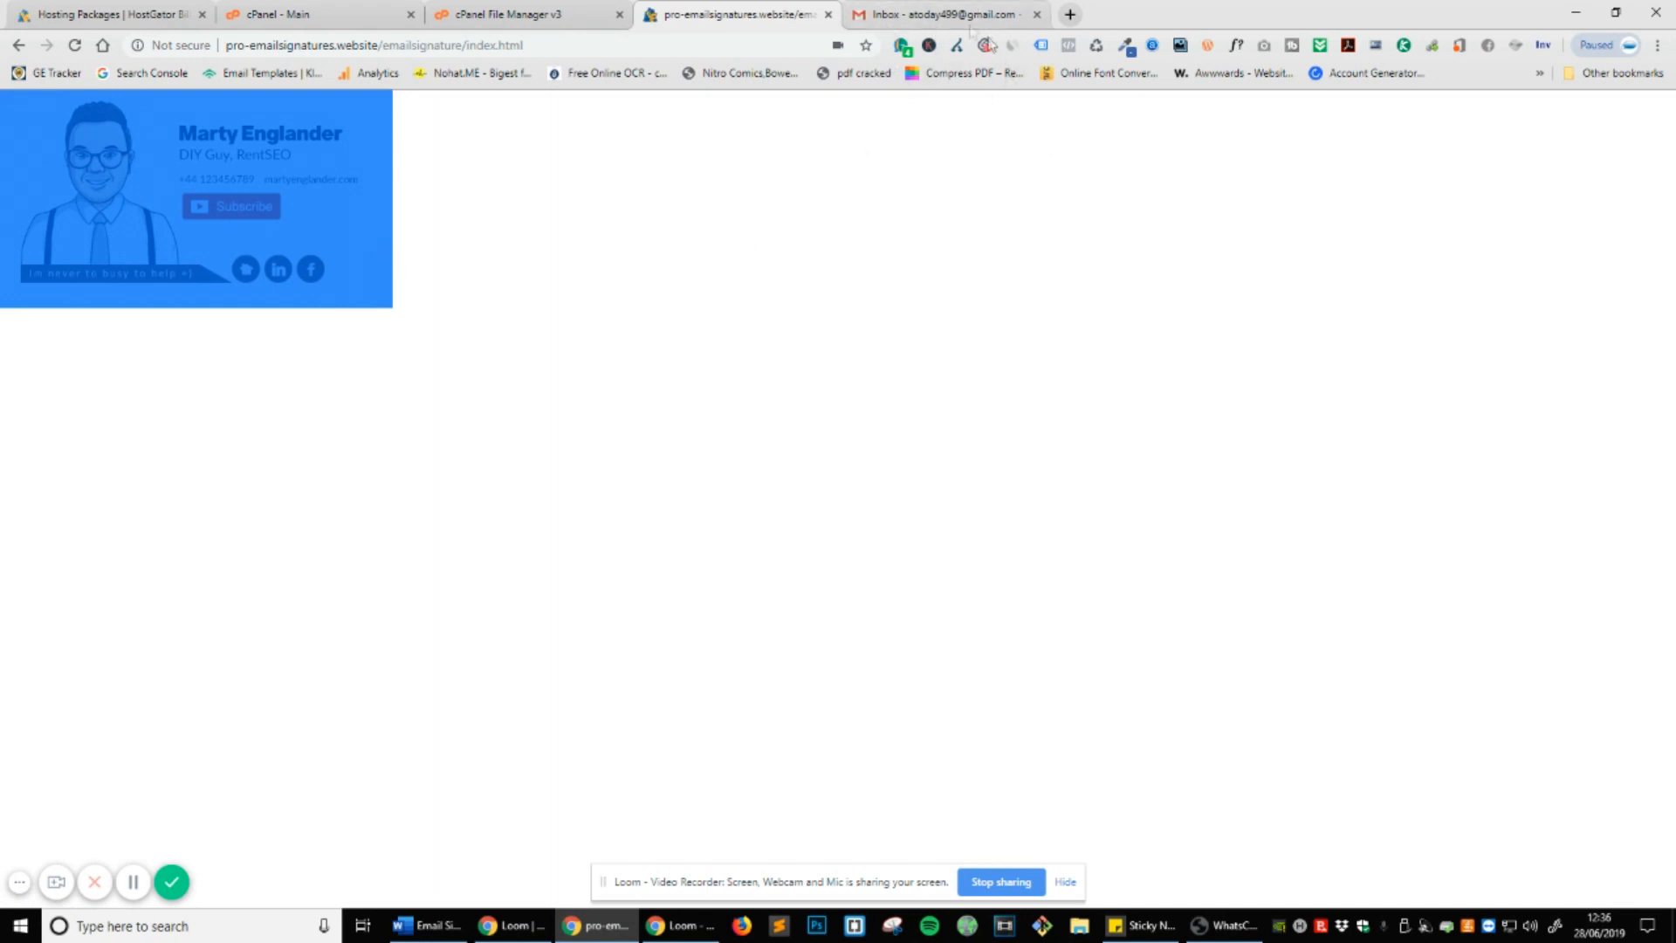
{"action": "left_click", "coordinate": [944, 14]}
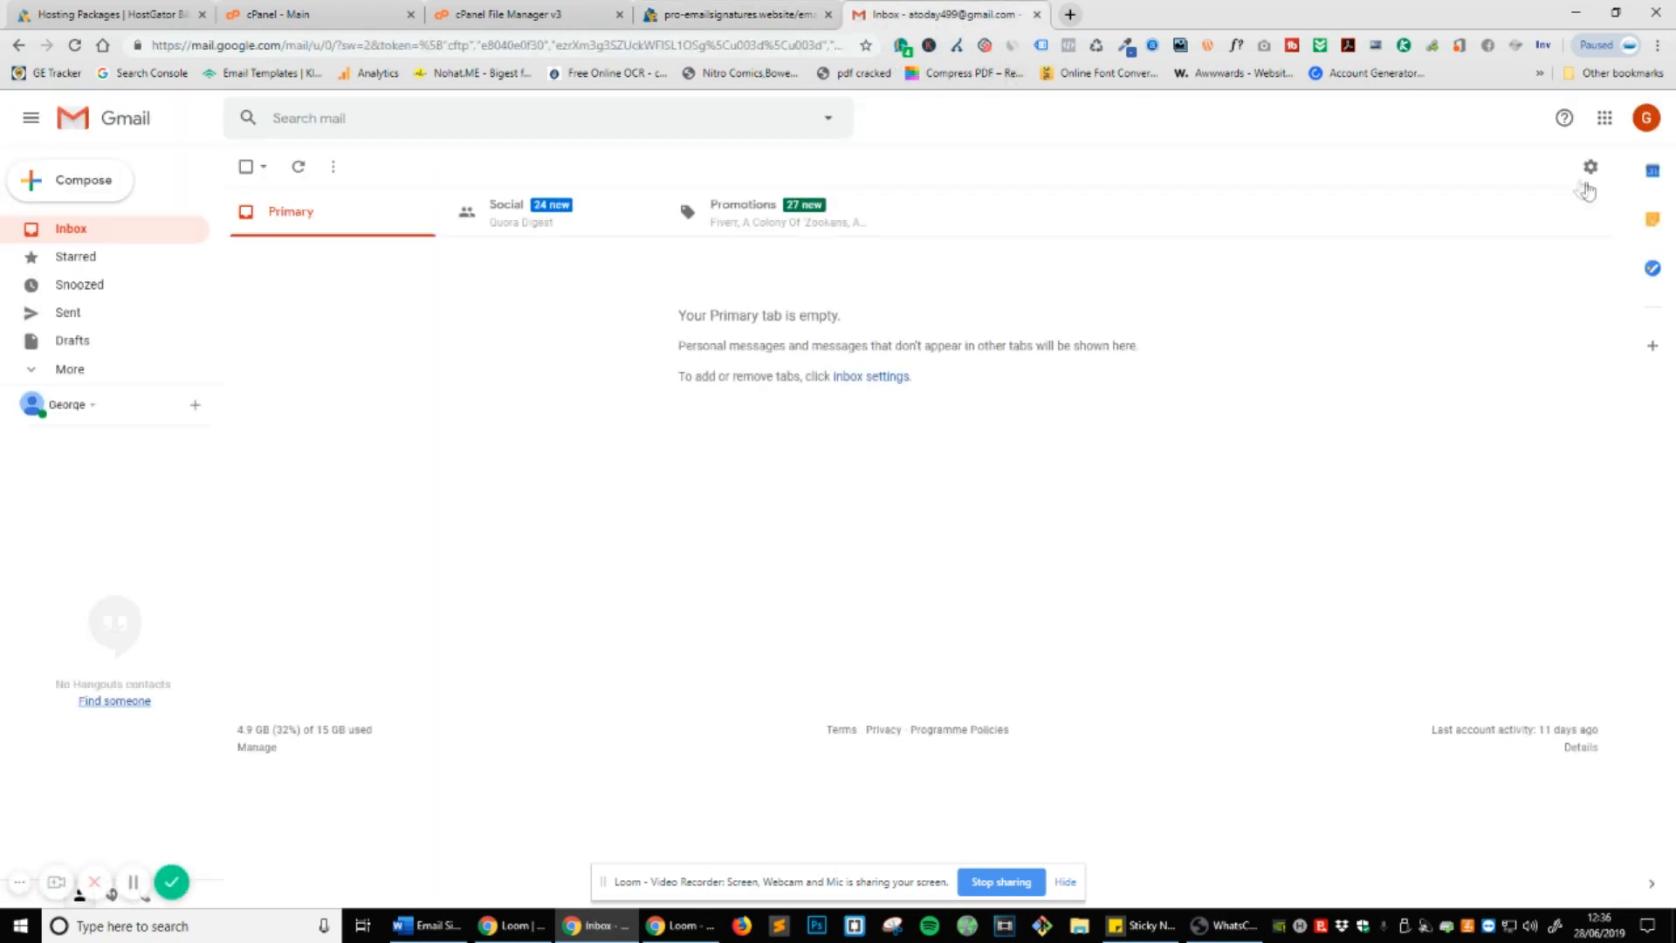
{"action": "mouse_move", "coordinate": [1590, 166]}
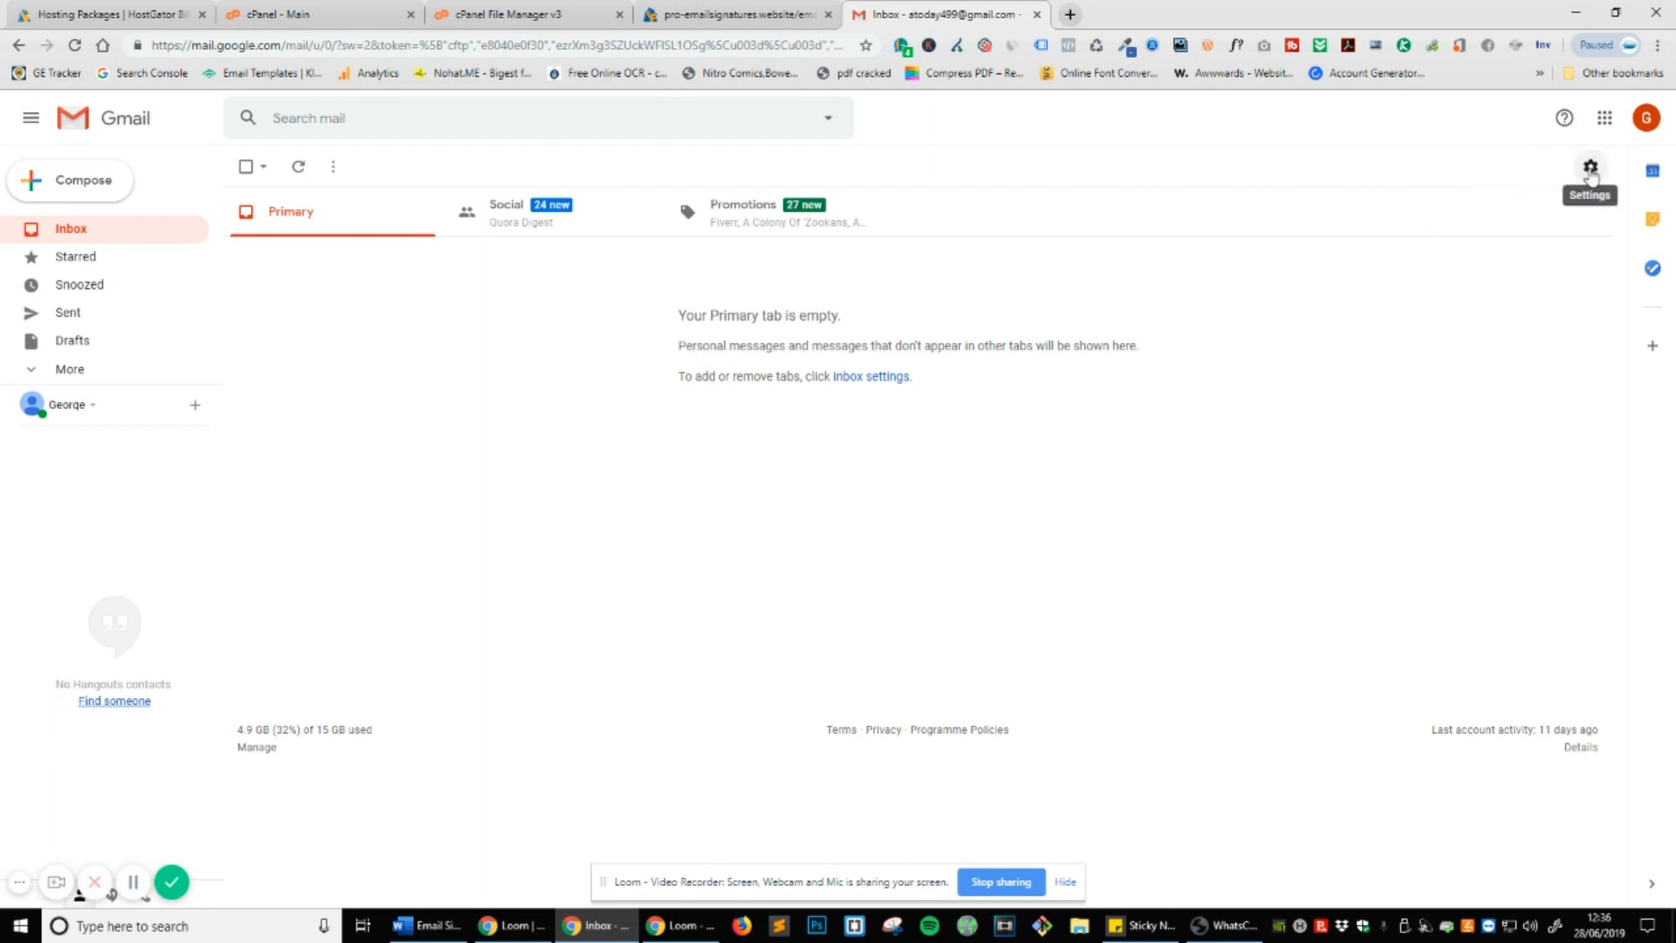
{"action": "left_click", "coordinate": [1590, 166]}
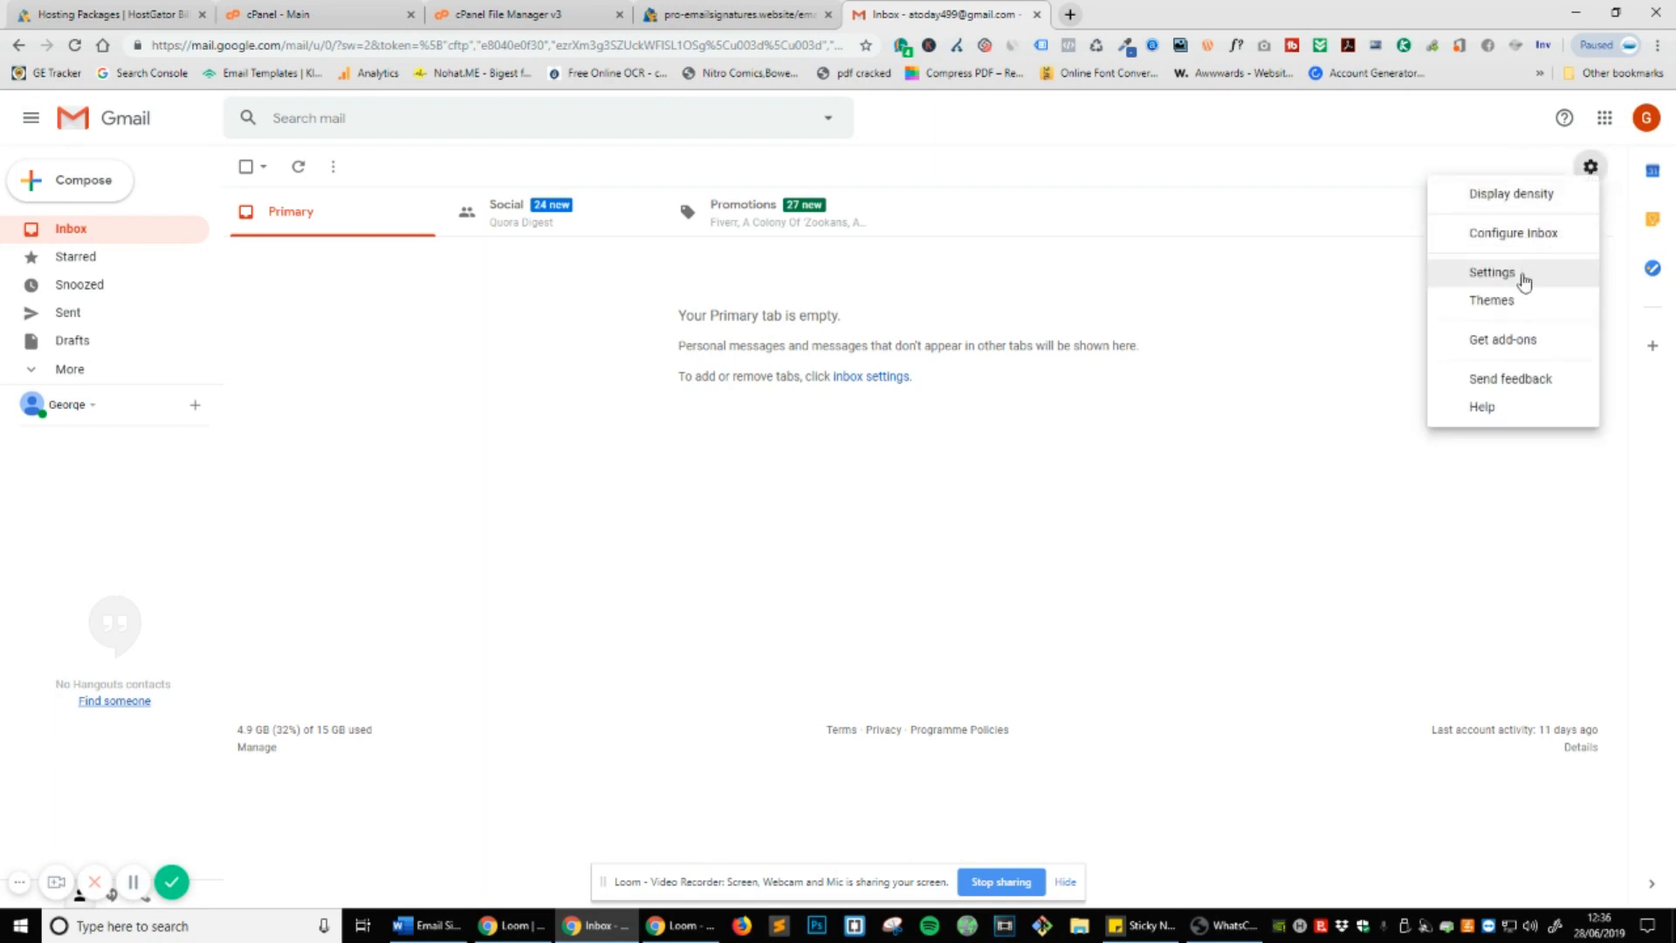
{"action": "left_click", "coordinate": [1491, 272]}
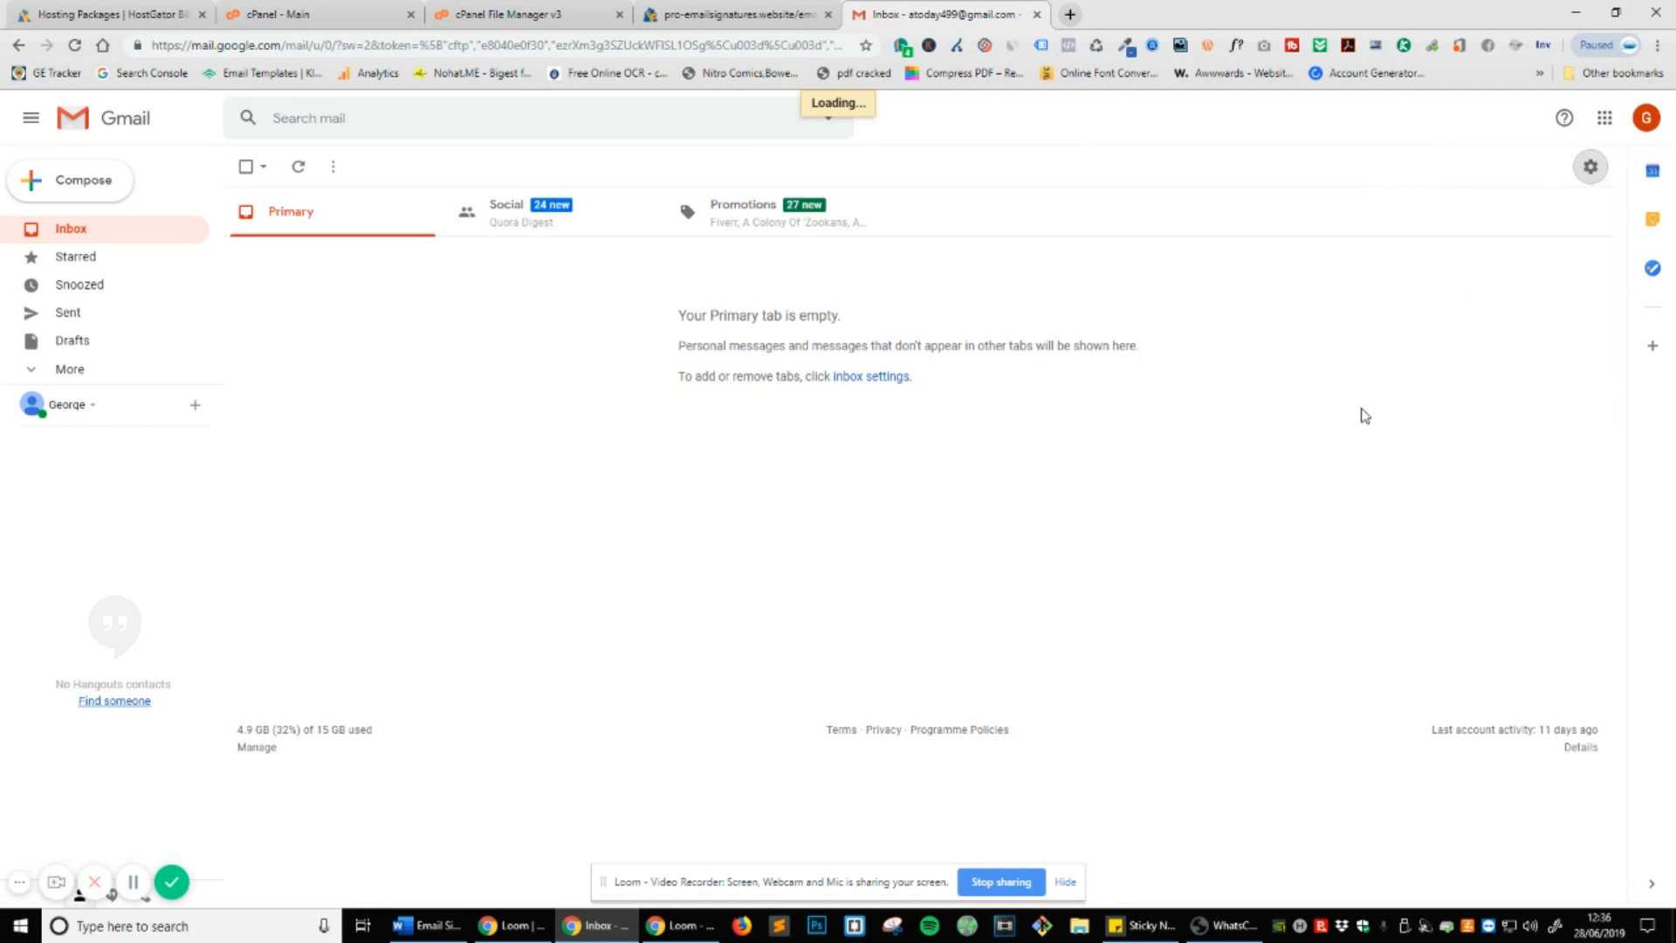
{"action": "left_click", "coordinate": [1589, 166]}
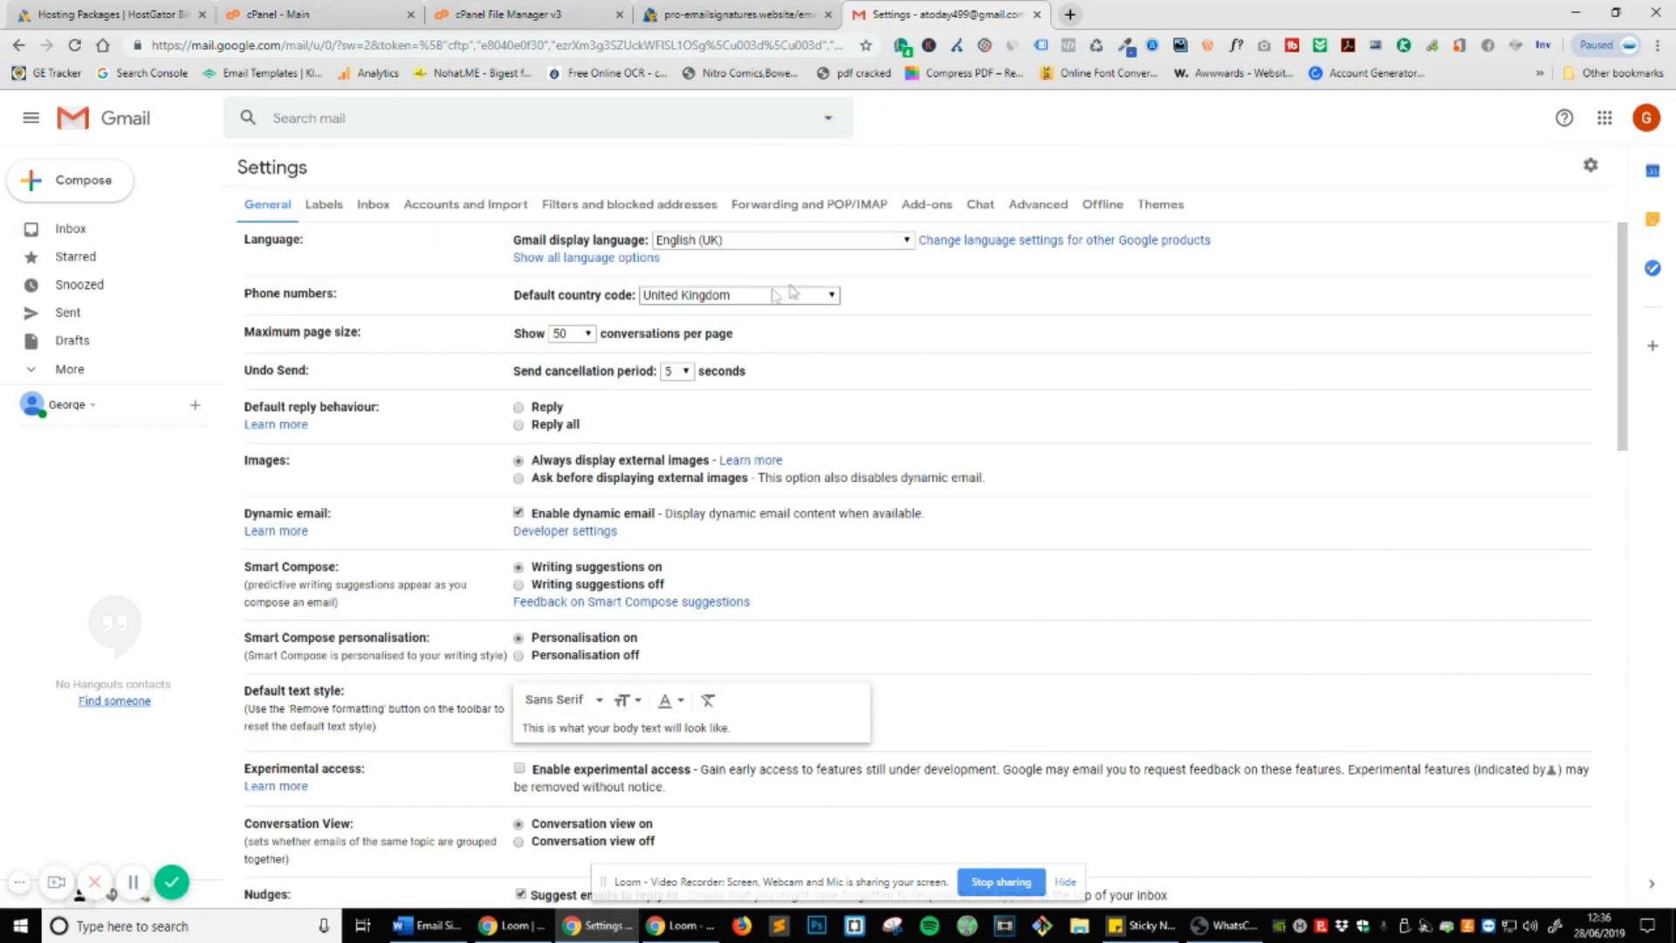
{"action": "mouse_move", "coordinate": [644, 283]}
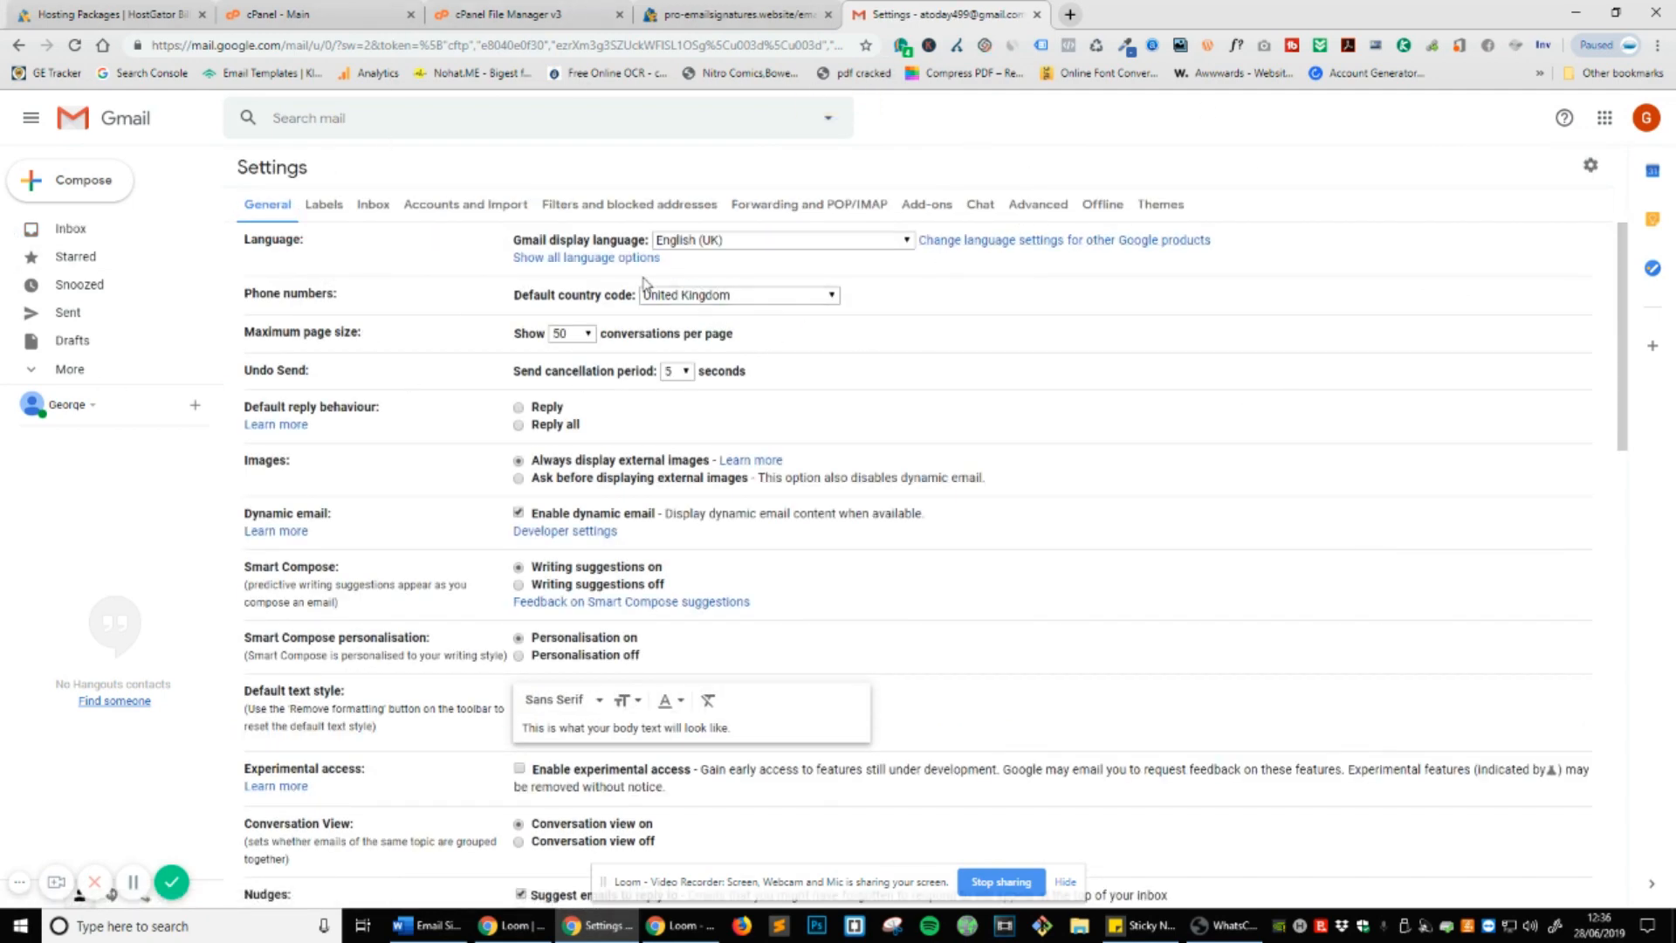
{"action": "scroll", "scroll_direction": "down", "scroll_amount": 3}
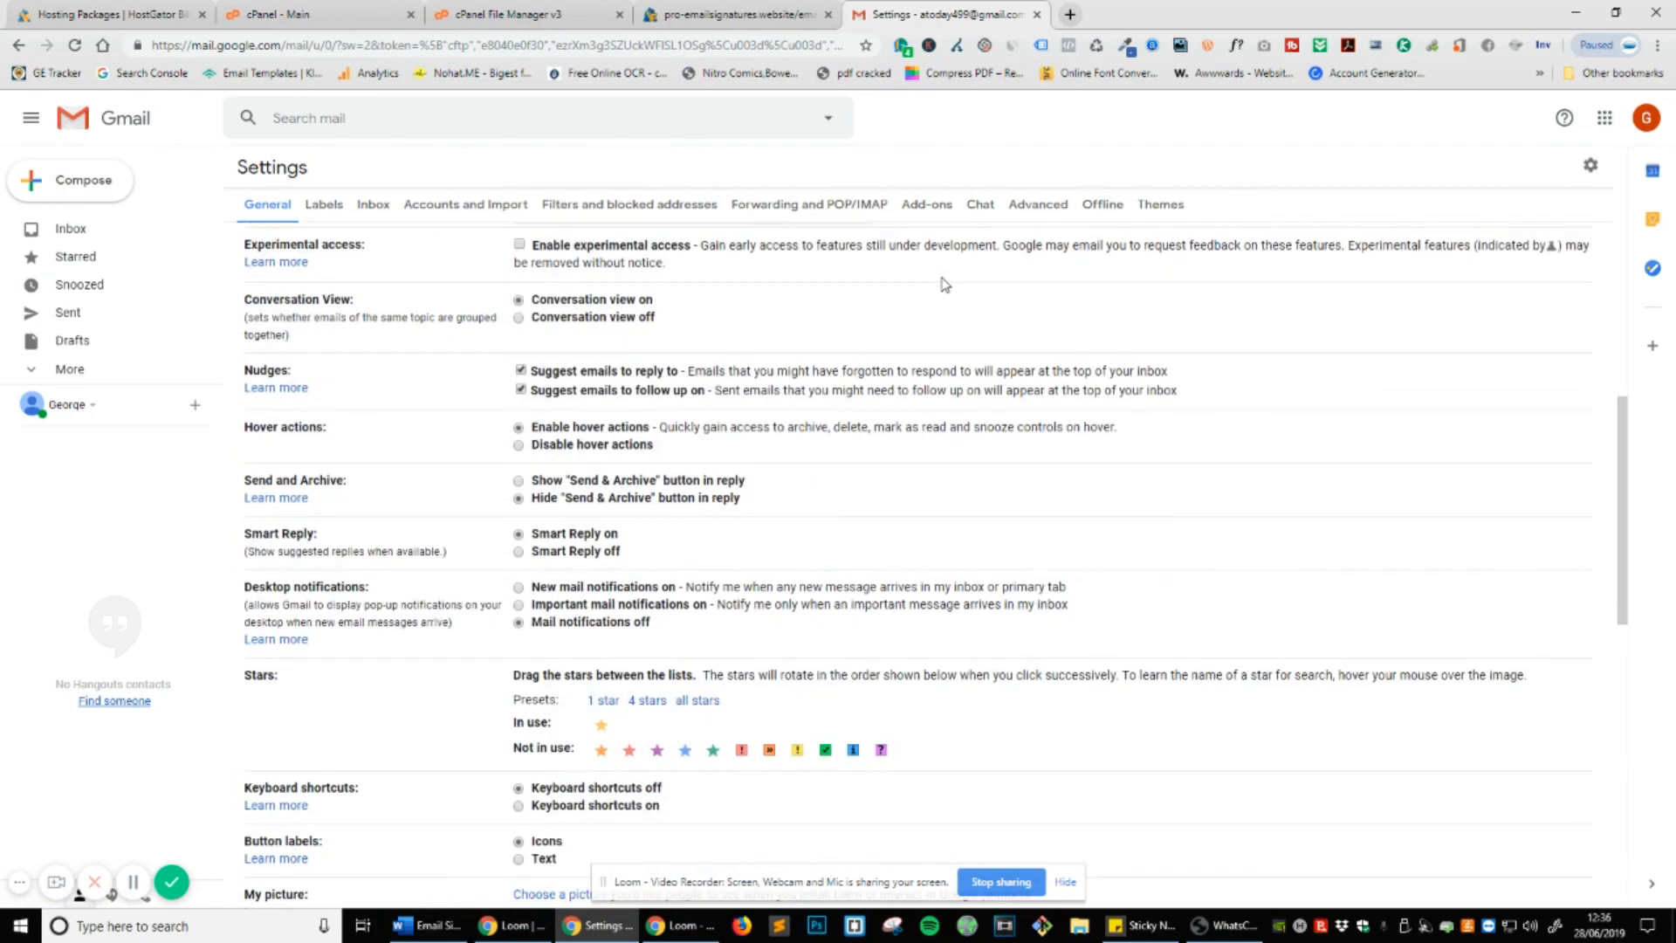
{"action": "scroll", "scroll_direction": "down", "scroll_amount": 3}
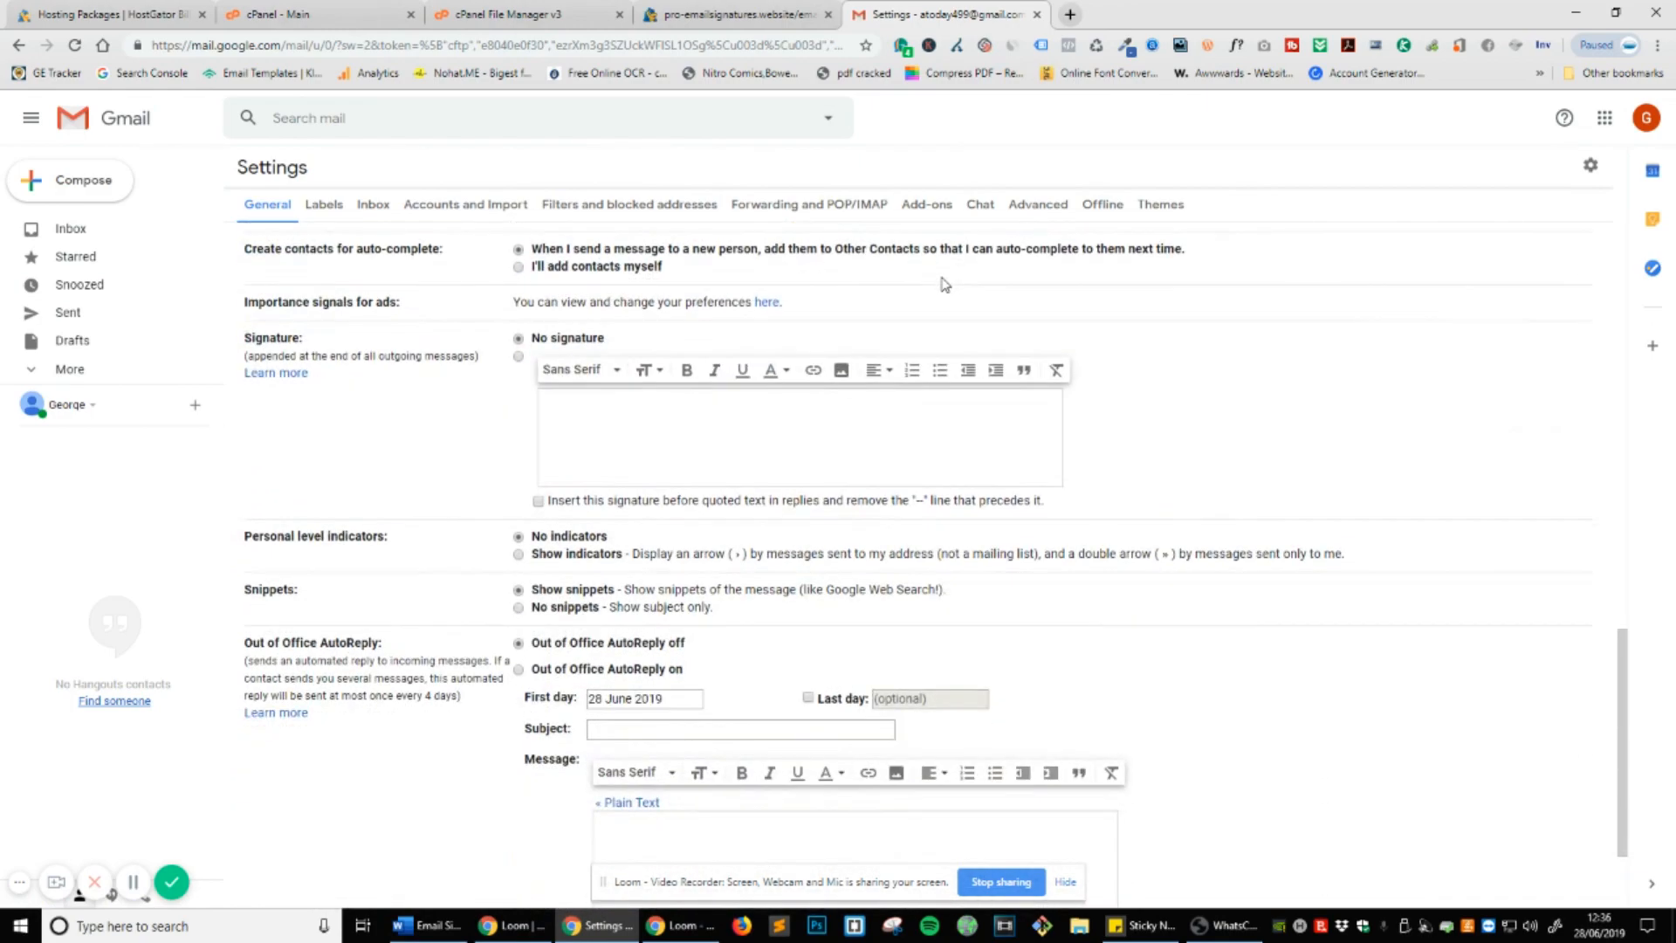
{"action": "scroll", "scroll_direction": "up", "scroll_amount": 3}
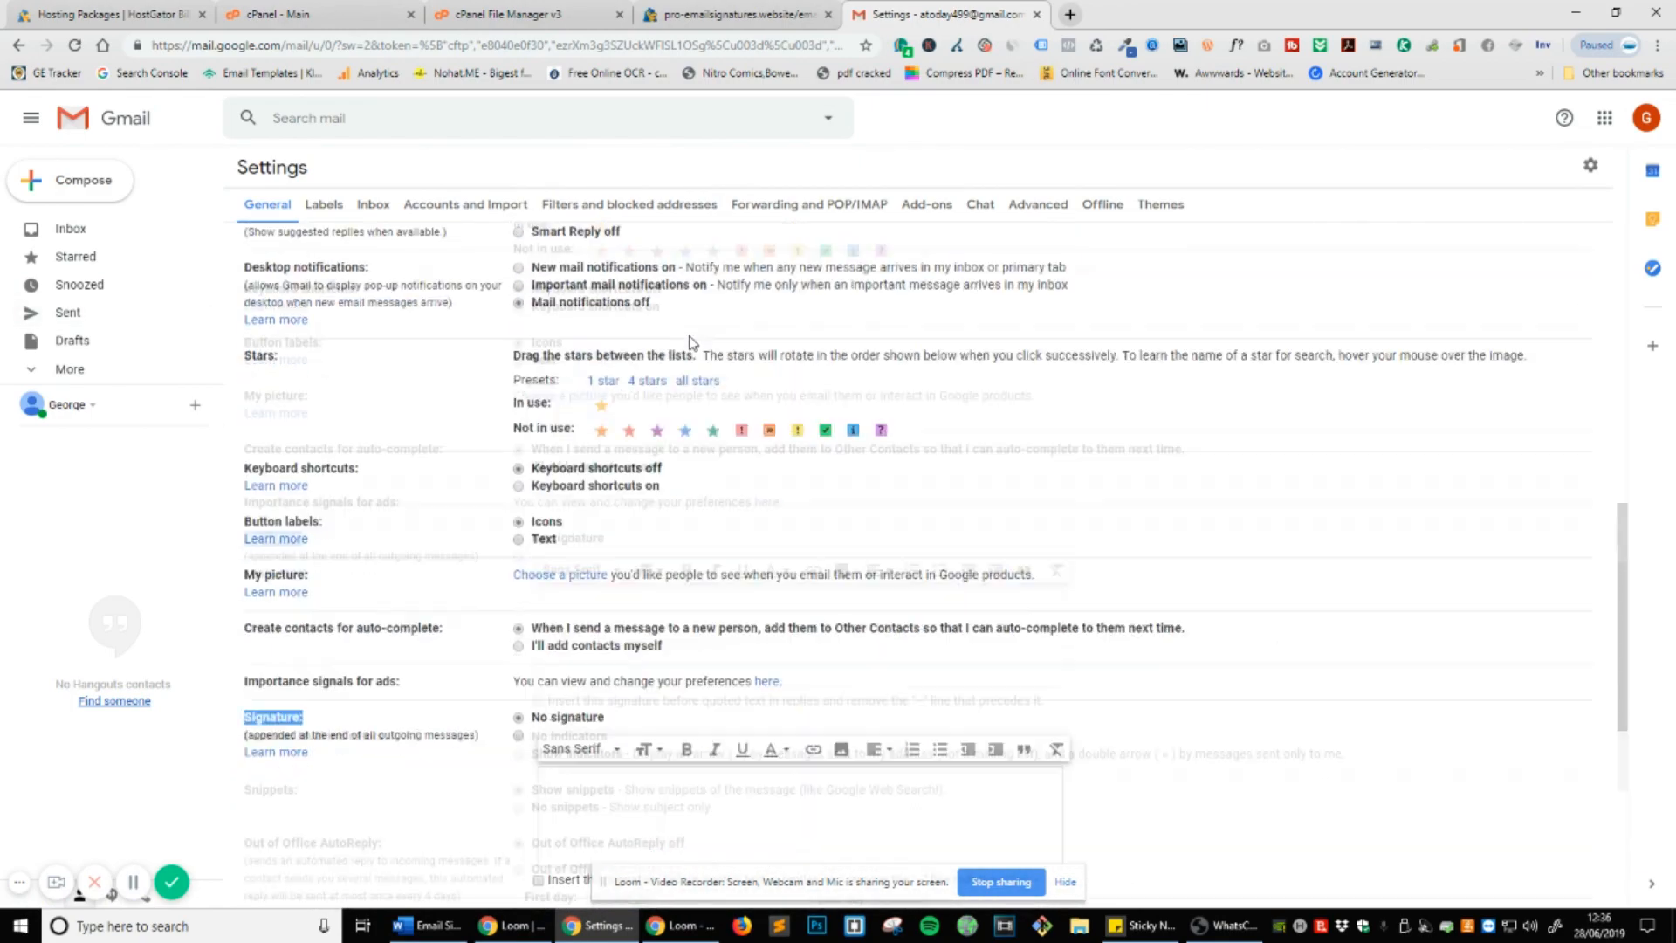
{"action": "scroll", "scroll_direction": "up", "scroll_amount": 3}
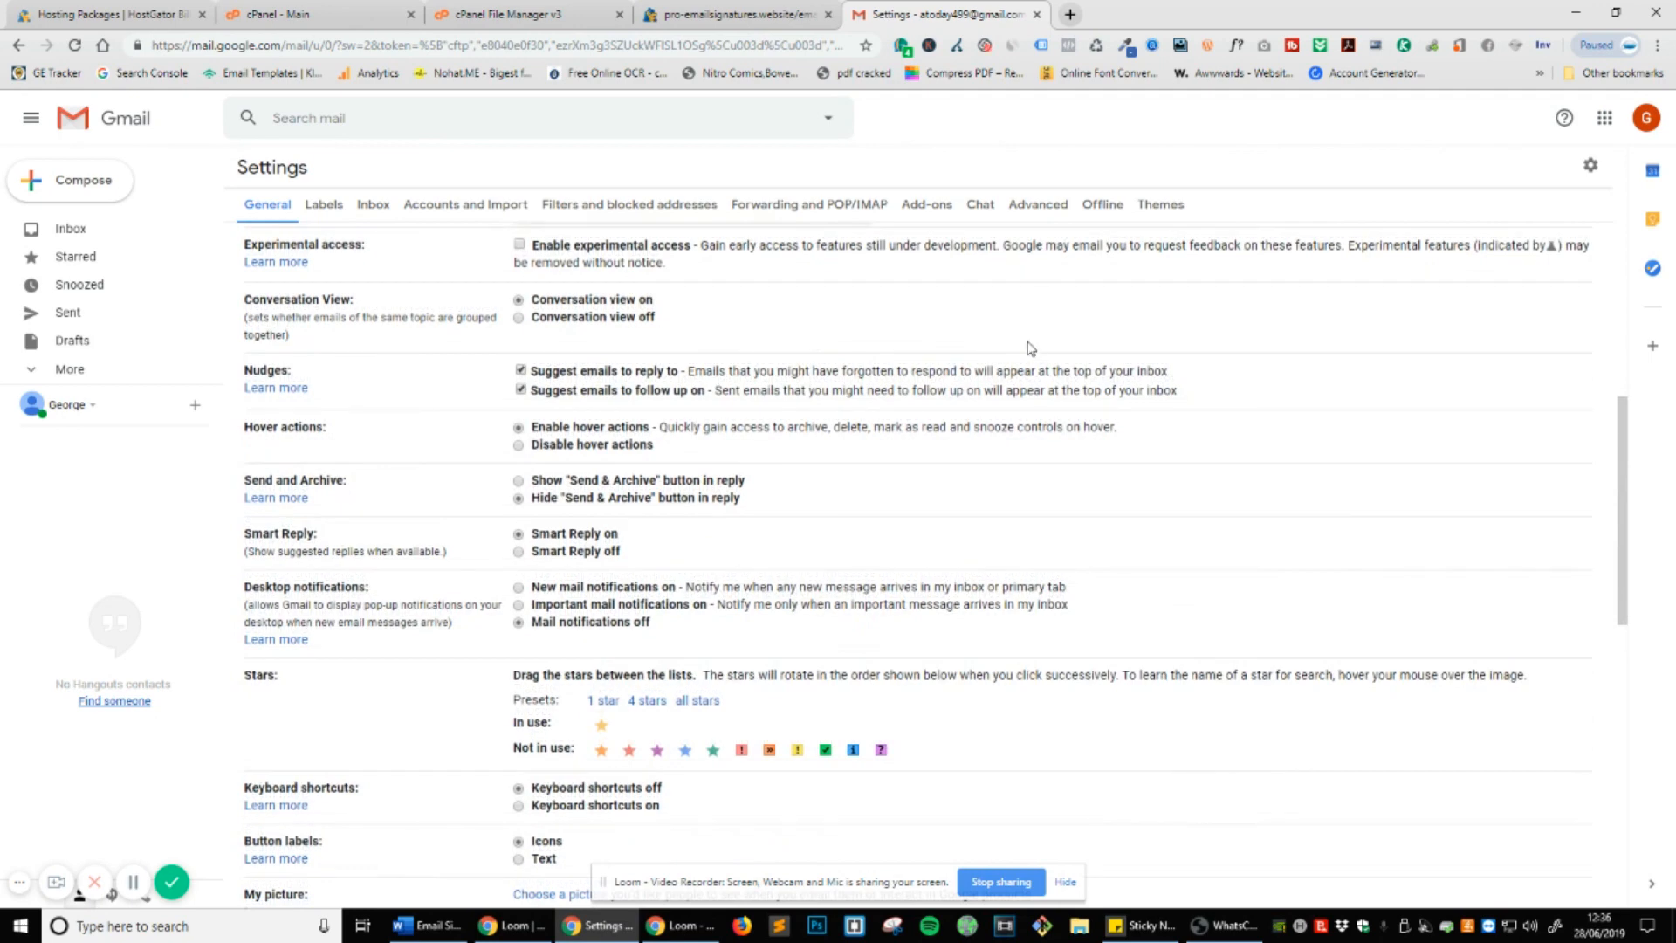
{"action": "scroll", "scroll_direction": "down", "scroll_amount": 3}
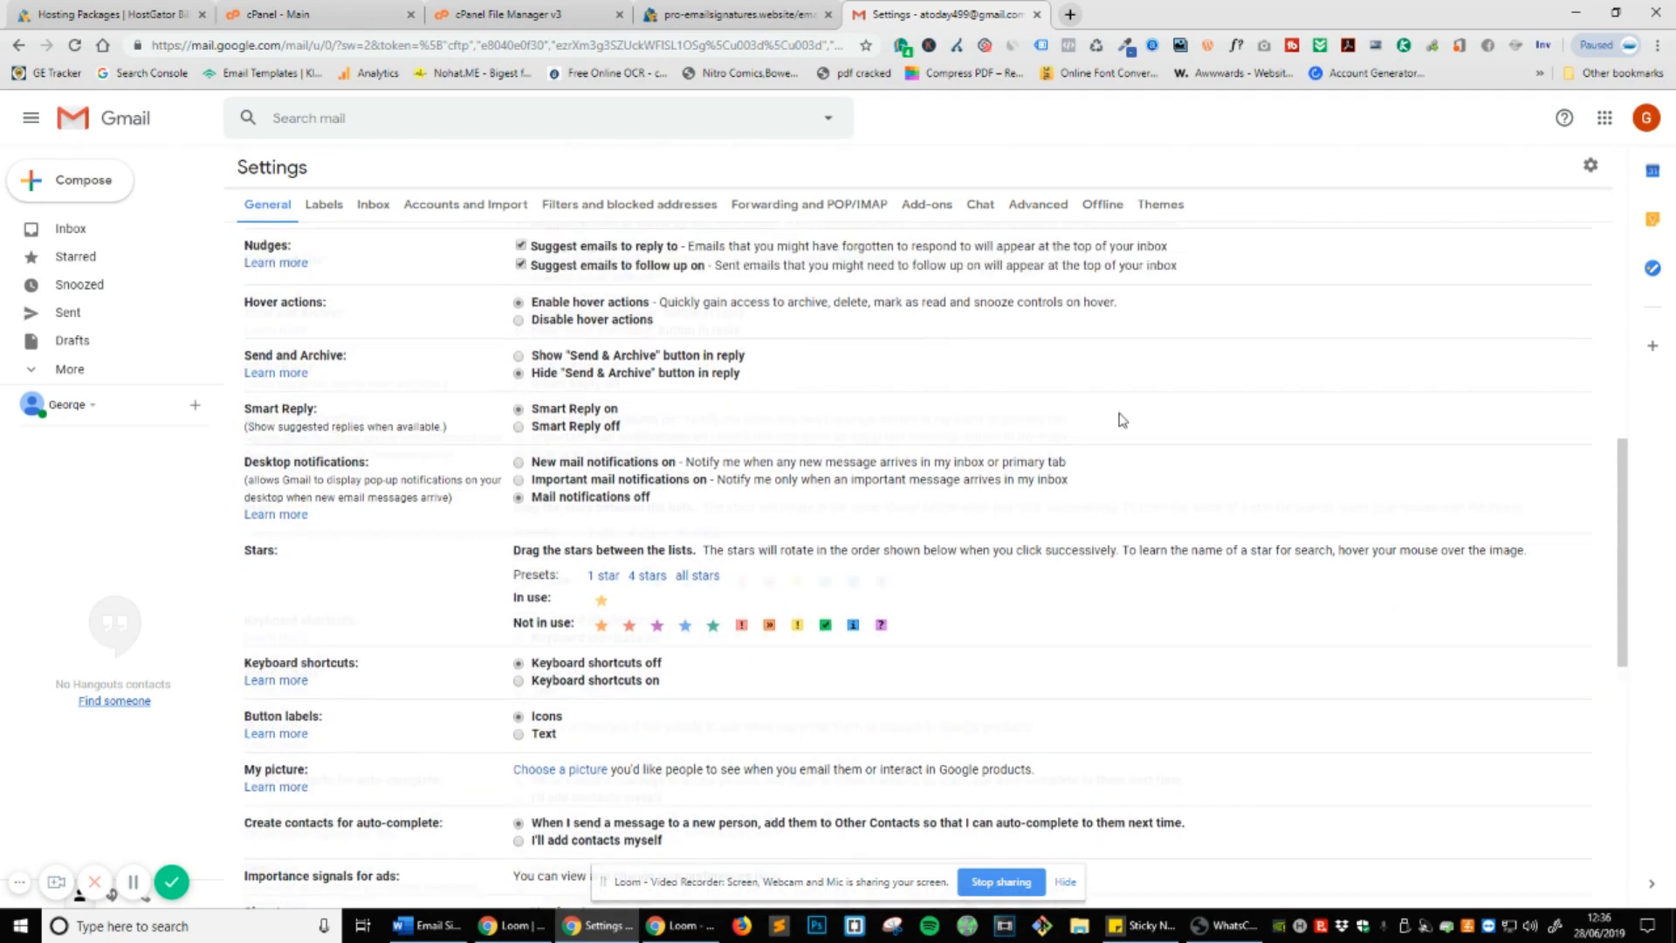
{"action": "scroll", "scroll_direction": "up", "scroll_amount": 3}
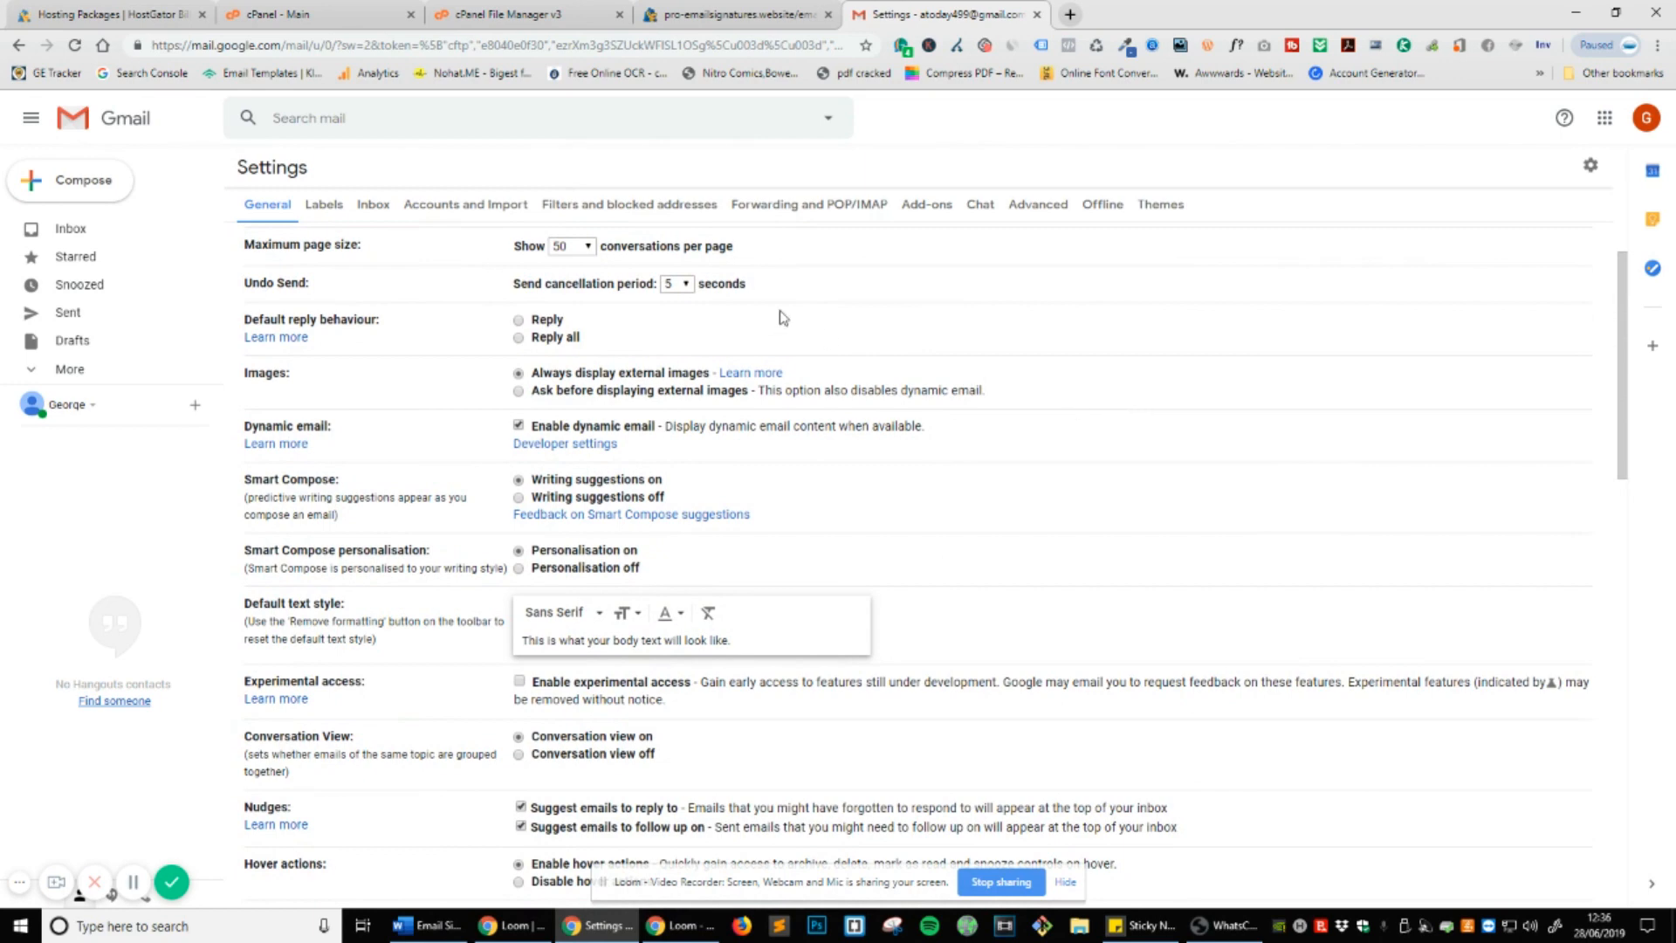
{"action": "mouse_move", "coordinate": [1020, 329]}
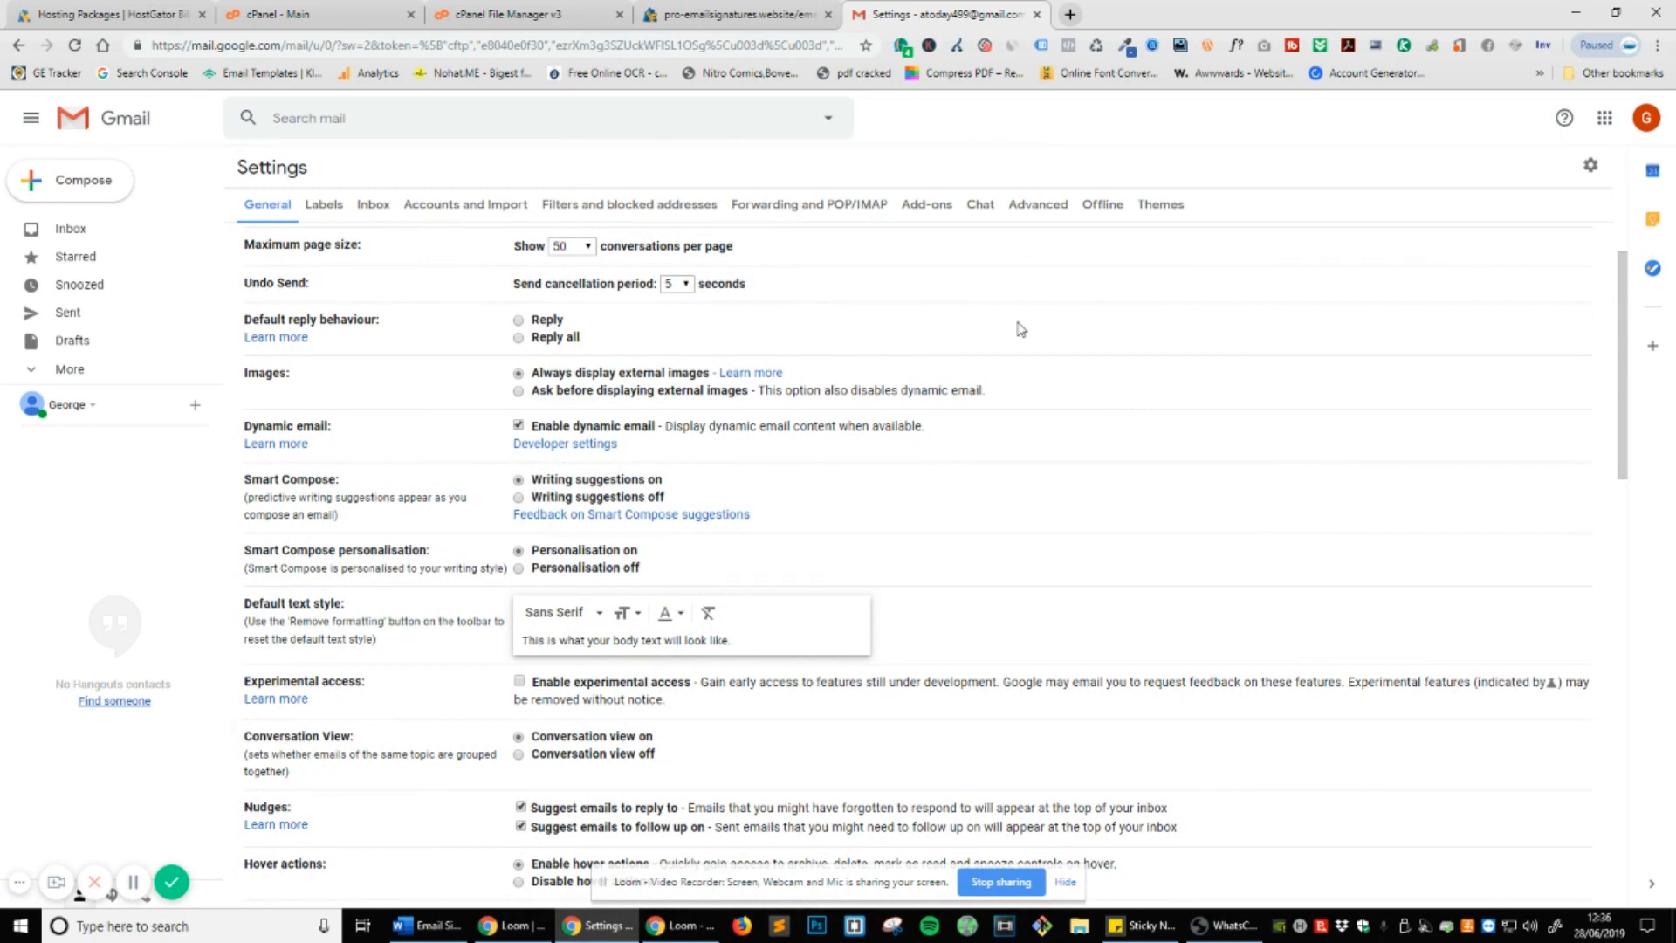
Find Gmail's Signature settings via 'signature' search; enable custom signature inserted before quoted text.
{"action": "key", "text": "Ctrl+f"}
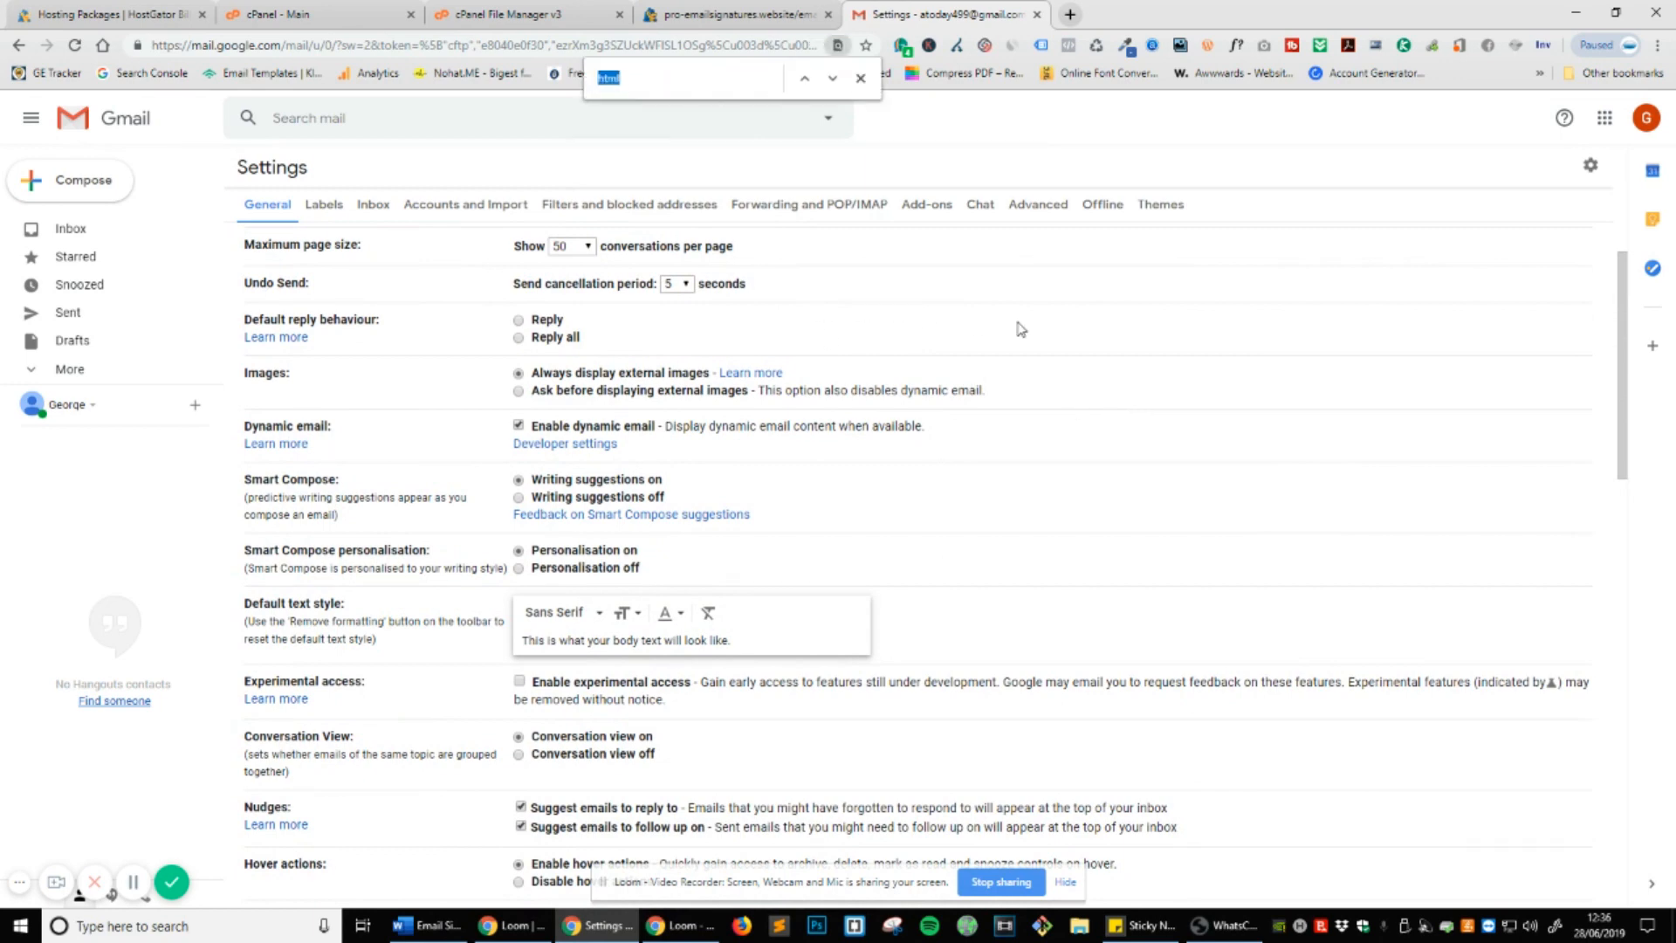
{"action": "type", "text": "signature"}
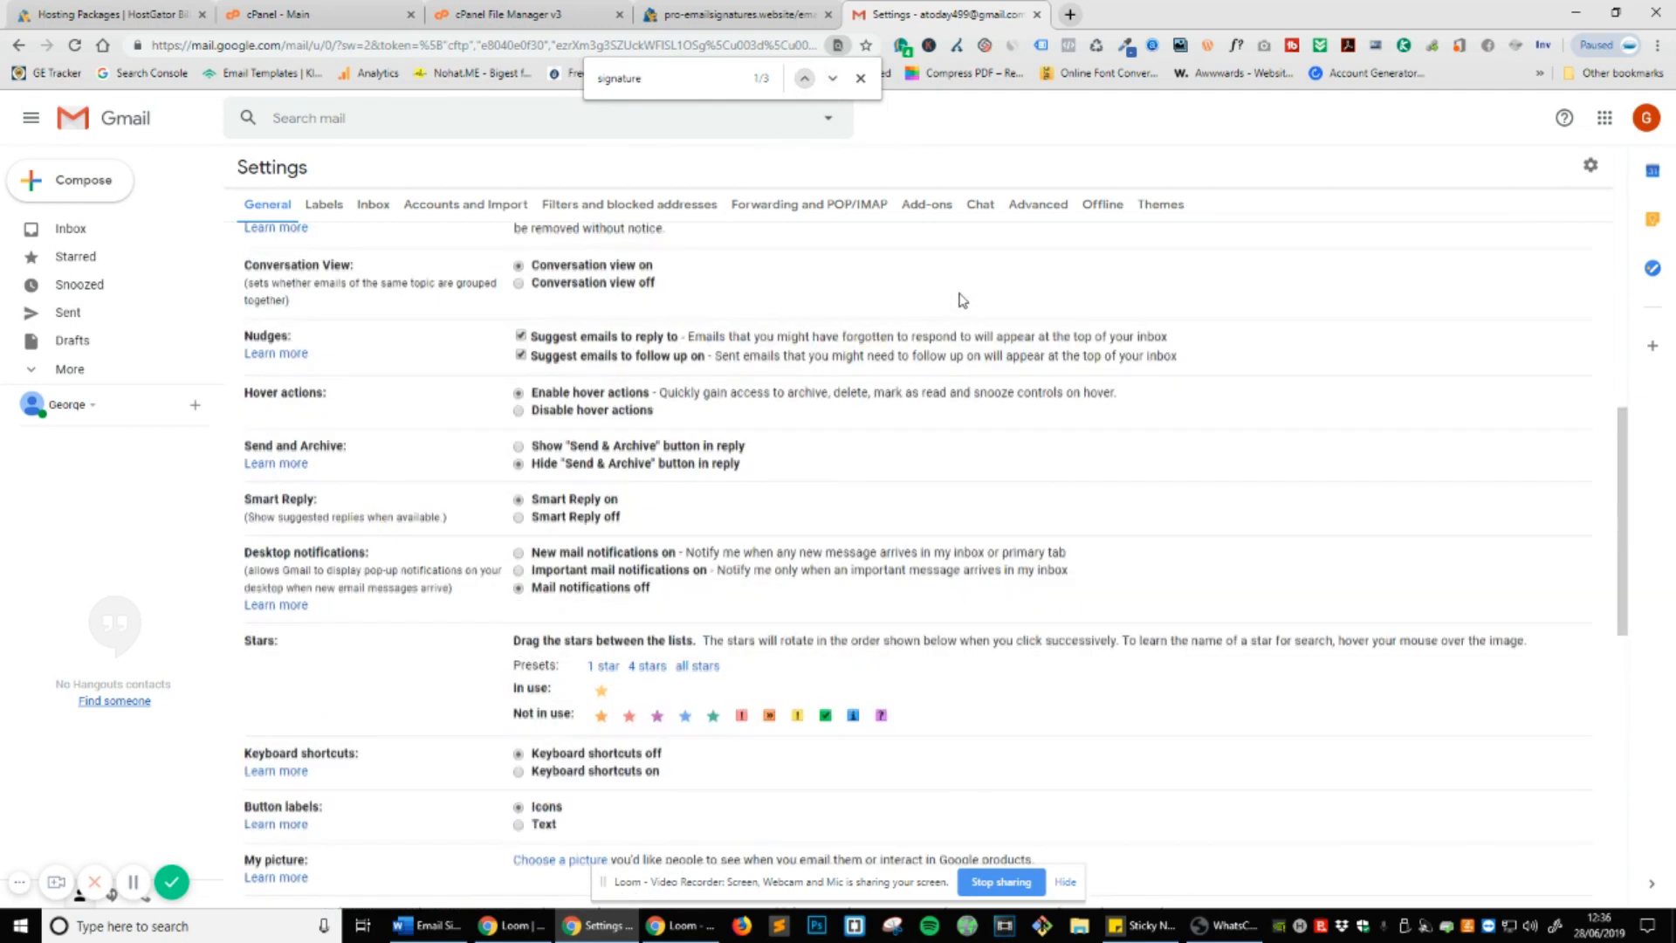
{"action": "left_click", "coordinate": [833, 77]}
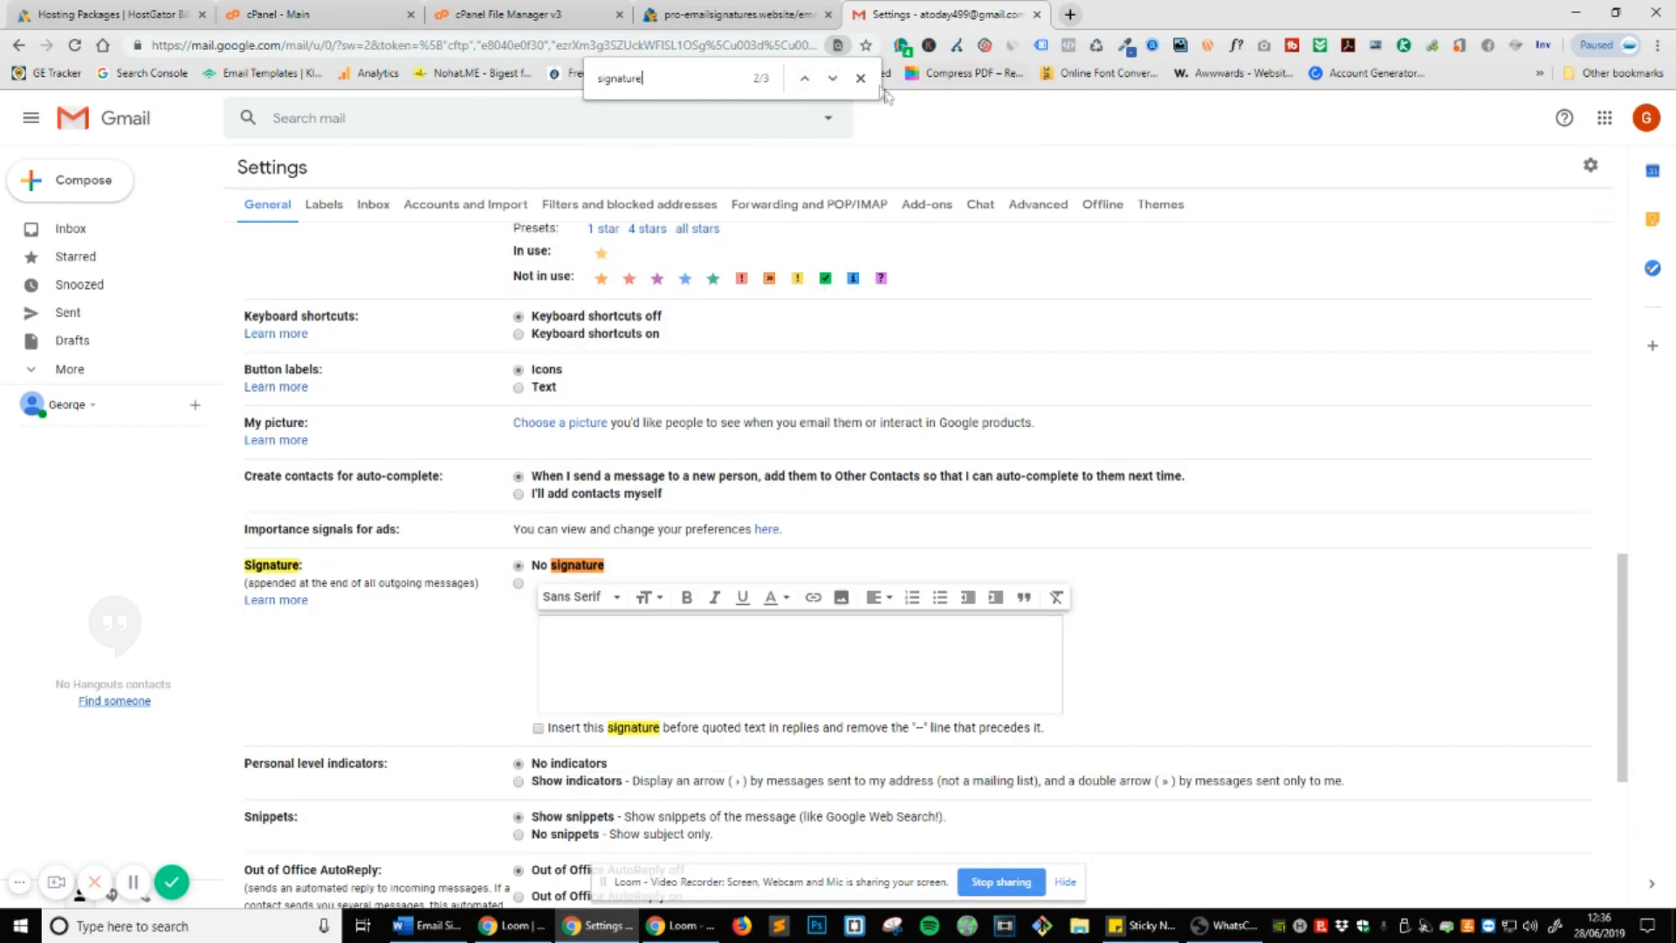
{"action": "left_click", "coordinate": [858, 77]}
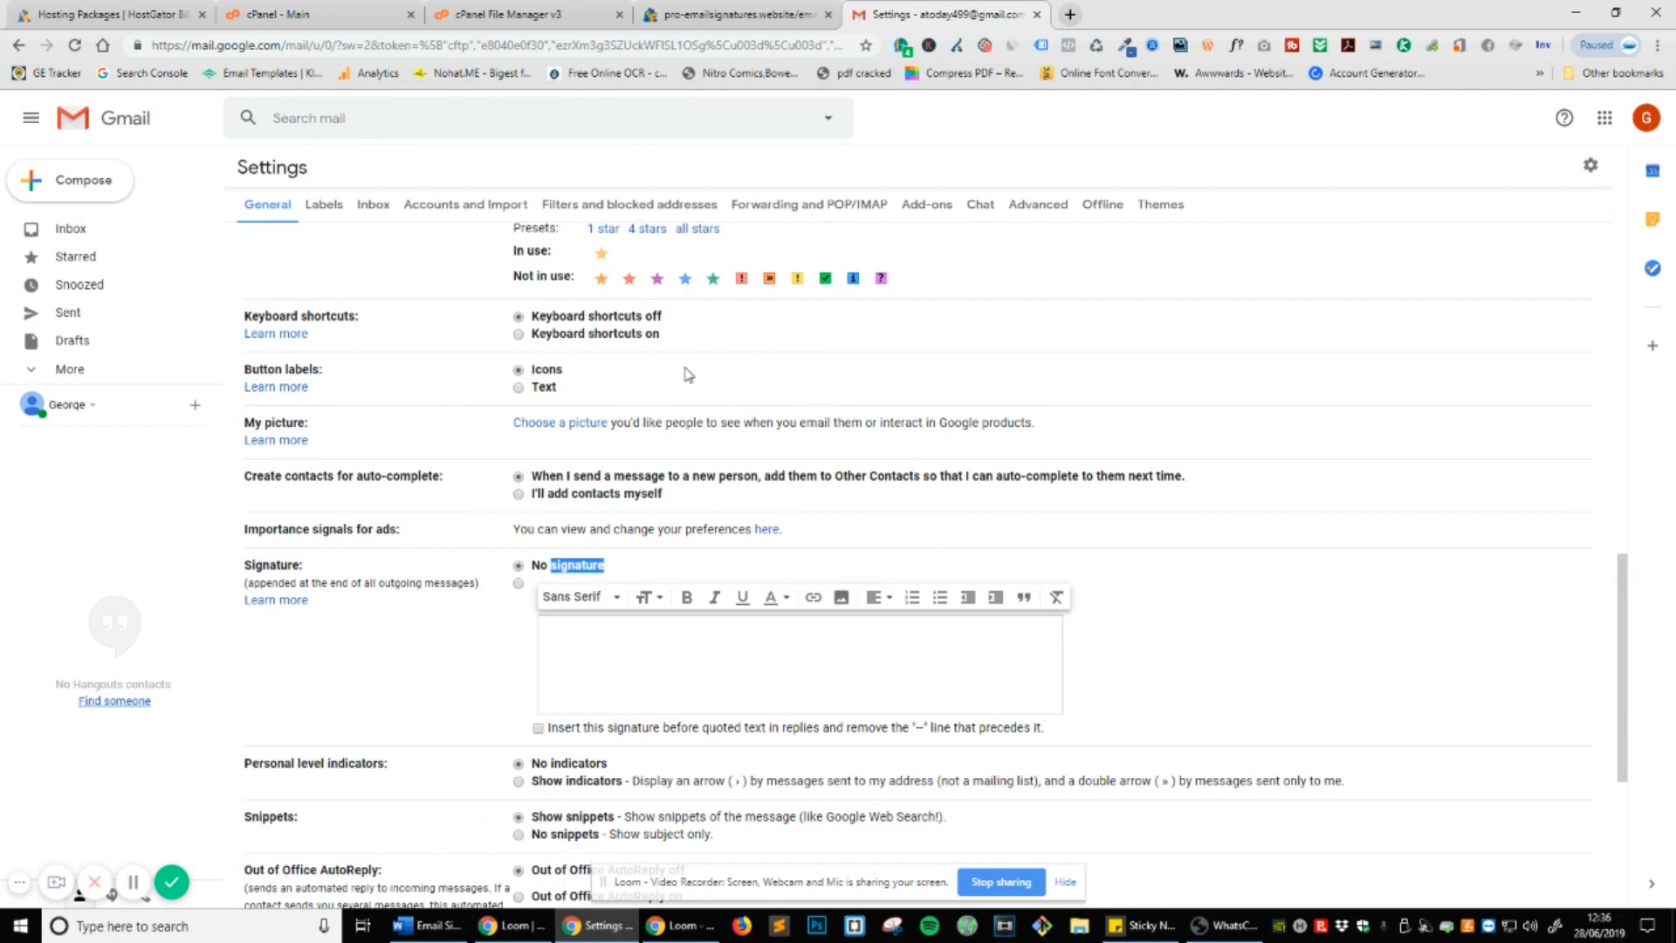
{"action": "scroll", "scroll_direction": "down", "scroll_amount": 3}
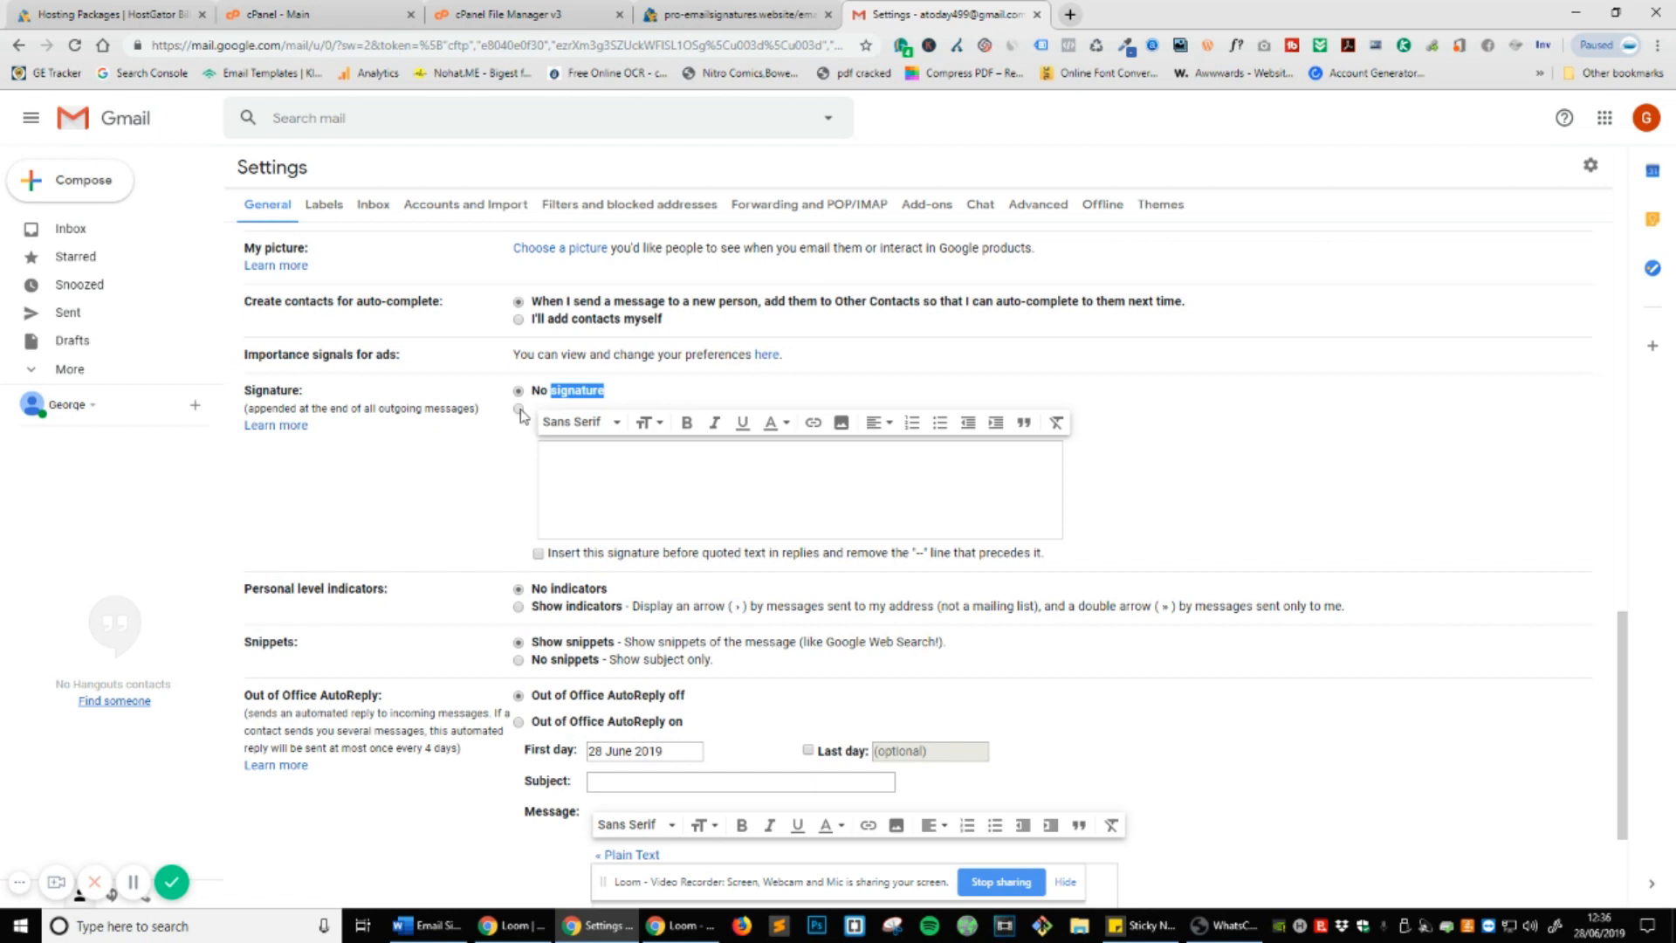
{"action": "left_click", "coordinate": [518, 408]}
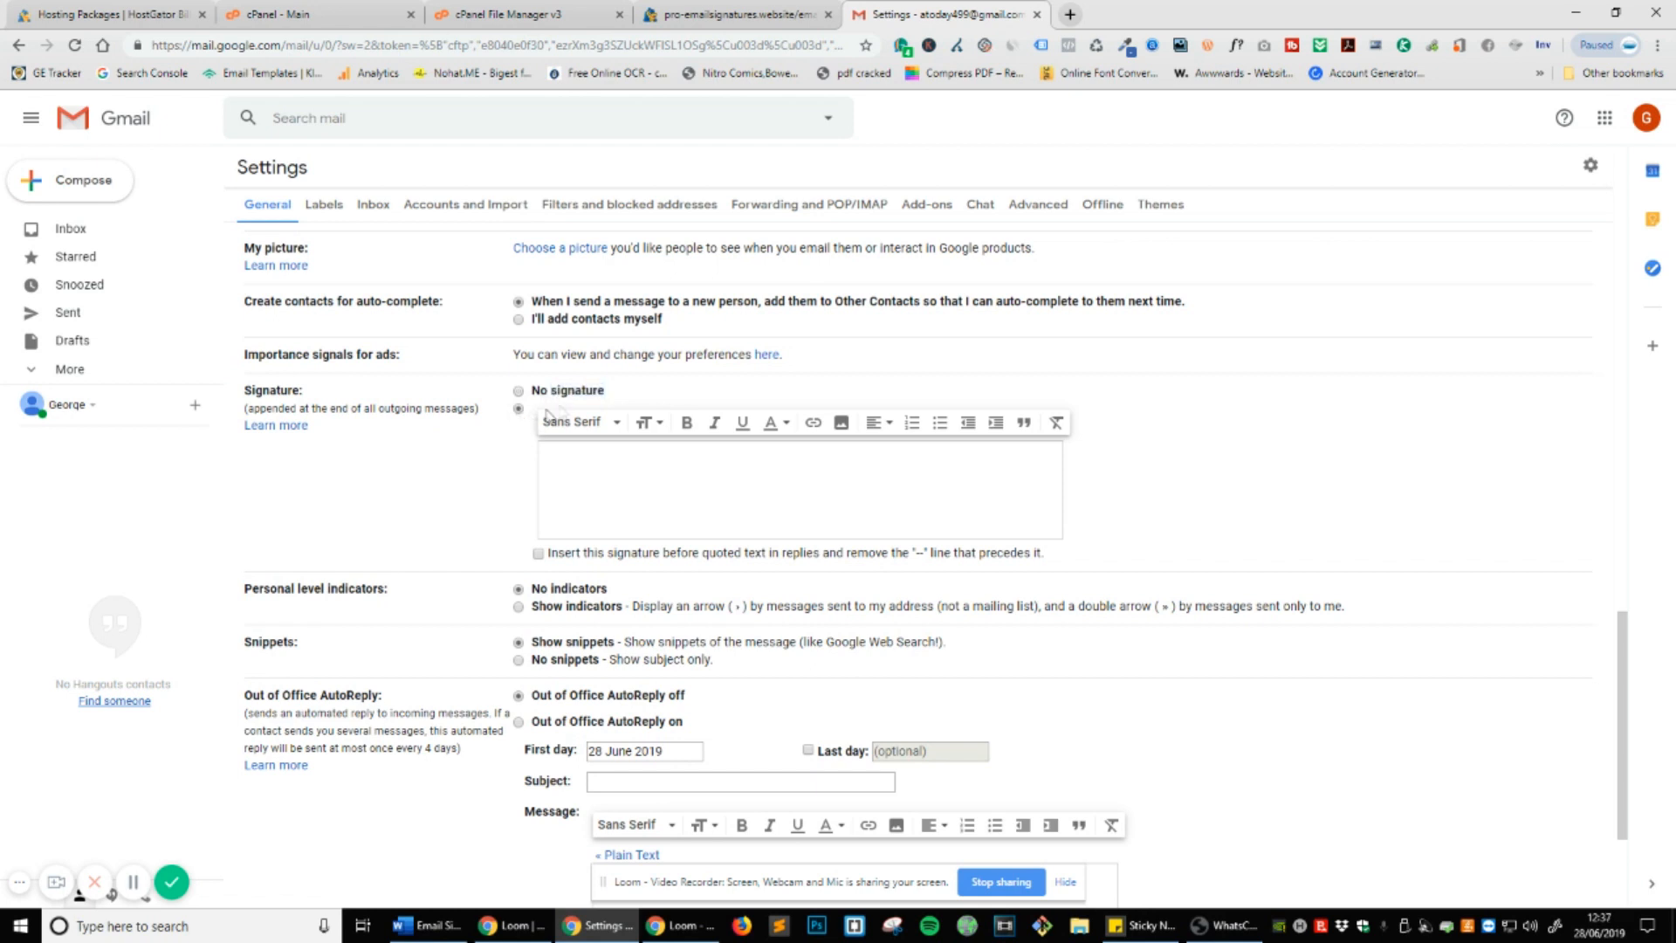
{"action": "mouse_move", "coordinate": [553, 563]}
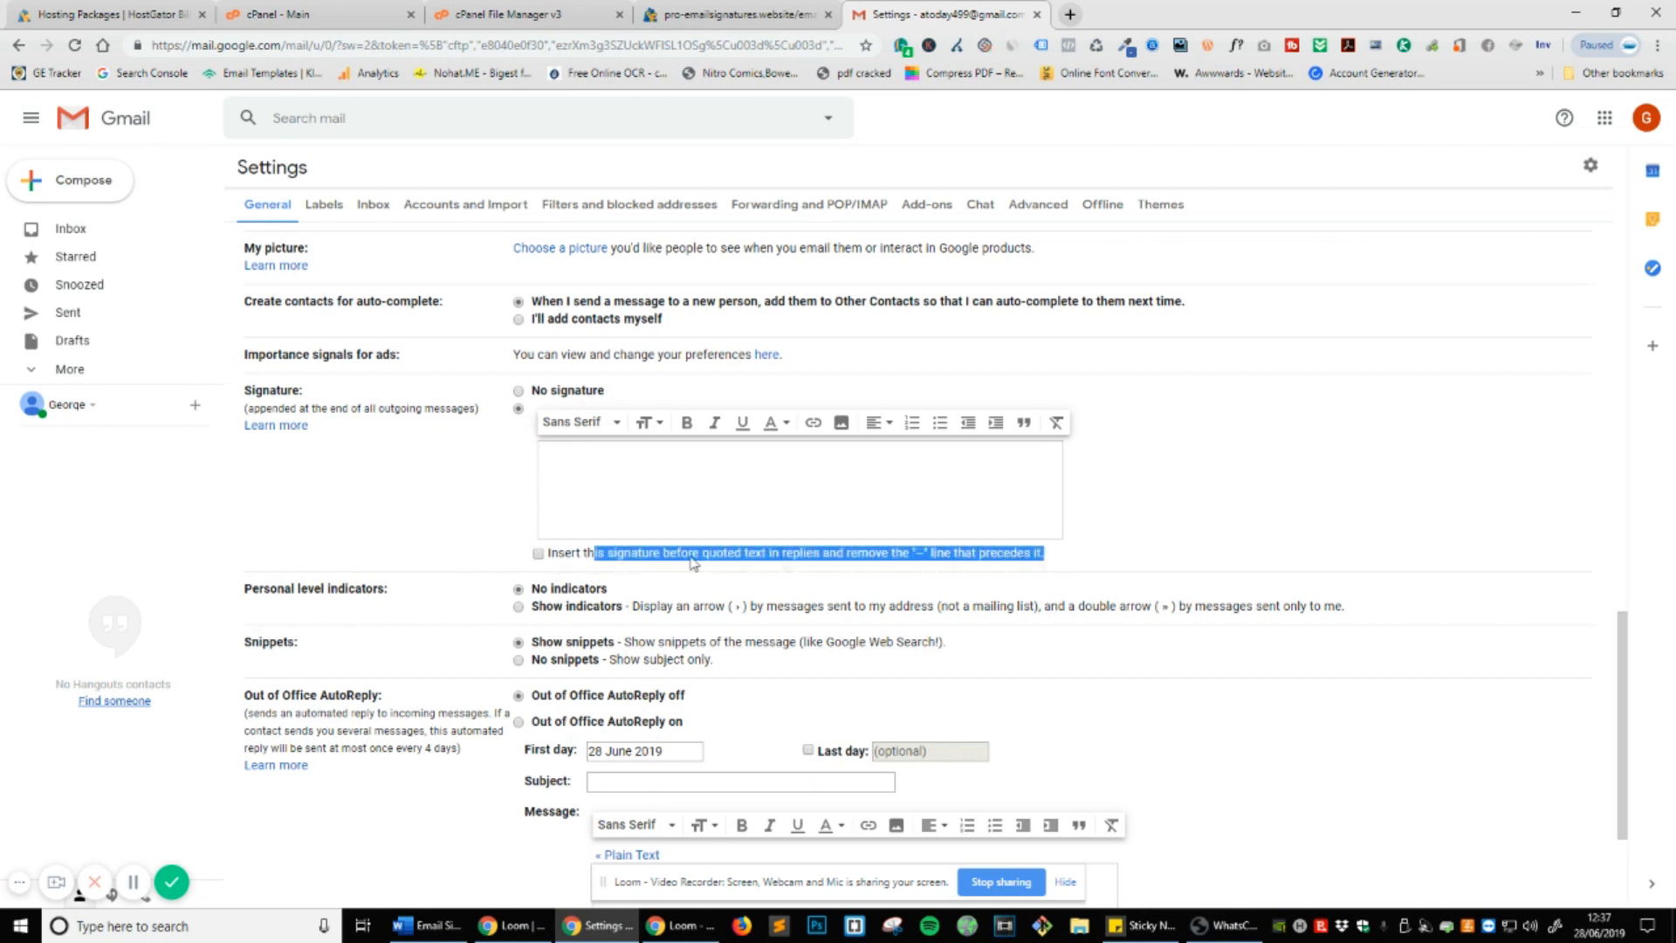
{"action": "left_click", "coordinate": [537, 552]}
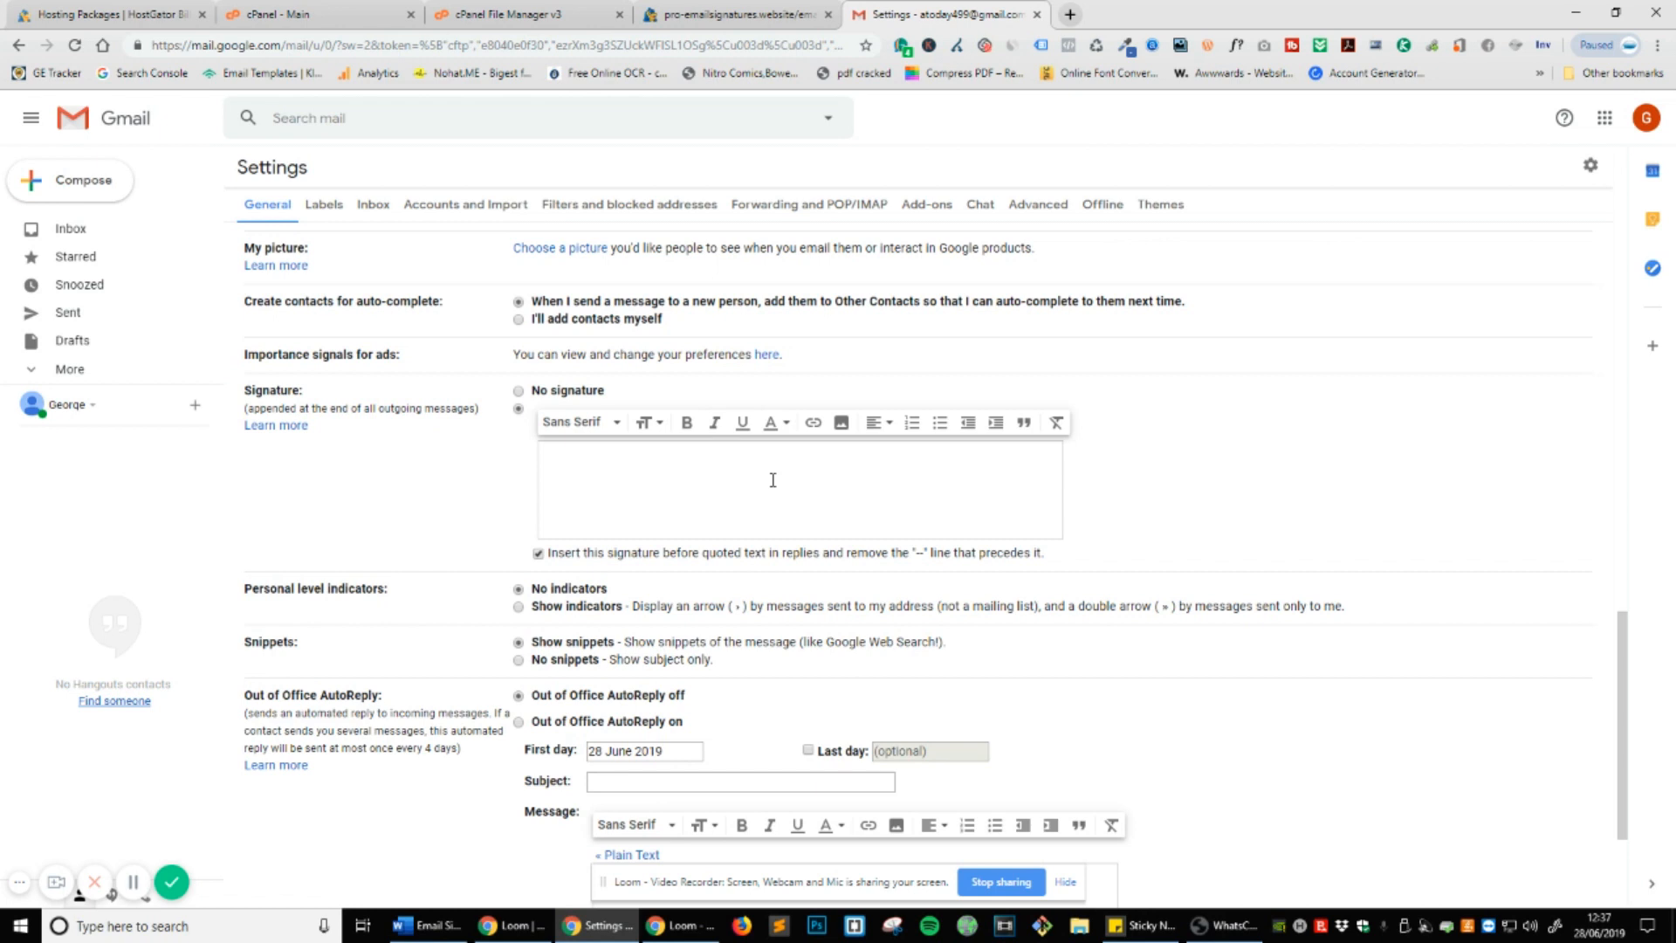
{"action": "mouse_move", "coordinate": [702, 505]}
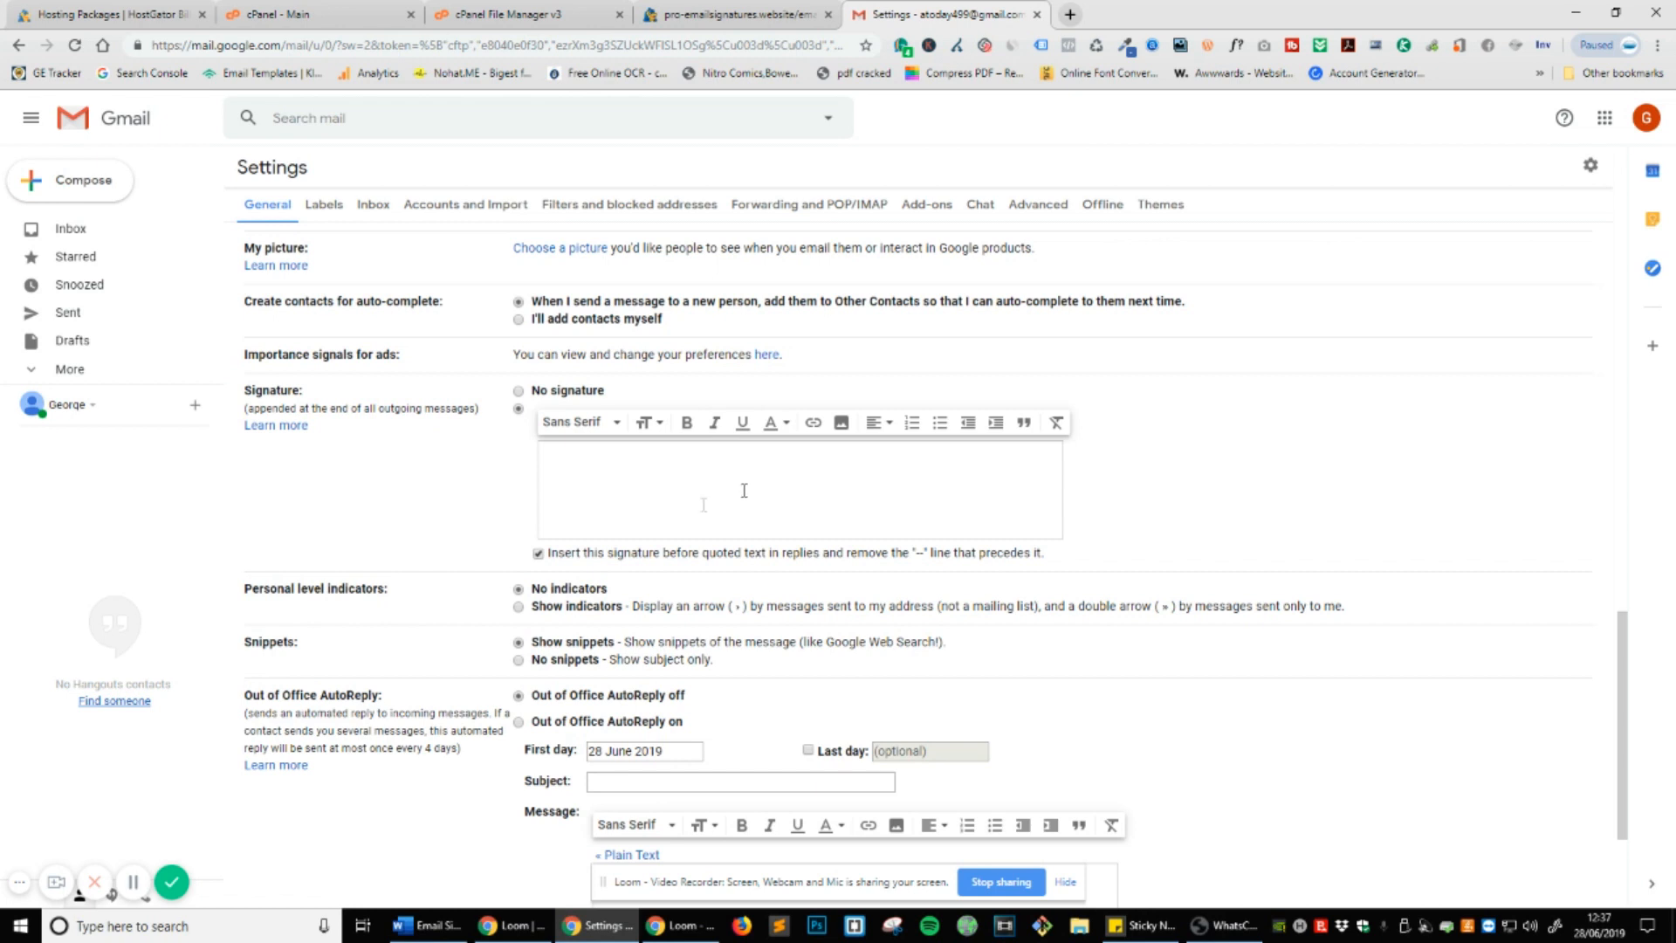
Paste the Marty Englander signature into Gmail's signature editor and save the settings.
{"action": "left_click", "coordinate": [615, 460]}
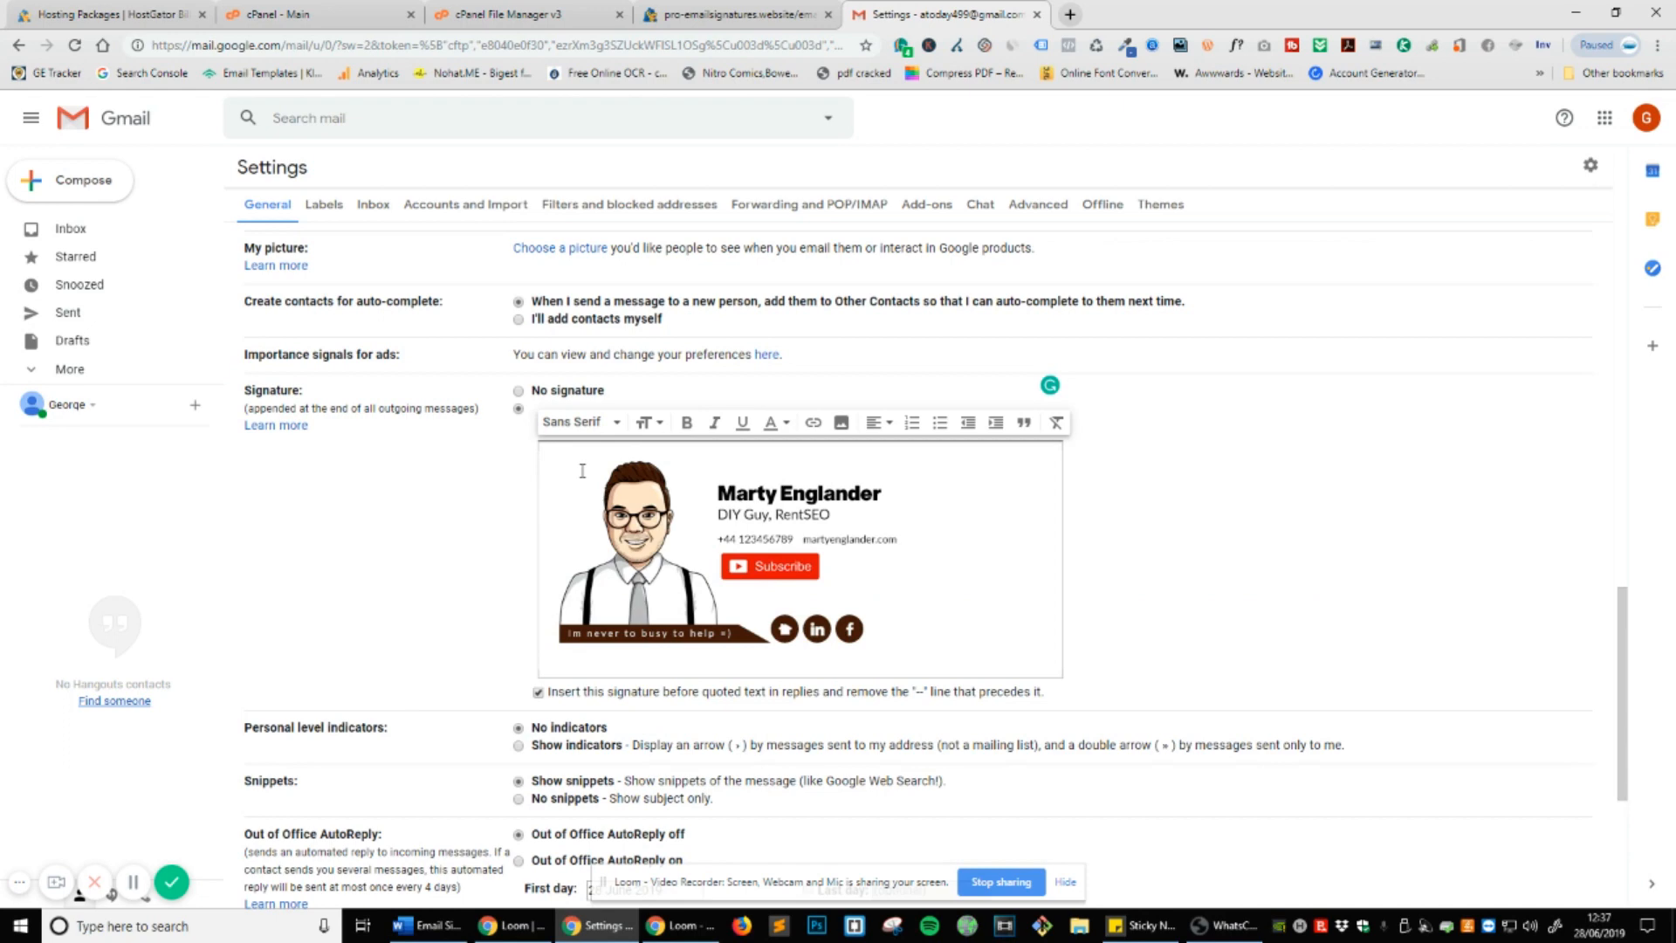
{"action": "mouse_move", "coordinate": [1004, 504]}
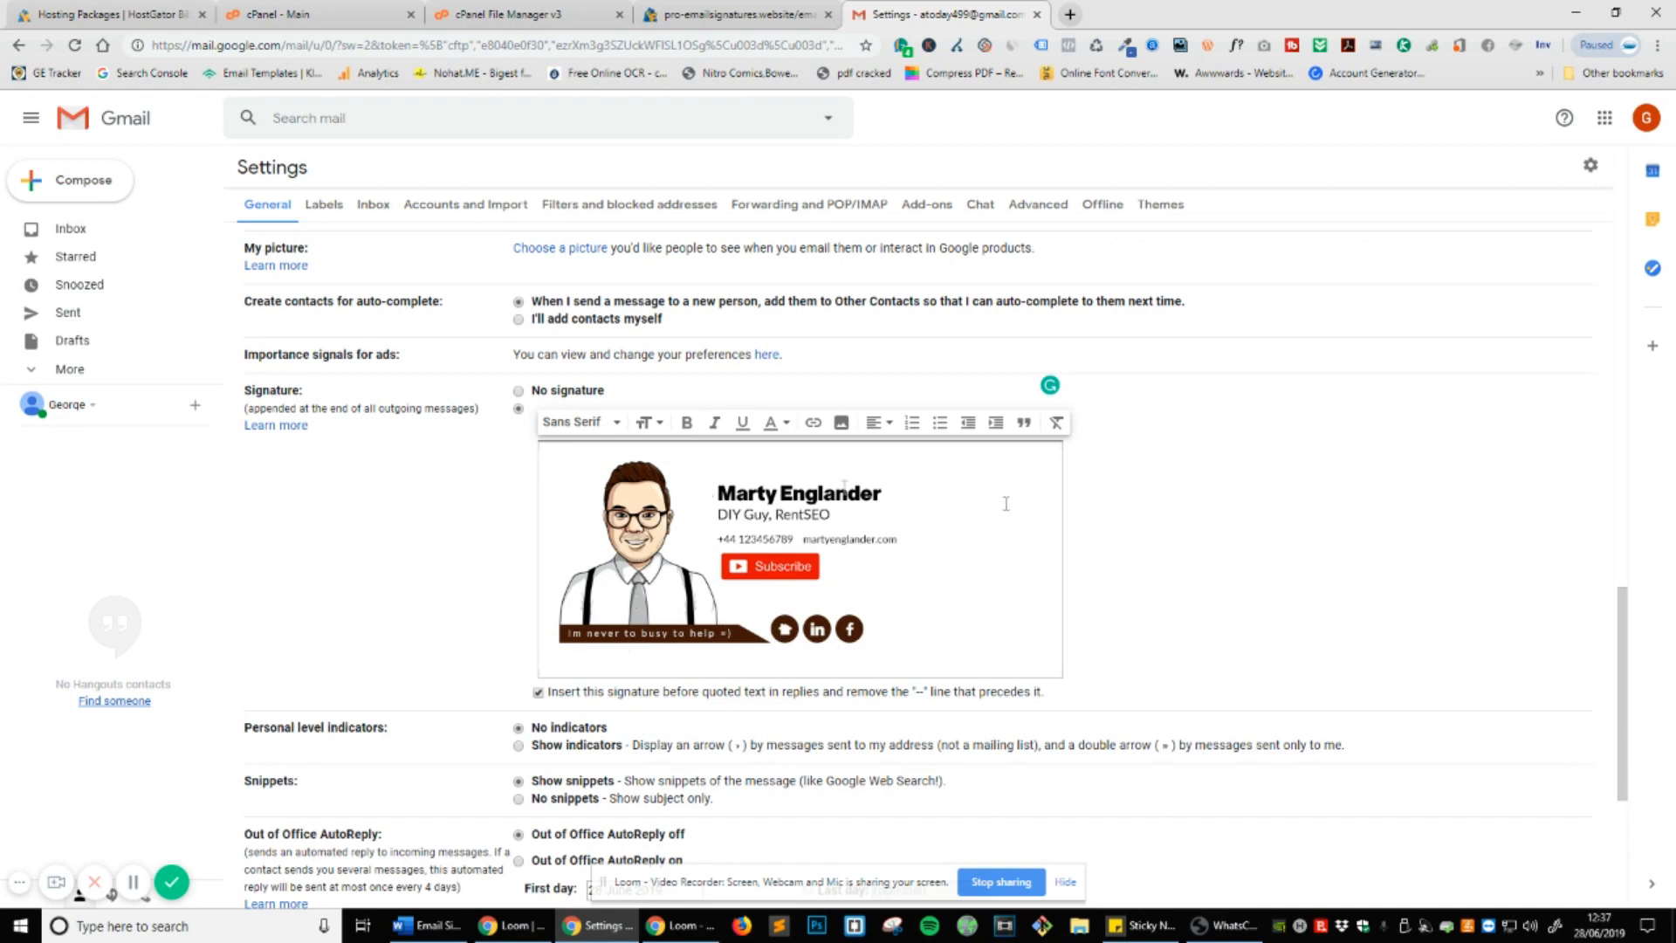
{"action": "scroll", "scroll_direction": "down", "scroll_amount": 3}
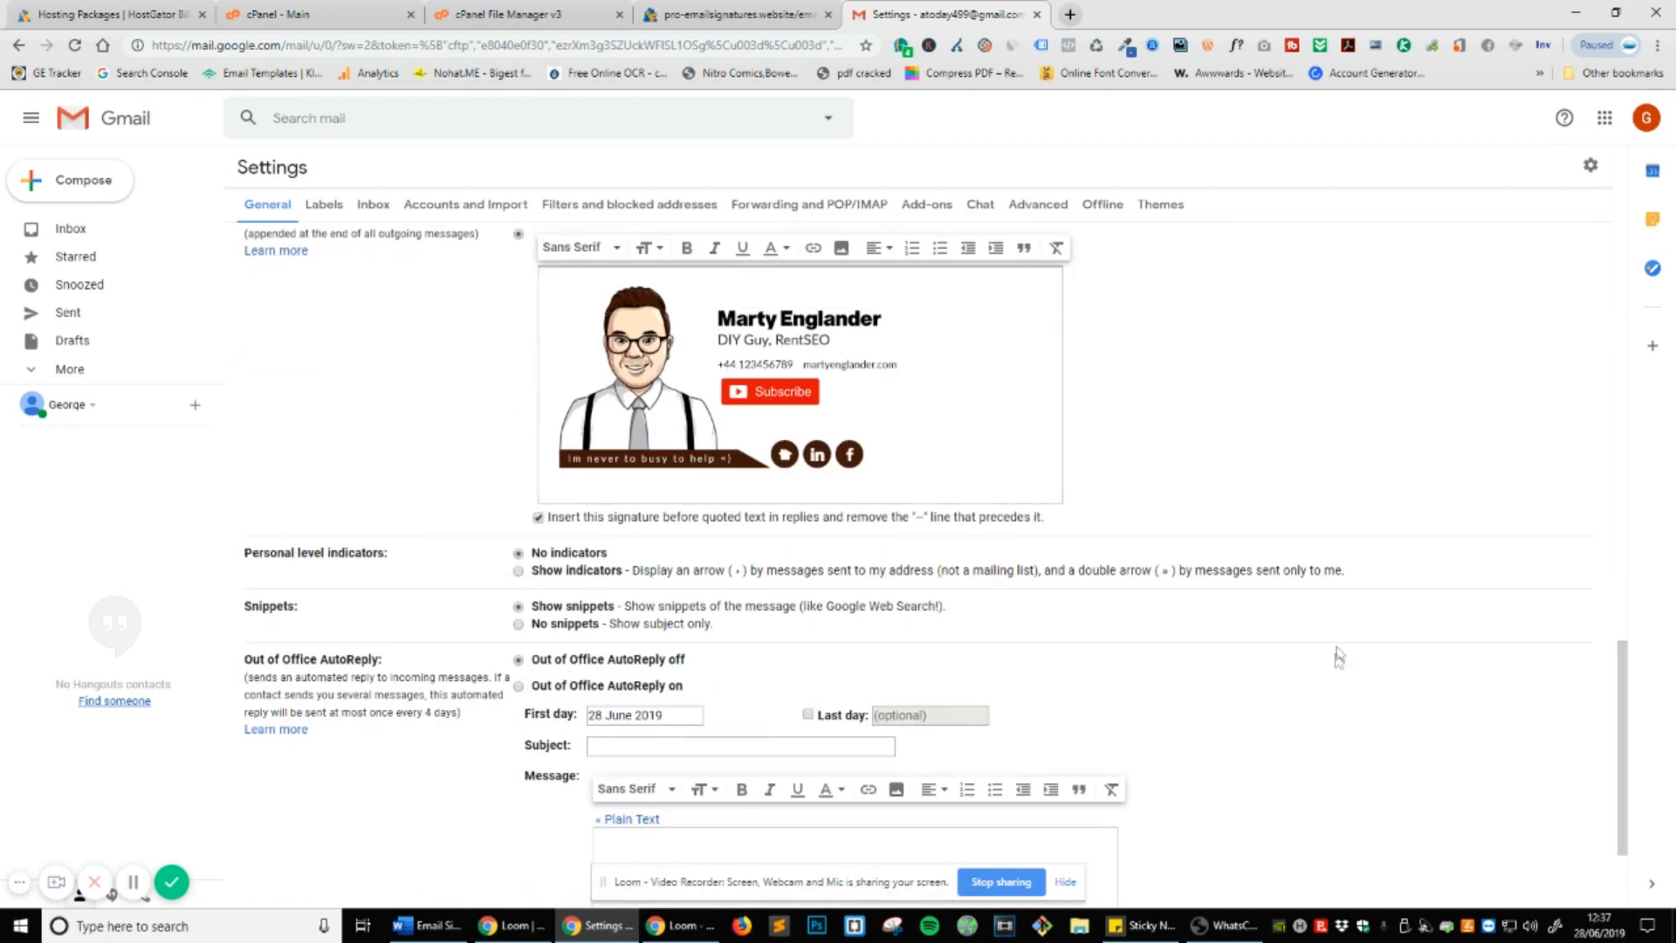
{"action": "scroll", "scroll_direction": "down", "scroll_amount": 3}
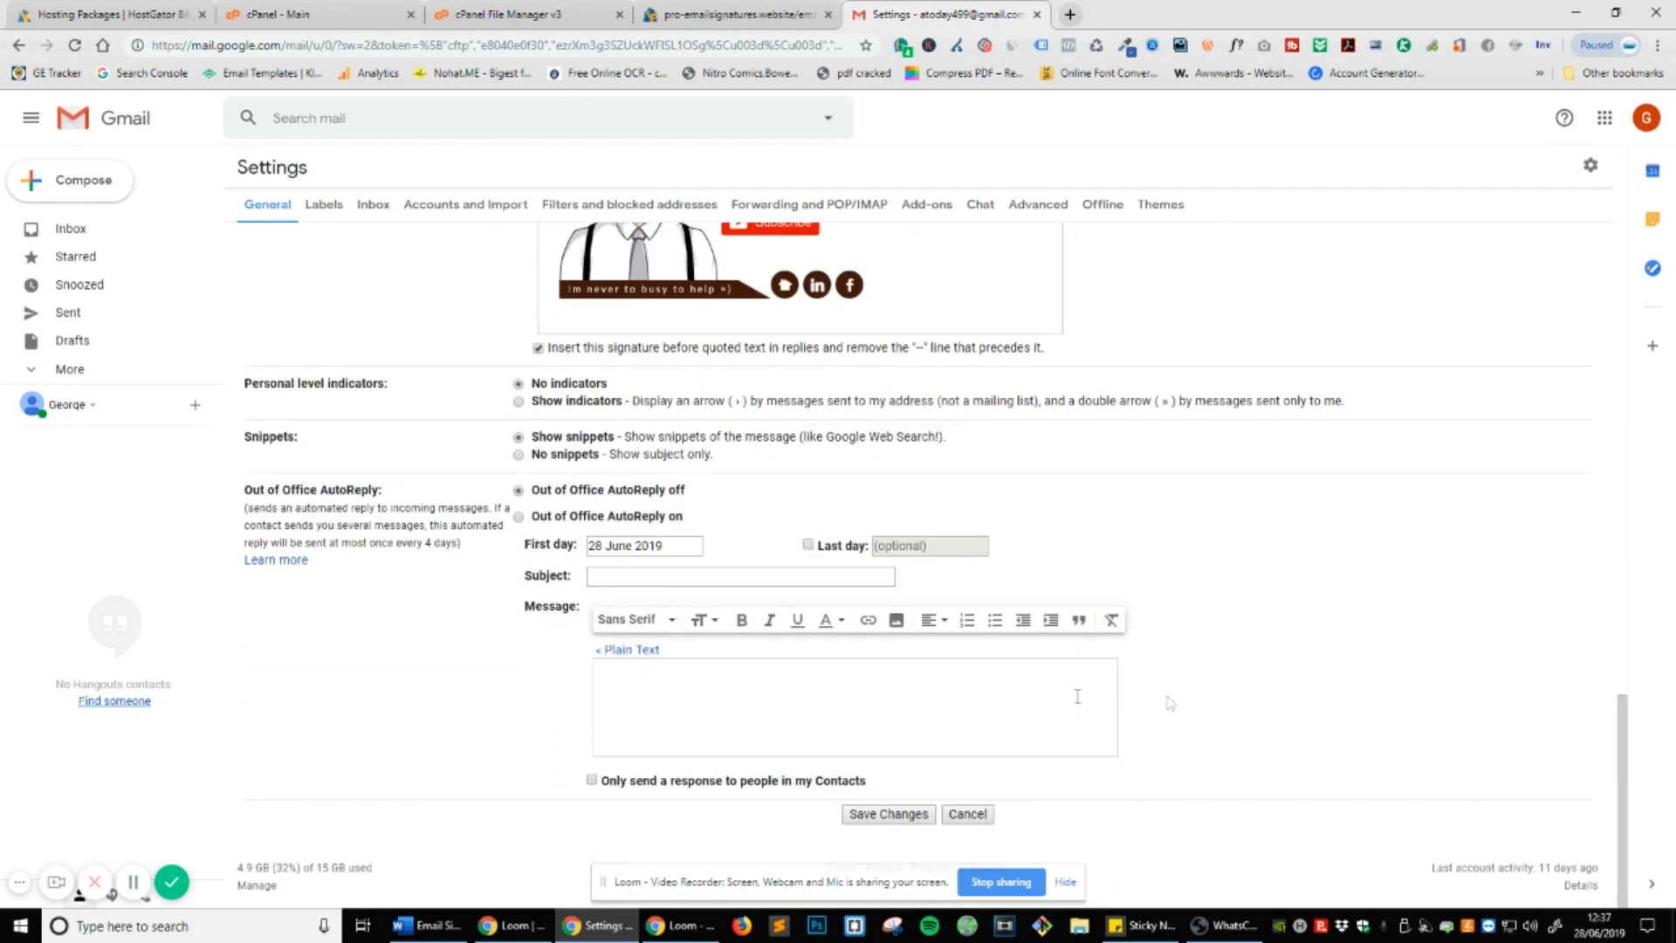
{"action": "scroll", "scroll_direction": "up", "scroll_amount": 3}
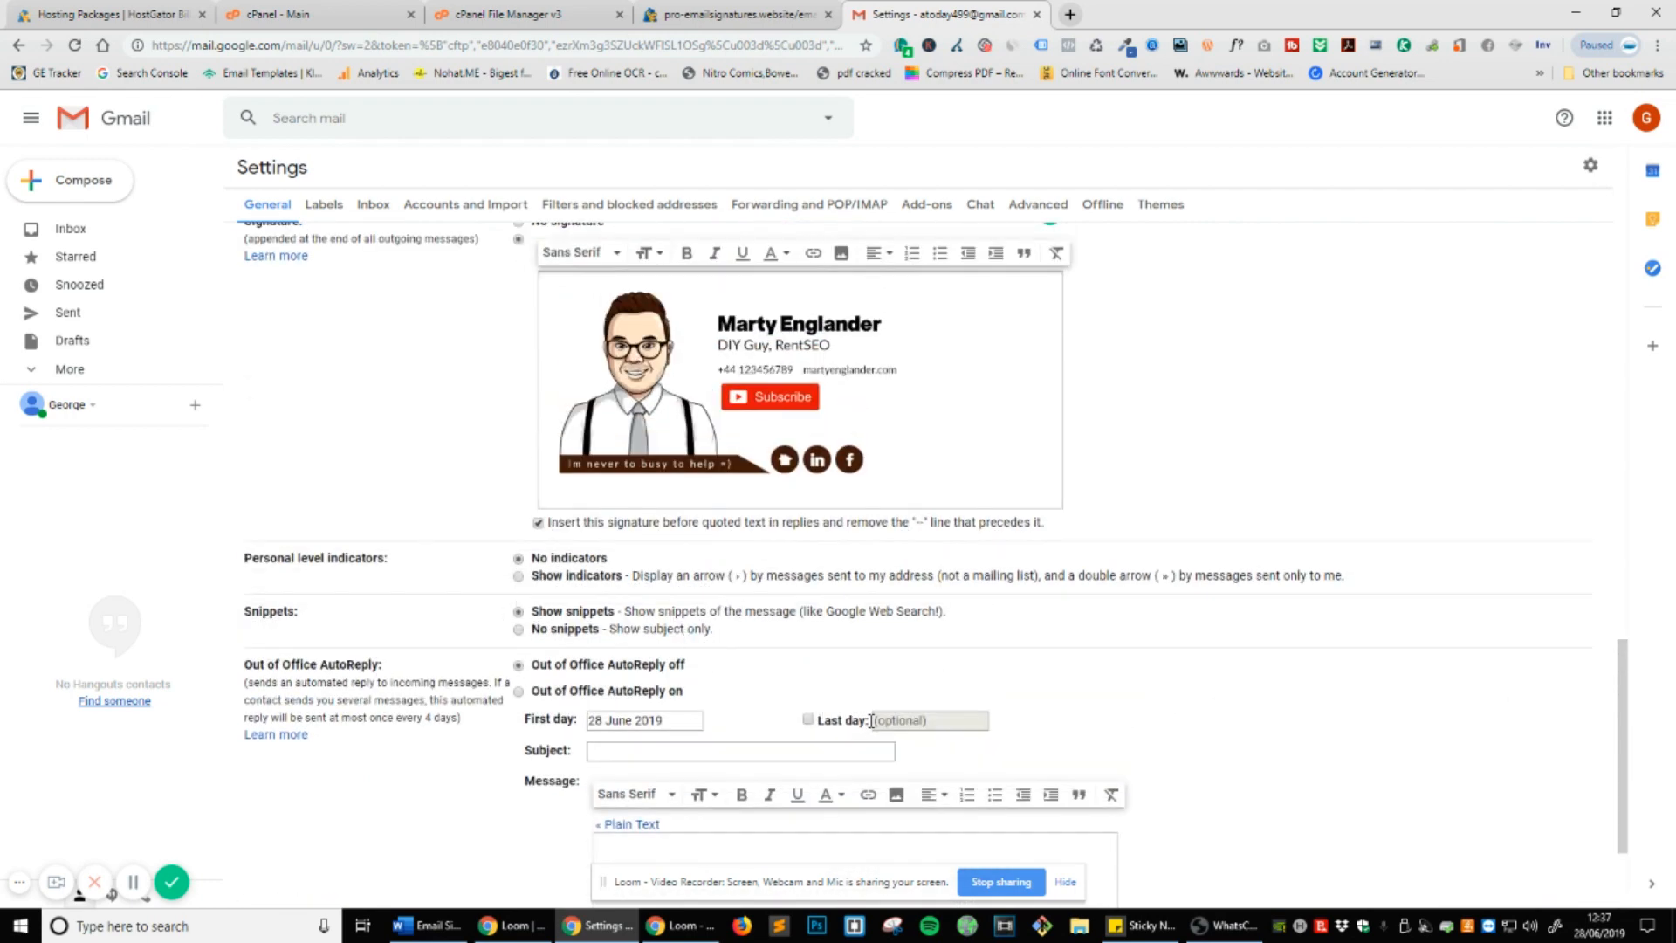
{"action": "scroll", "scroll_direction": "down", "scroll_amount": 3}
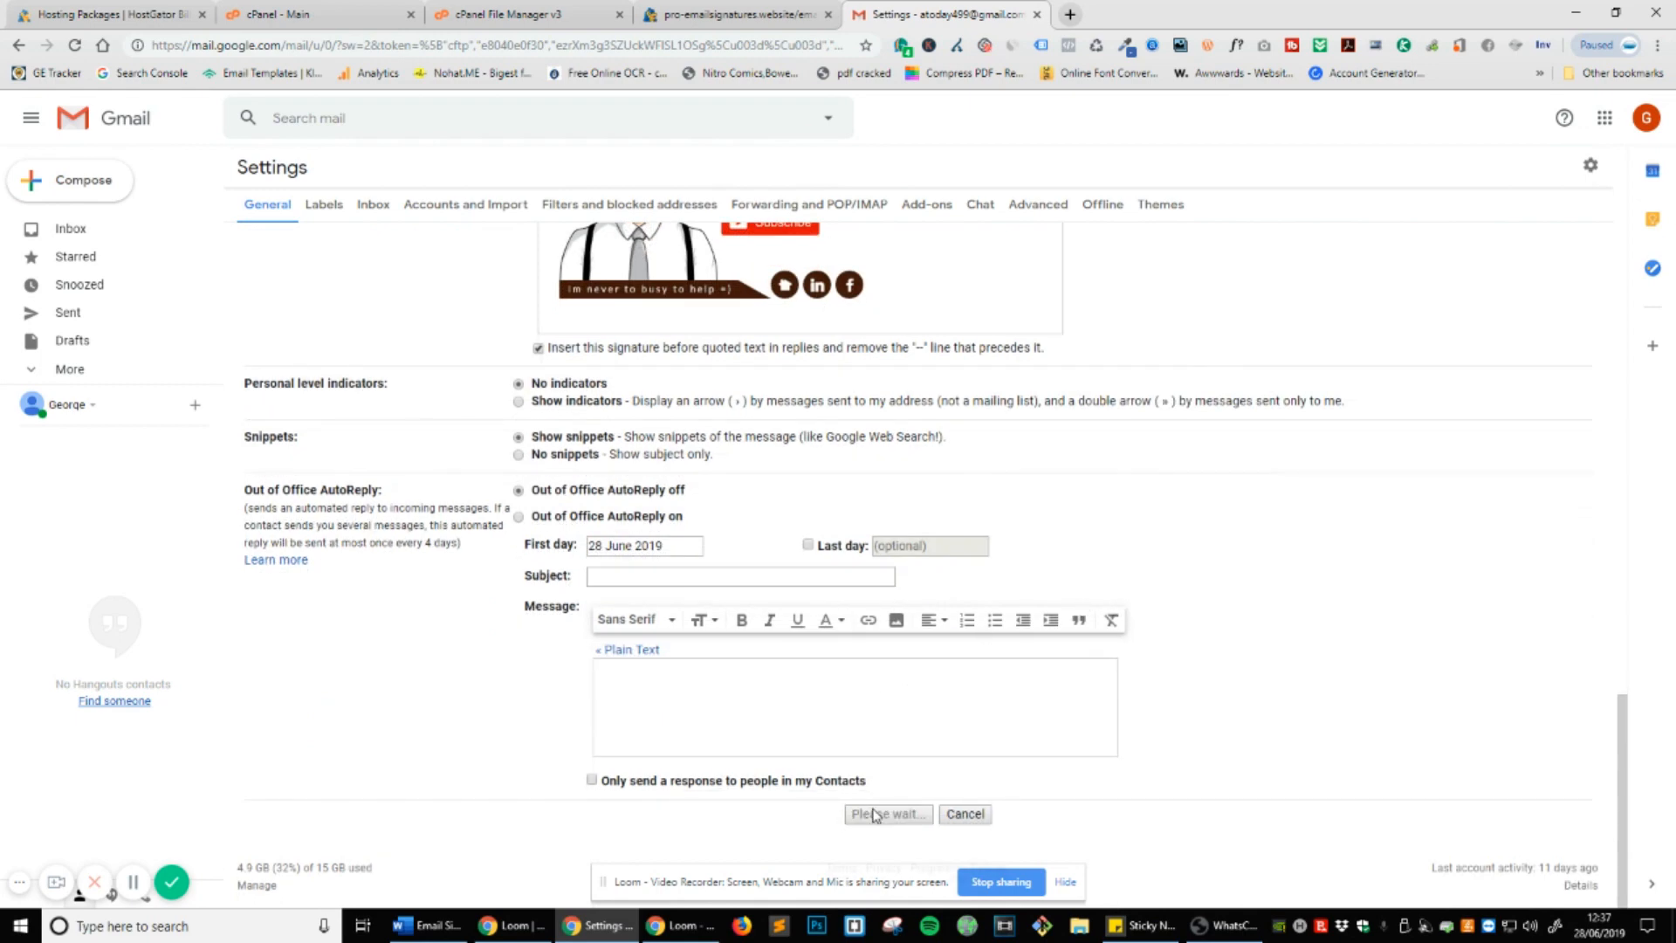
{"action": "left_click", "coordinate": [886, 814]}
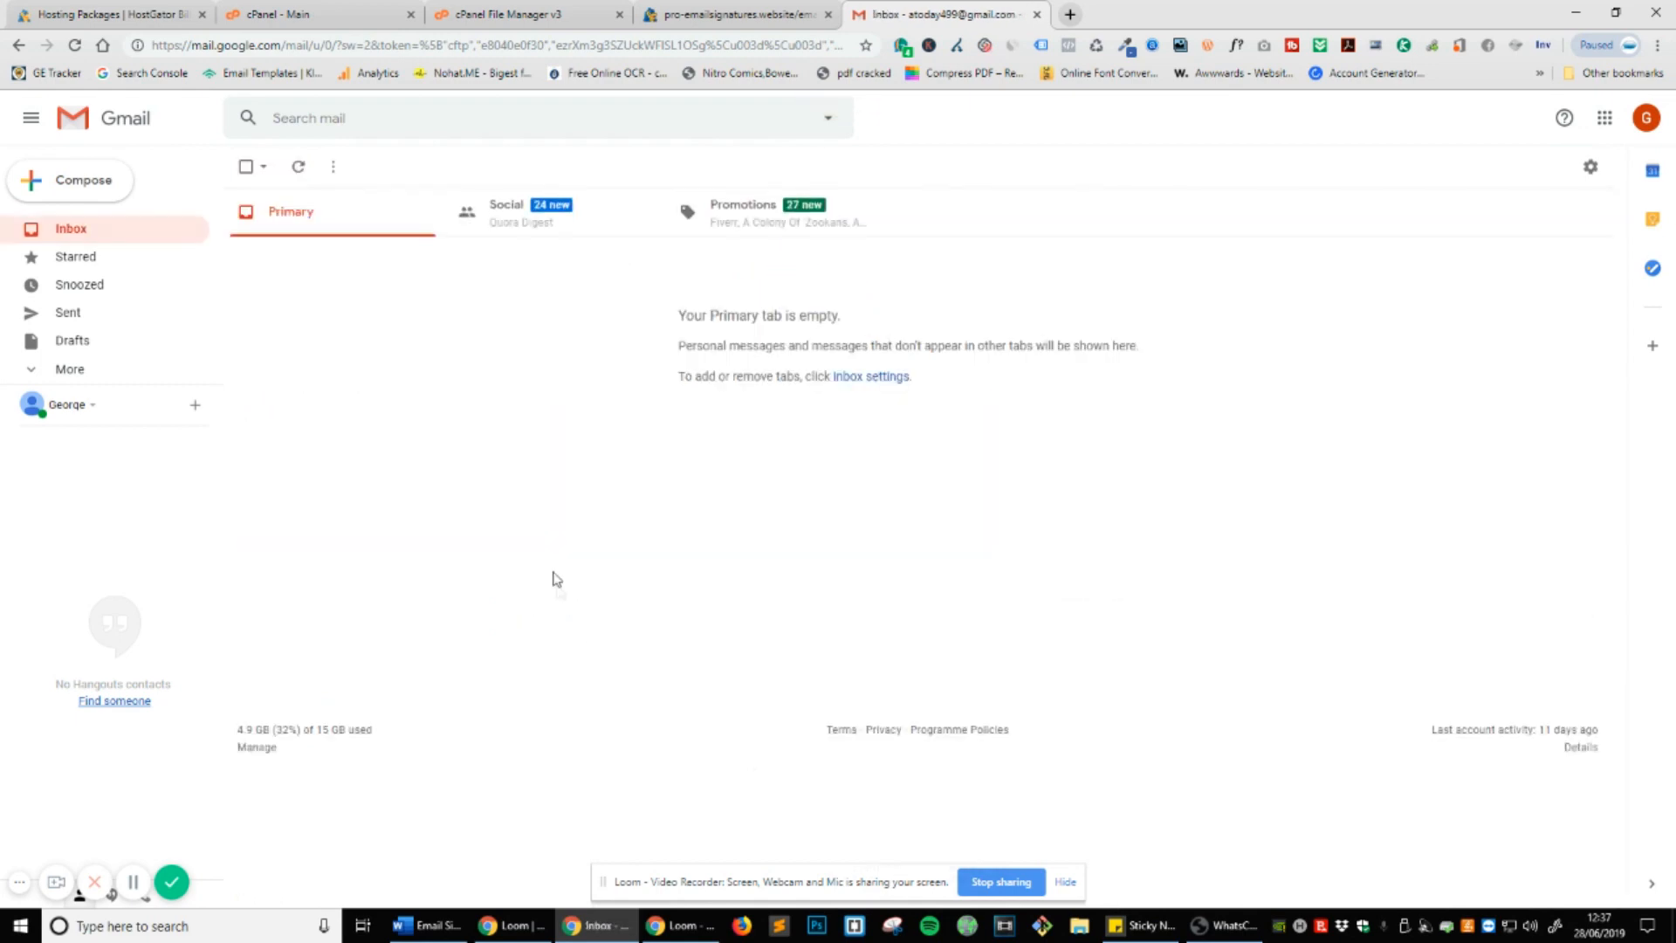
{"action": "mouse_move", "coordinate": [563, 564]}
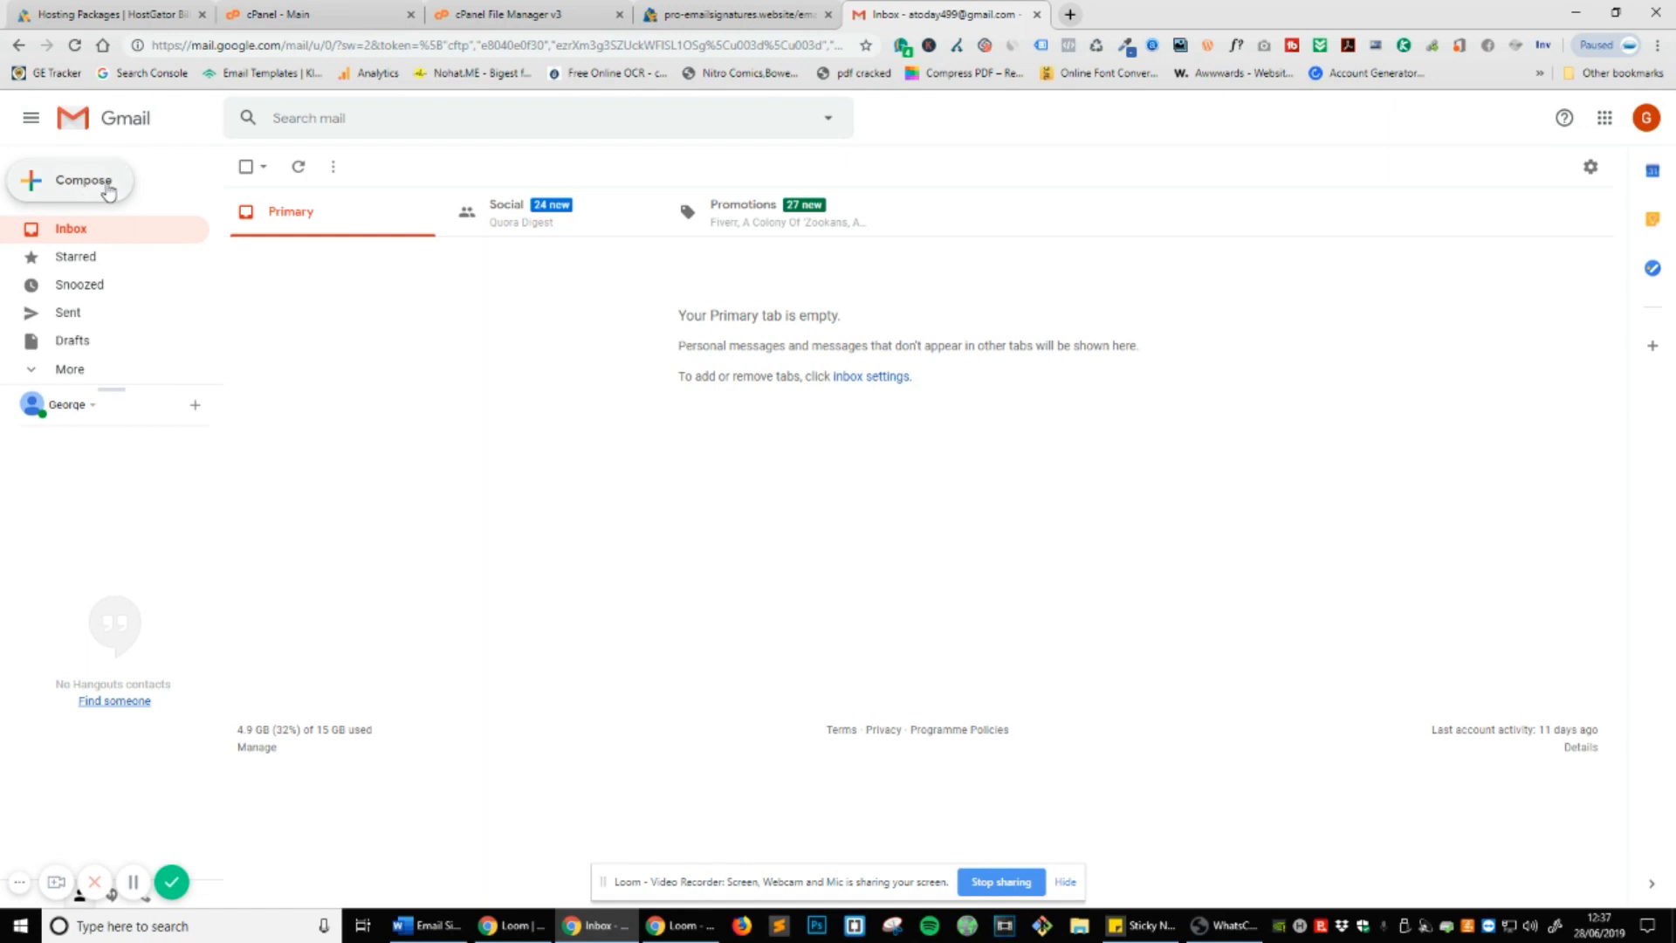
Compose a new Gmail message to confirm the Marty Englander signature appears automatically.
{"action": "left_click", "coordinate": [83, 179]}
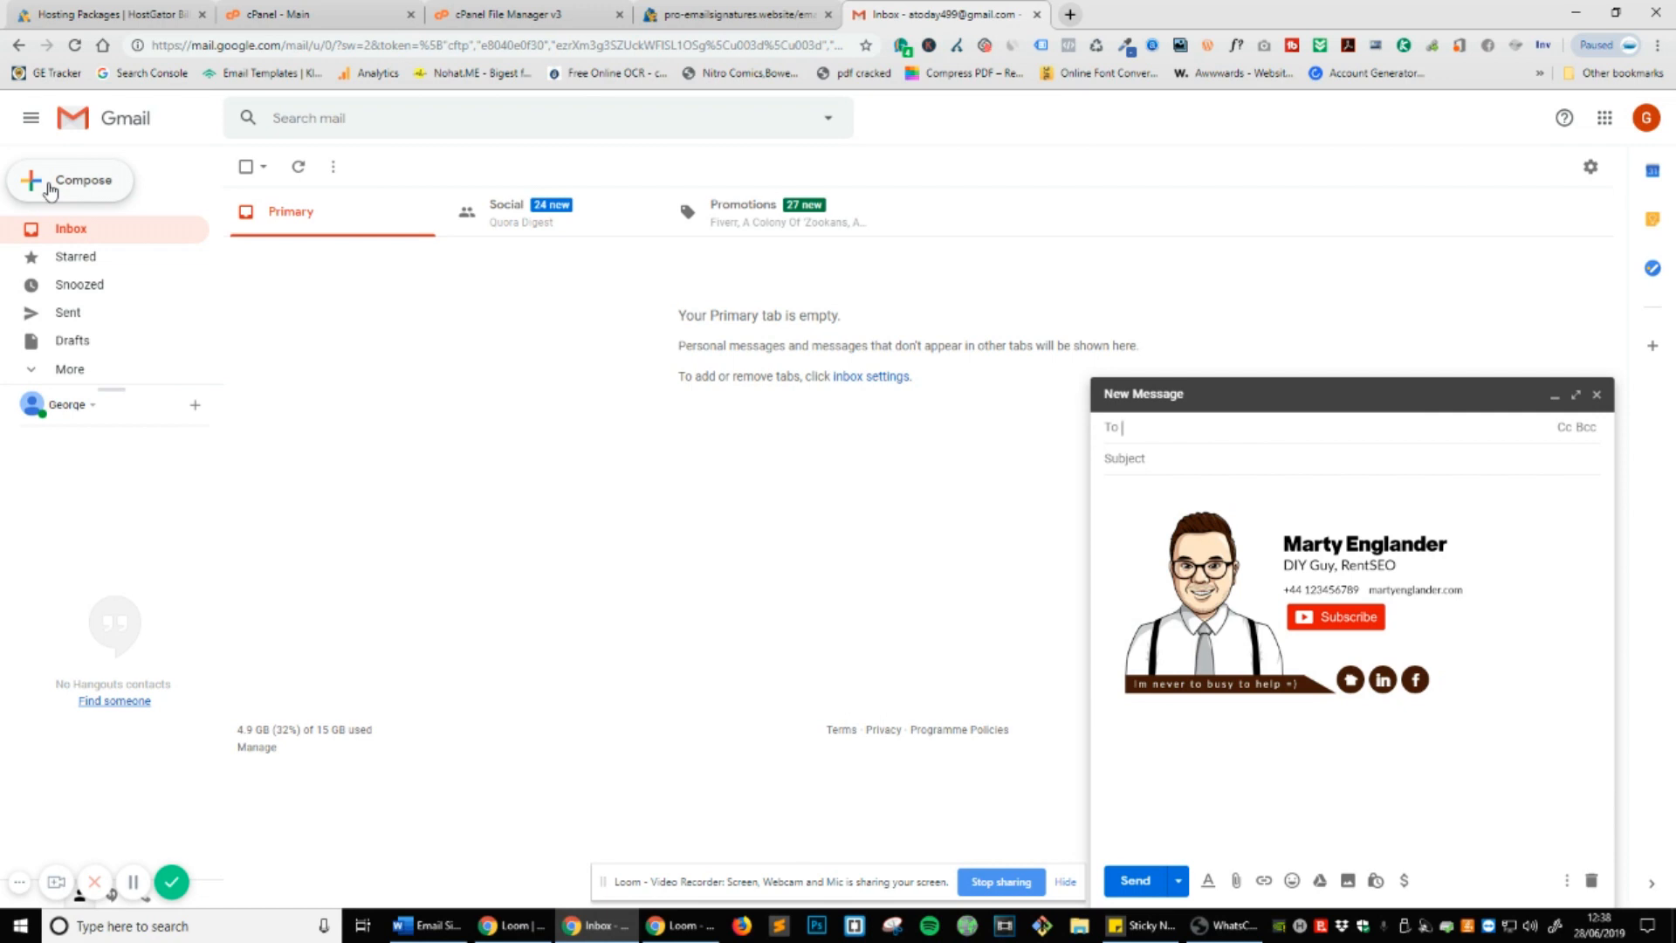
{"action": "mouse_move", "coordinate": [215, 595]}
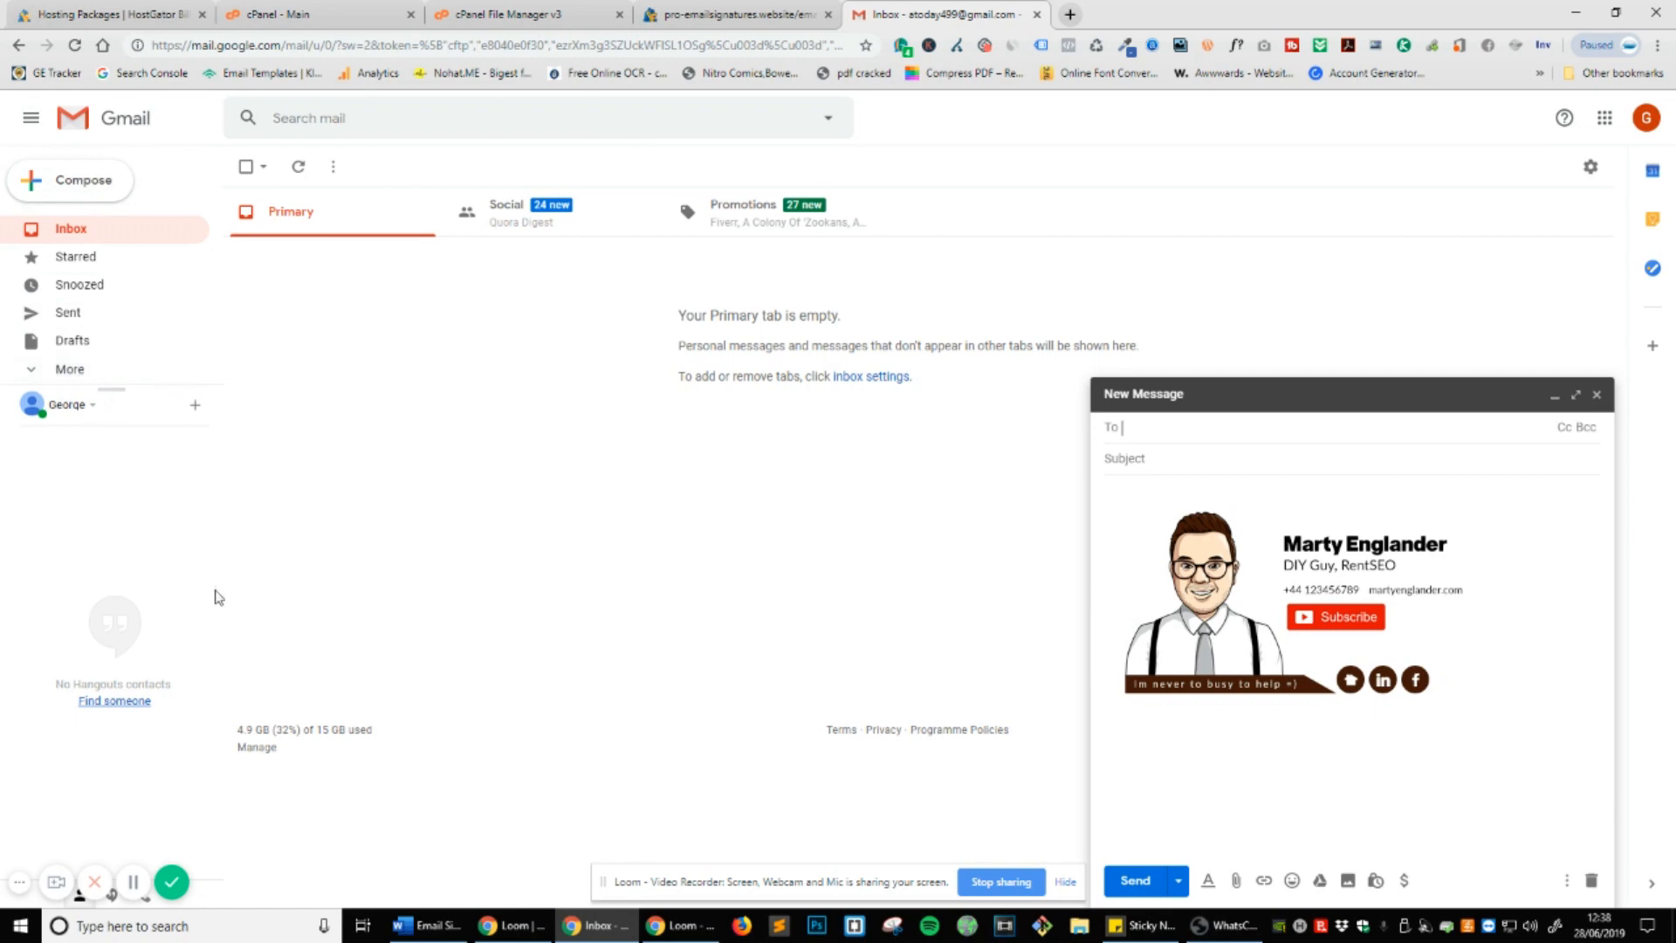
{"action": "mouse_move", "coordinate": [225, 777]}
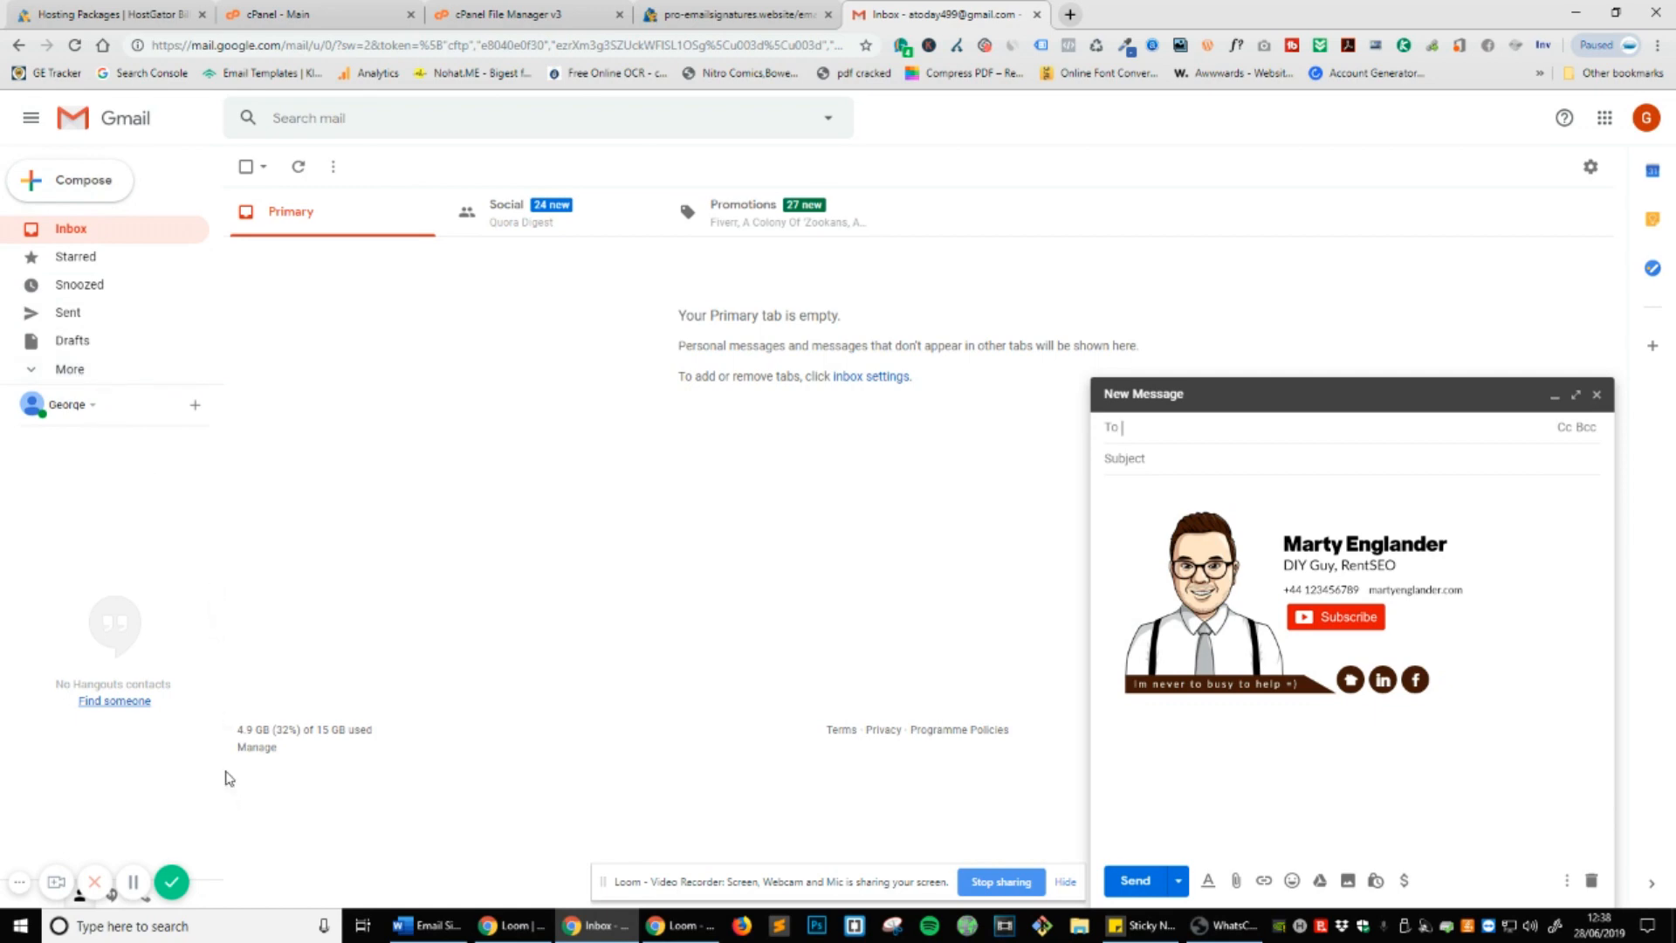